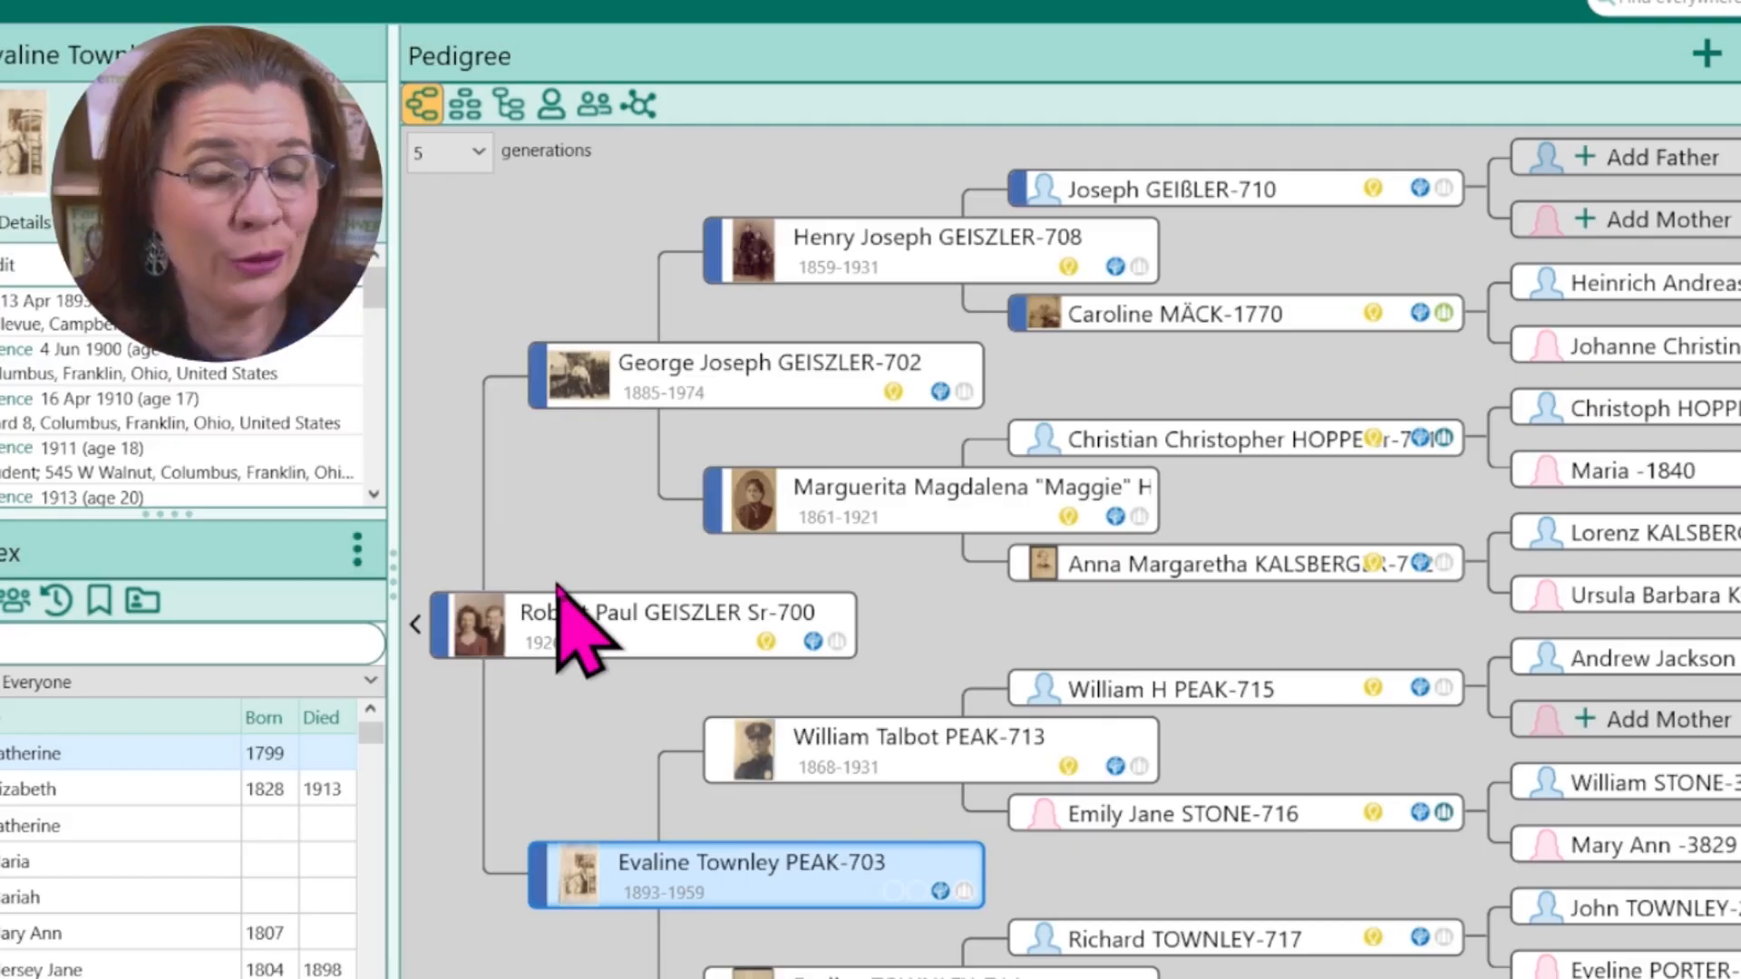
pyautogui.moveTo(711, 444)
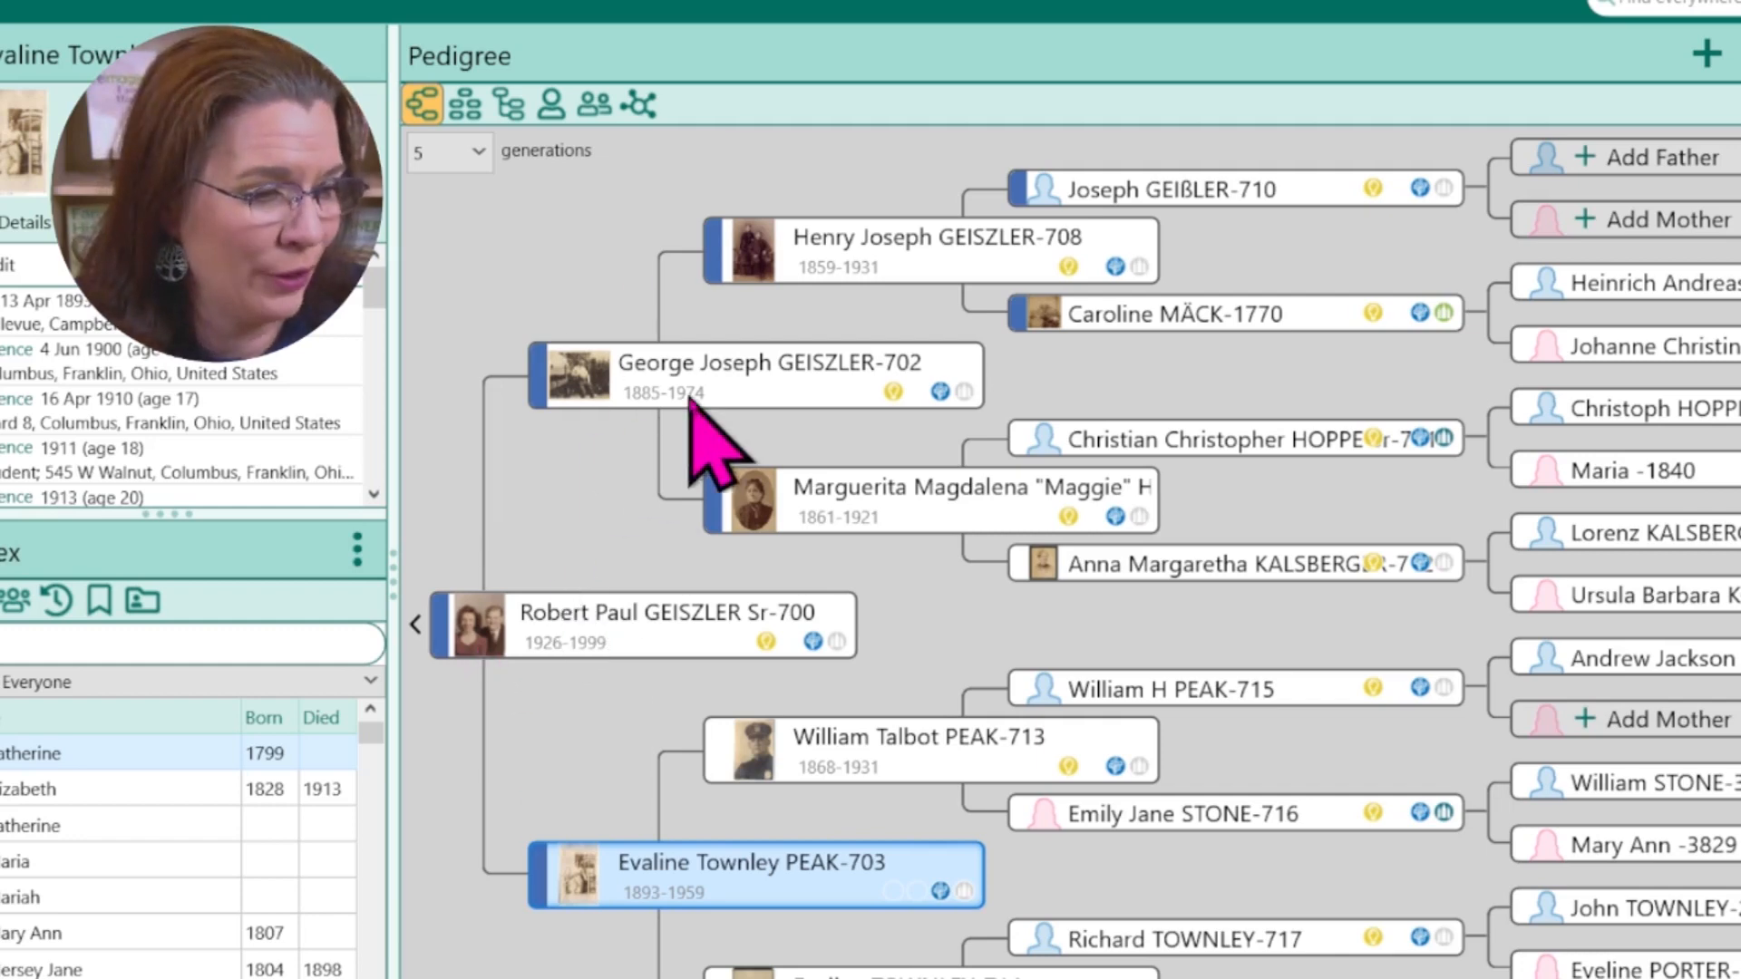
pyautogui.rightClick(721, 374)
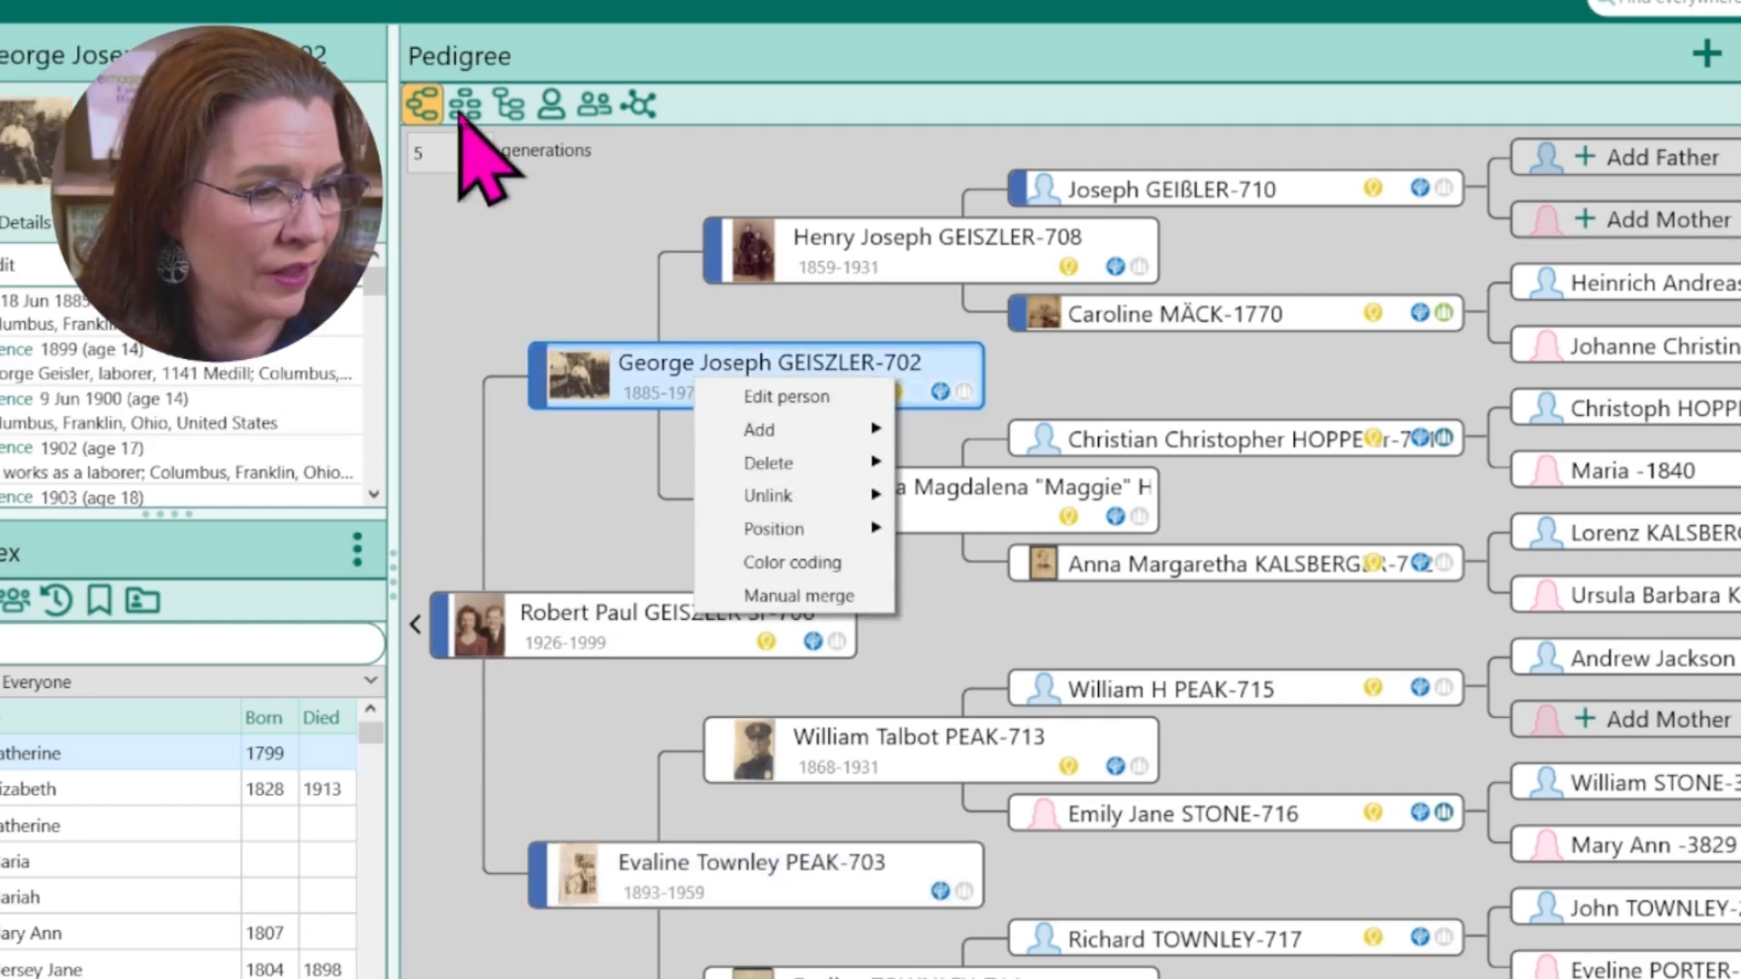
pyautogui.click(466, 105)
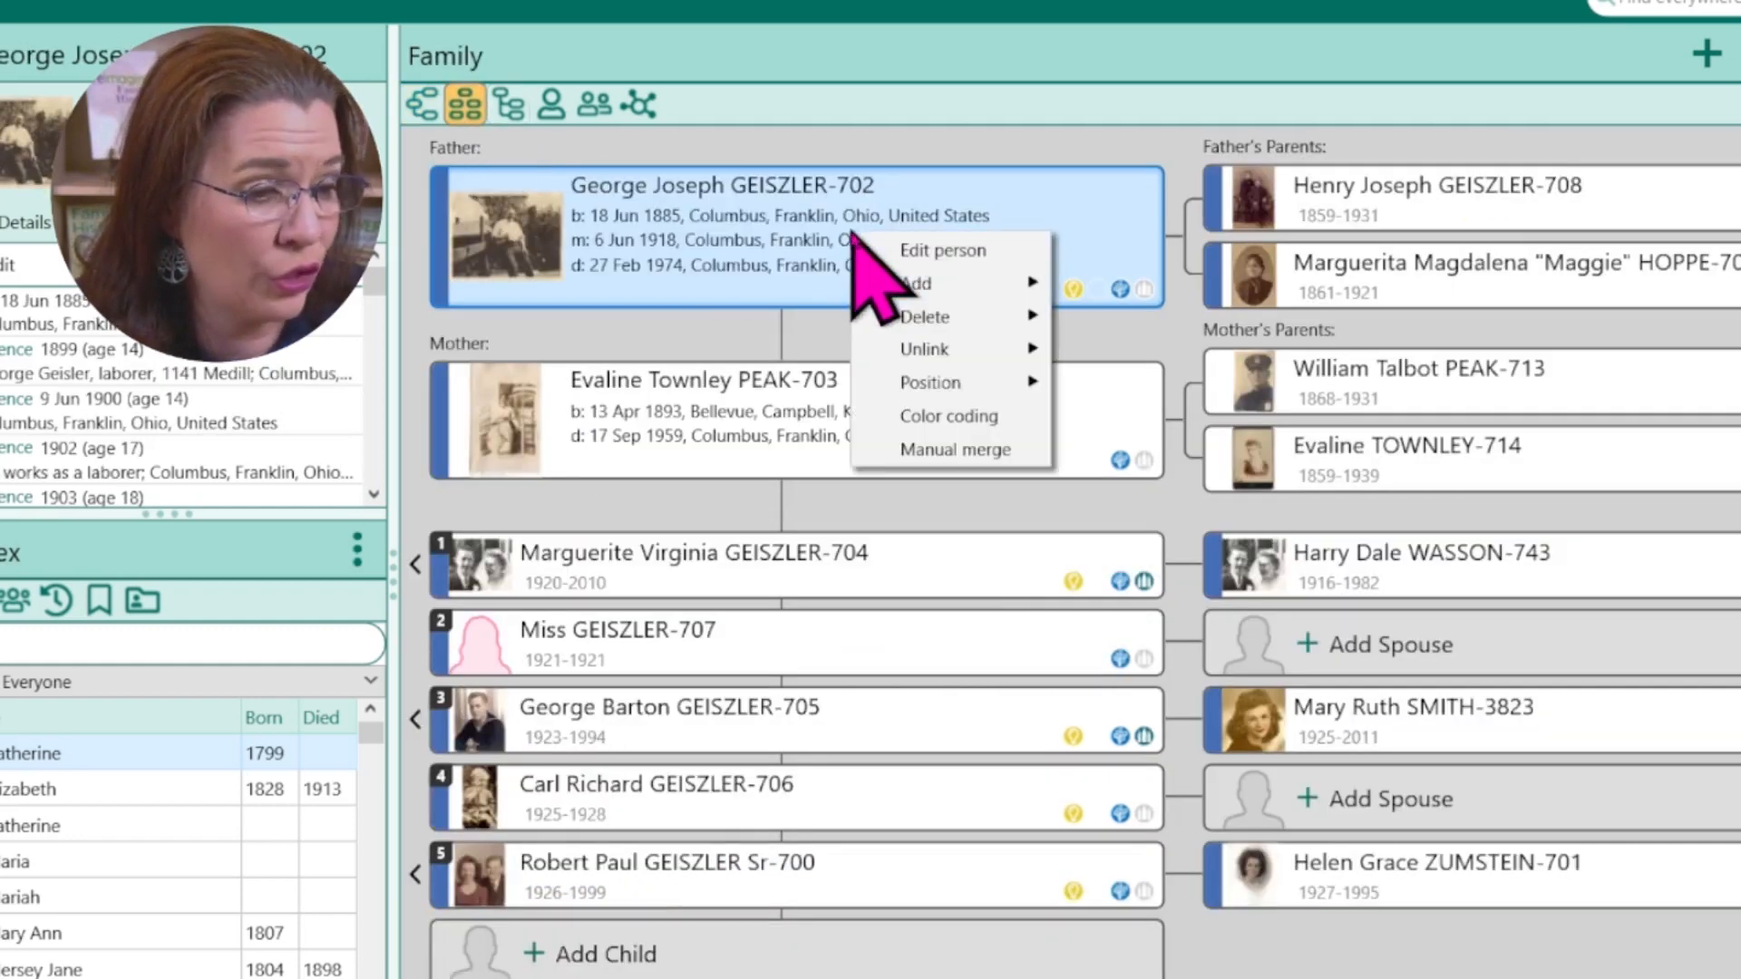
pyautogui.click(509, 103)
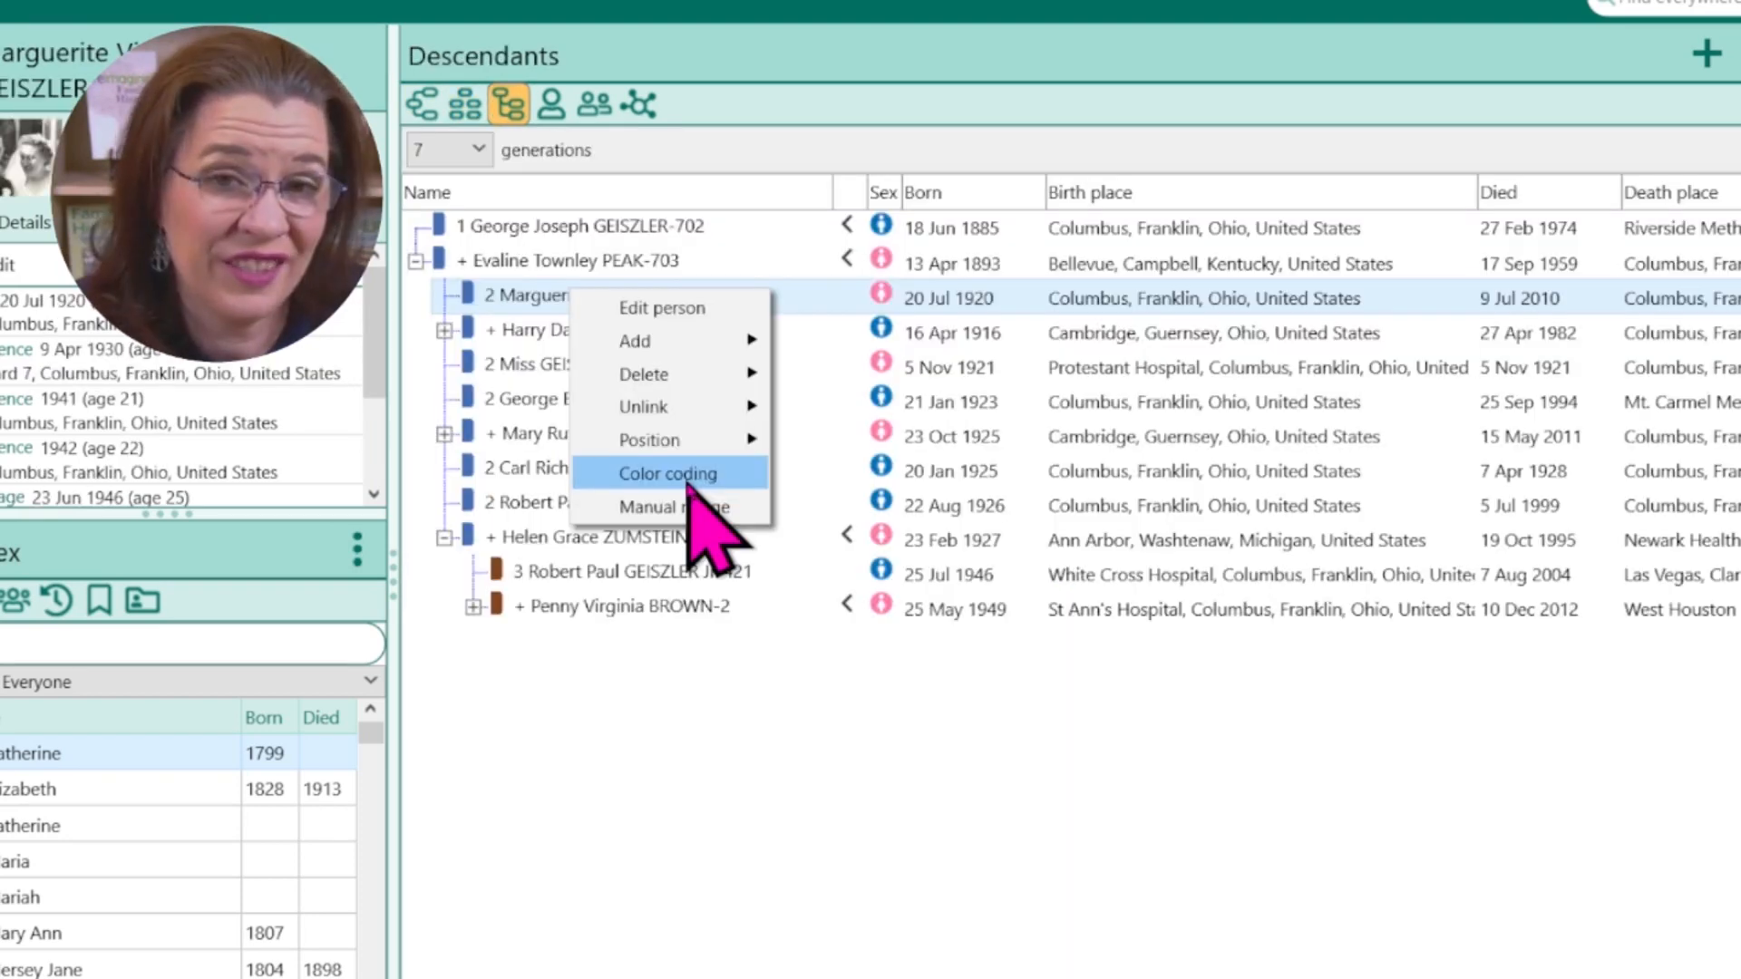
pyautogui.moveTo(594, 167)
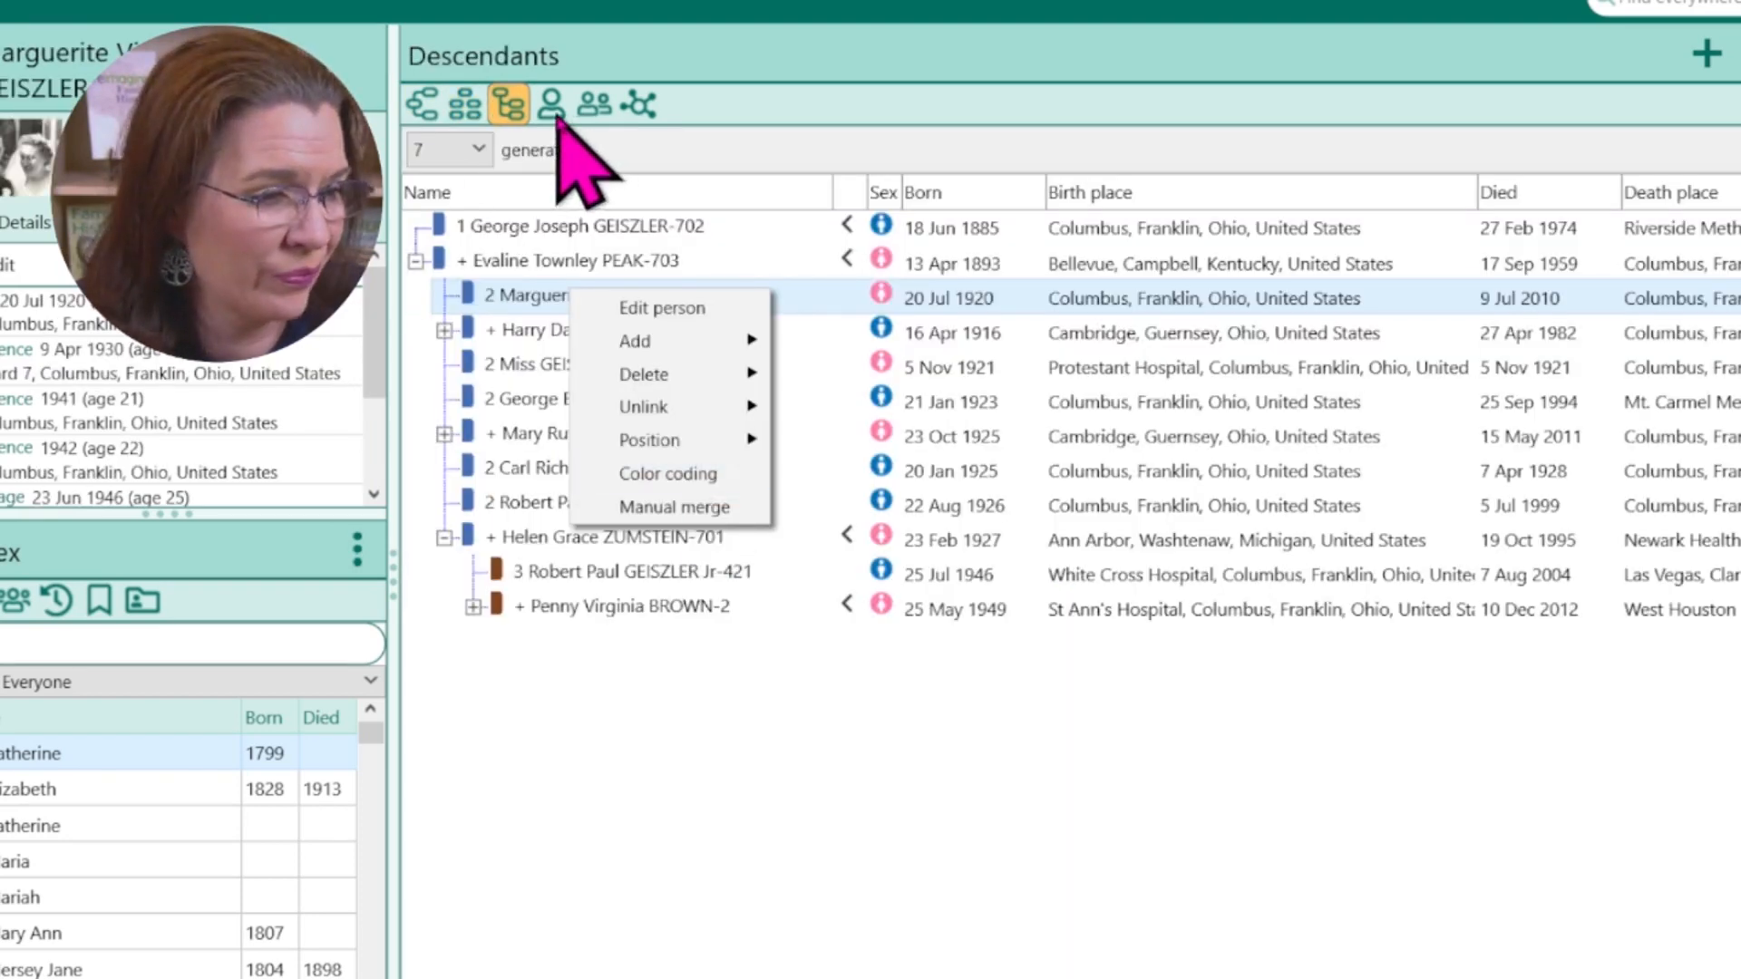
pyautogui.click(552, 105)
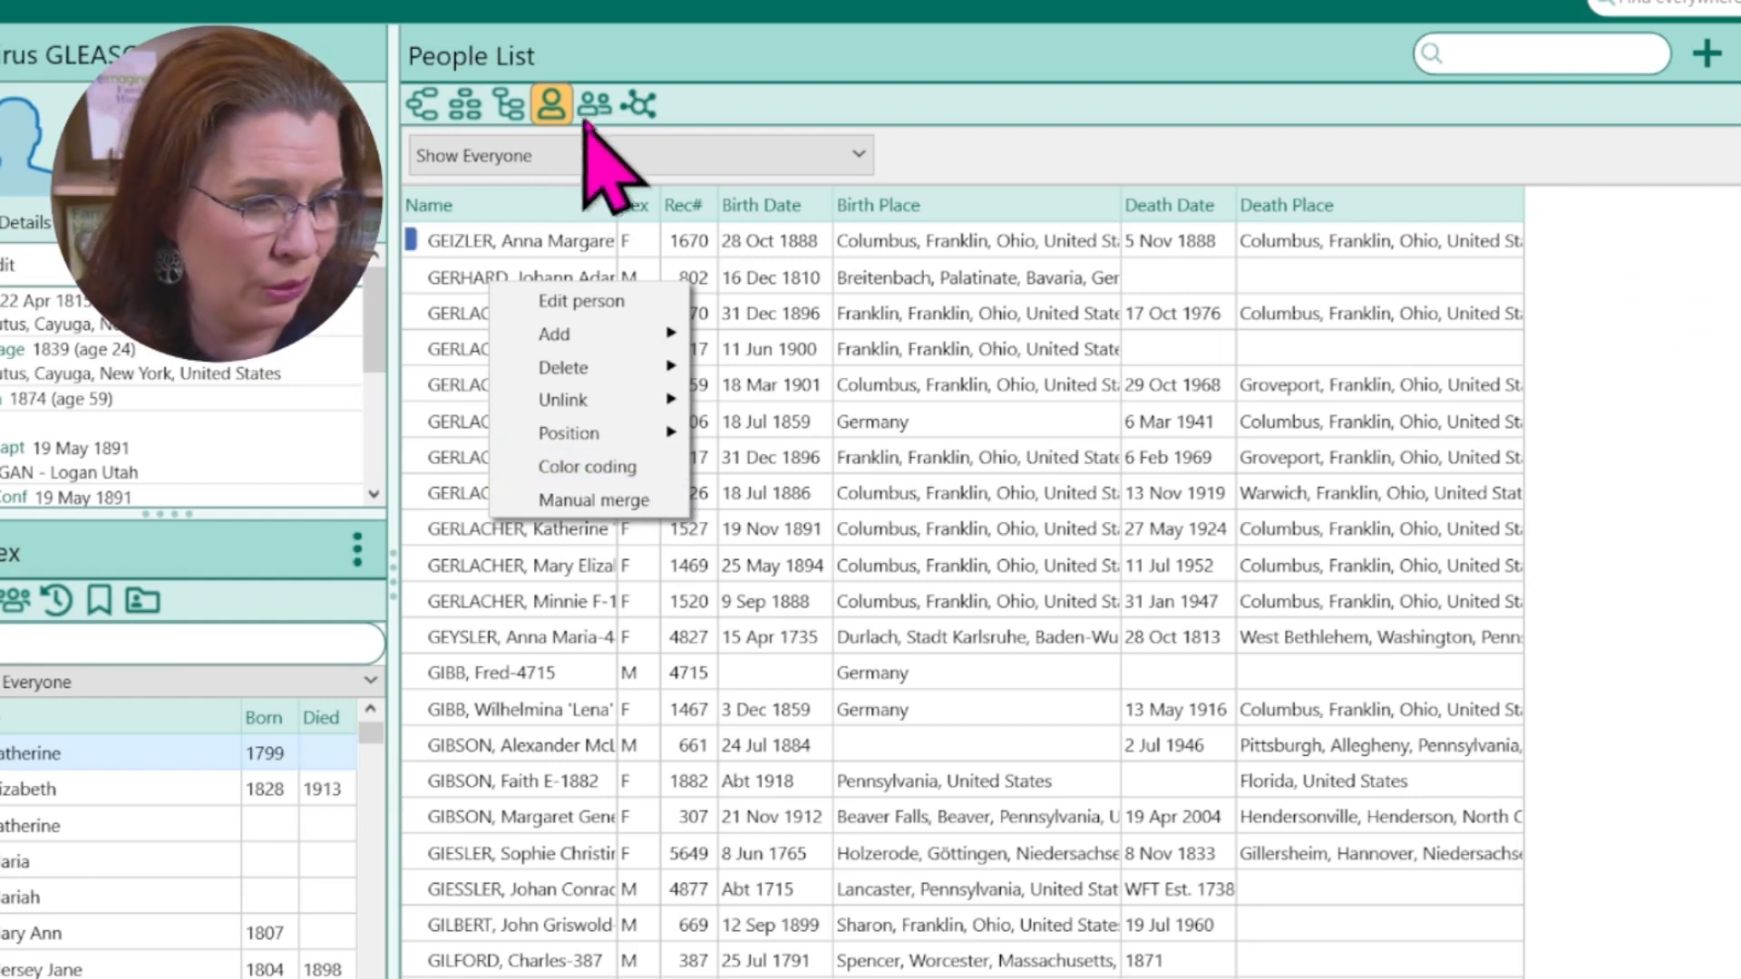
pyautogui.click(595, 104)
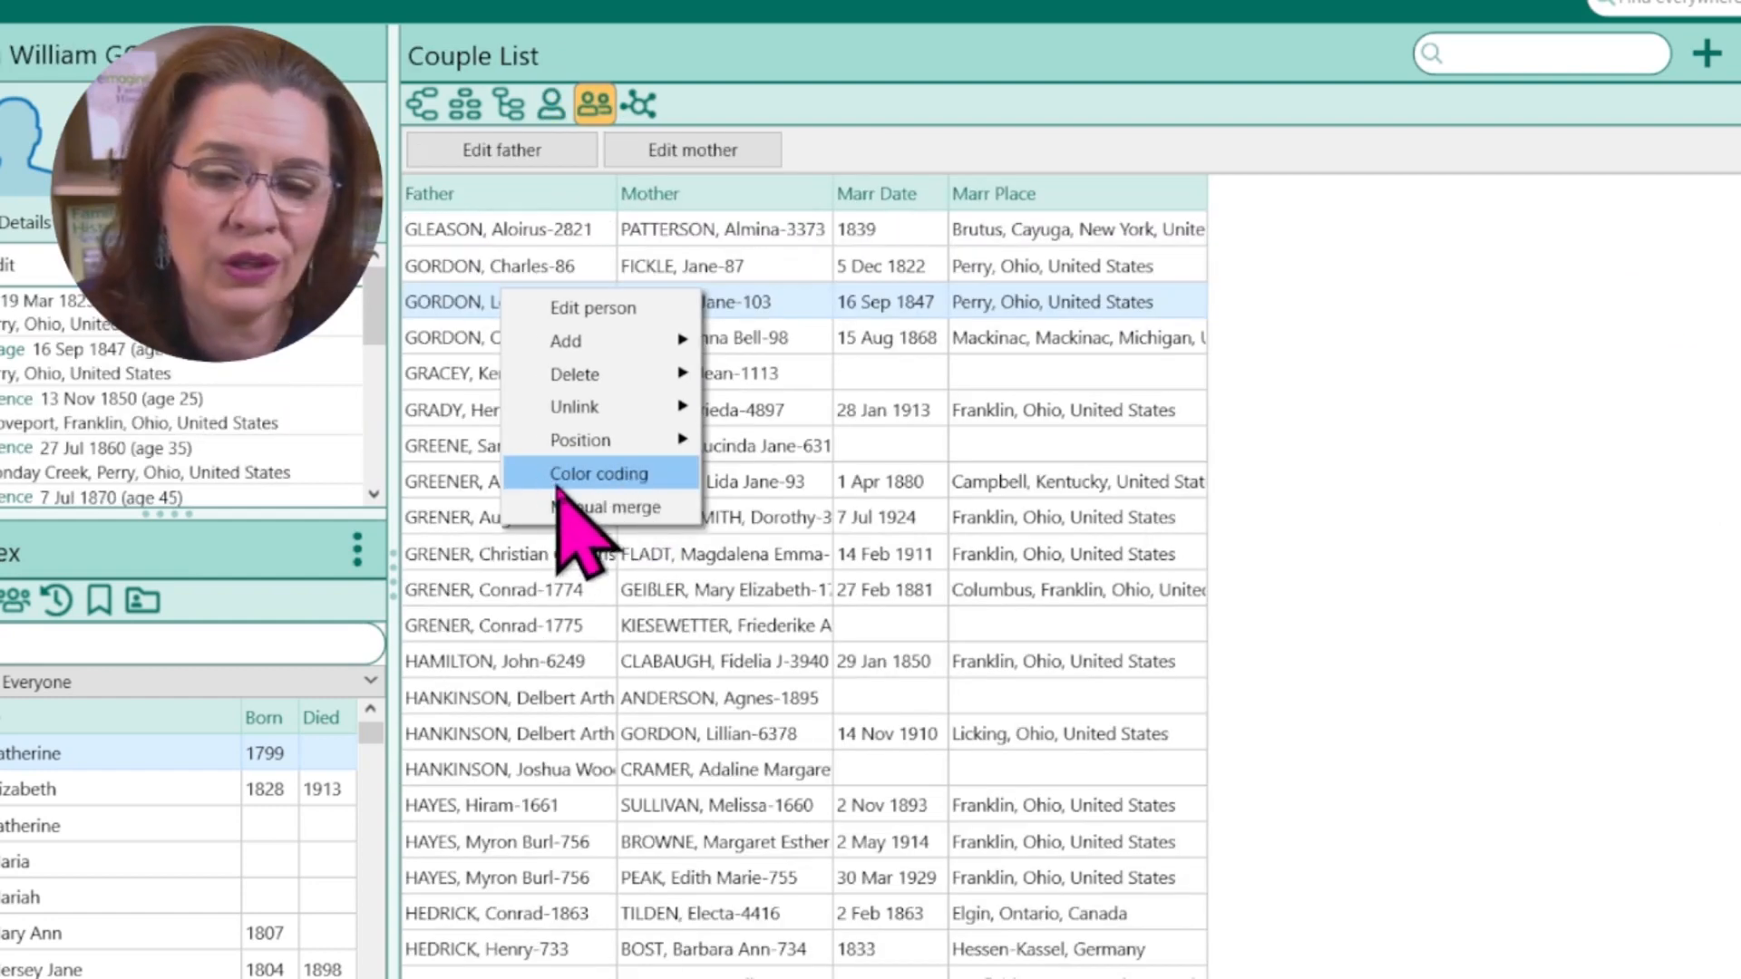
pyautogui.click(422, 103)
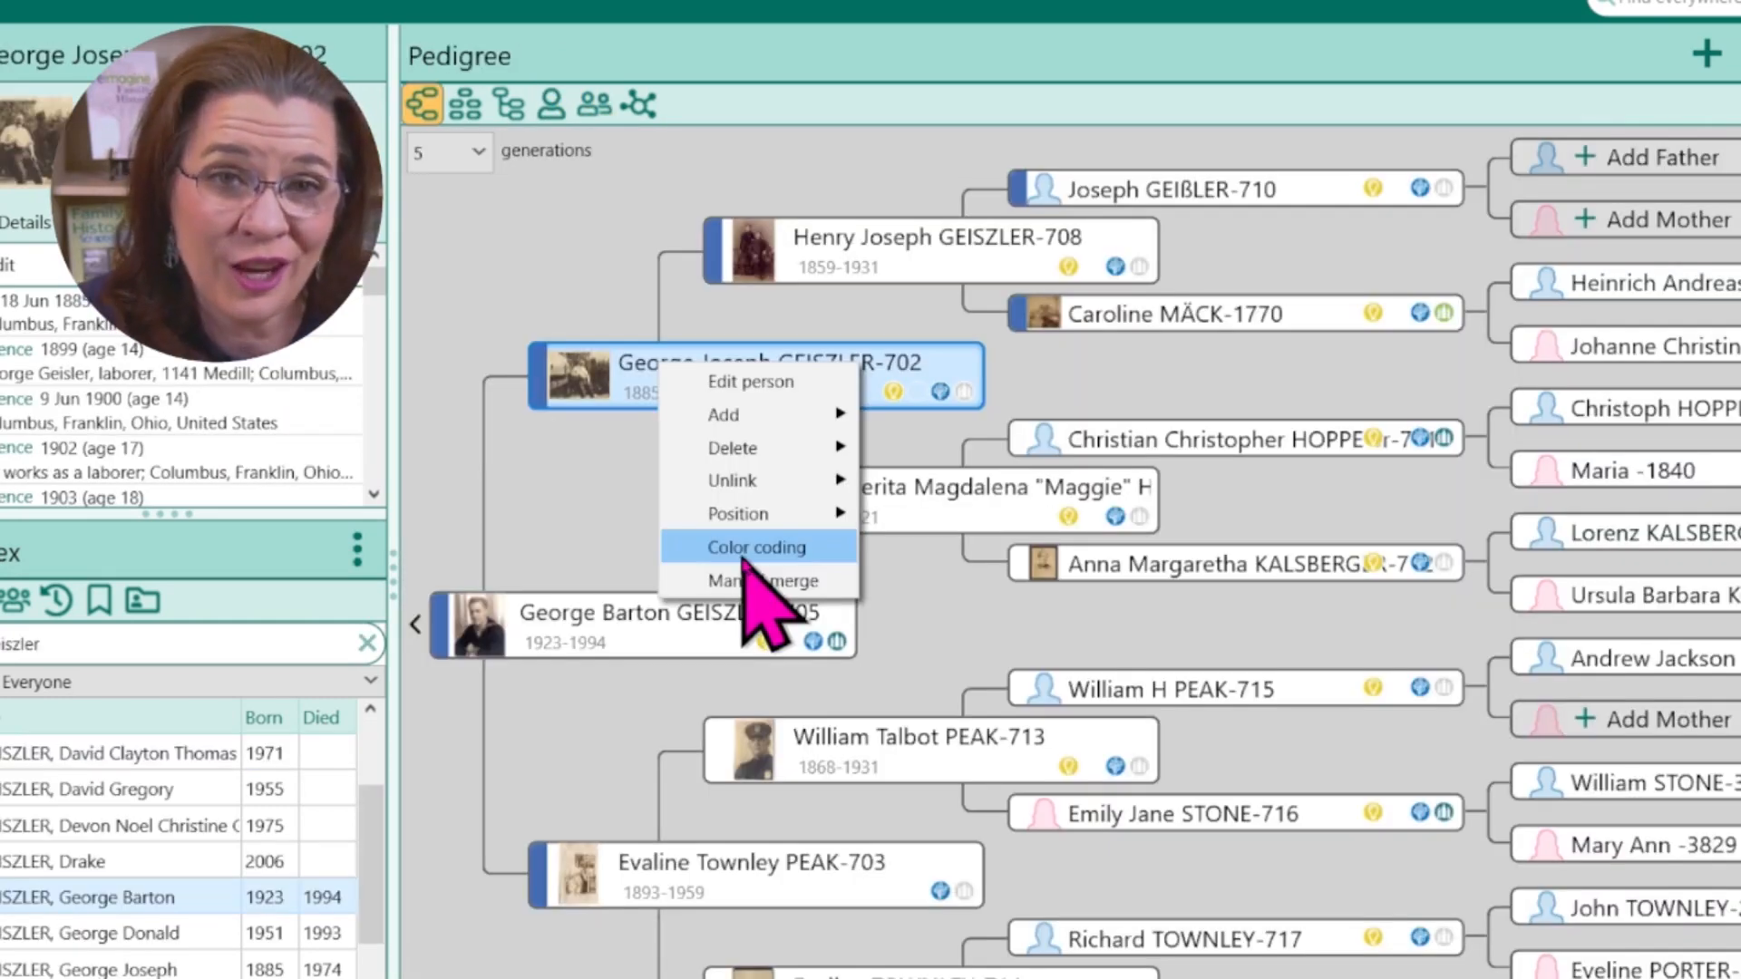
# Bring up the Color Coding window for color code set 1 on the highlighted person
pyautogui.click(756, 546)
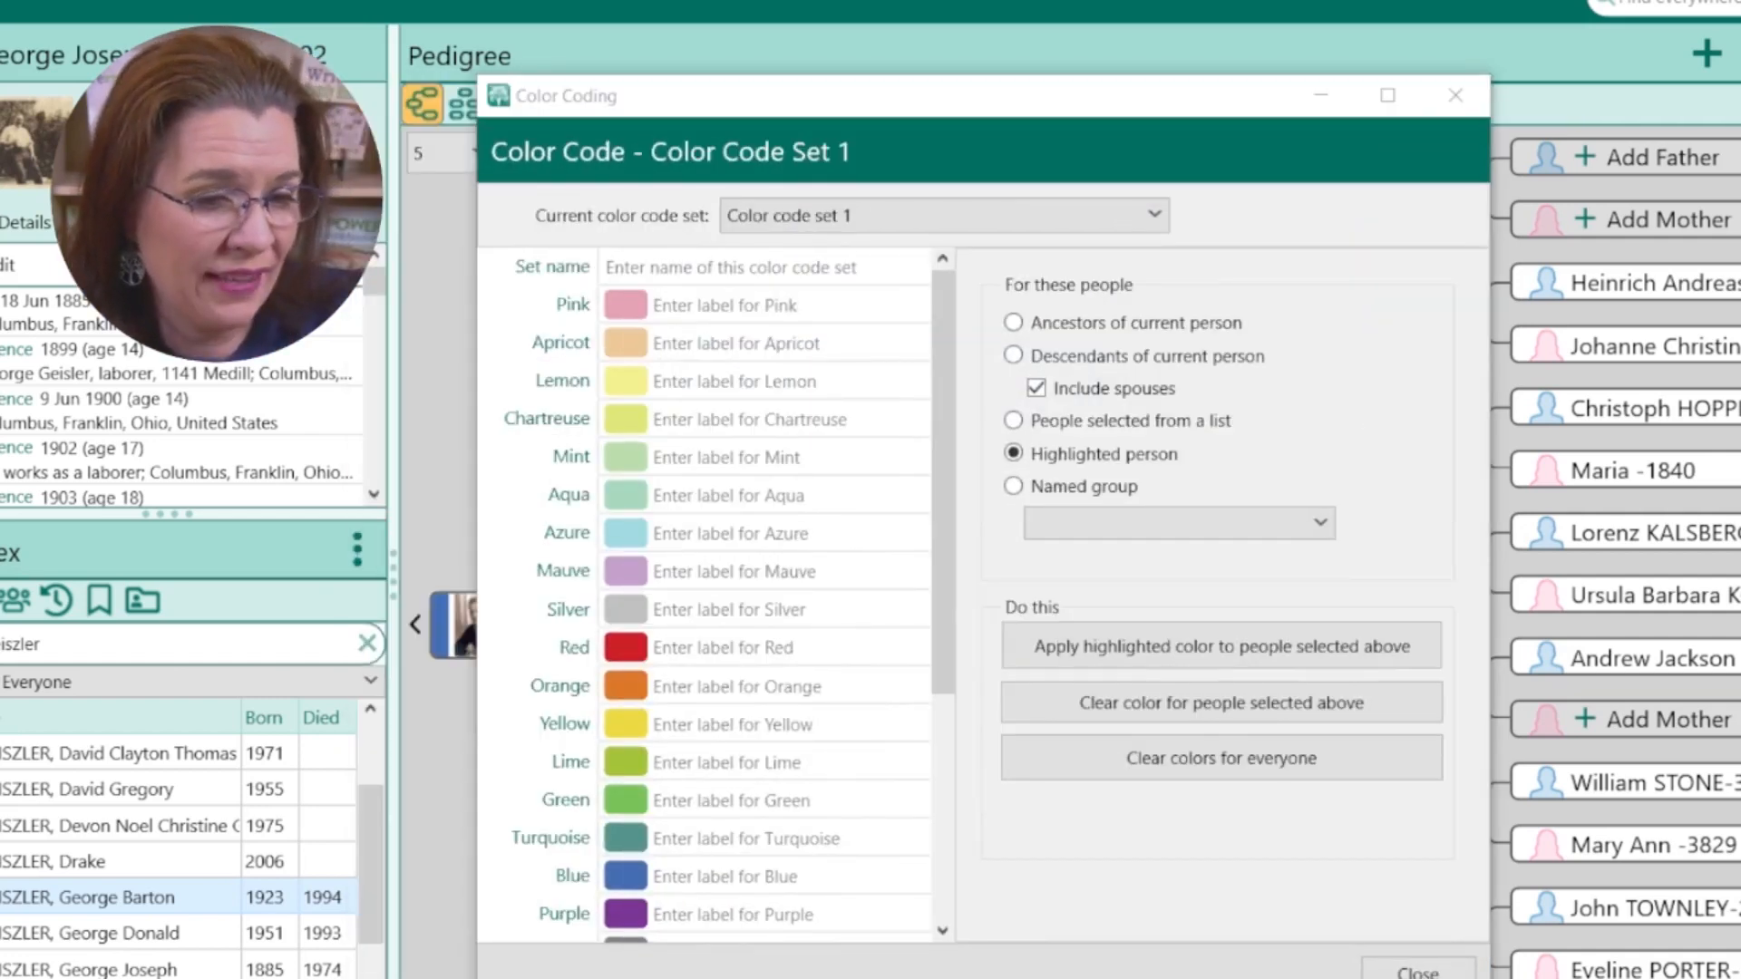
pyautogui.moveTo(676, 399)
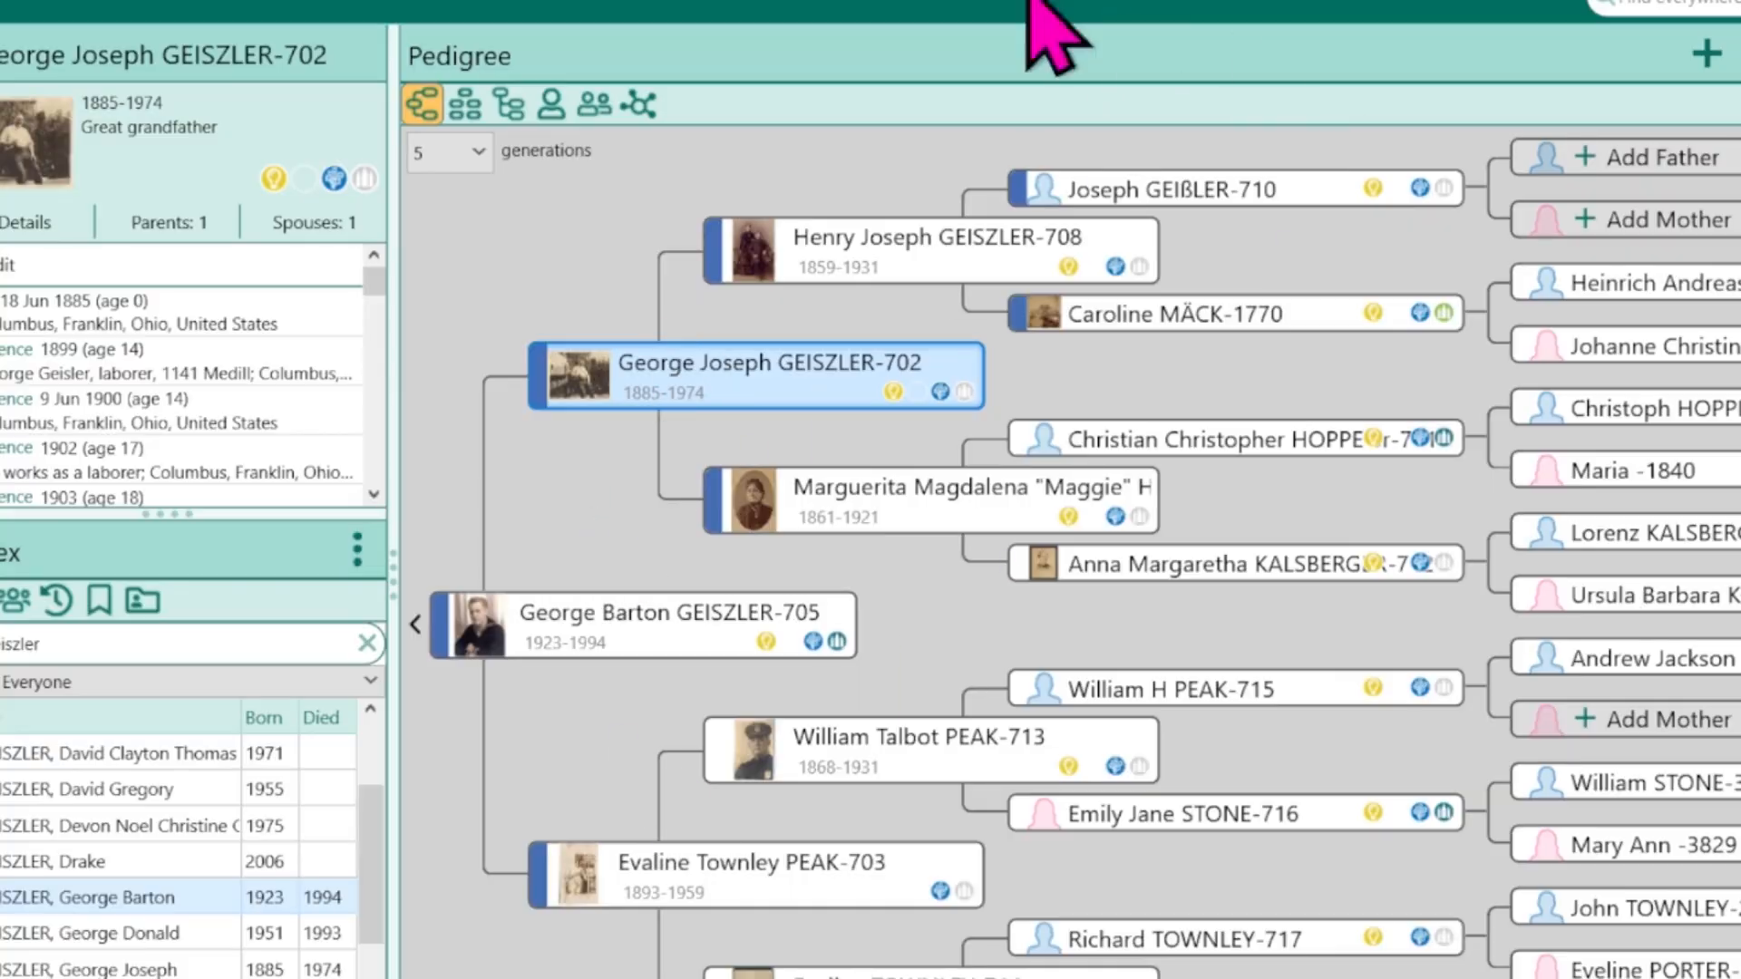
pyautogui.moveTo(1015, 377)
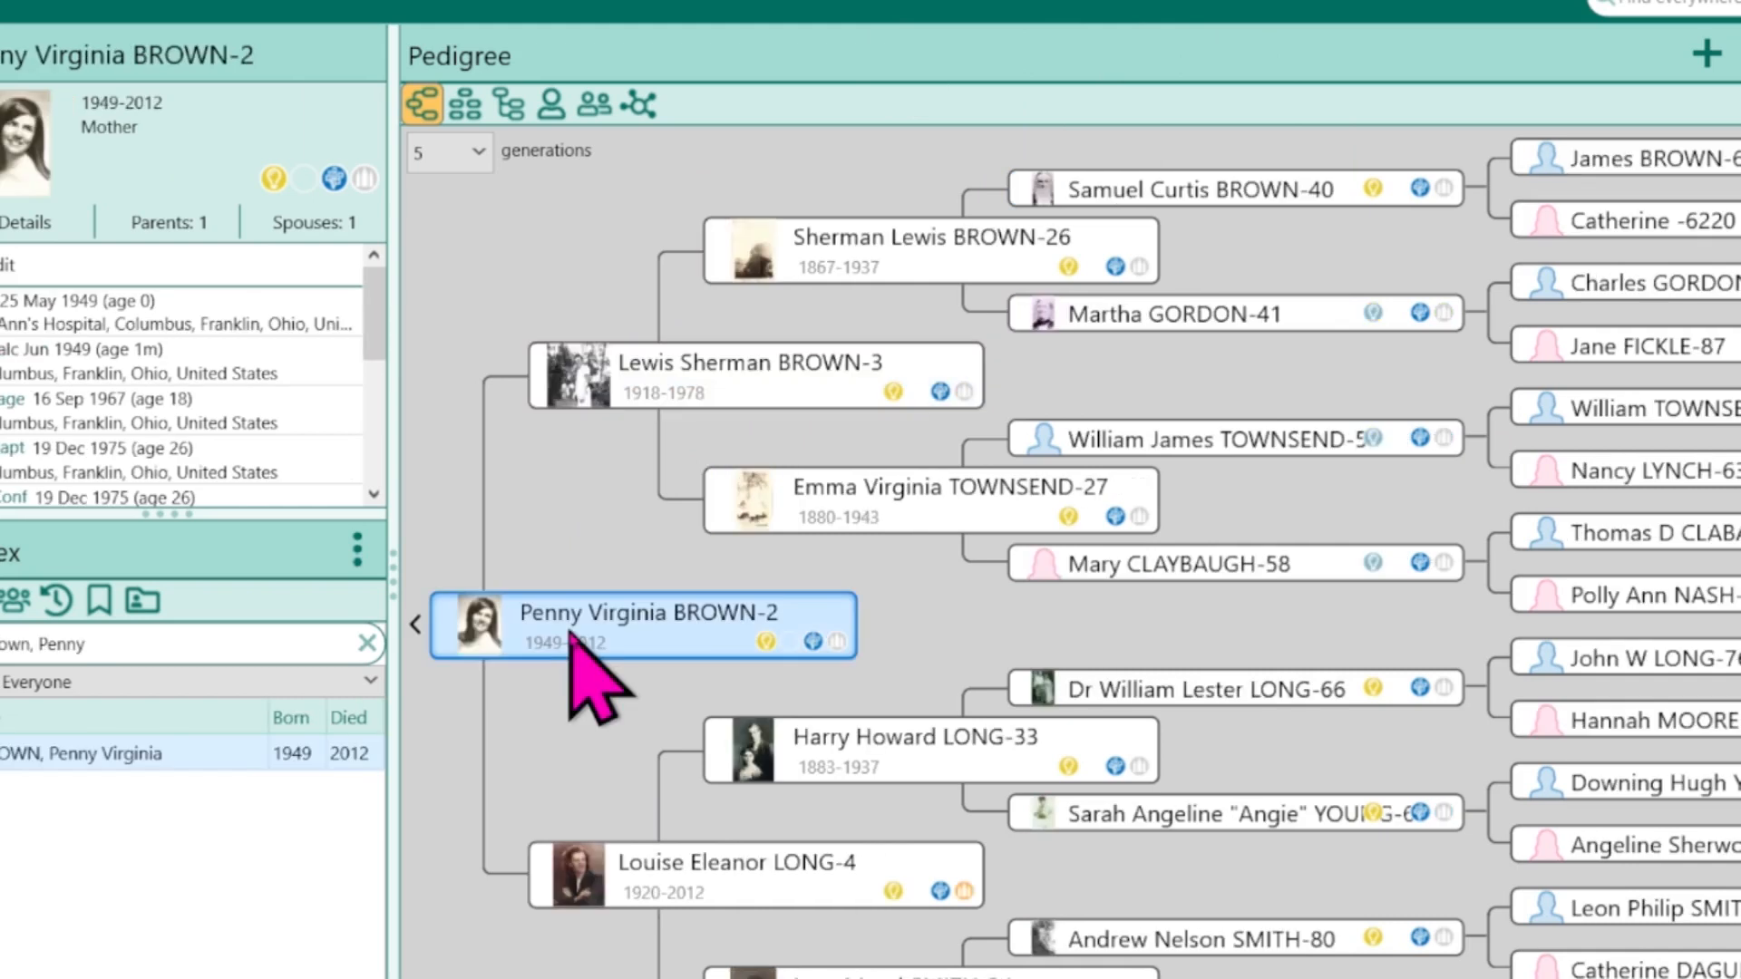
pyautogui.moveTo(1050, 361)
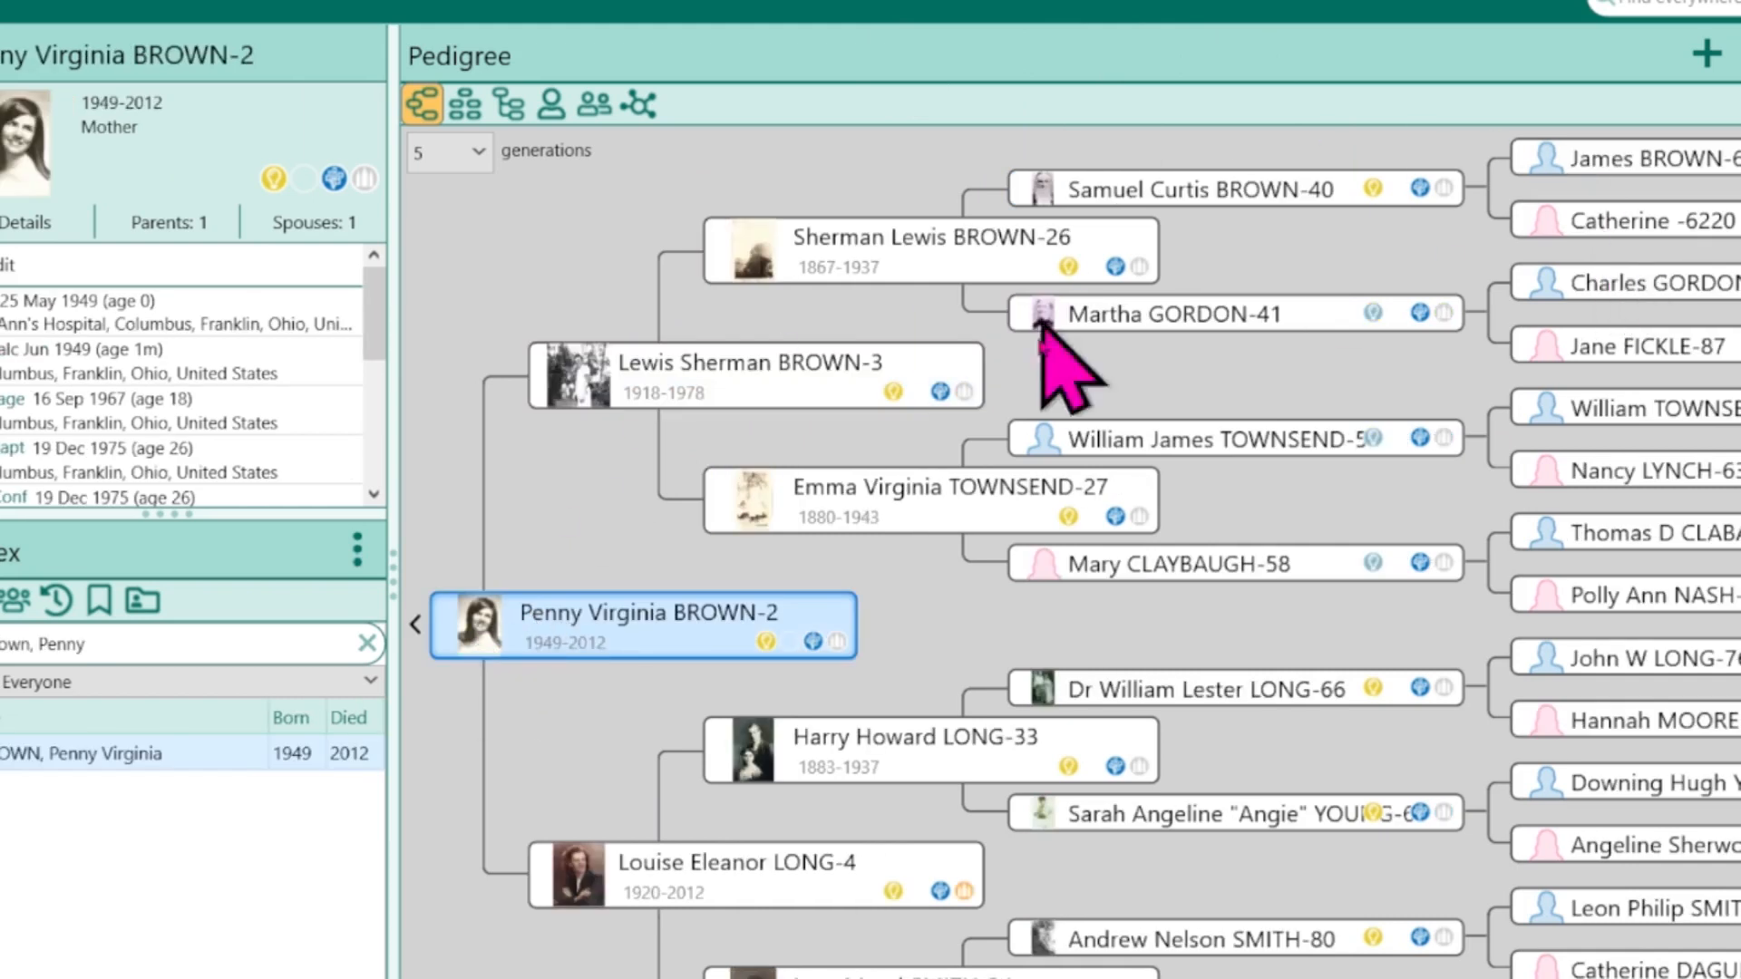
pyautogui.rightClick(642, 626)
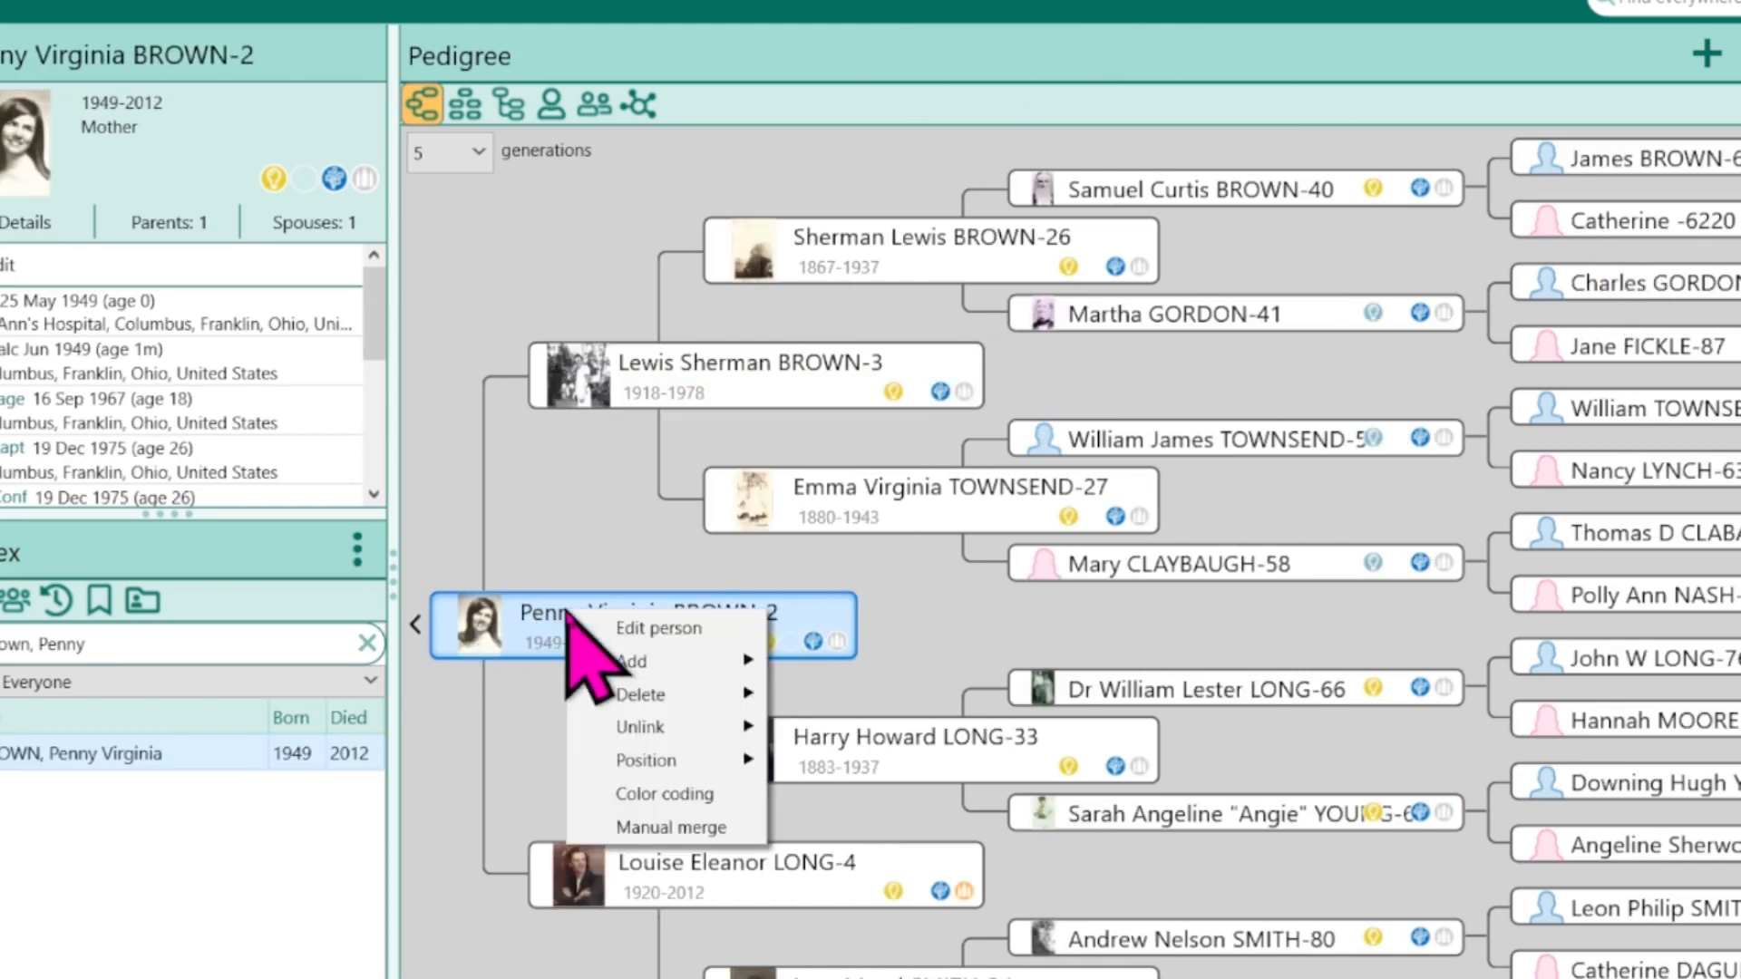
pyautogui.click(664, 795)
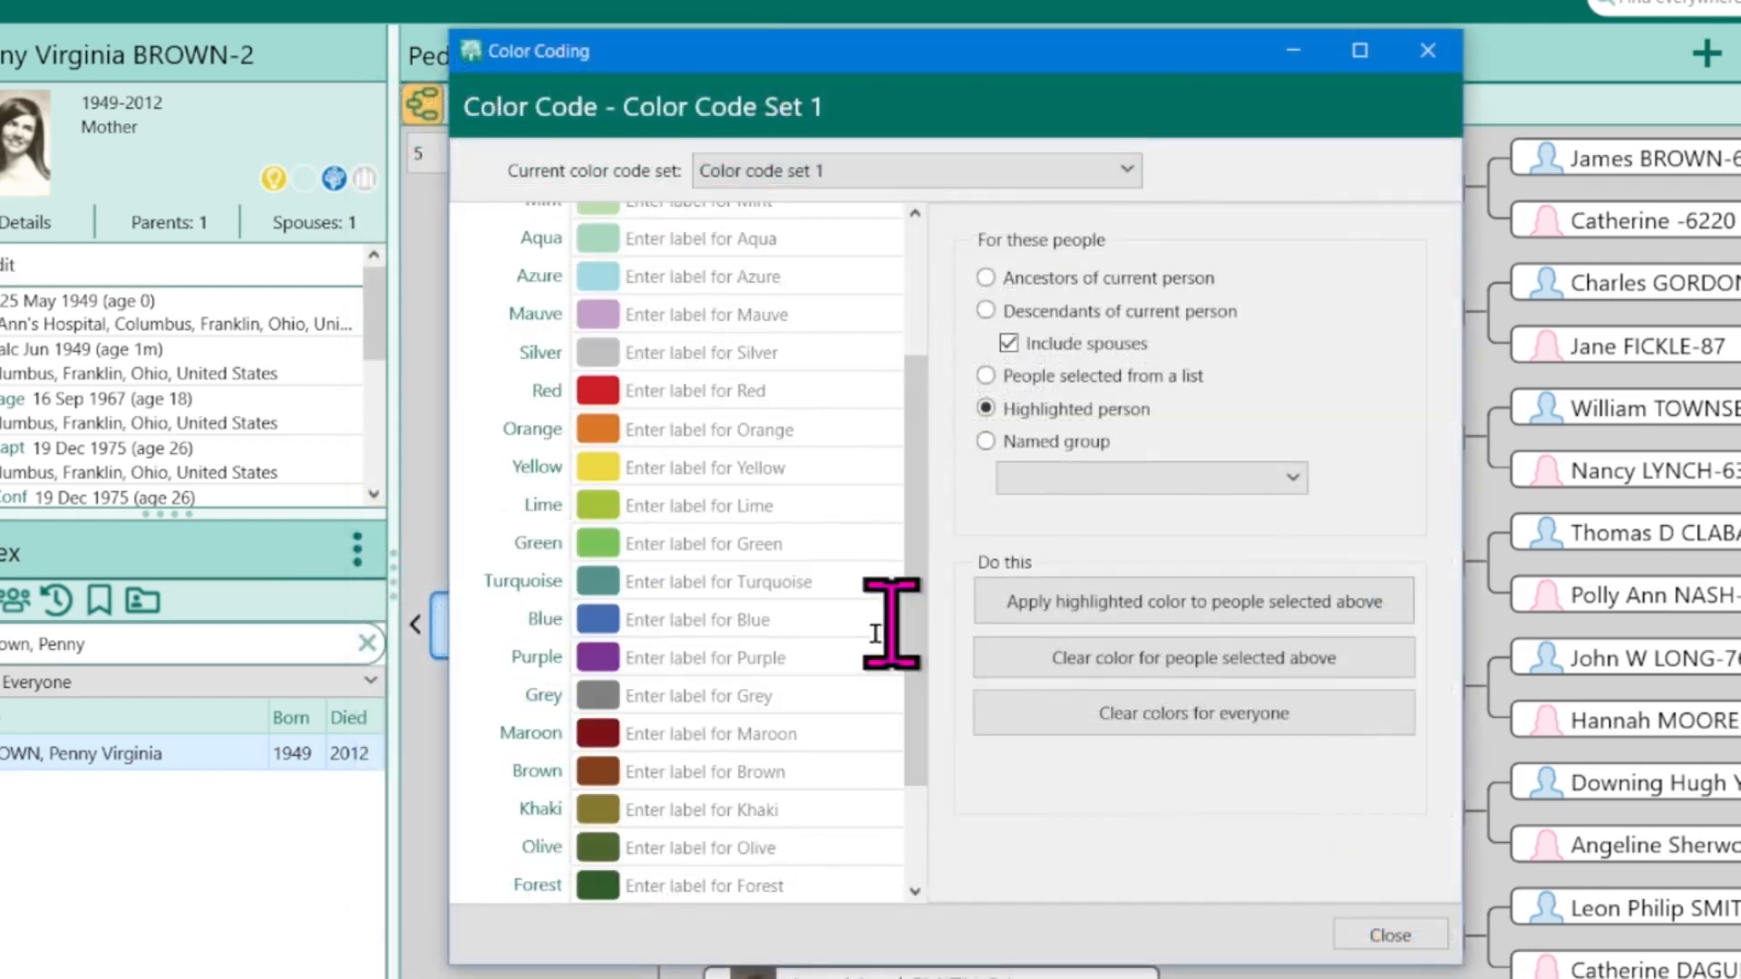
pyautogui.moveTo(649, 778)
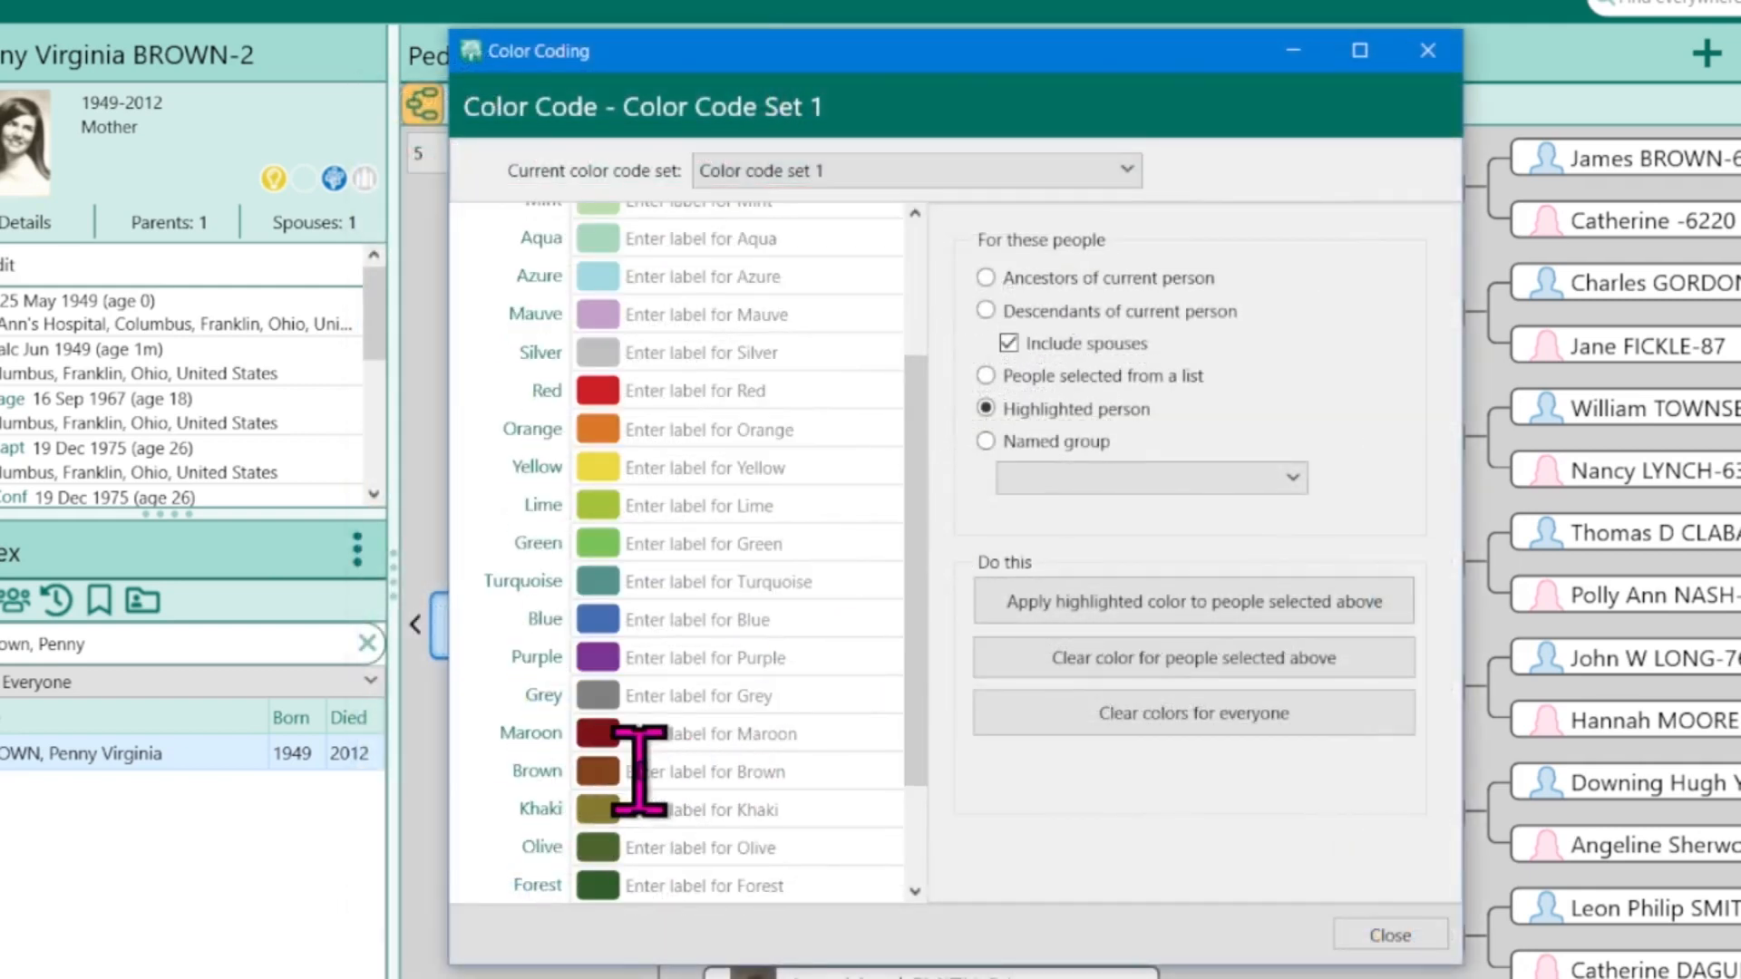
pyautogui.click(732, 772)
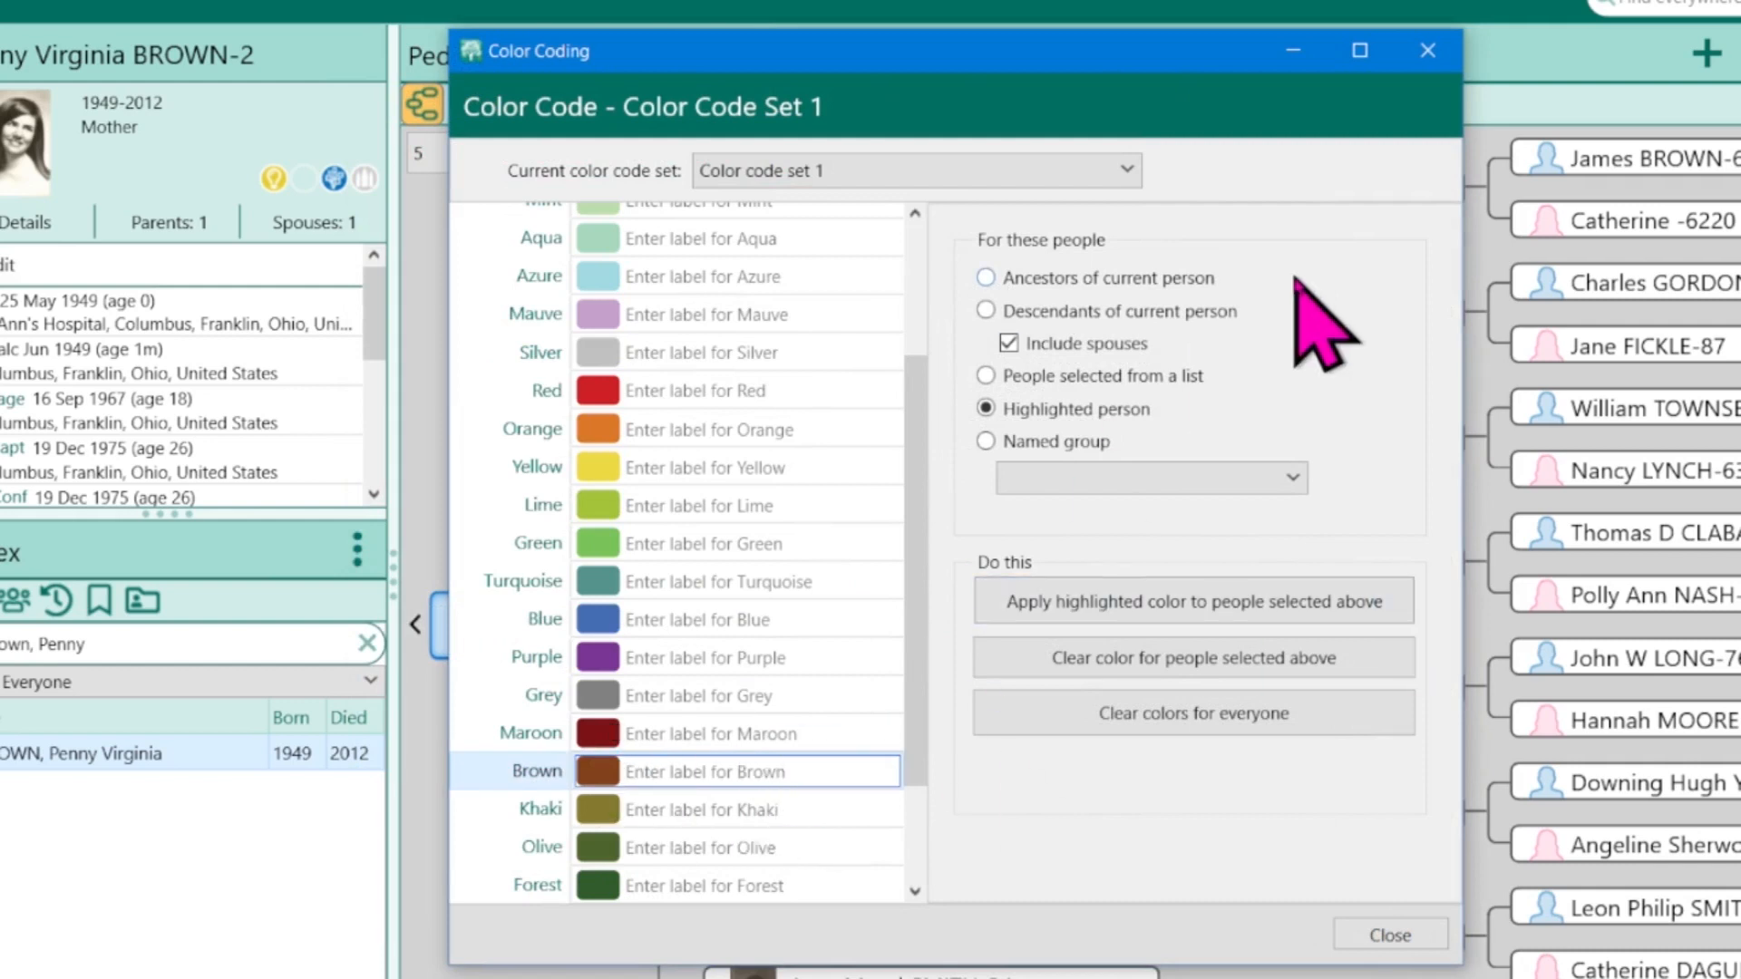
pyautogui.moveTo(1287, 310)
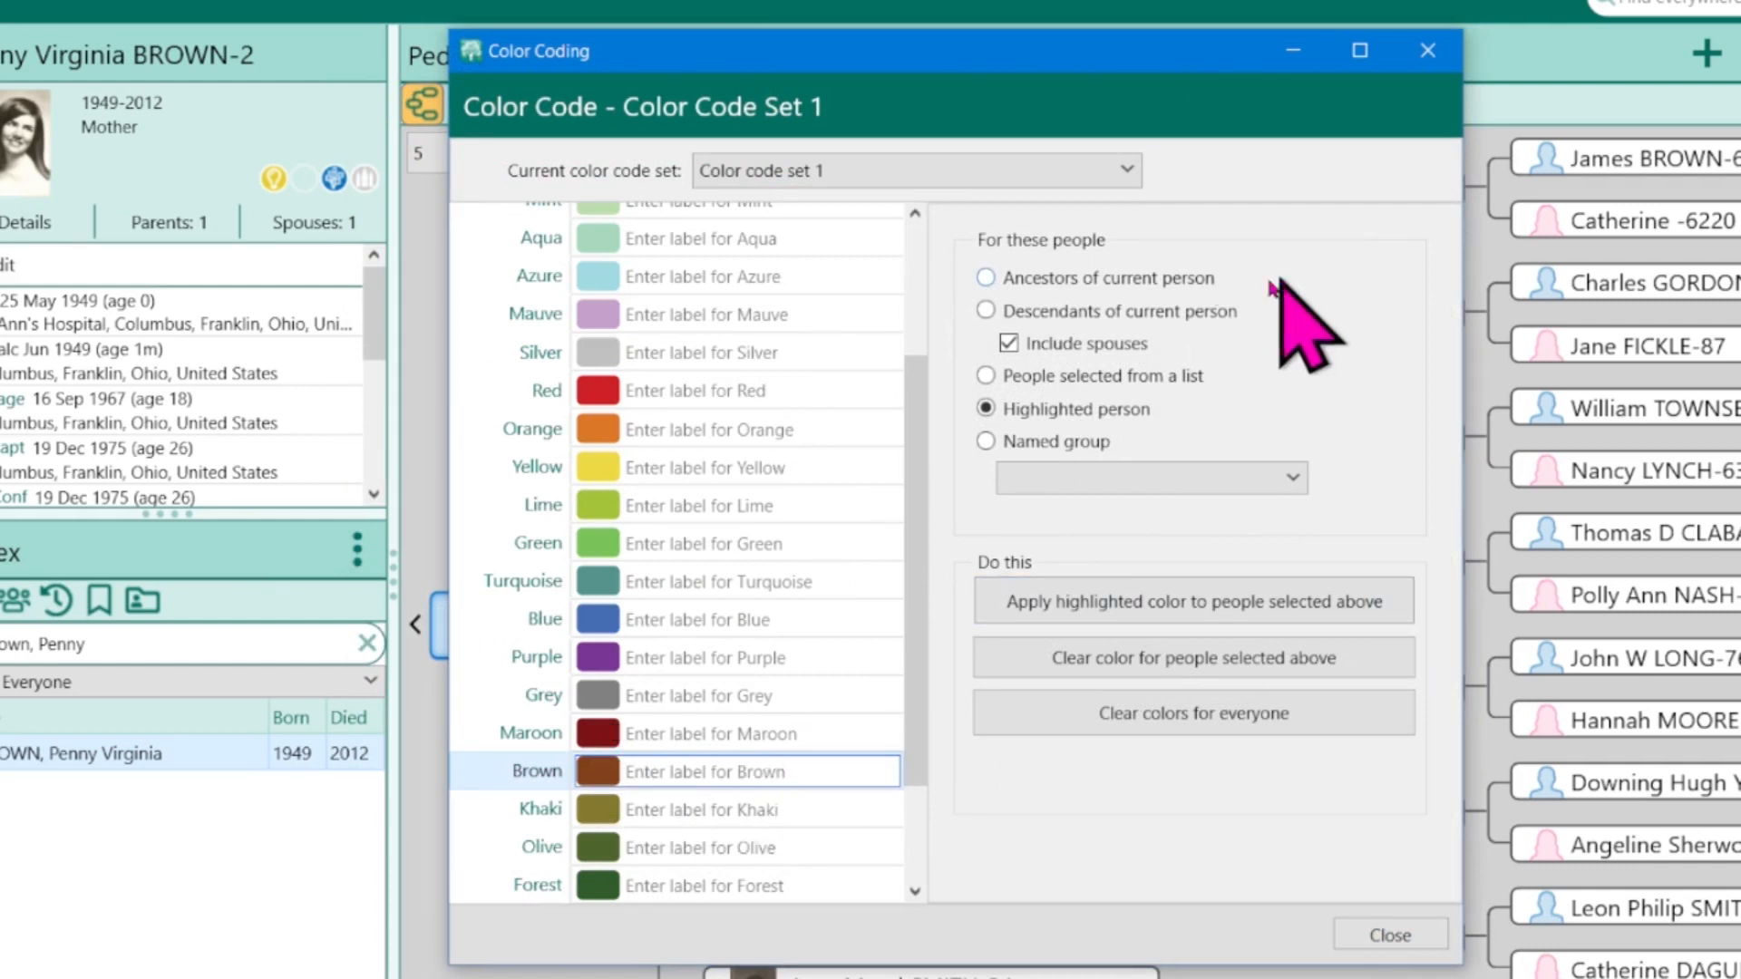
pyautogui.click(987, 278)
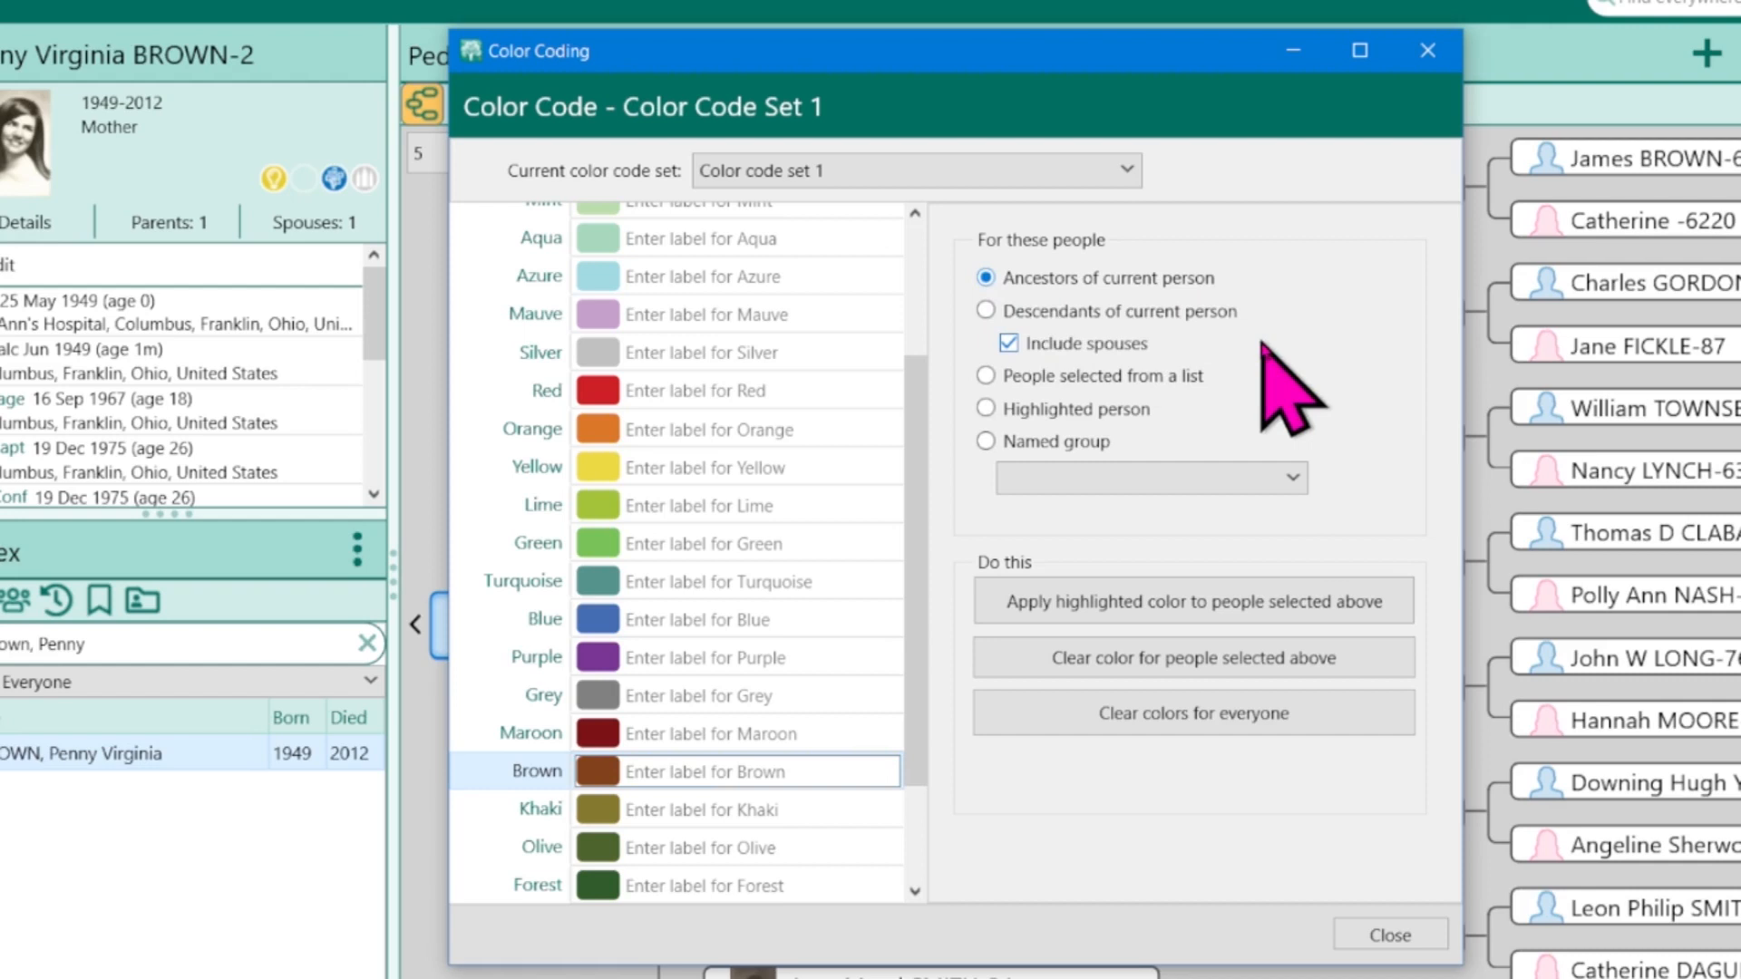
pyautogui.moveTo(649, 773)
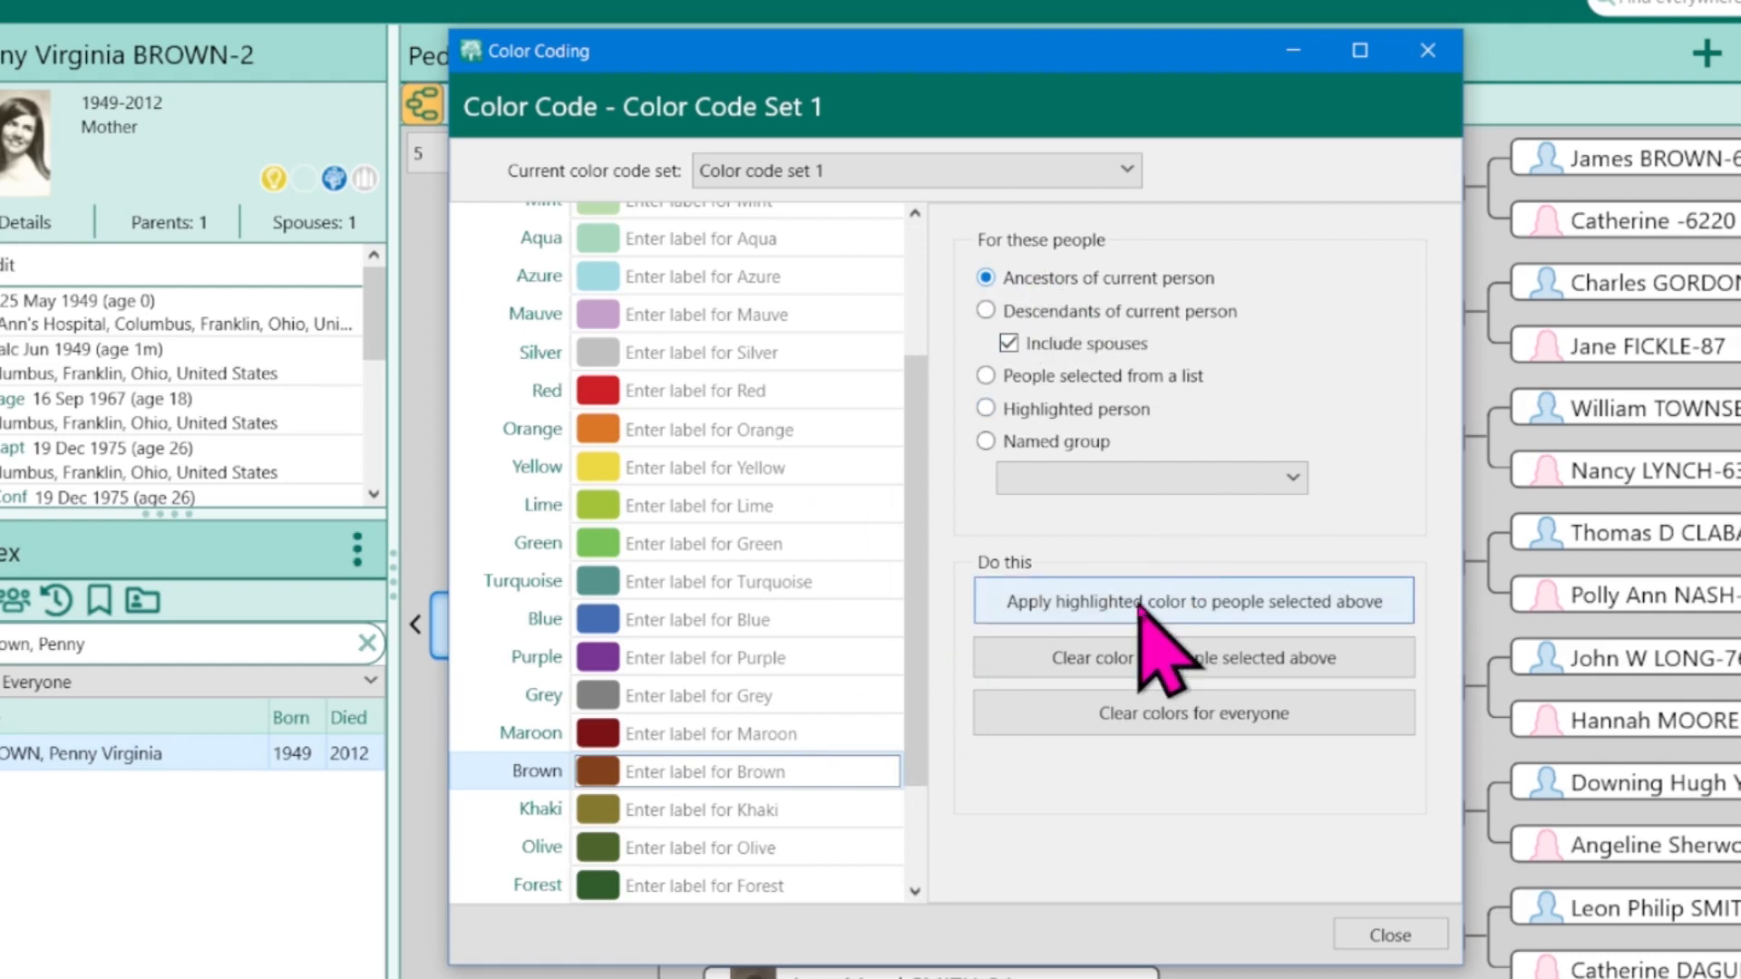
pyautogui.click(1388, 934)
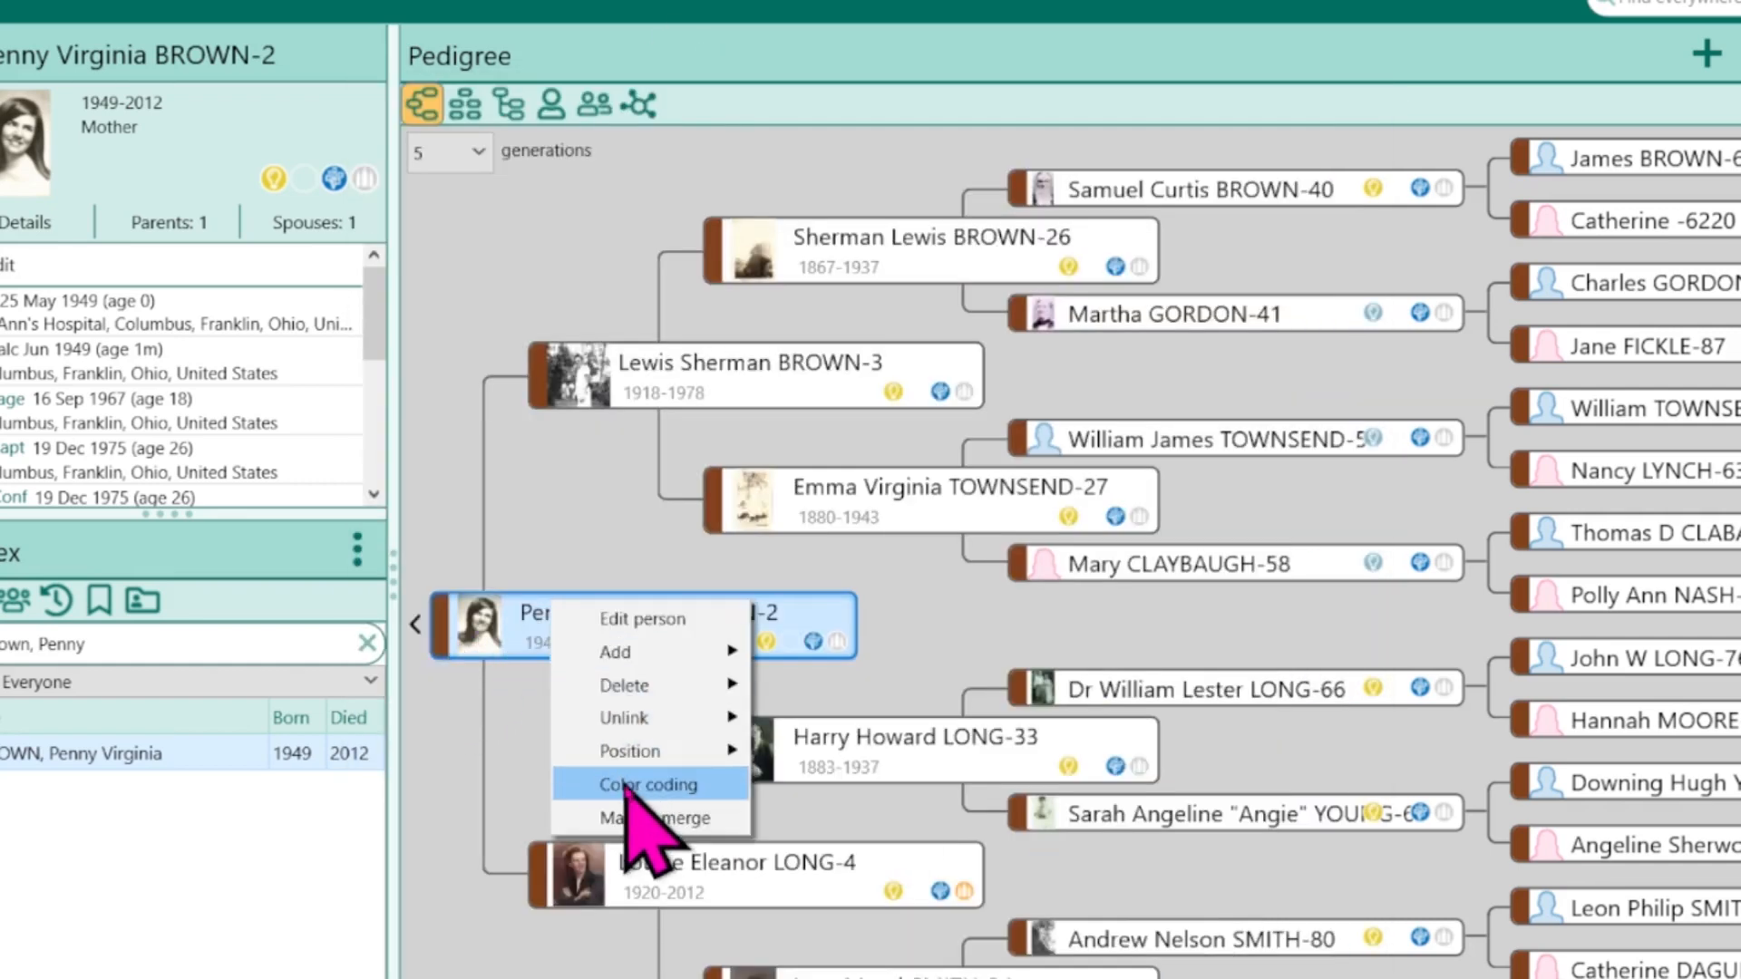
pyautogui.moveTo(566, 566)
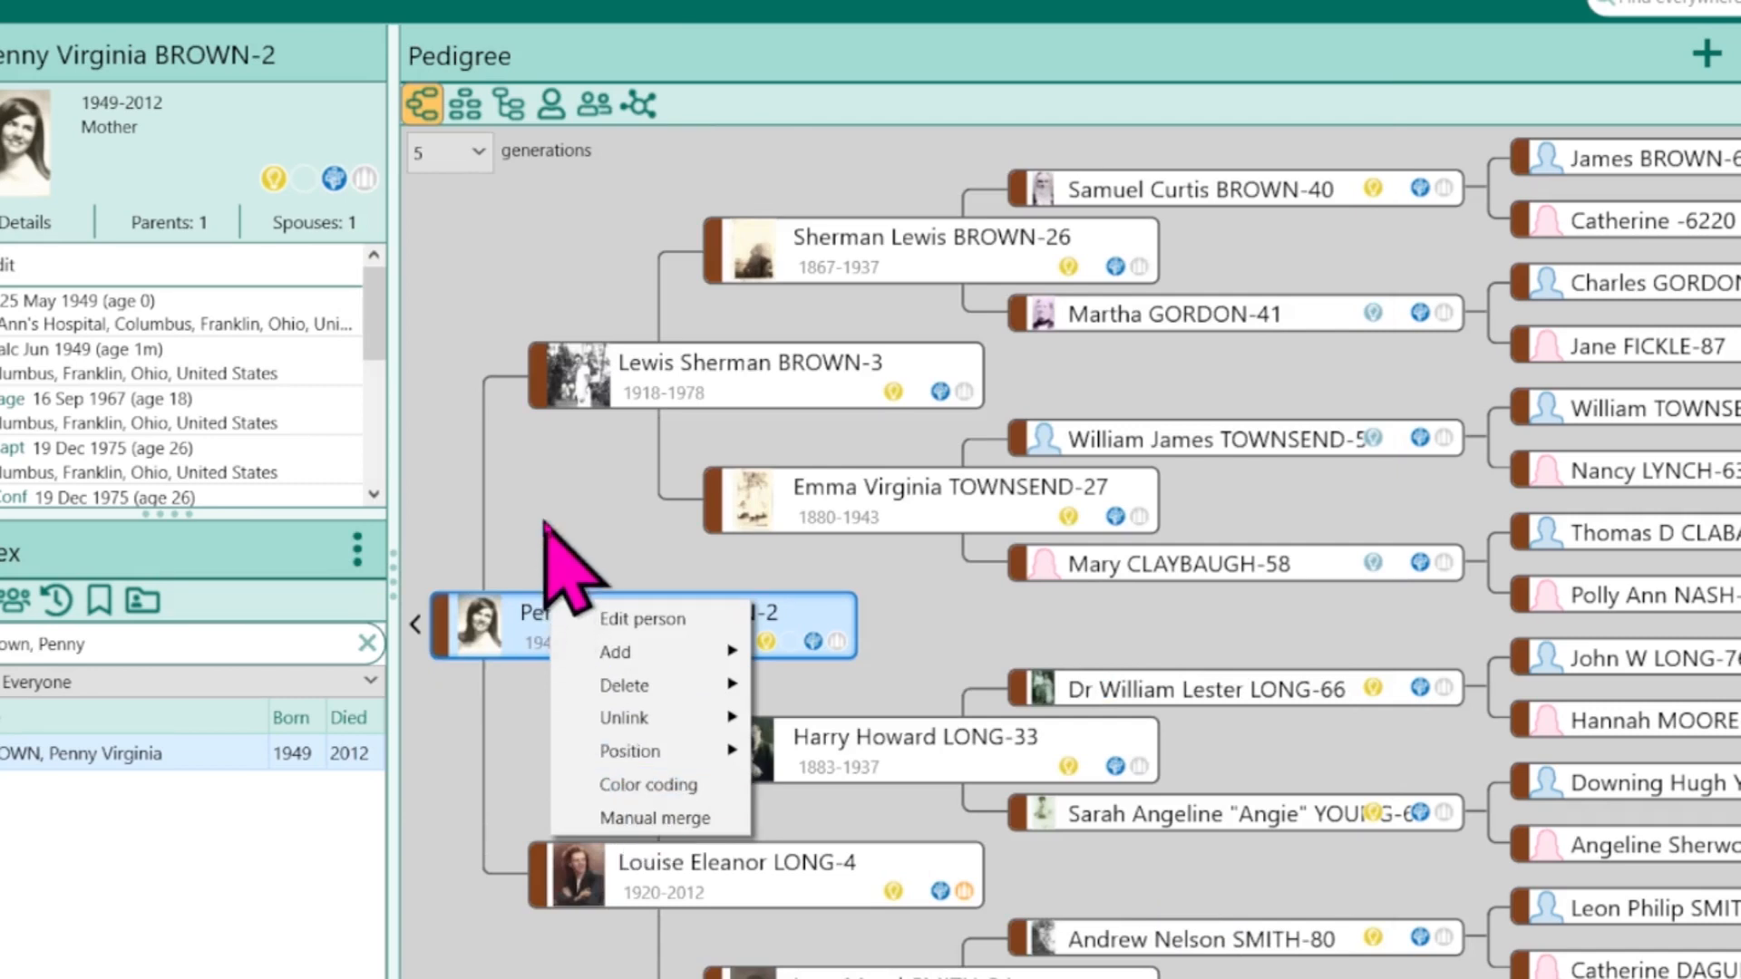
# Give the brown color in set 1 the label 'Brown' and close Color Coding
pyautogui.click(469, 103)
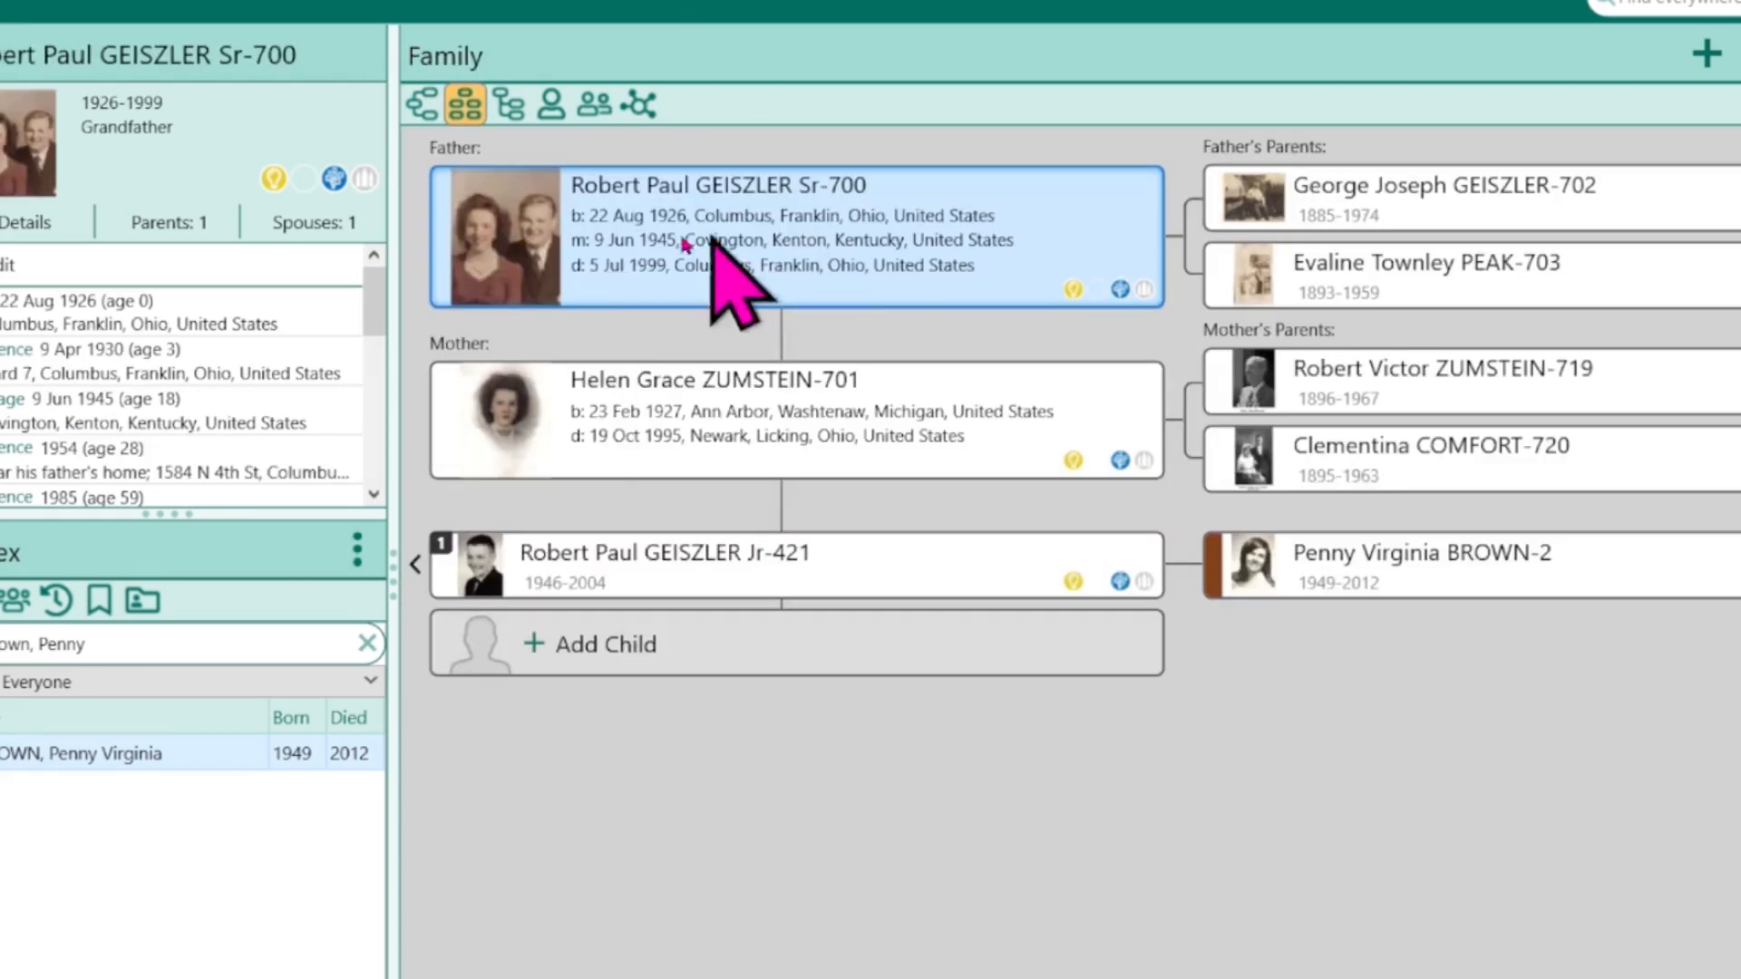
pyautogui.moveTo(1233, 605)
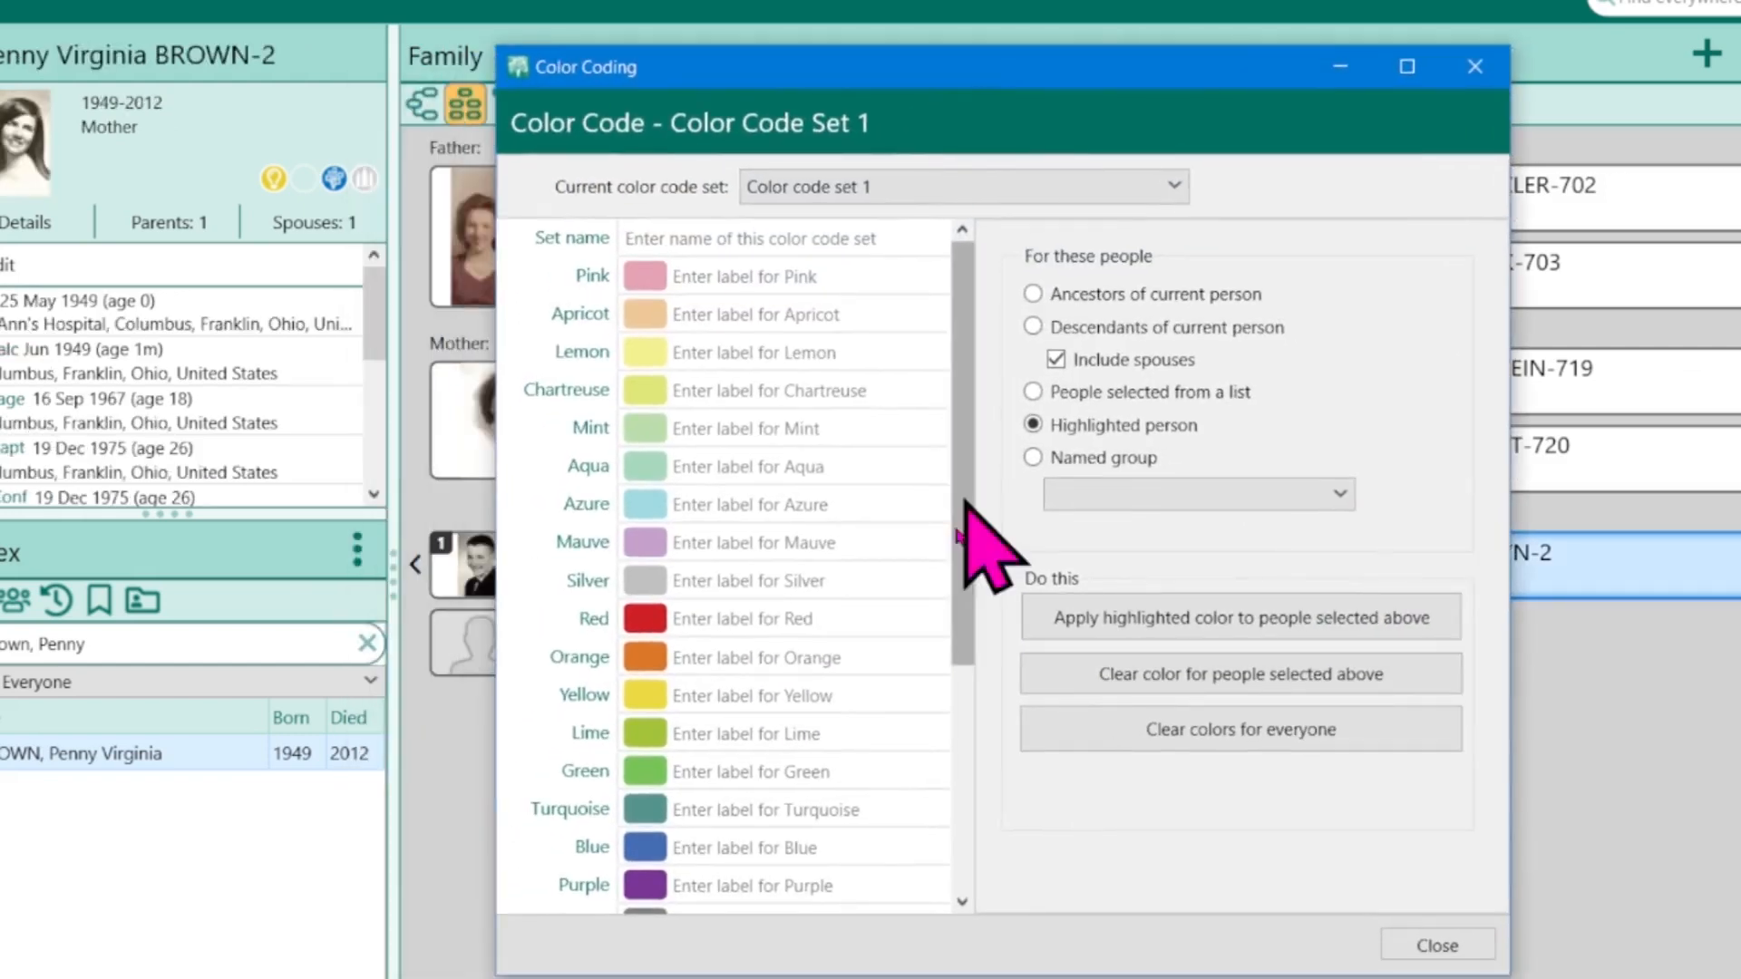
pyautogui.scroll(-3)
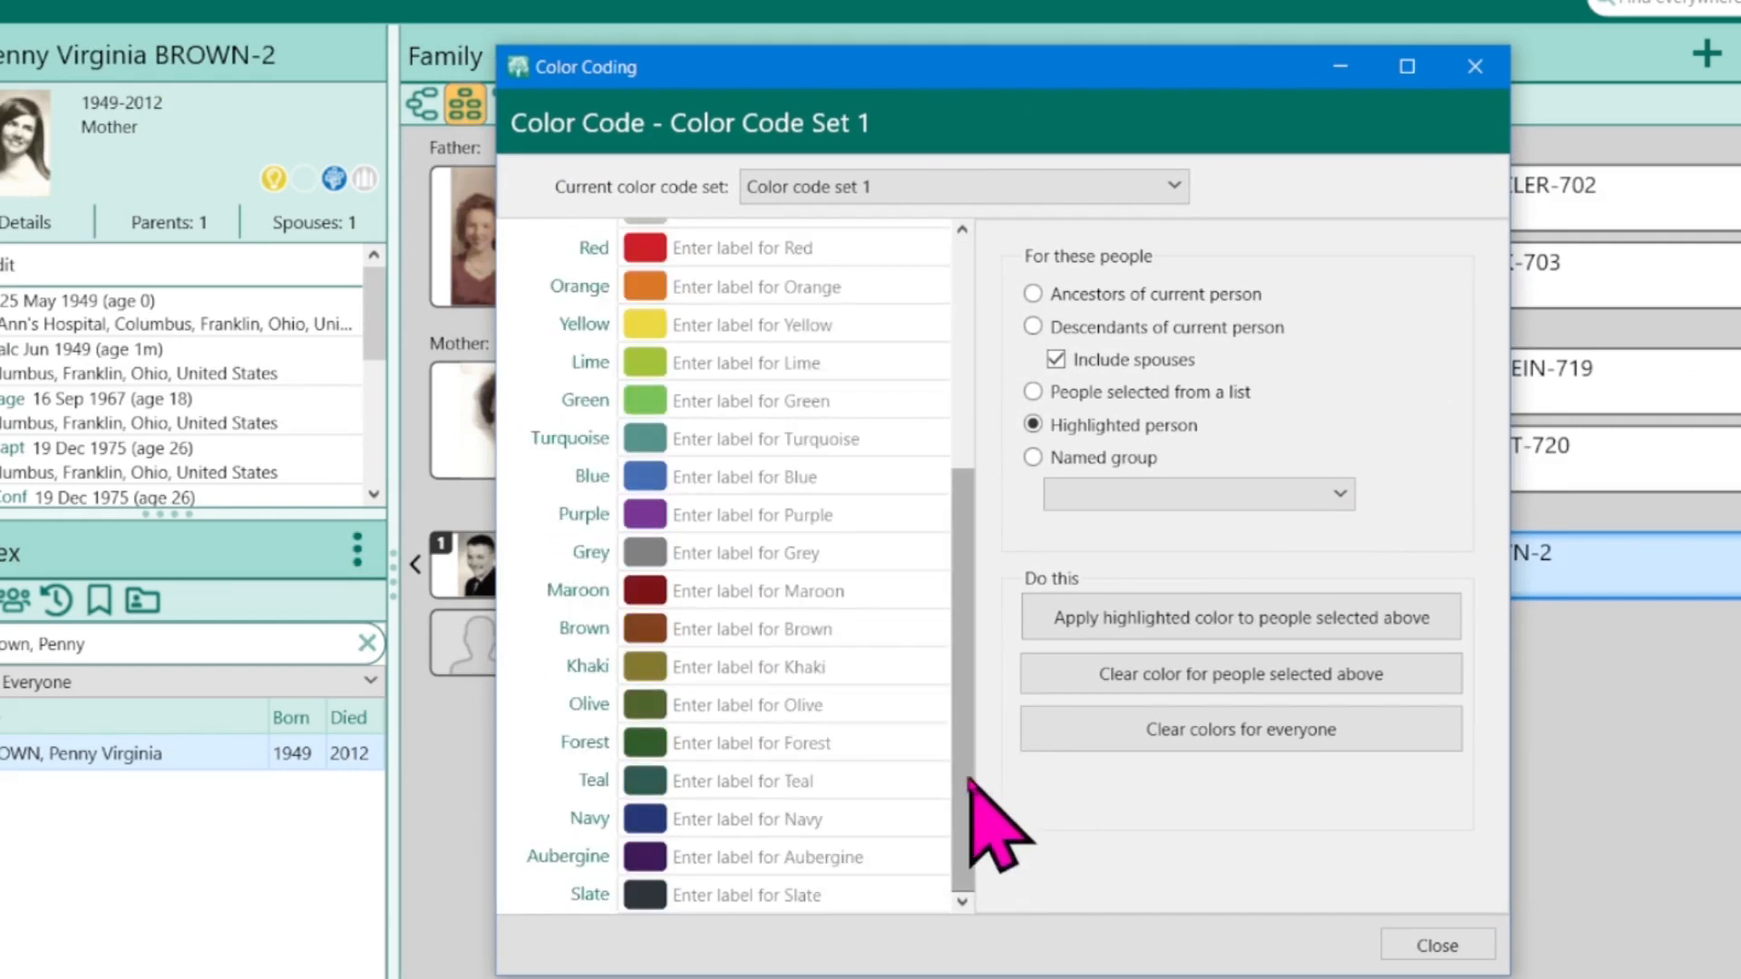
pyautogui.click(789, 629)
pyautogui.write('Brown')
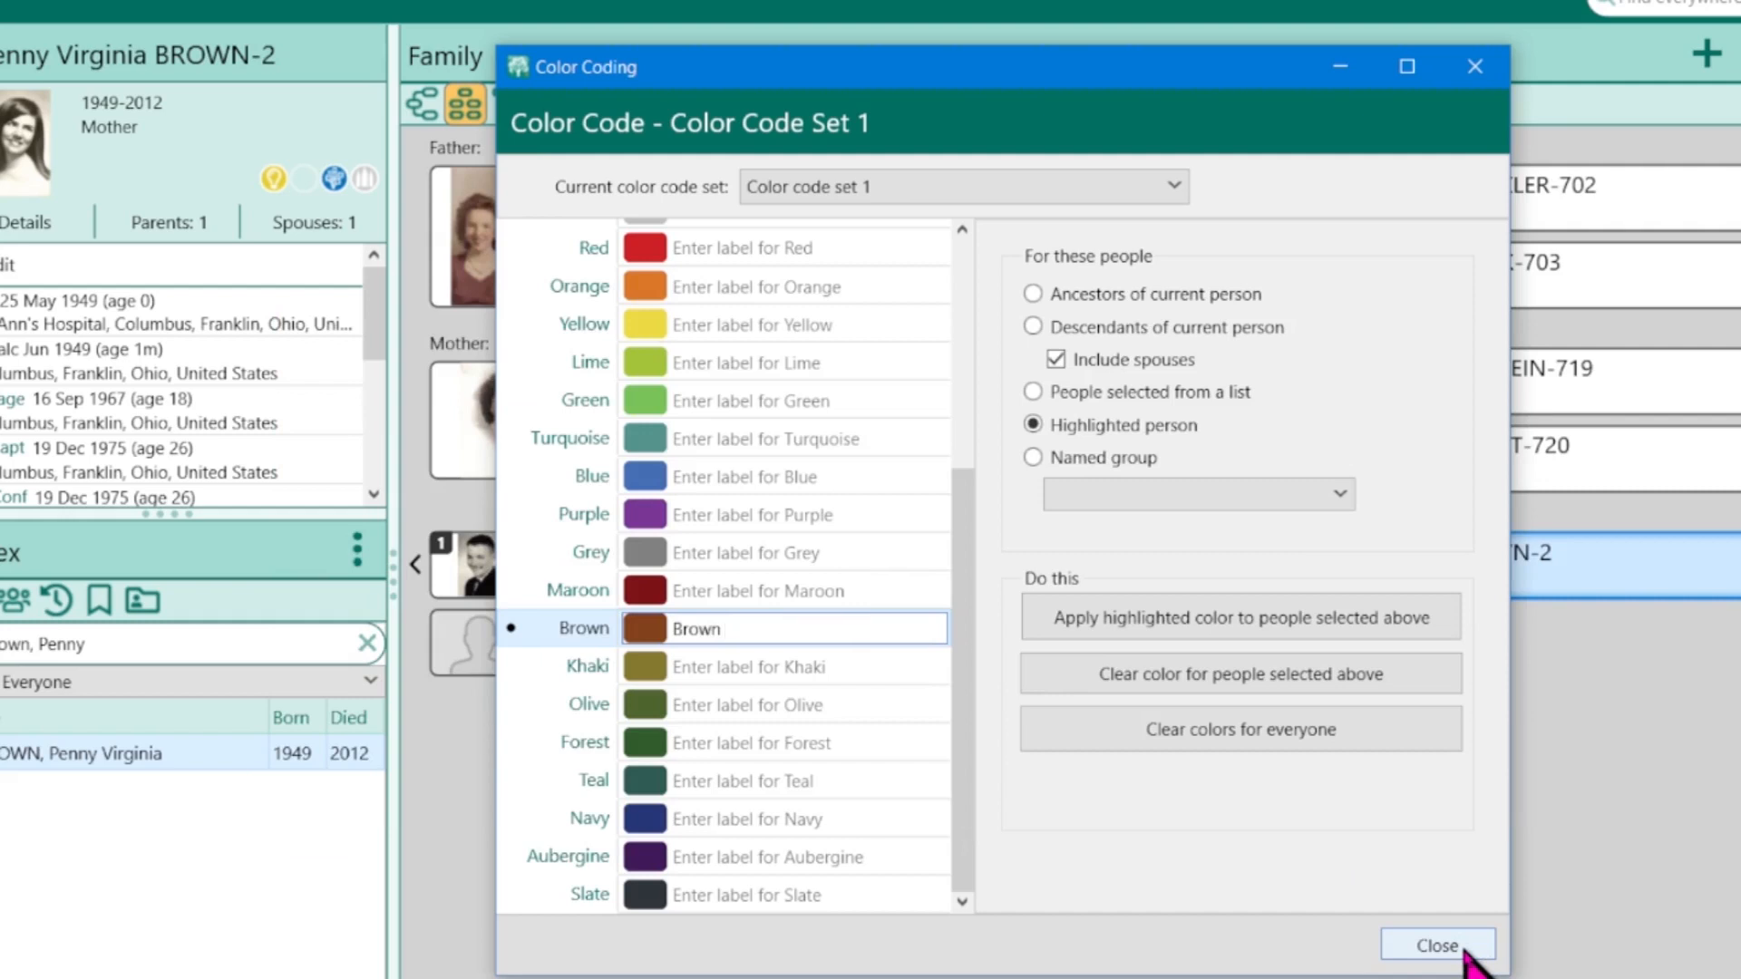
pyautogui.click(1436, 944)
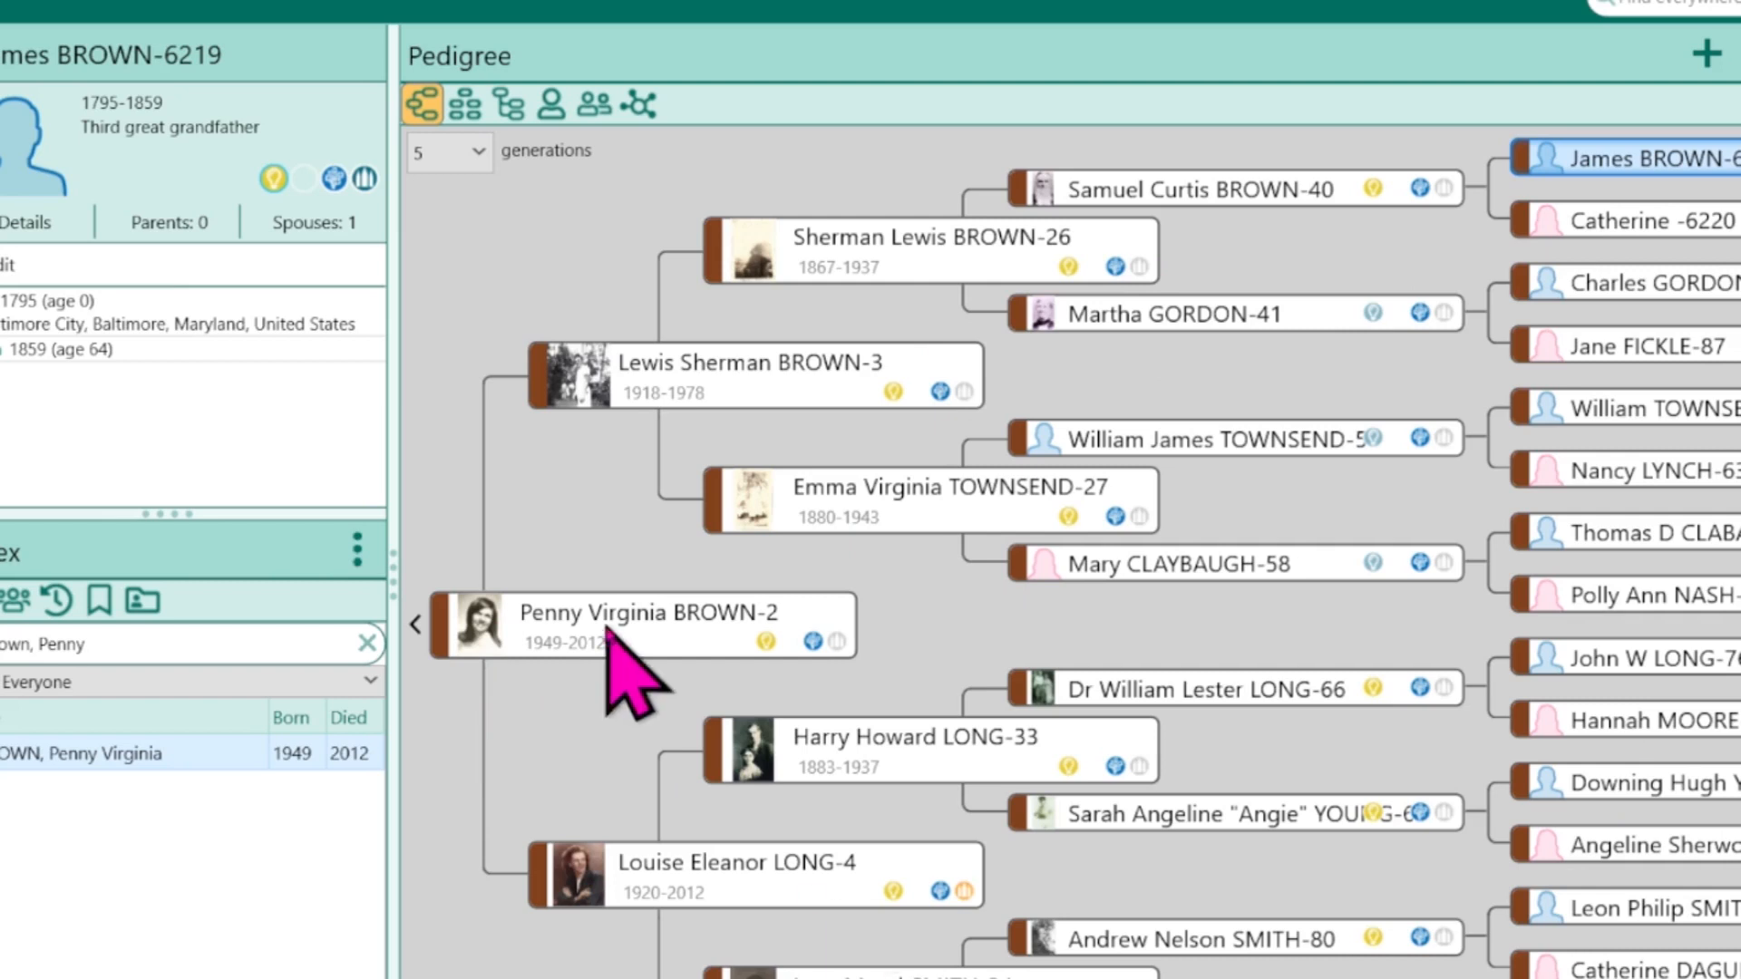
pyautogui.moveTo(761, 561)
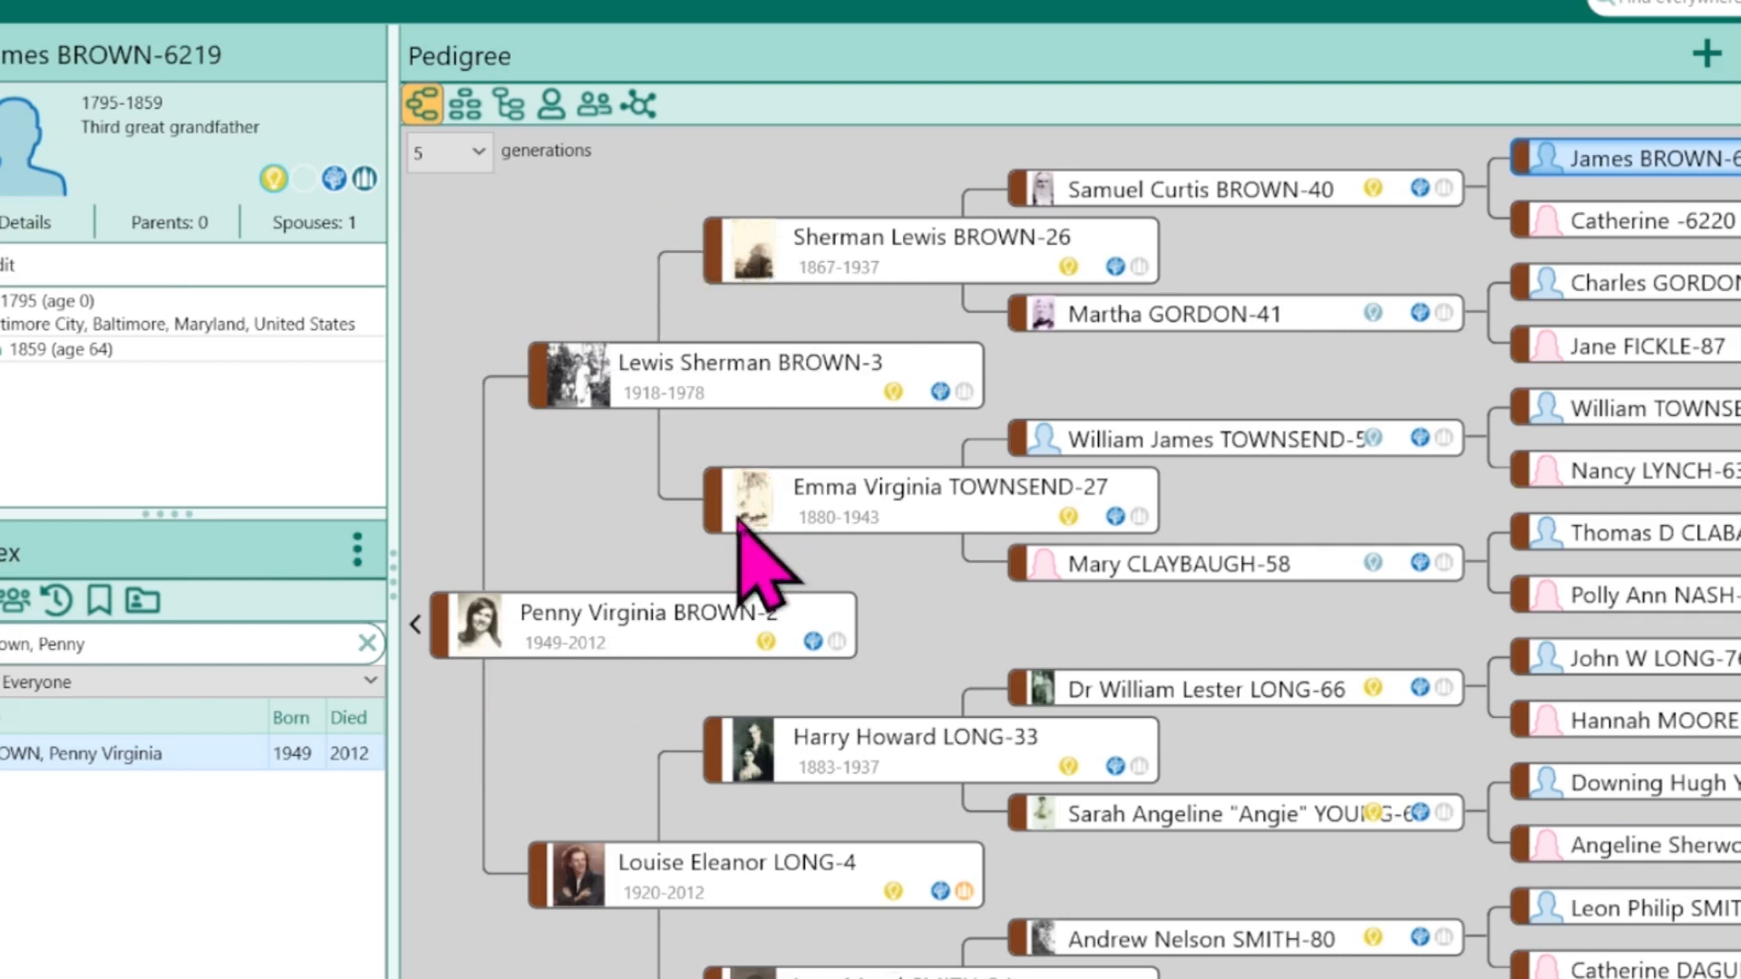
pyautogui.moveTo(763, 554)
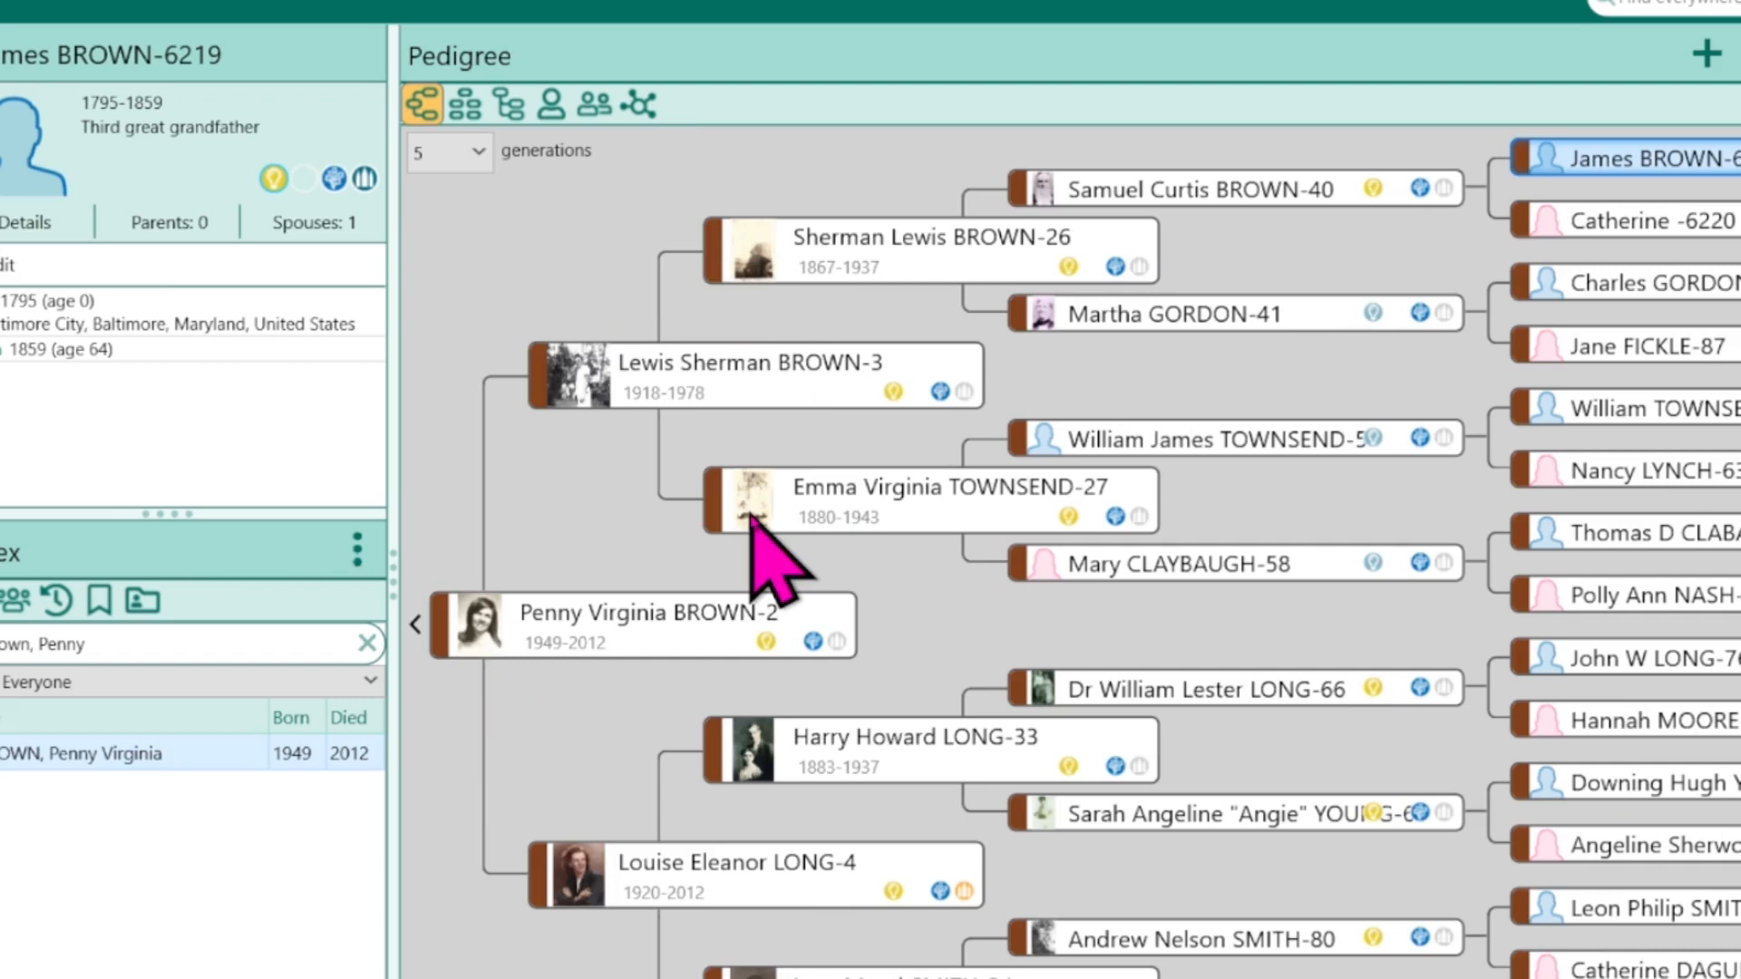
pyautogui.click(888, 500)
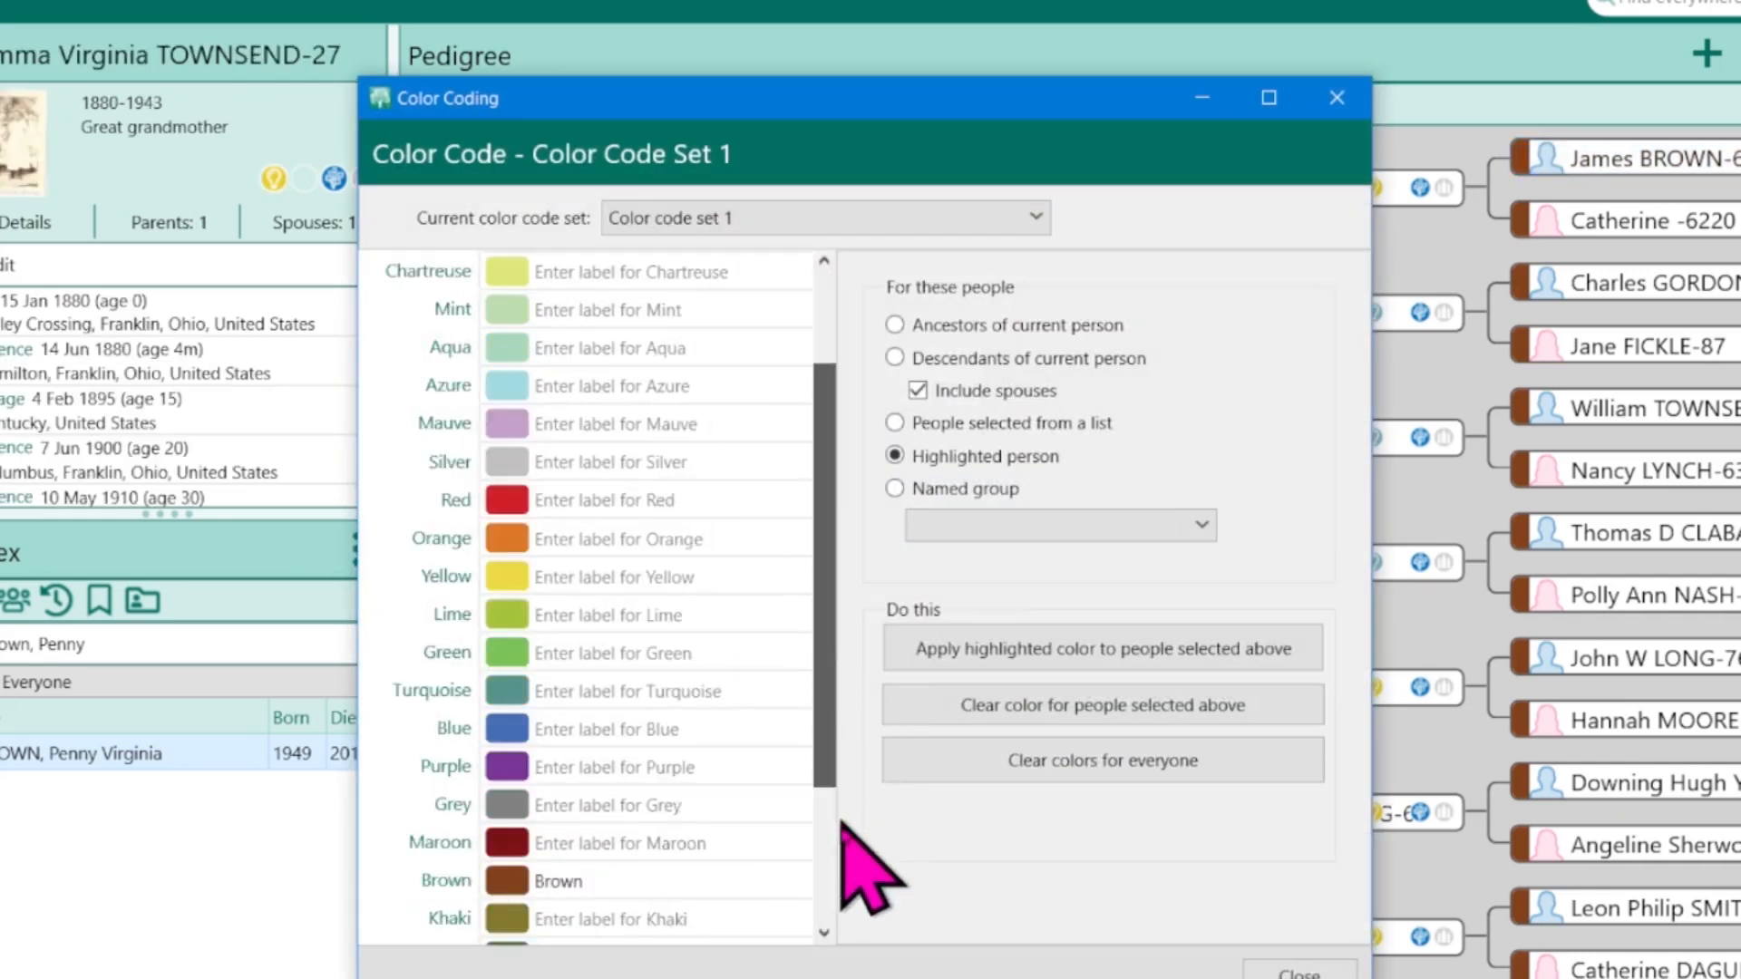
pyautogui.scroll(-3)
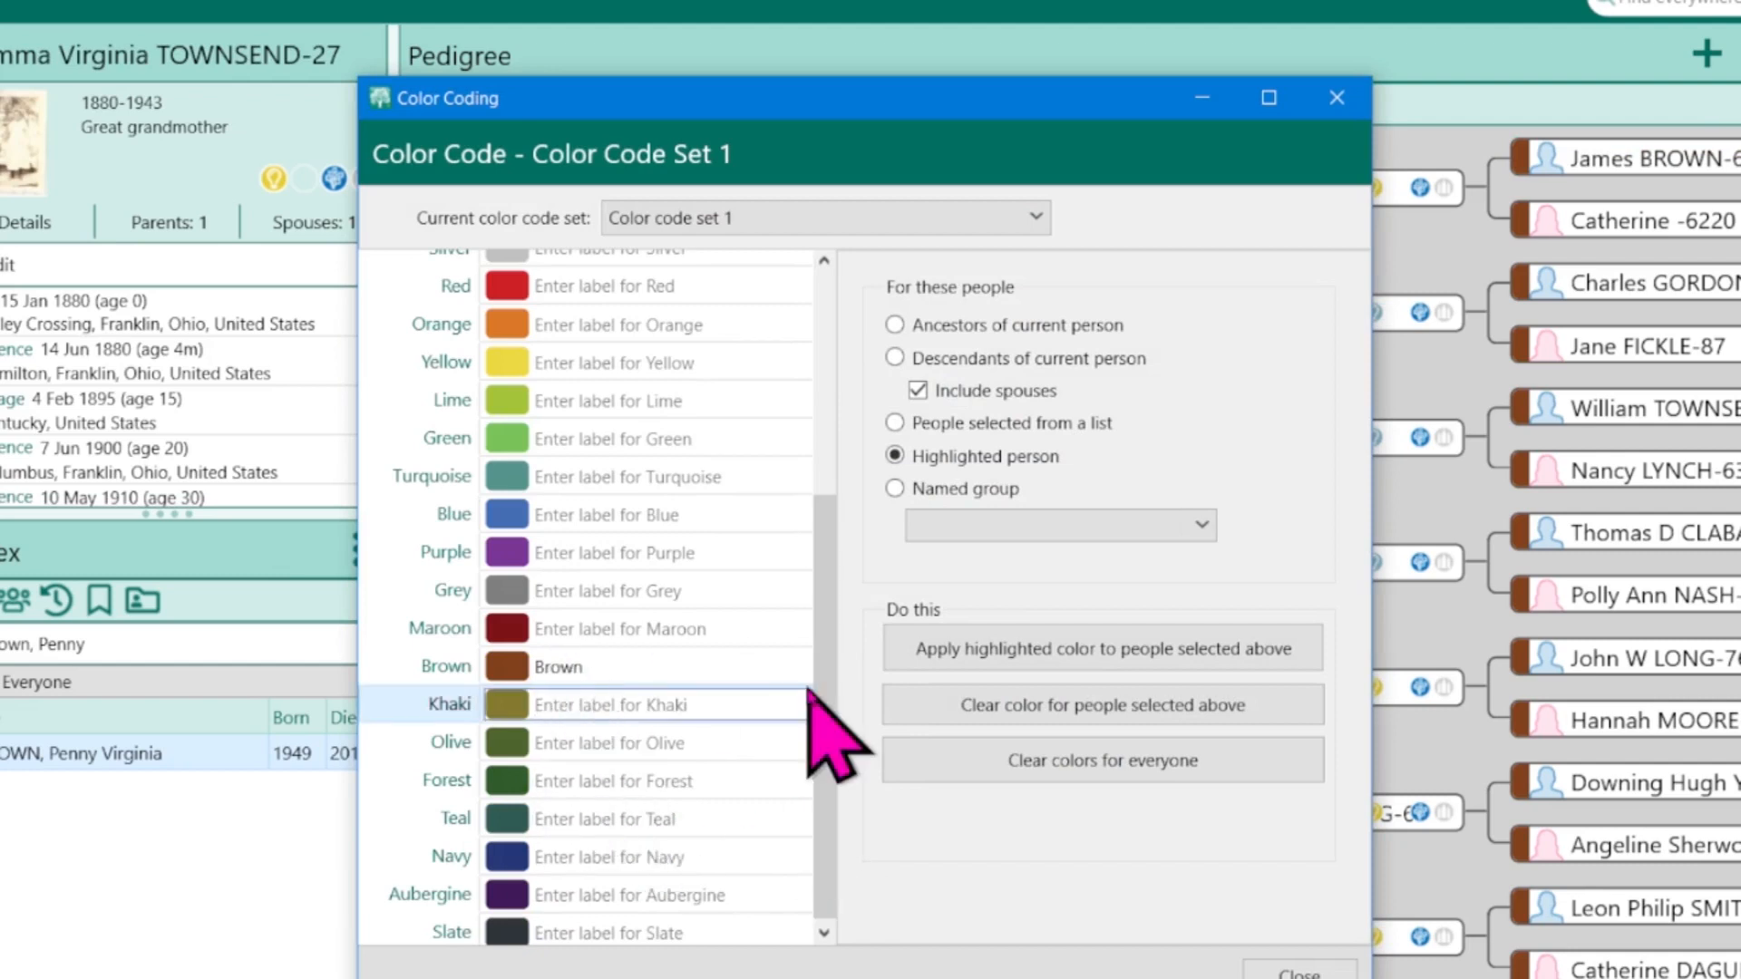
pyautogui.write('Townsend')
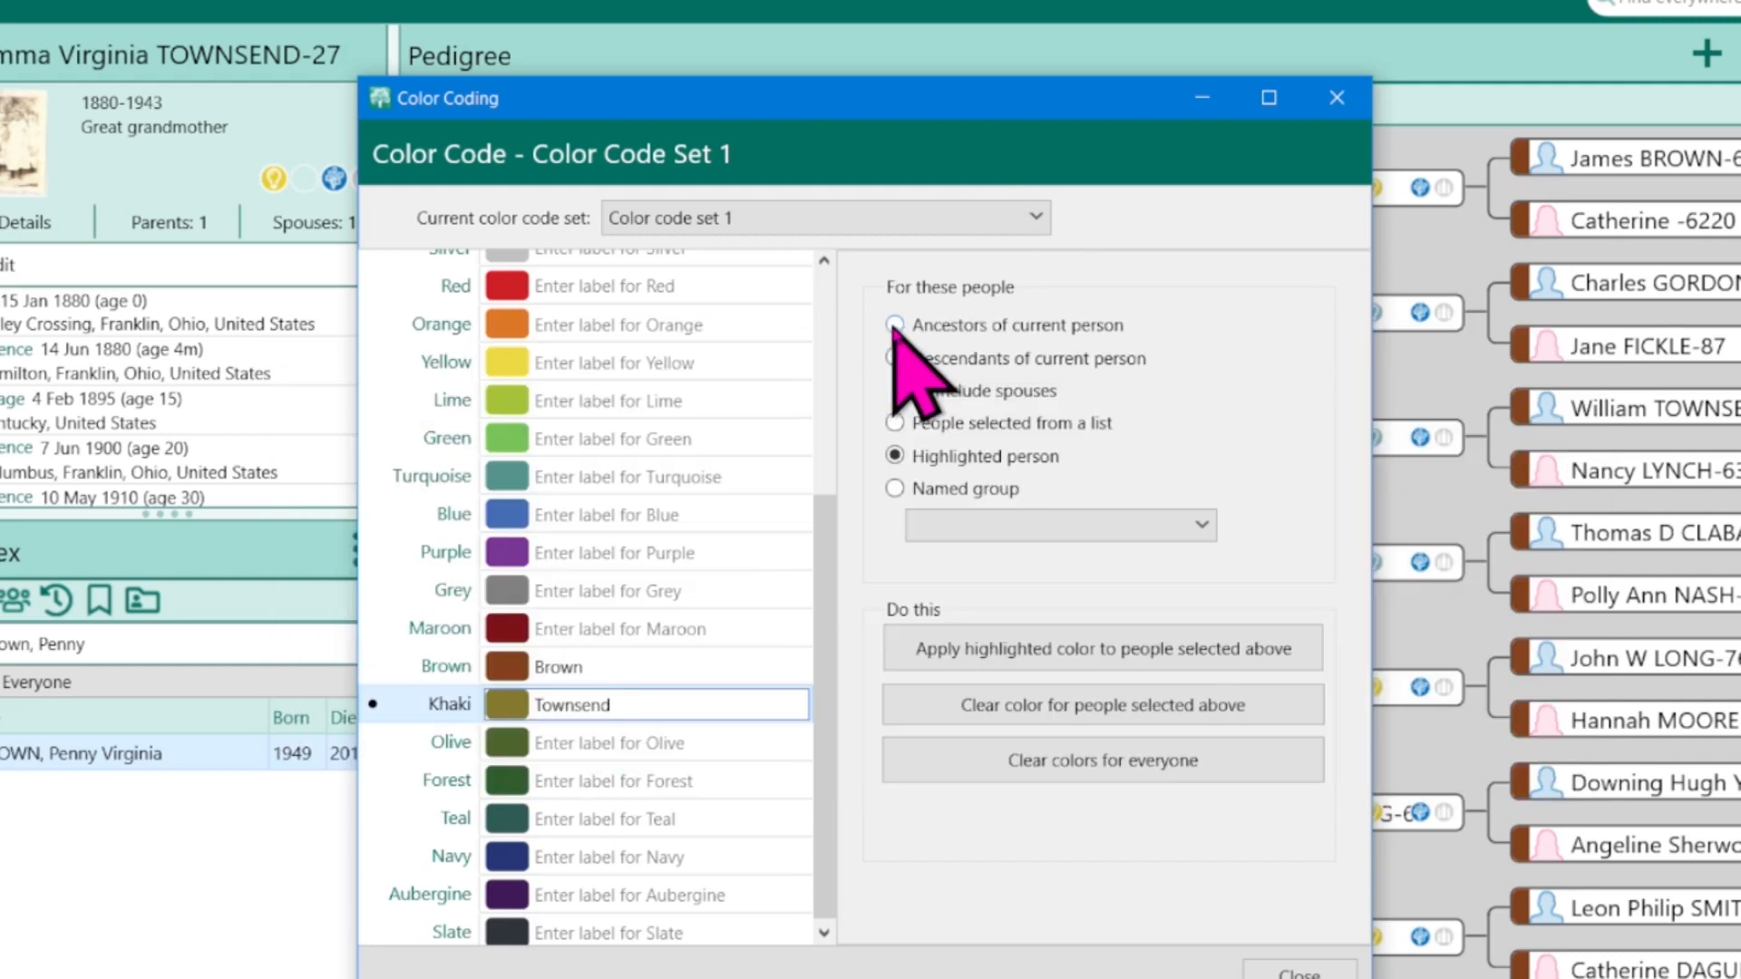
pyautogui.click(894, 325)
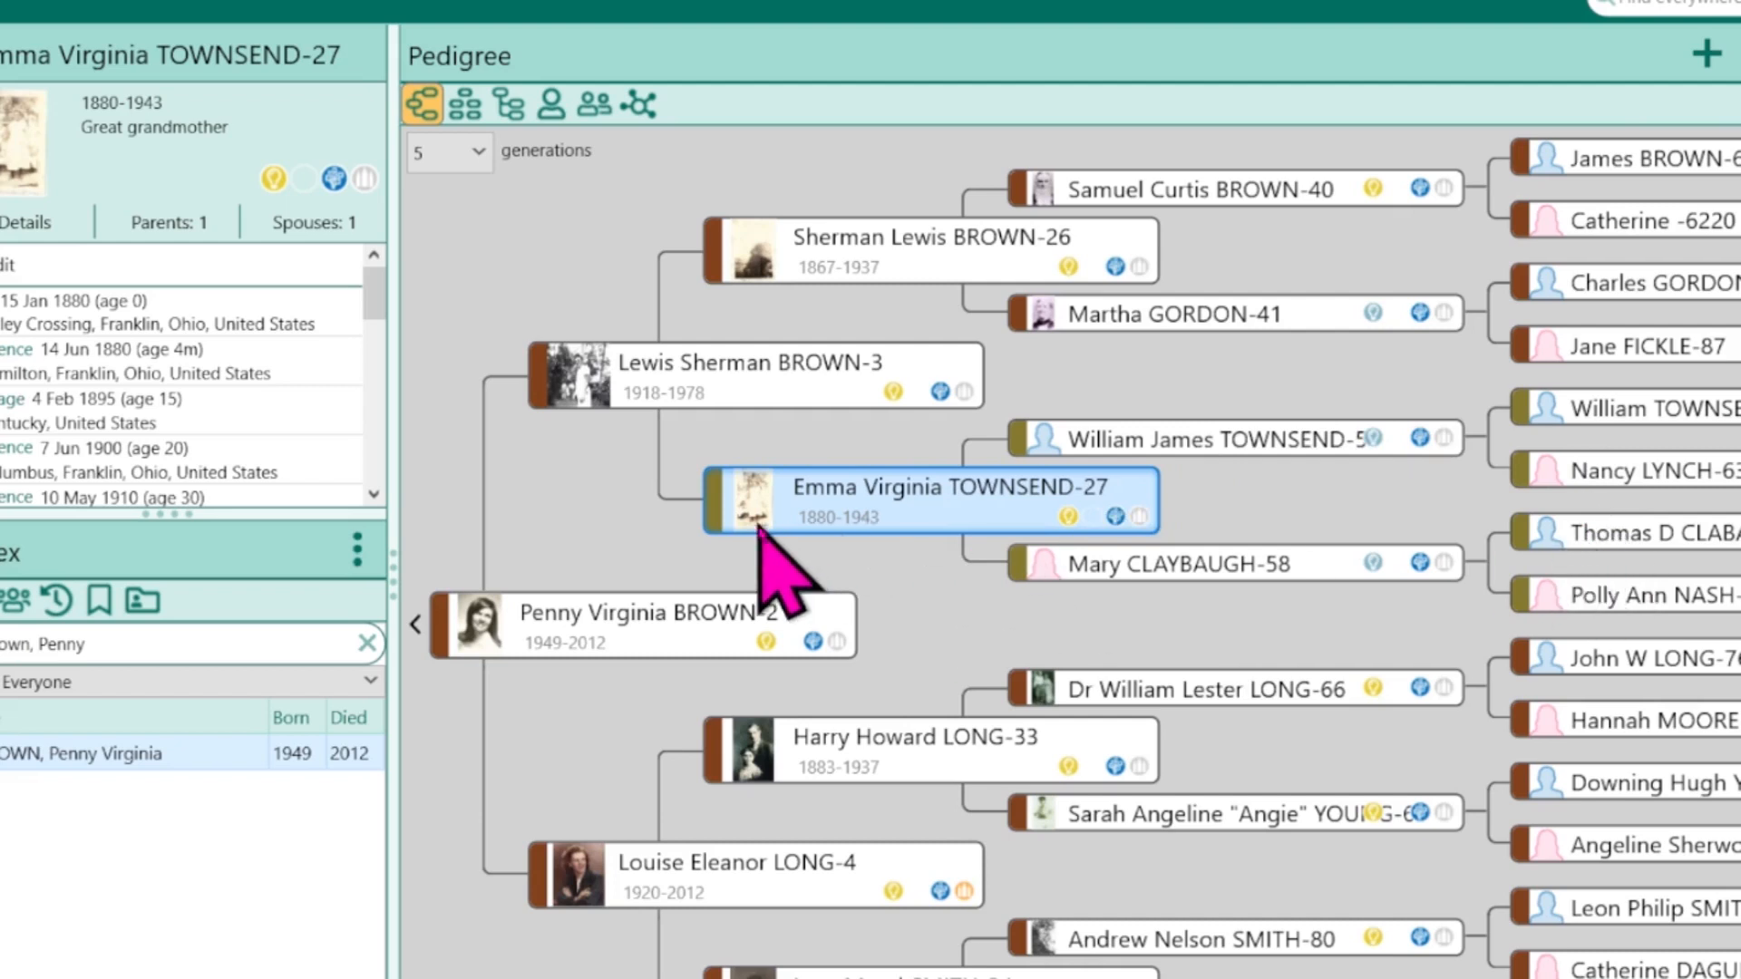
pyautogui.moveTo(743, 577)
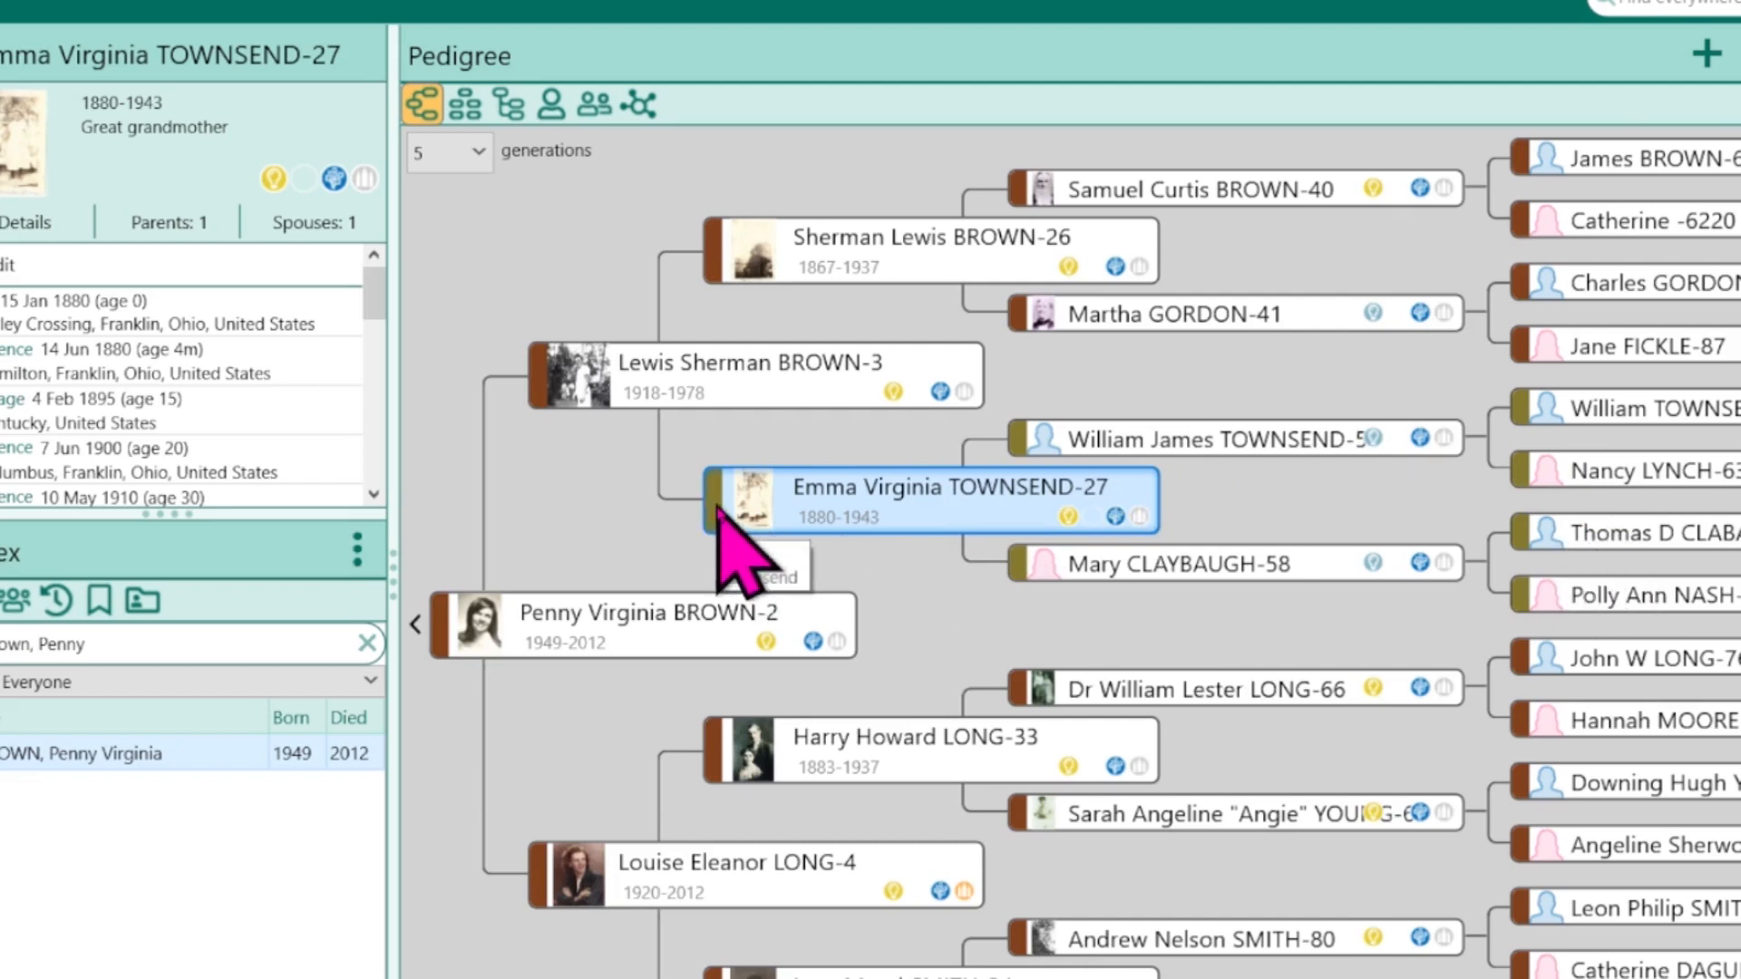
pyautogui.moveTo(738, 560)
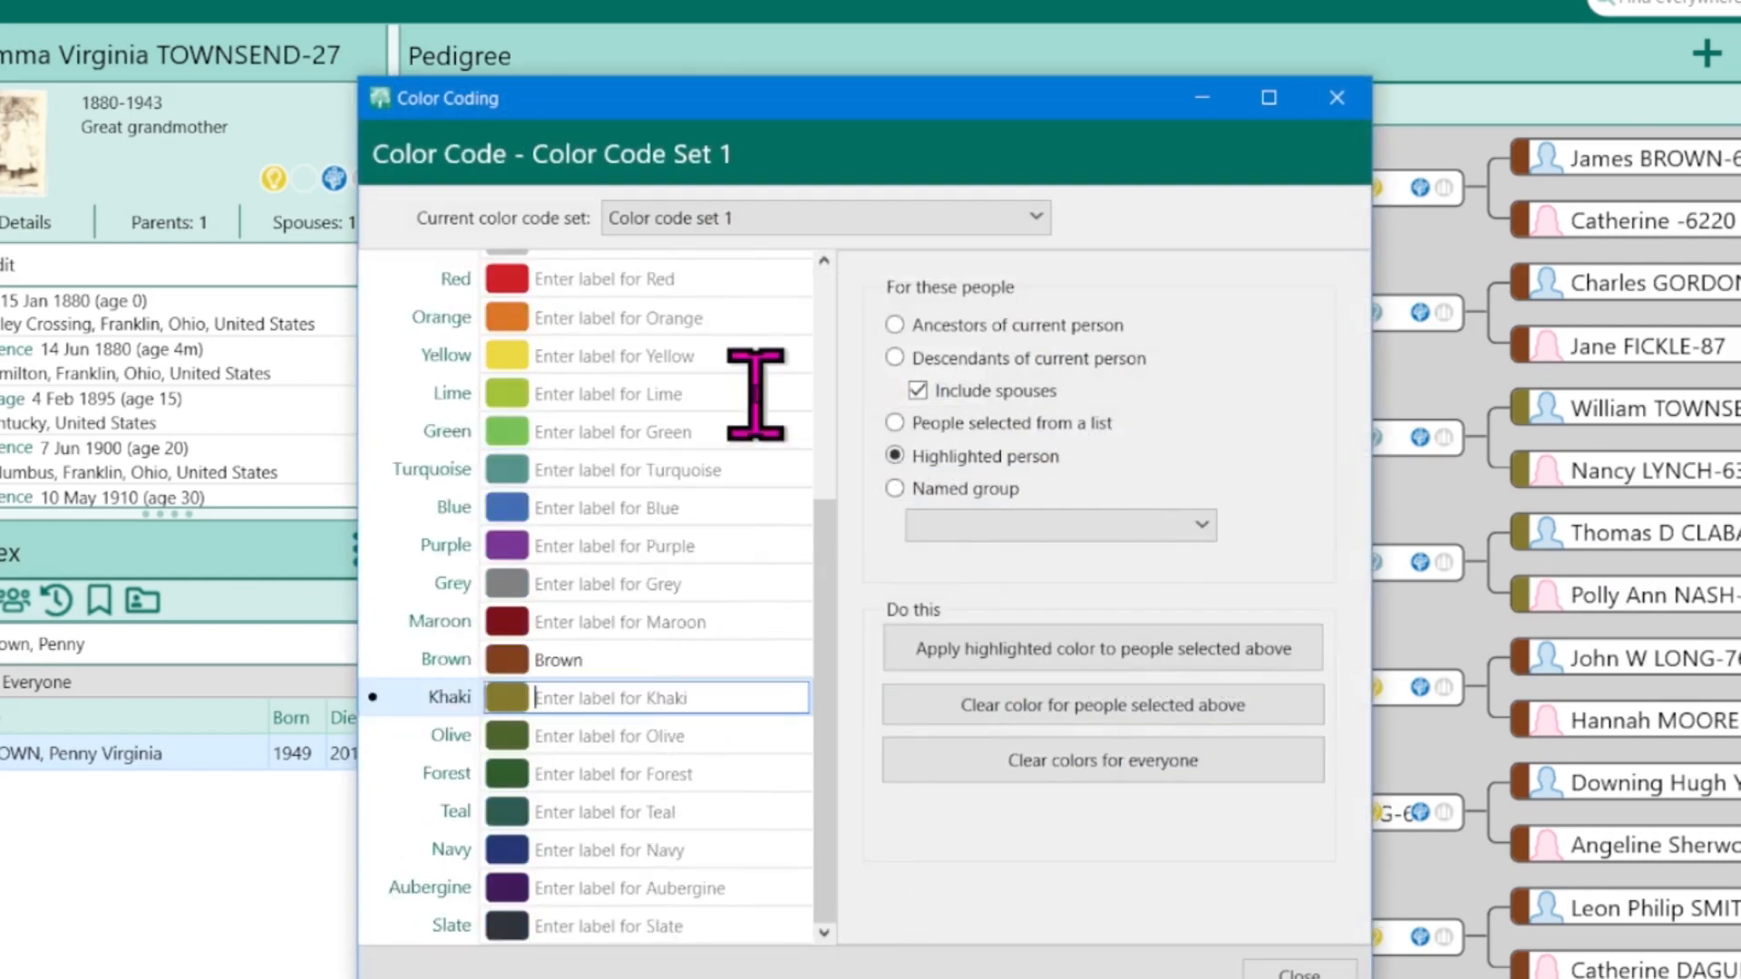
pyautogui.moveTo(665, 555)
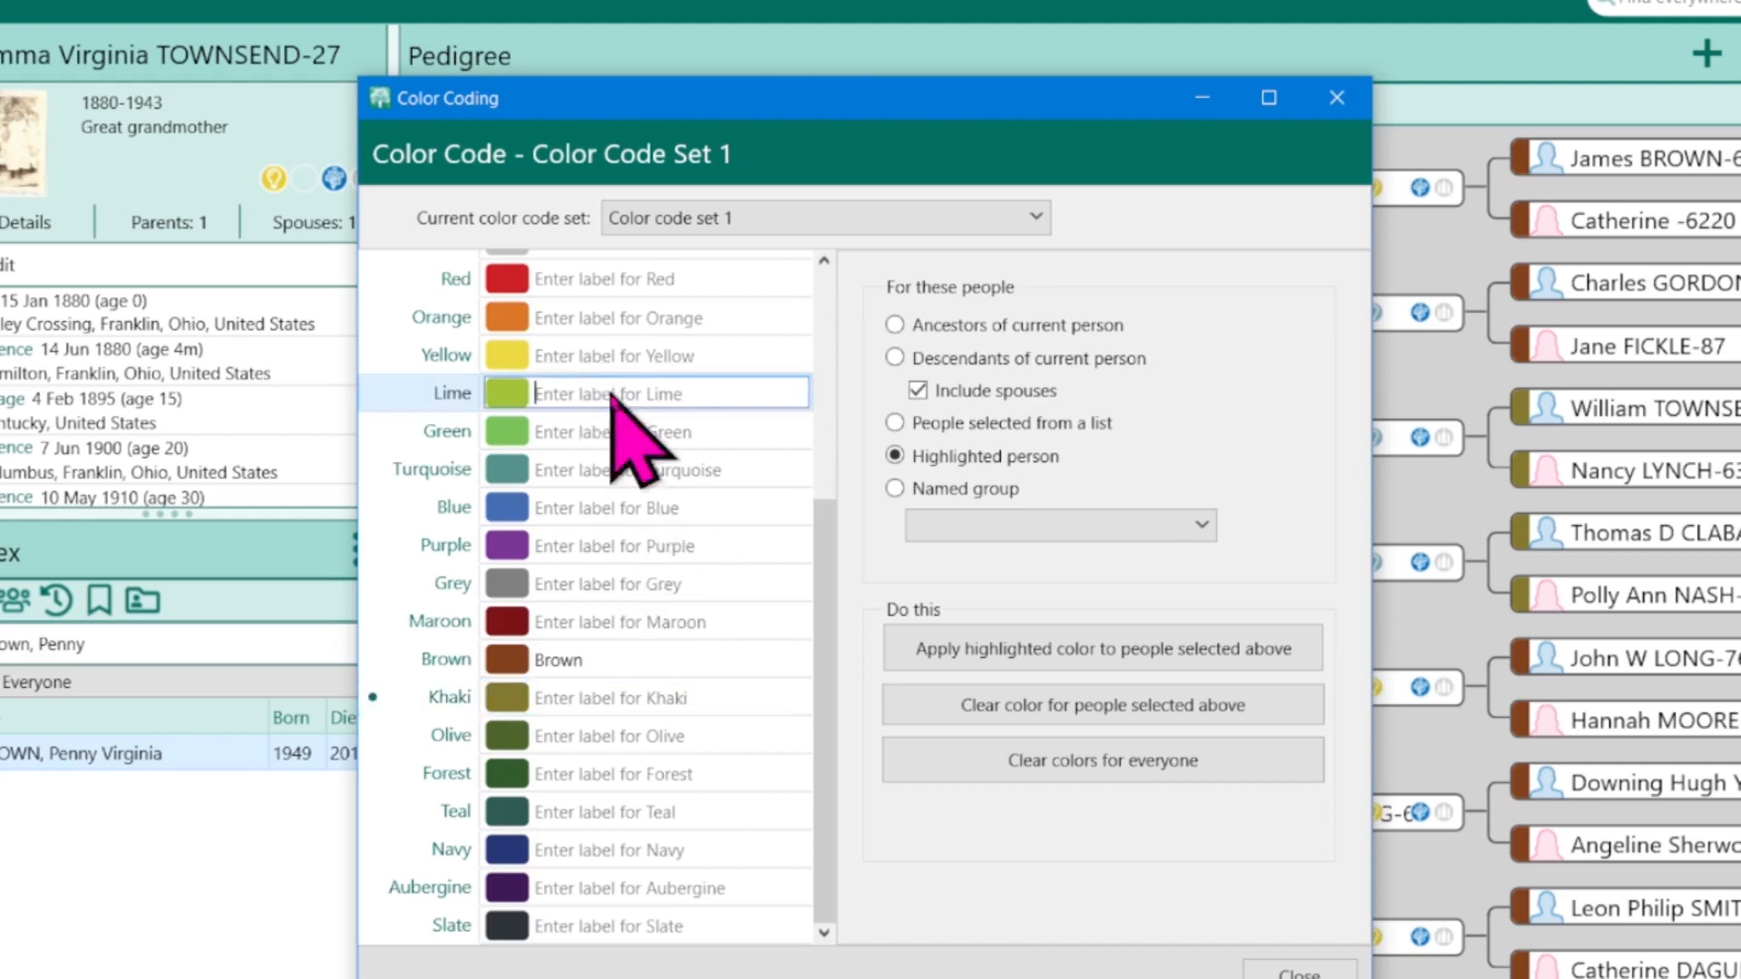
pyautogui.moveTo(1037, 411)
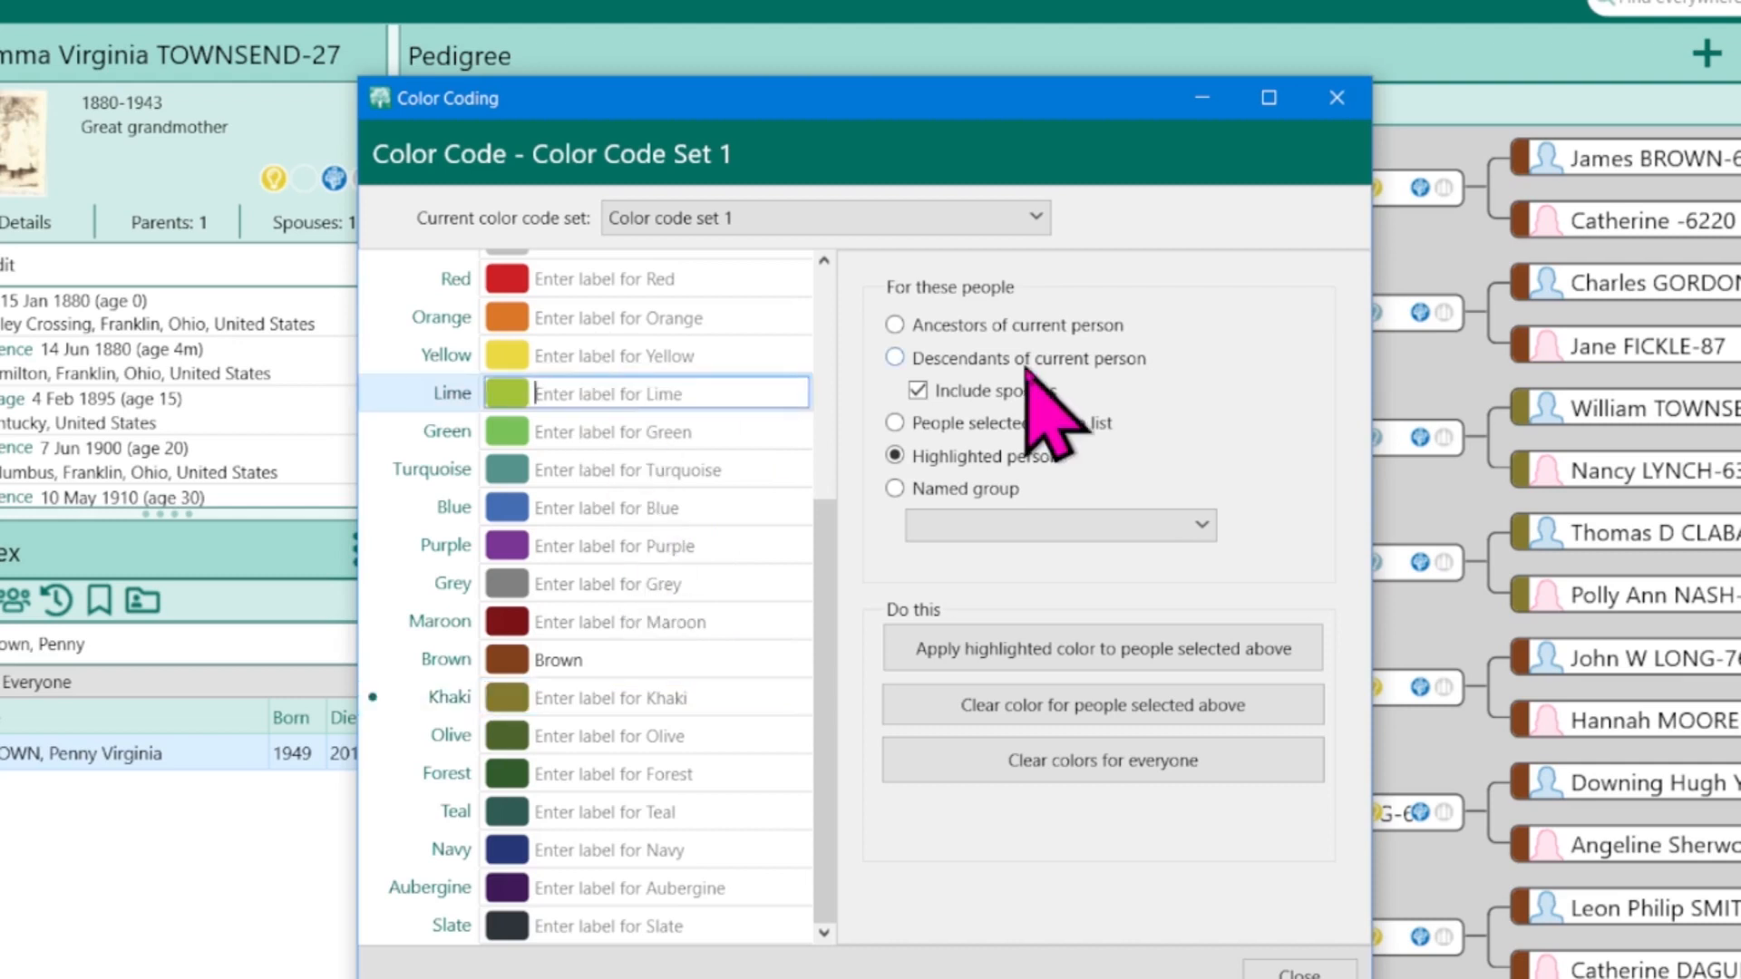
# Label lime 'Townsend' and color Emma's ancestors lime
pyautogui.write('Townsend')
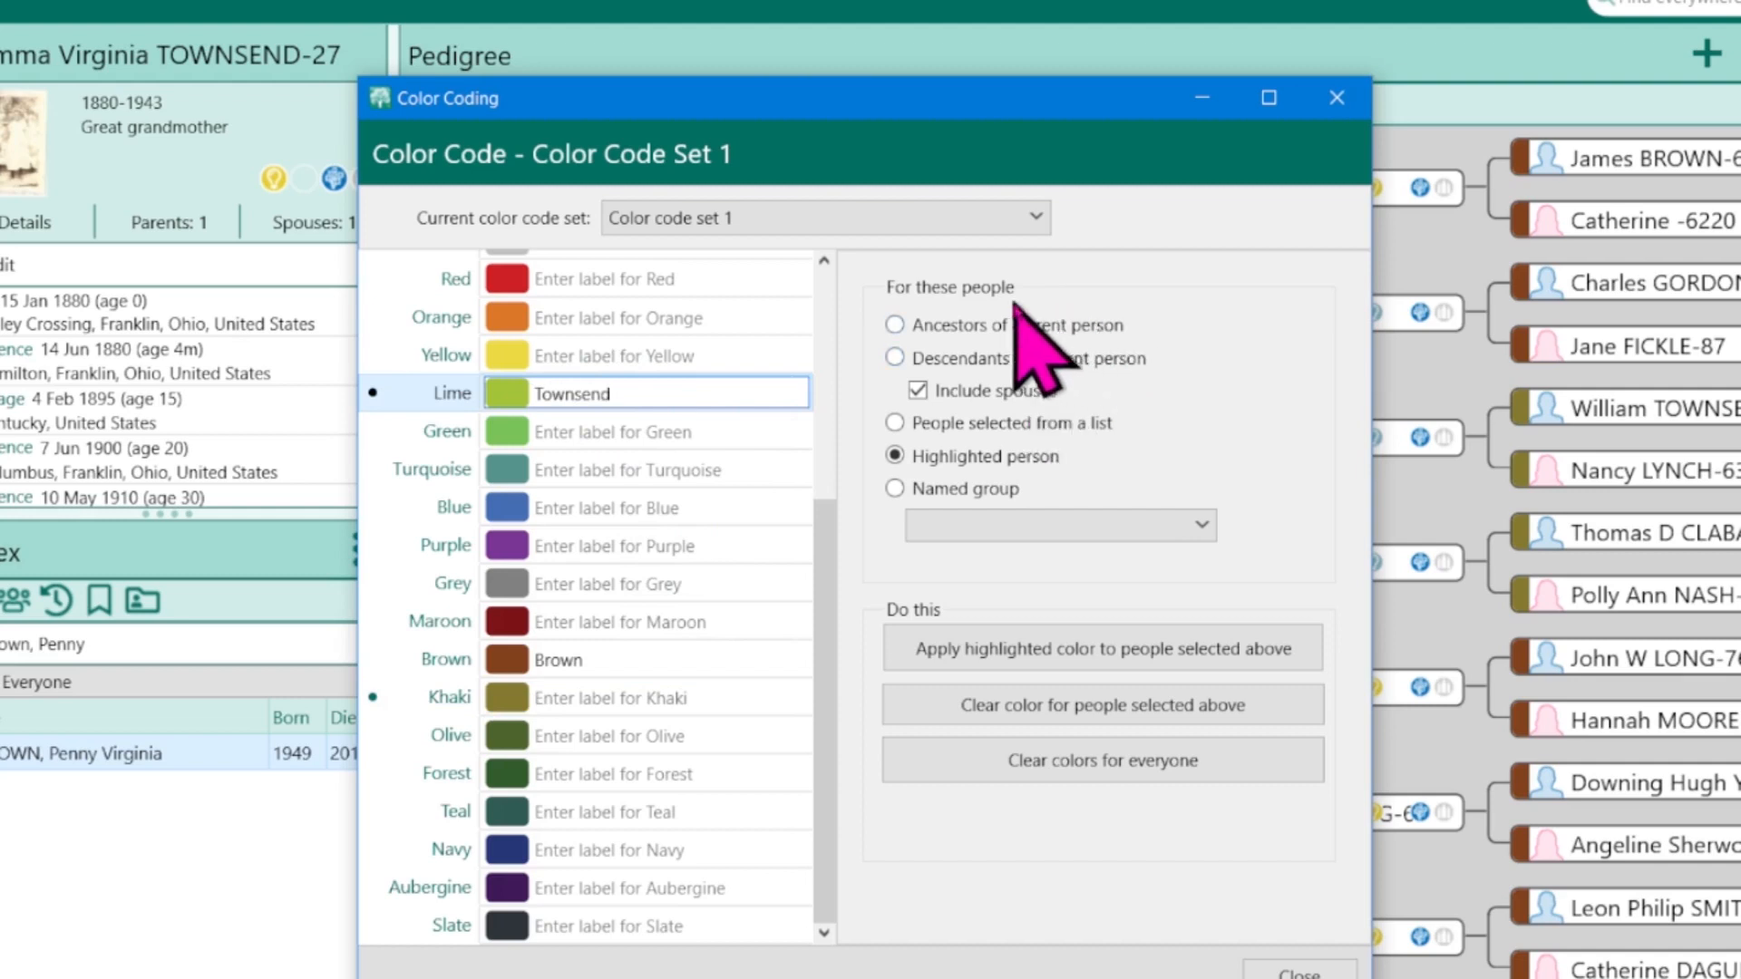
pyautogui.click(894, 325)
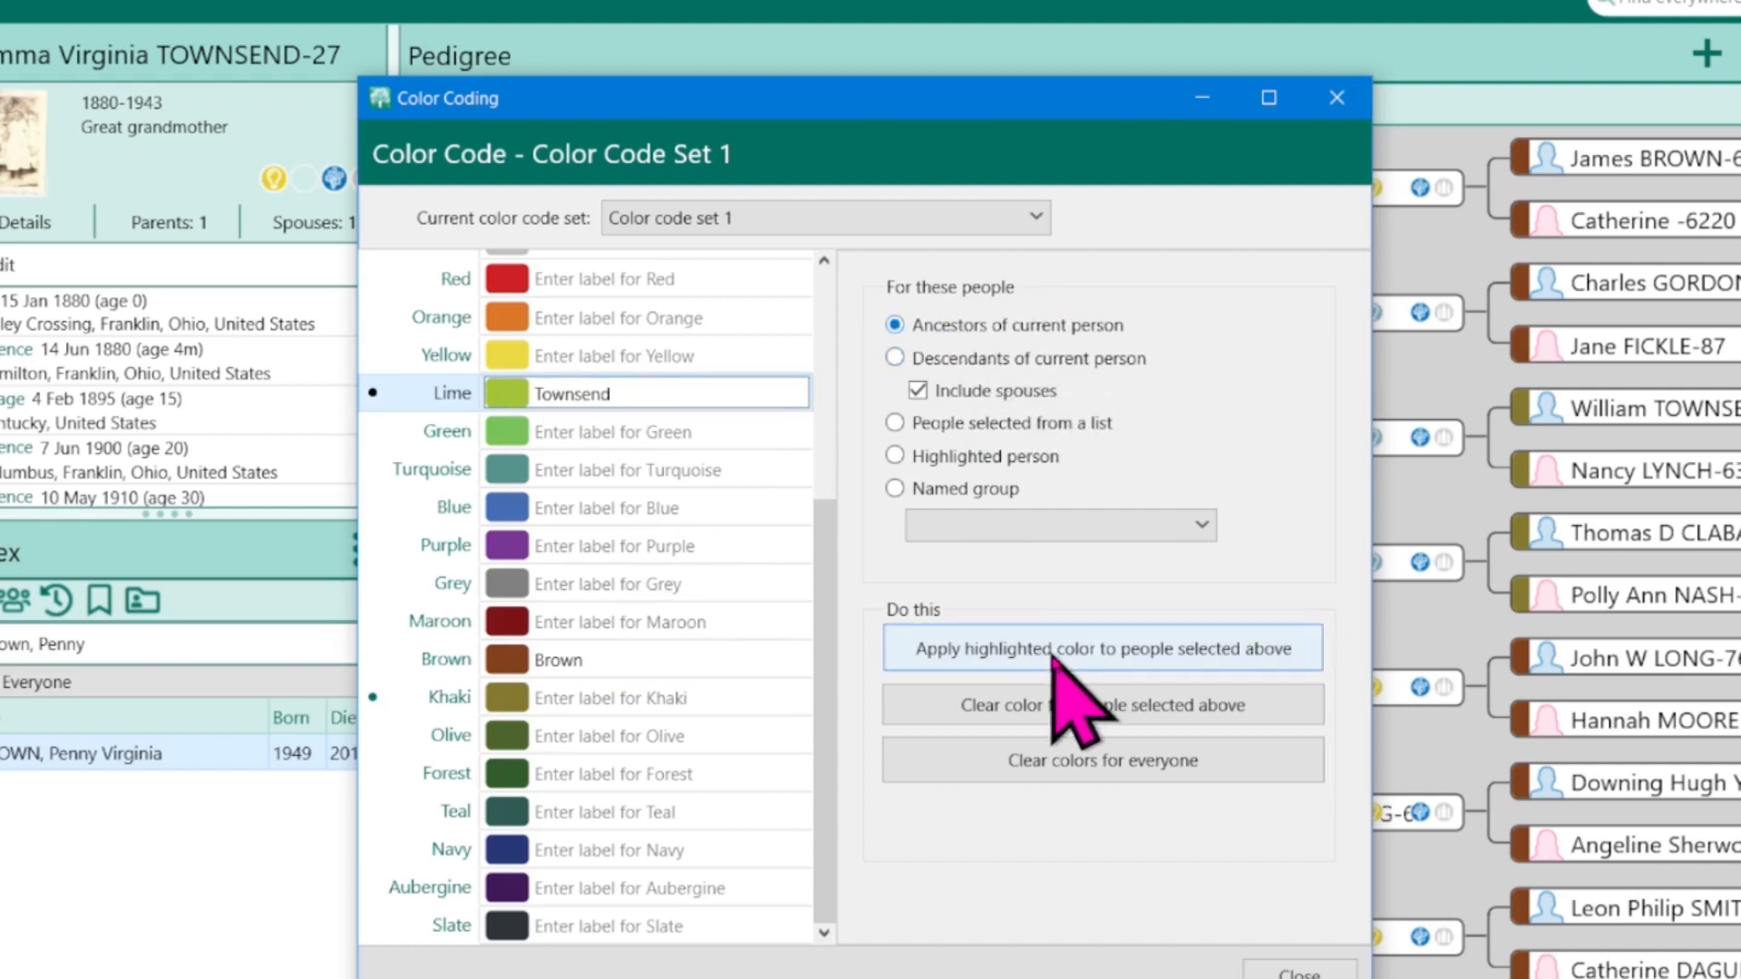
pyautogui.click(1098, 647)
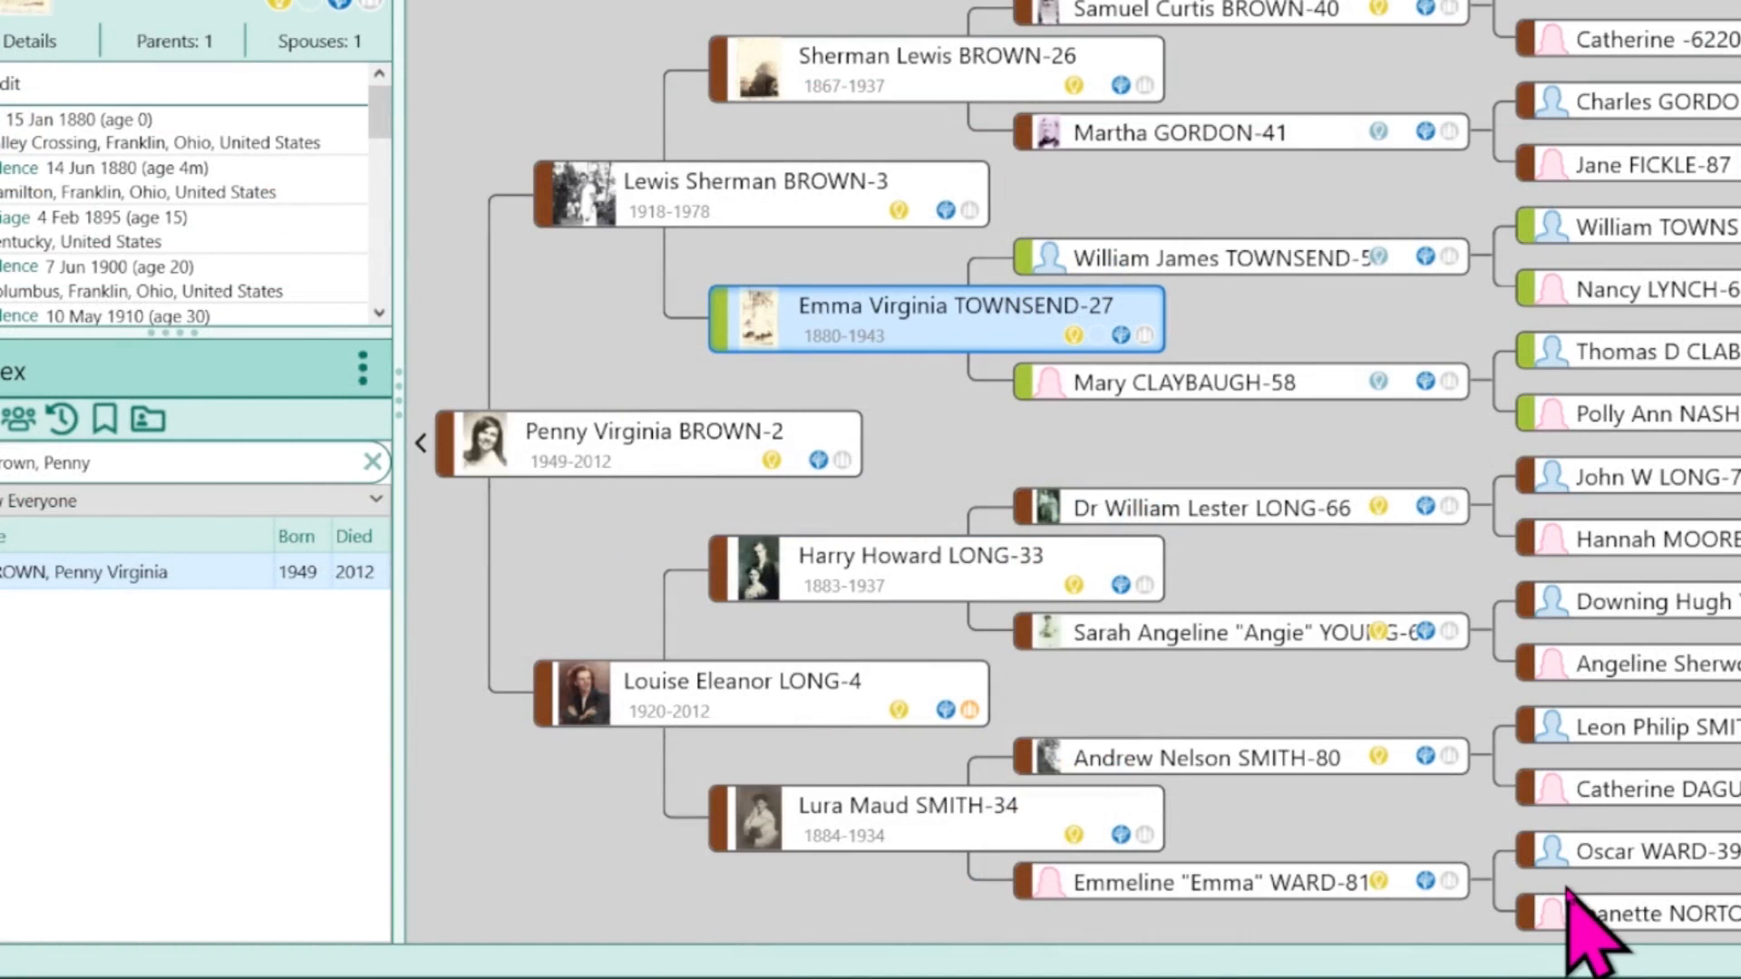
pyautogui.moveTo(622, 778)
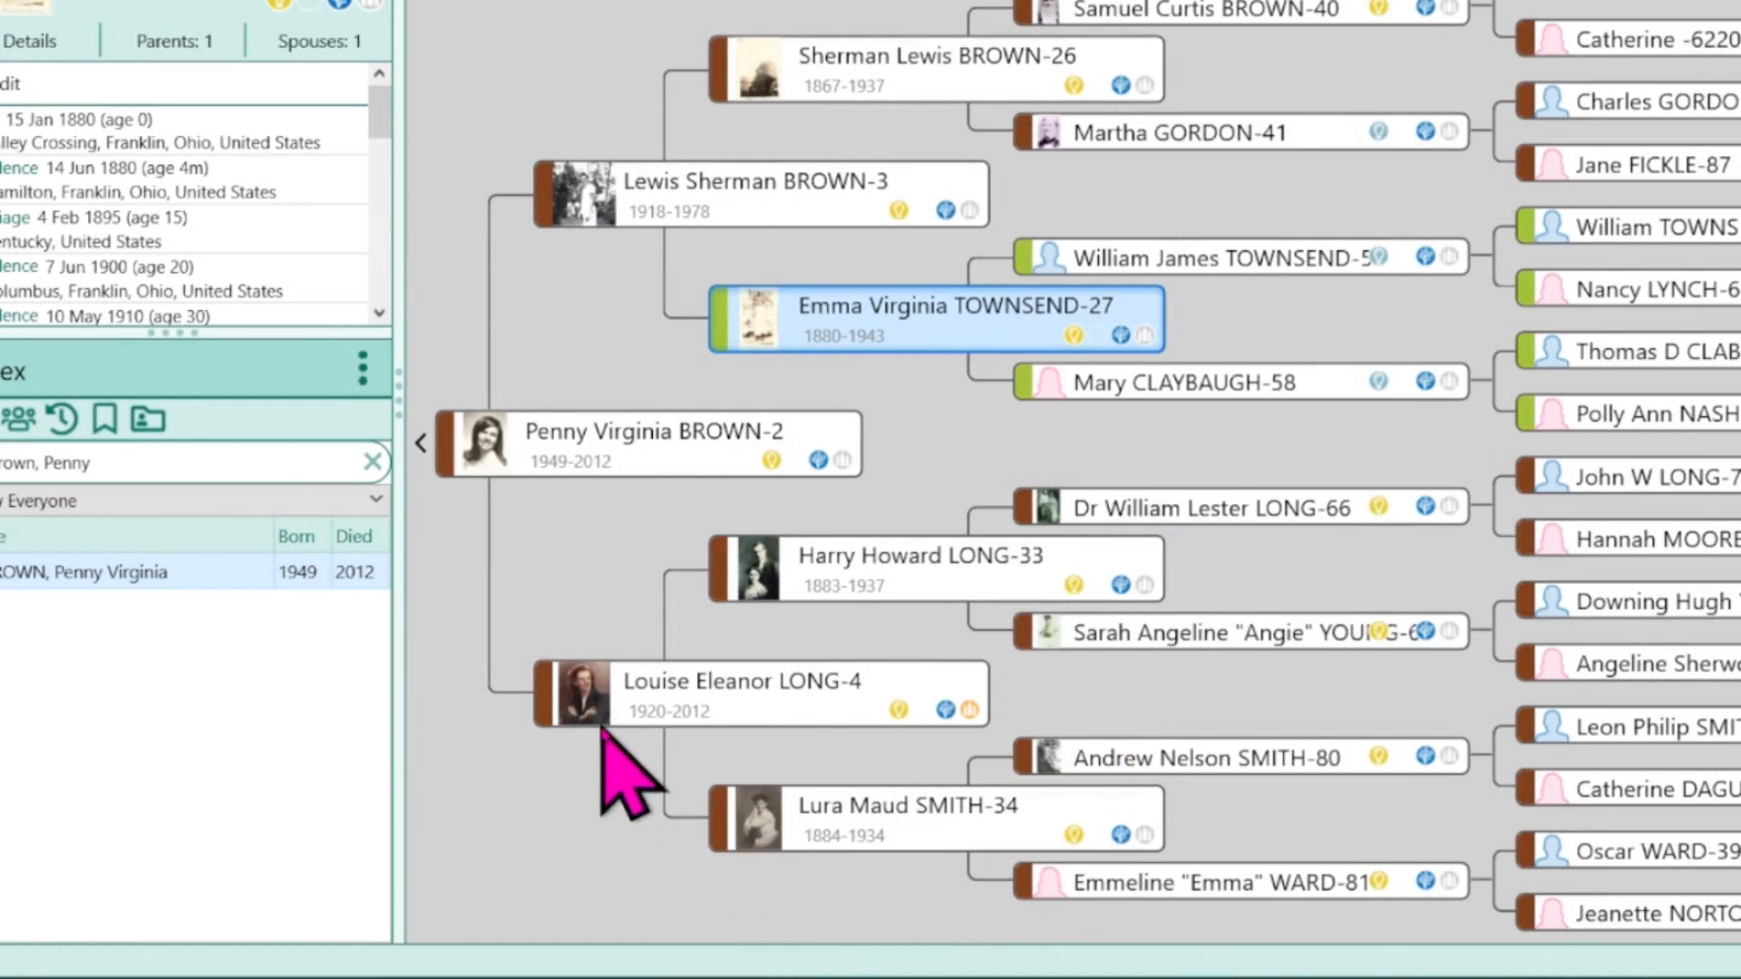
pyautogui.moveTo(565, 722)
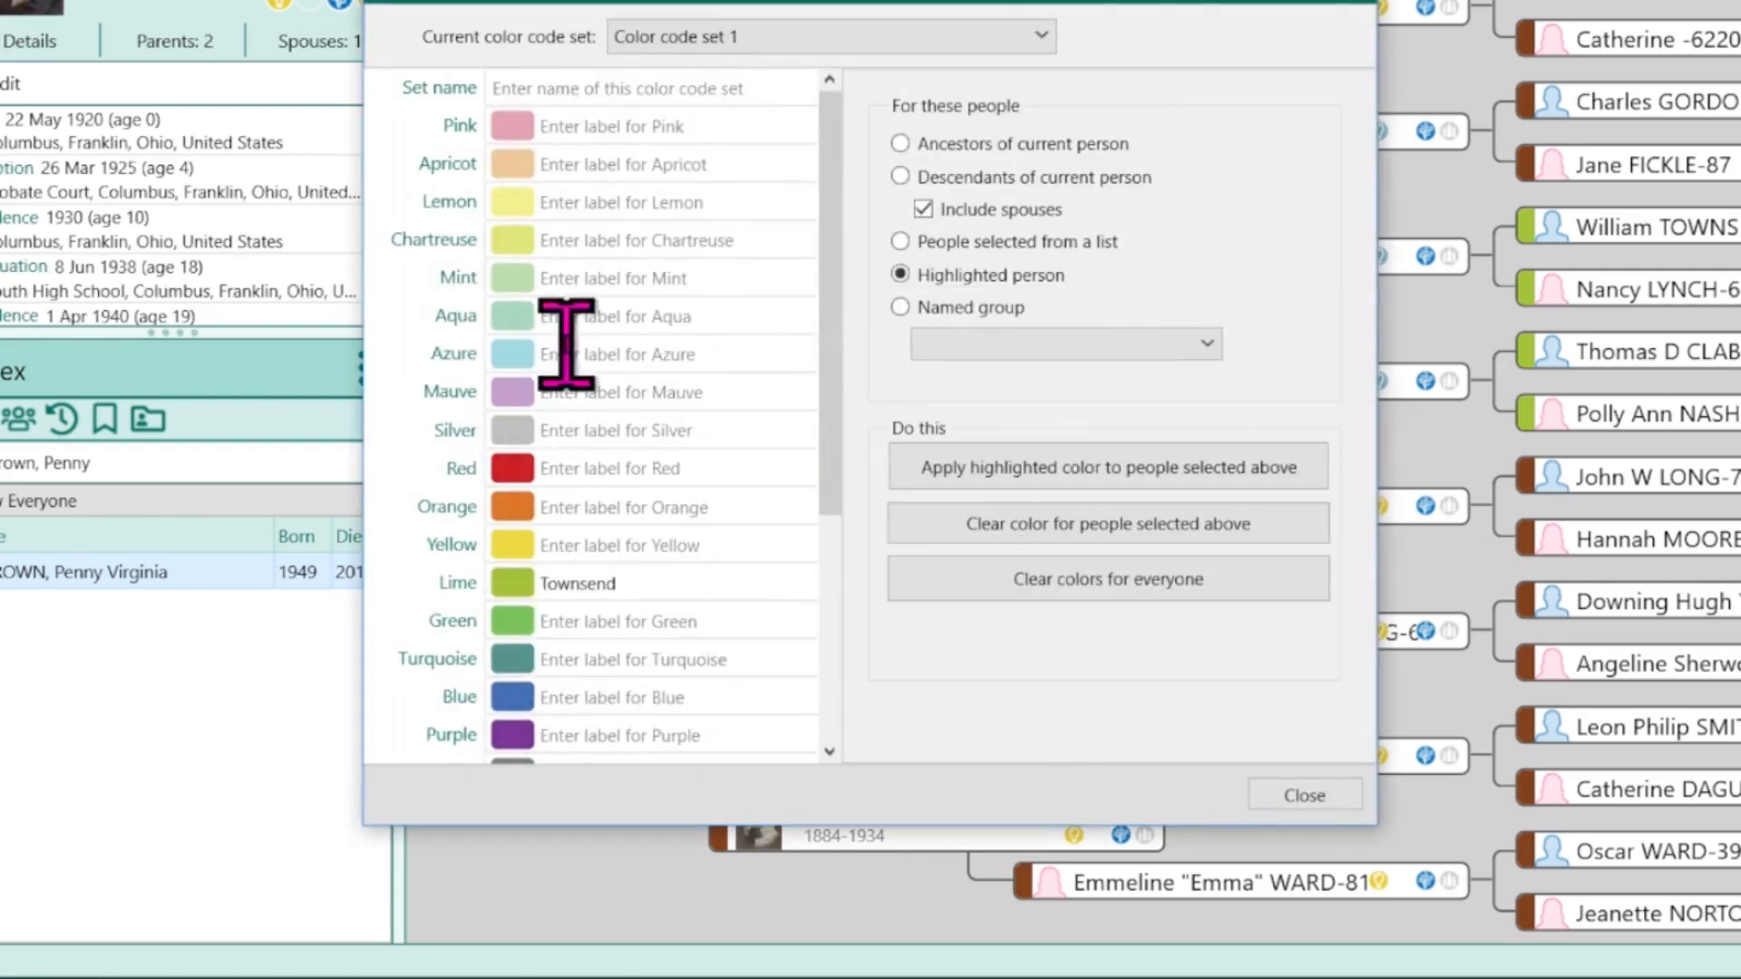
pyautogui.write('Long')
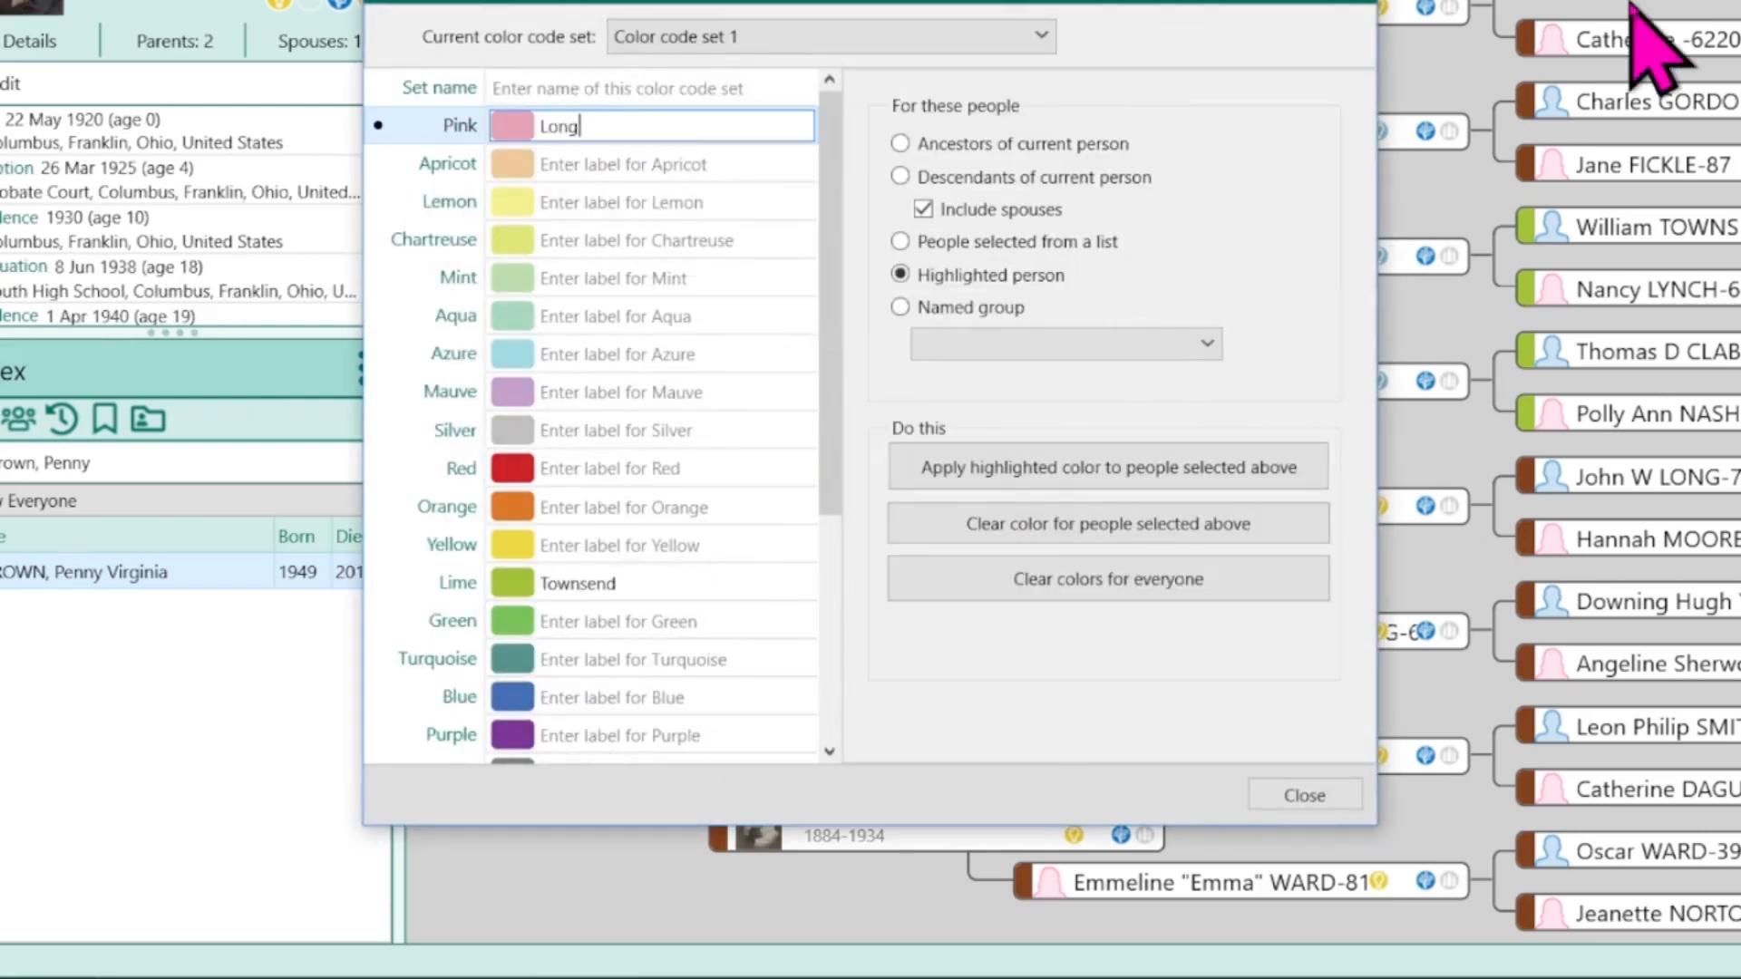
pyautogui.click(901, 143)
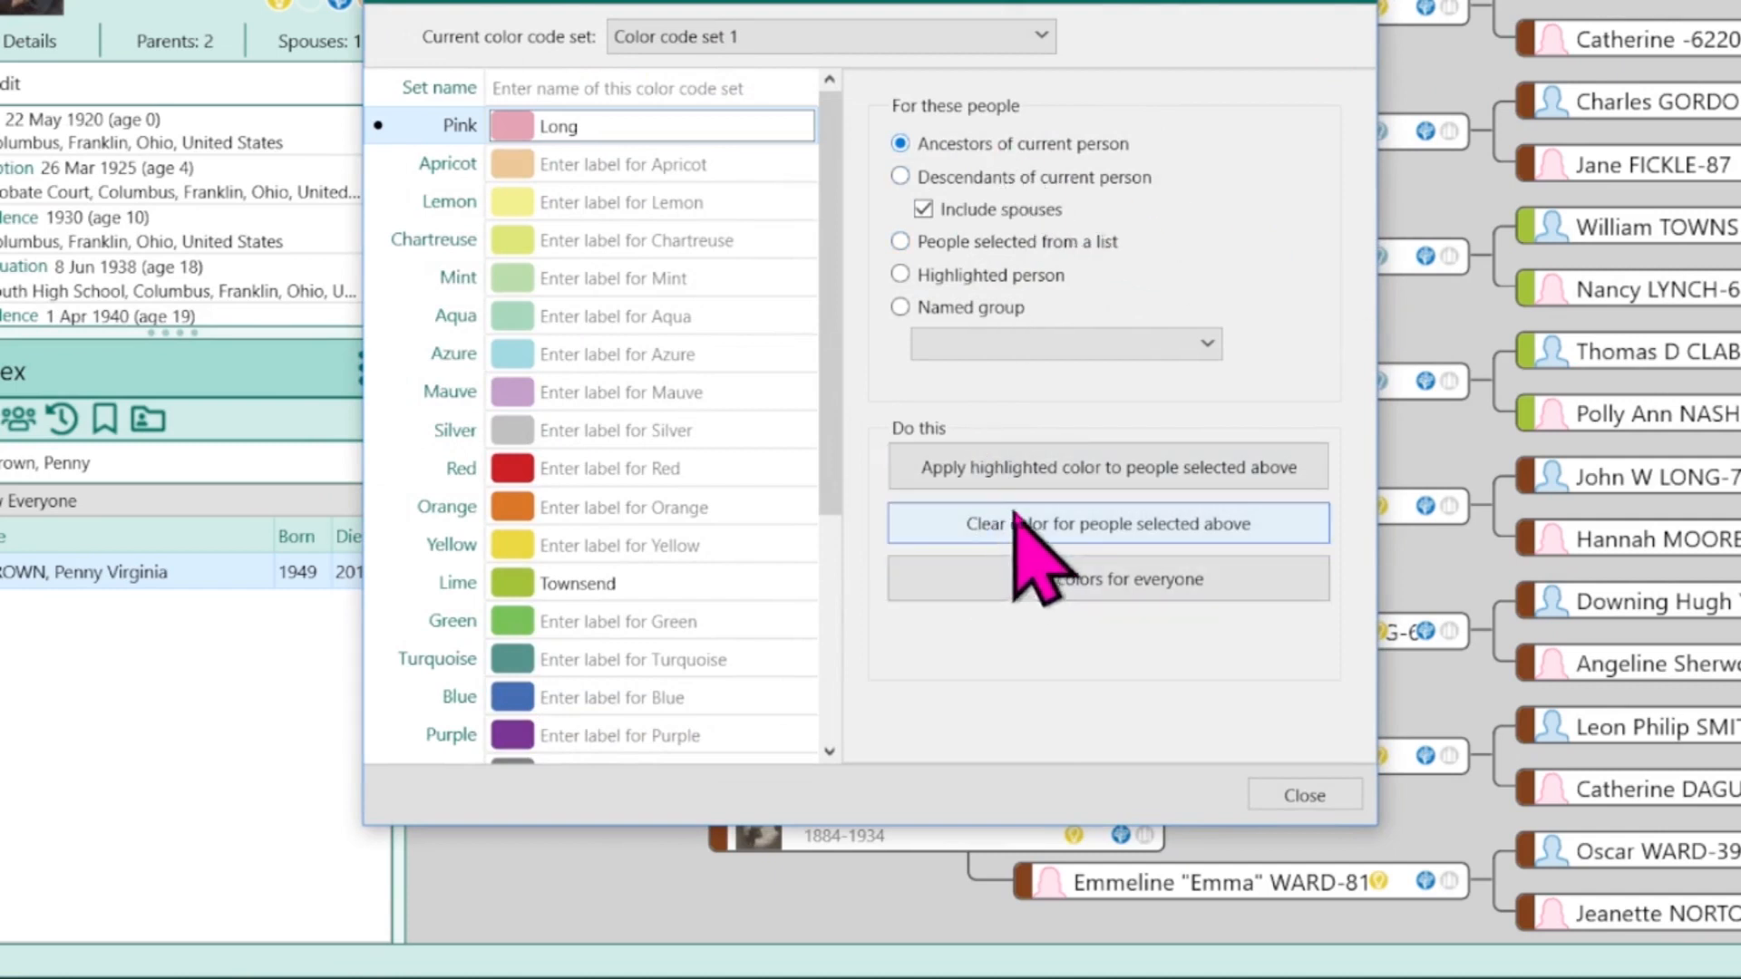
pyautogui.click(1303, 794)
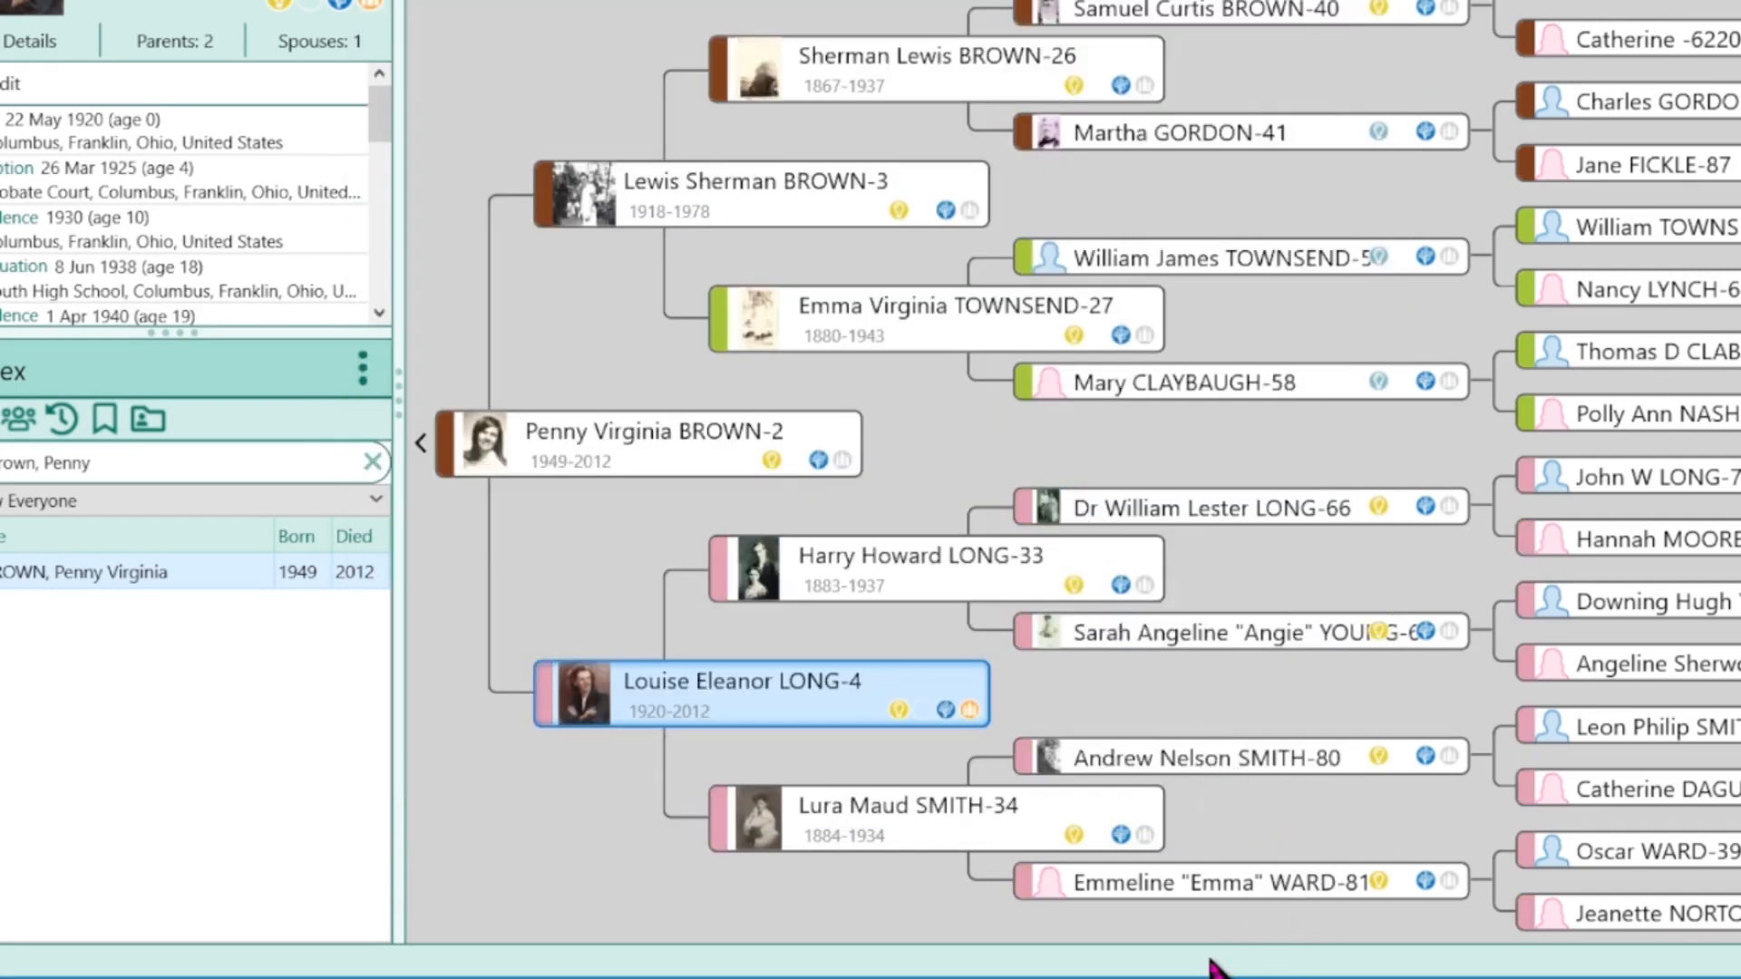
pyautogui.moveTo(738, 854)
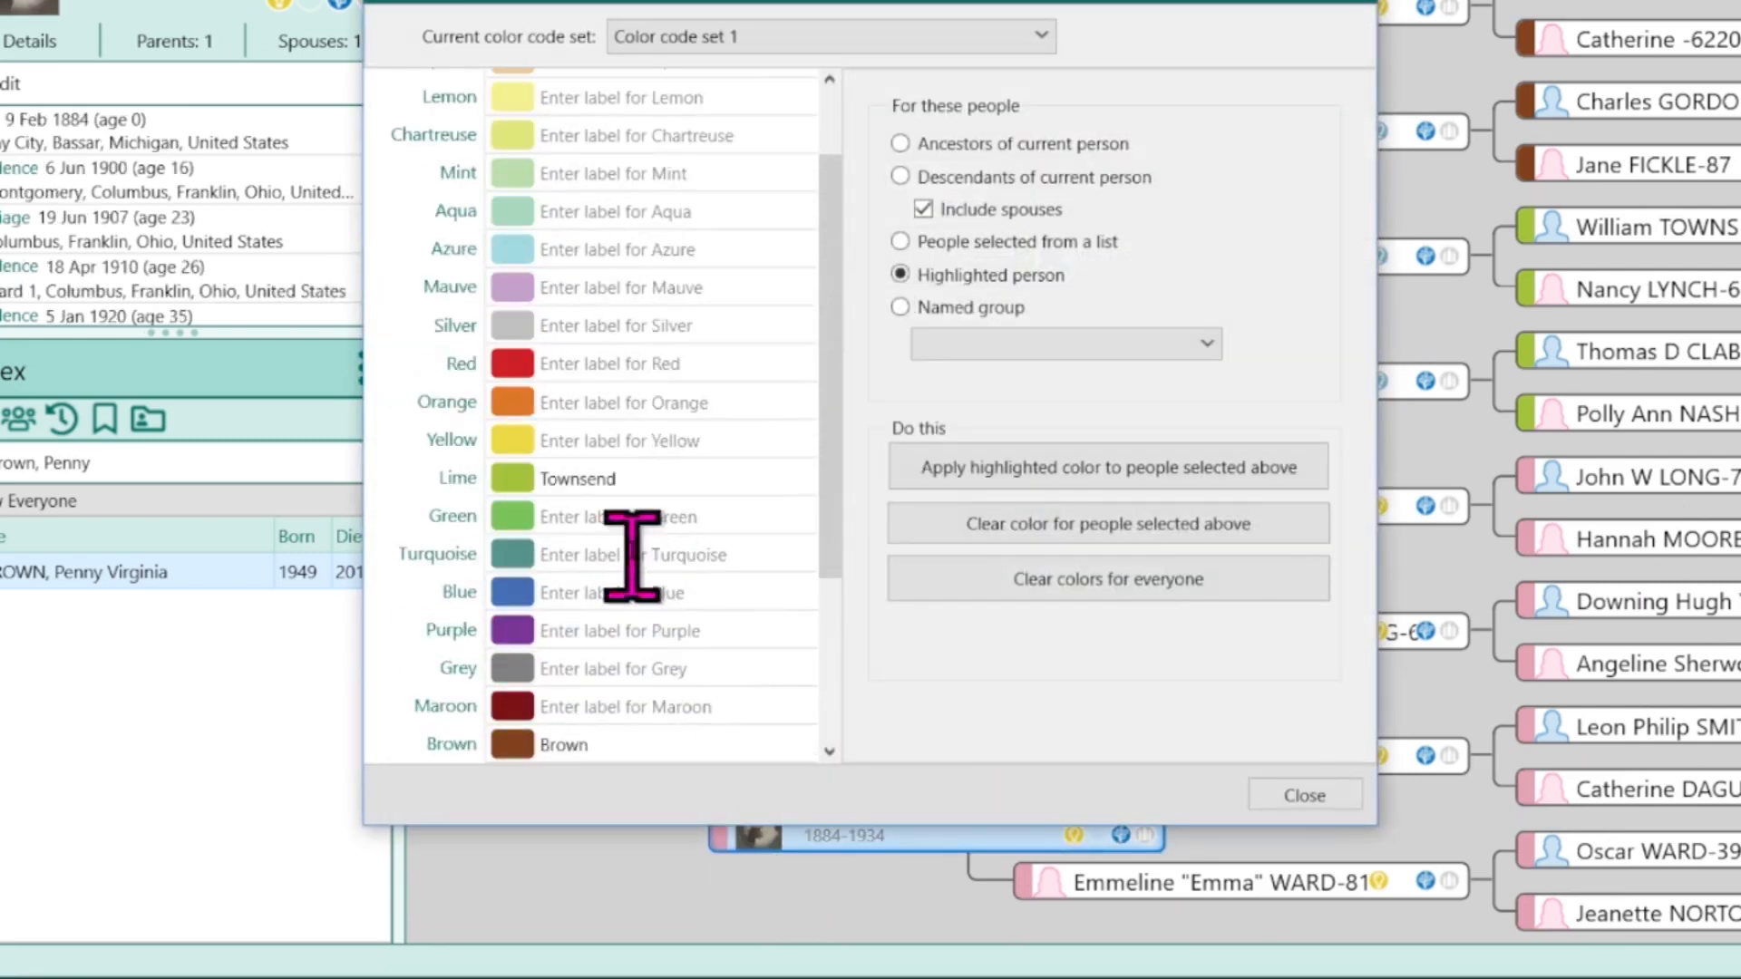
pyautogui.write('Smith')
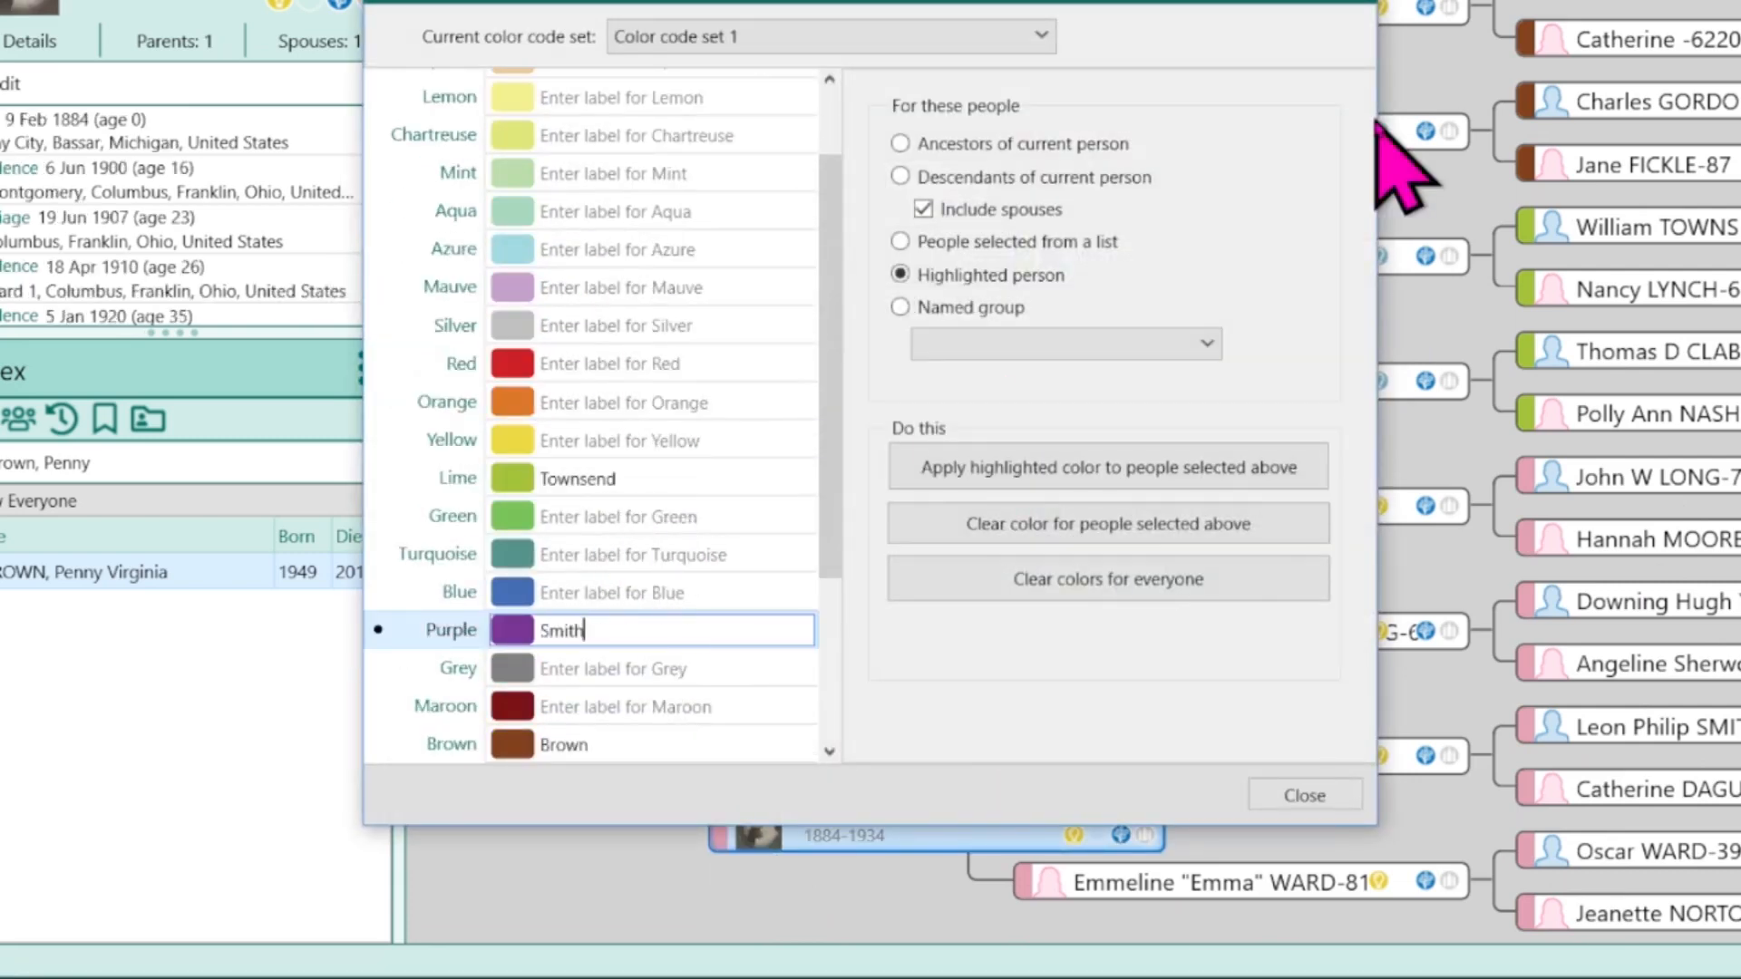
pyautogui.click(902, 143)
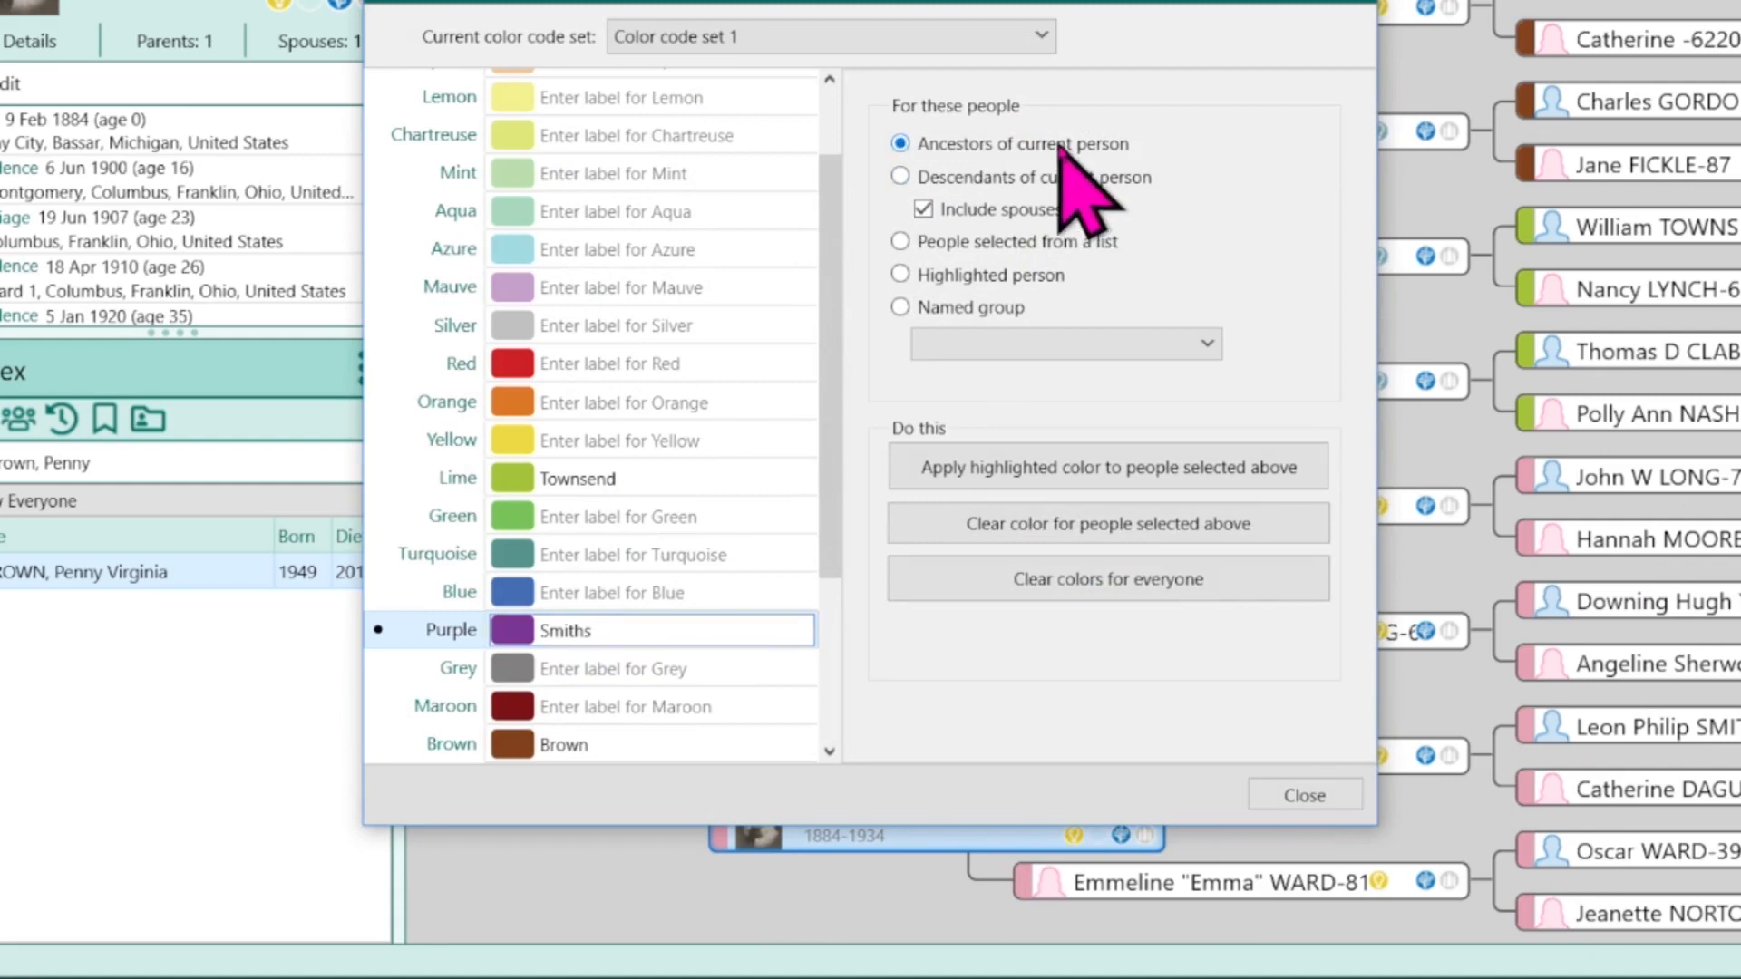
pyautogui.click(1303, 794)
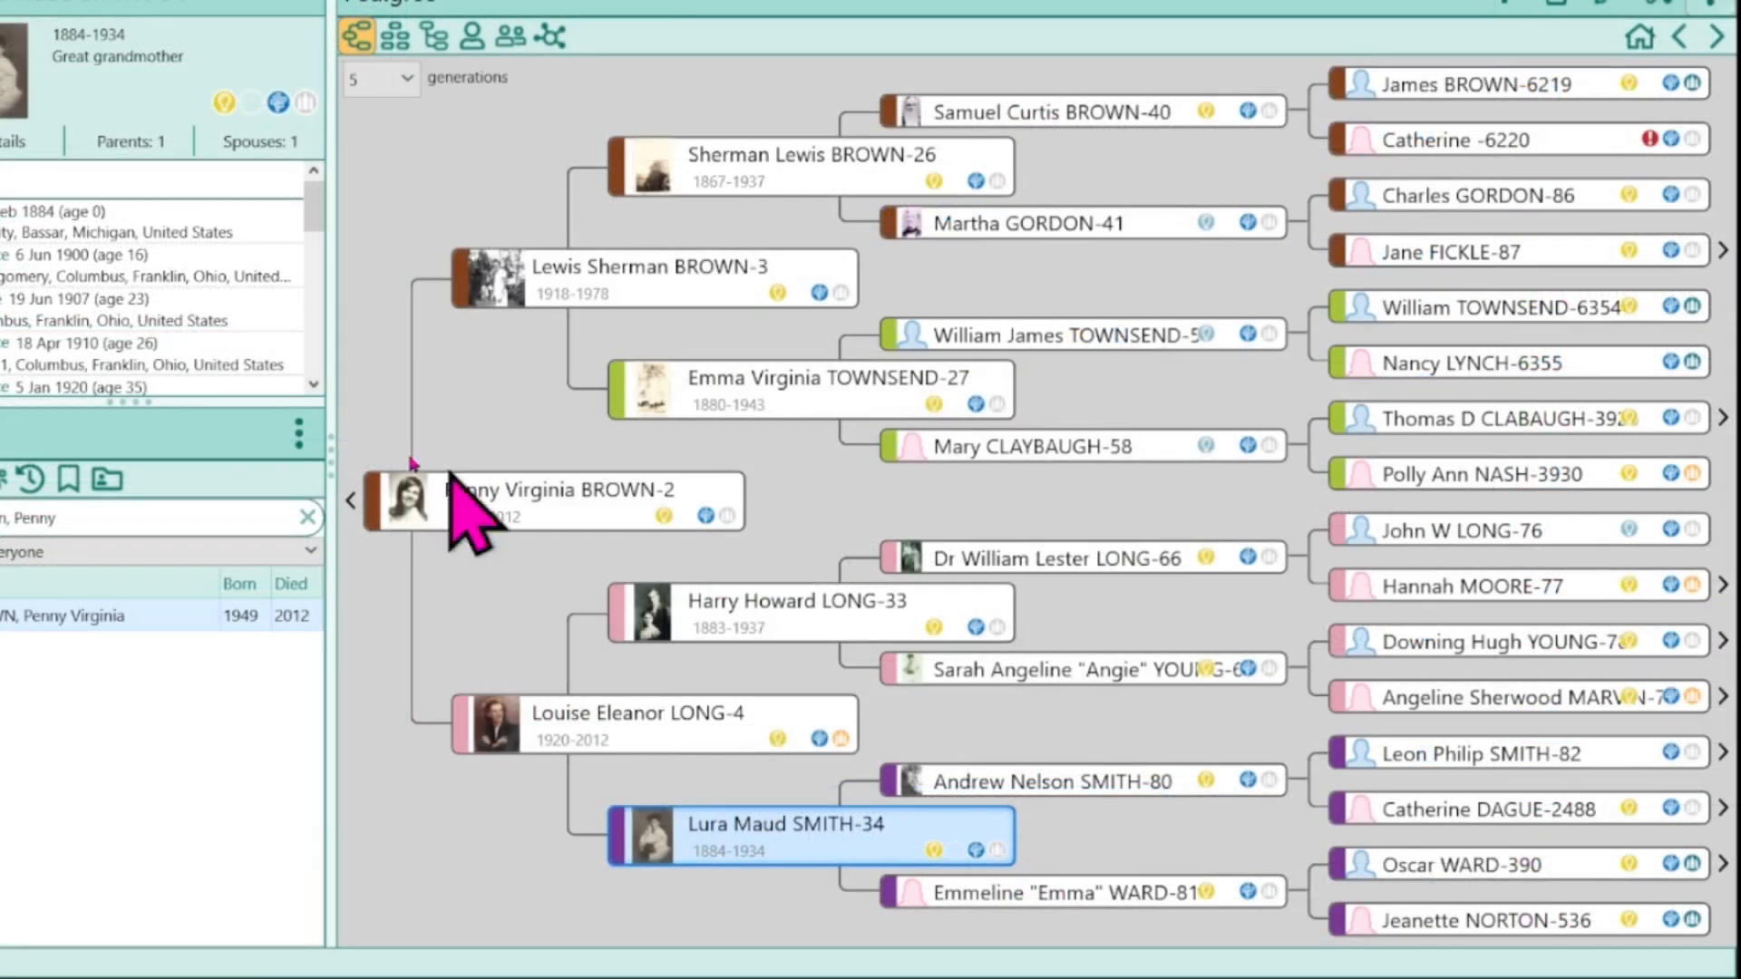
pyautogui.moveTo(394, 522)
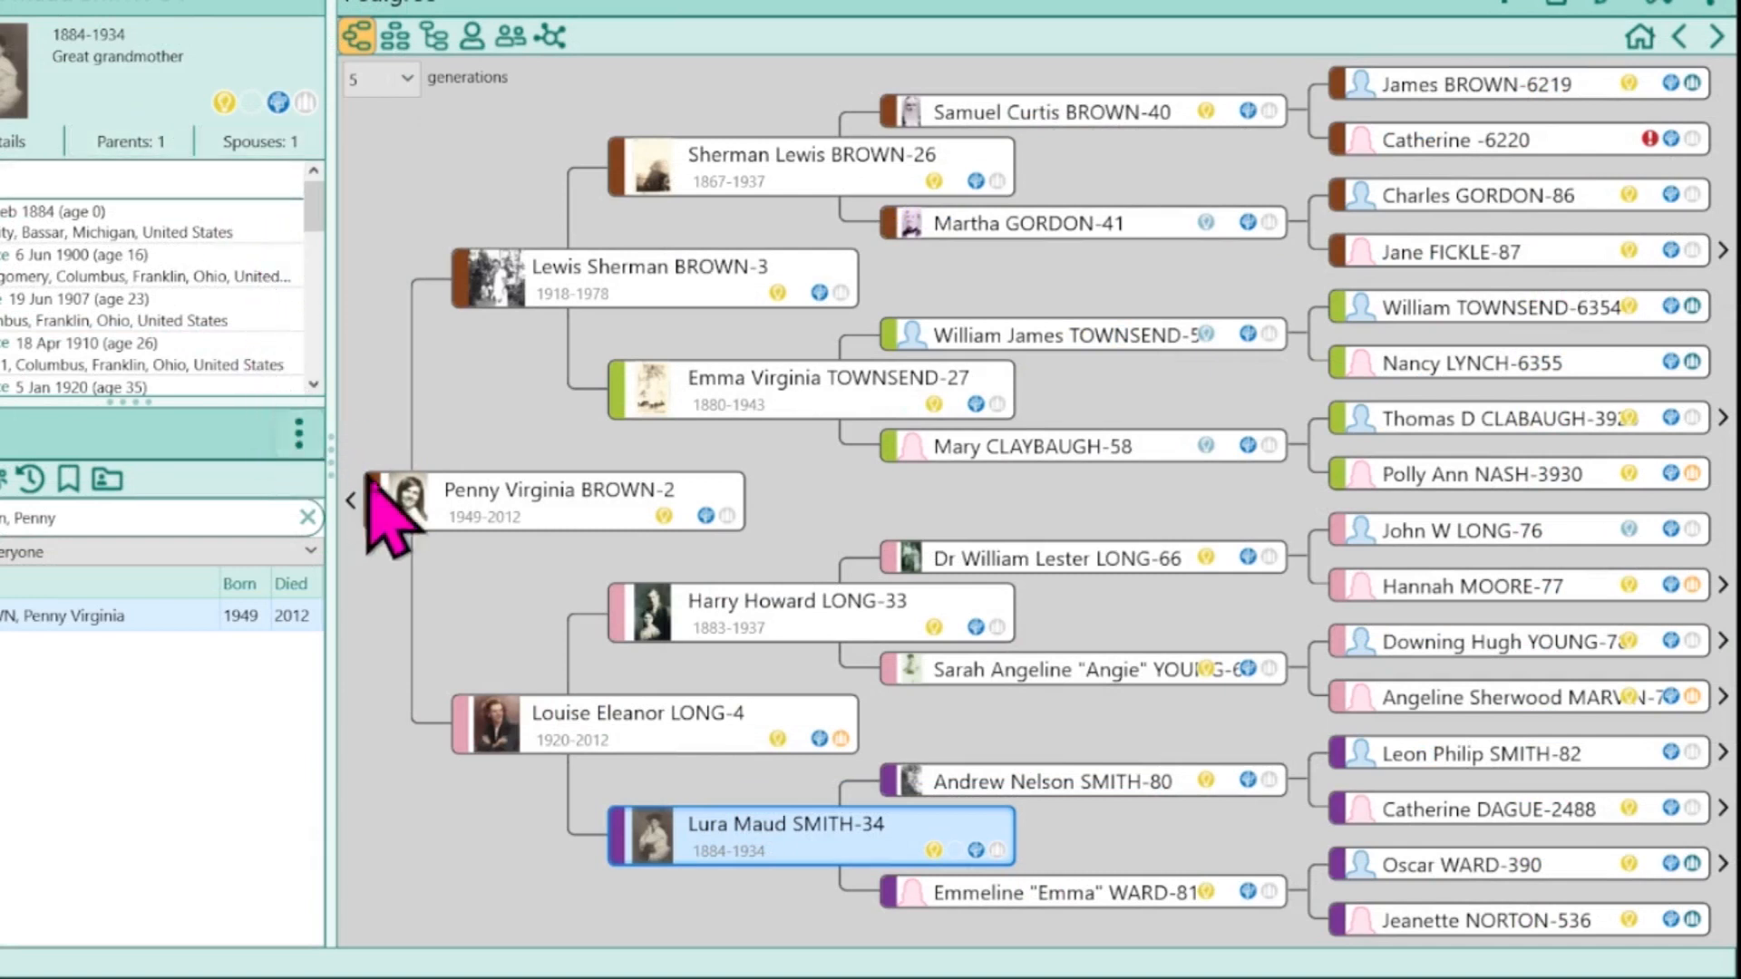
pyautogui.moveTo(738, 660)
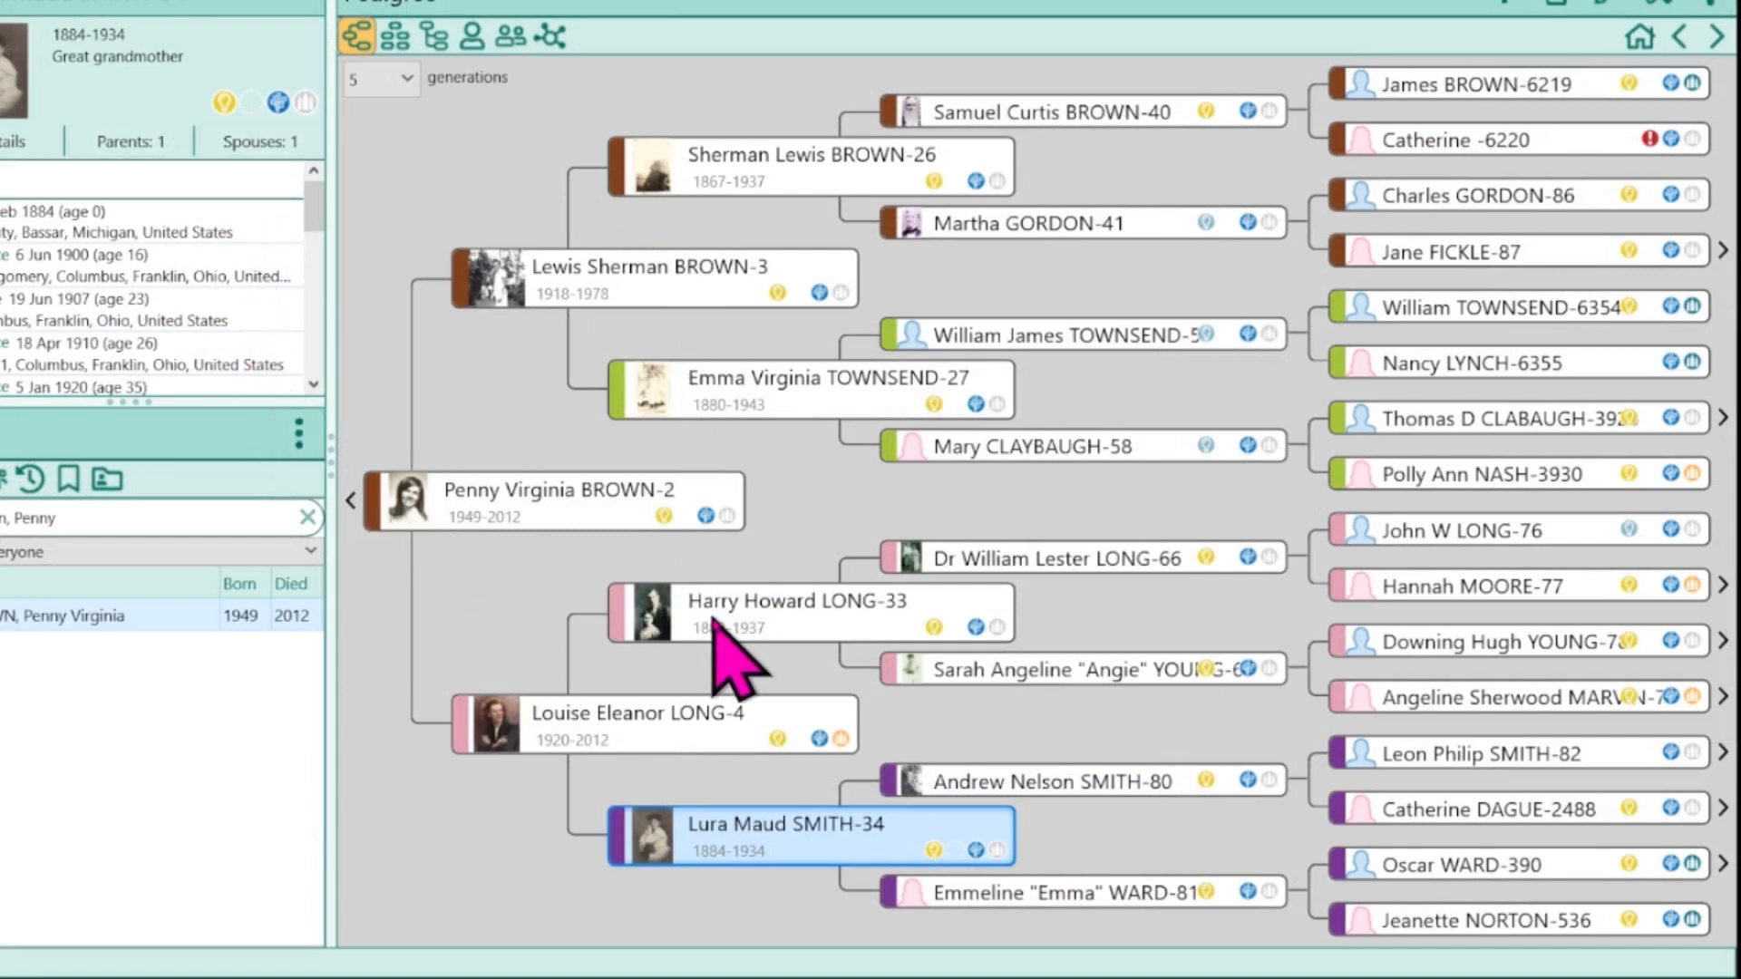
pyautogui.moveTo(1443, 733)
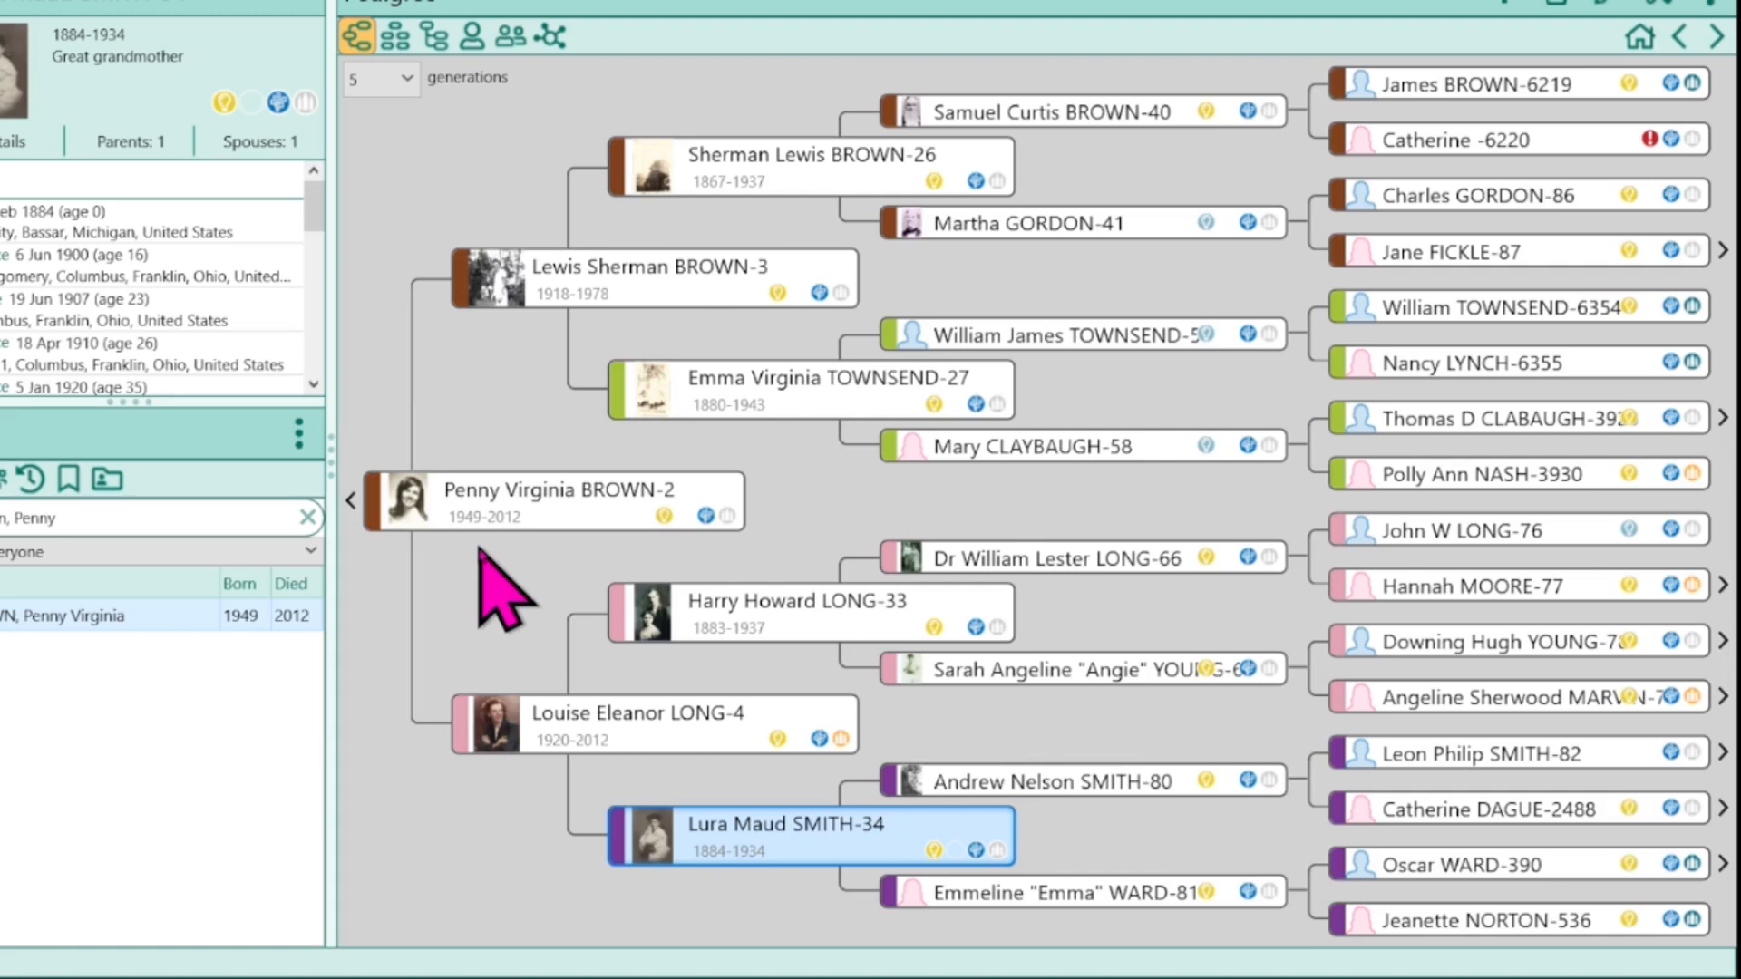
pyautogui.moveTo(638, 211)
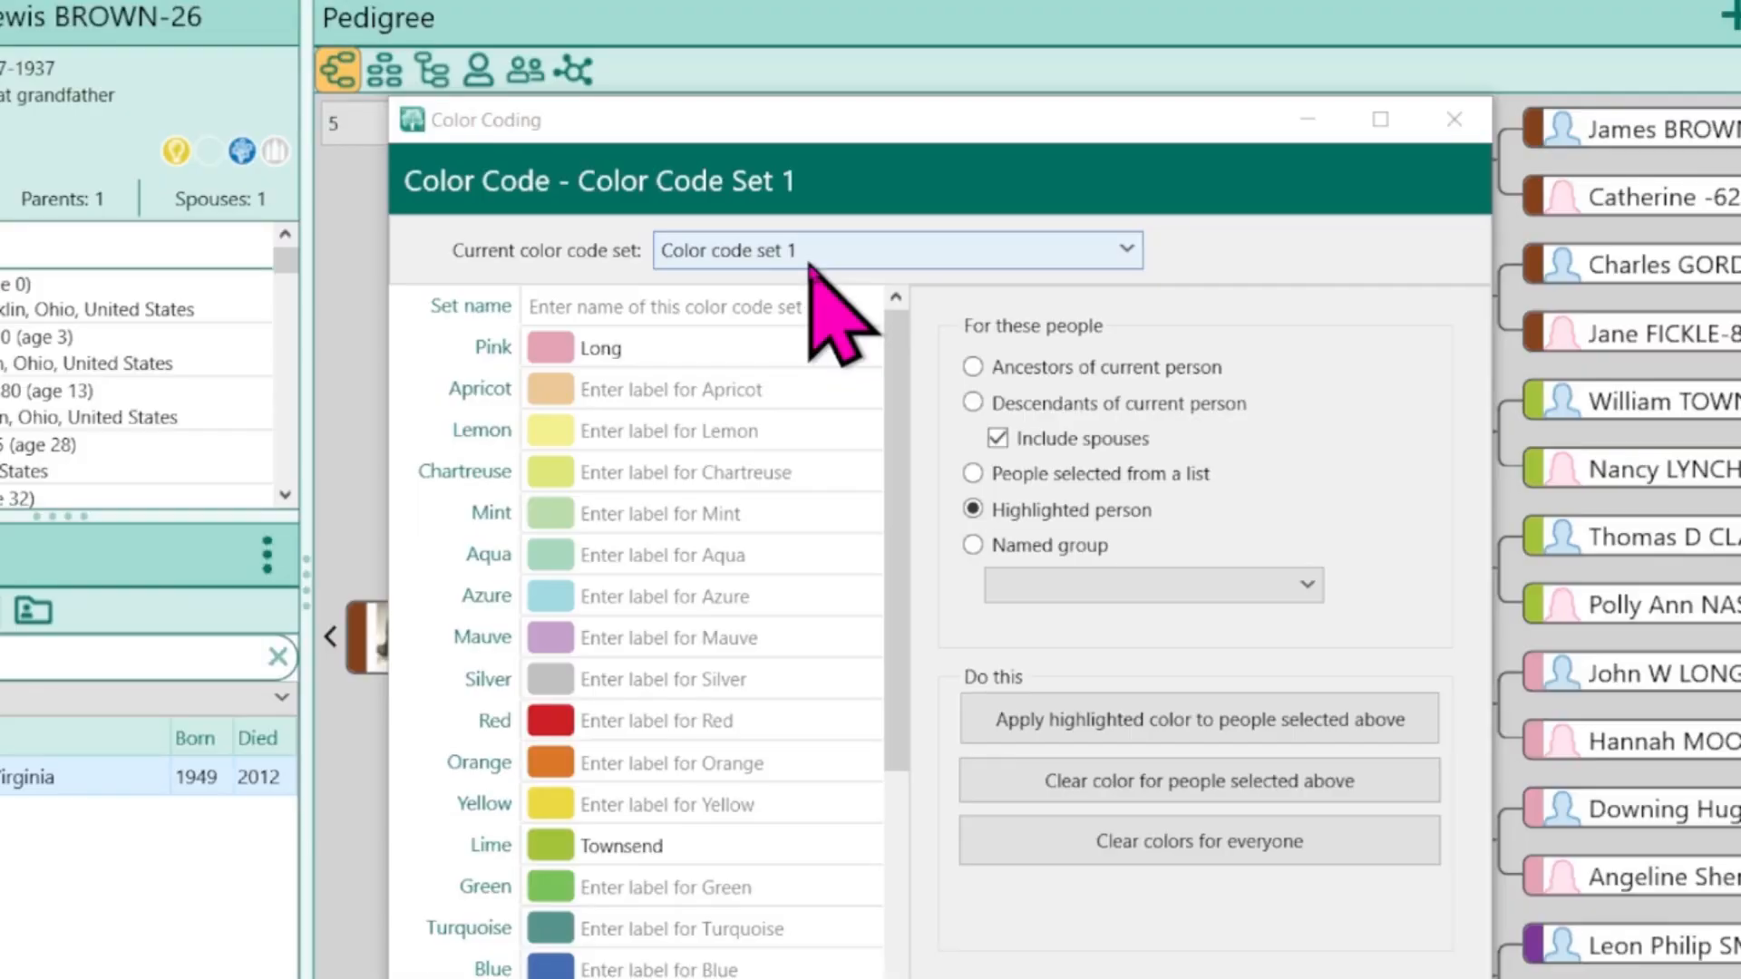
pyautogui.moveTo(493, 323)
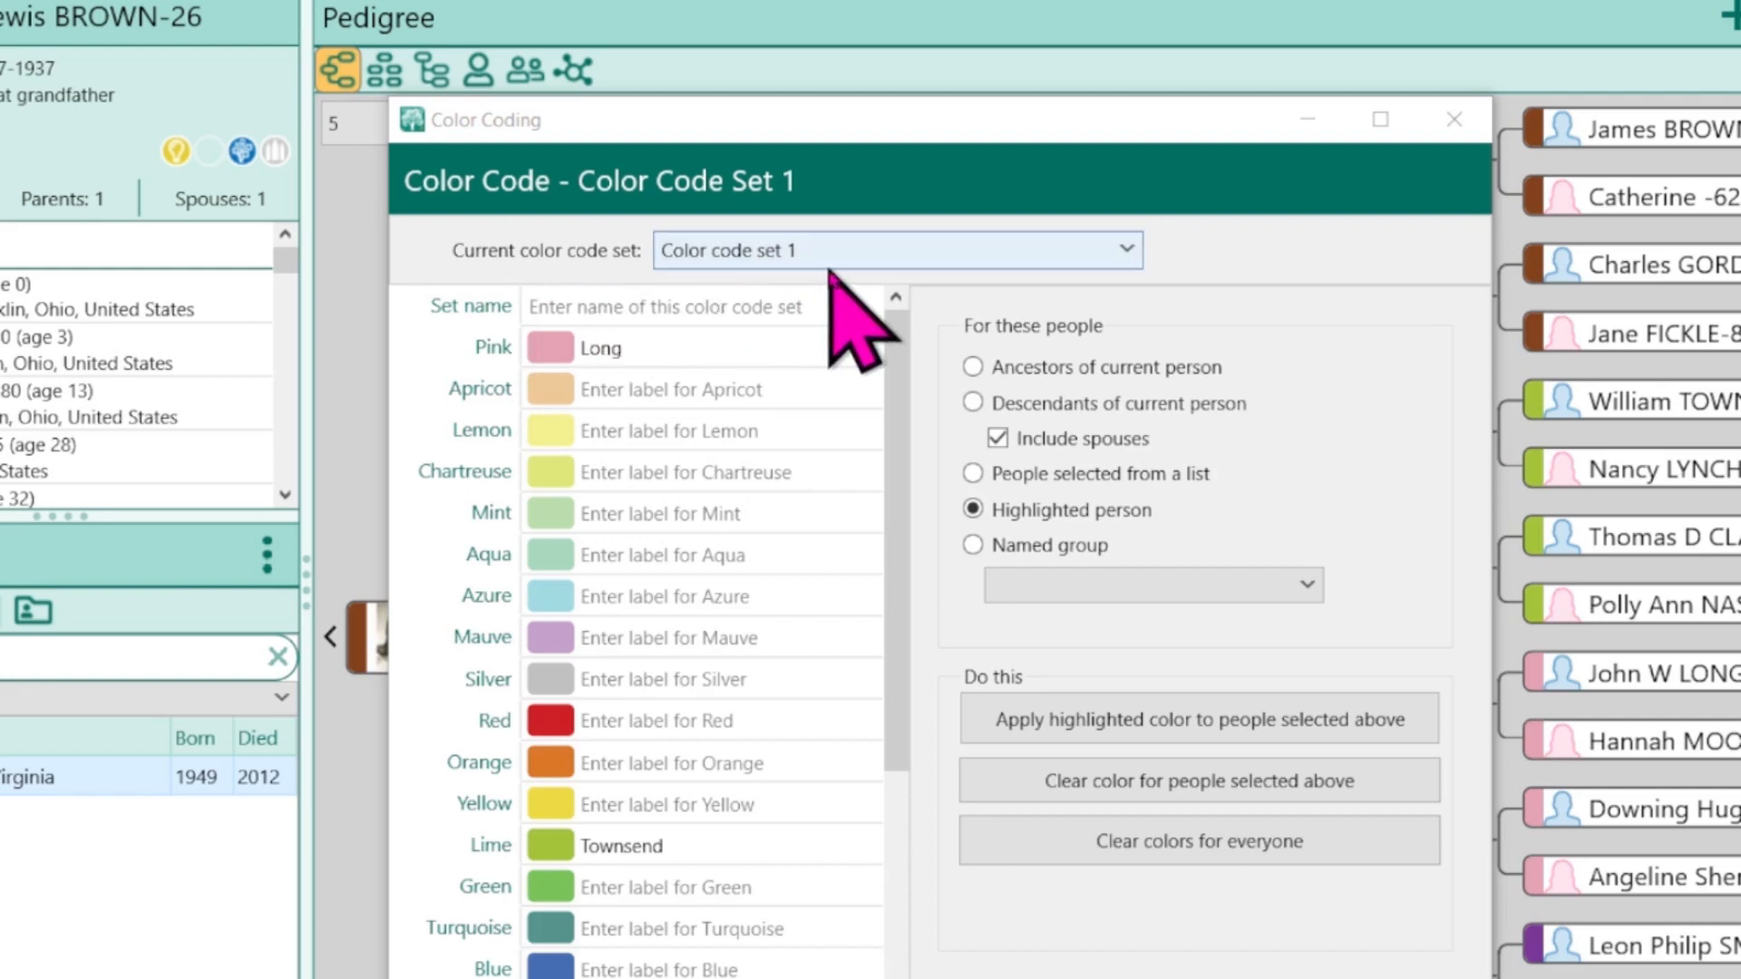
pyautogui.moveTo(577, 322)
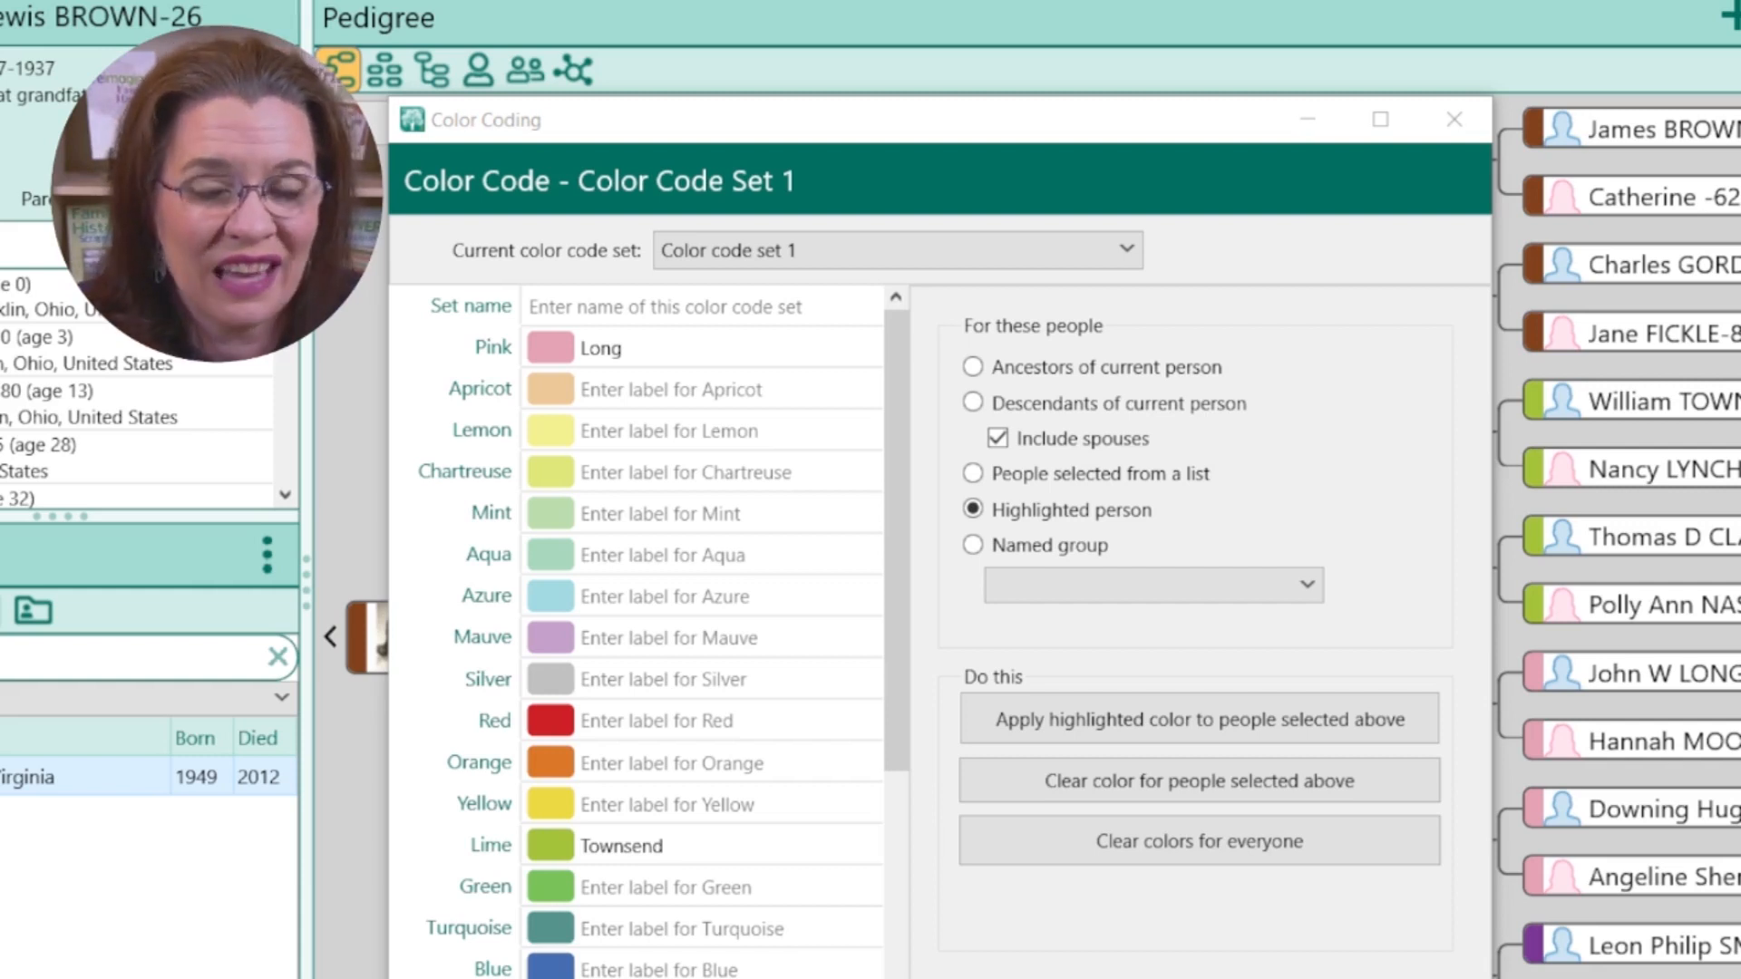
# Enter 'Ancestral Line' as the color code set name and confirm it
pyautogui.click(700, 306)
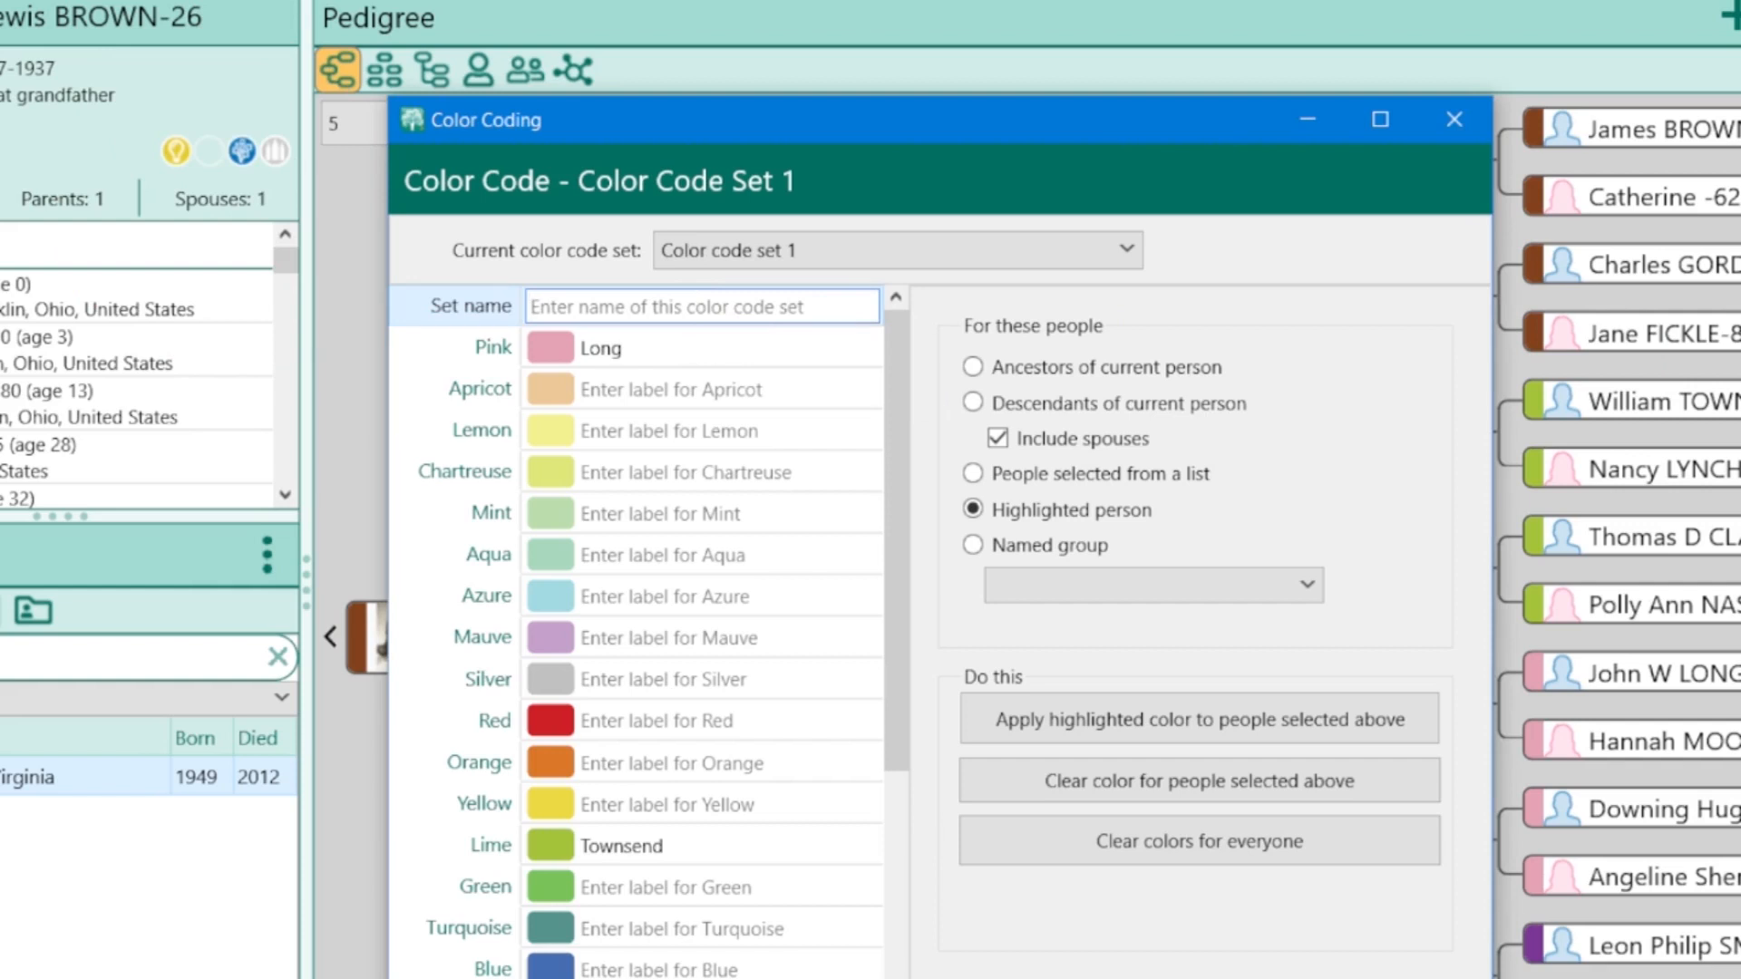
pyautogui.write('Ancestral Line')
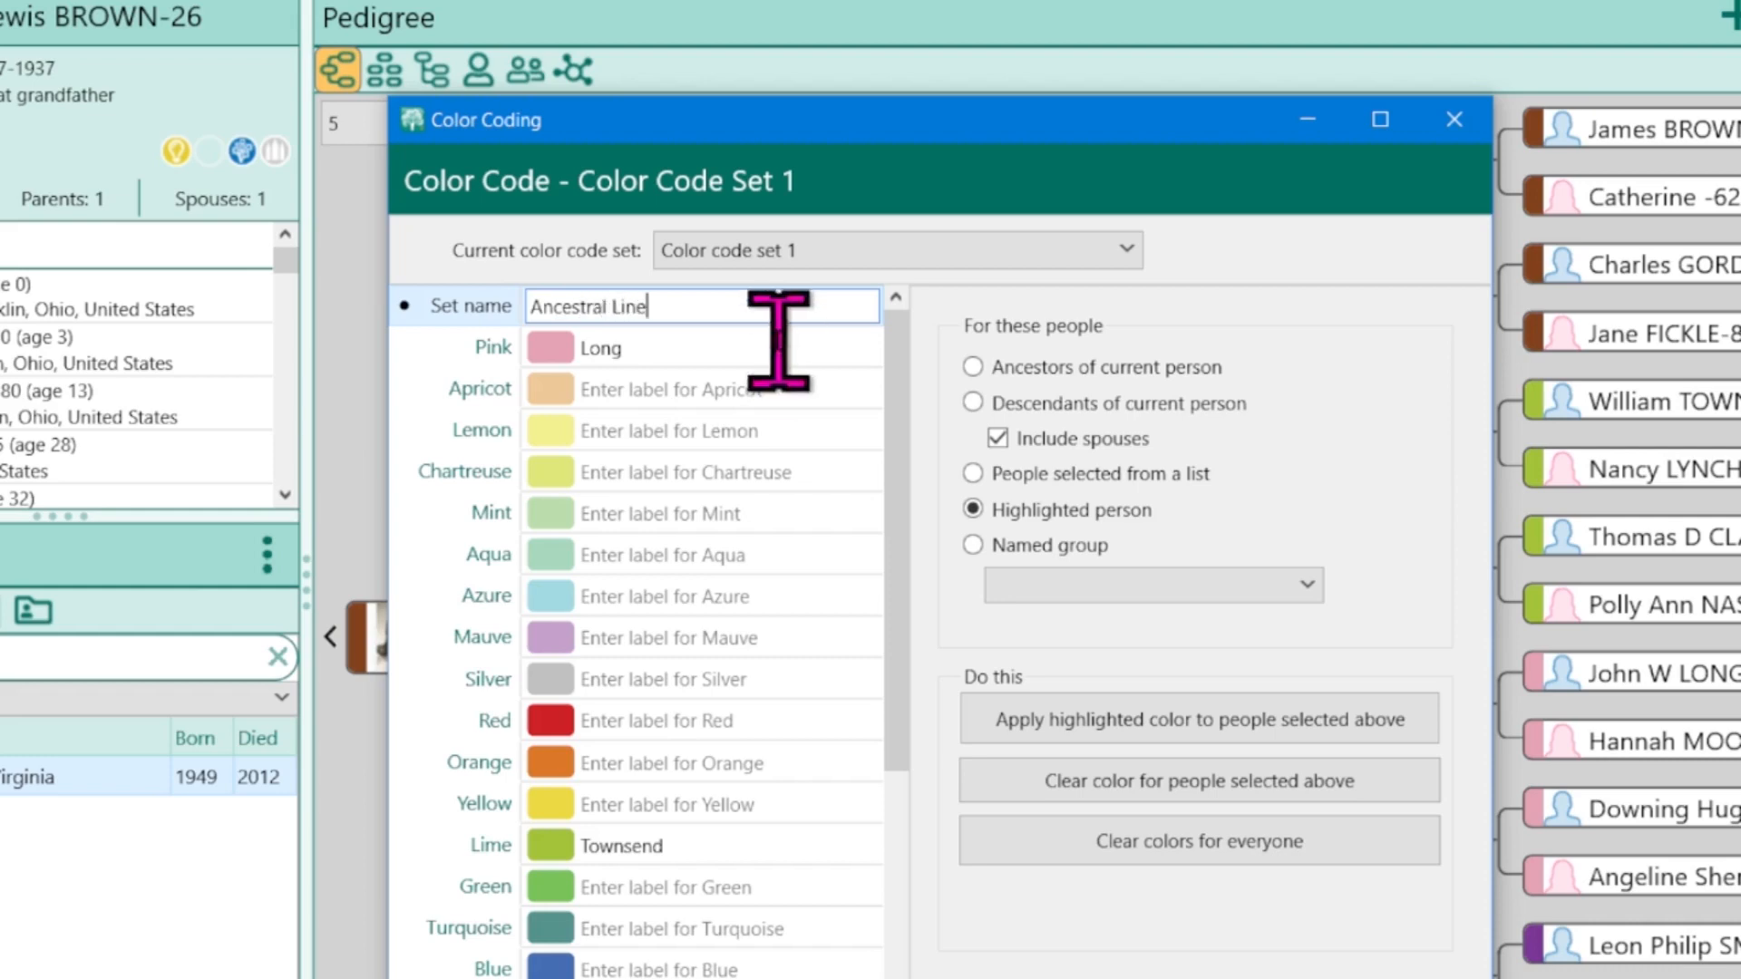
pyautogui.click(1453, 120)
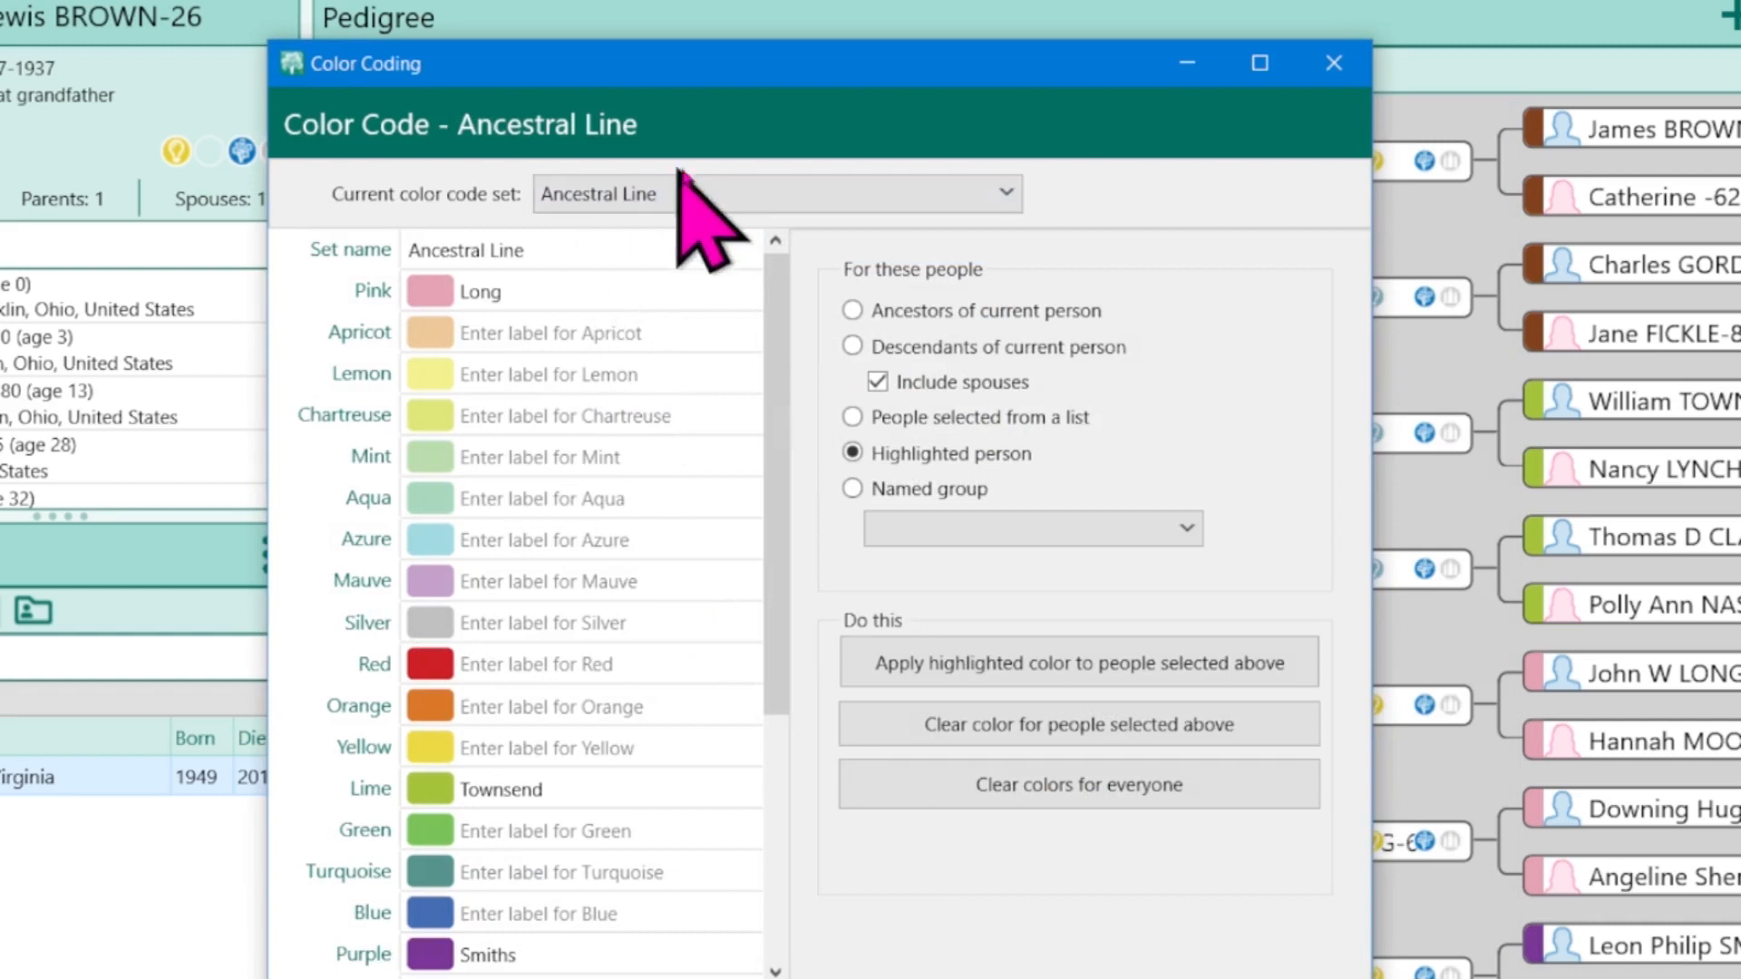
# Review the list of color code sets and keep Ancestral Line as the current set
pyautogui.click(997, 194)
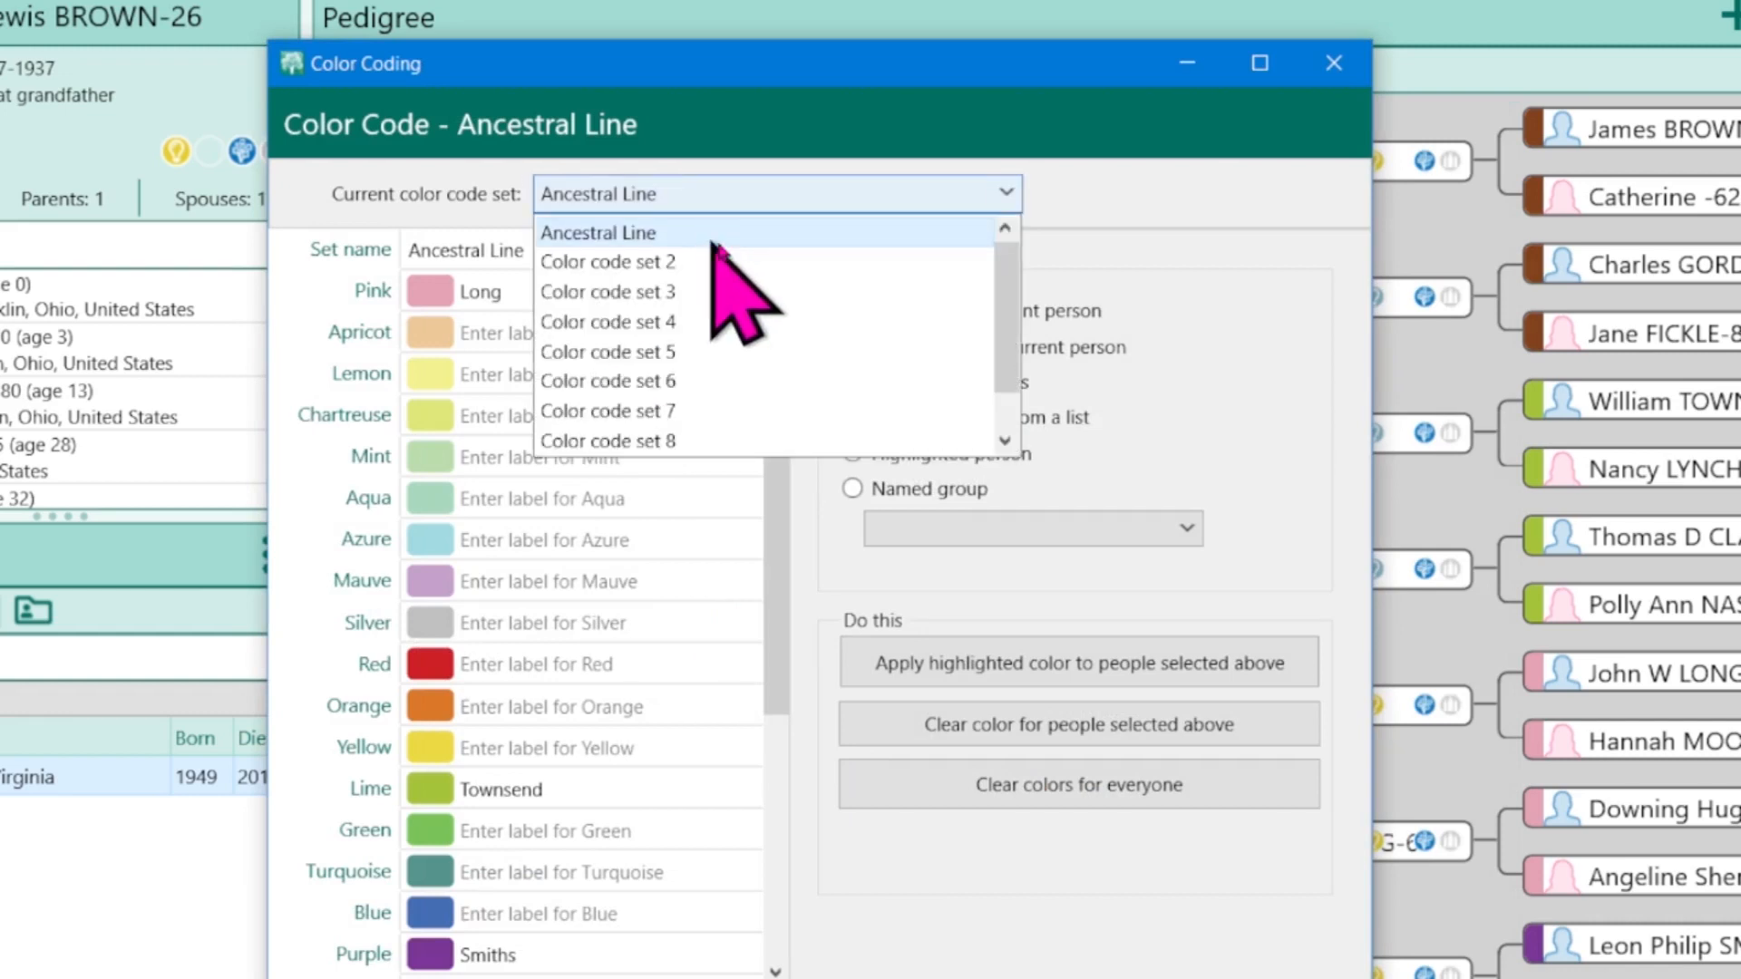
pyautogui.scroll(-3)
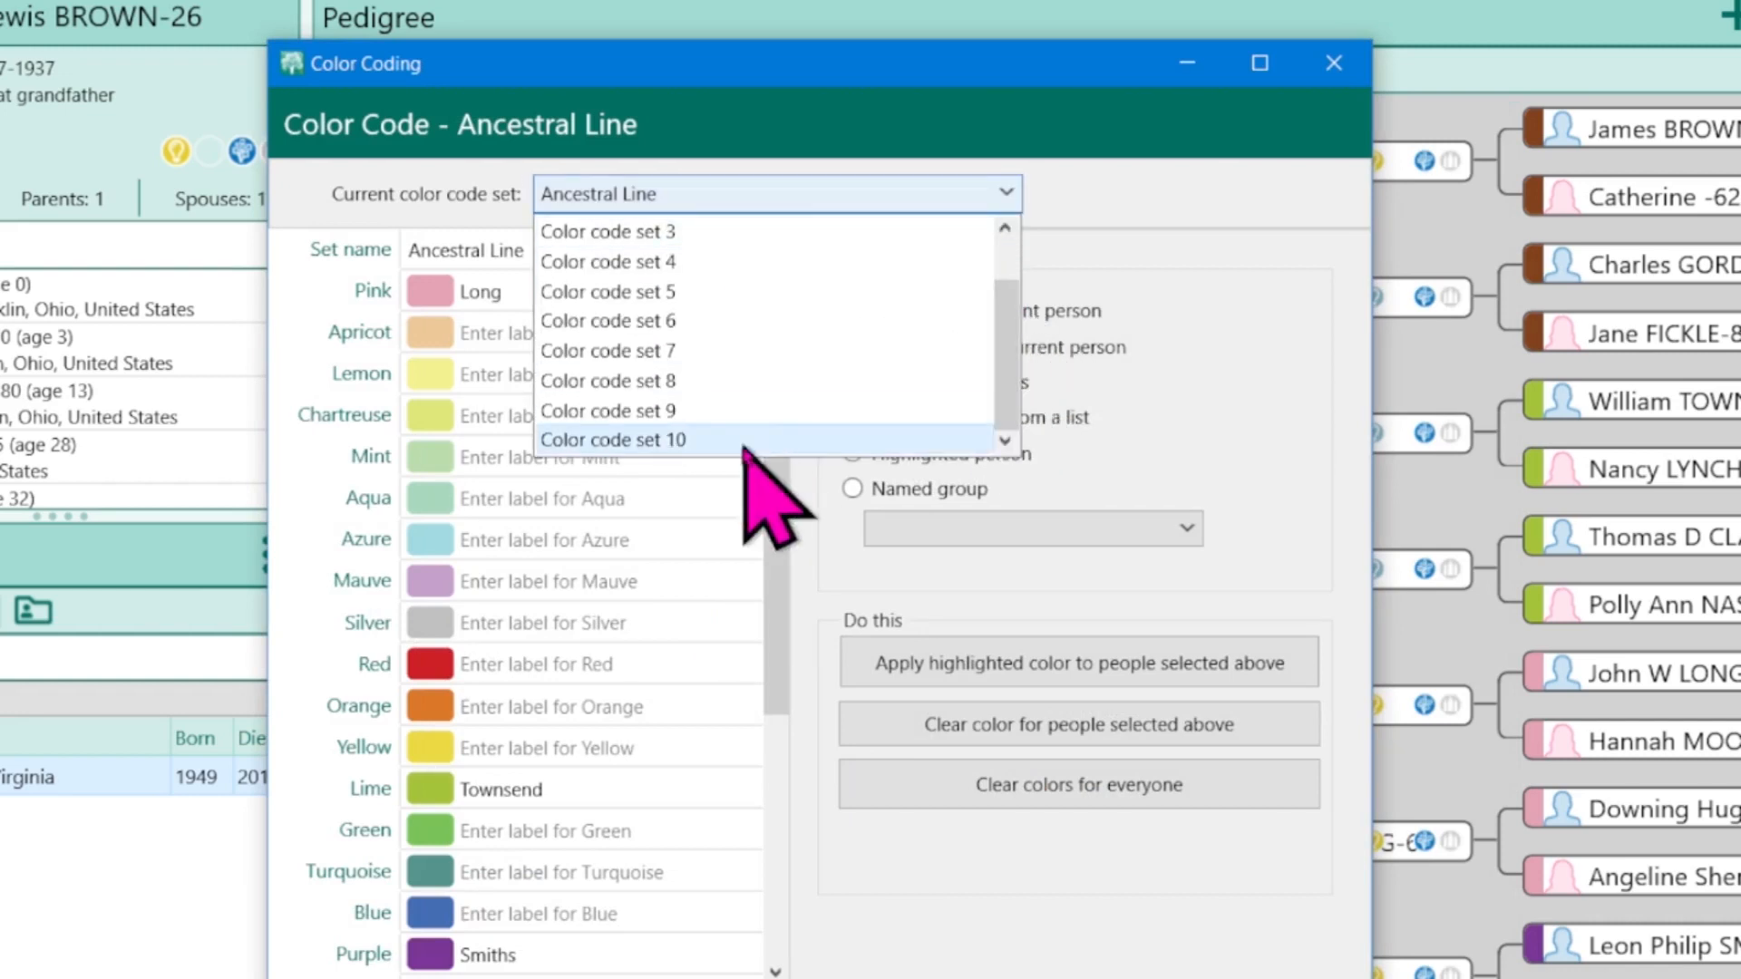
pyautogui.scroll(3)
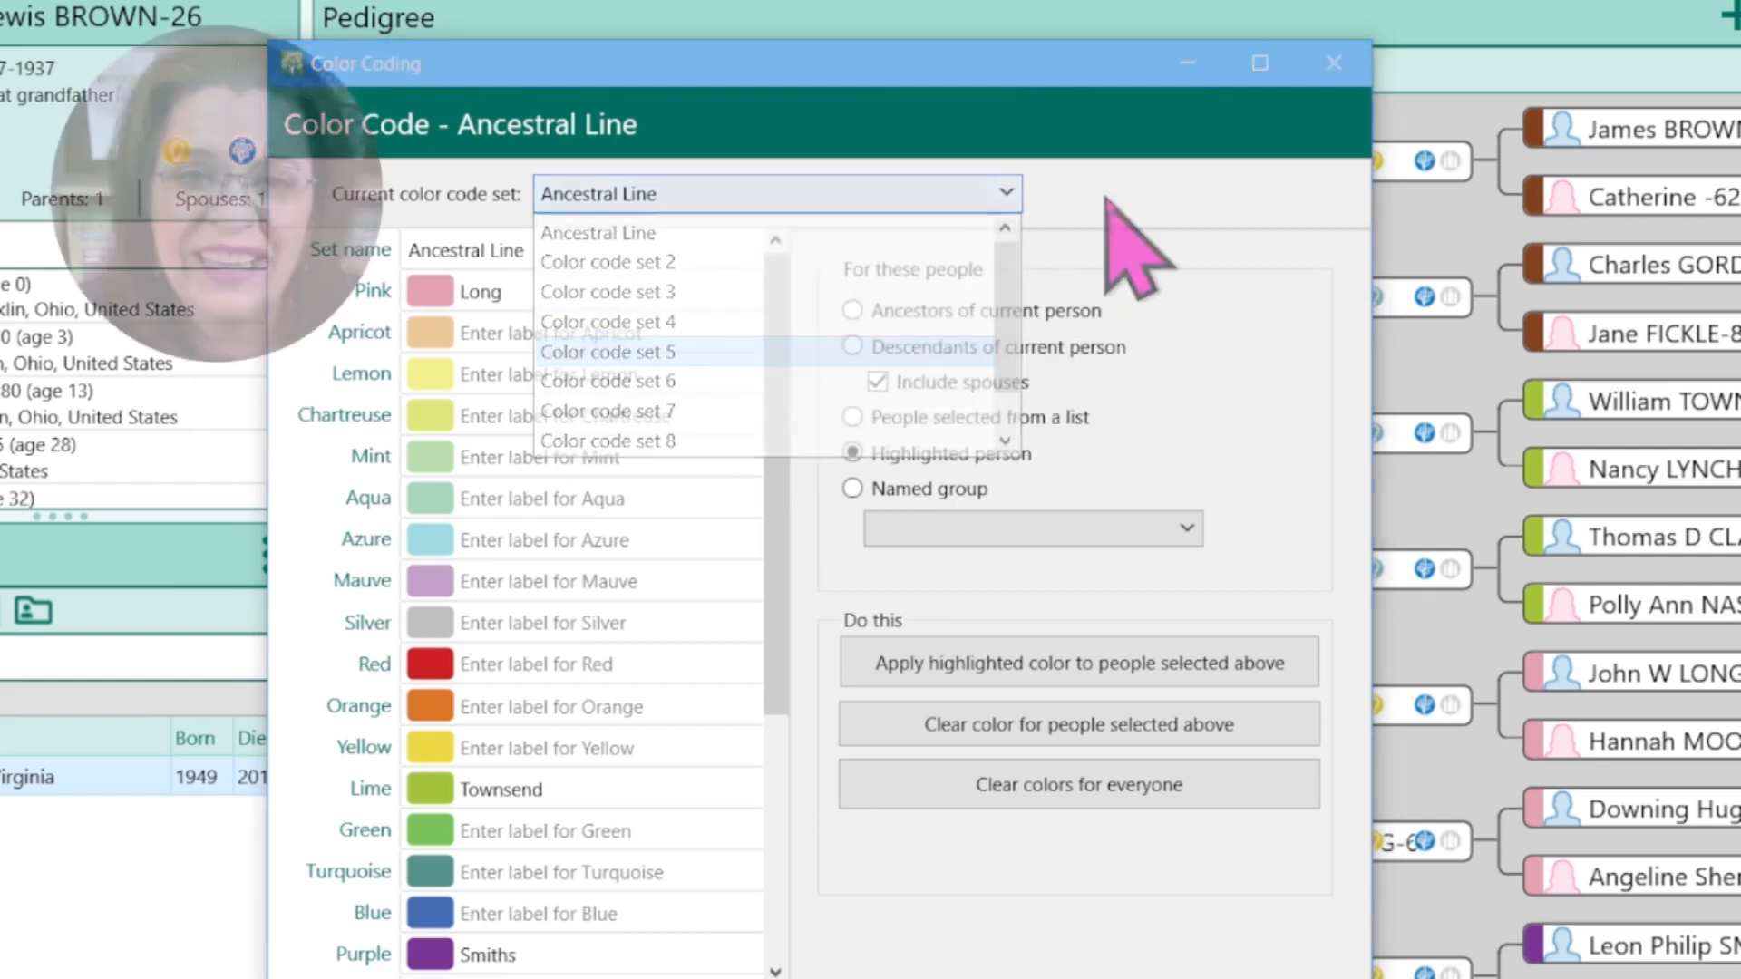
pyautogui.click(598, 232)
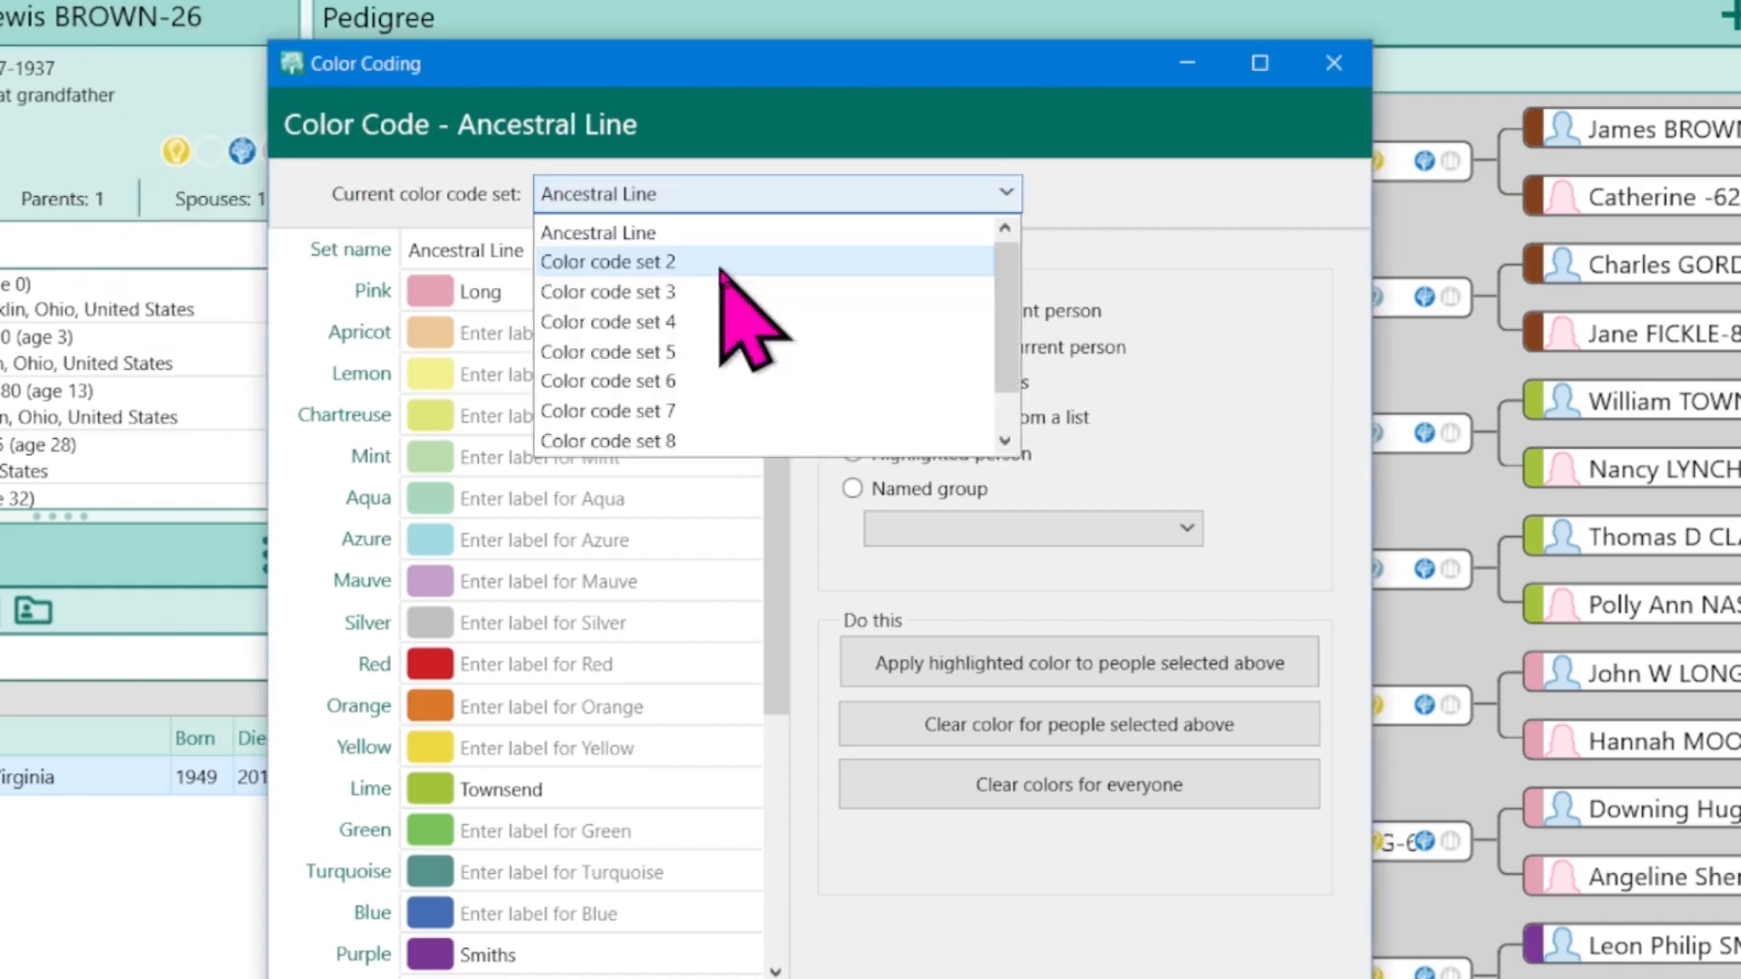
pyautogui.click(596, 232)
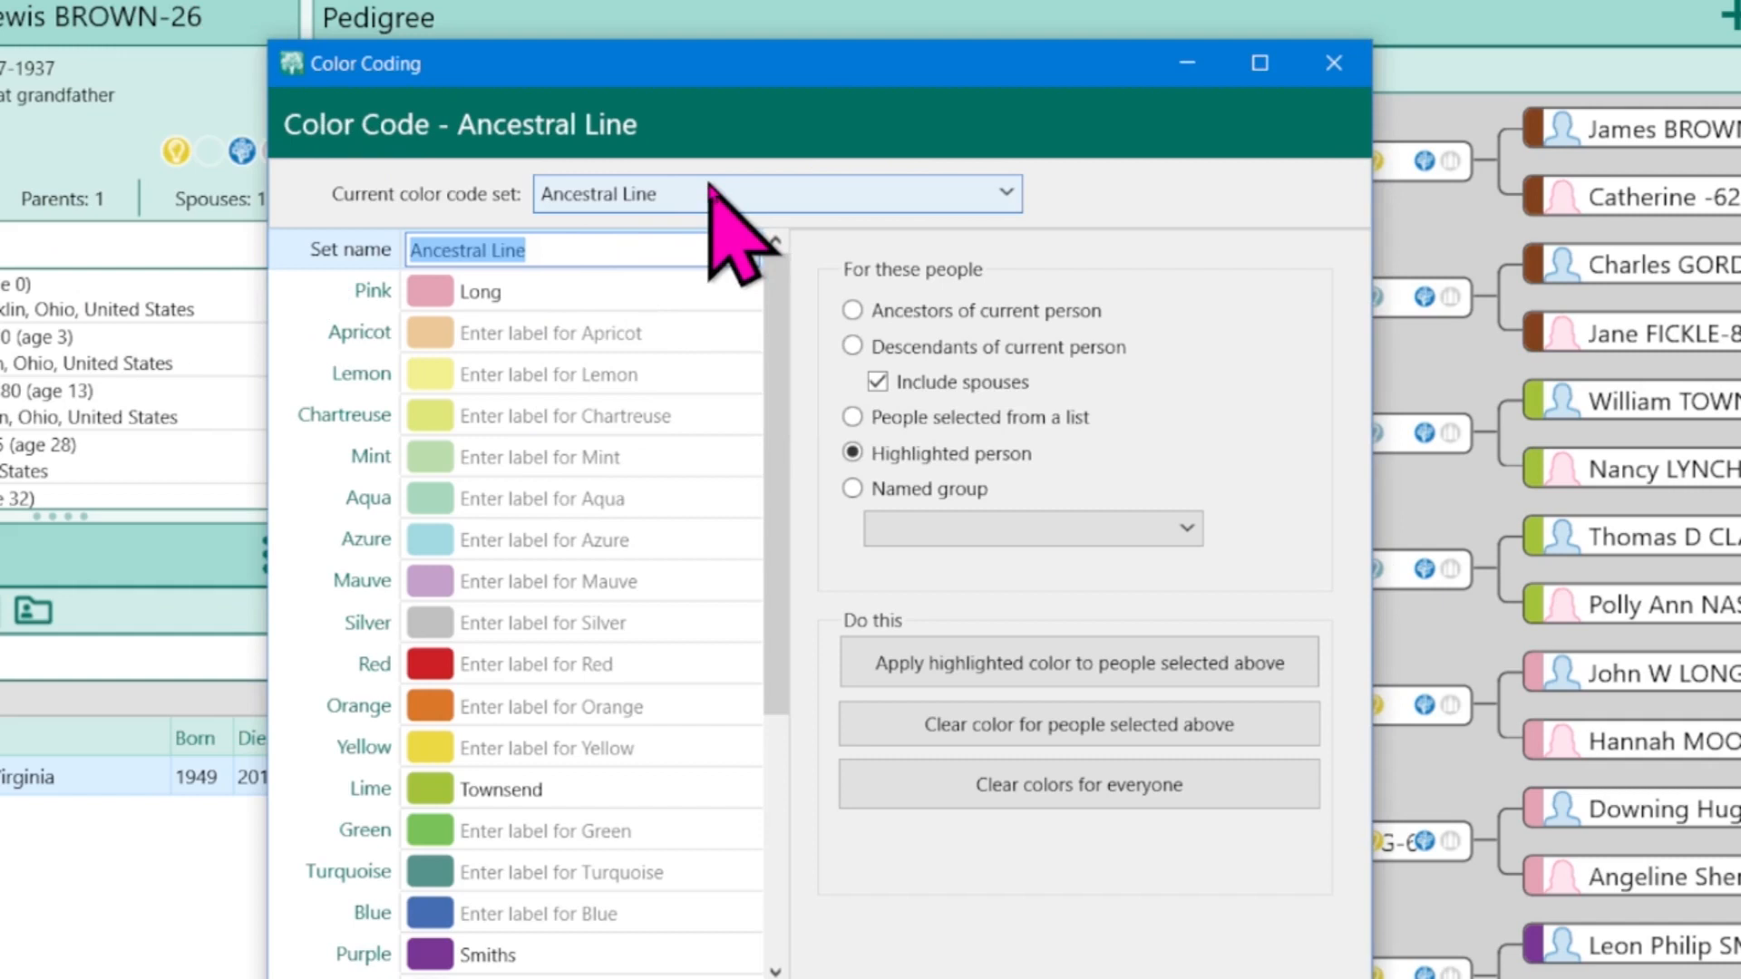
# Replace the set name with 'Brown / Geiszler' and commit it
pyautogui.write('Brown / G')
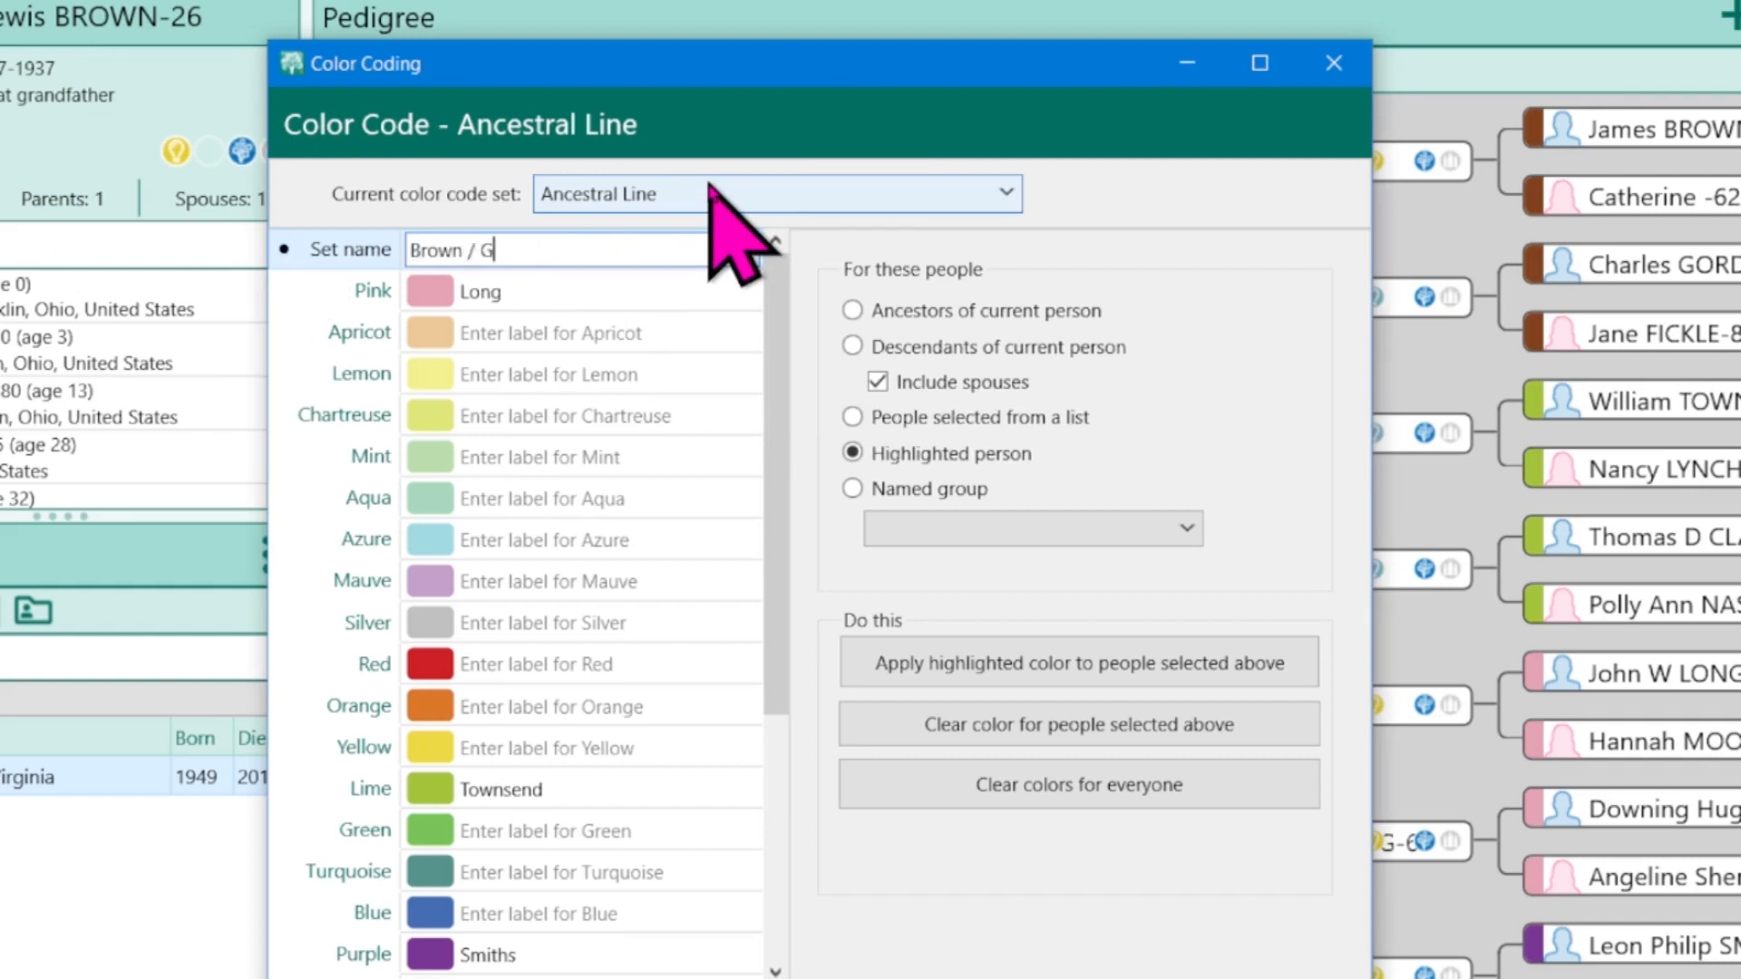
pyautogui.write('eiszler')
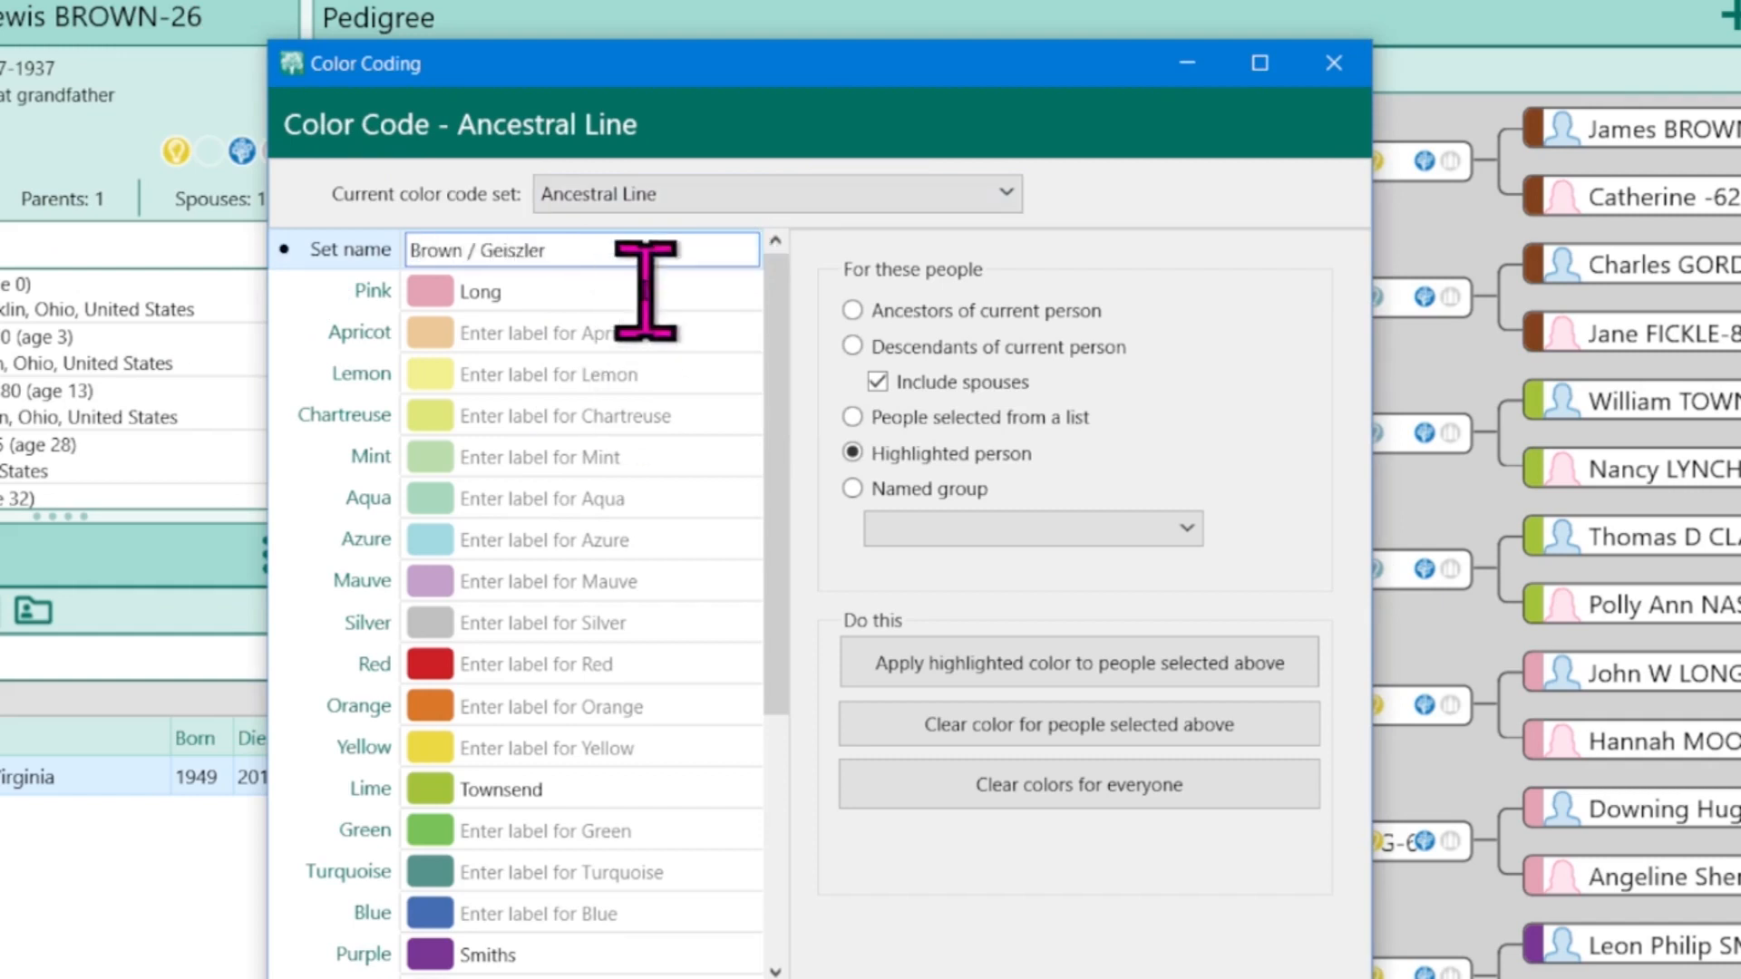
pyautogui.click(554, 290)
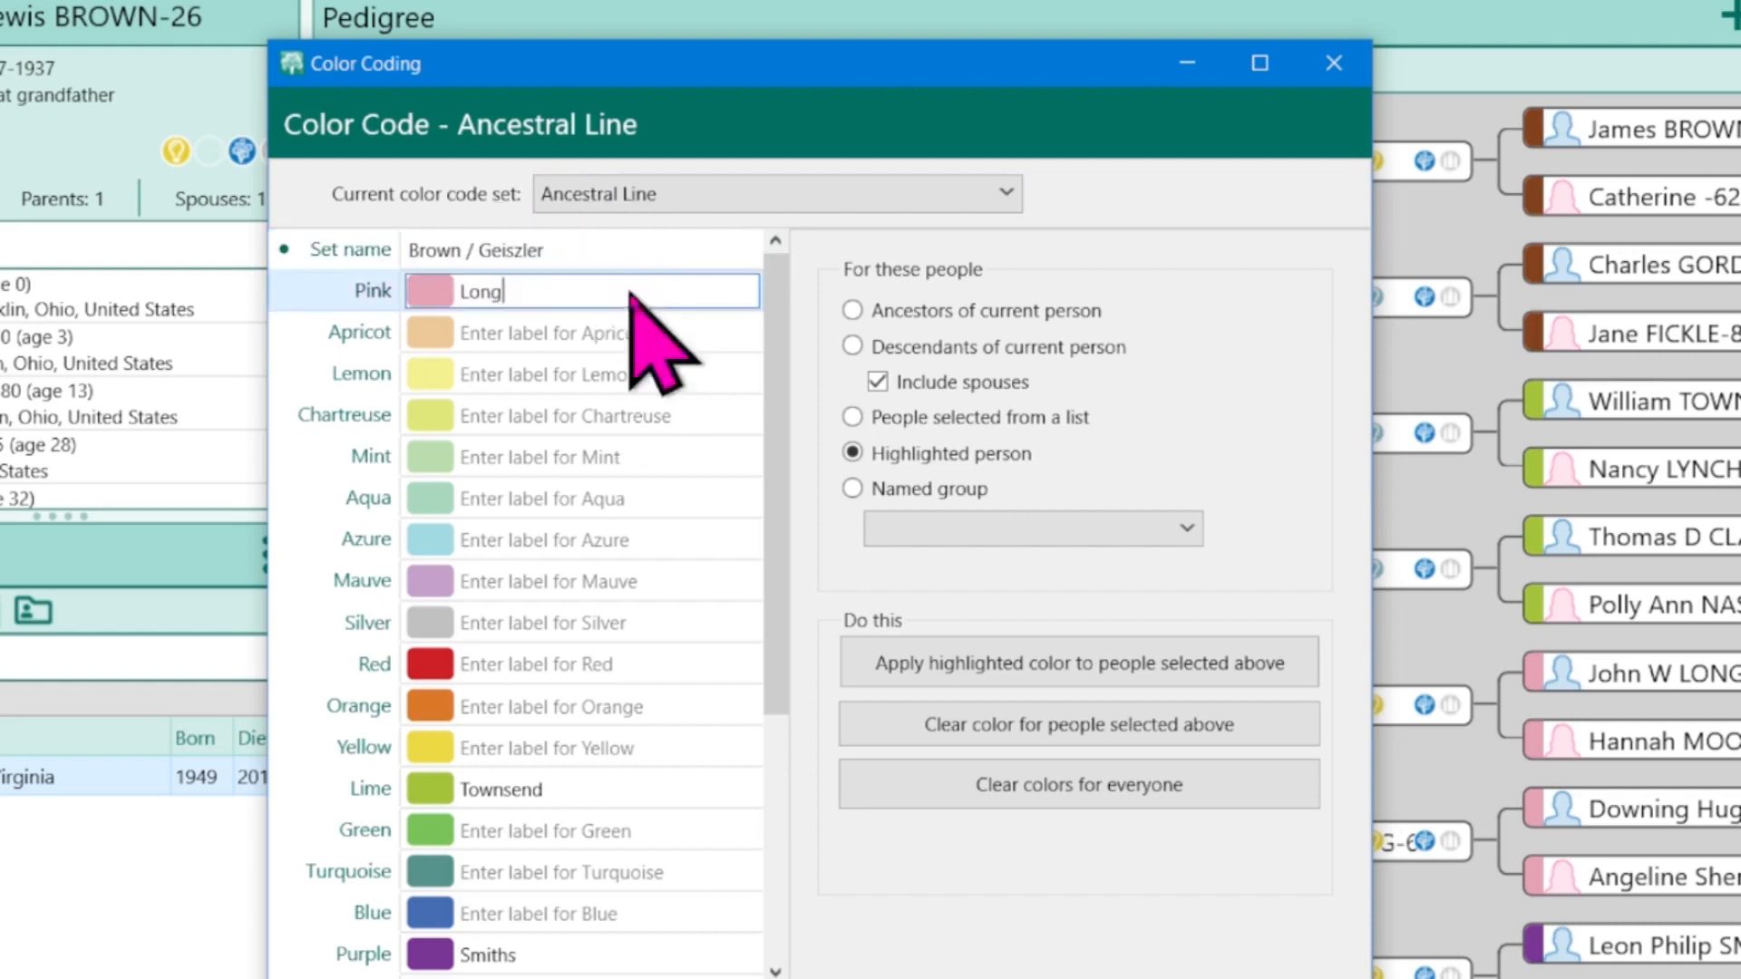
pyautogui.moveTo(700, 867)
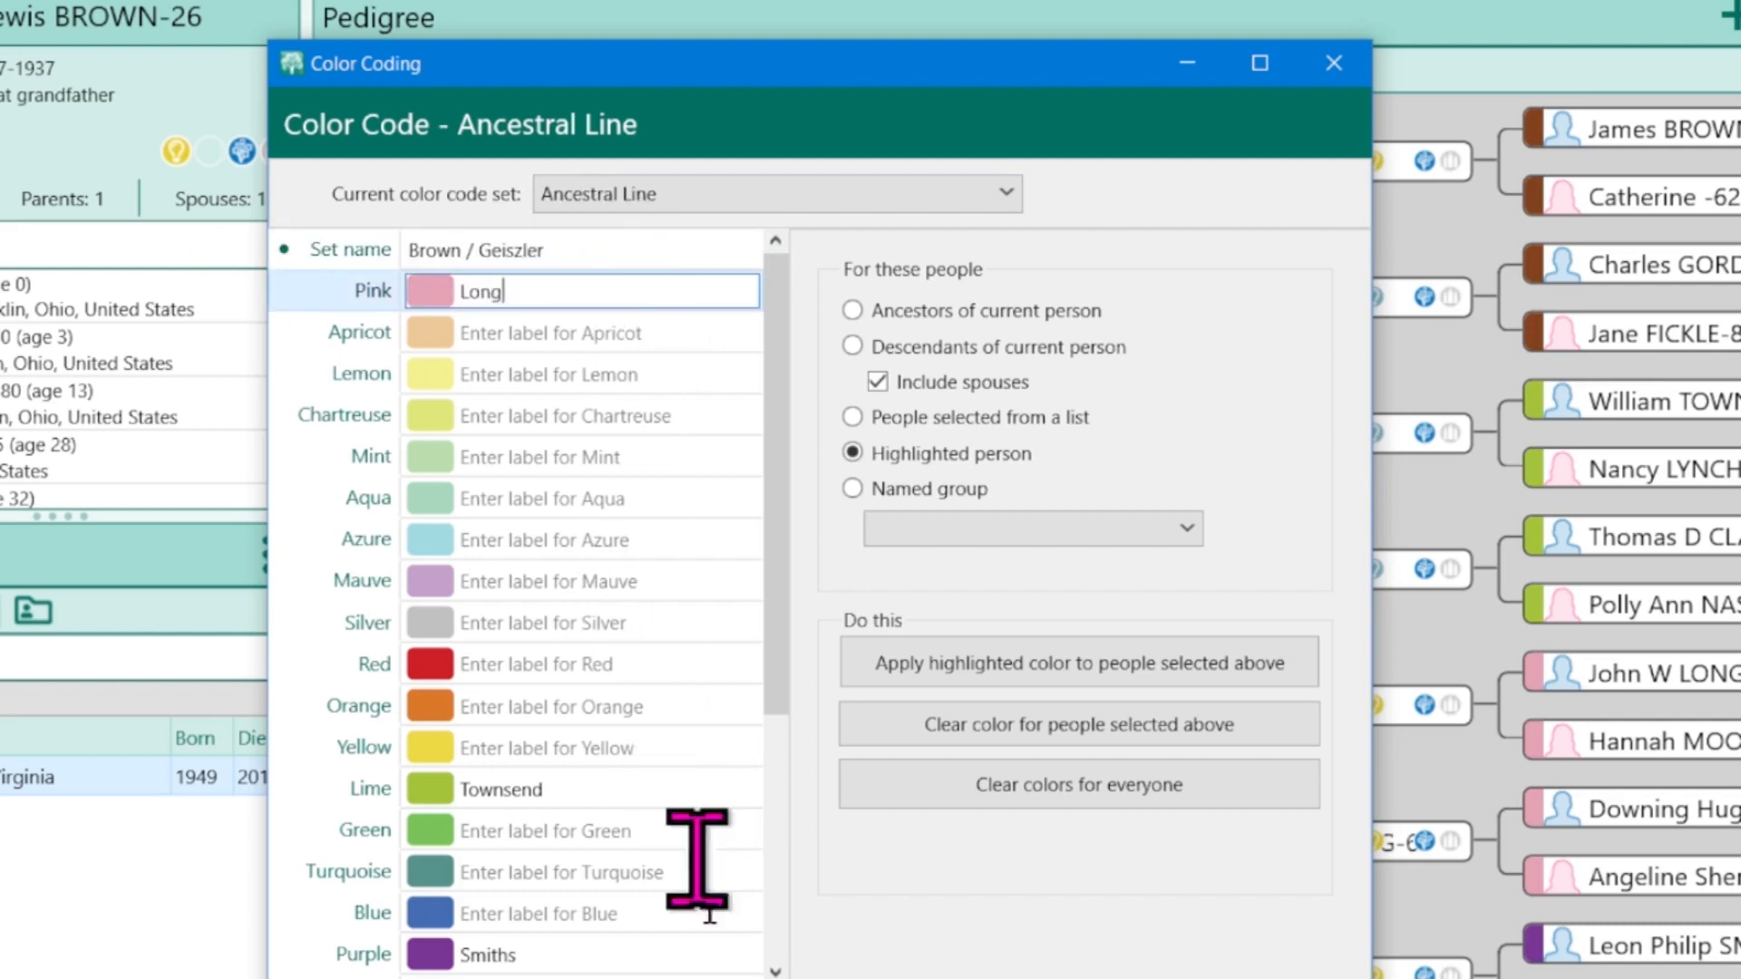
pyautogui.moveTo(689, 867)
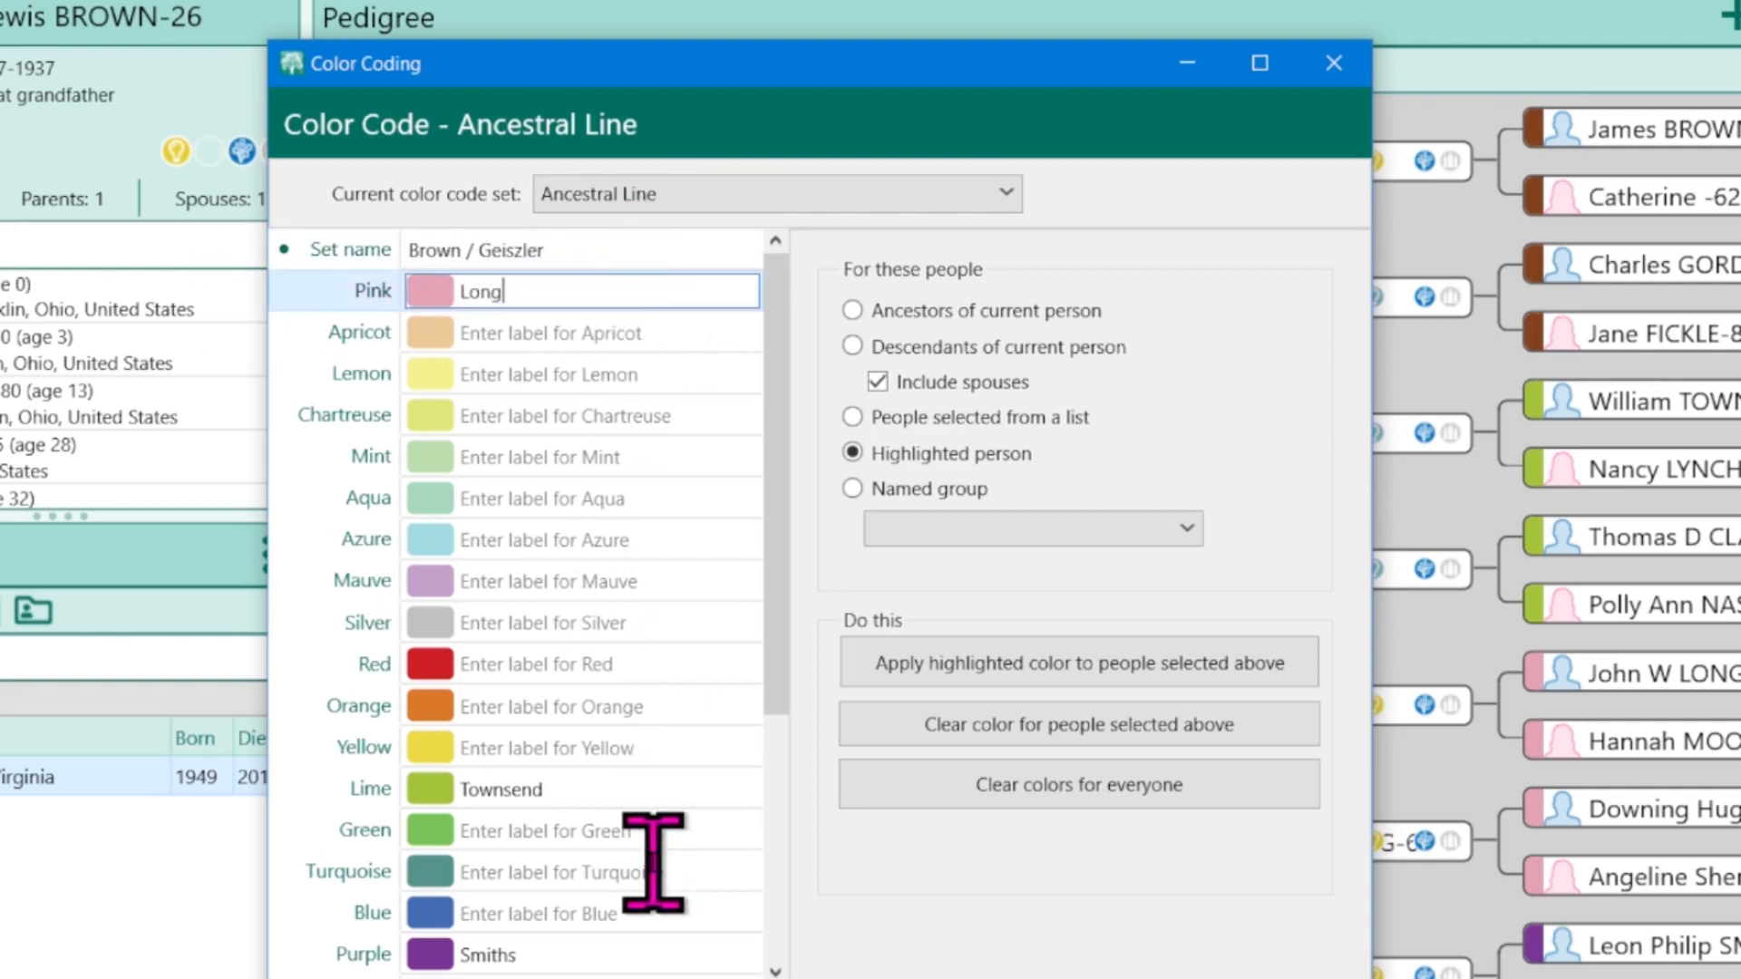
pyautogui.click(1332, 62)
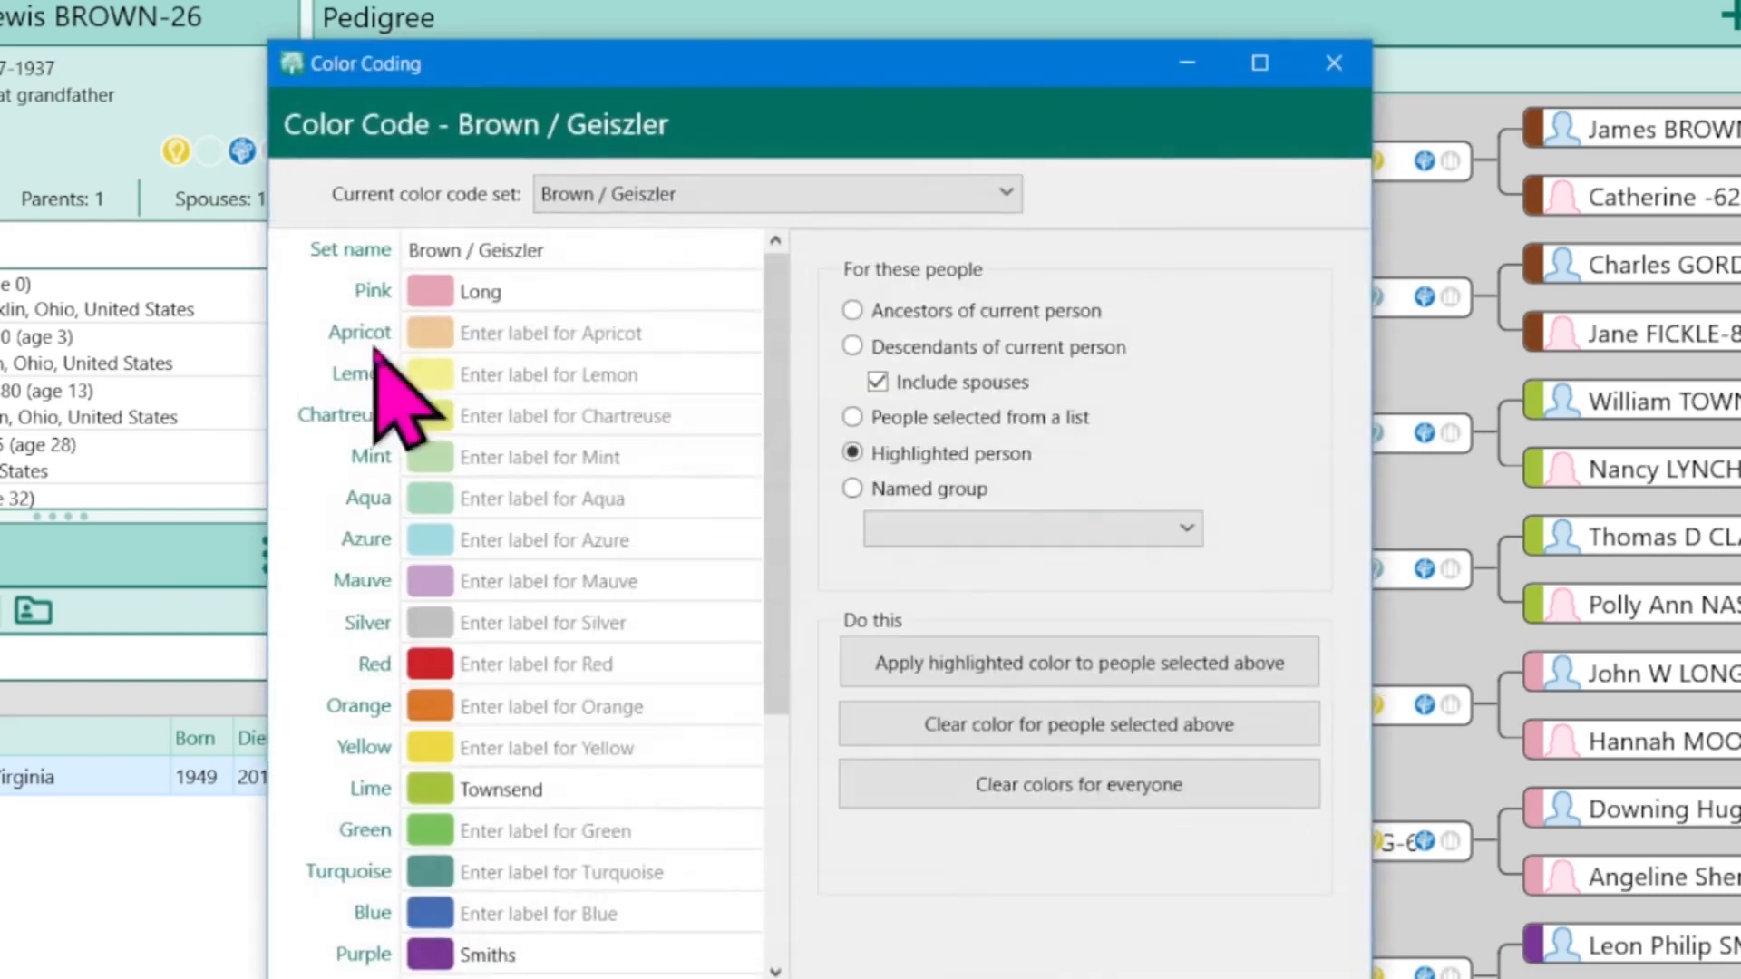
# Switch to color code set 2 and name it 'Lee / Kevern'
pyautogui.click(577, 249)
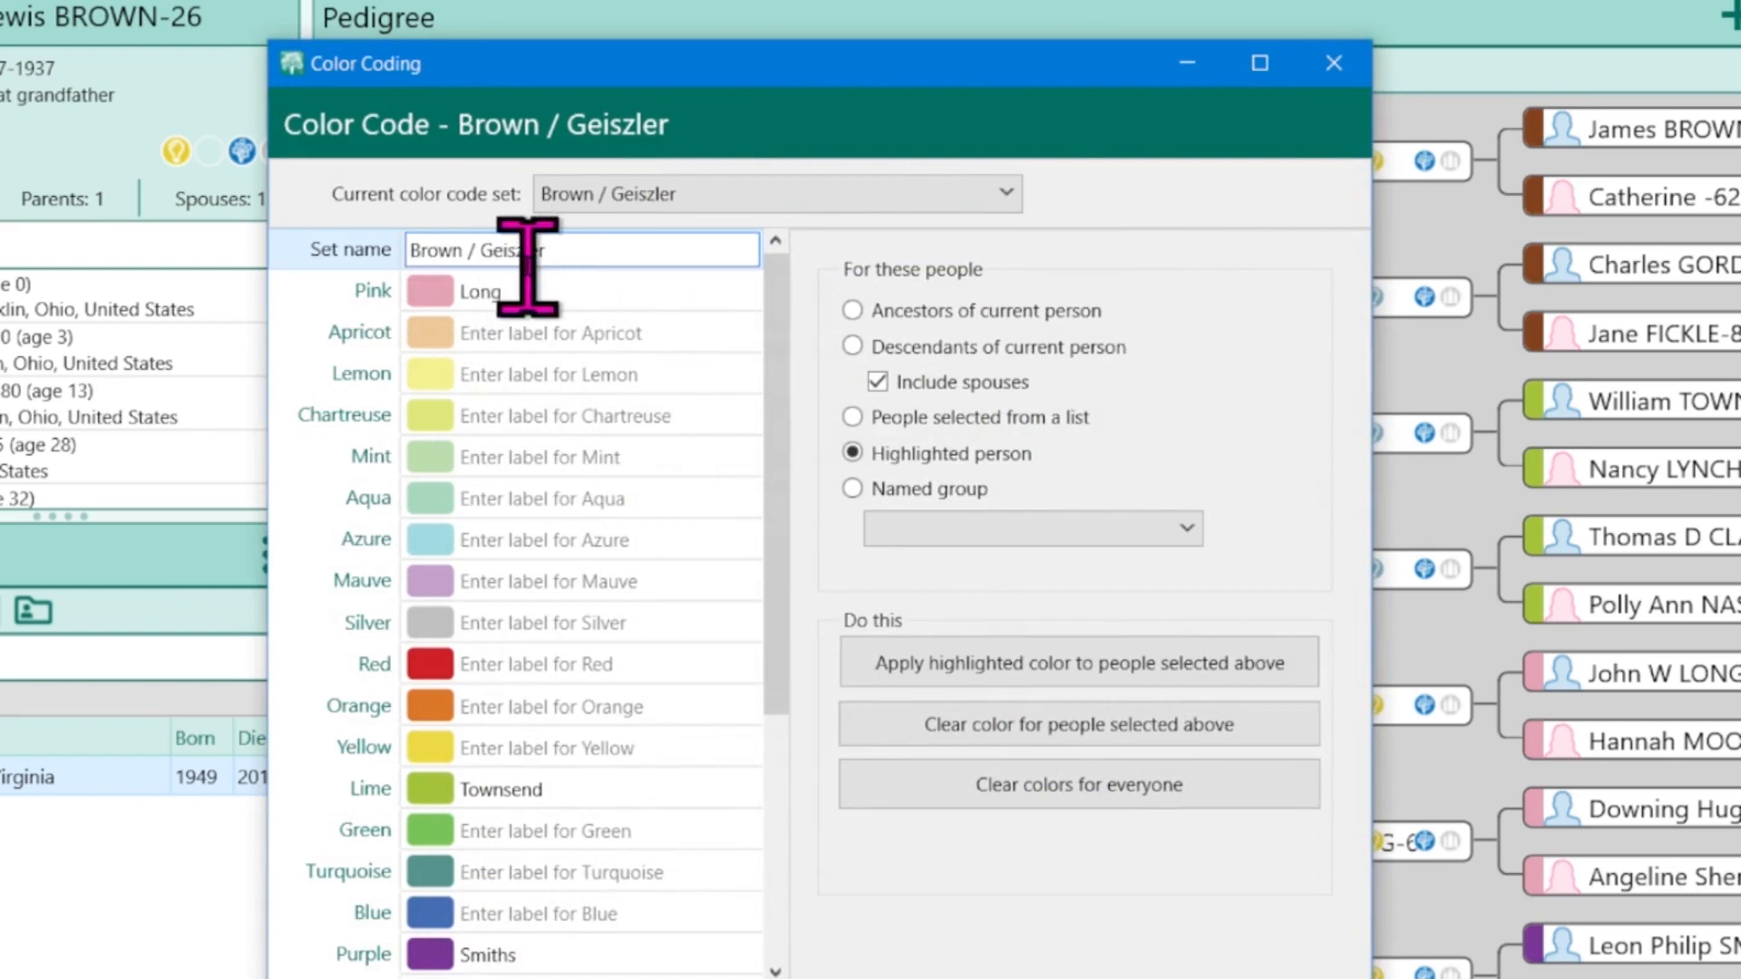
pyautogui.click(1001, 194)
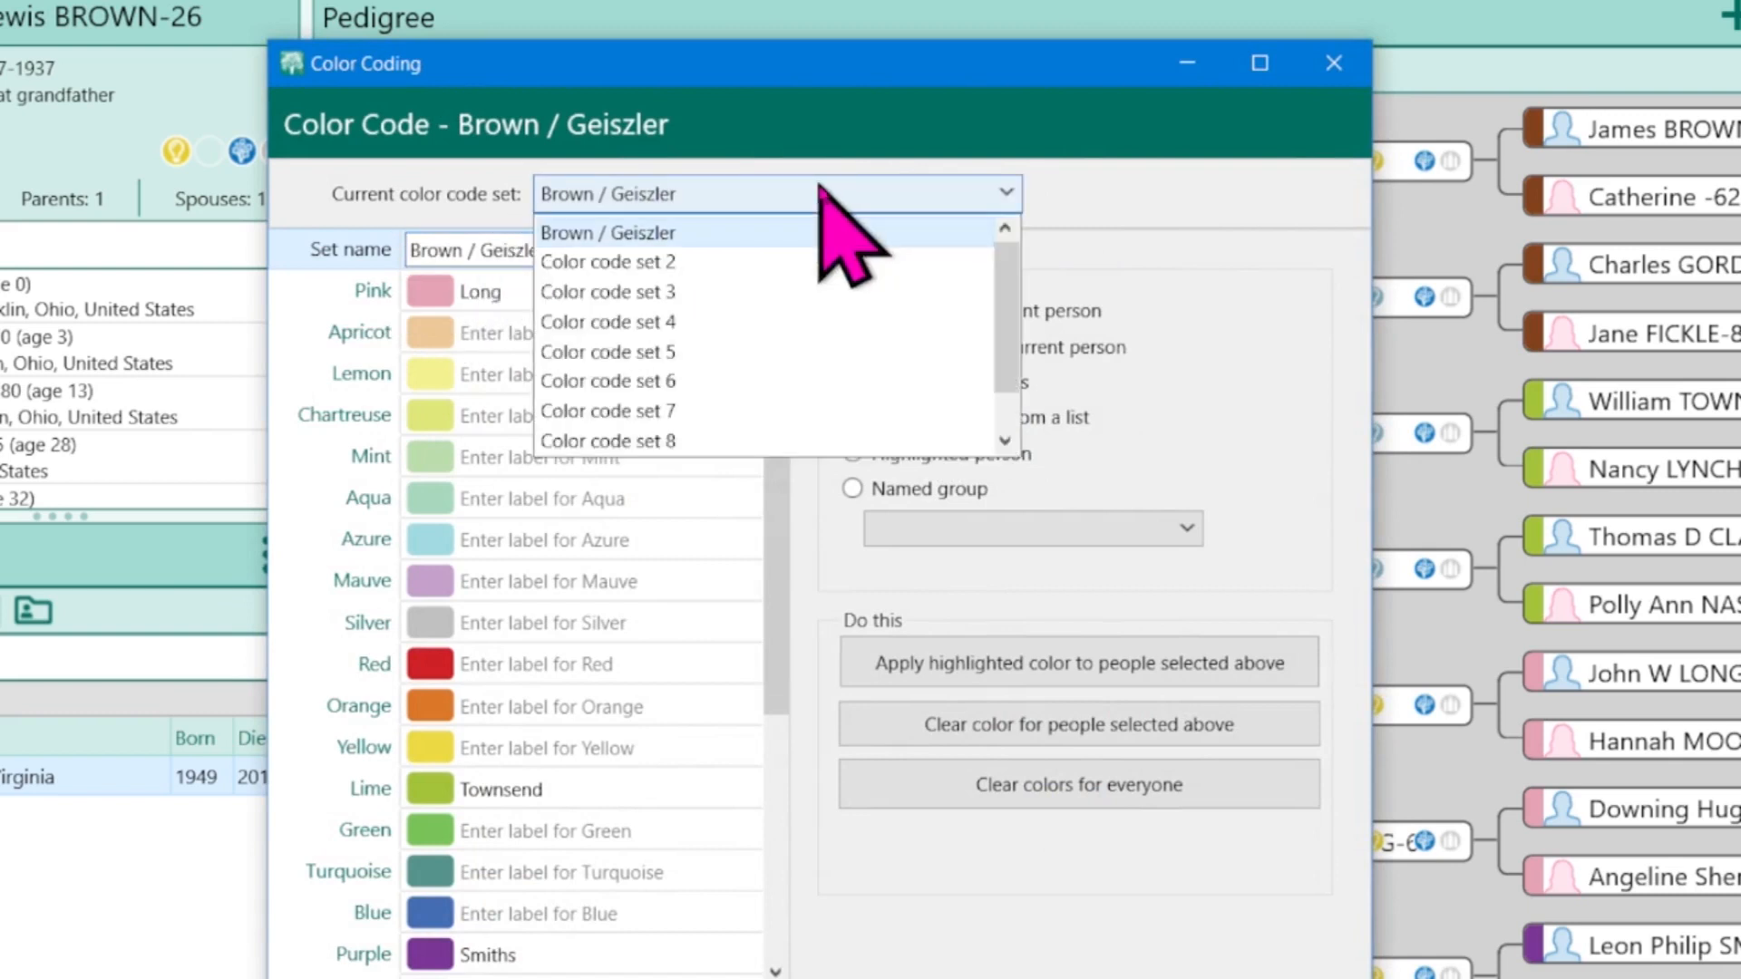
pyautogui.moveTo(689, 323)
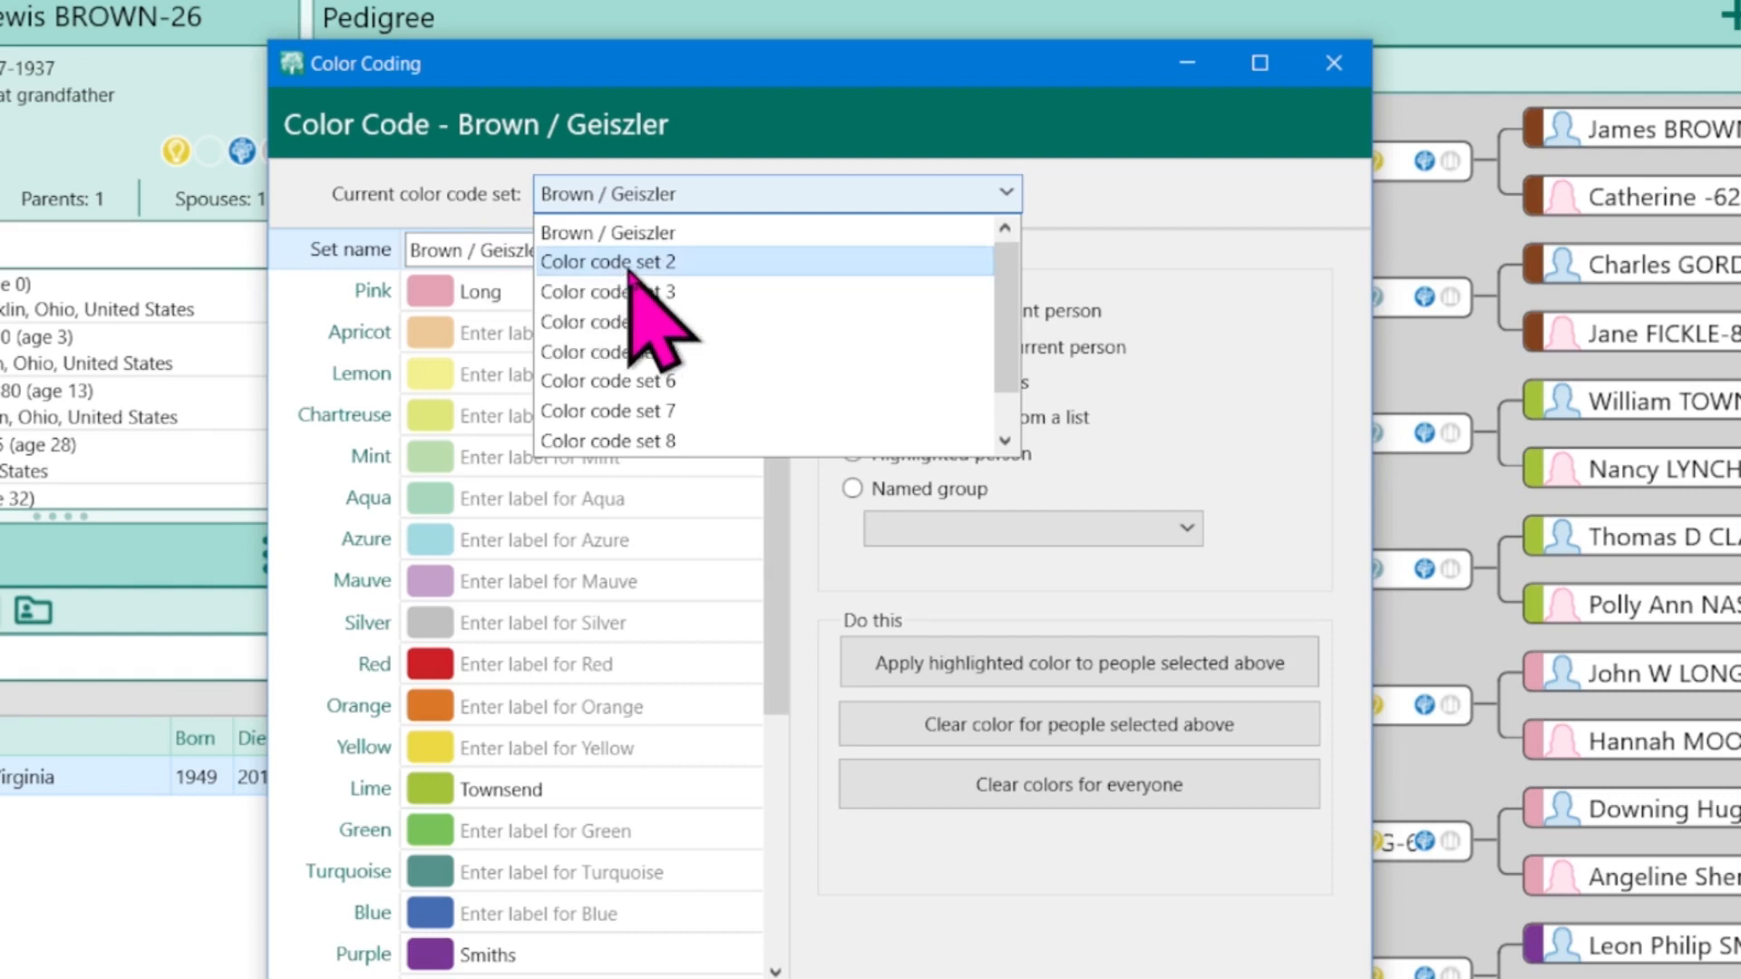
pyautogui.click(610, 261)
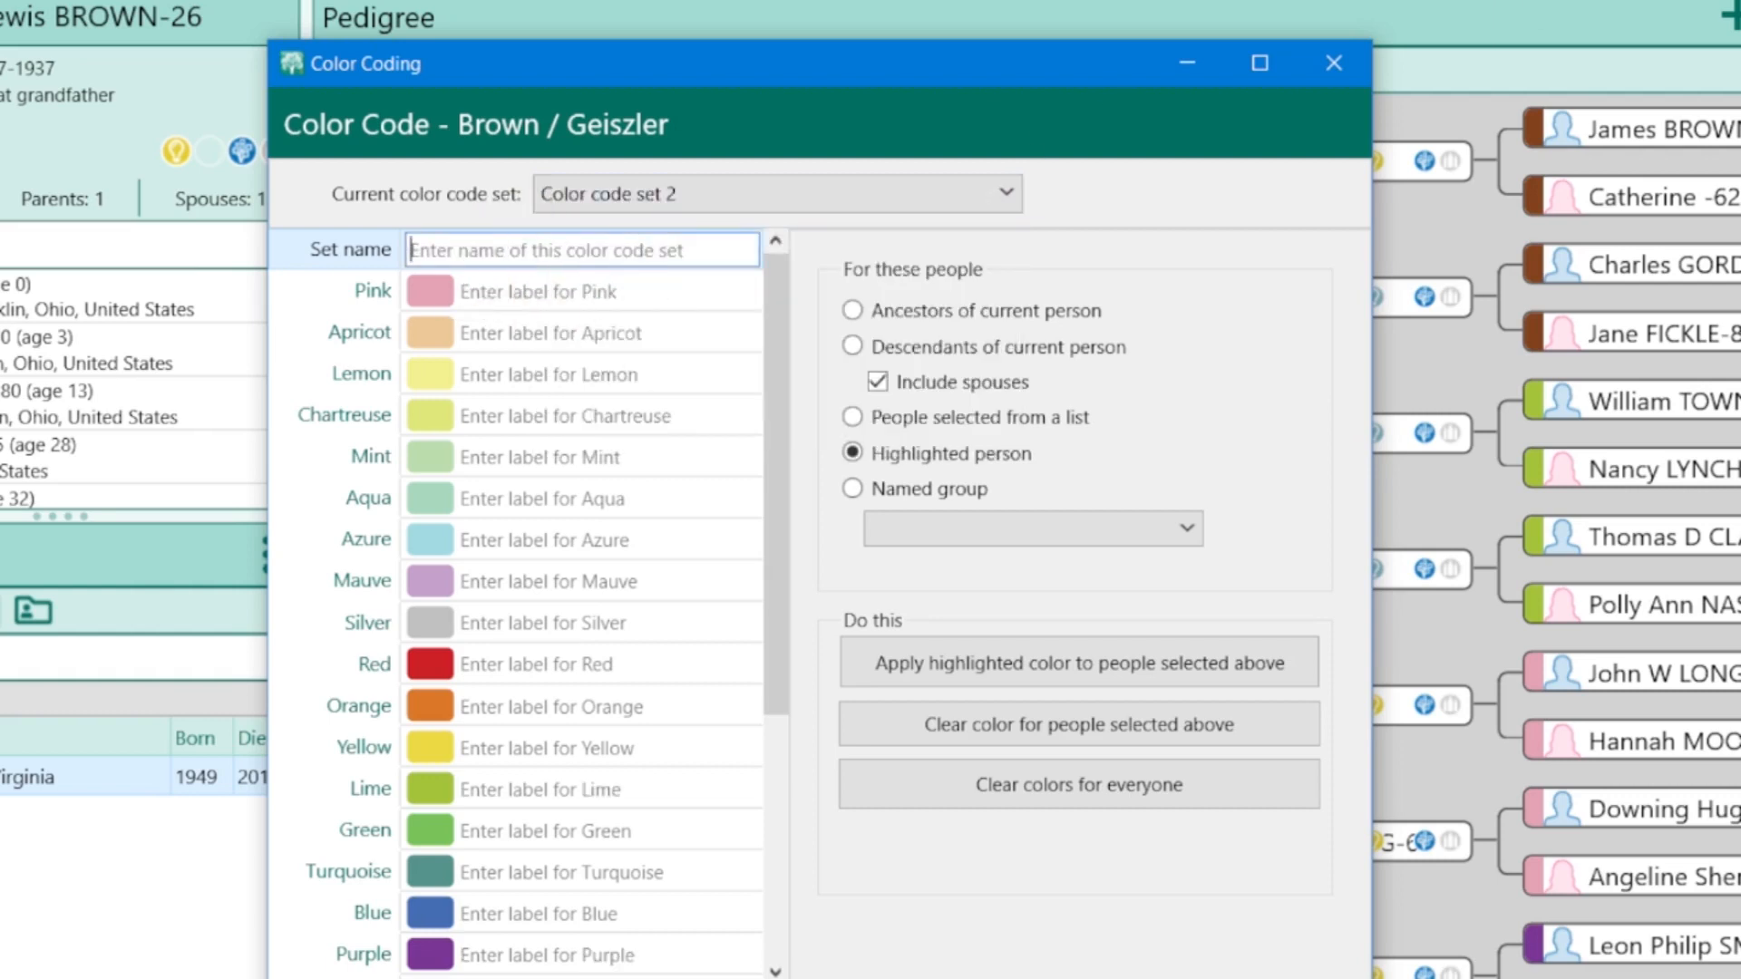
pyautogui.write('Lee / Kevern')
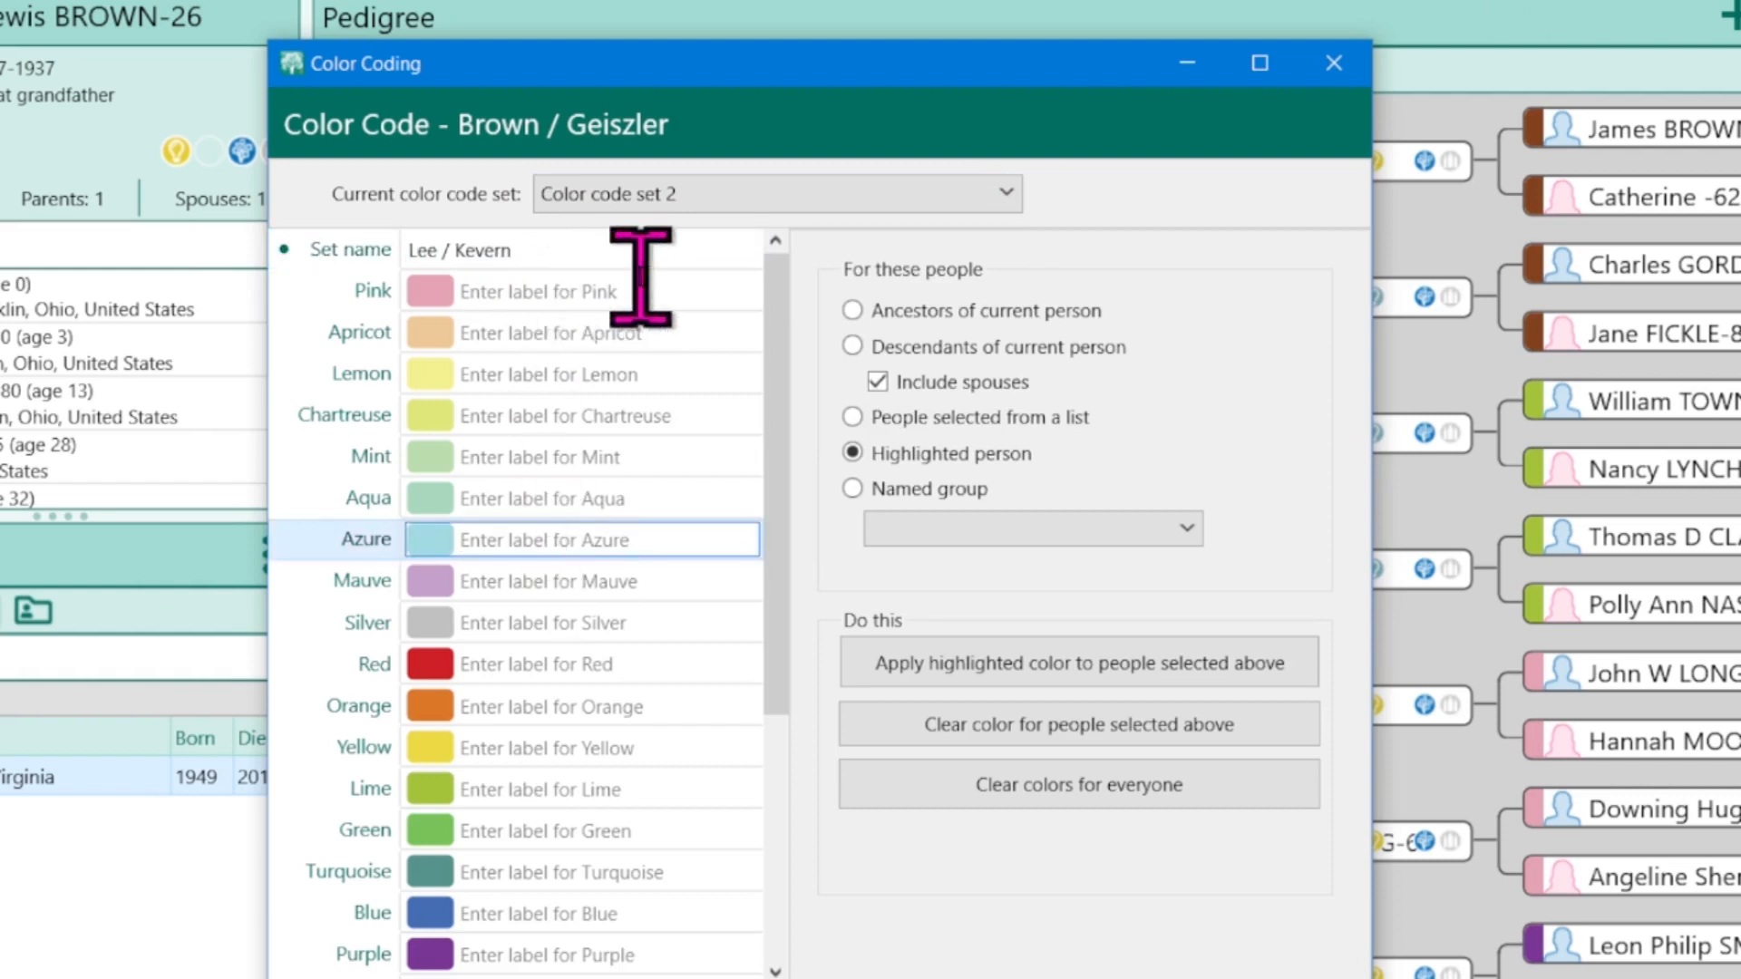
pyautogui.moveTo(694, 867)
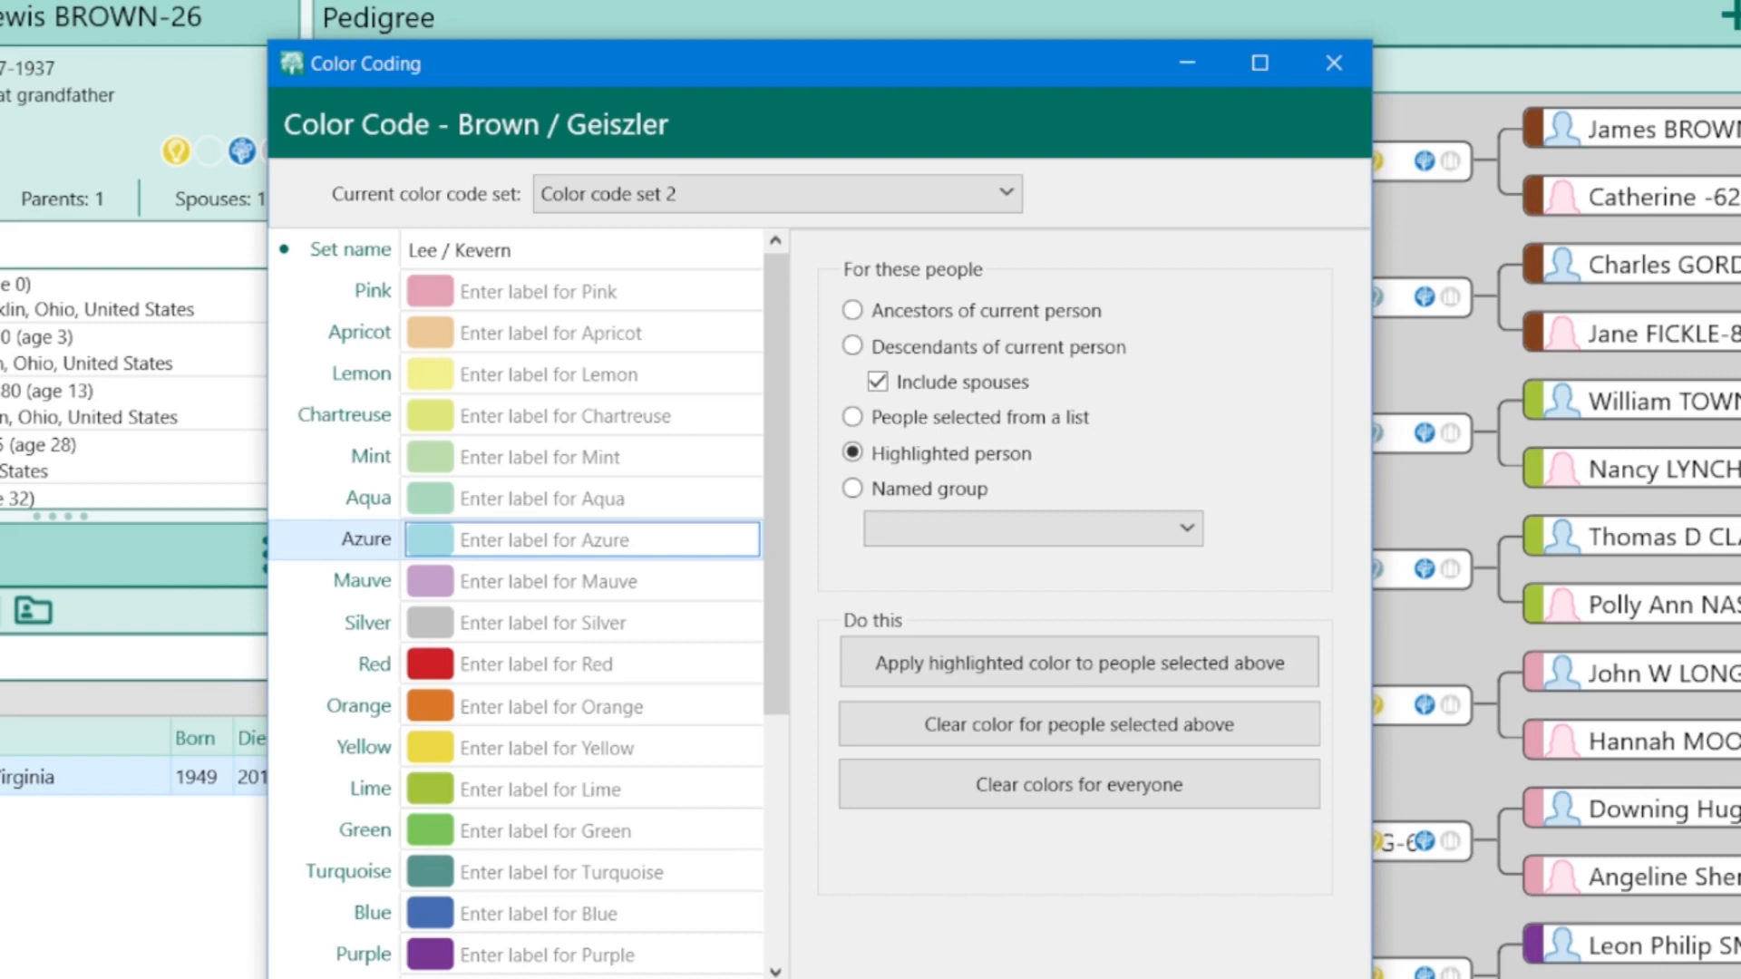
pyautogui.click(1333, 62)
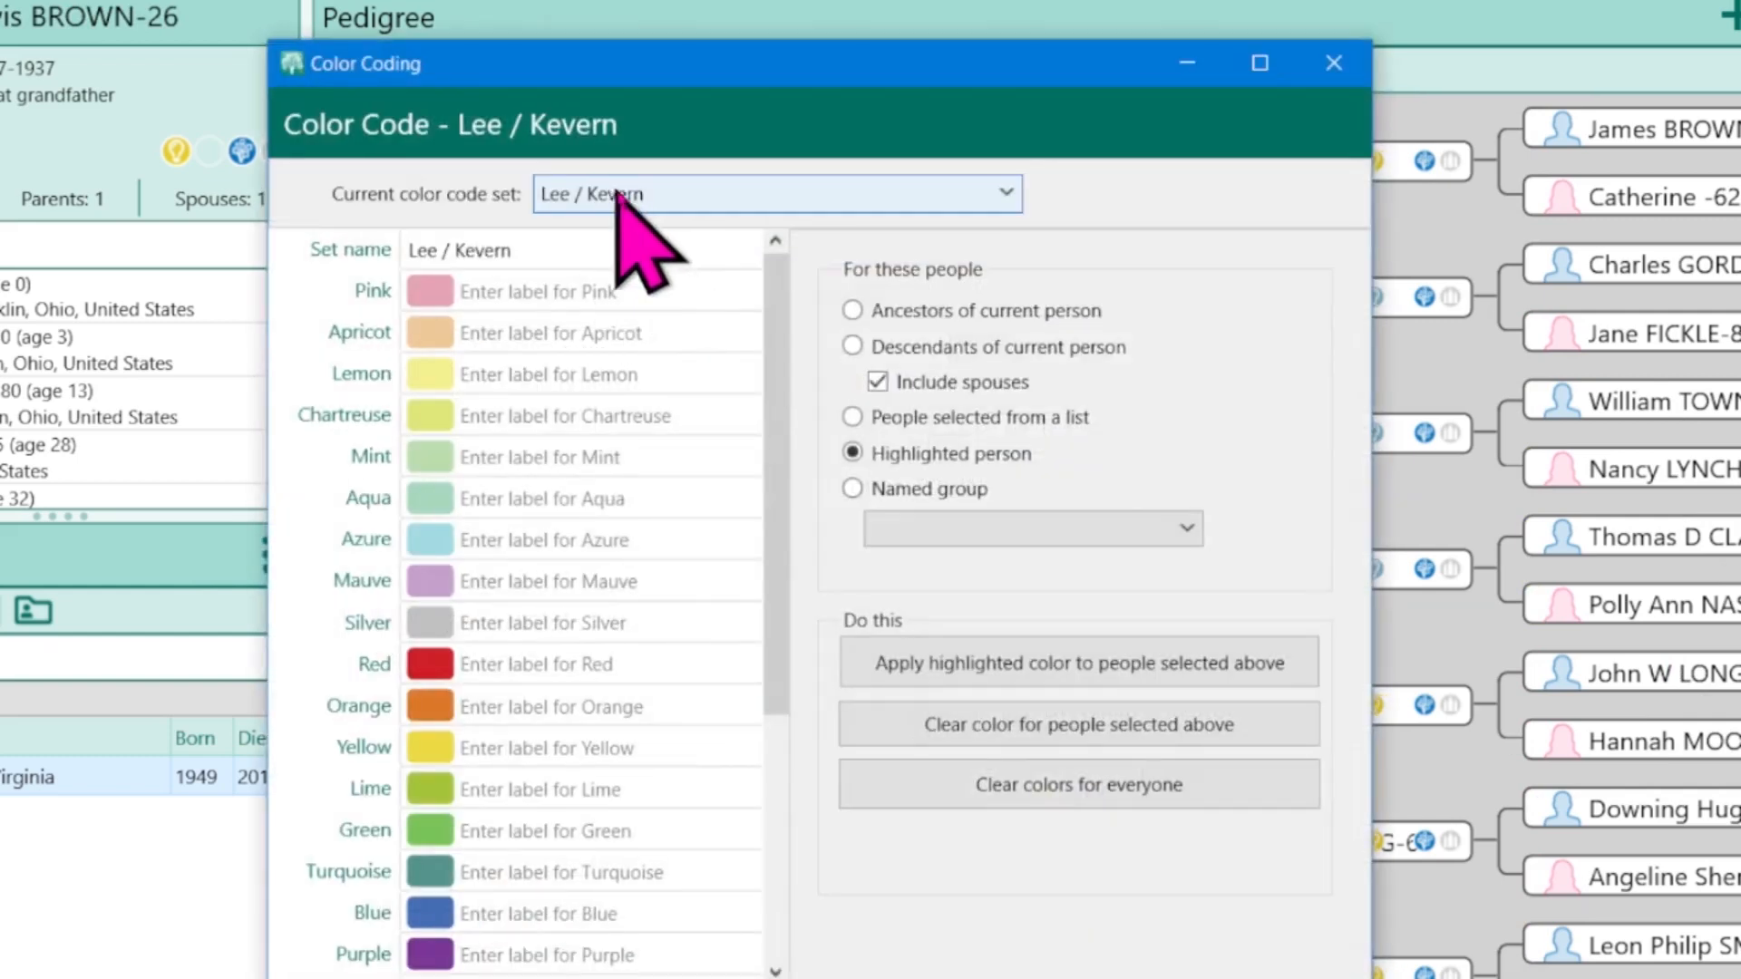
# Return to the Brown / Geiszler set and label the red/maroon color 'Zumsteins'
pyautogui.click(774, 194)
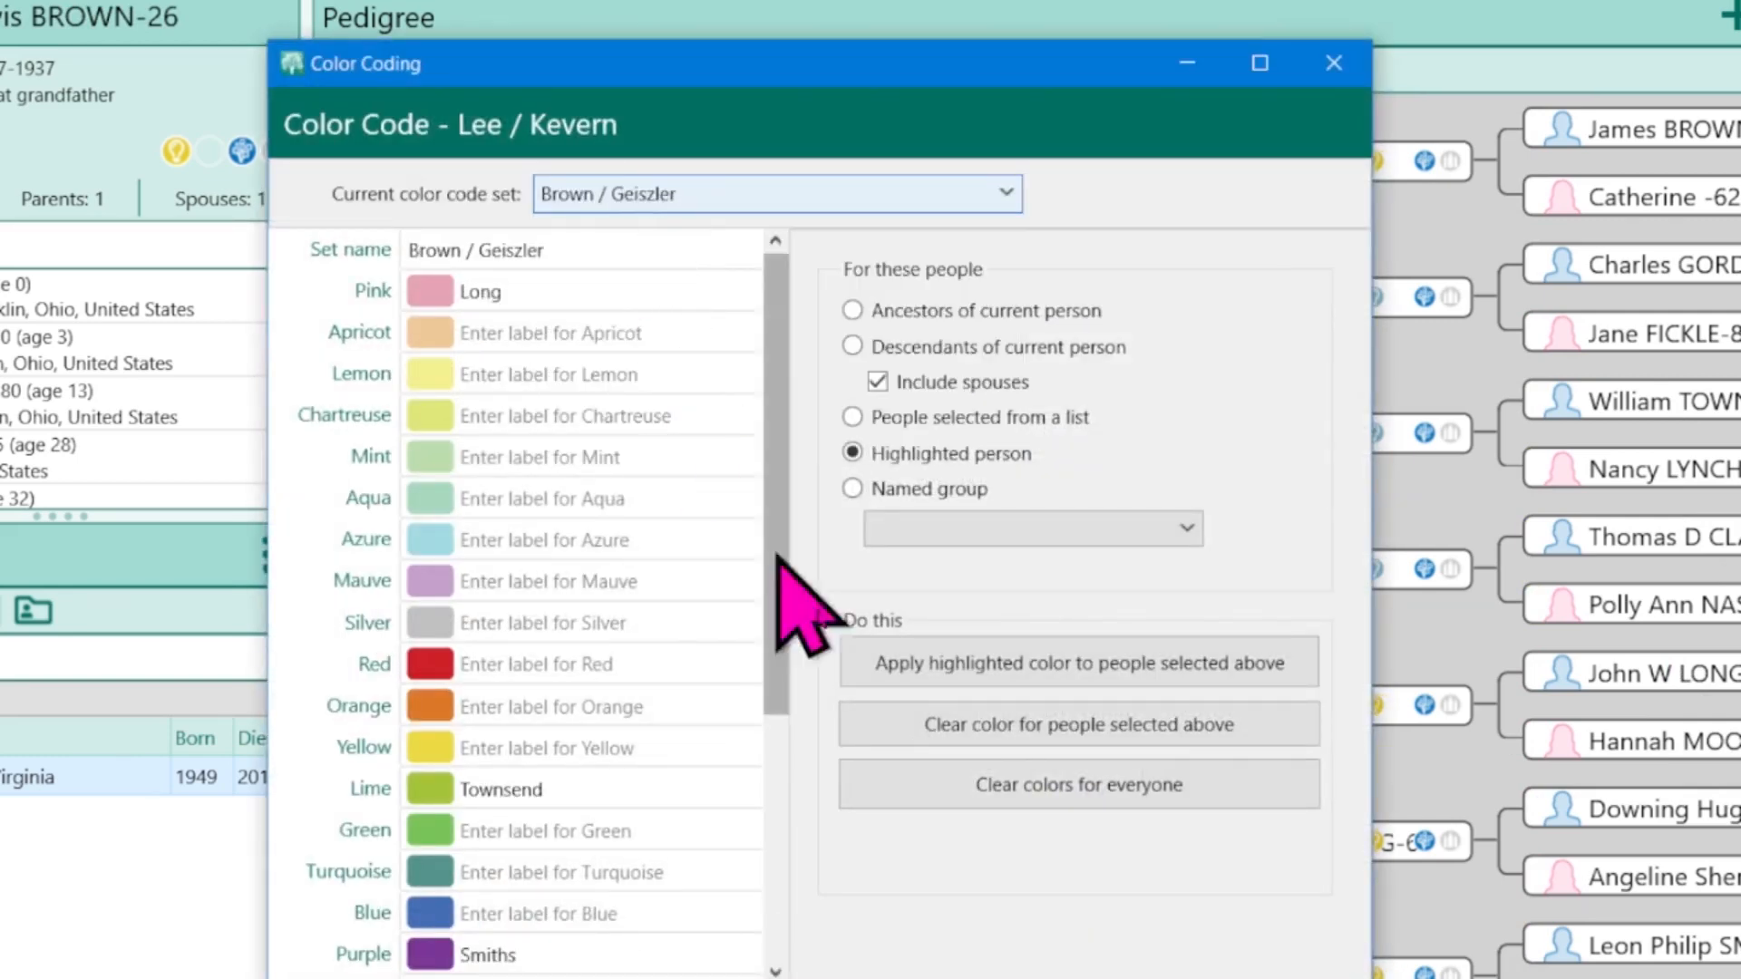
pyautogui.click(1332, 61)
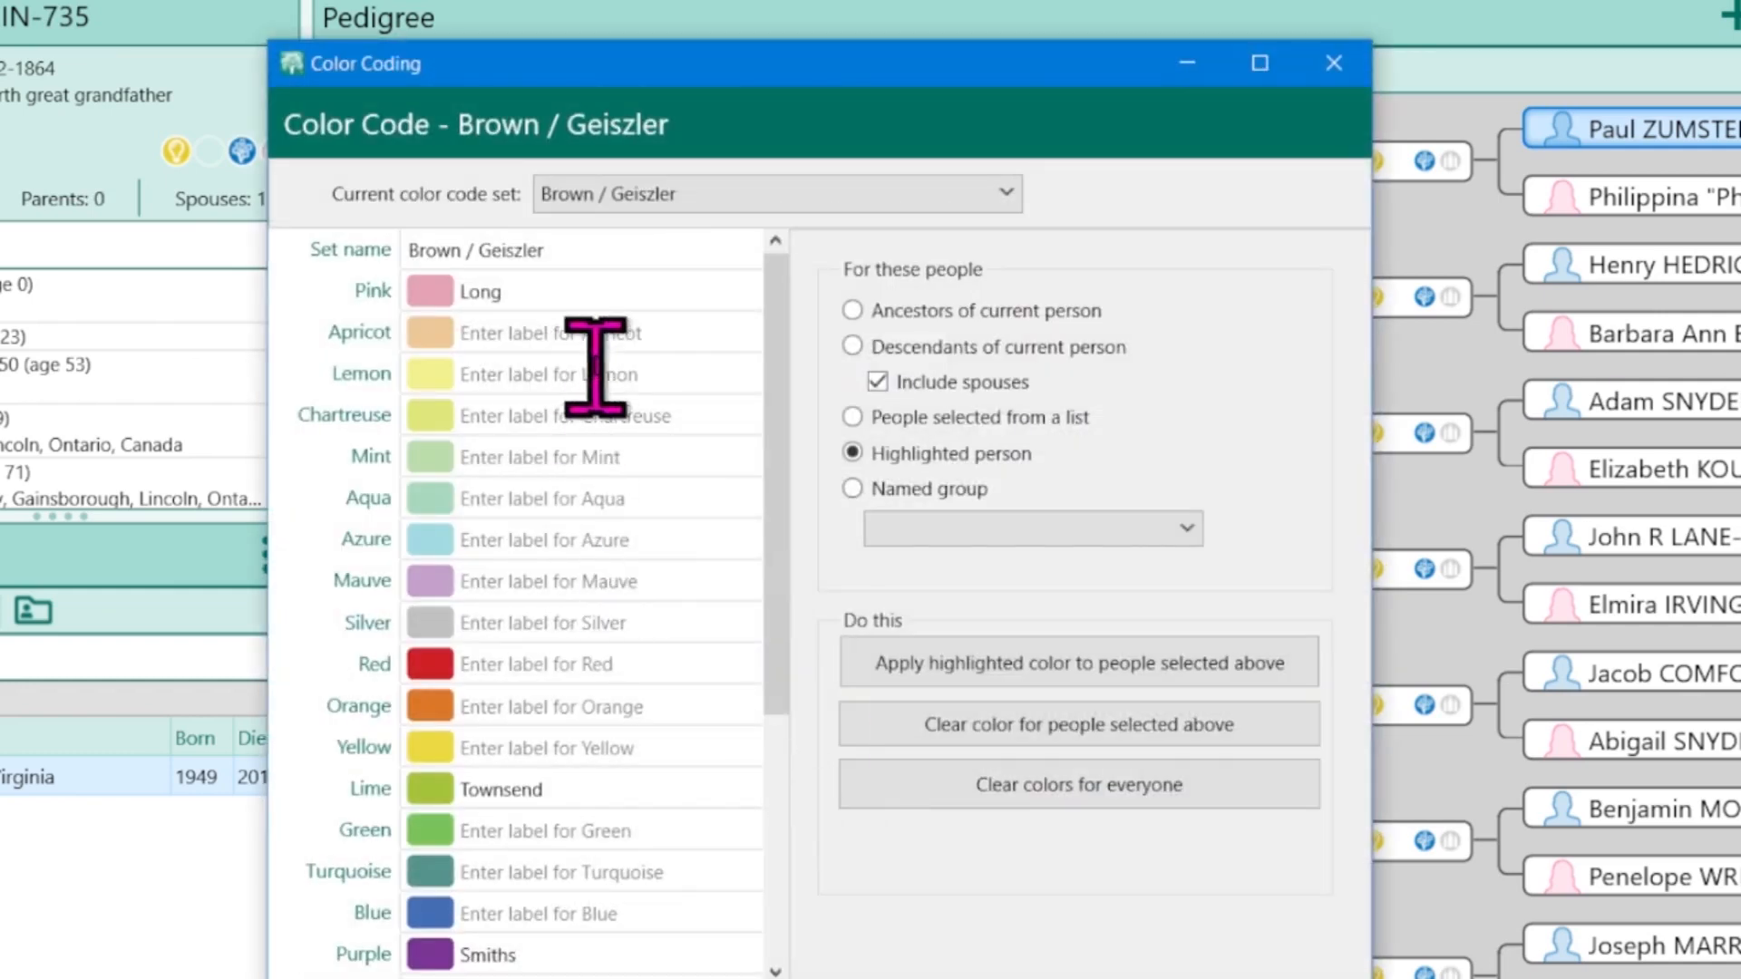
pyautogui.scroll(-3)
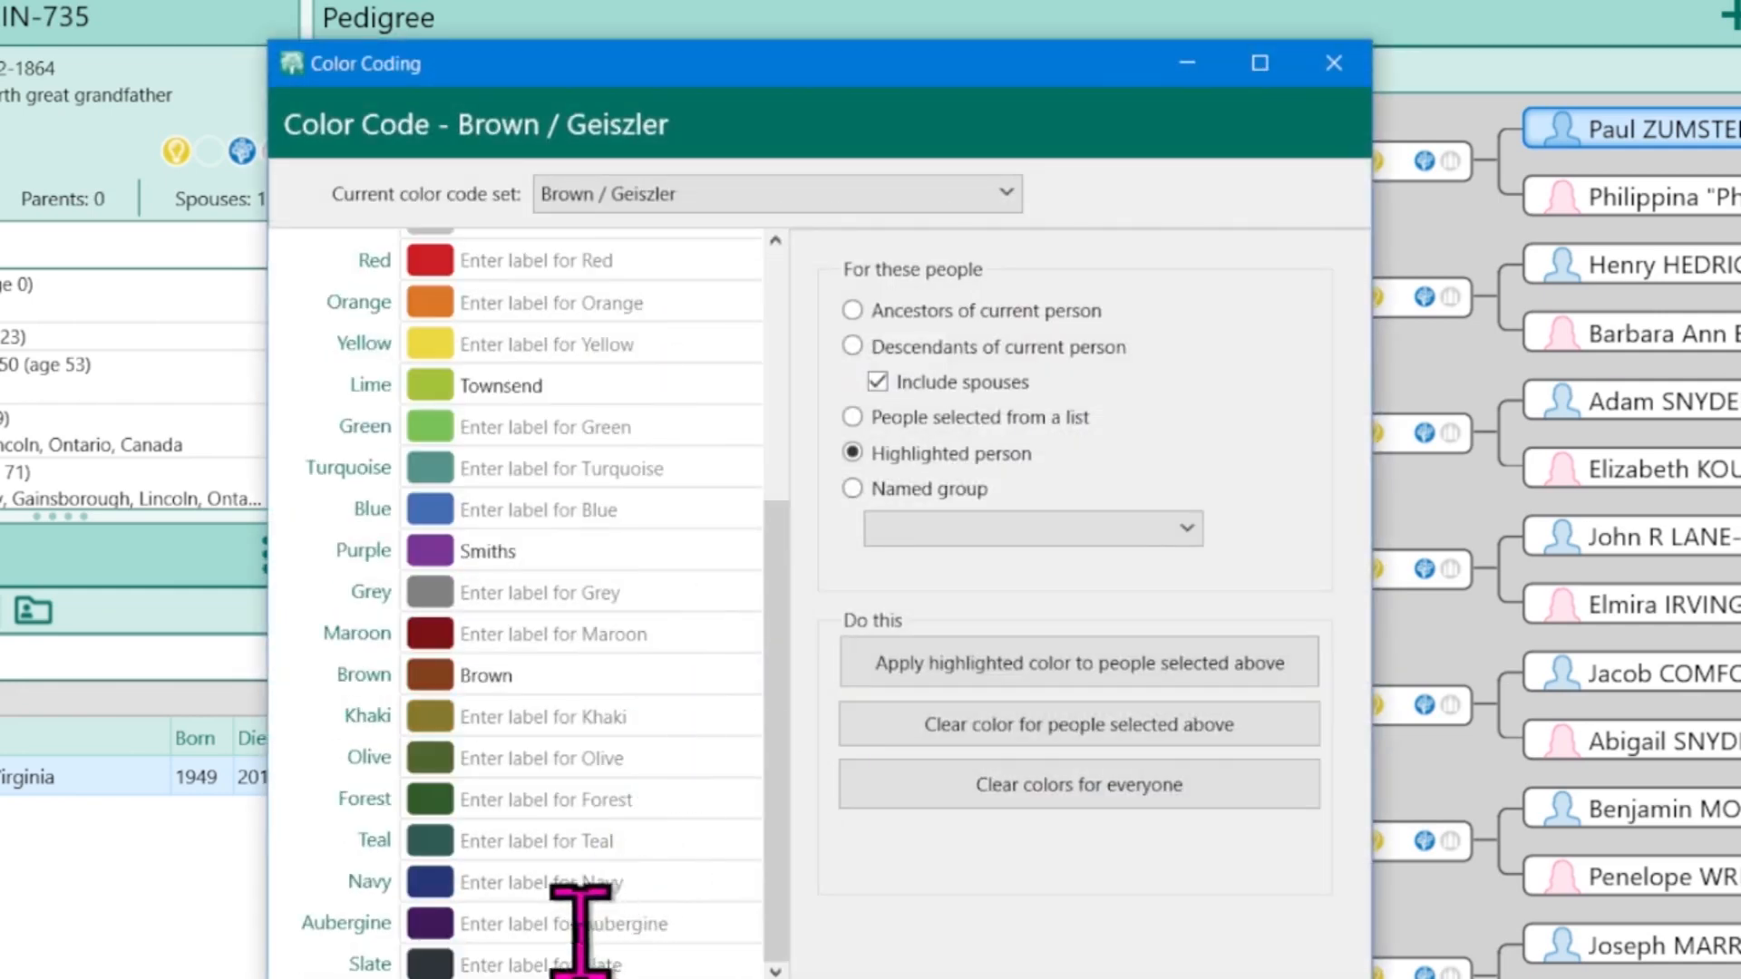
pyautogui.moveTo(600, 754)
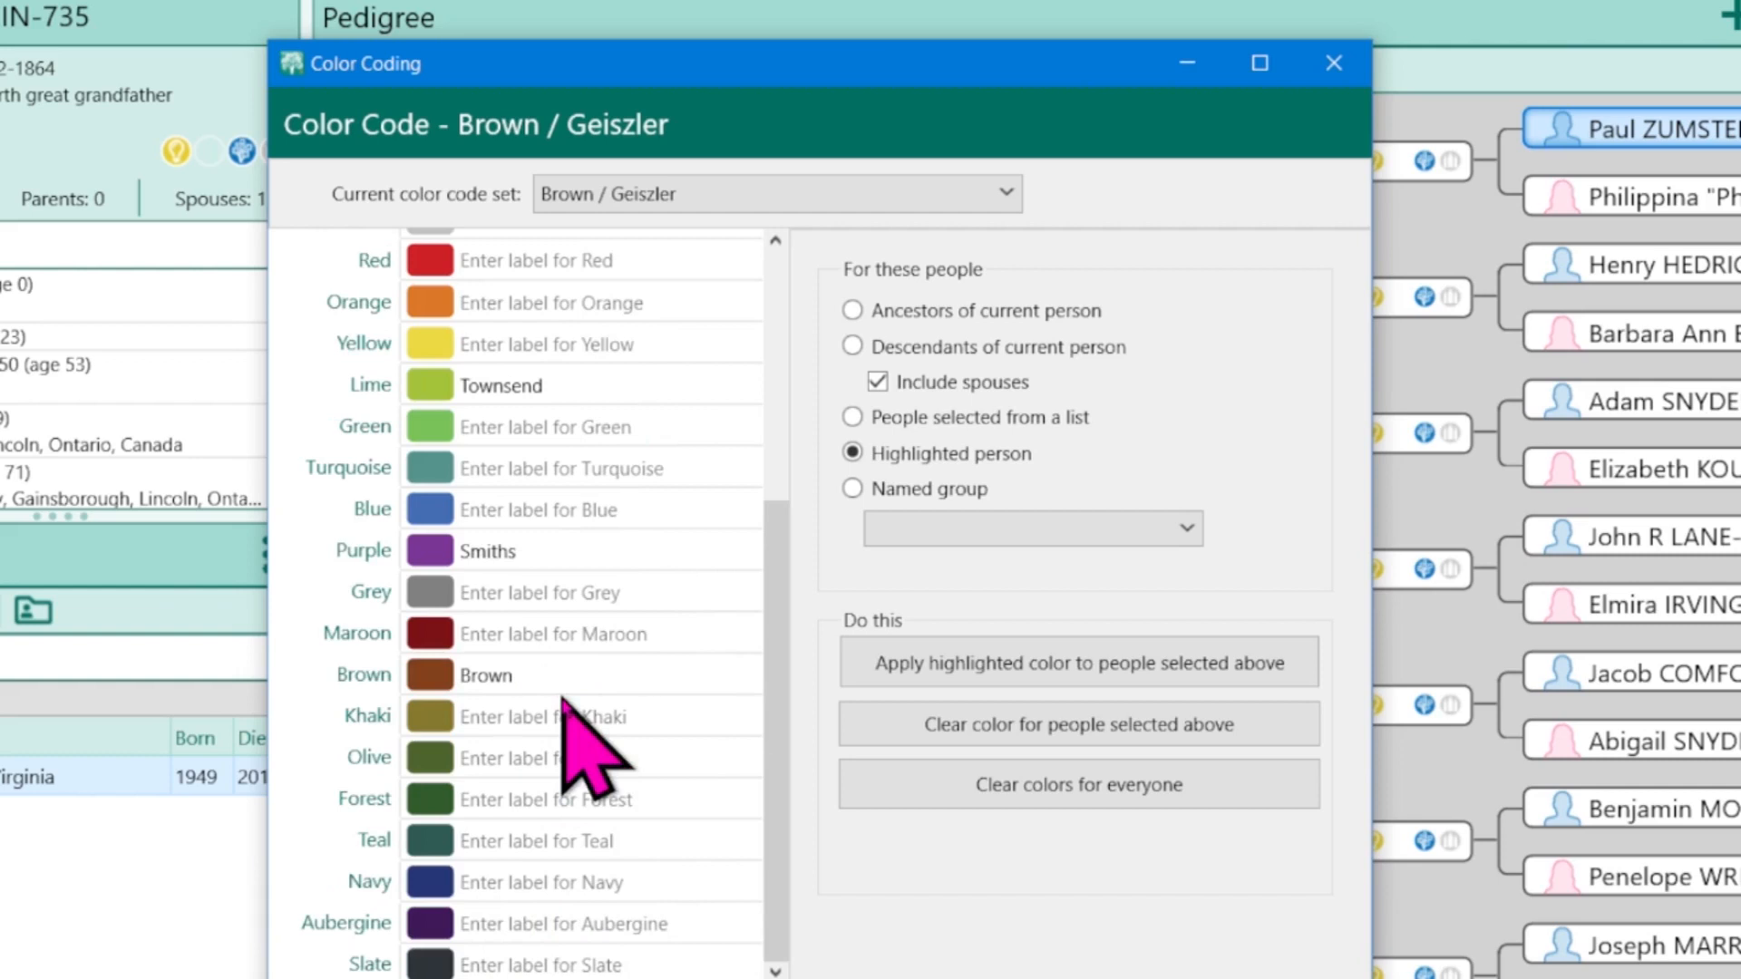
pyautogui.click(600, 635)
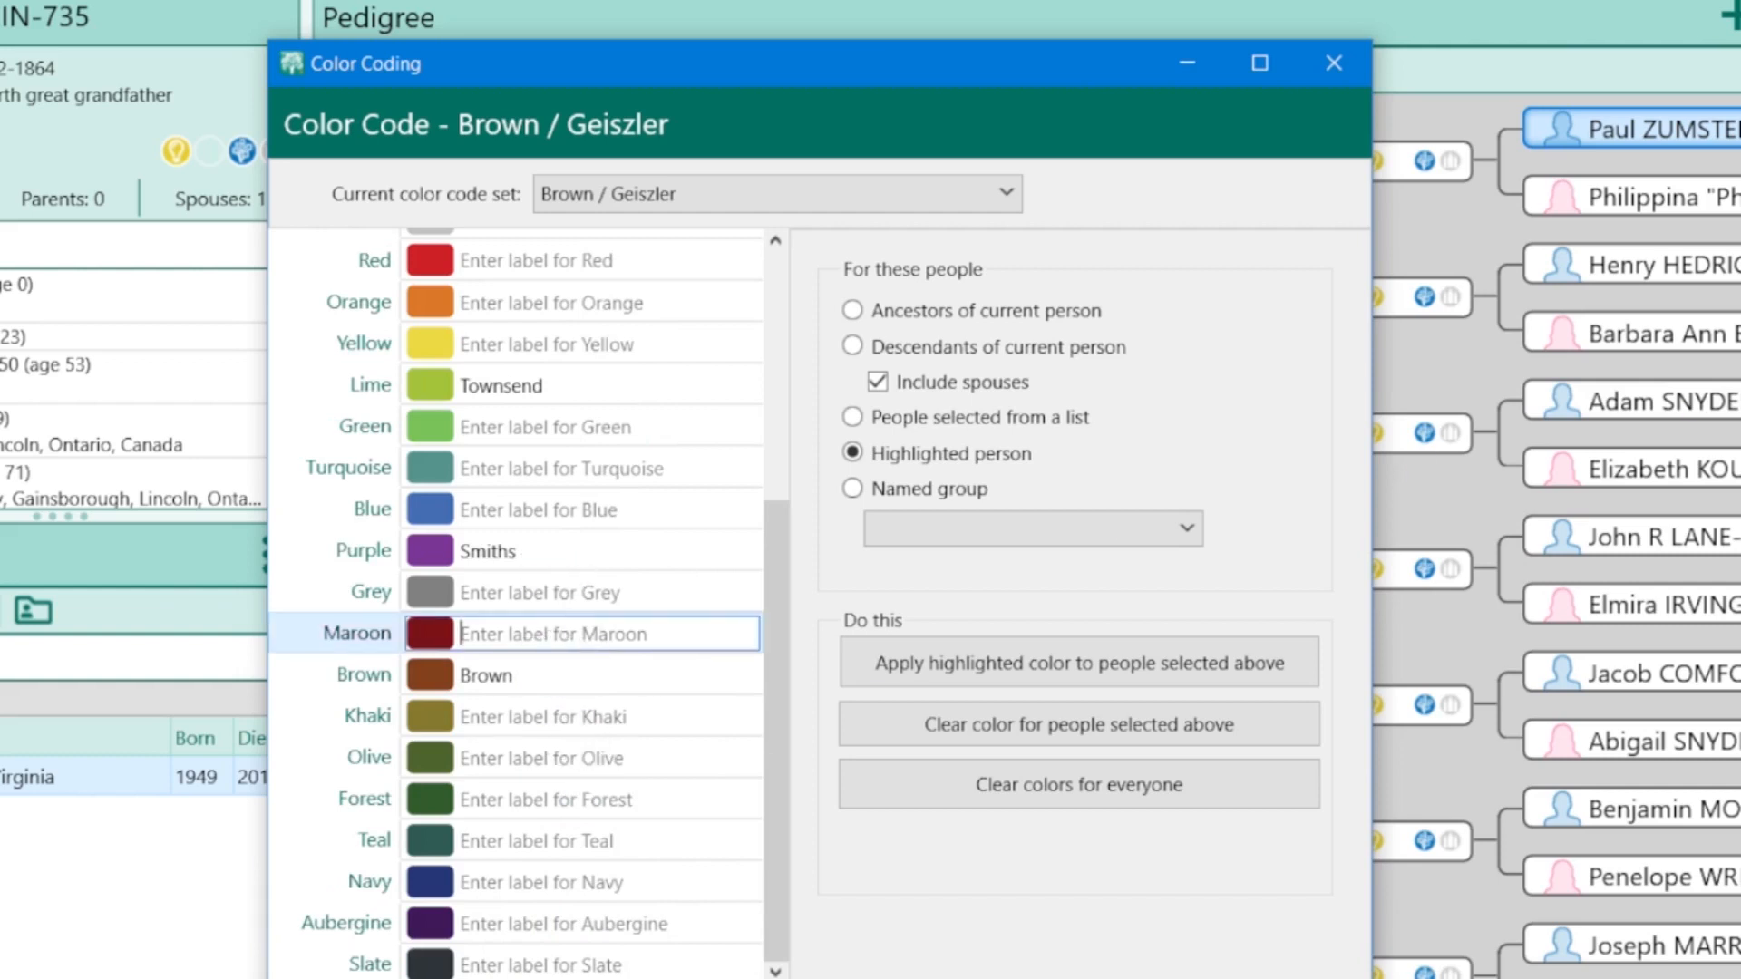
pyautogui.write('Zus')
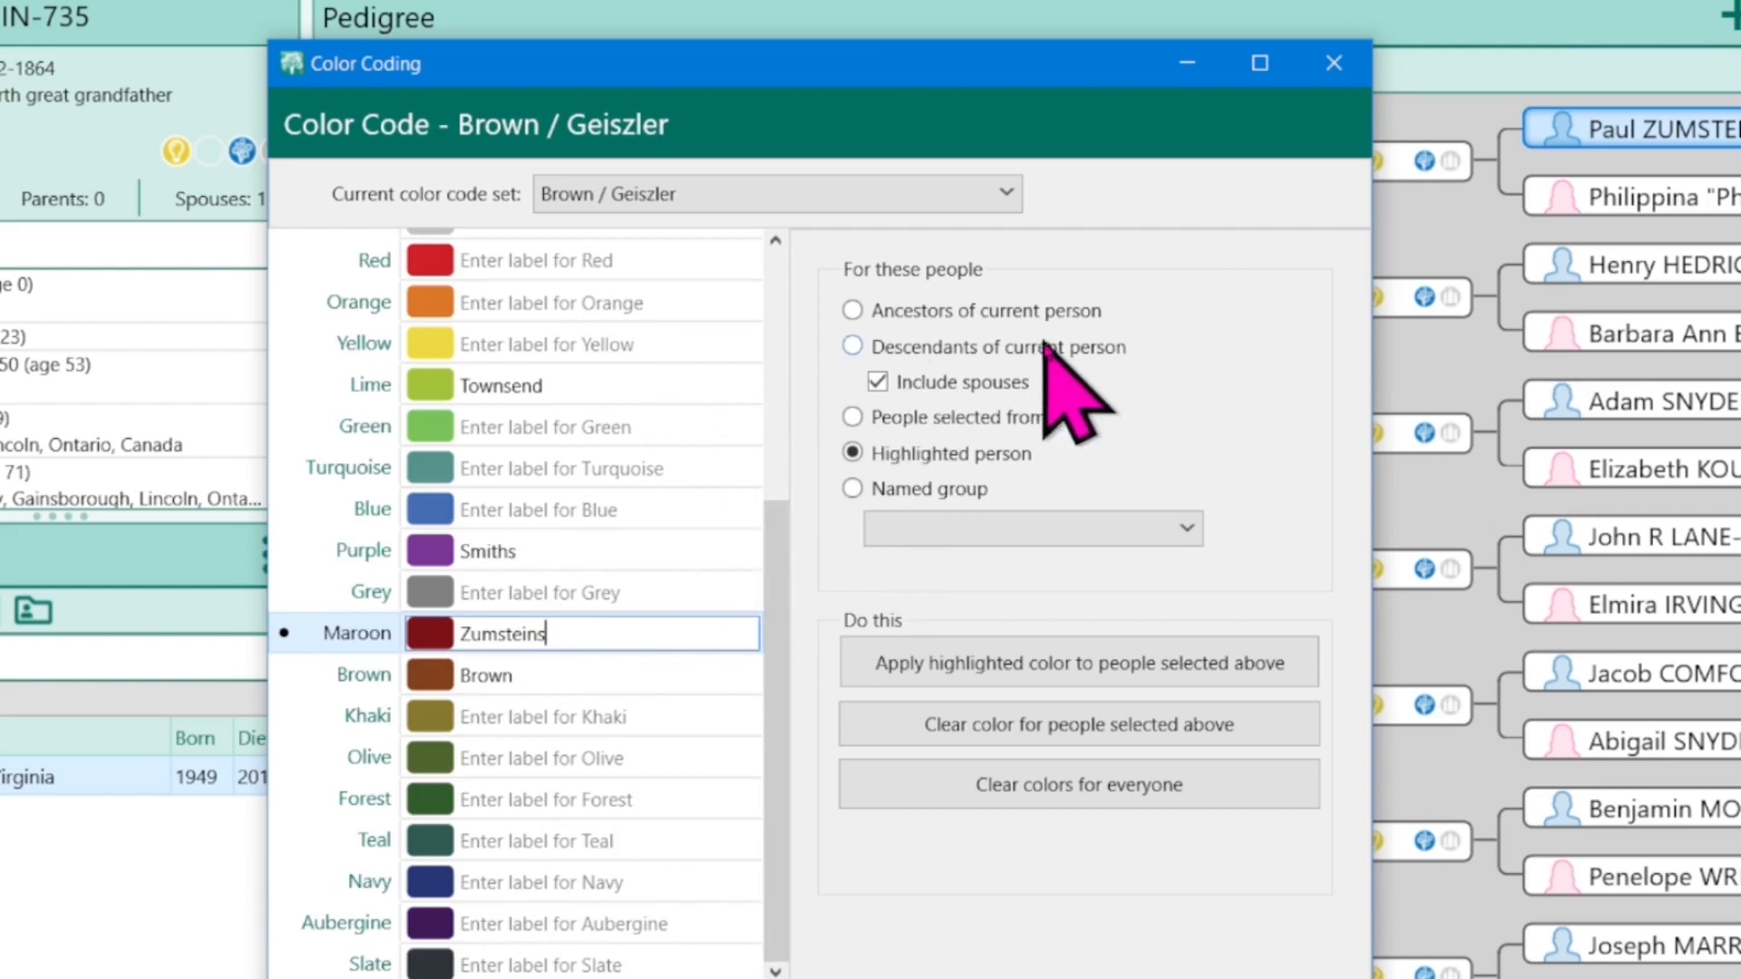
# Apply that color to the current person's descendants and return to the pedigree chart
pyautogui.click(853, 347)
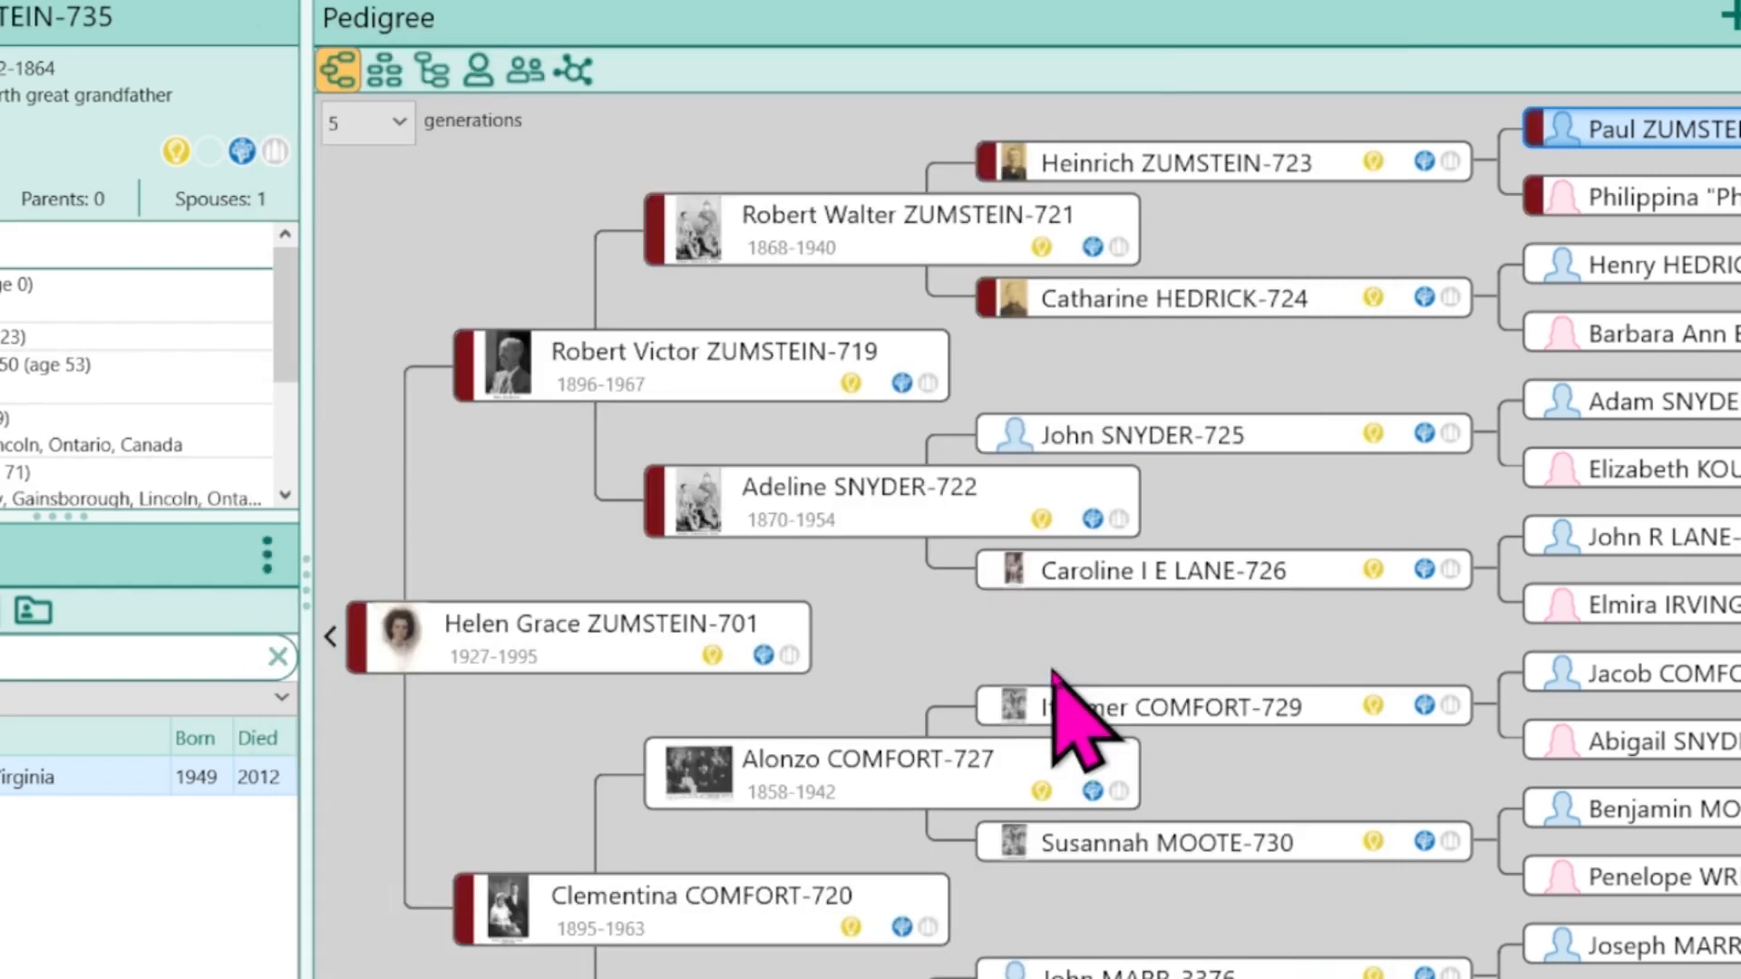
pyautogui.moveTo(388, 721)
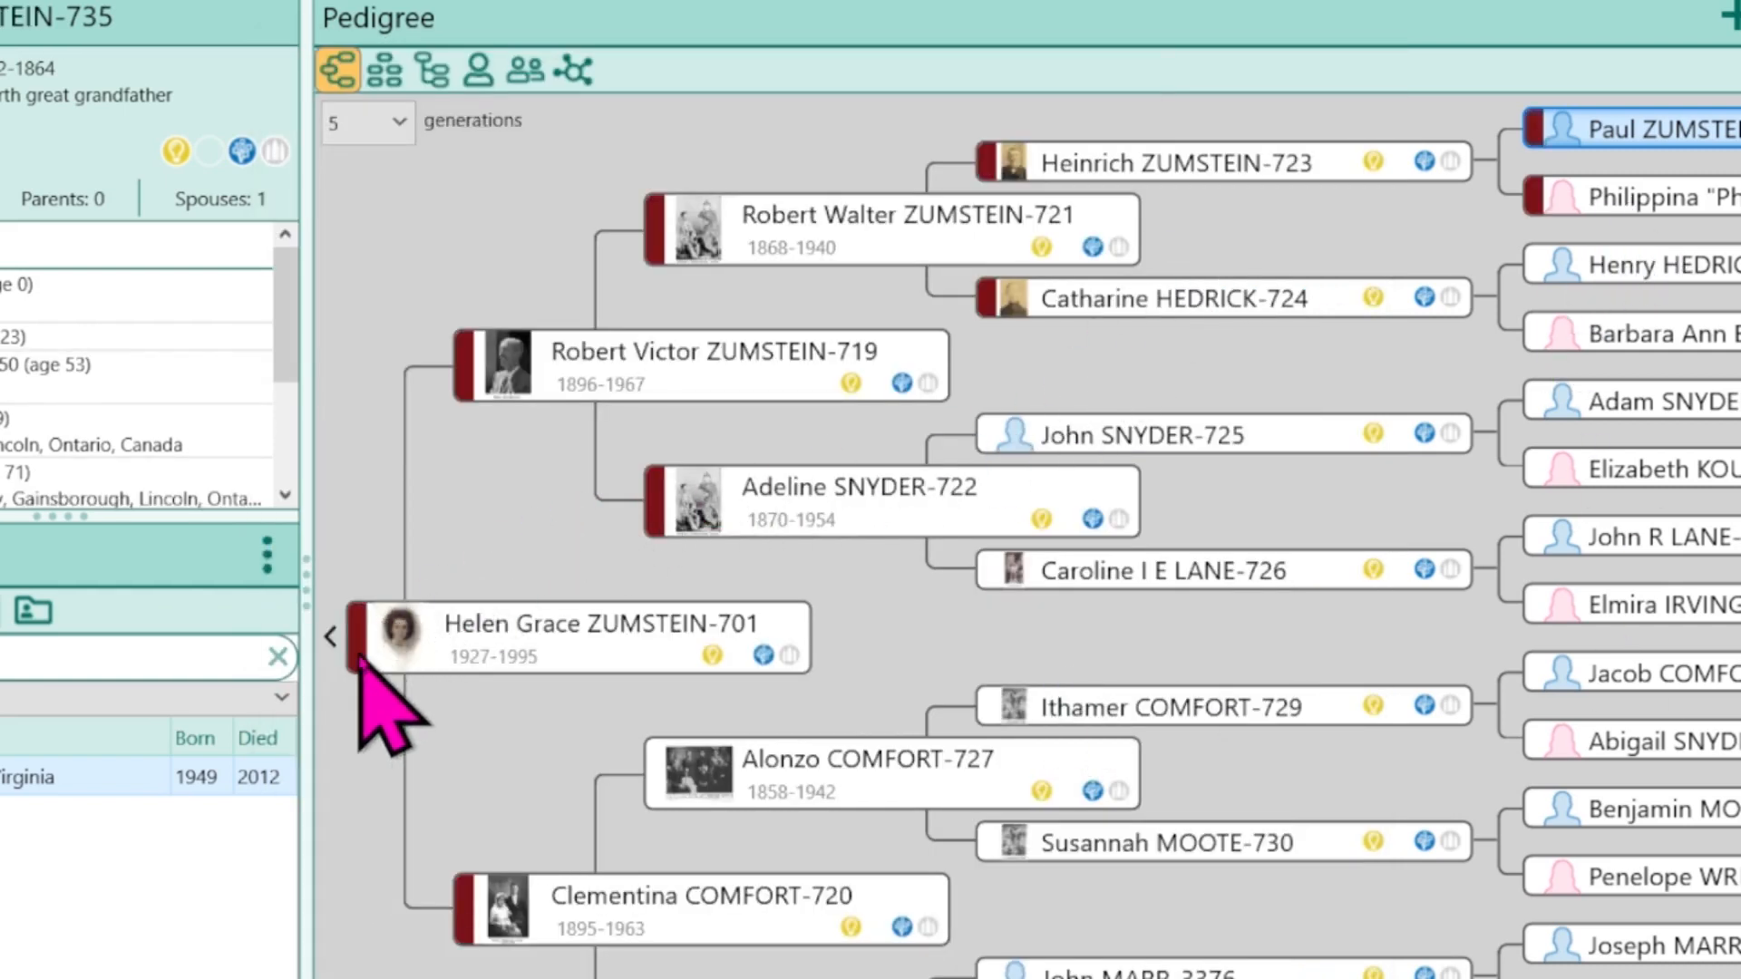
pyautogui.moveTo(388, 732)
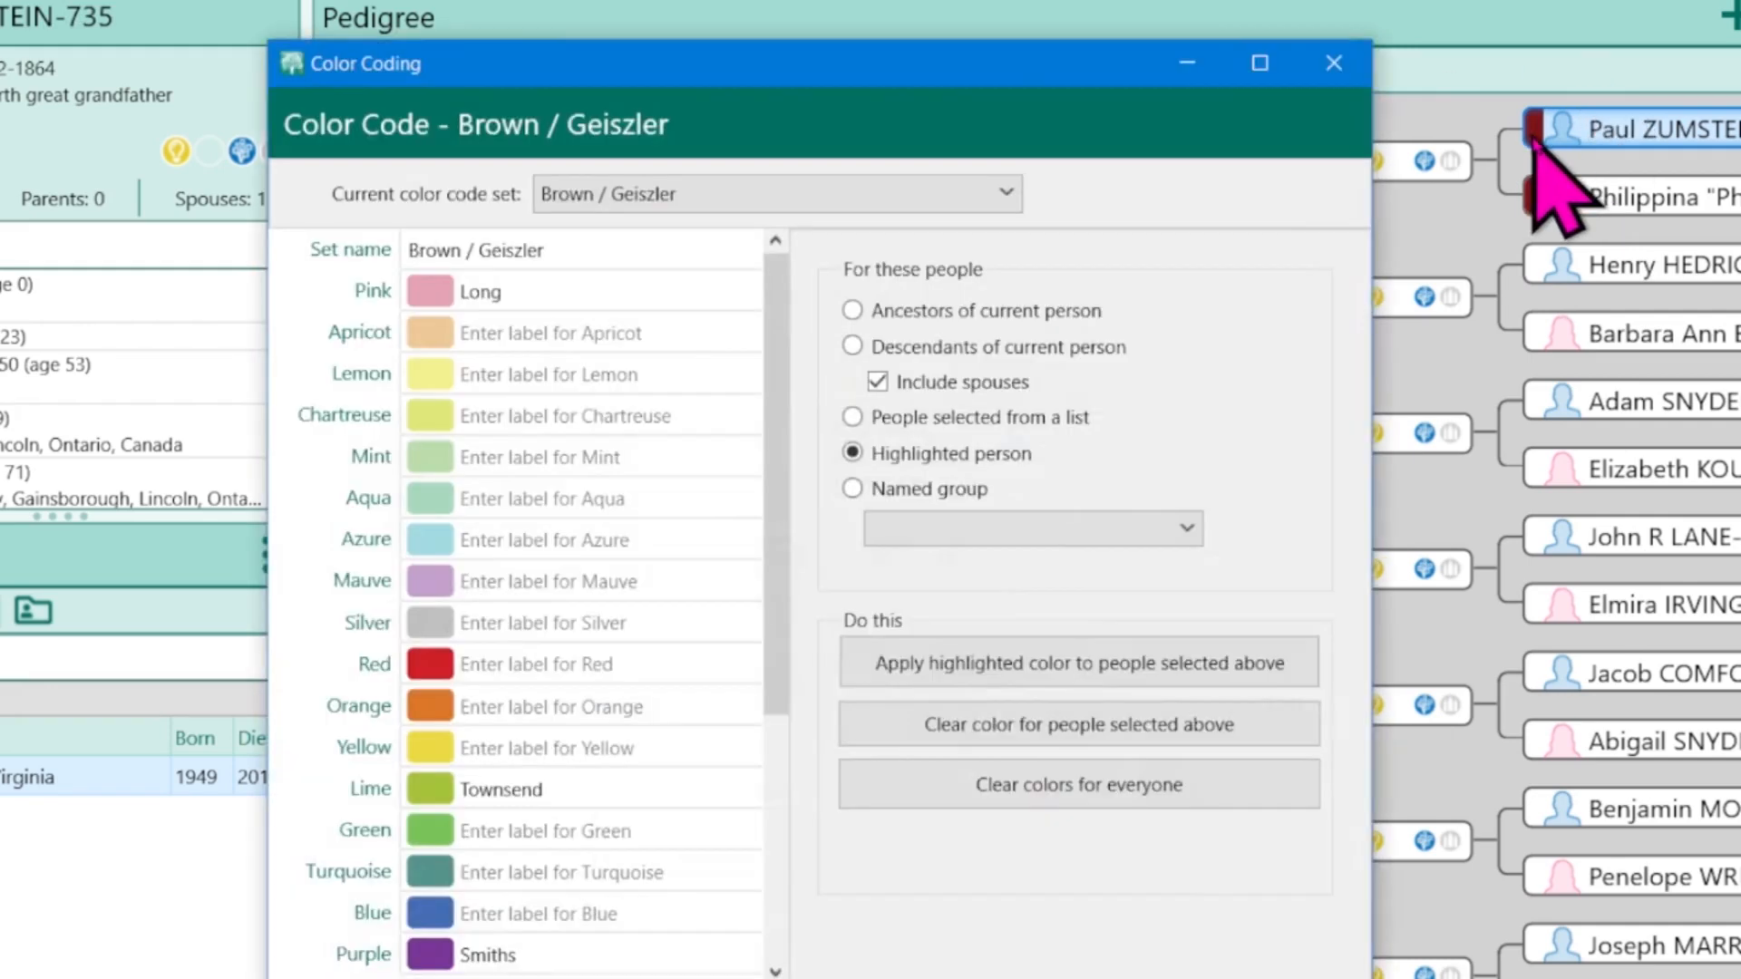
pyautogui.scroll(-3)
pyautogui.write('Zumsteins')
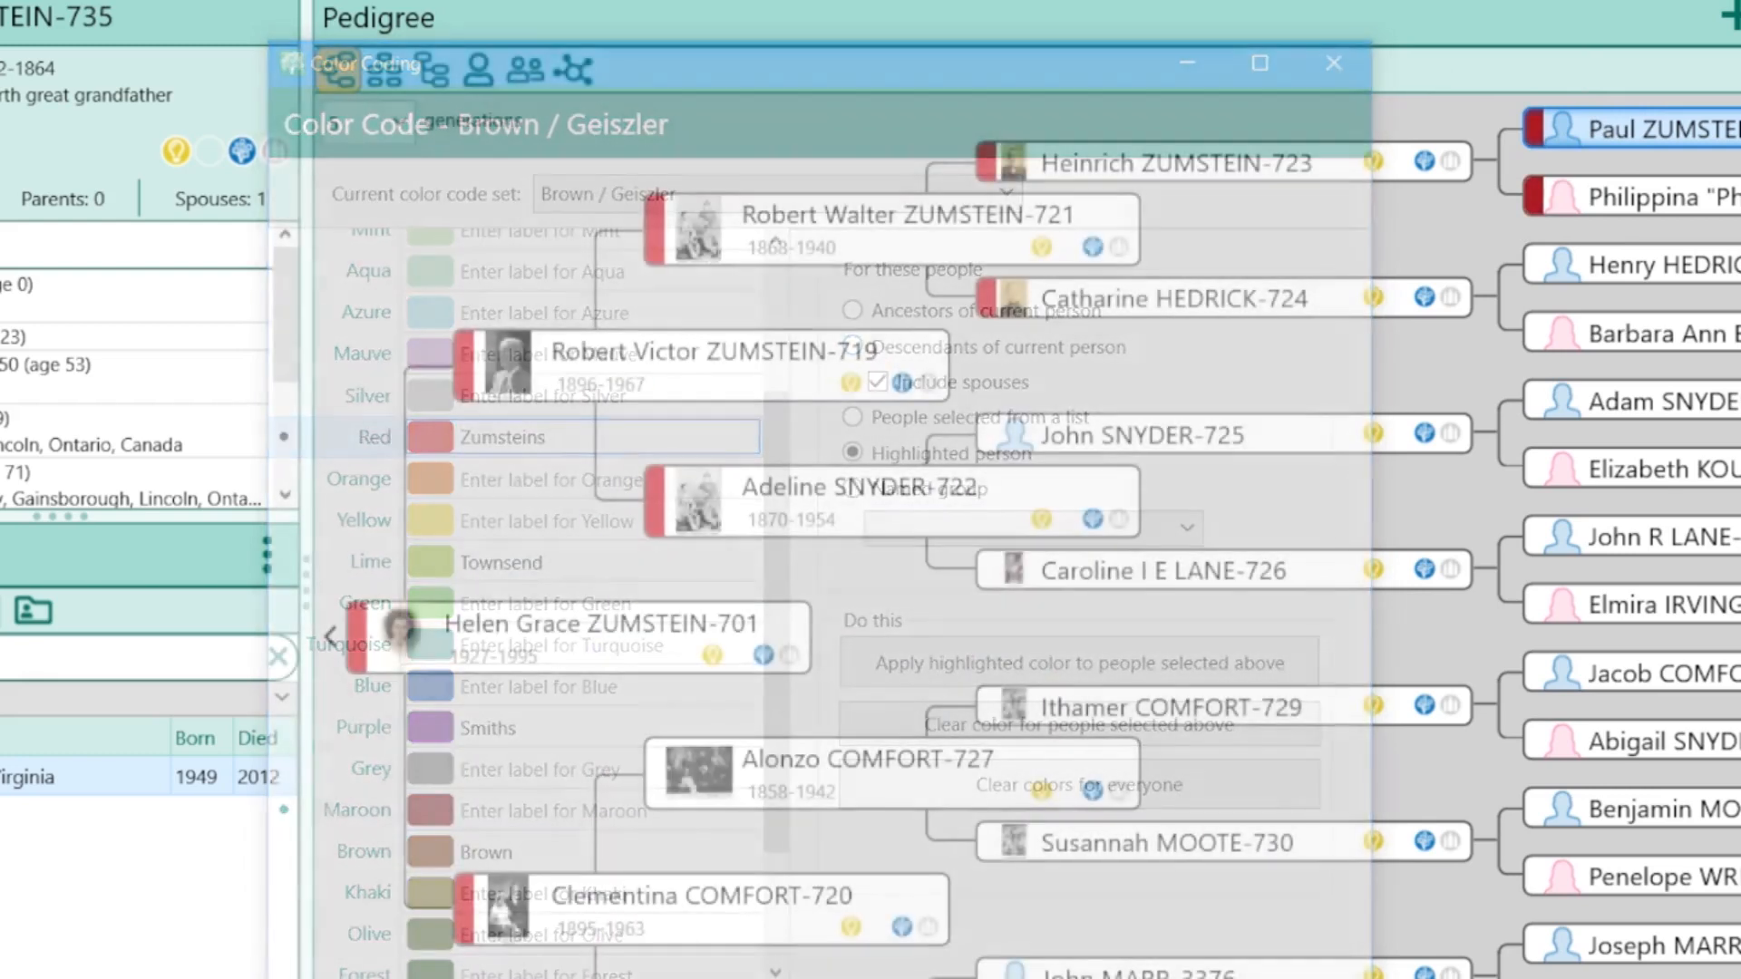
pyautogui.click(1332, 62)
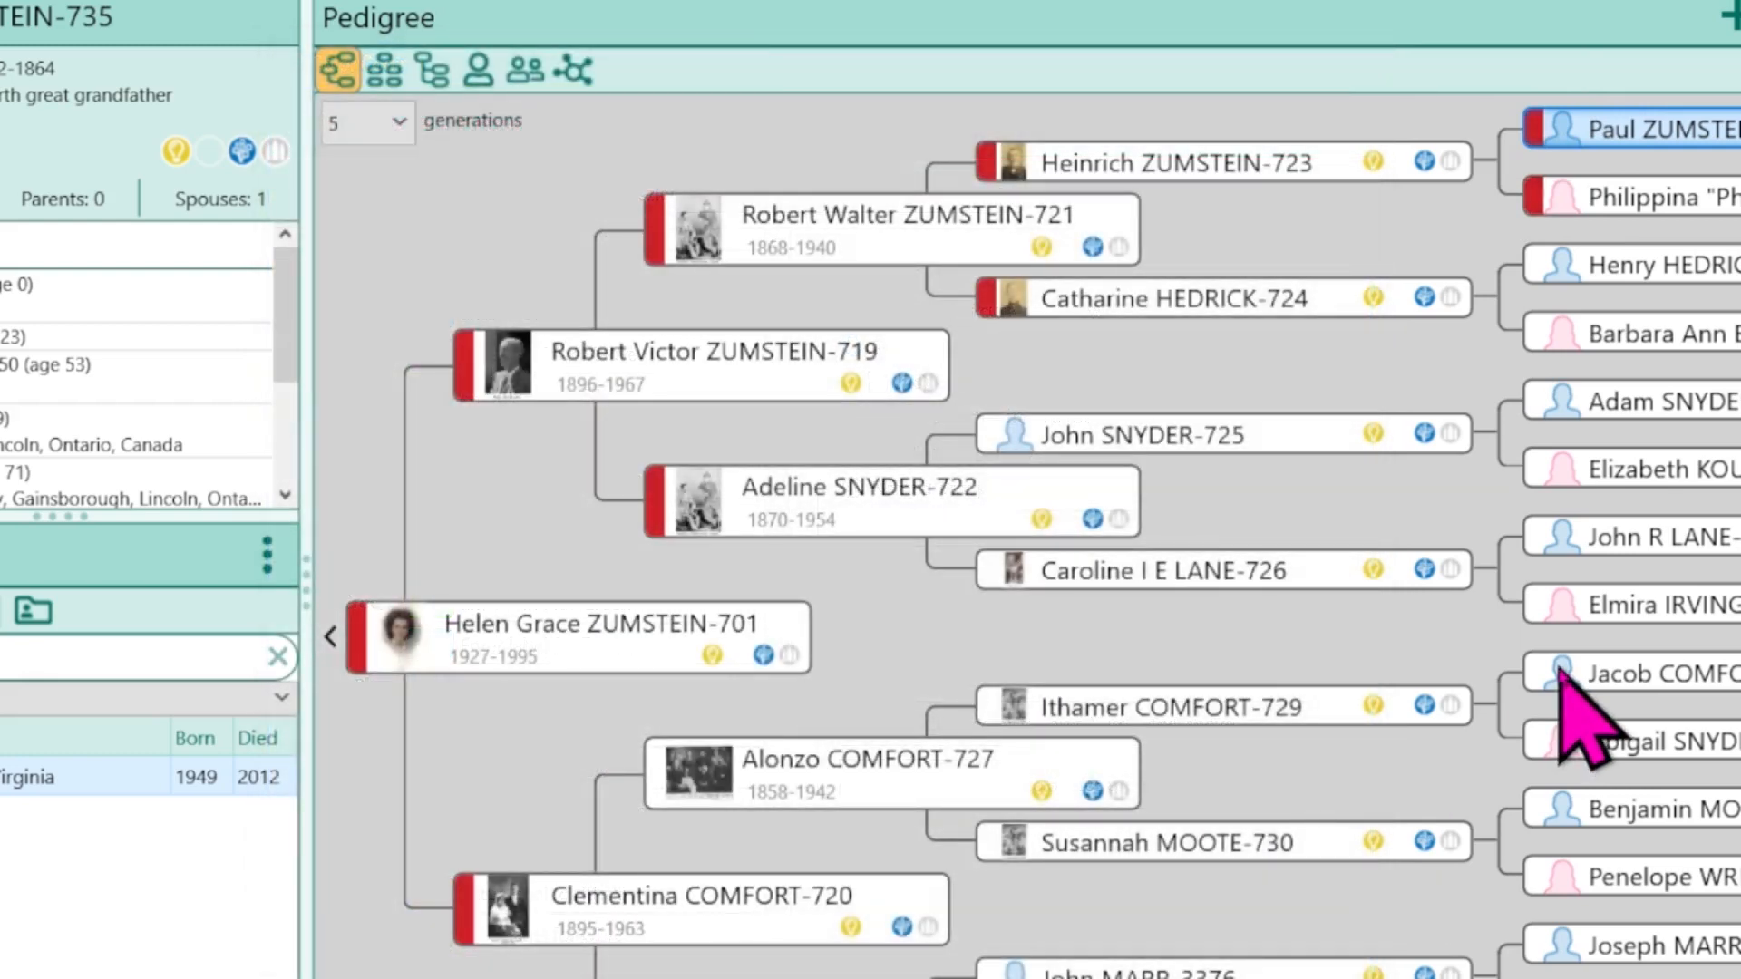
# Label azure 'Snyder' and aim it at the current person's descendants with spouses
pyautogui.click(1643, 402)
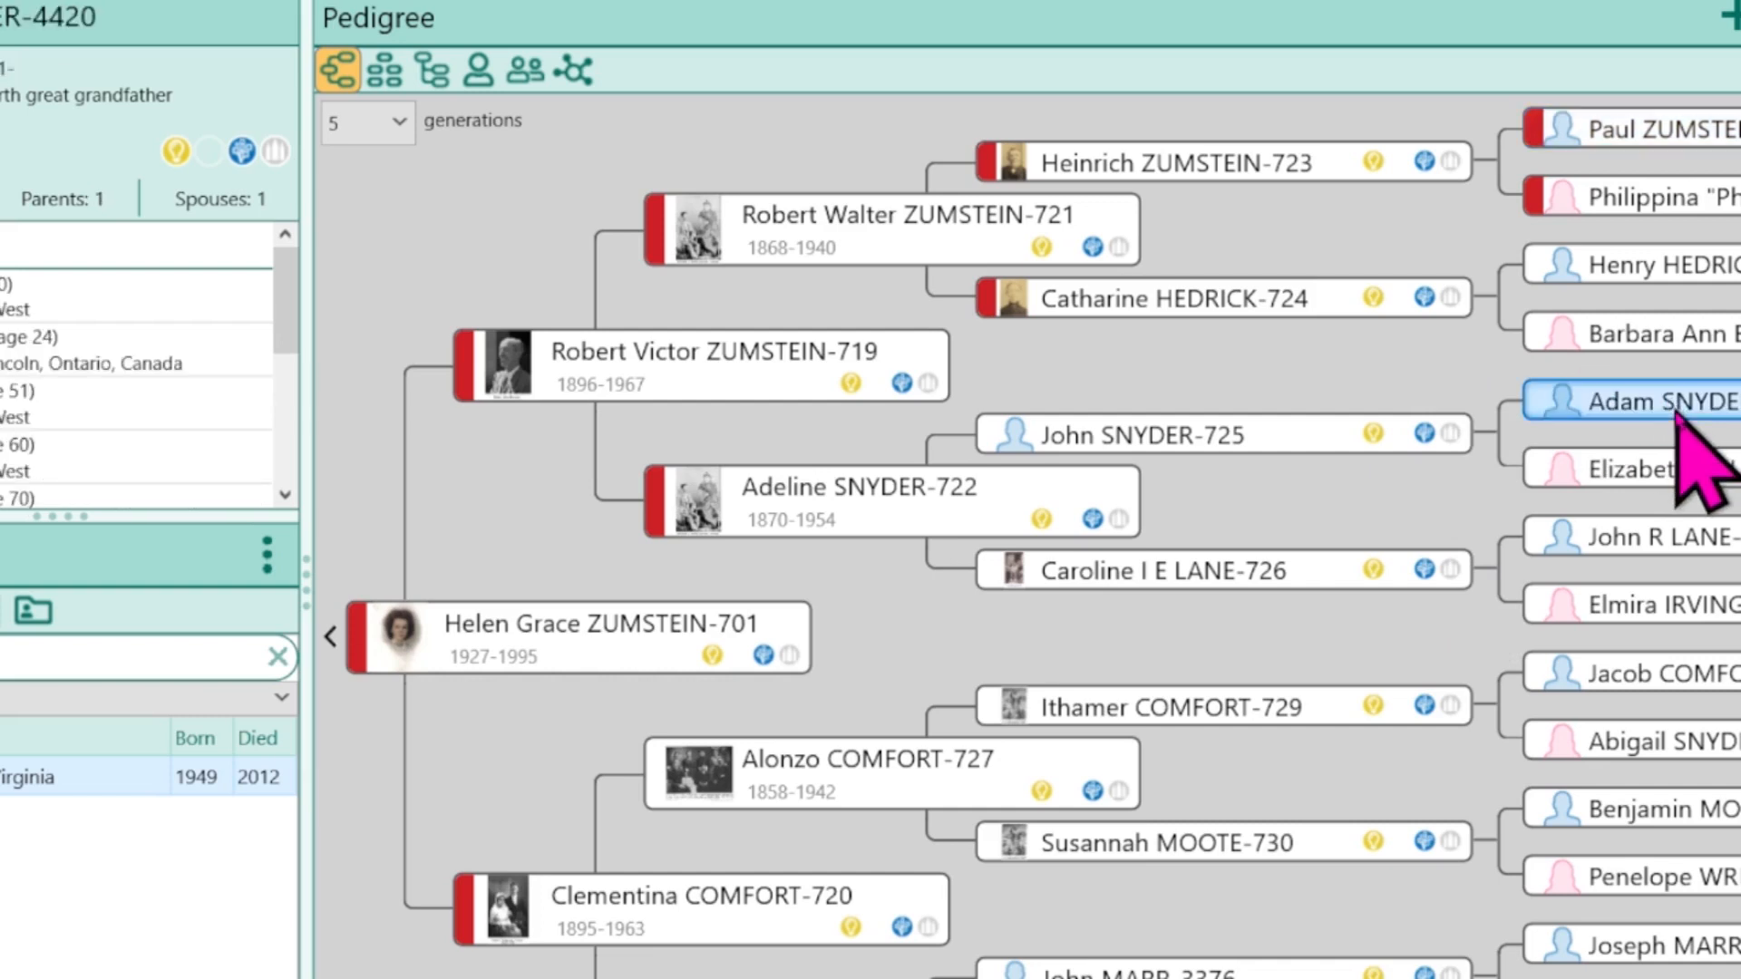
pyautogui.moveTo(1588, 466)
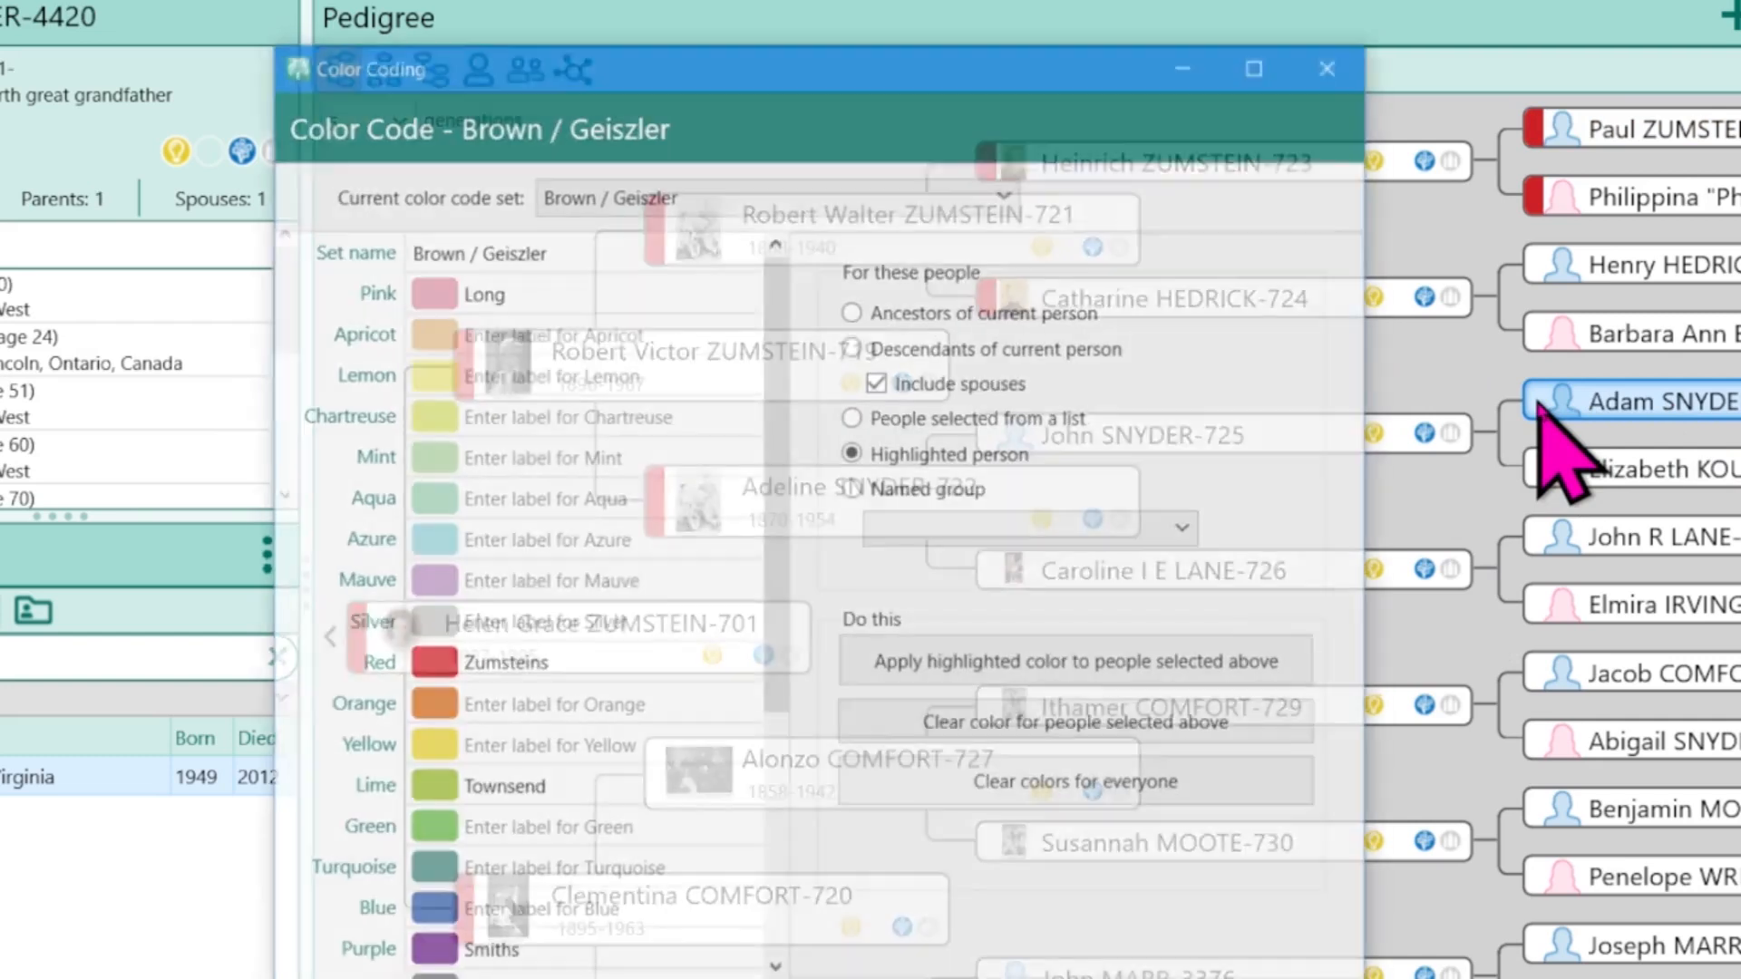
pyautogui.click(852, 346)
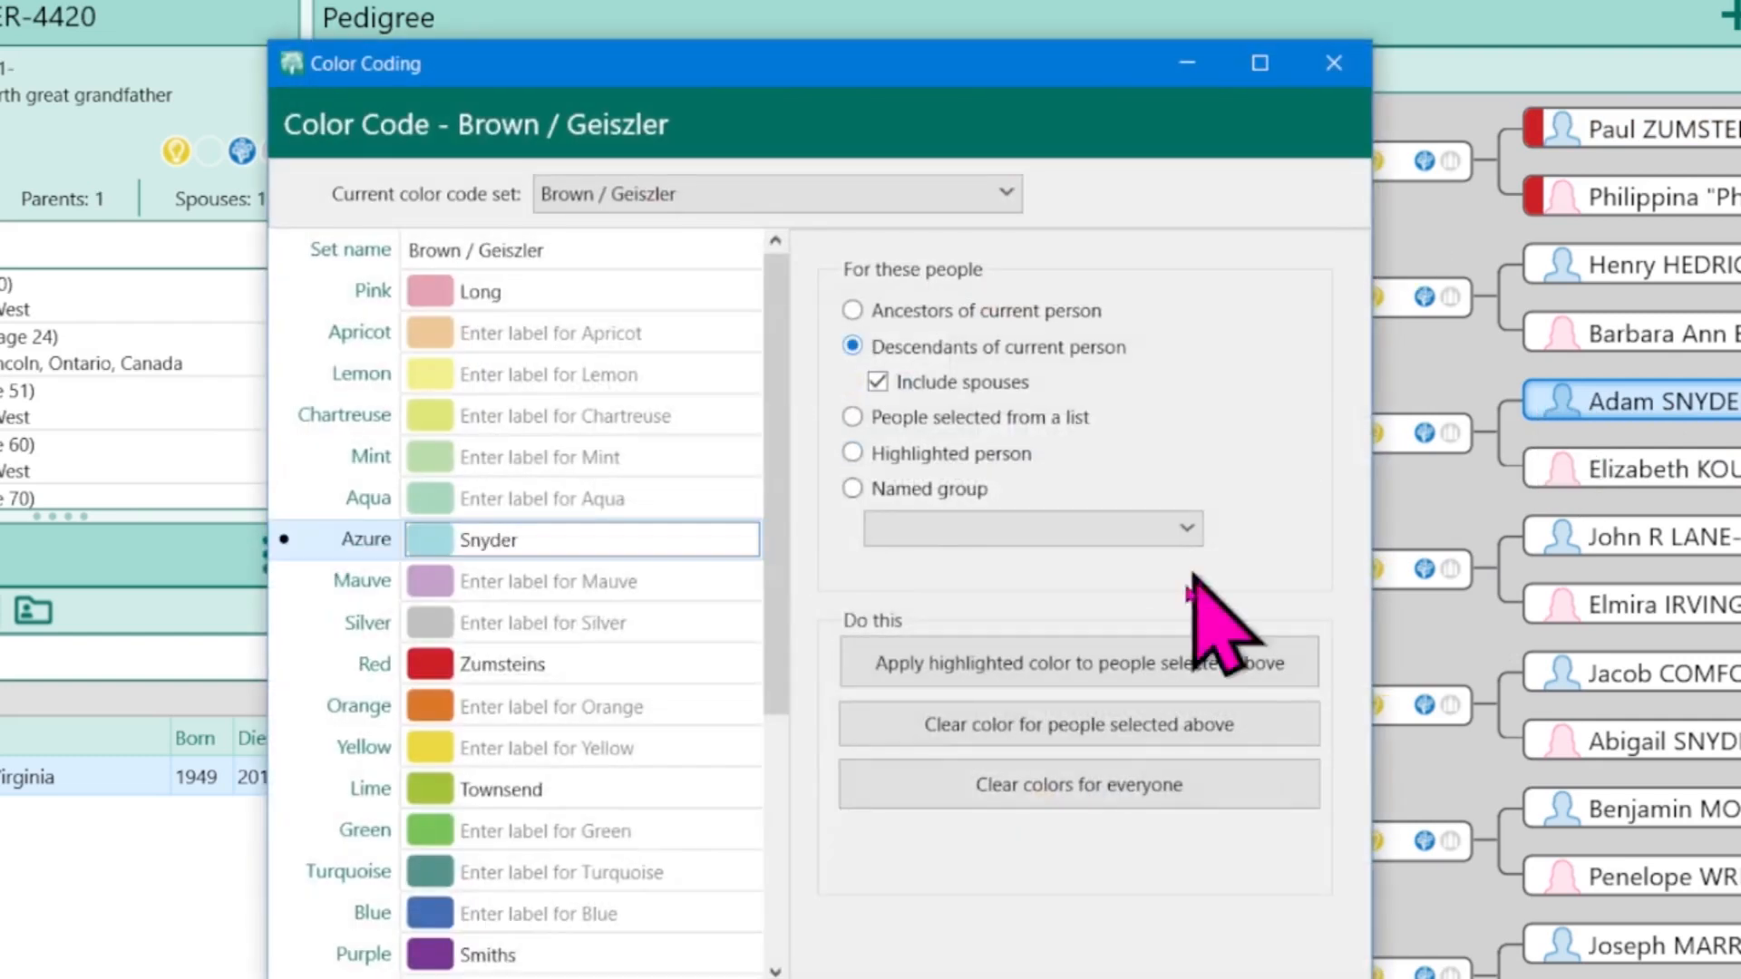
pyautogui.click(1333, 62)
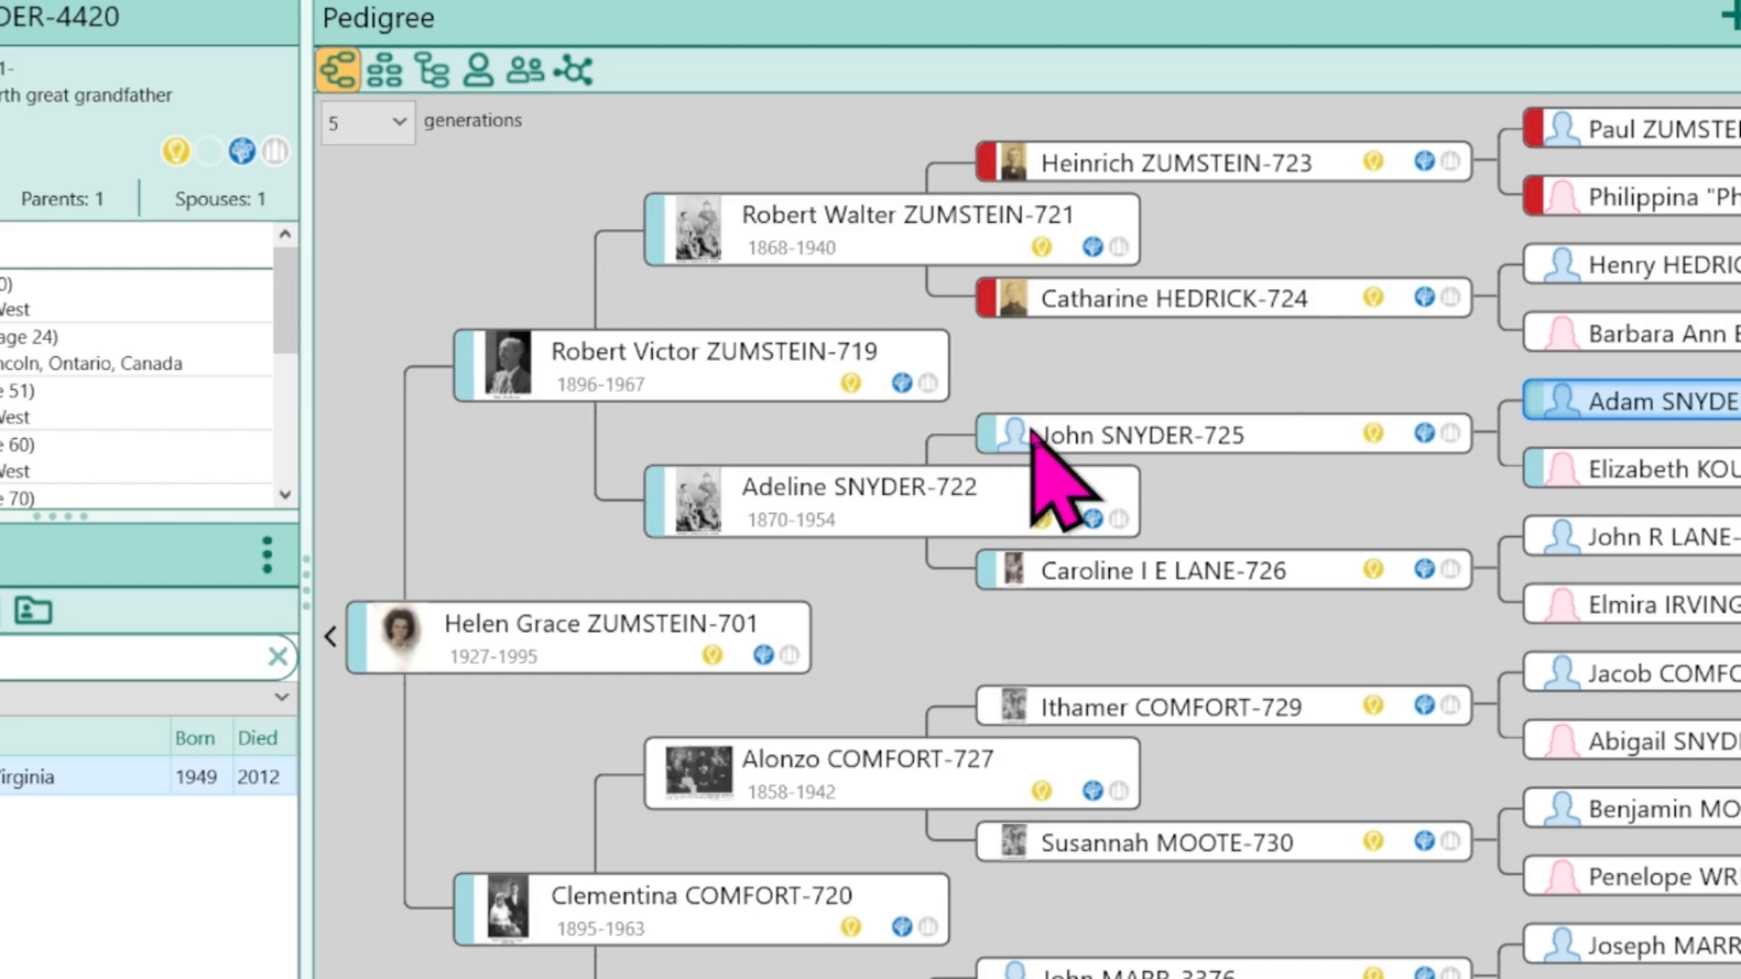
pyautogui.moveTo(1171, 493)
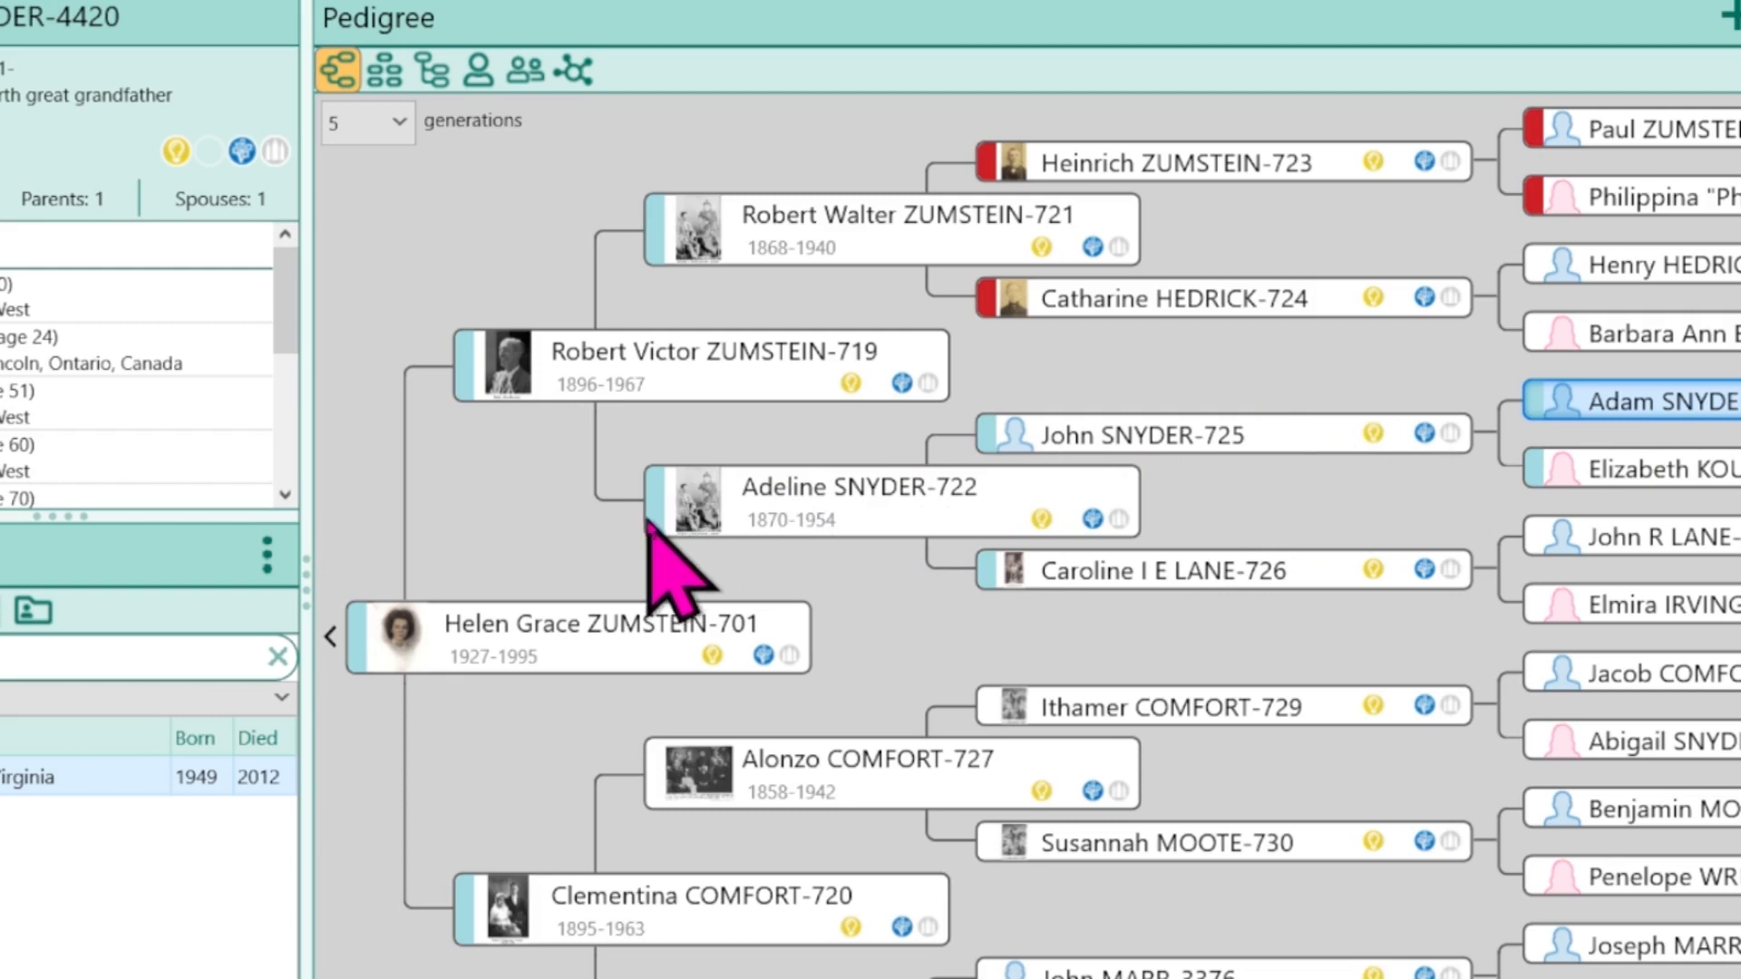
pyautogui.moveTo(800, 277)
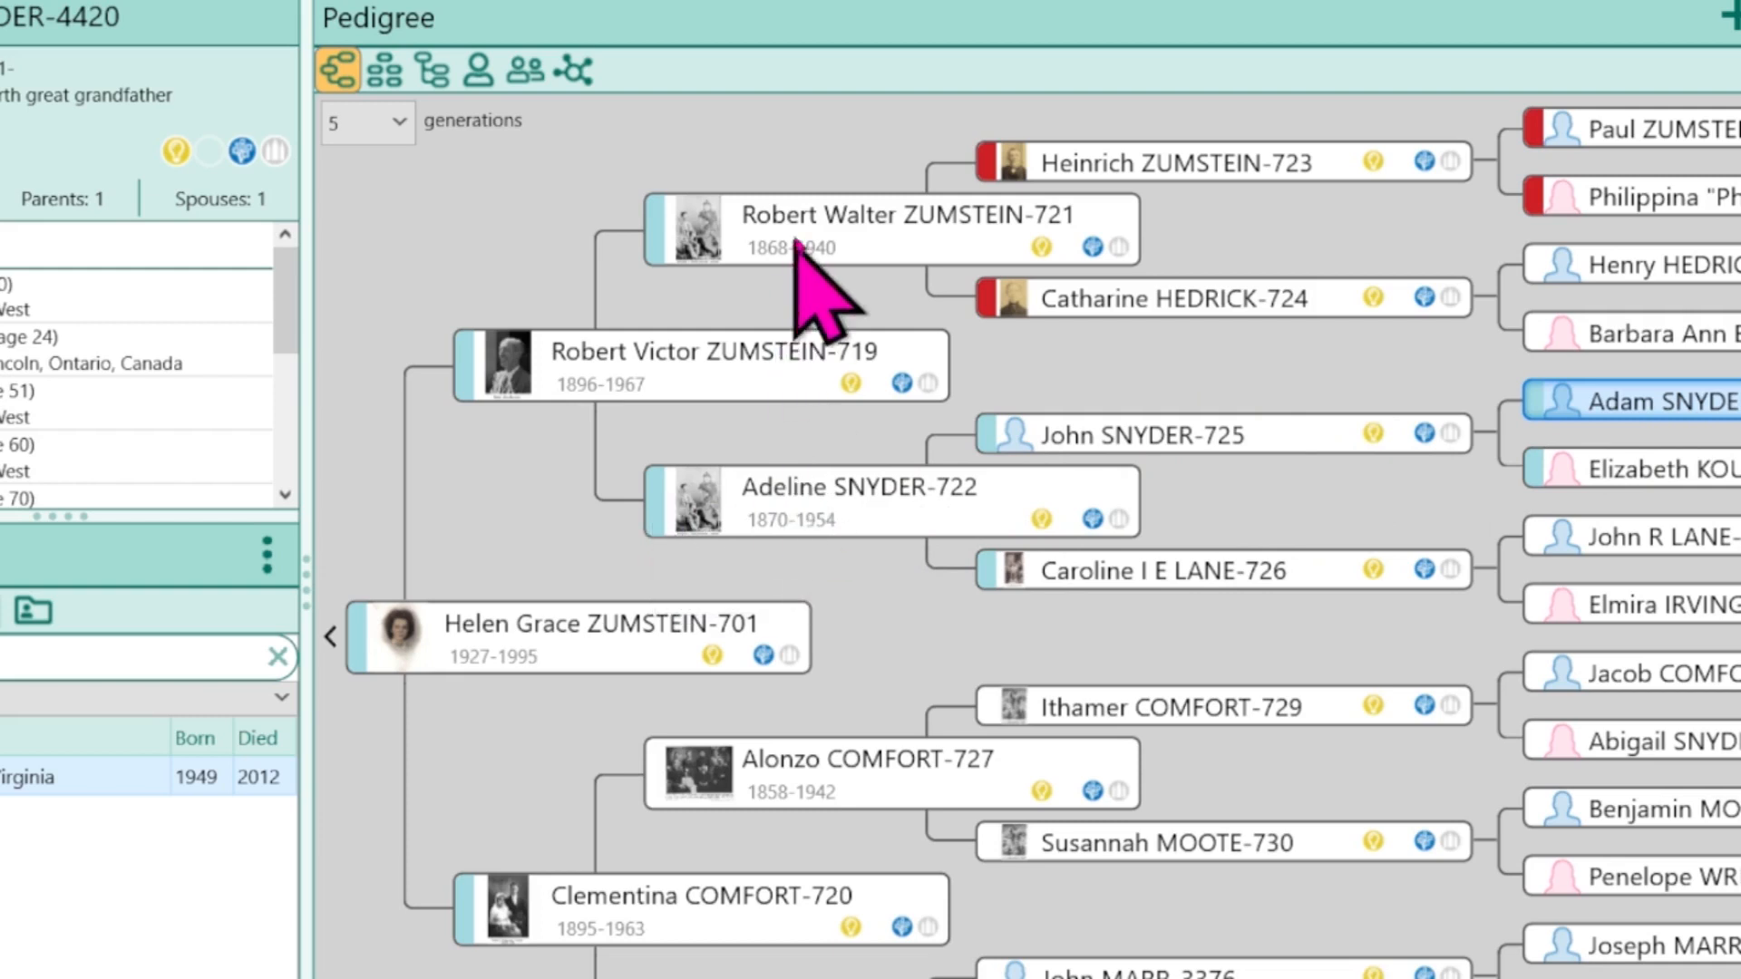
pyautogui.moveTo(500, 566)
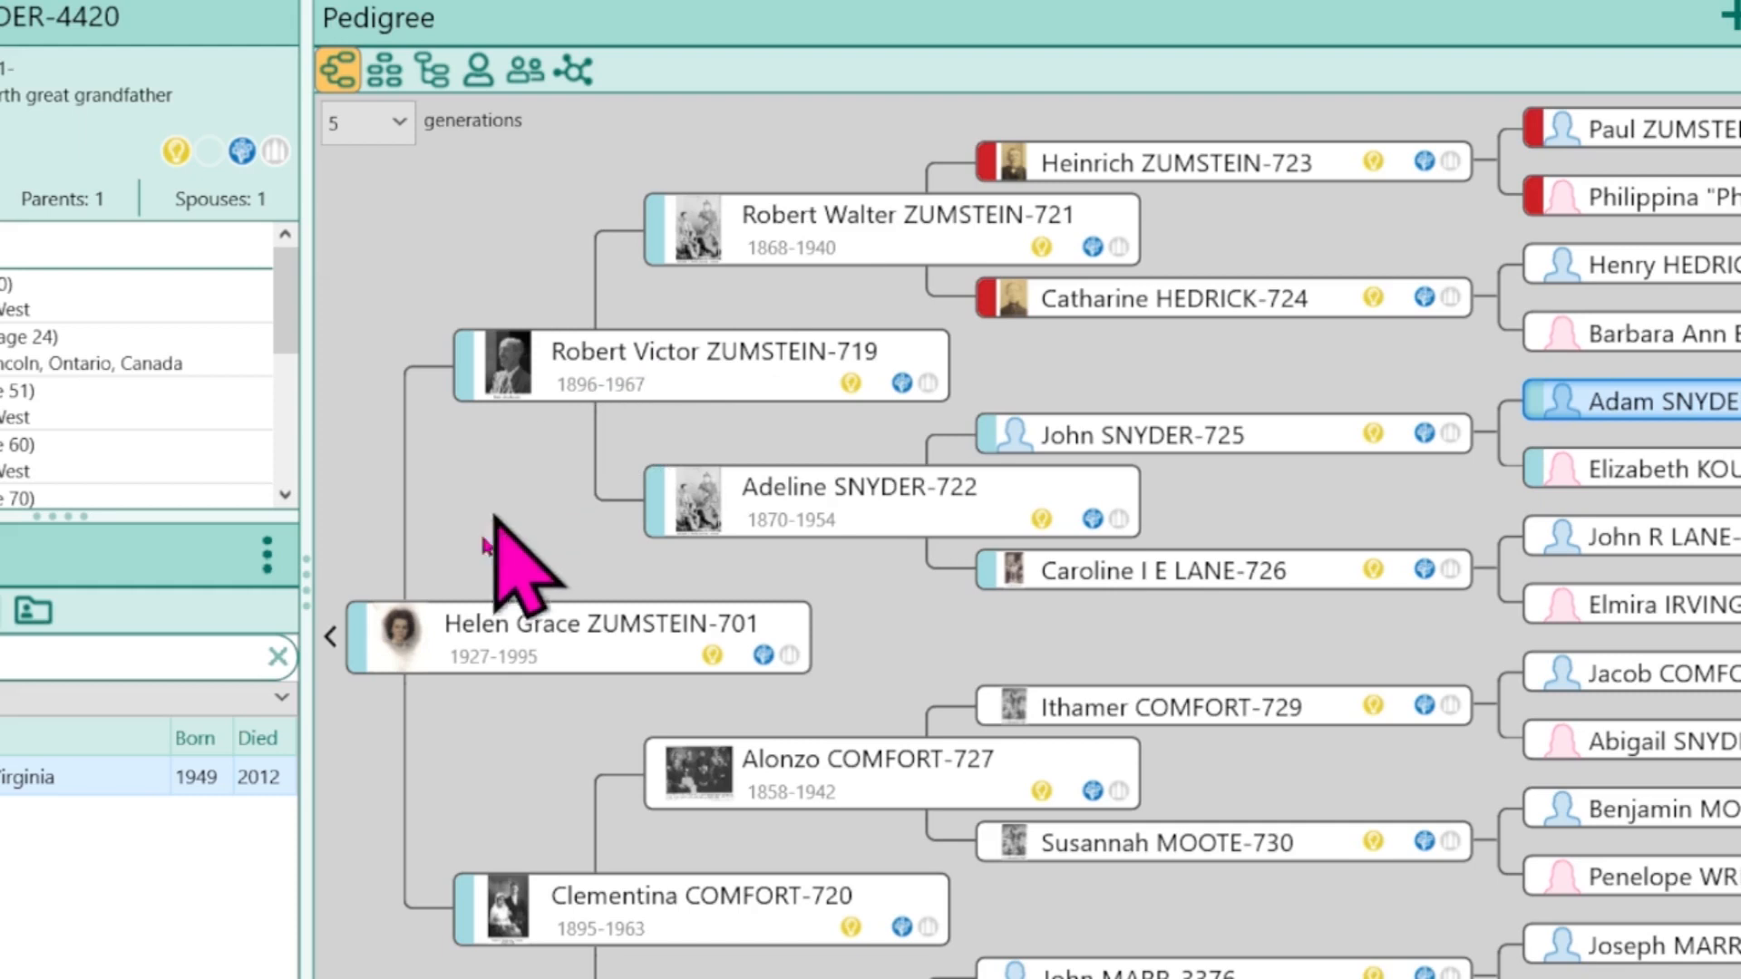
pyautogui.moveTo(1110, 234)
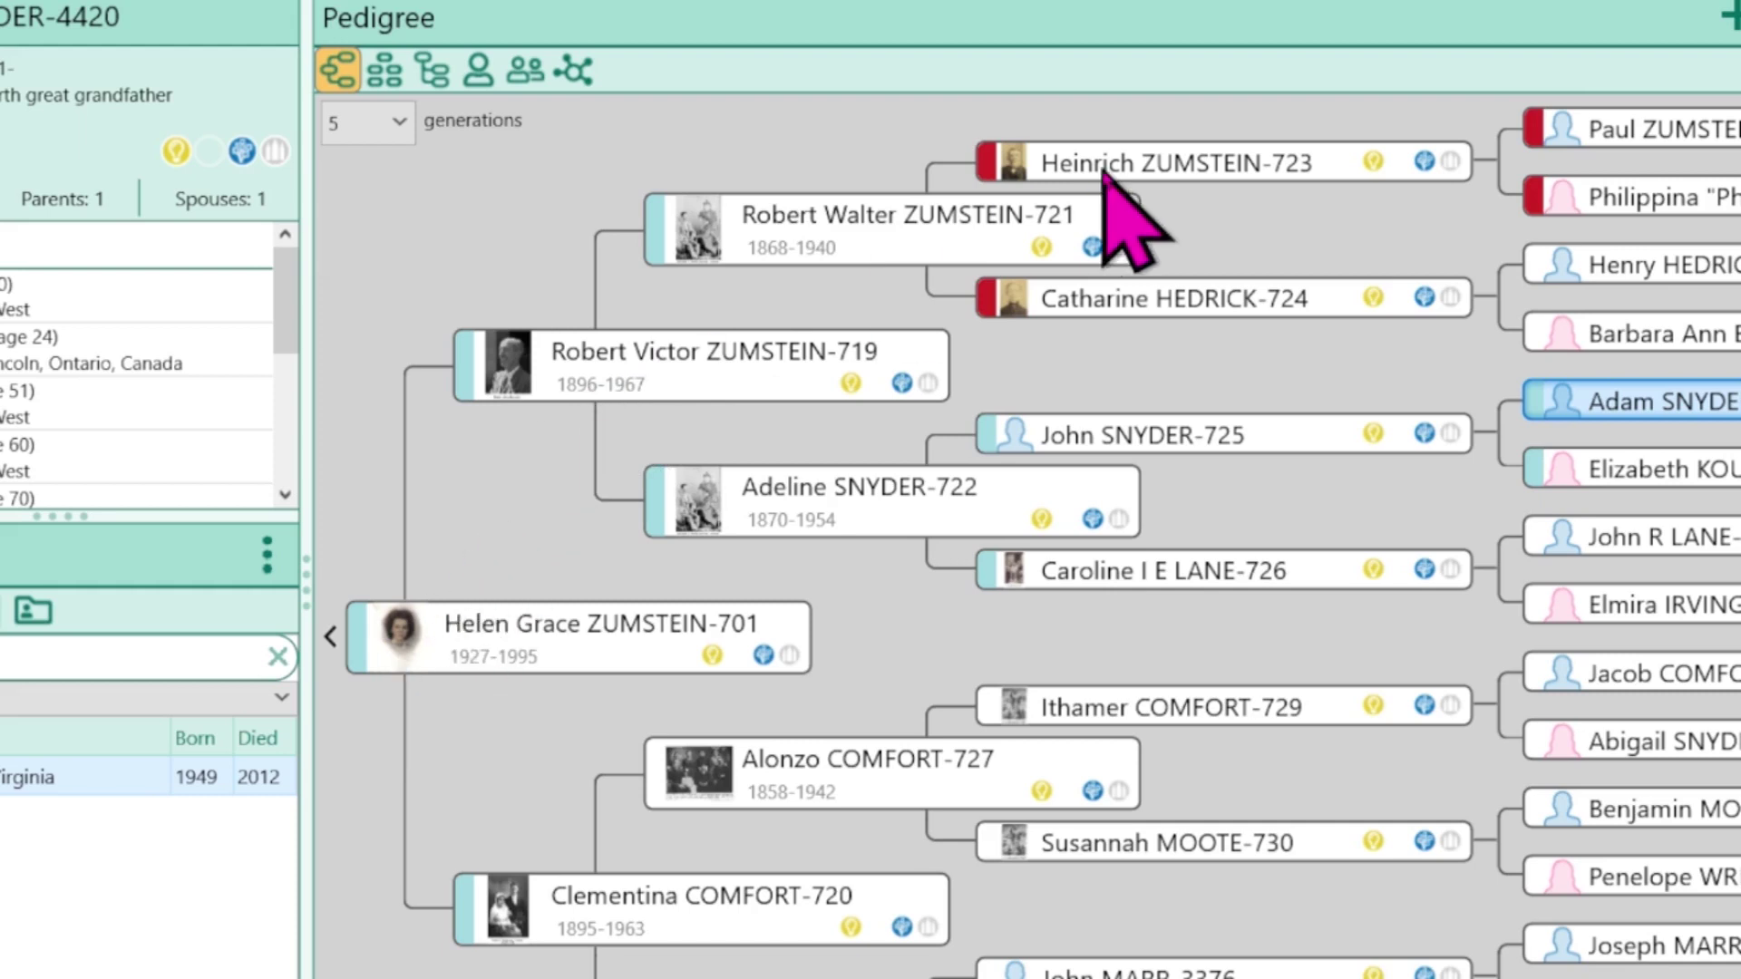
pyautogui.moveTo(655, 566)
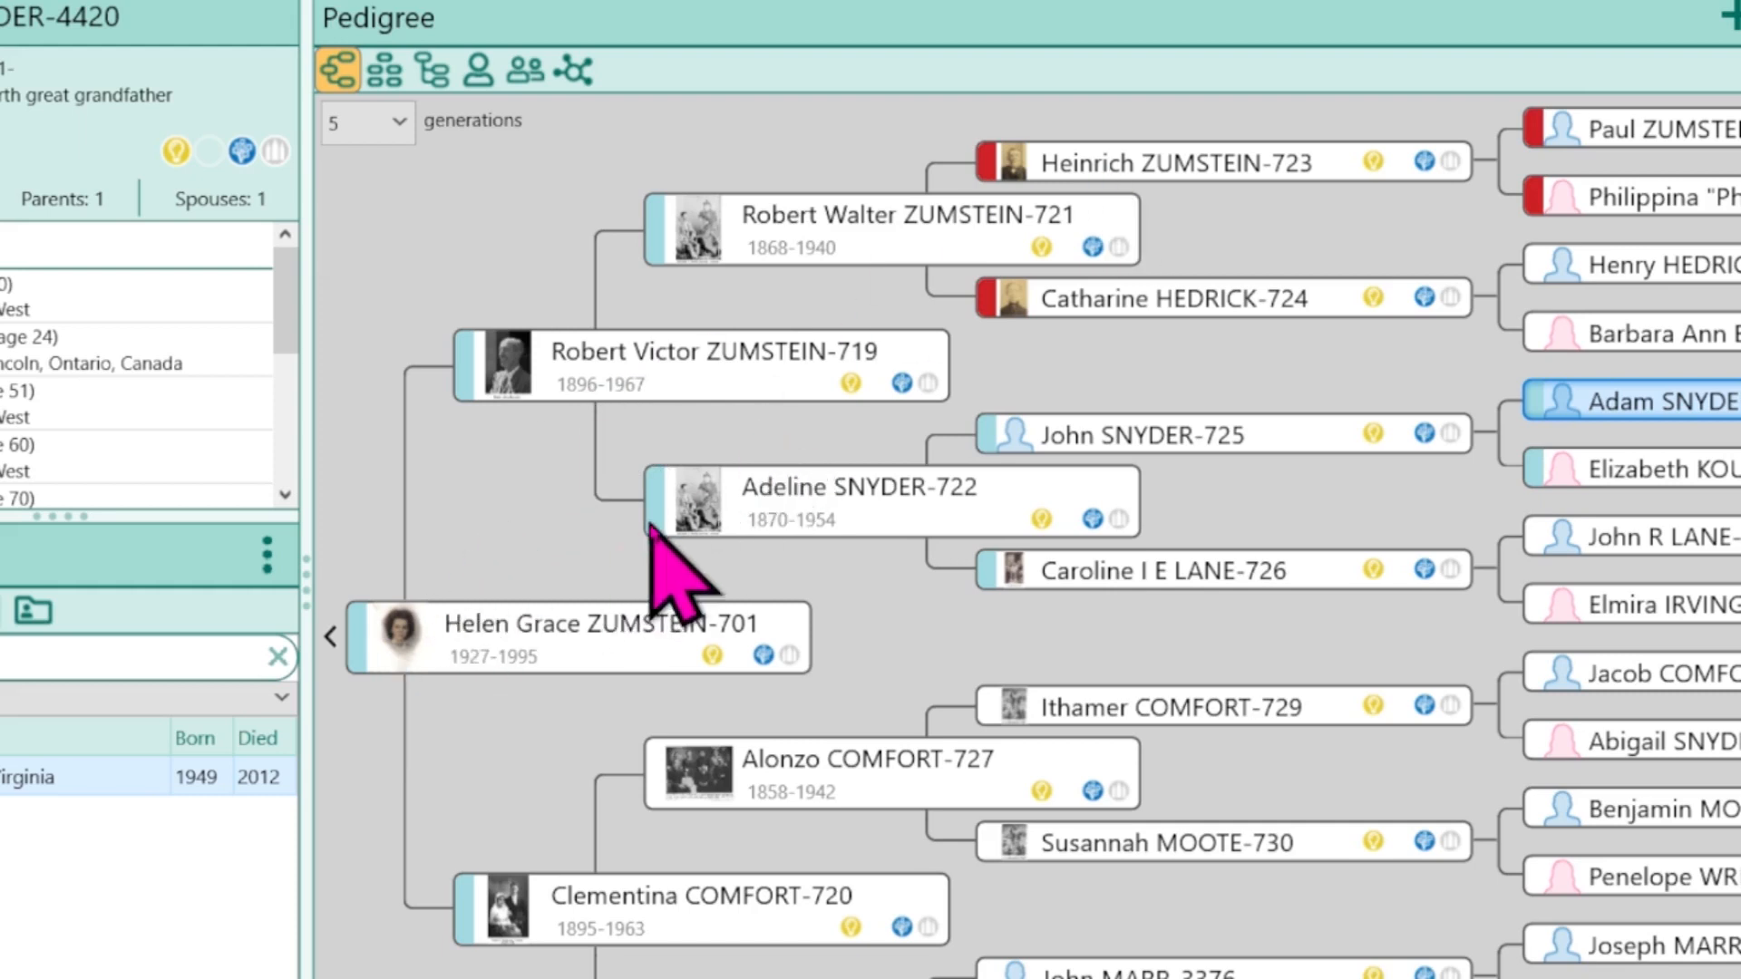
pyautogui.moveTo(675, 565)
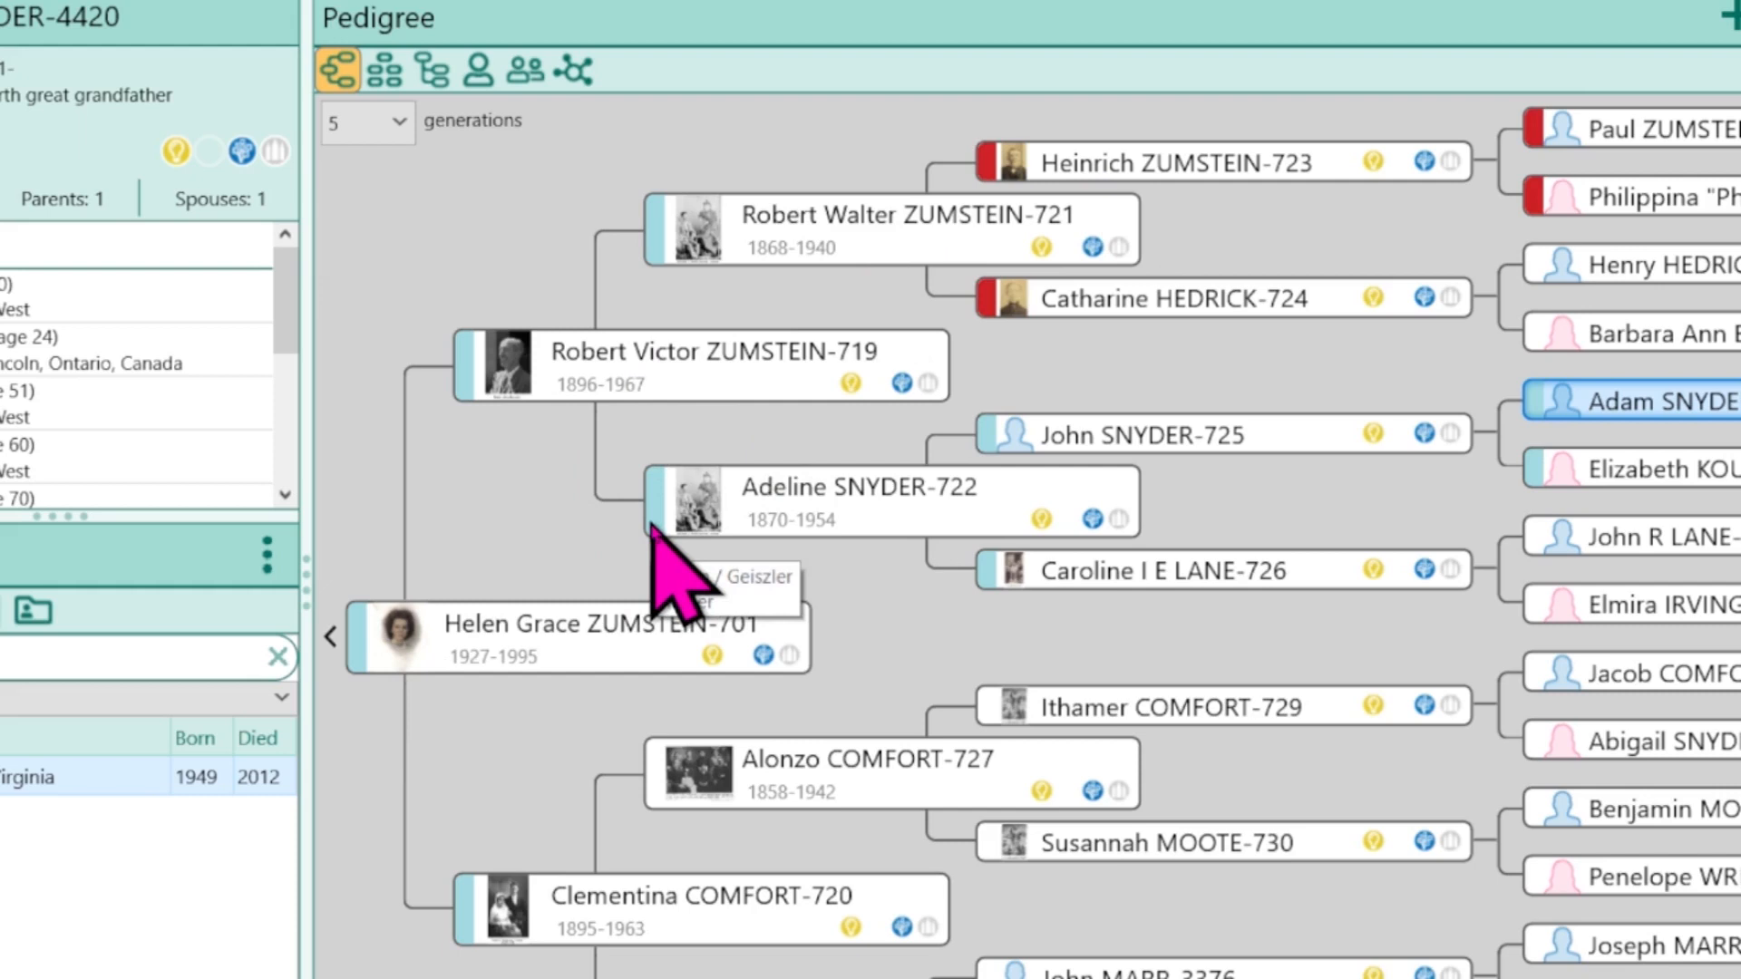
pyautogui.moveTo(710, 587)
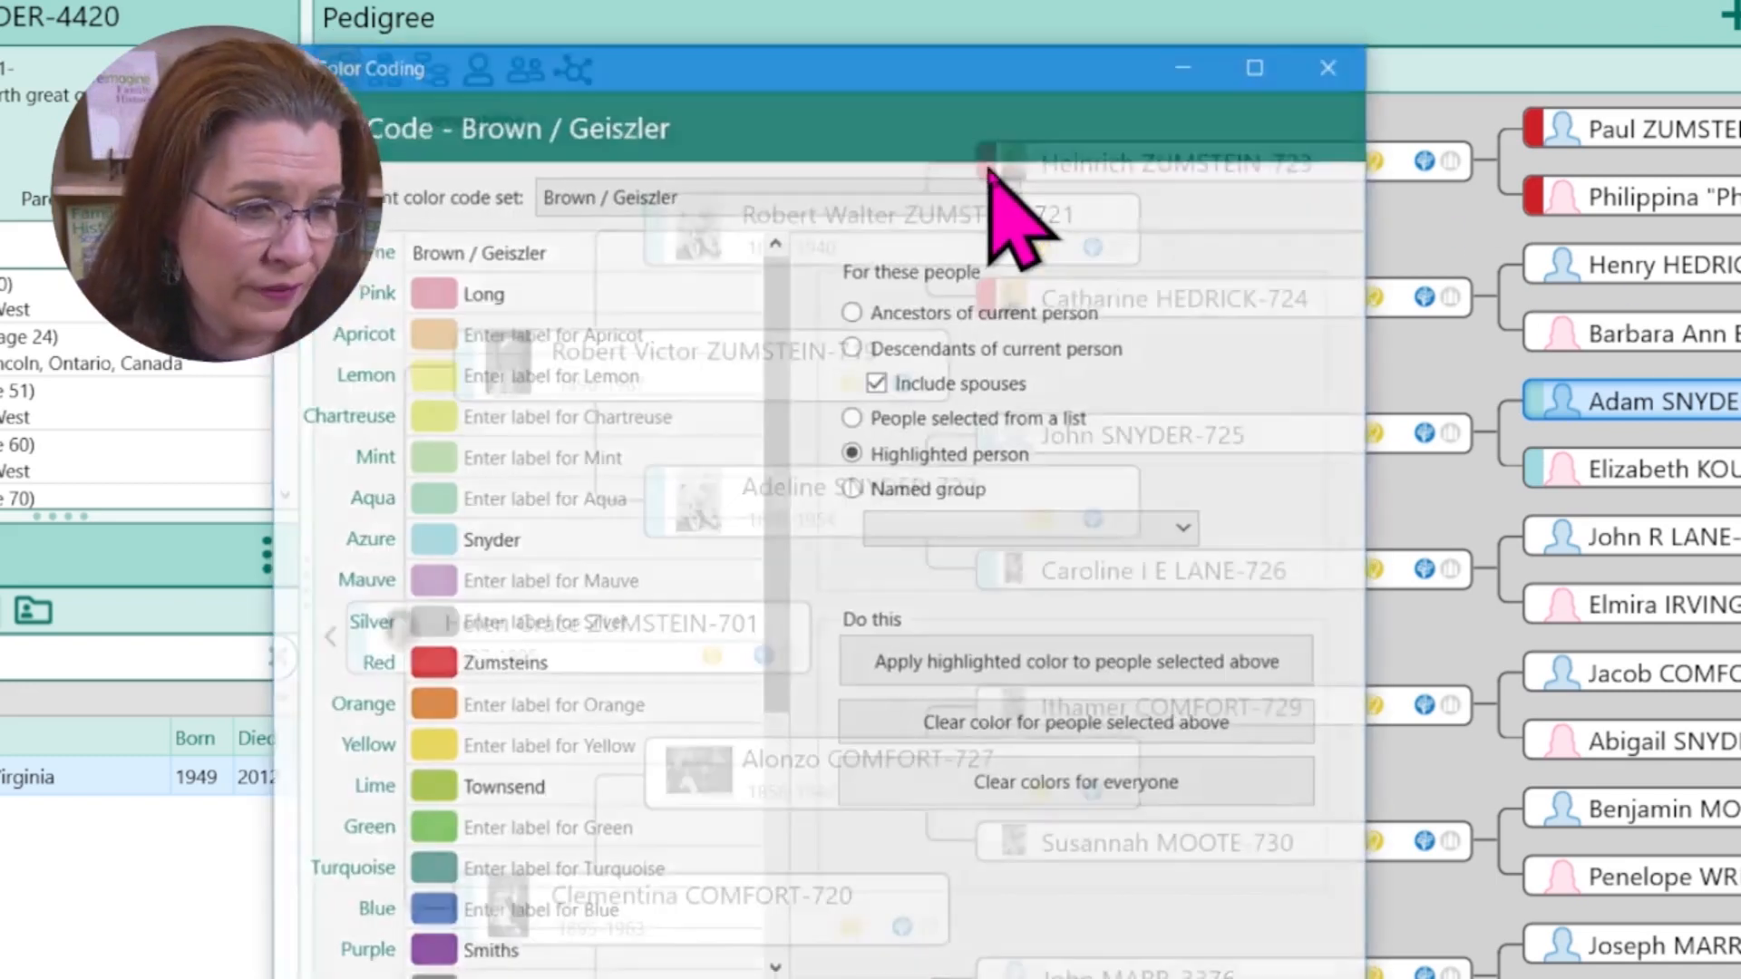
# Switch to colour code set 3 and name it 'Birth Location'
pyautogui.click(774, 194)
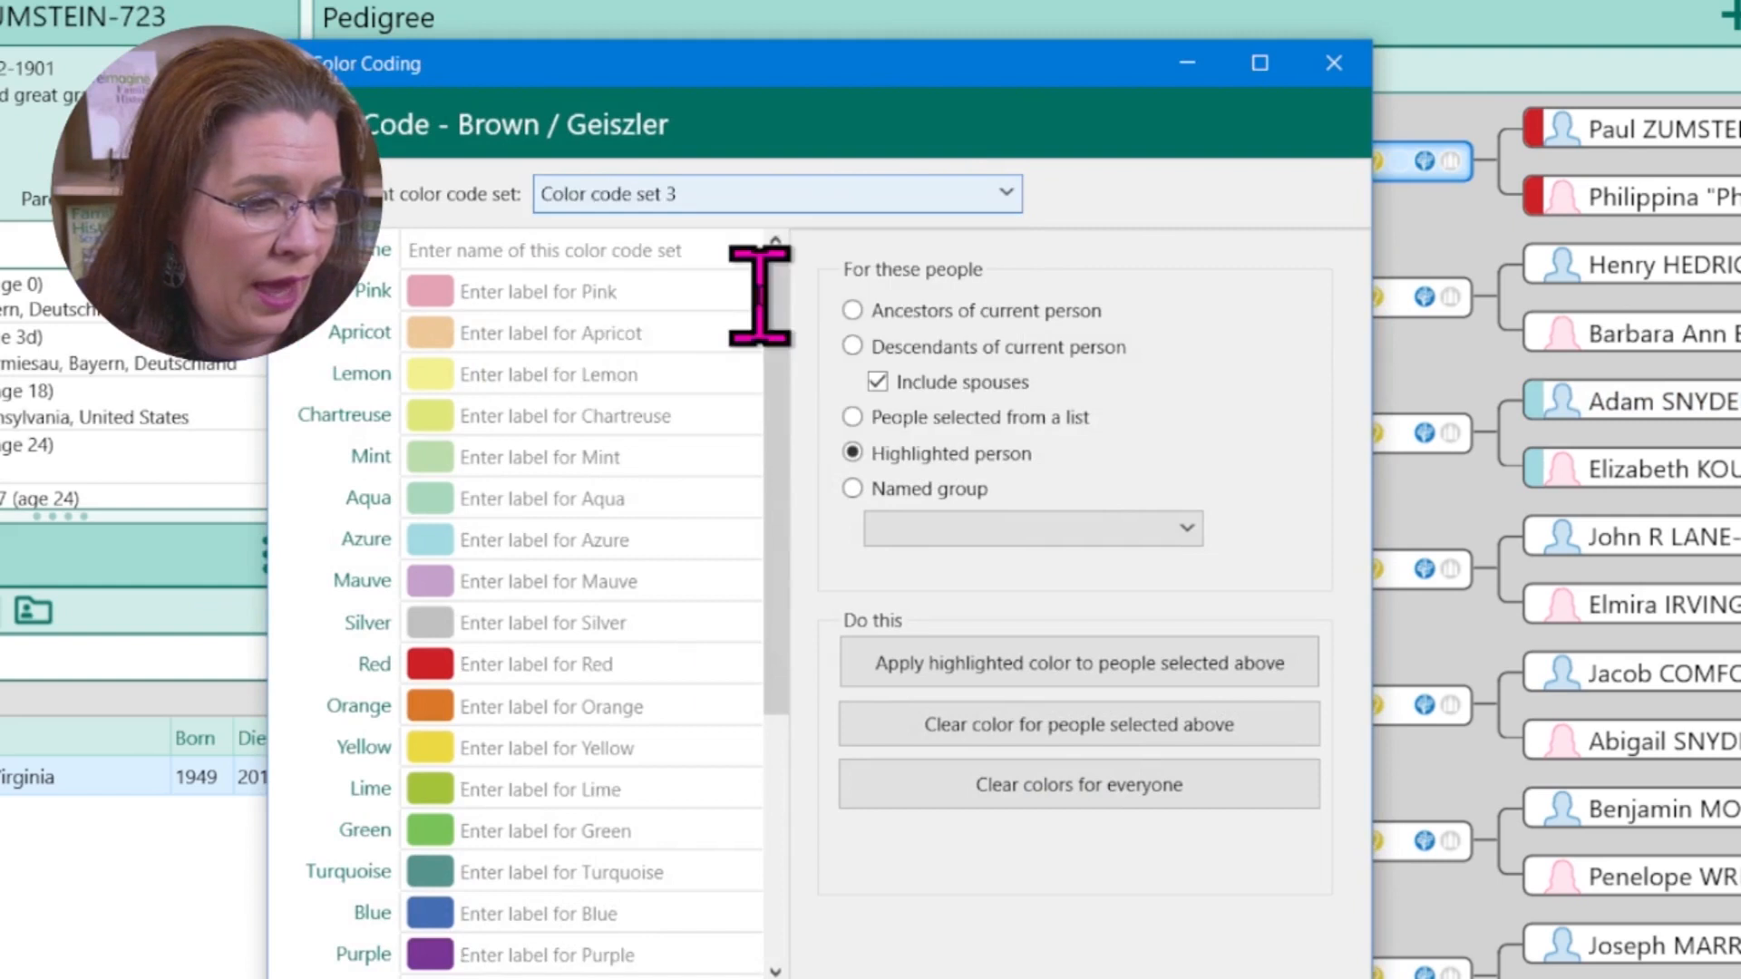
pyautogui.click(577, 251)
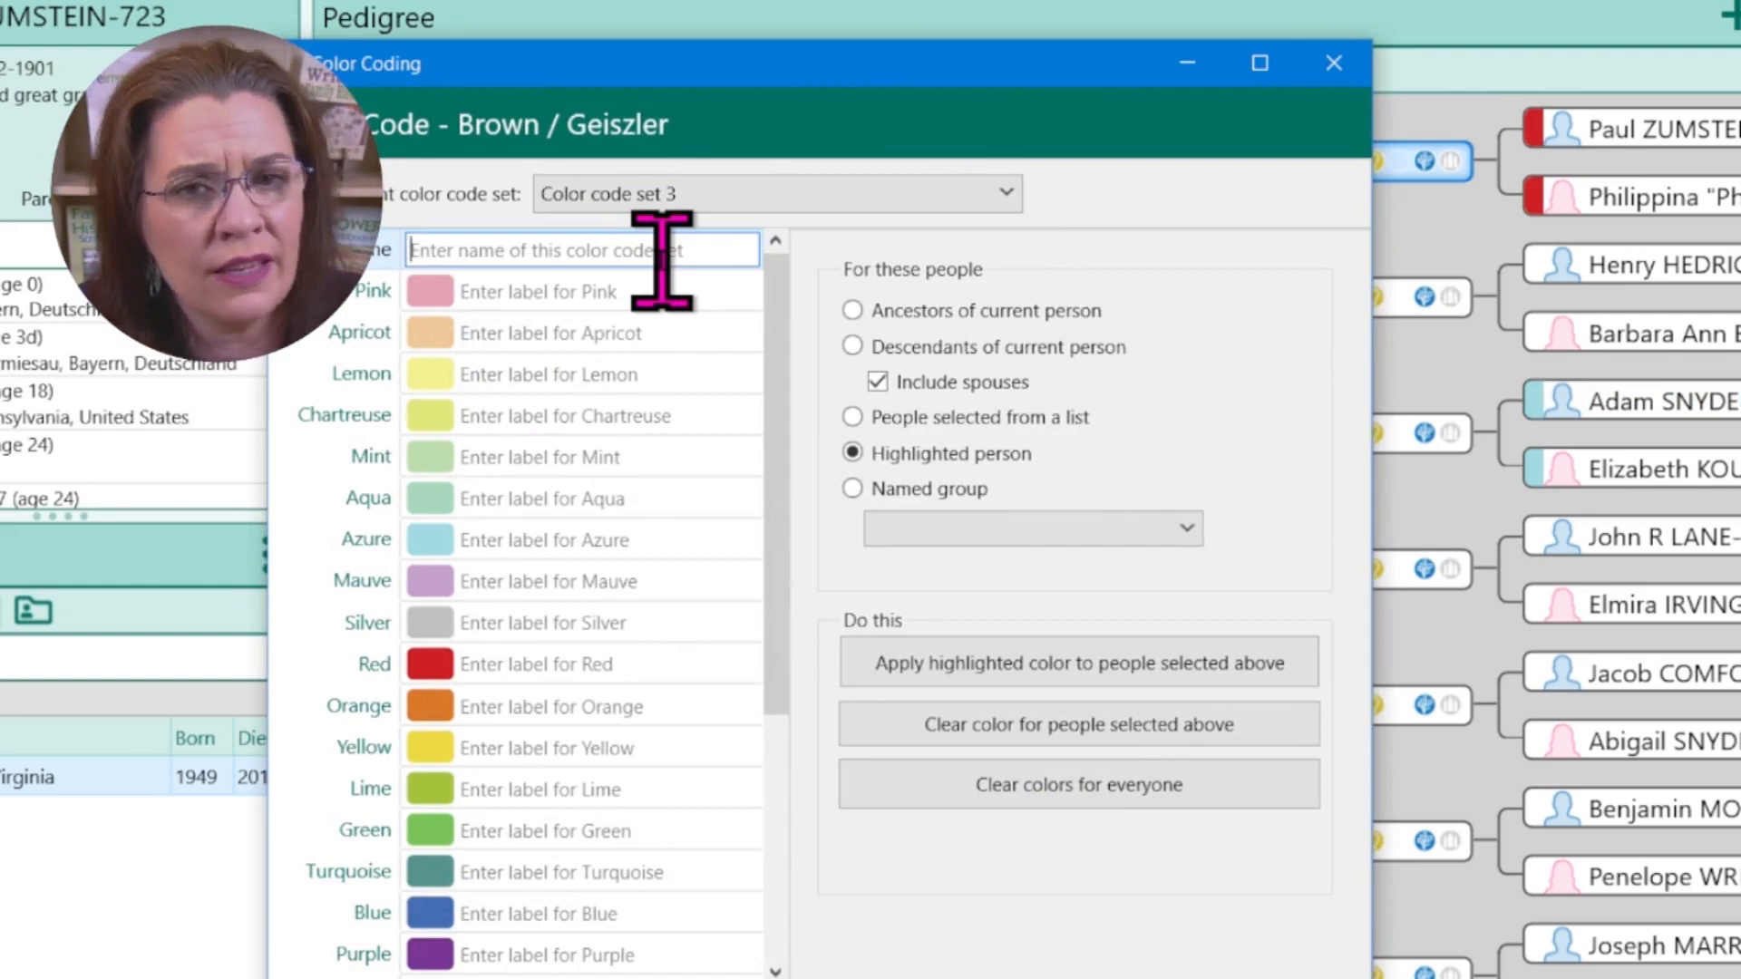
pyautogui.click(999, 194)
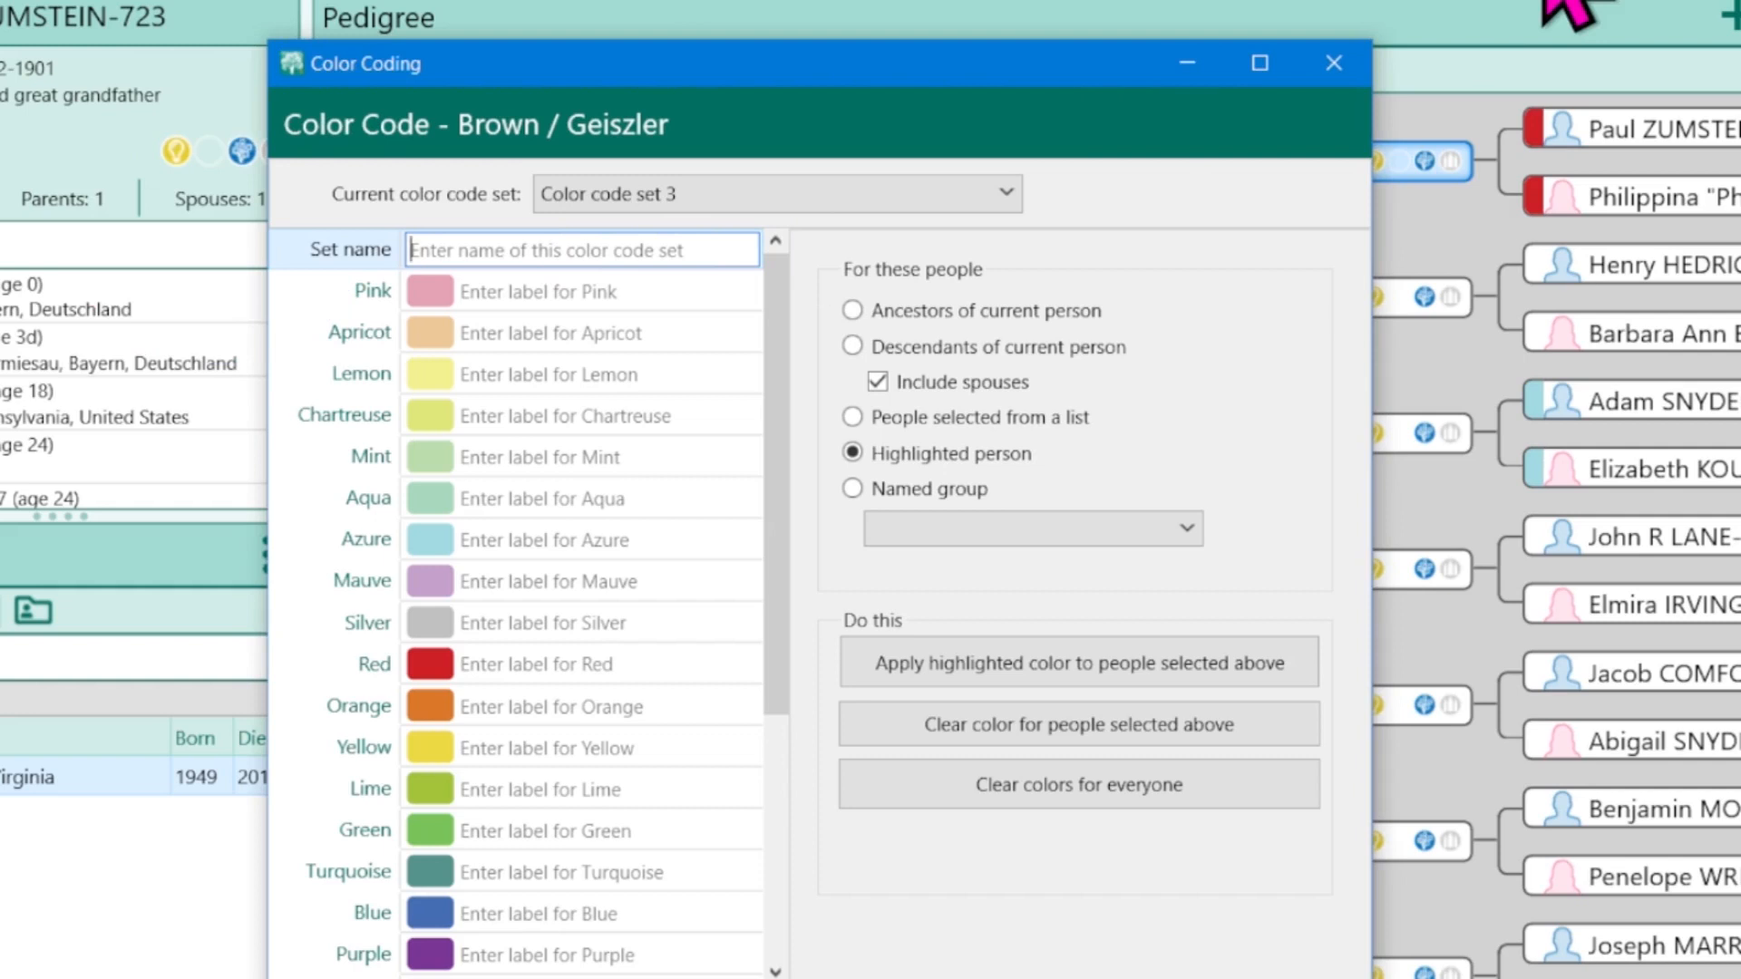
pyautogui.write('Birth Location')
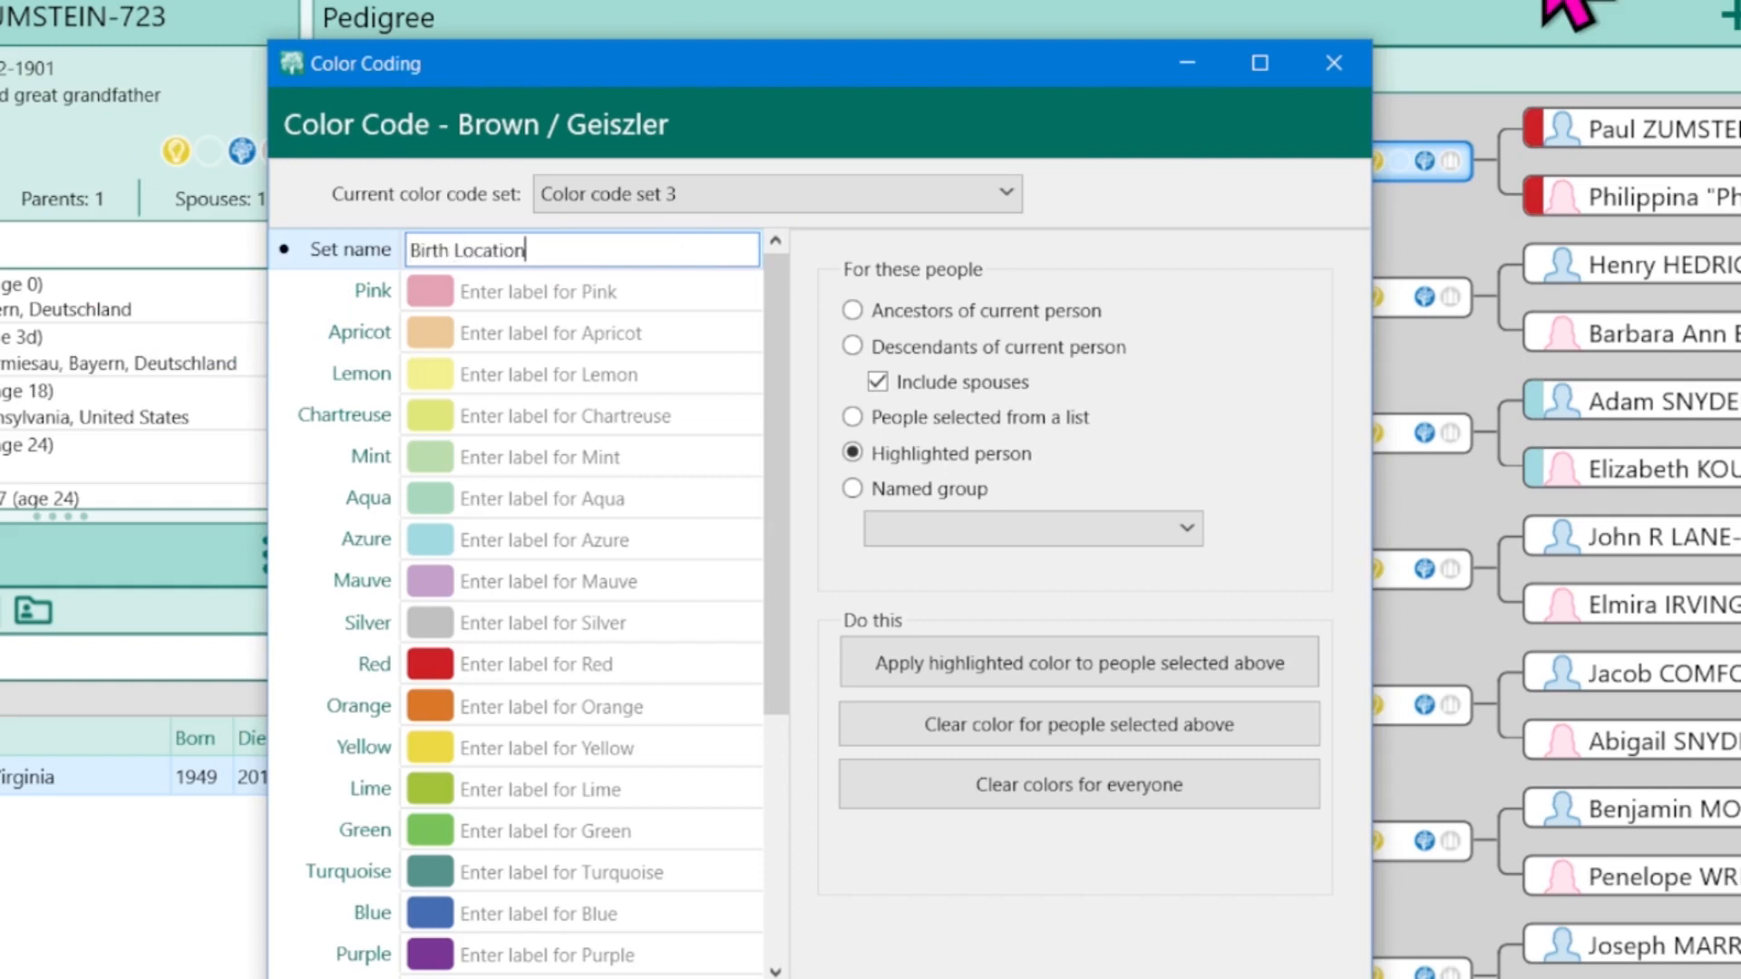
# Choose red for people selected from a list and apply it
pyautogui.click(580, 664)
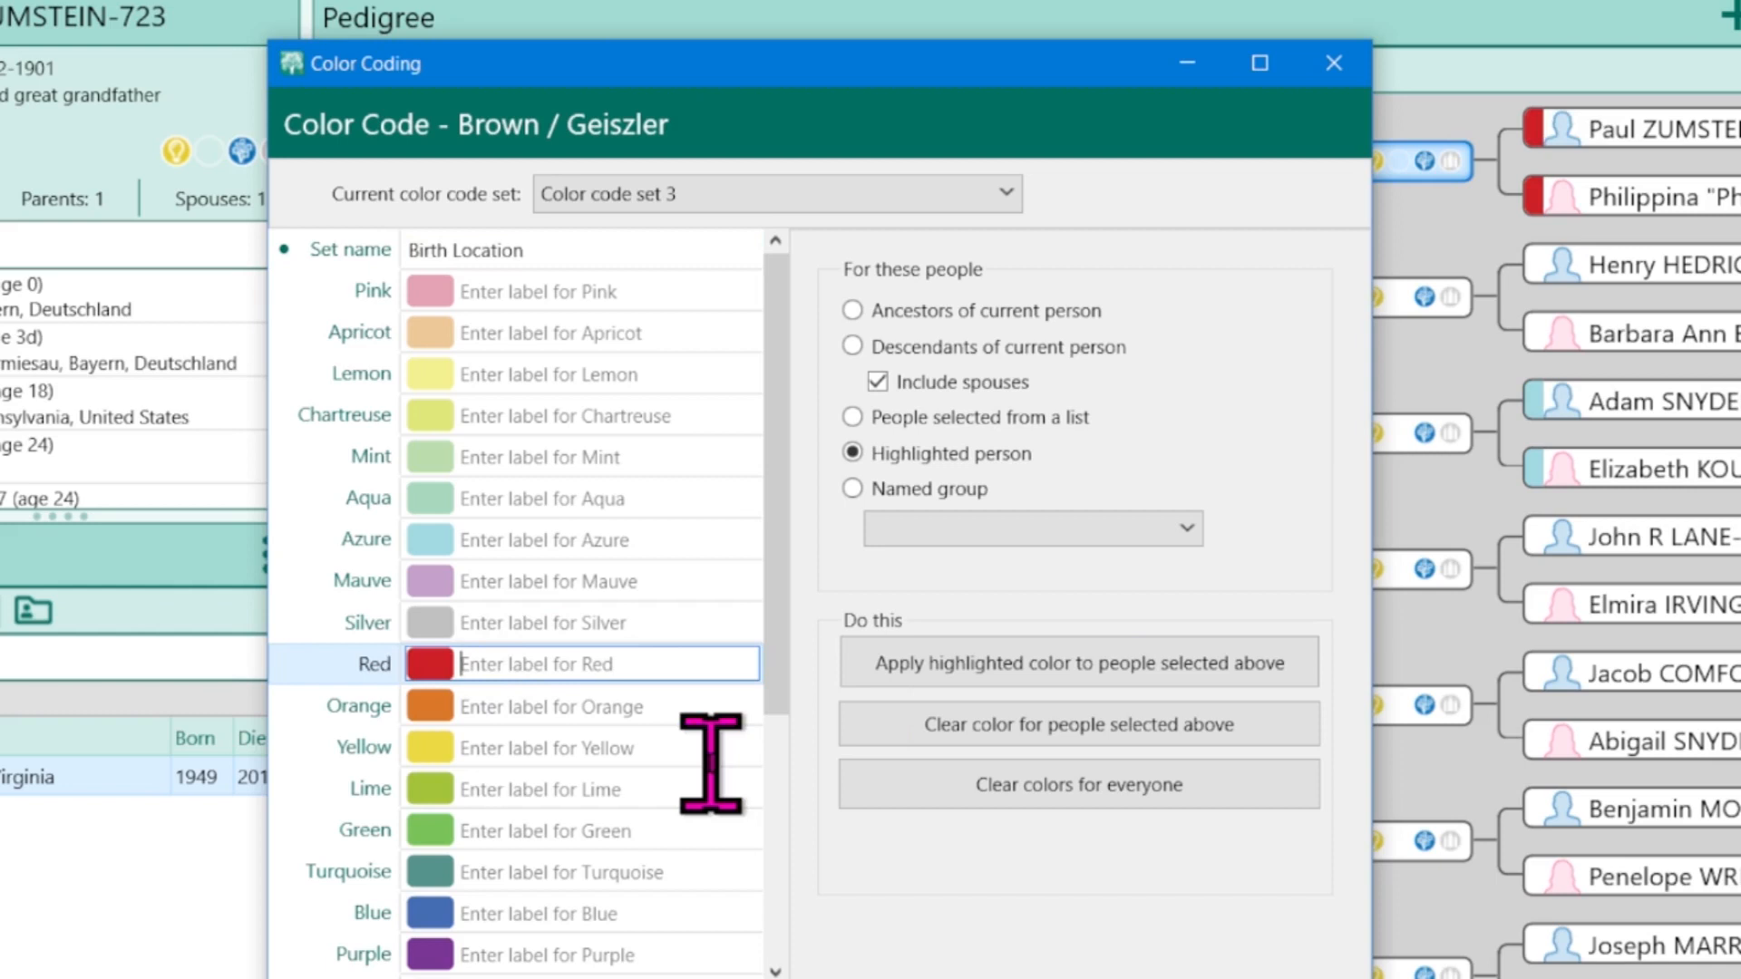
pyautogui.click(852, 417)
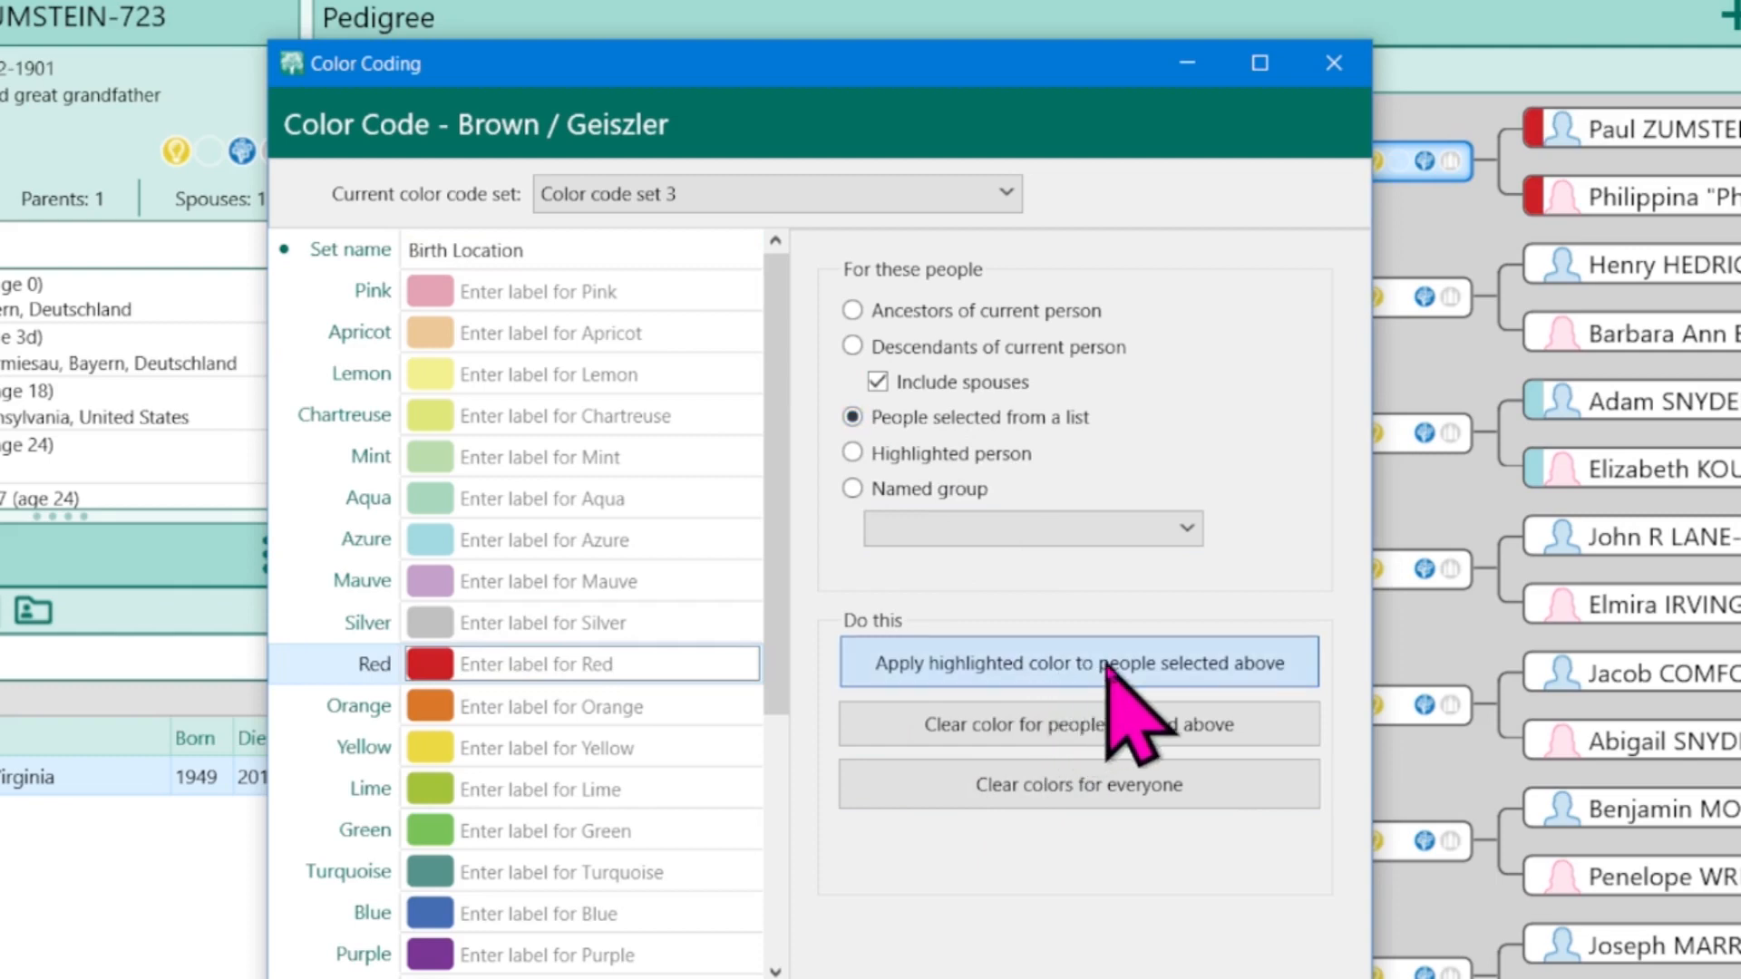
pyautogui.click(1077, 662)
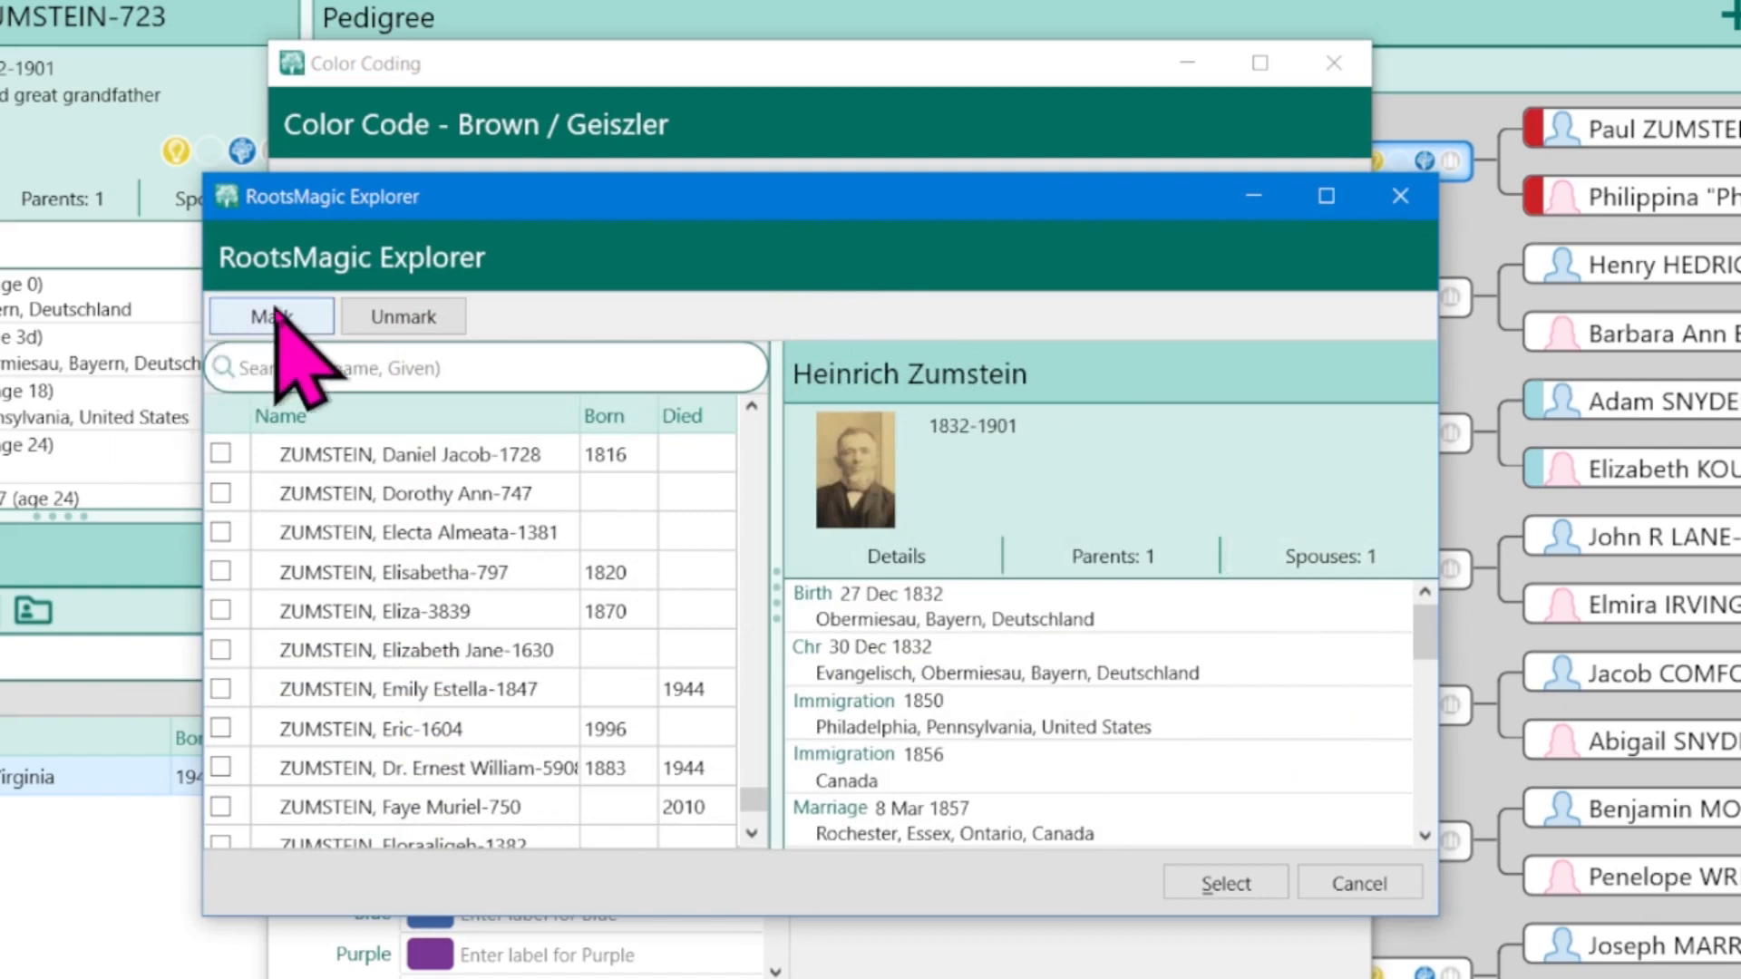
# Start marking people by data fields in the picker list
pyautogui.click(270, 315)
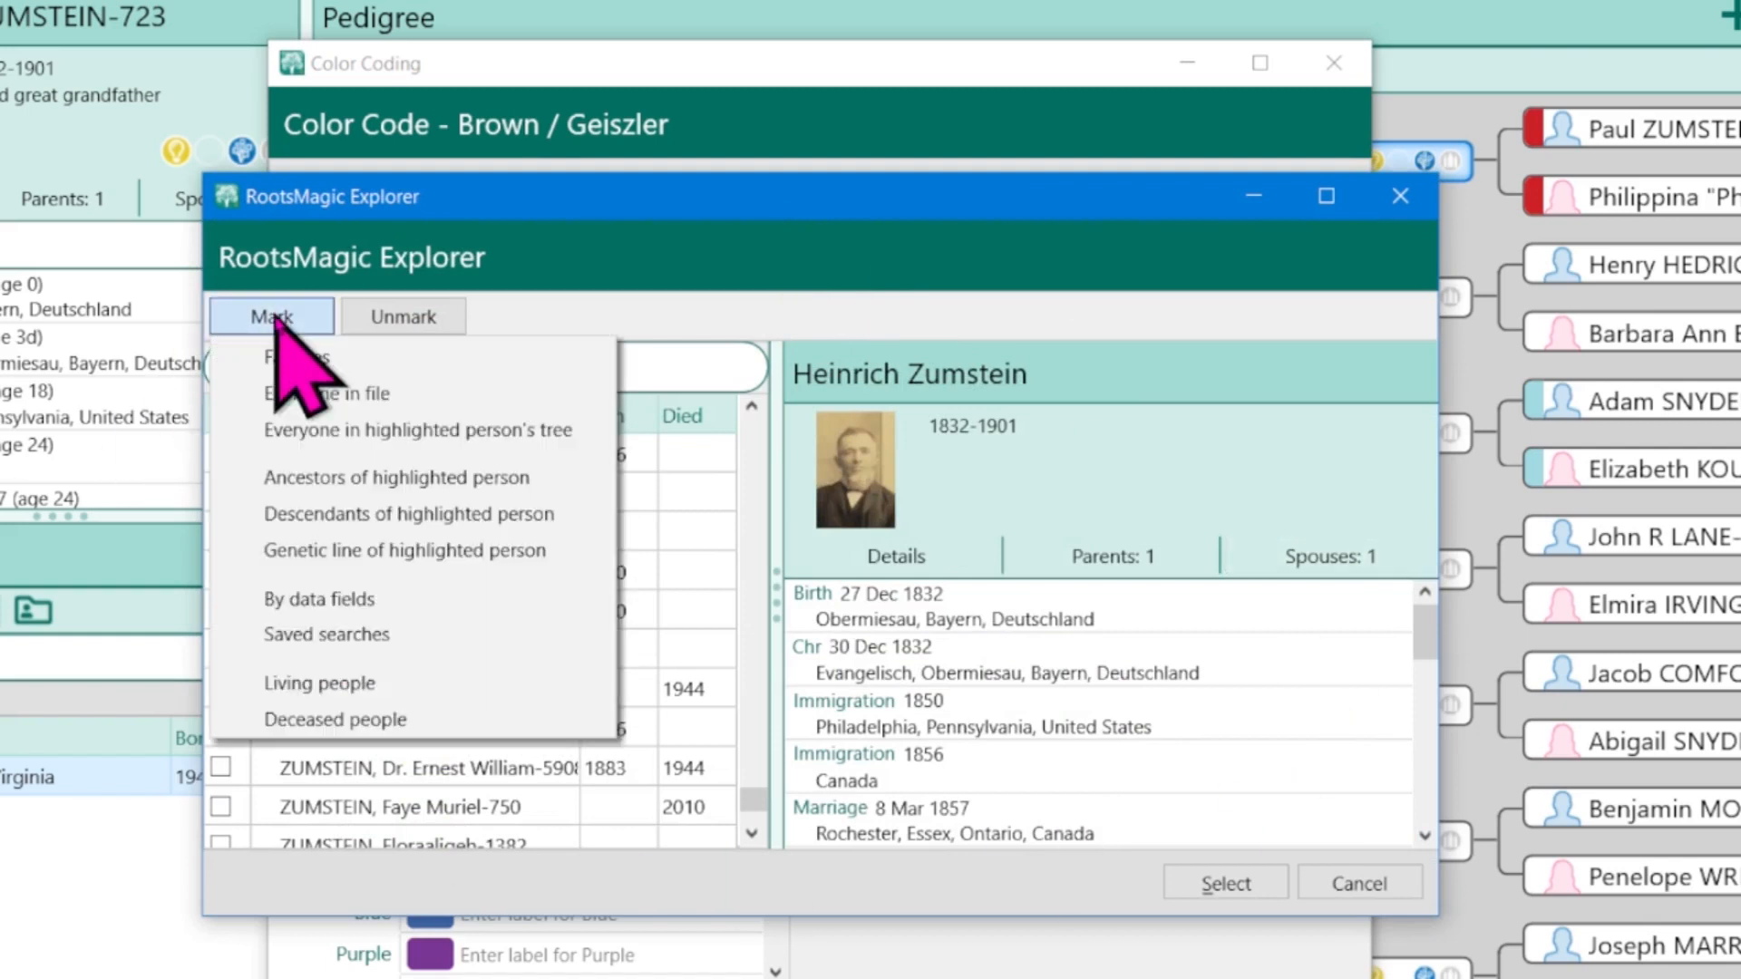
pyautogui.moveTo(348, 597)
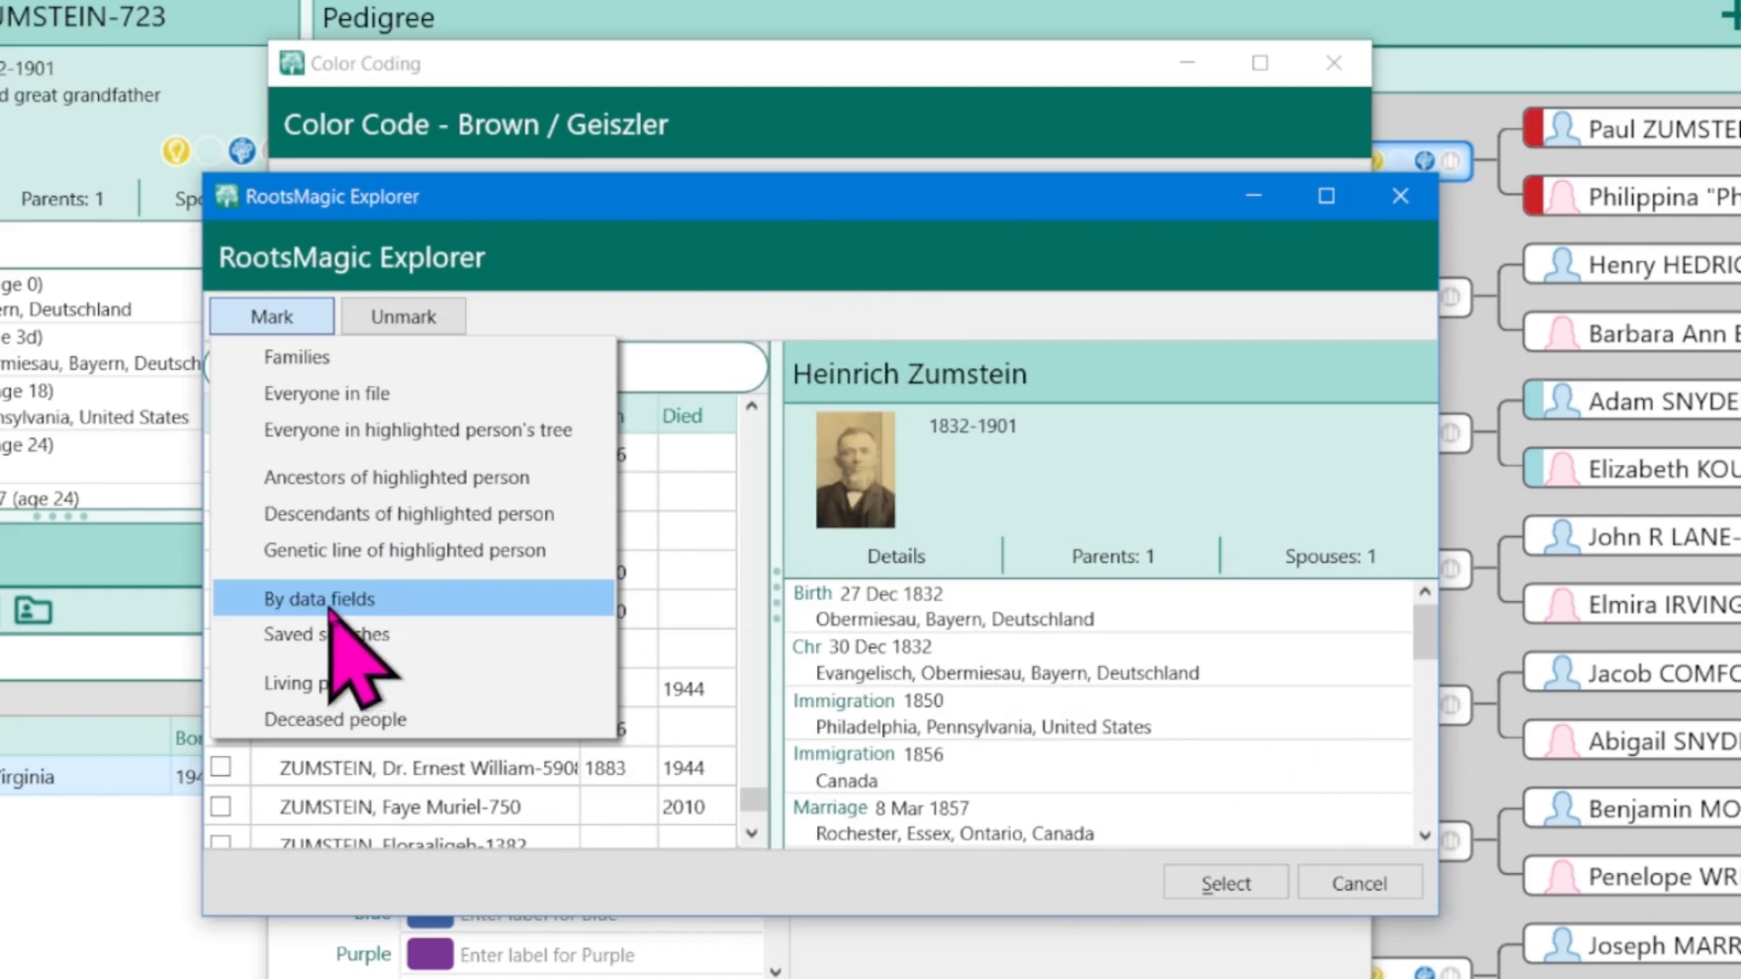
pyautogui.click(320, 599)
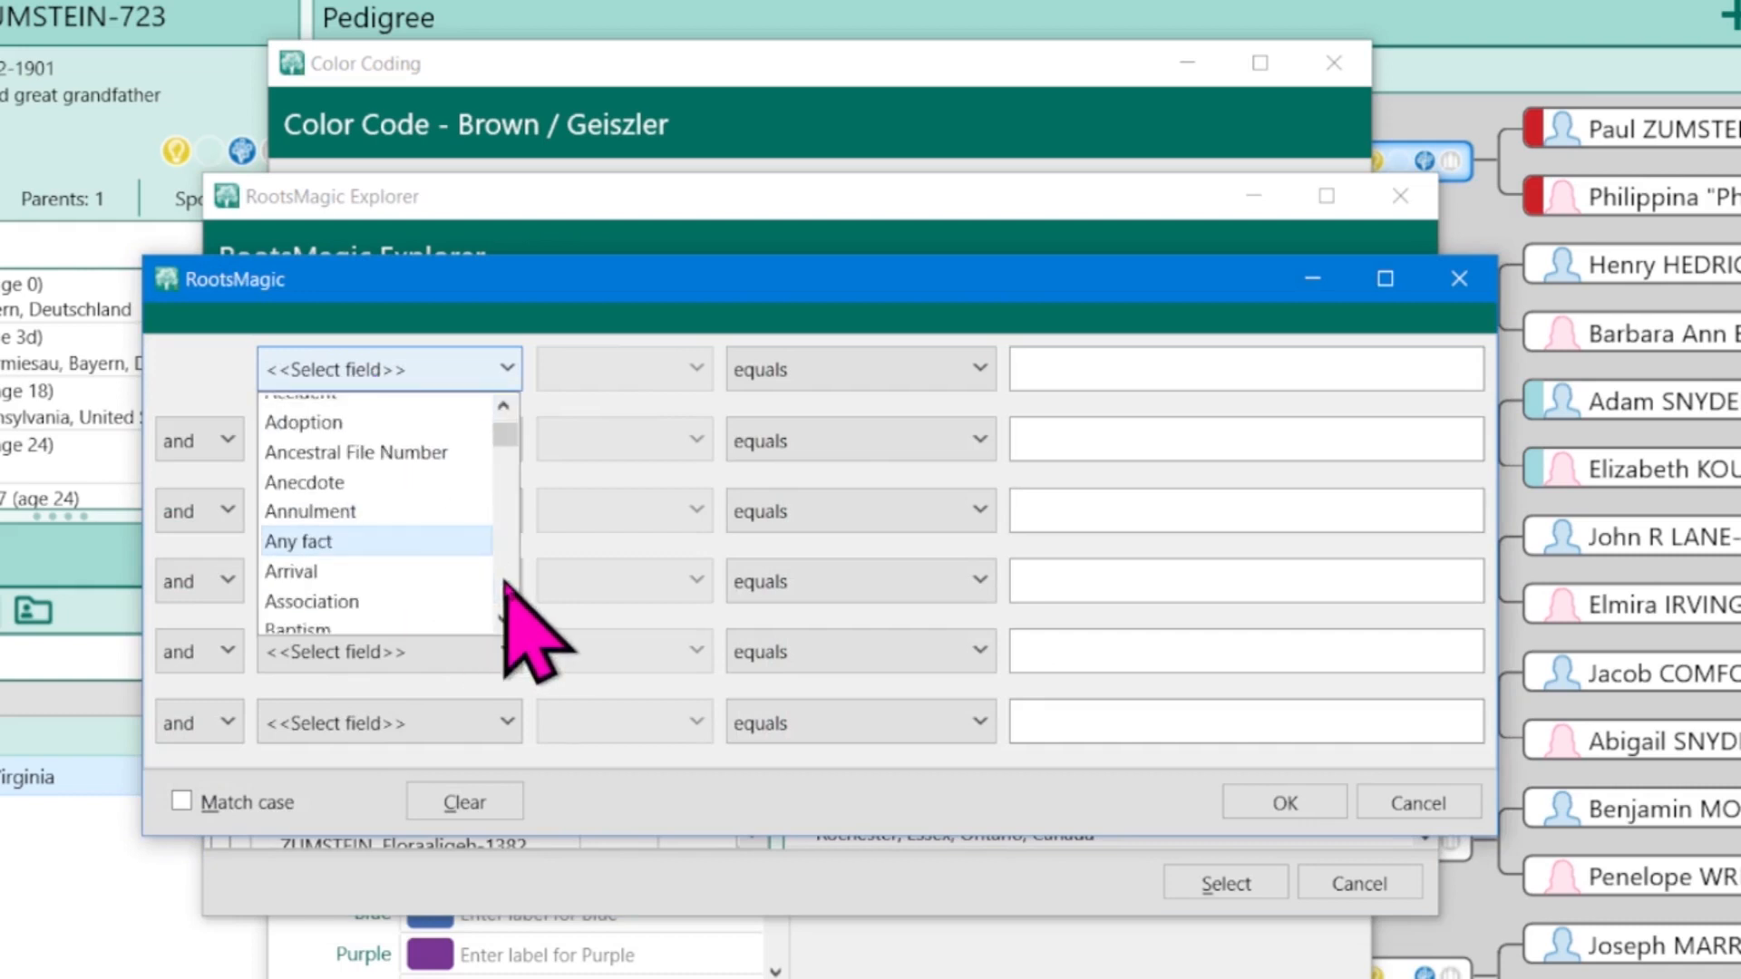
pyautogui.scroll(-3)
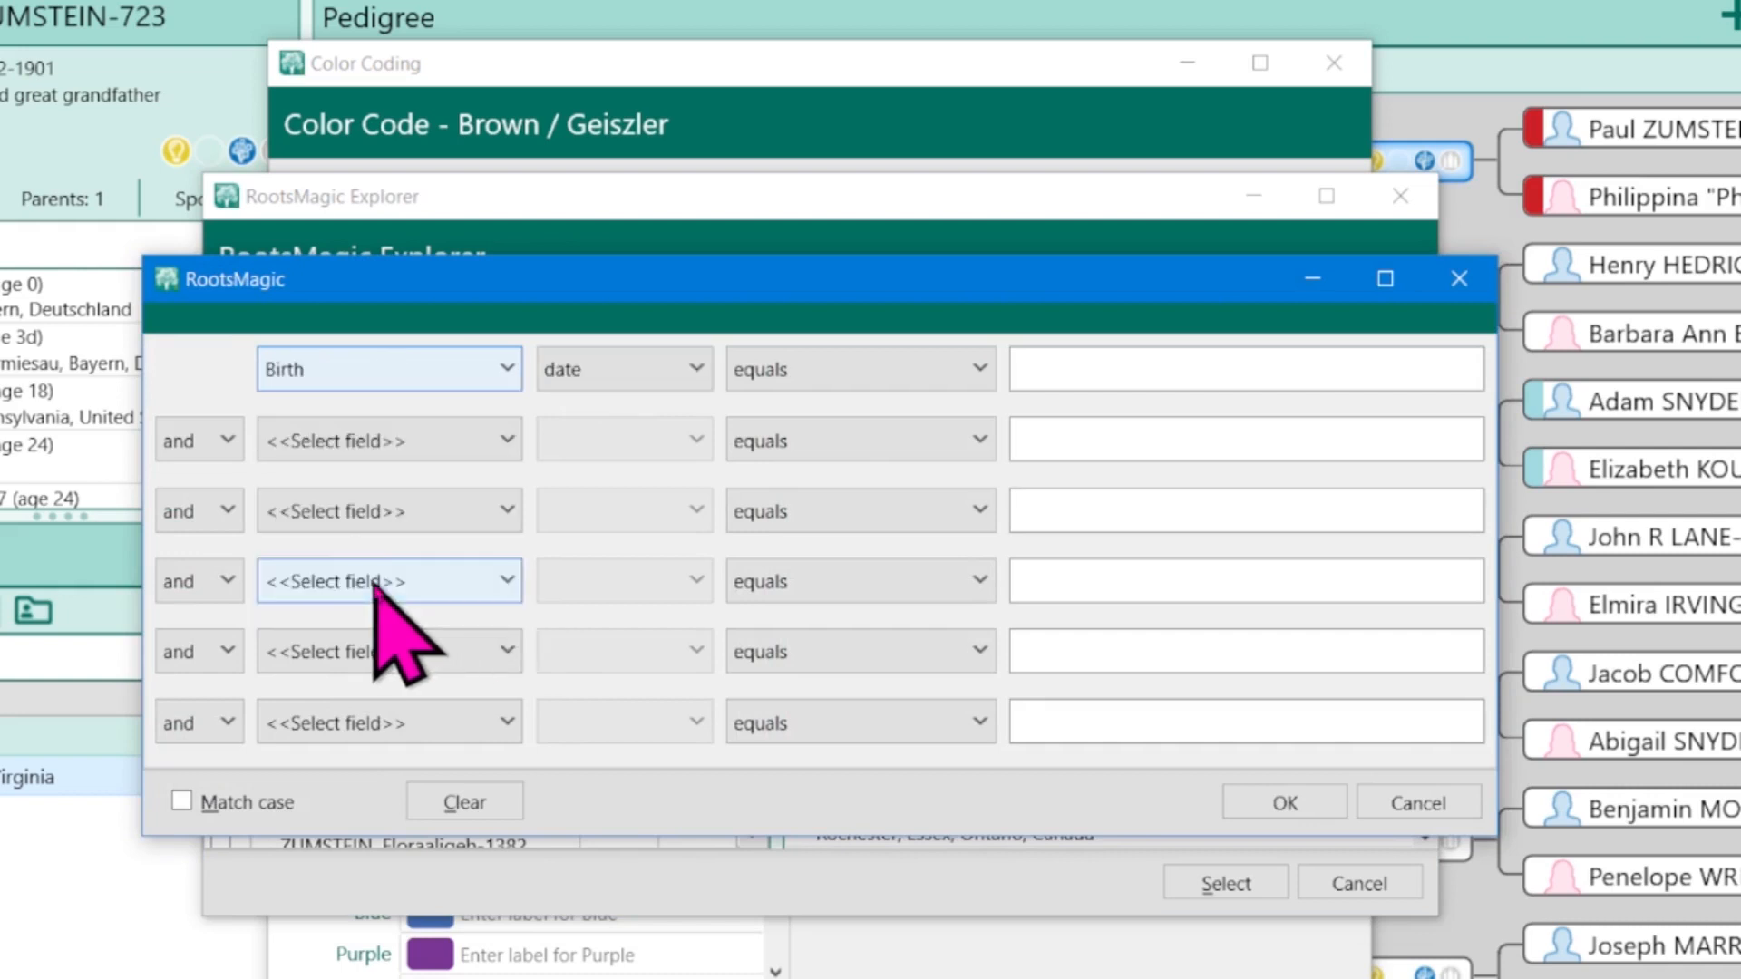
# Mark everyone whose Birth place contains 'Ohio' (658 people)
pyautogui.click(622, 369)
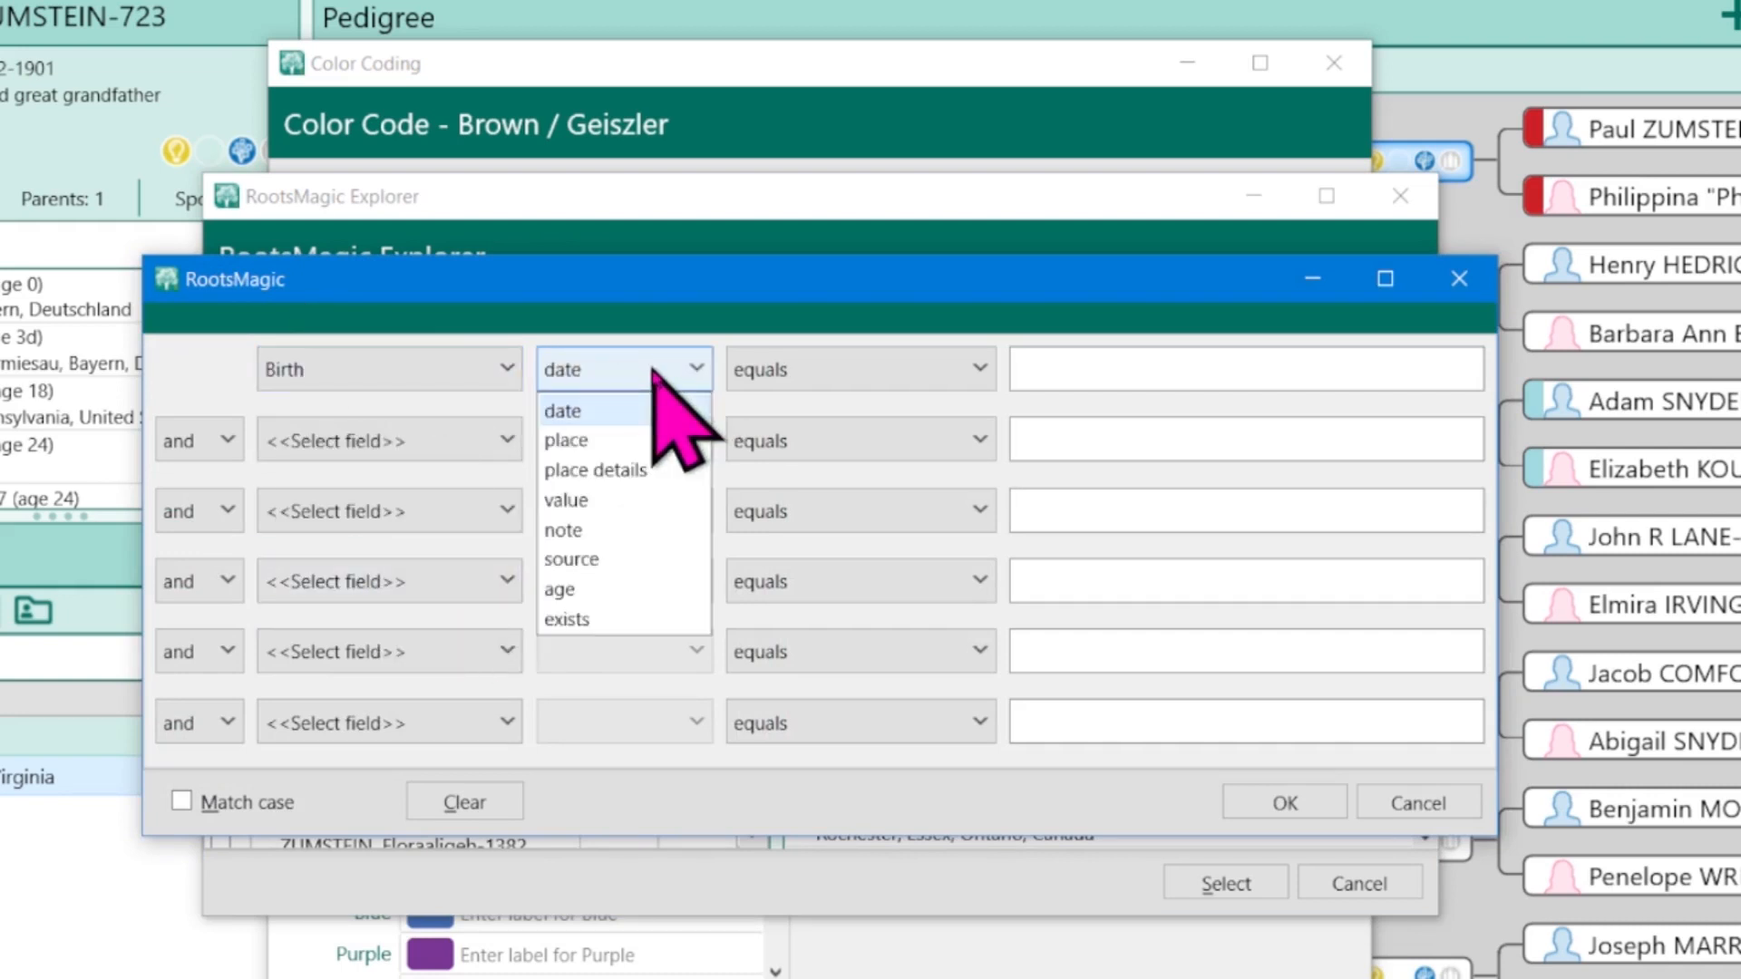
pyautogui.click(567, 439)
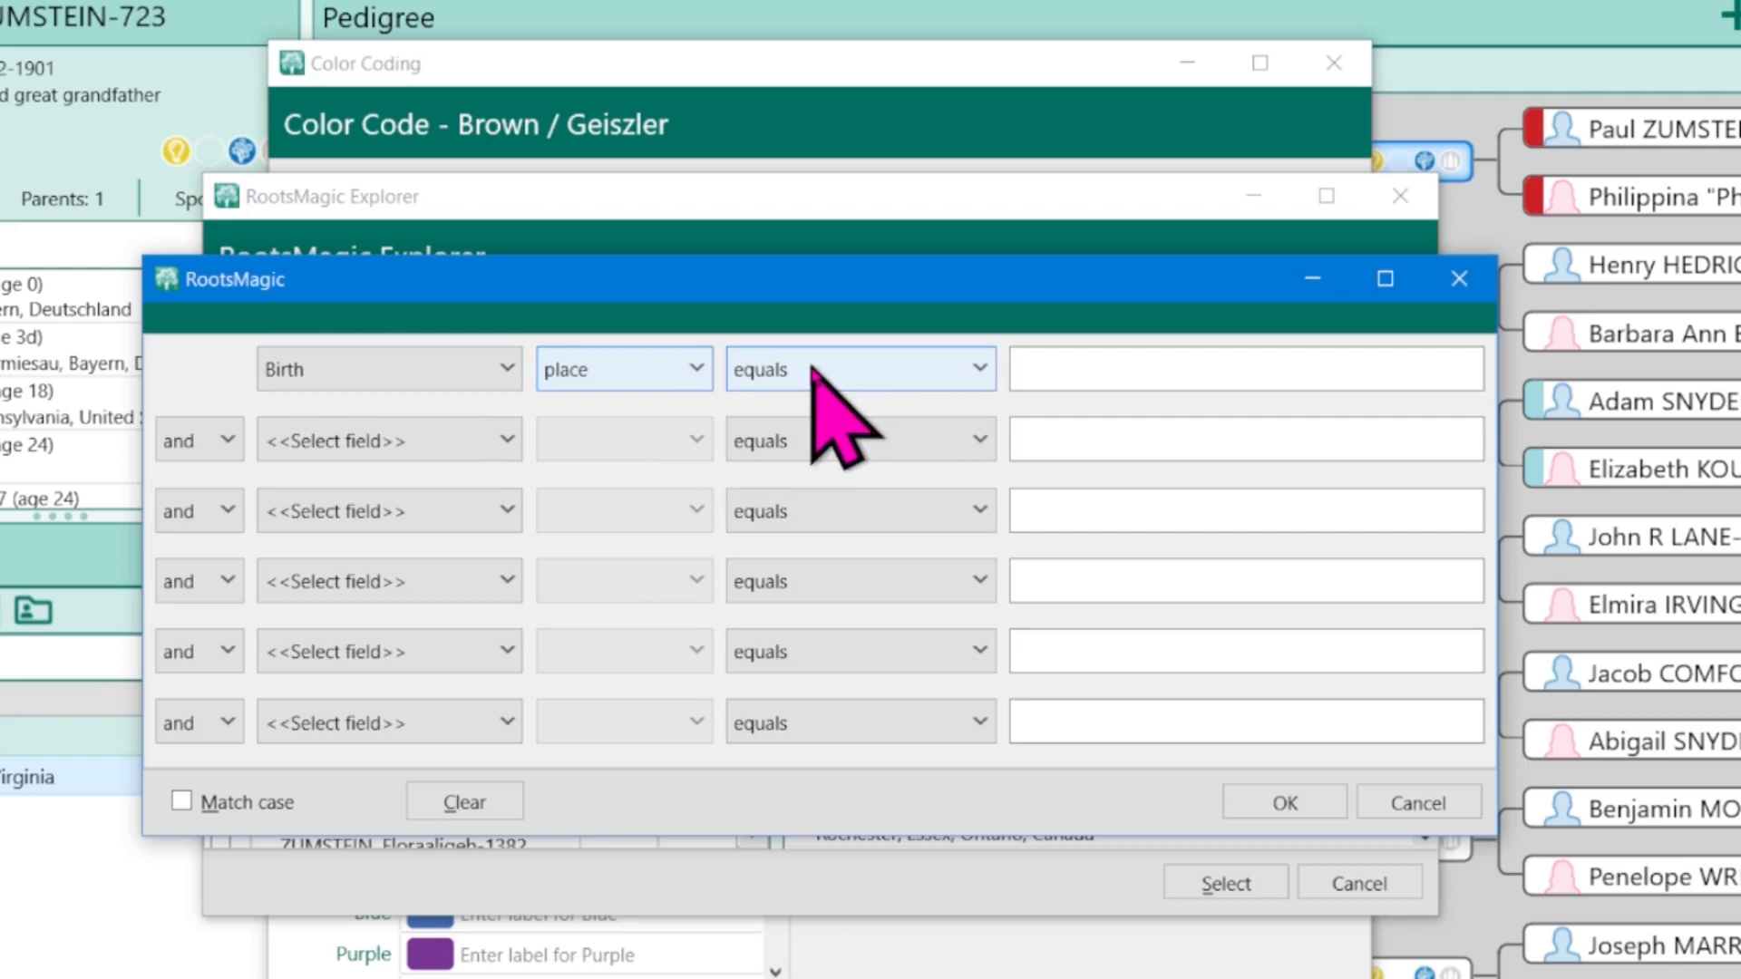
pyautogui.click(858, 368)
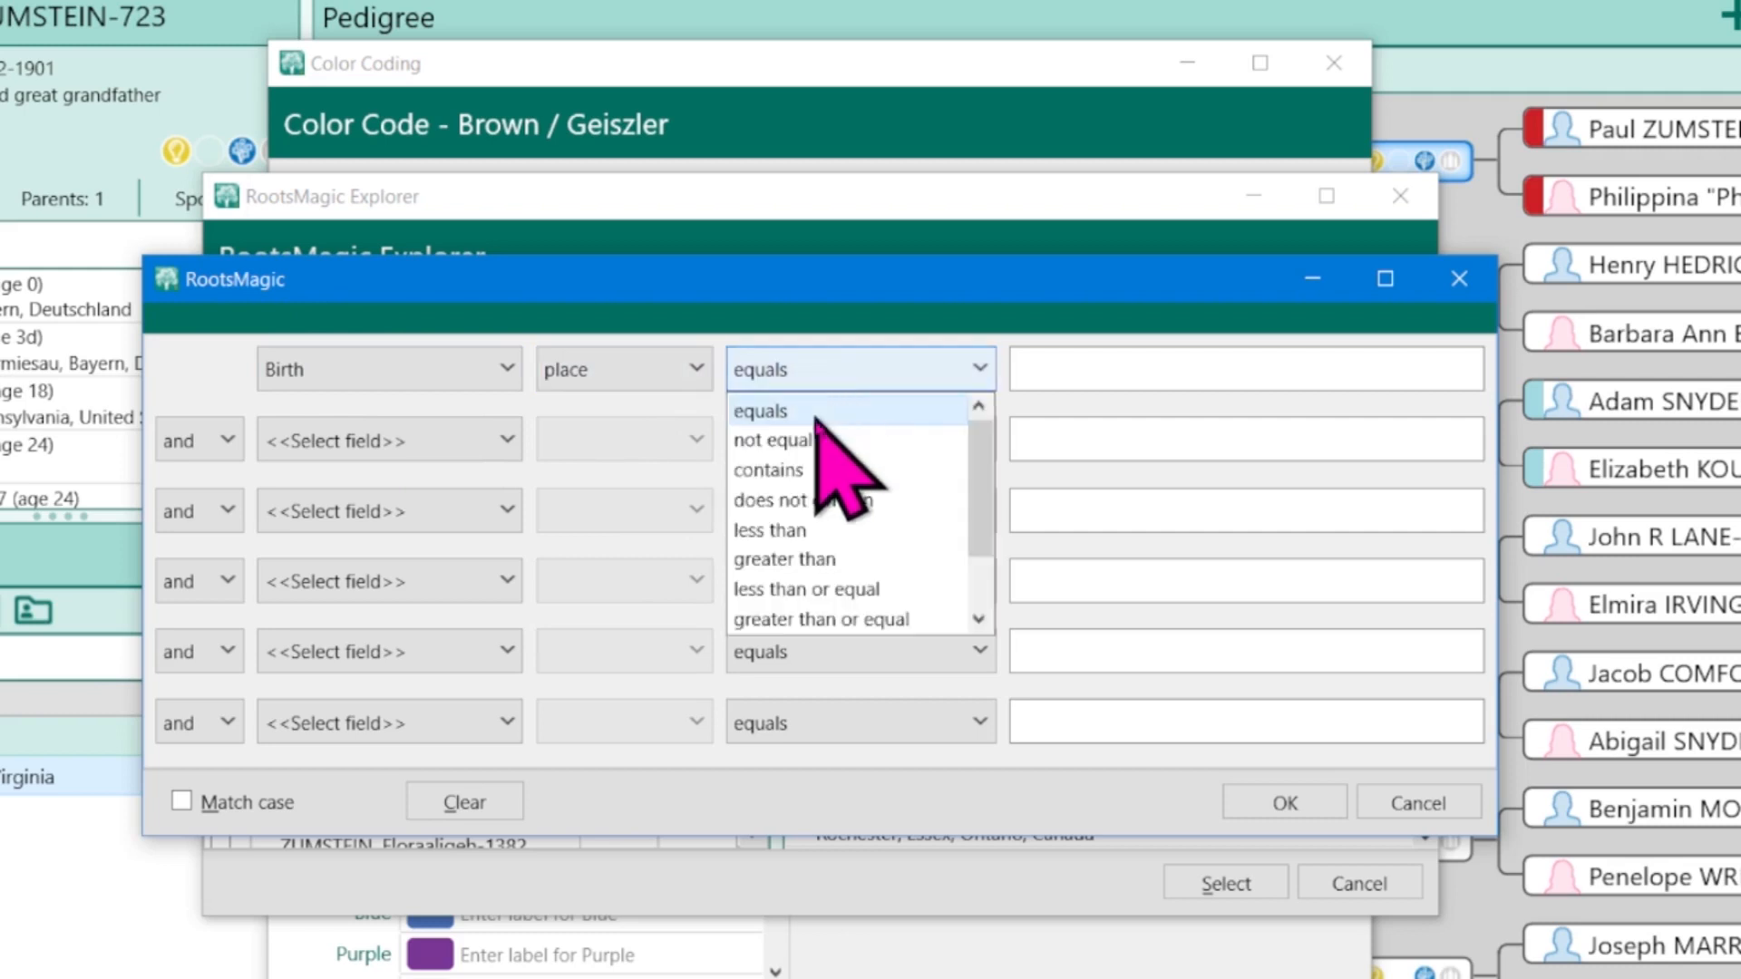
pyautogui.click(768, 470)
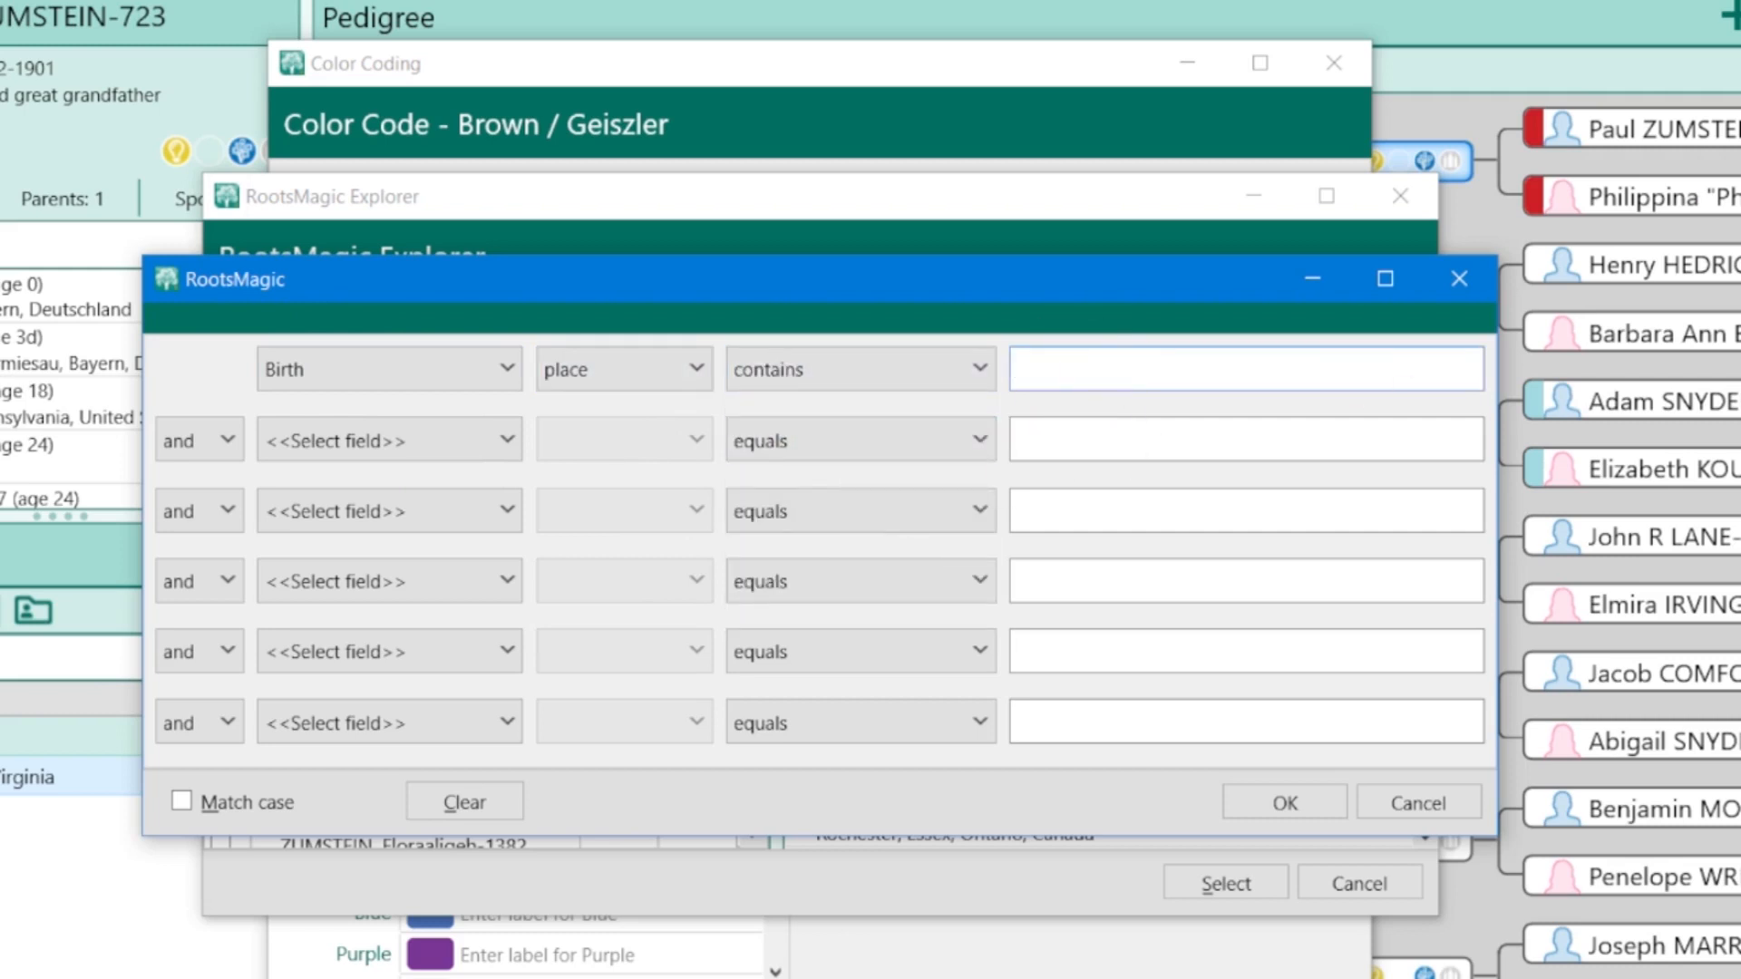
pyautogui.write('Ohio')
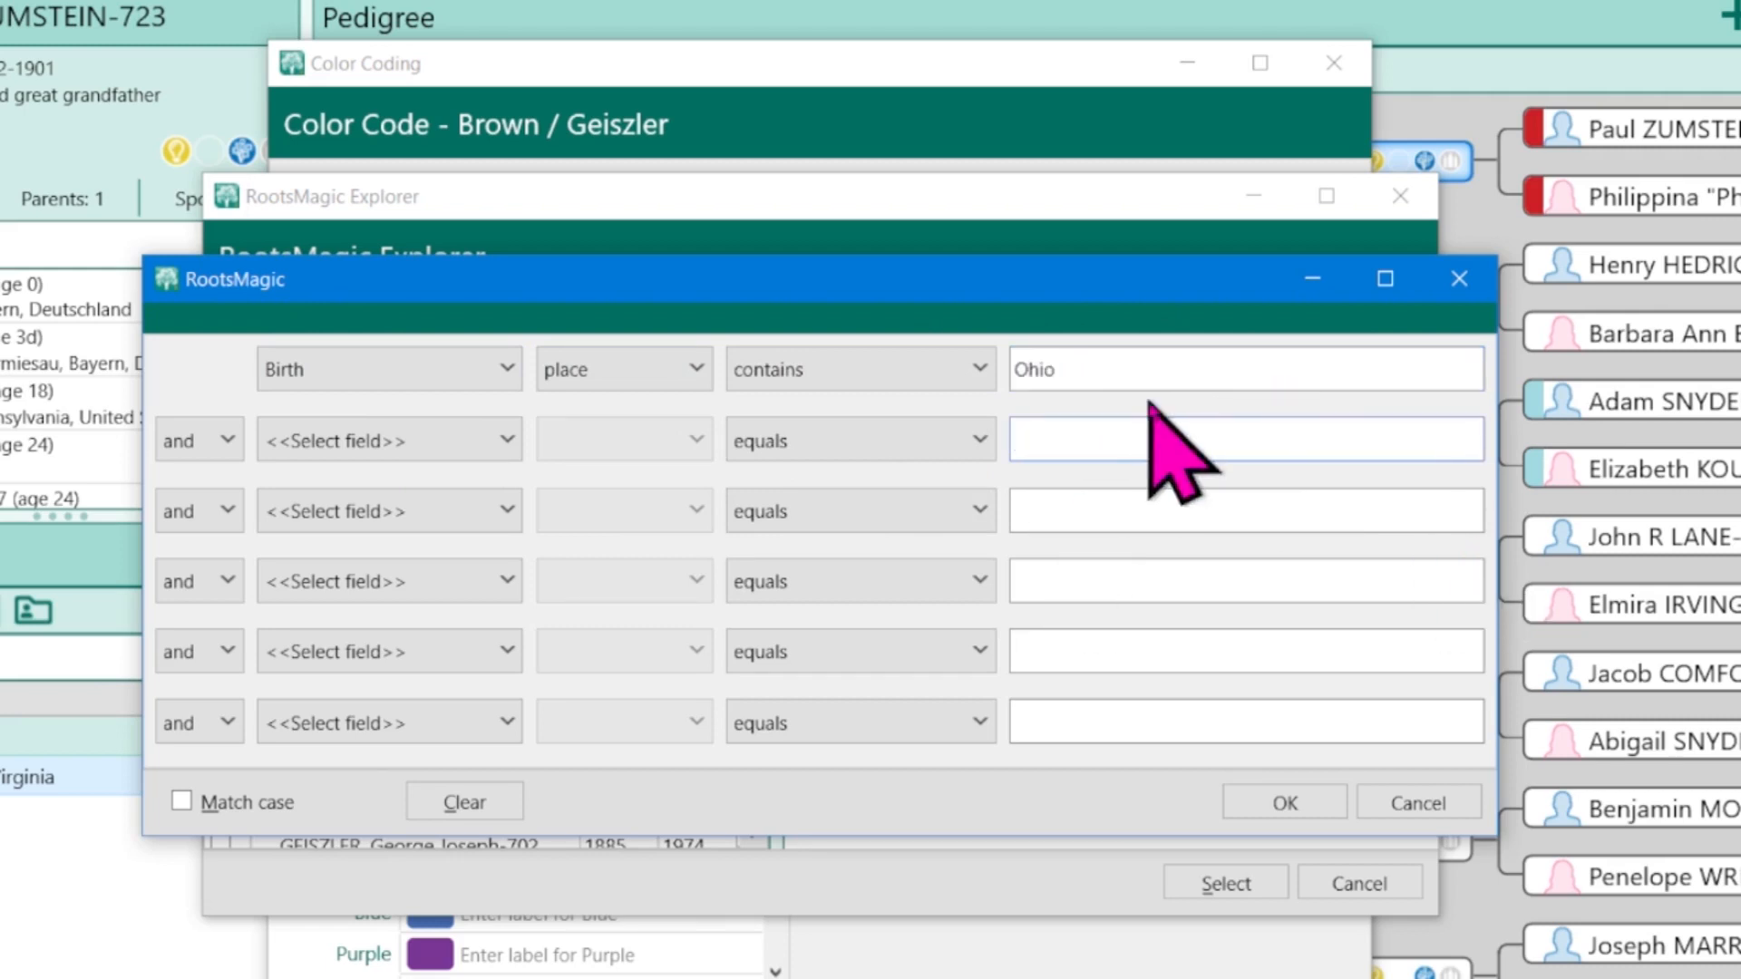
pyautogui.moveTo(1135, 383)
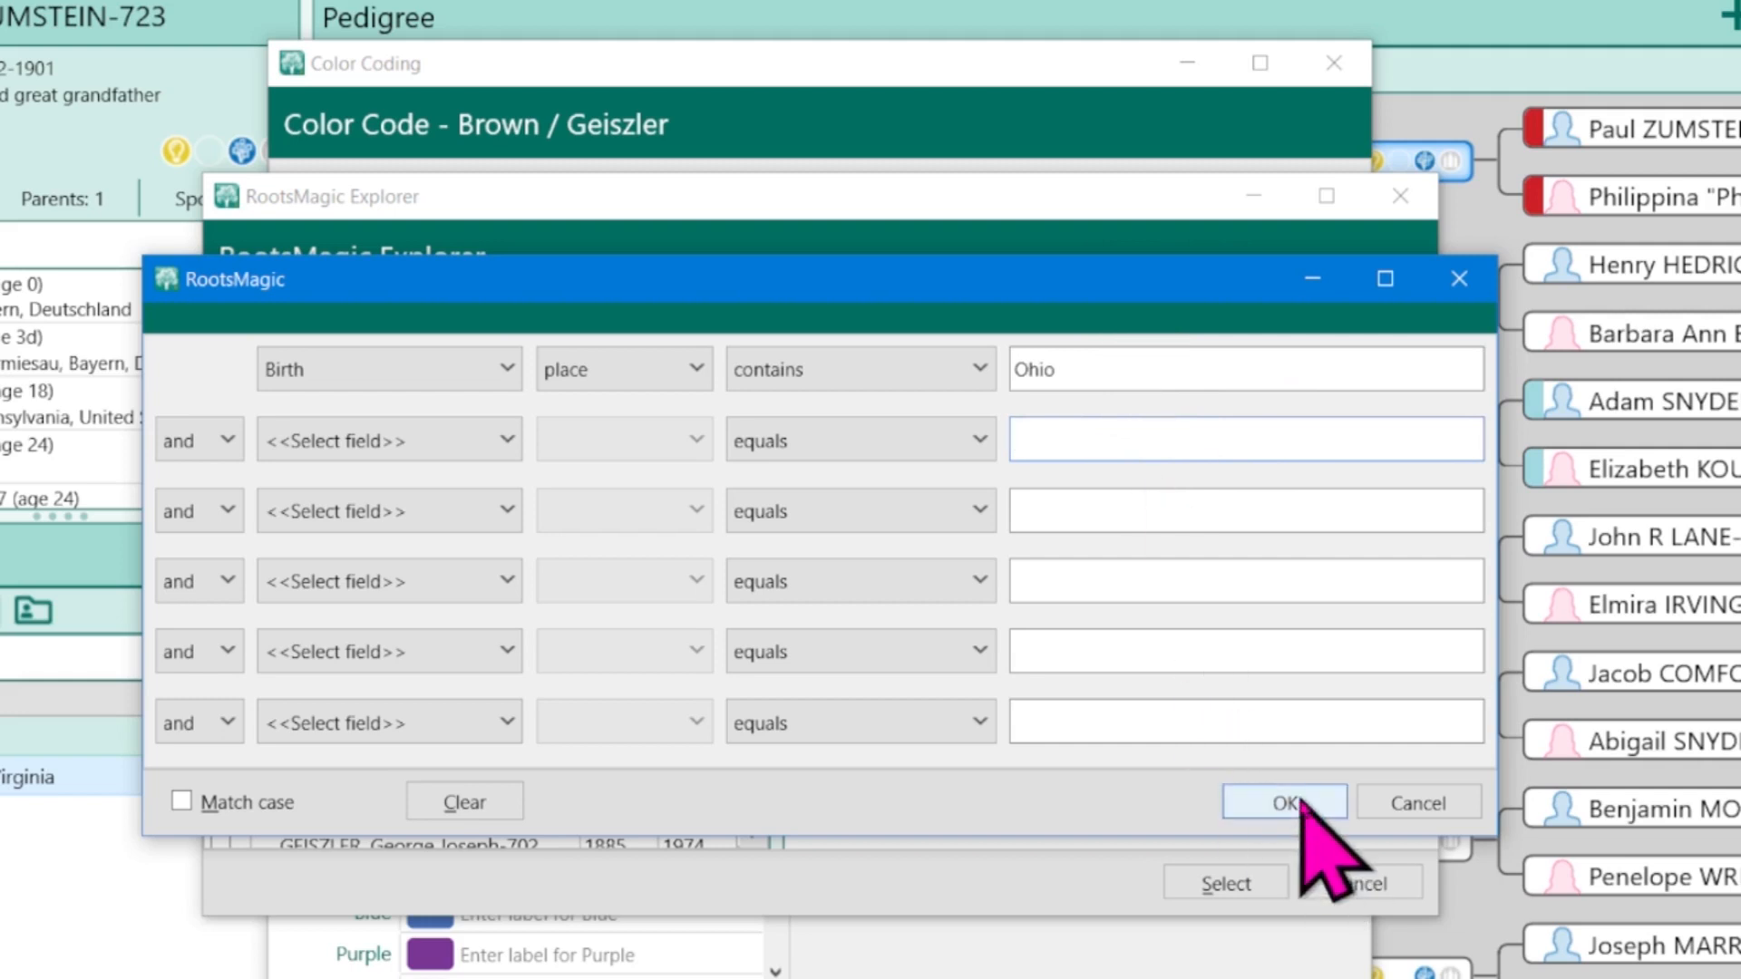
pyautogui.click(1282, 801)
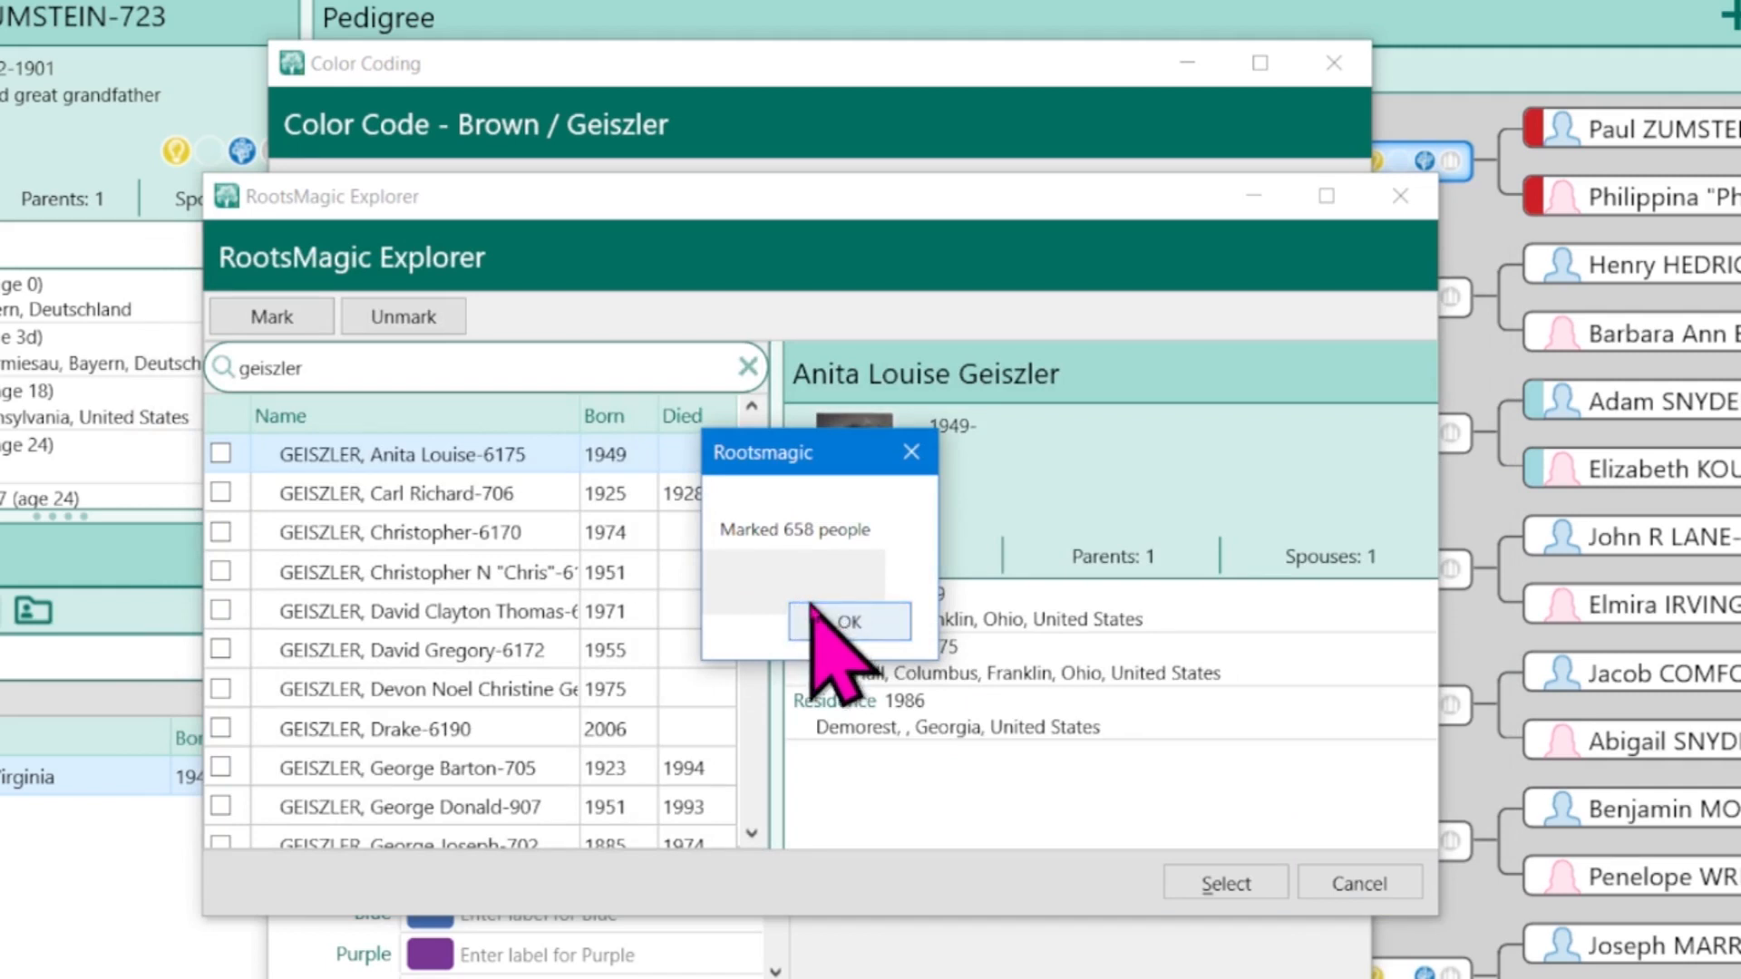
pyautogui.click(847, 622)
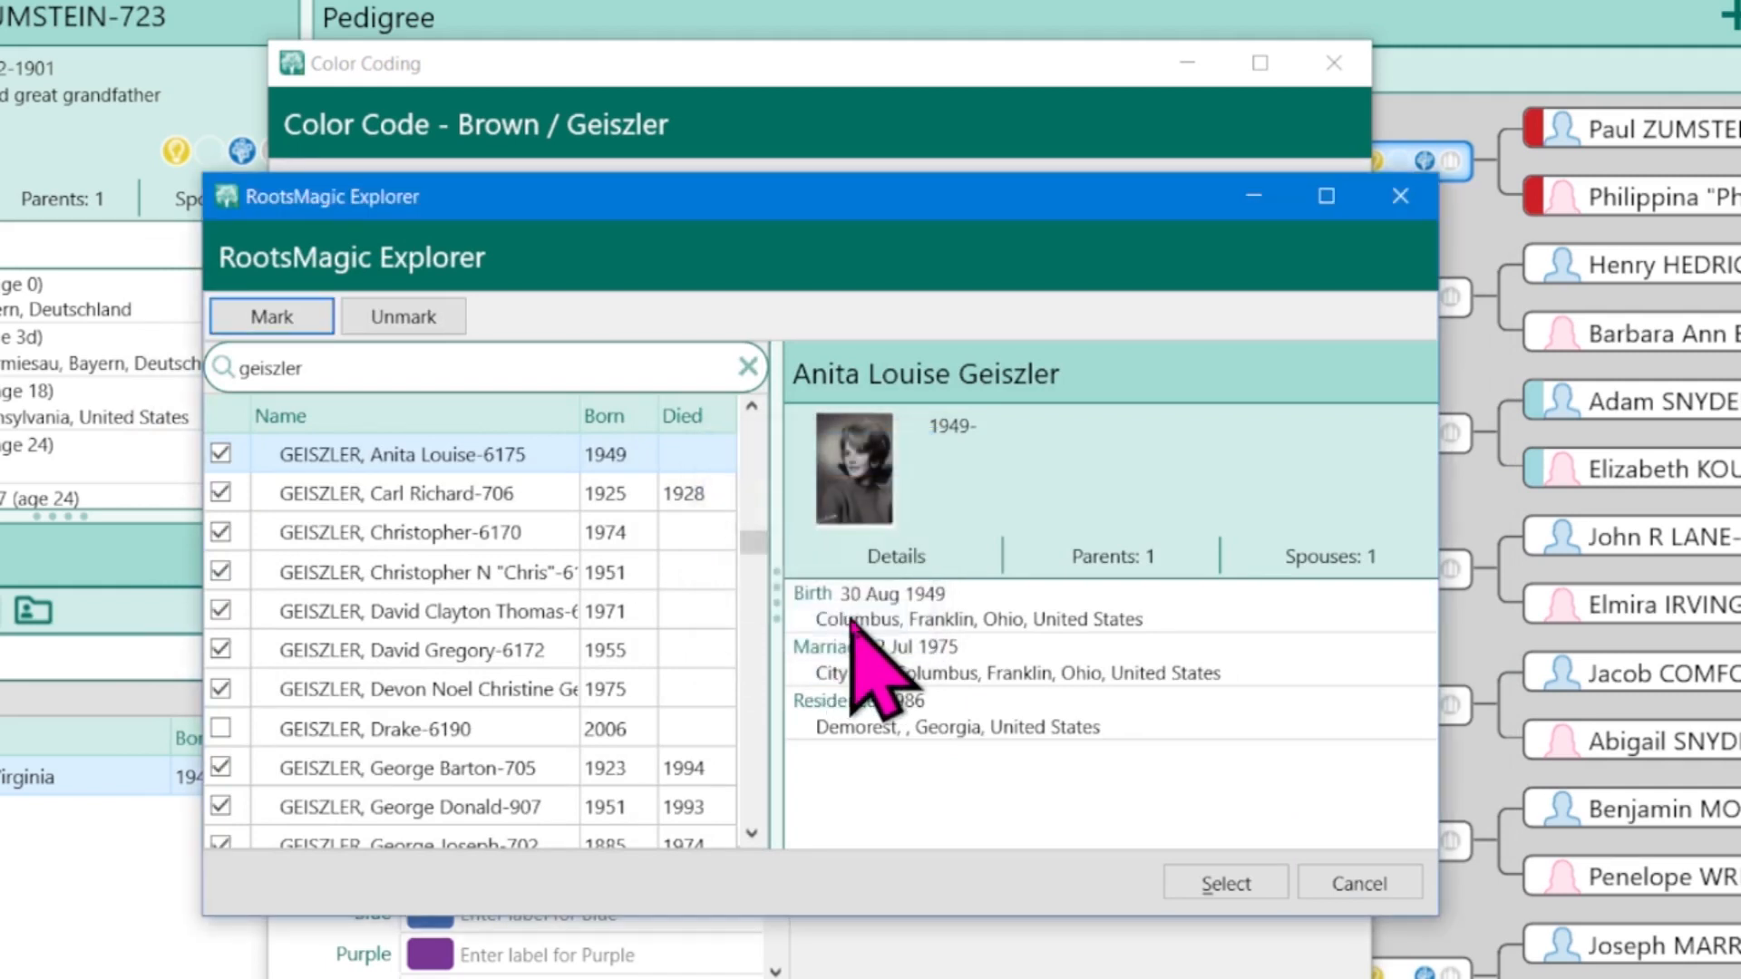
pyautogui.moveTo(665, 778)
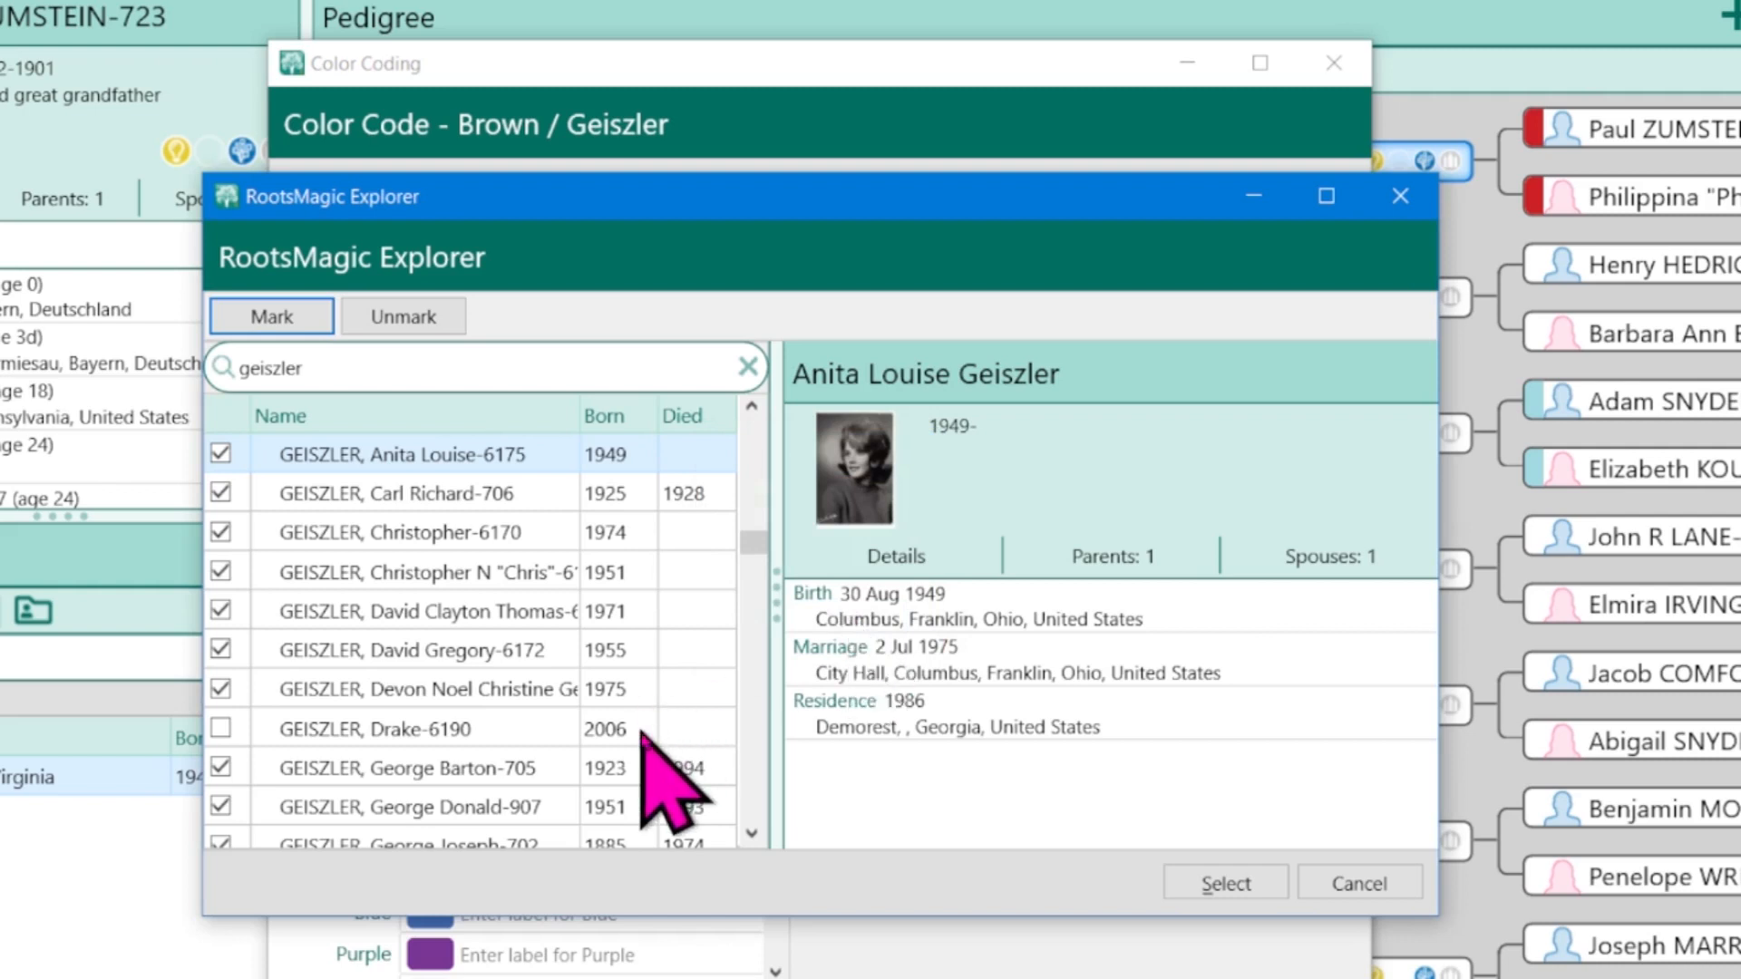
pyautogui.scroll(-3)
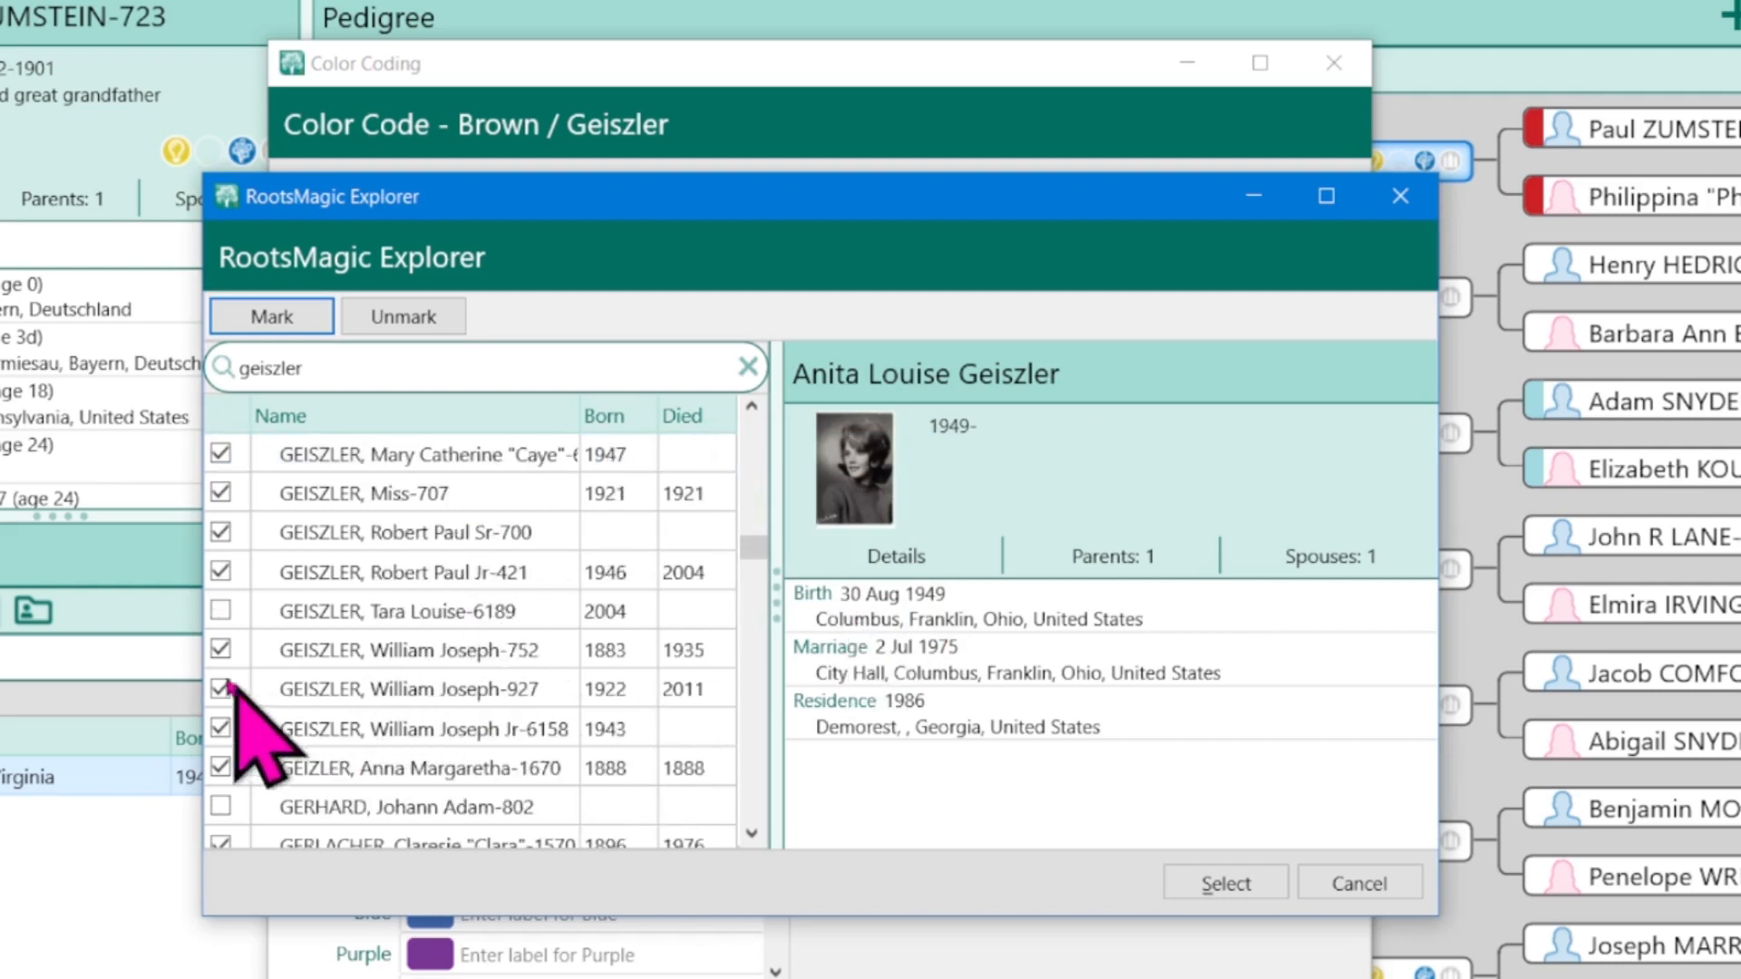
pyautogui.scroll(-3)
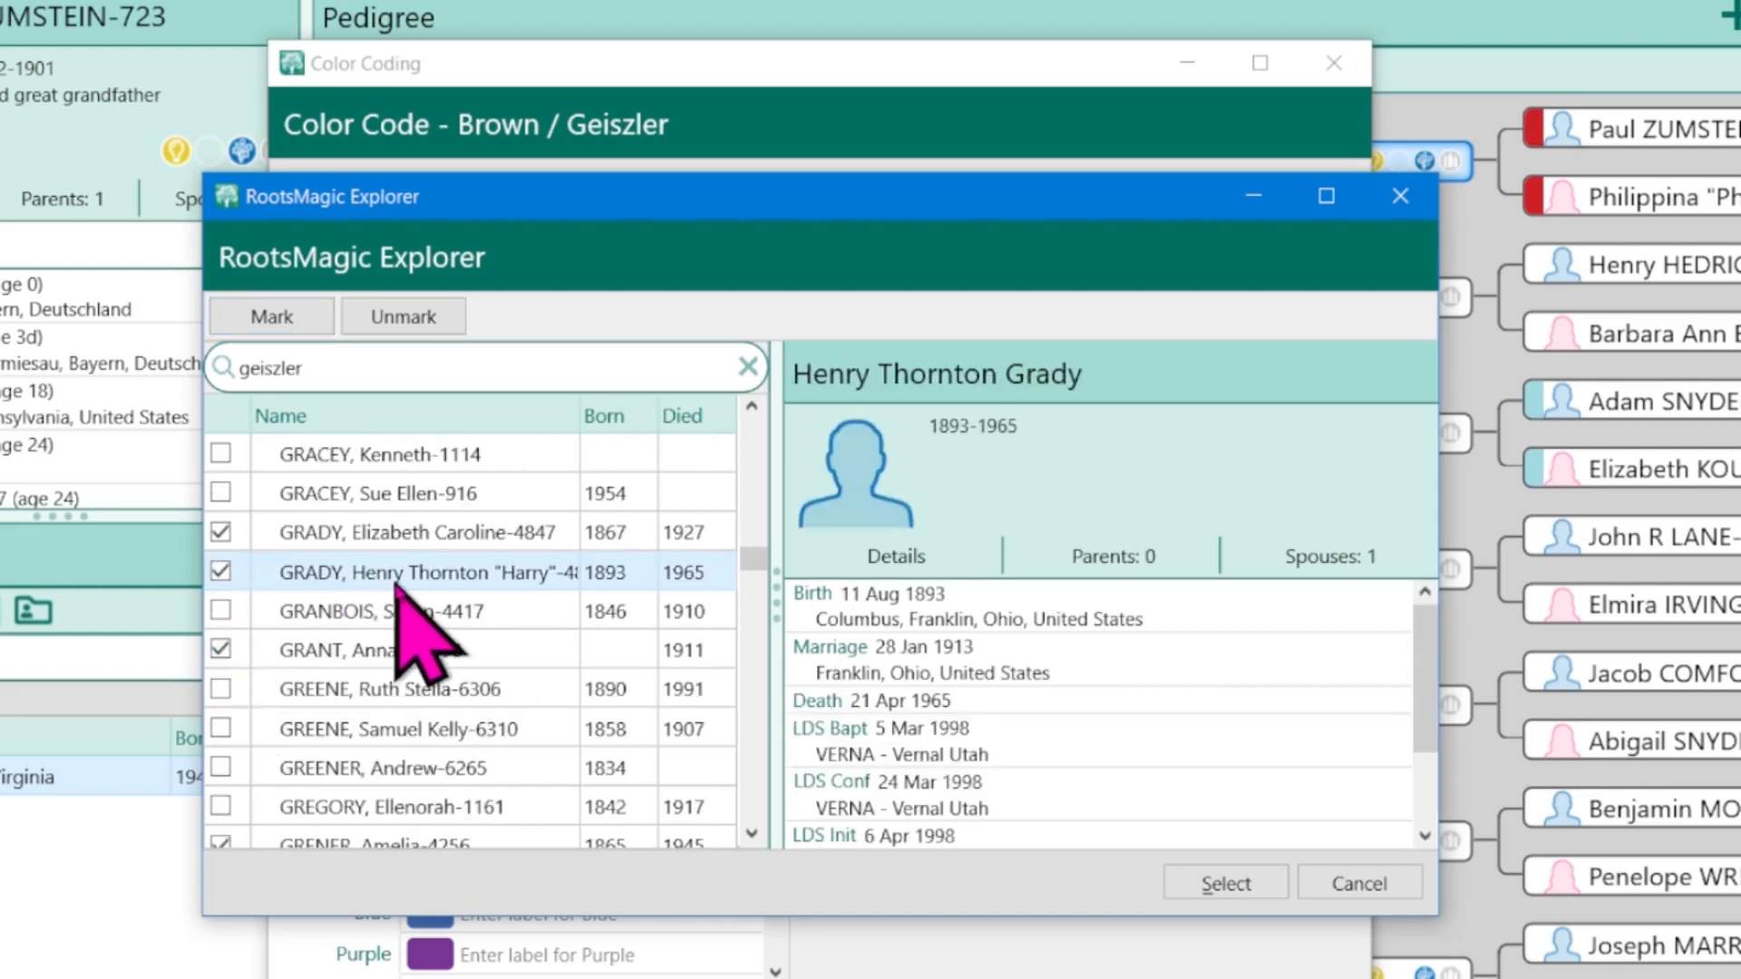
pyautogui.moveTo(1020, 676)
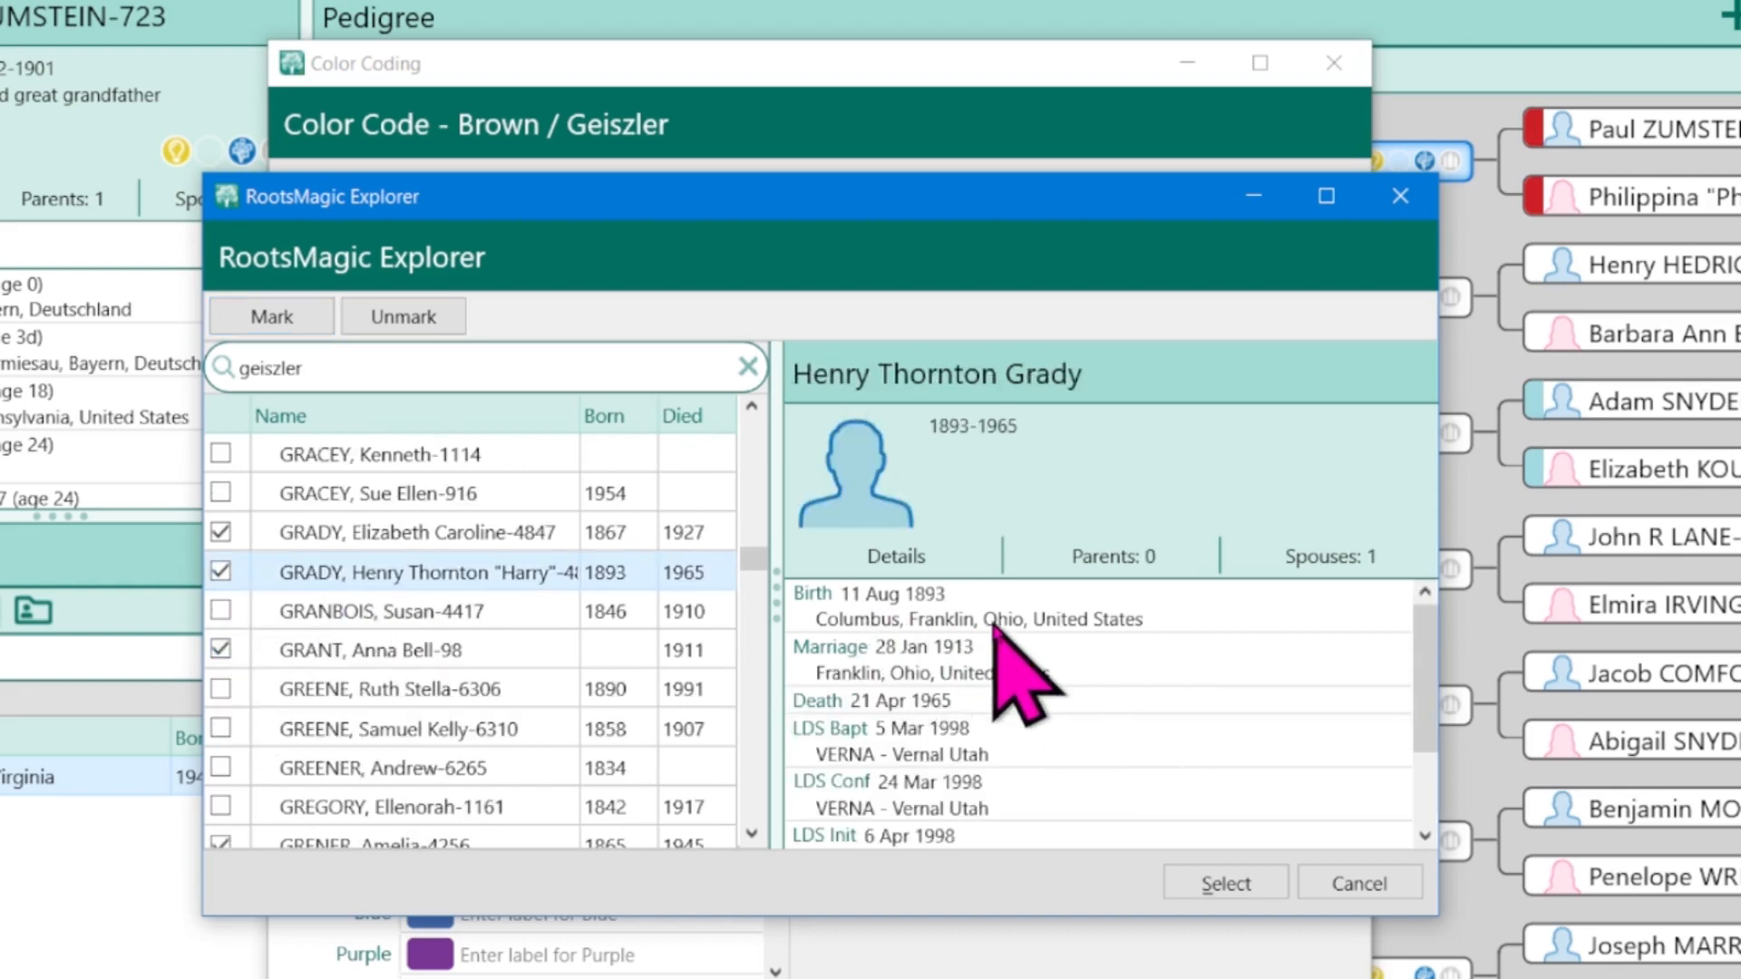
pyautogui.moveTo(455, 689)
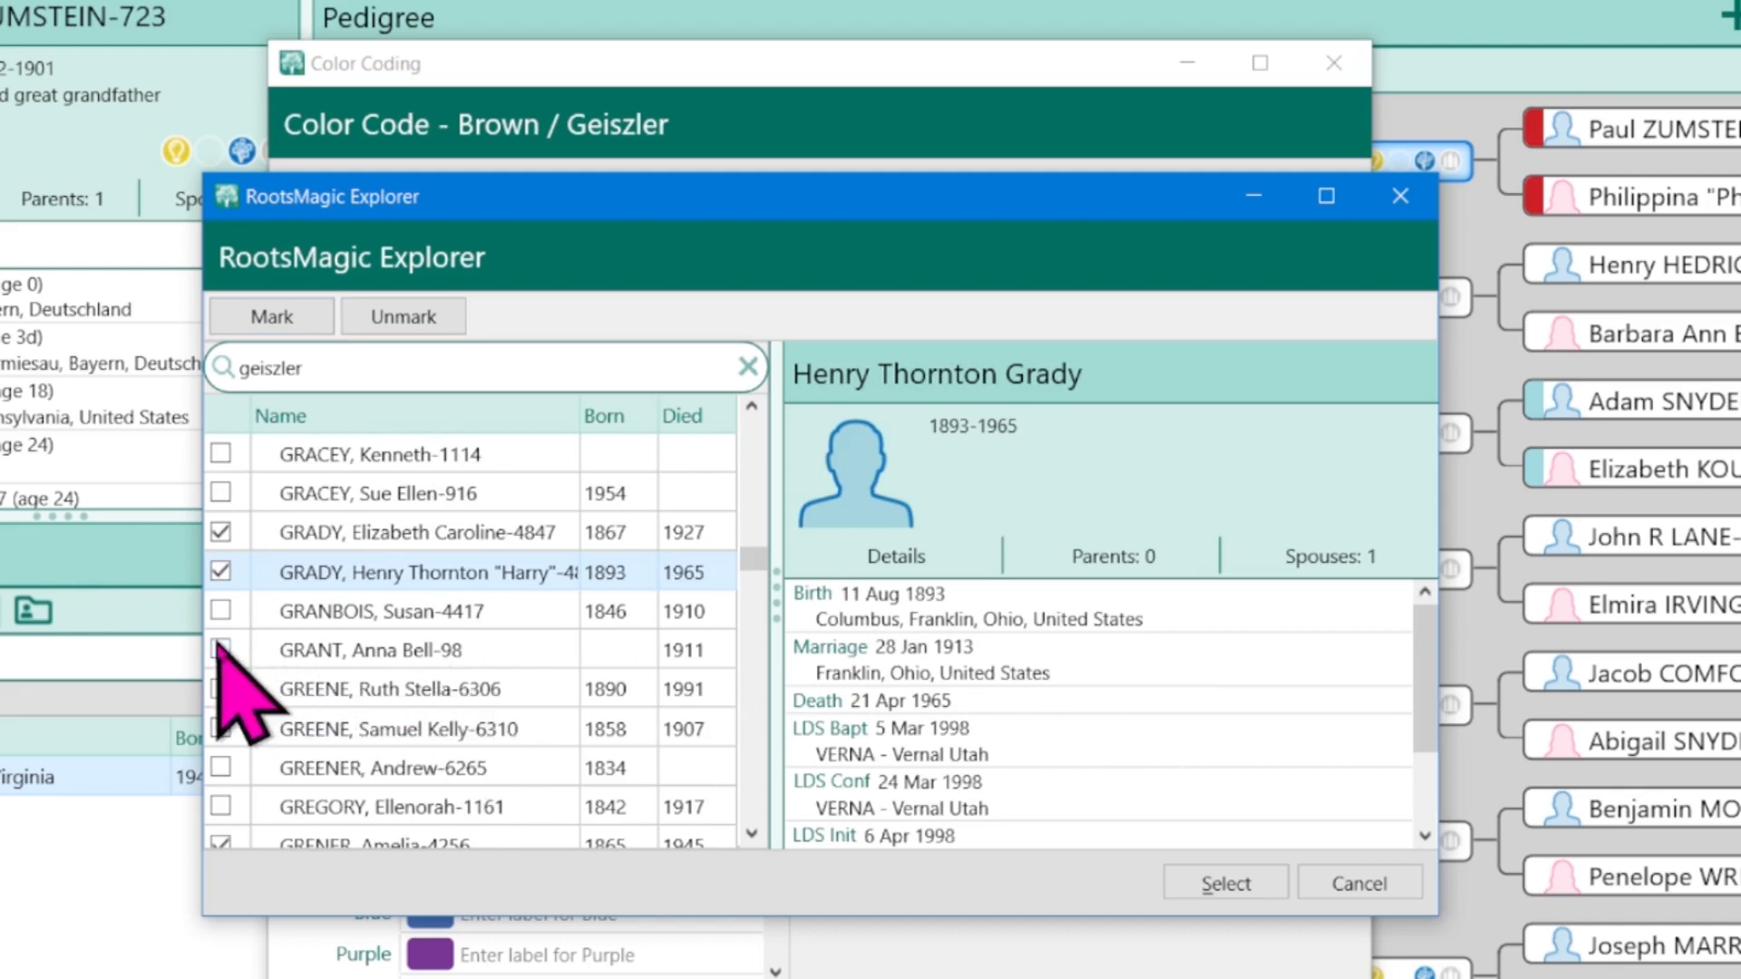
pyautogui.click(221, 649)
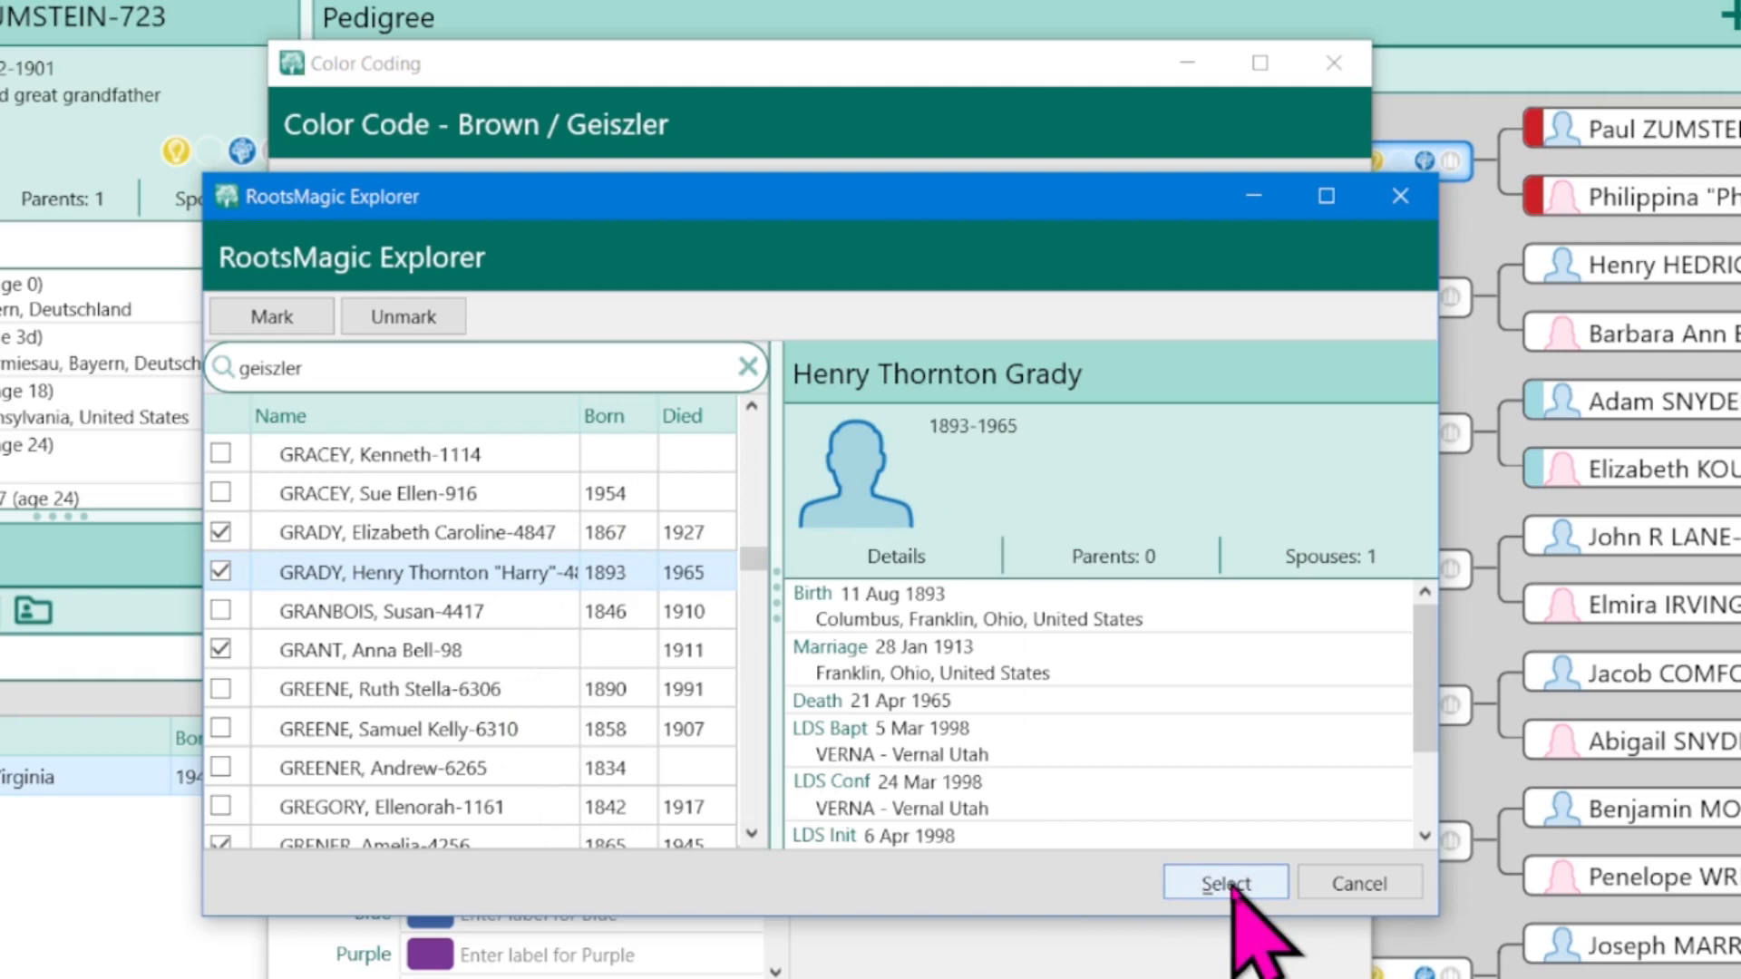
pyautogui.click(1220, 883)
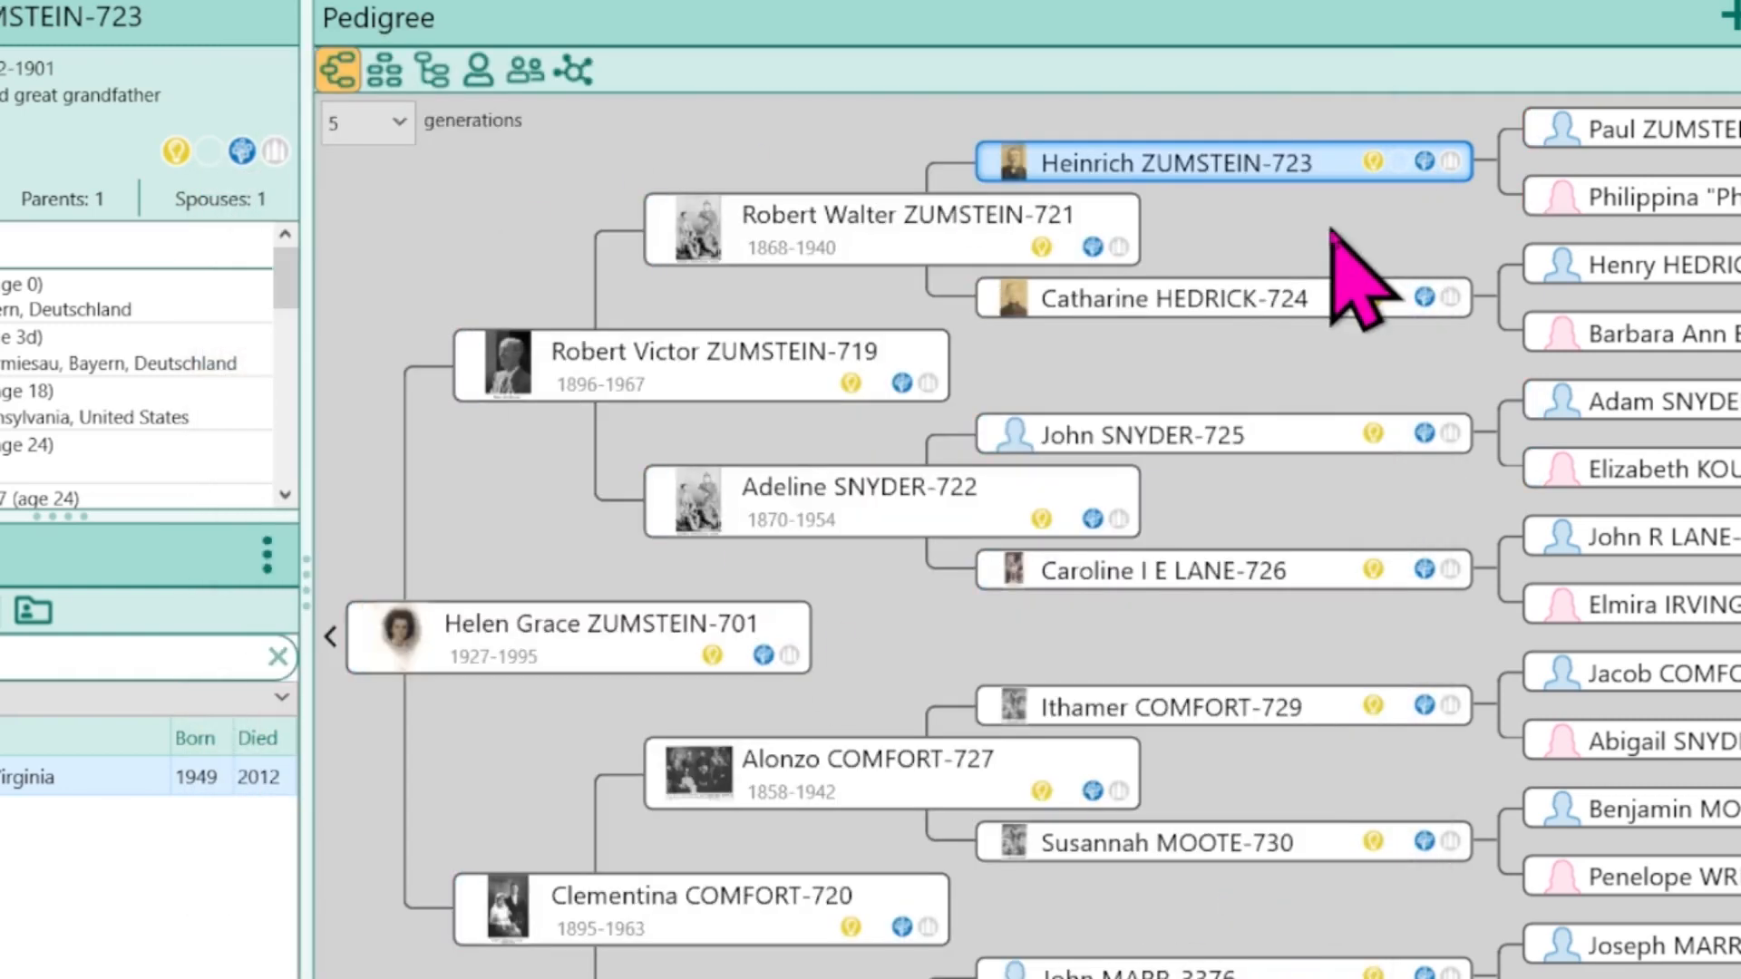
pyautogui.moveTo(350, 689)
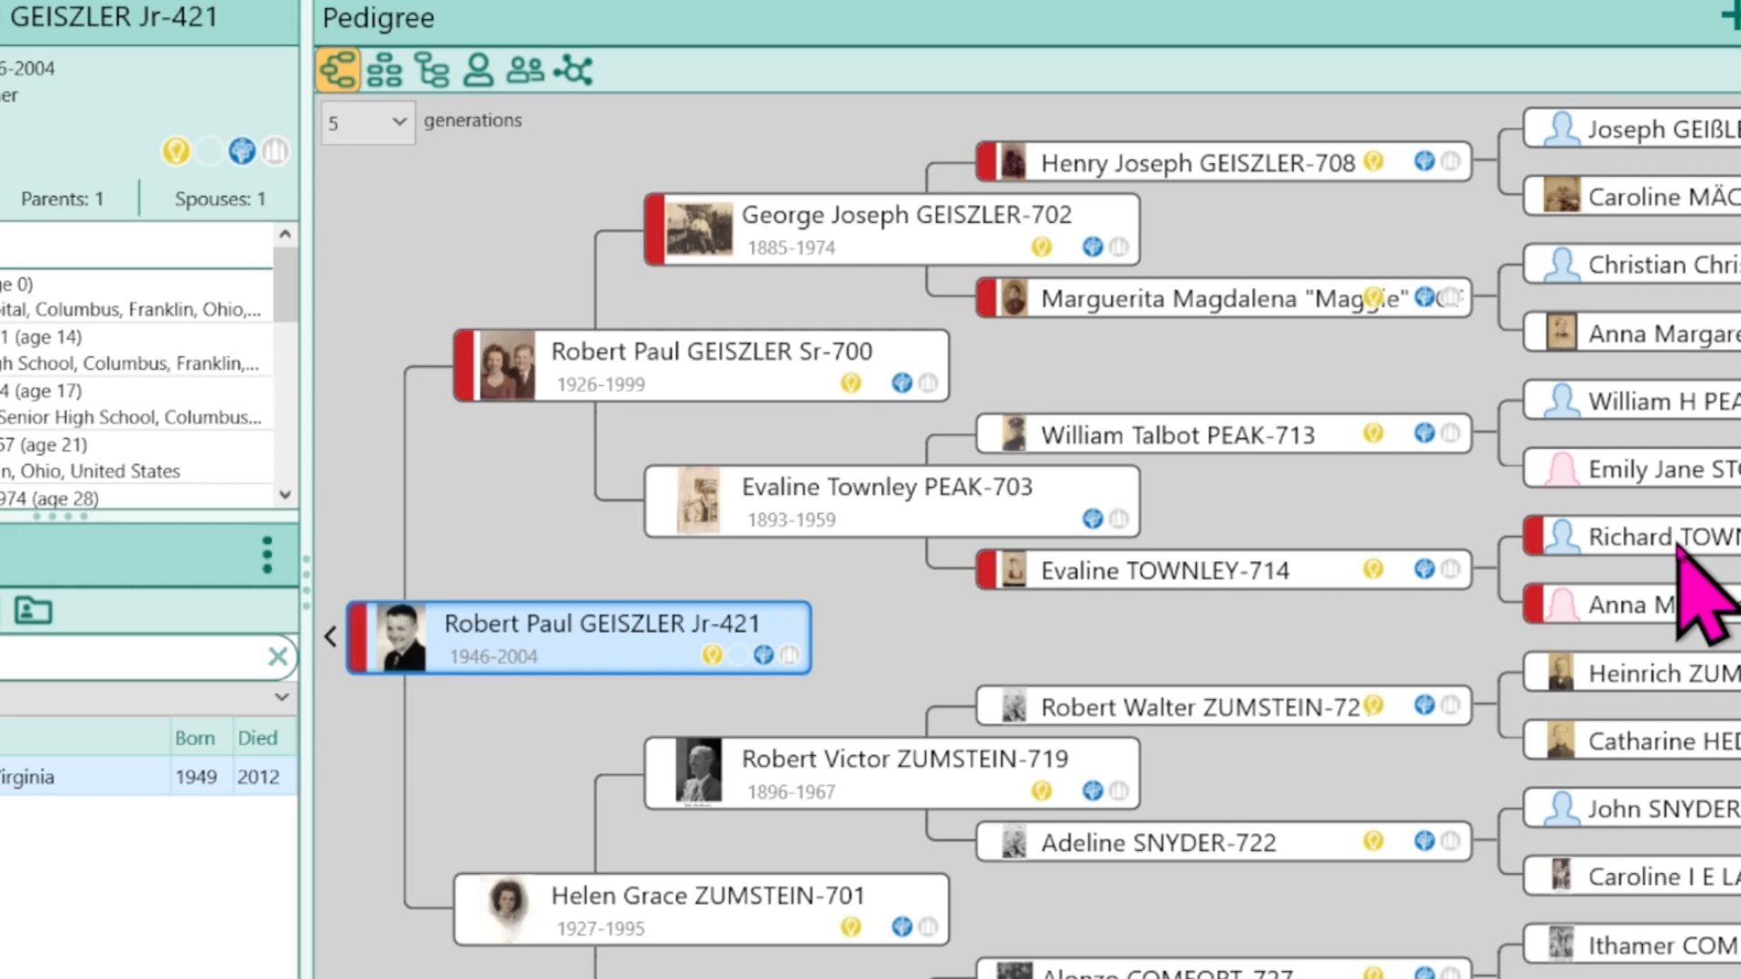
pyautogui.click(888, 501)
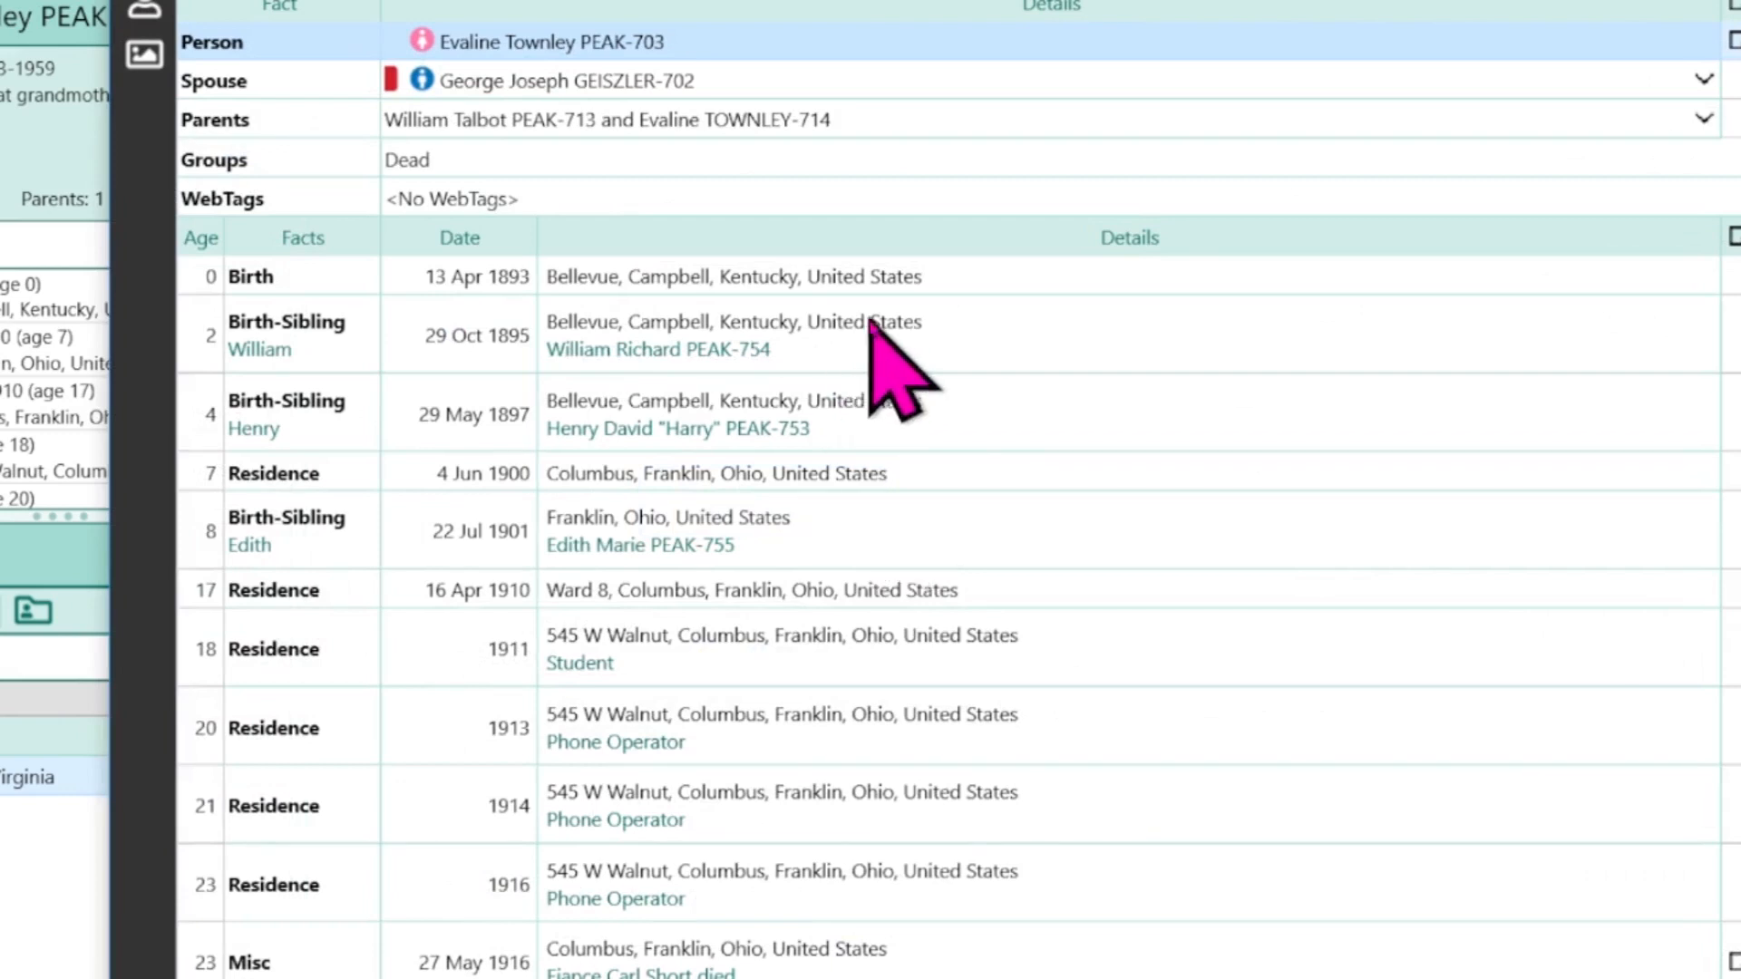
pyautogui.moveTo(900, 388)
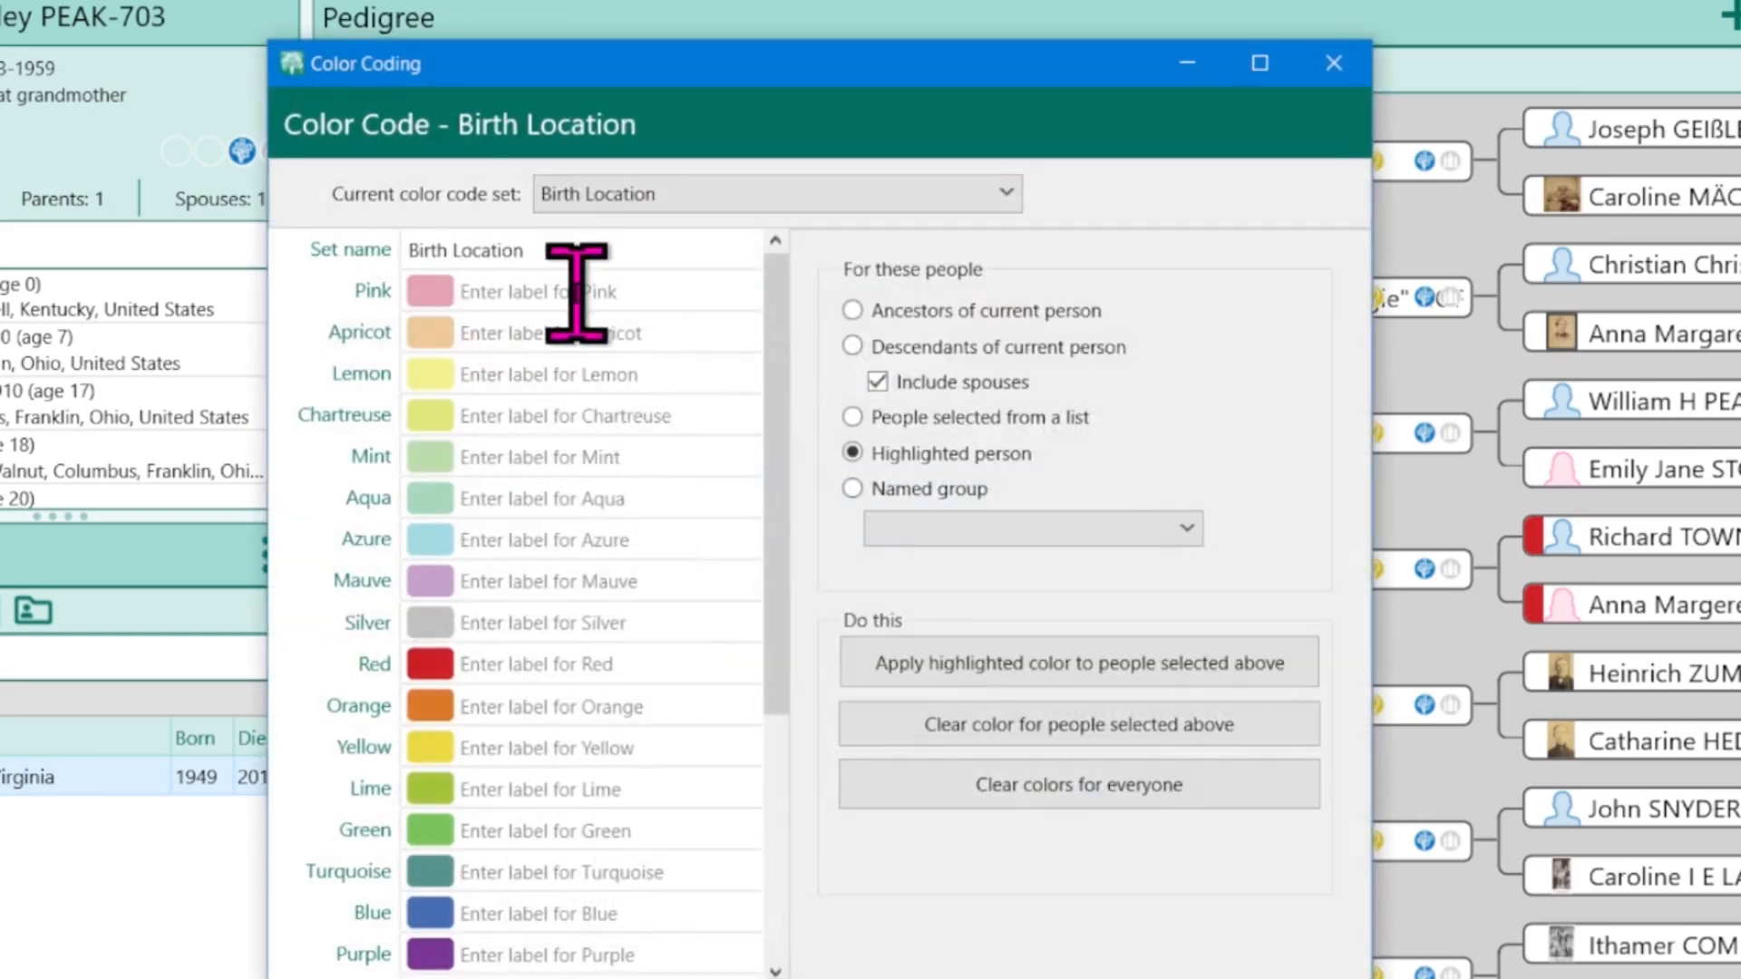
pyautogui.moveTo(528, 912)
pyautogui.write('Ohio')
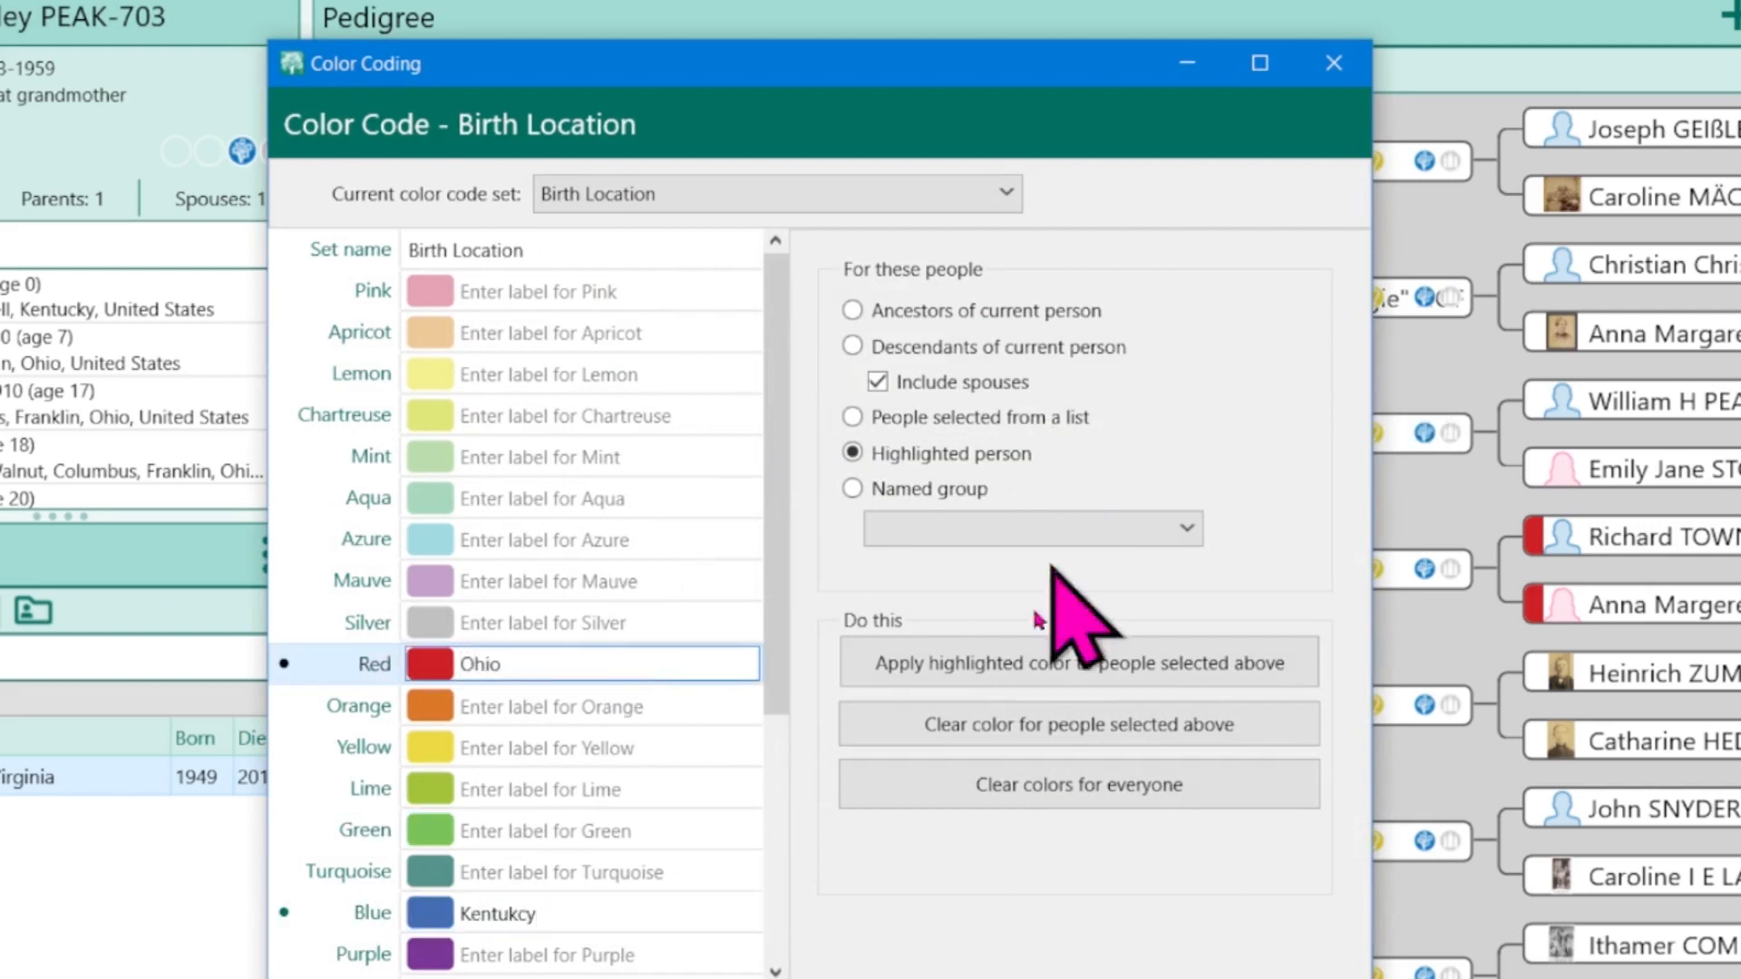
# Pick the Kentucky blue colour and target people selected from a list
pyautogui.click(555, 912)
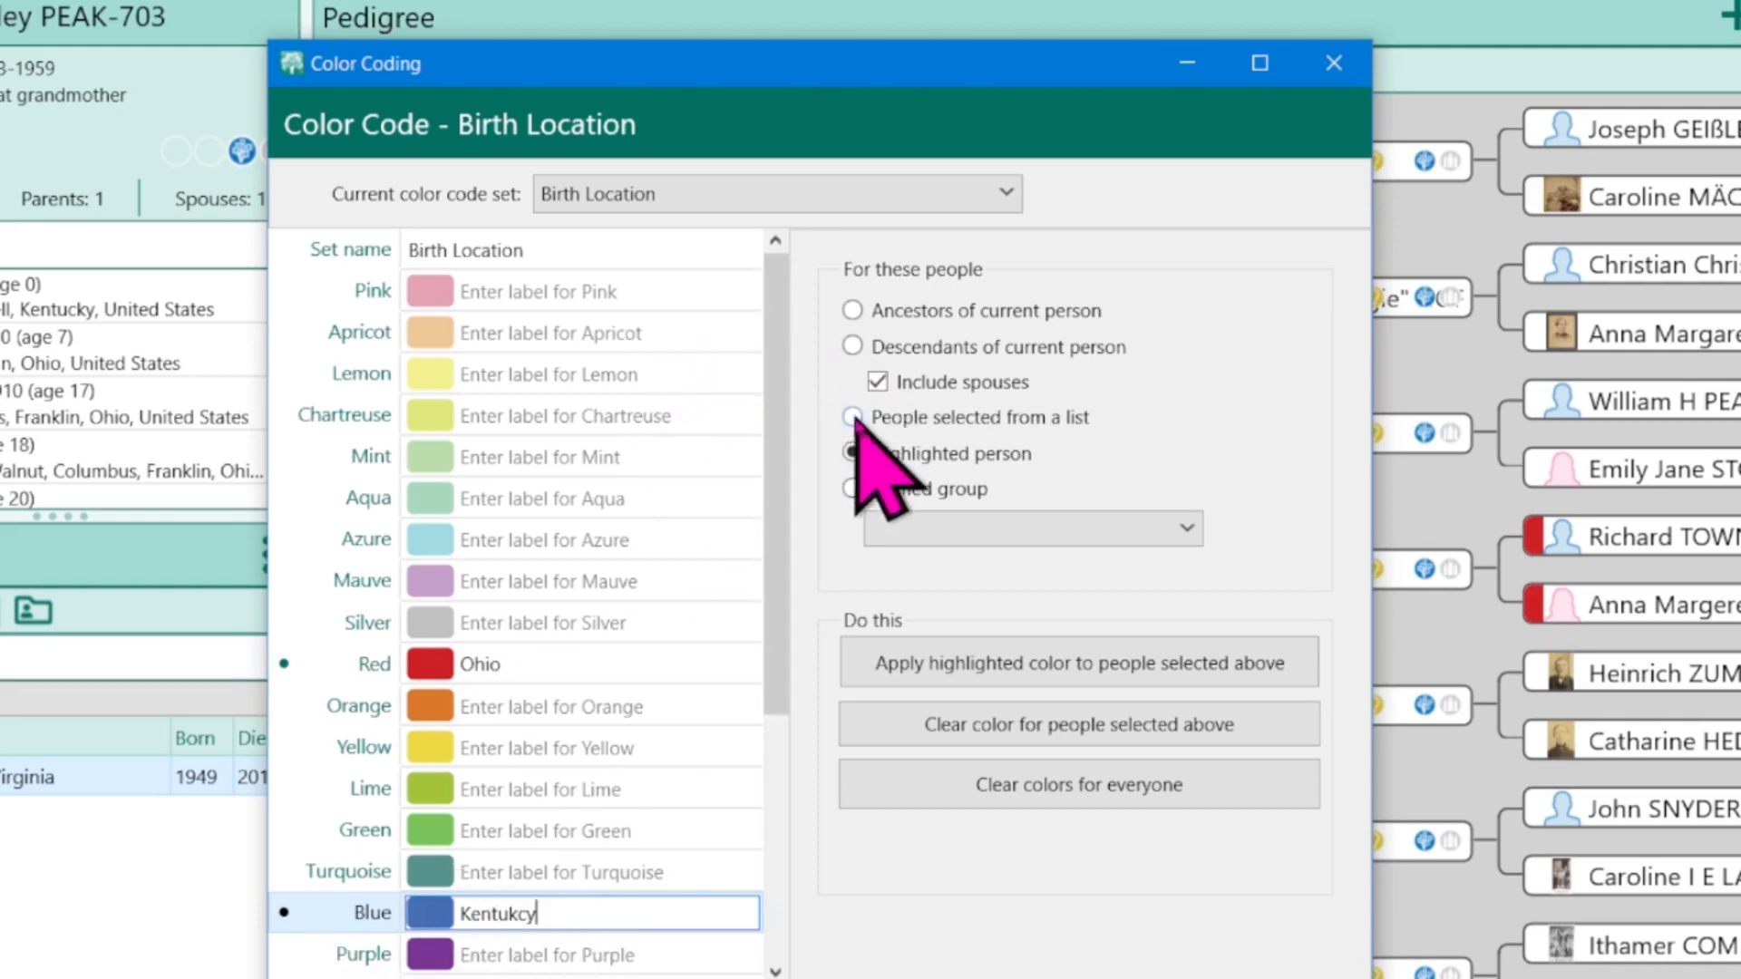
pyautogui.click(852, 417)
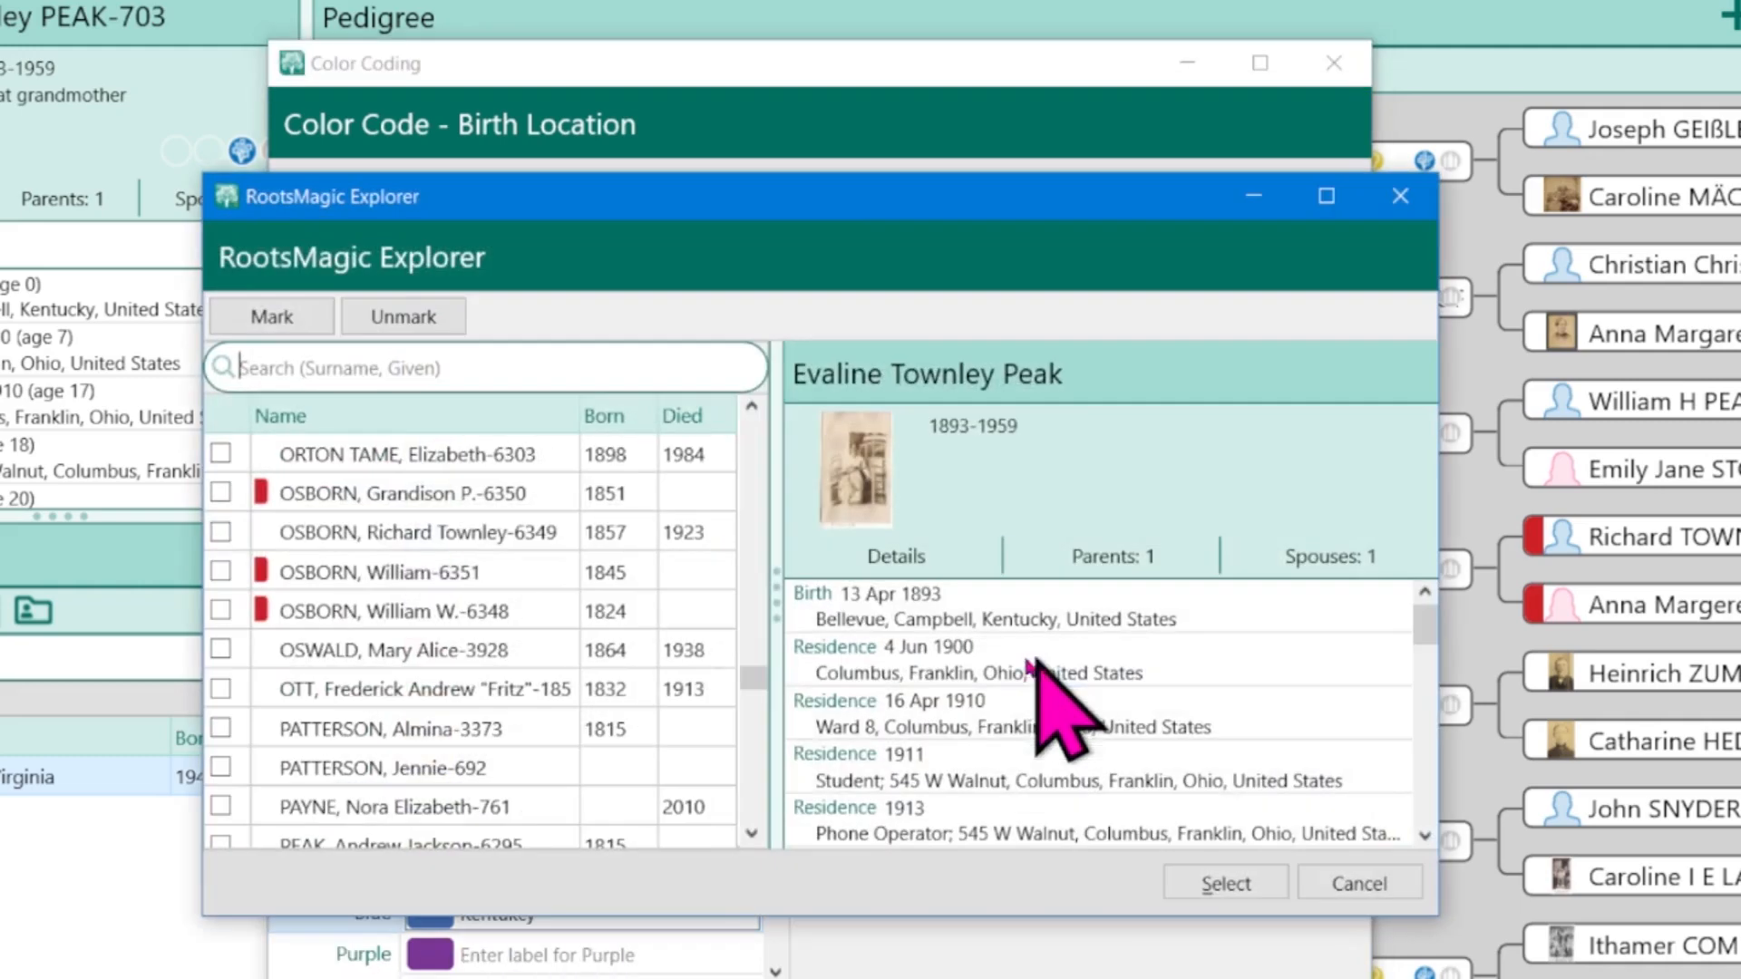
# Mark the 16 people whose birth place contains 'Kentucky' and dismiss the notice
pyautogui.click(270, 316)
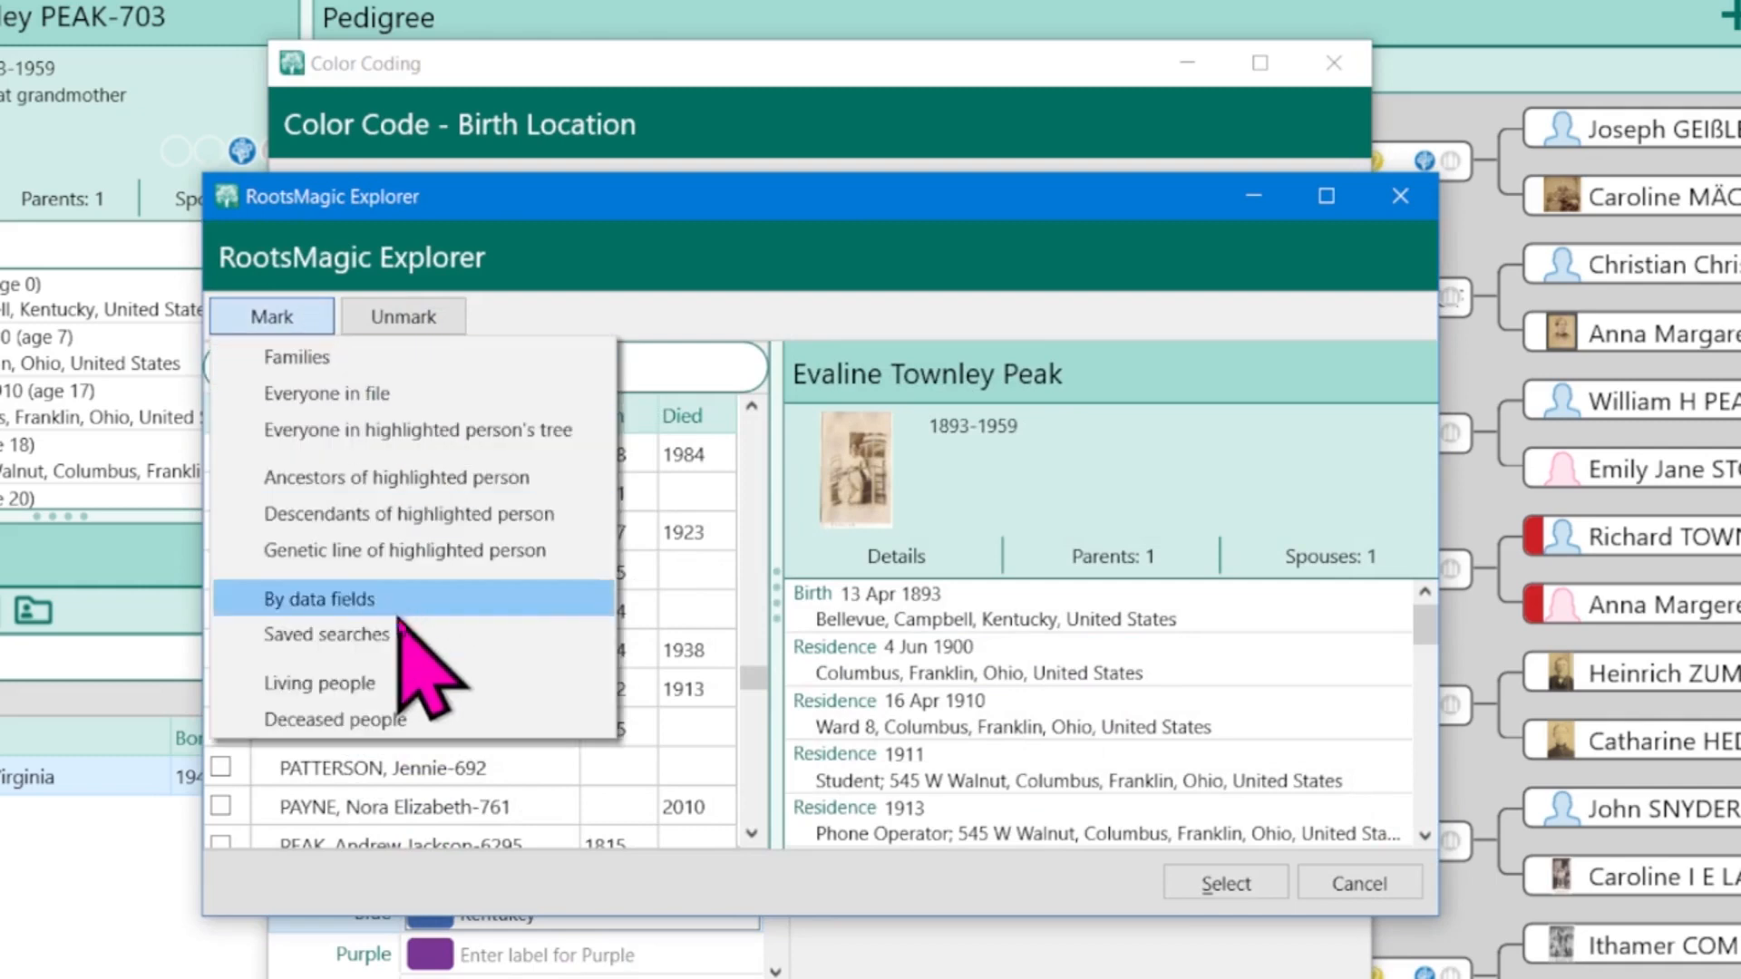
pyautogui.click(326, 598)
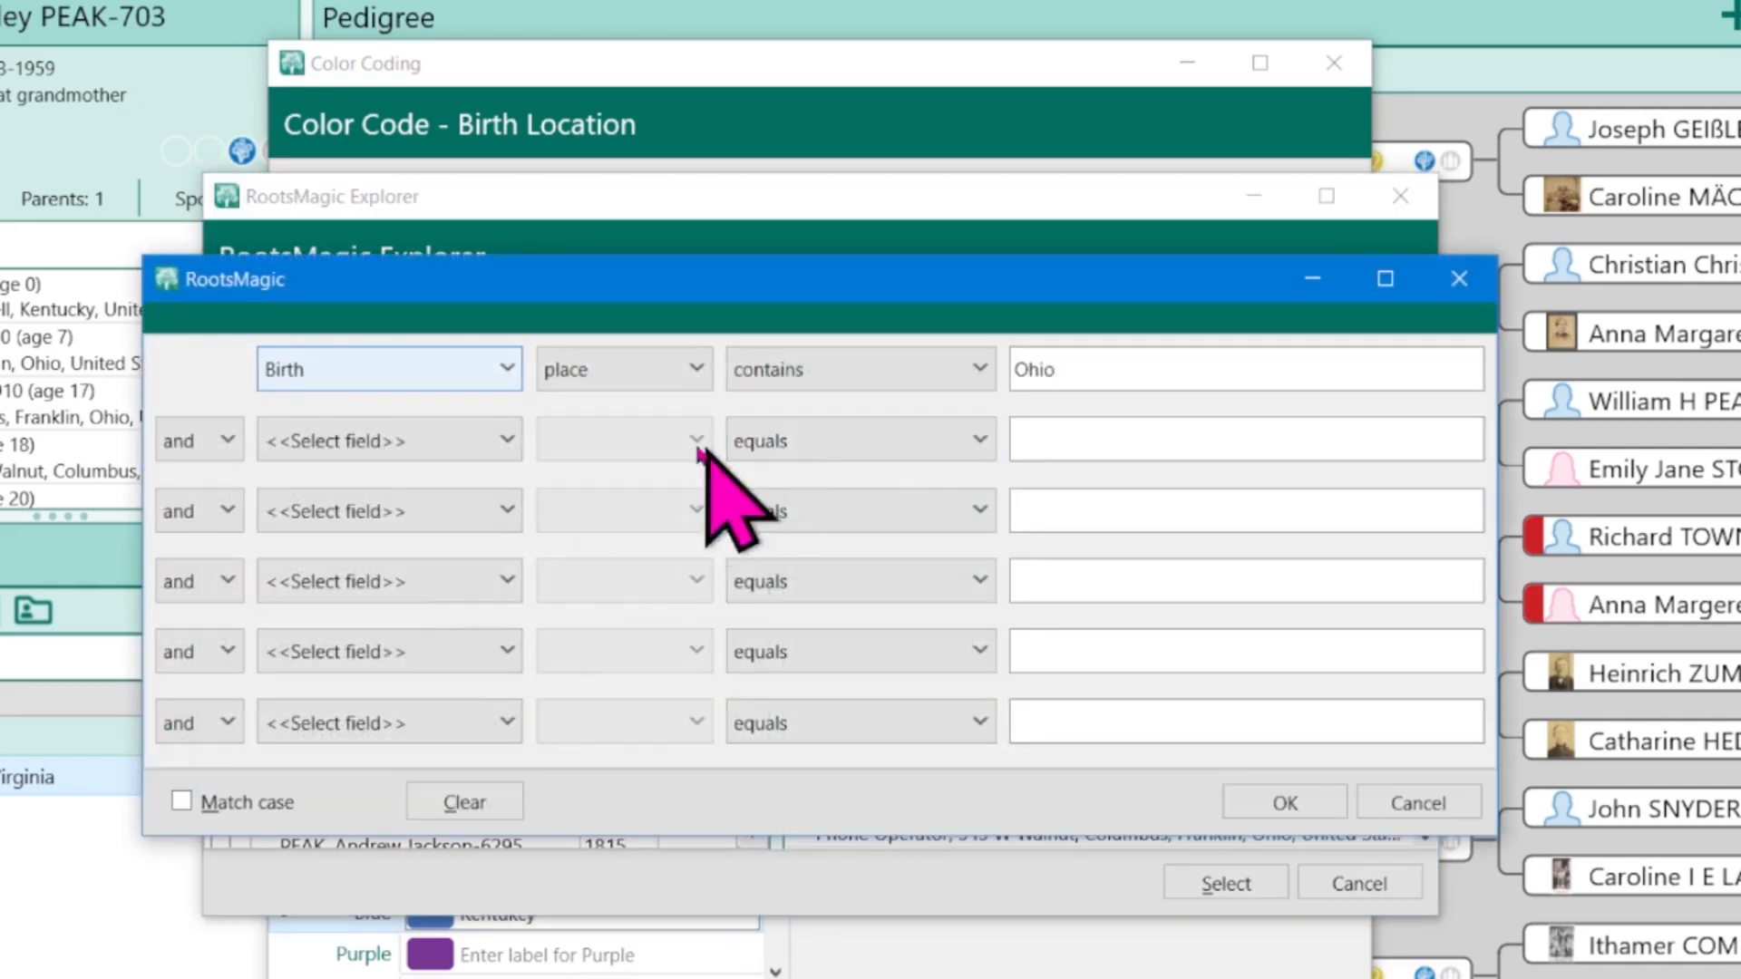
pyautogui.write('Kentucky')
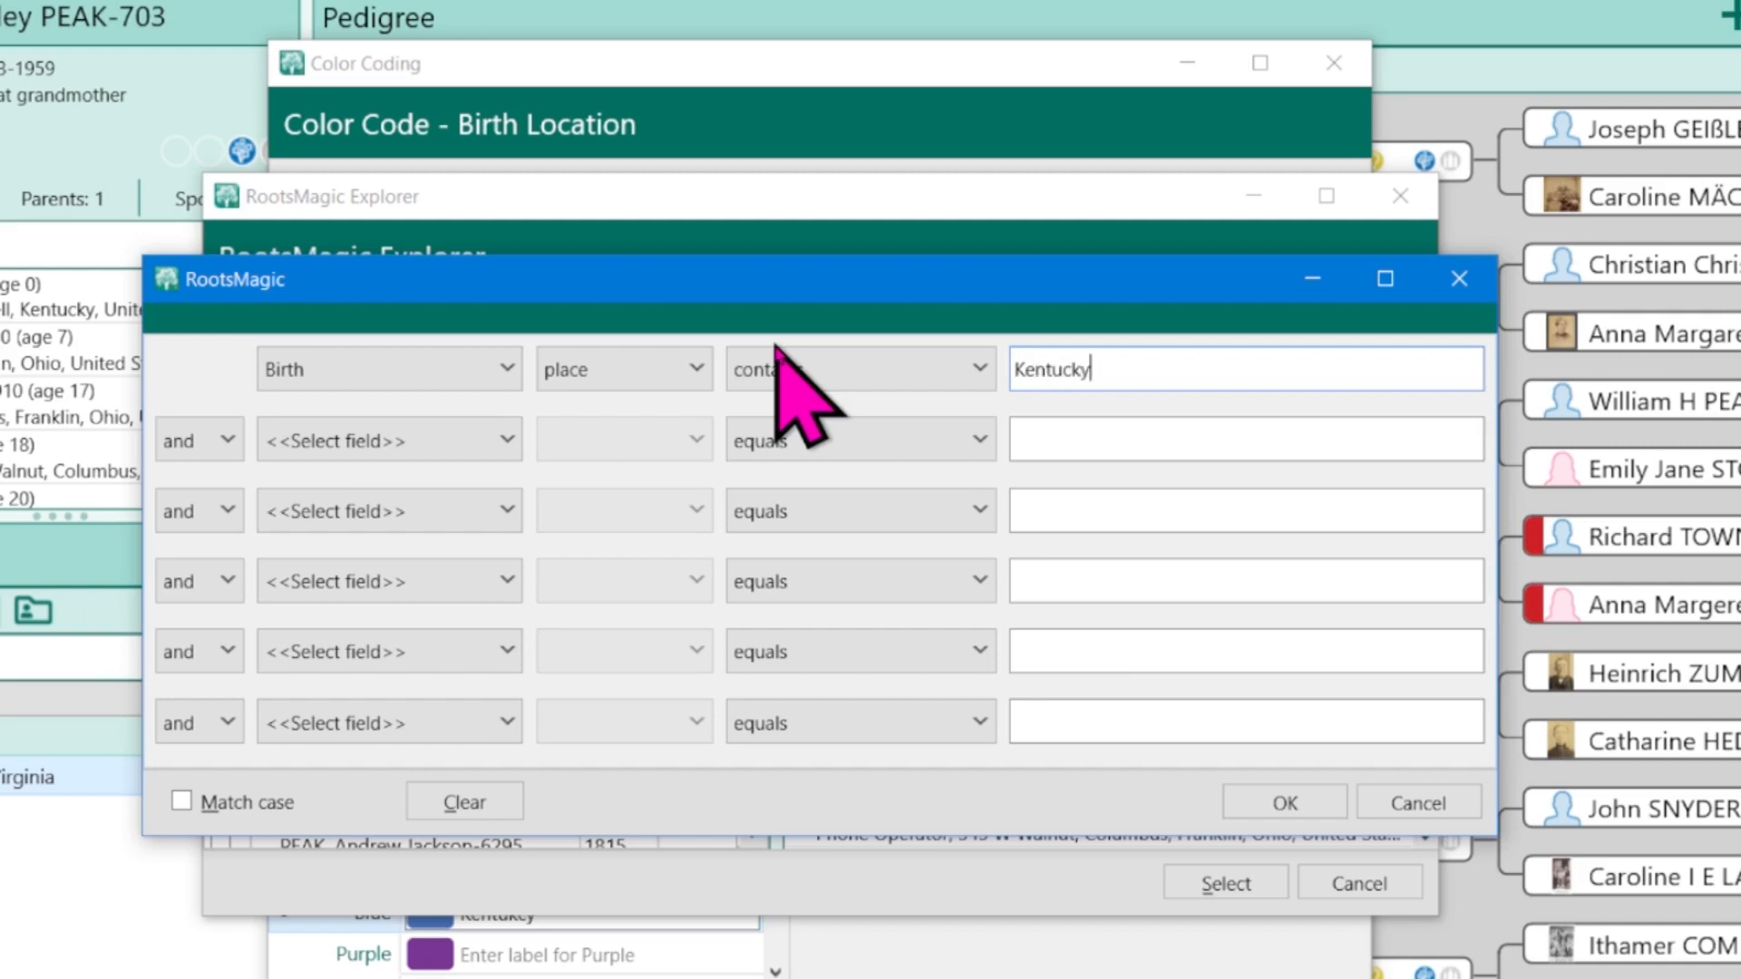
pyautogui.click(1282, 801)
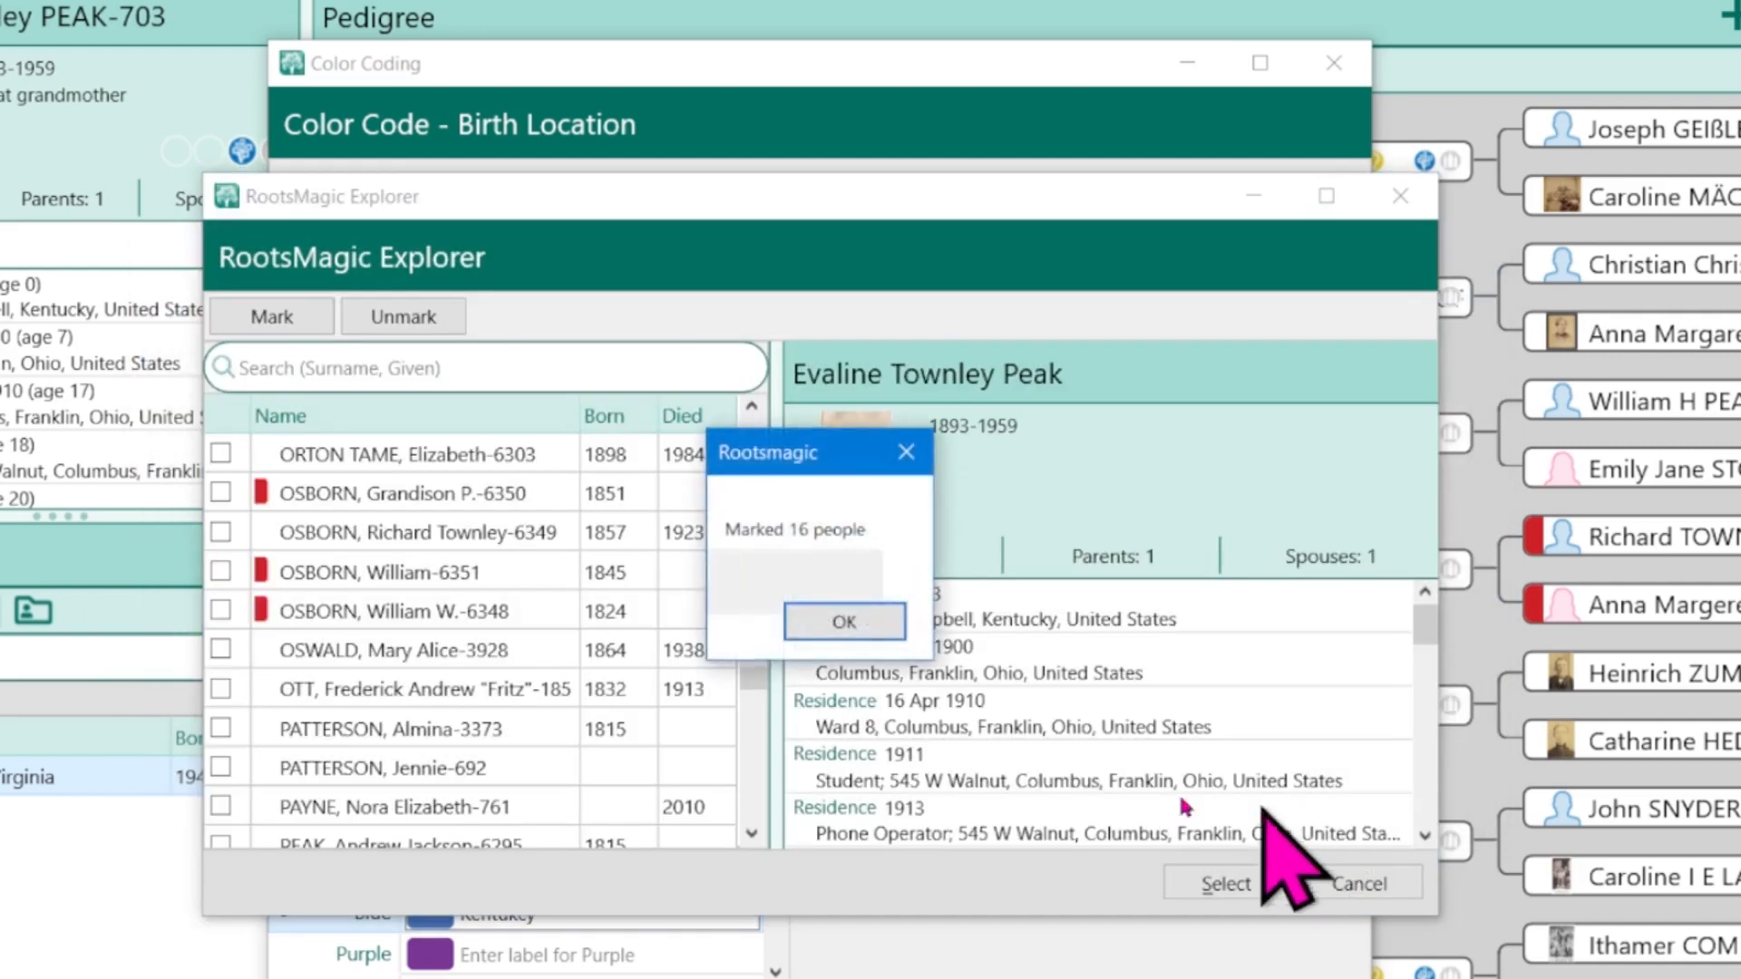
pyautogui.moveTo(844, 620)
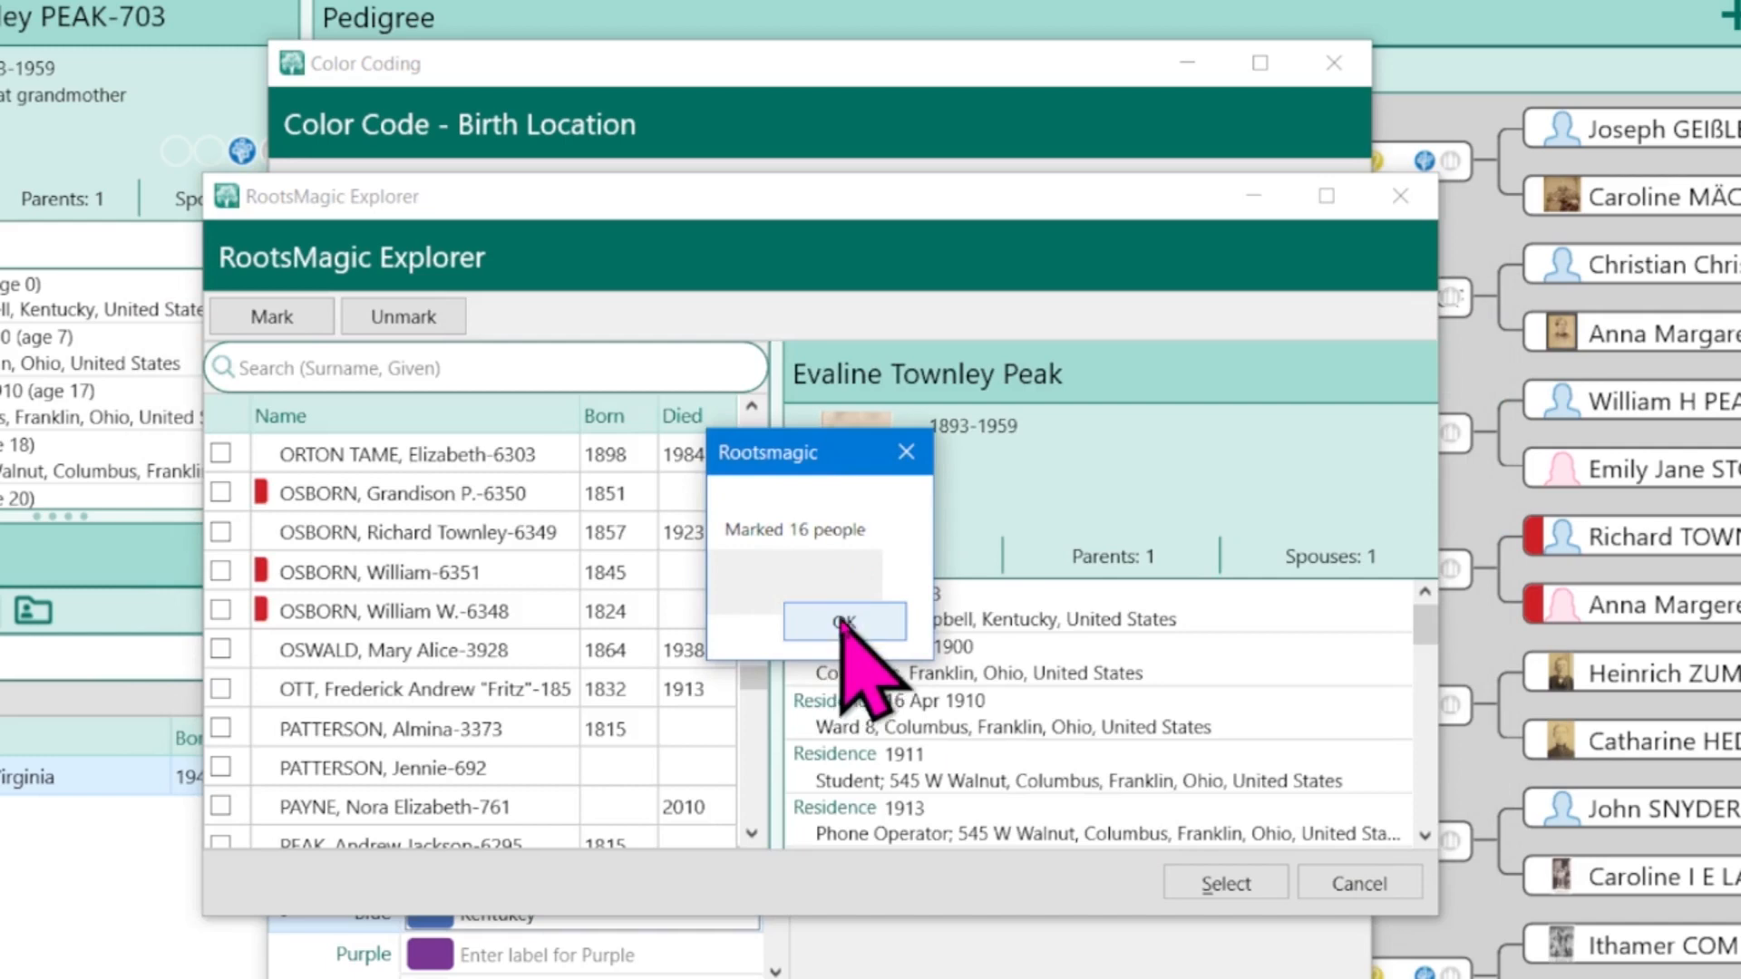
pyautogui.click(843, 620)
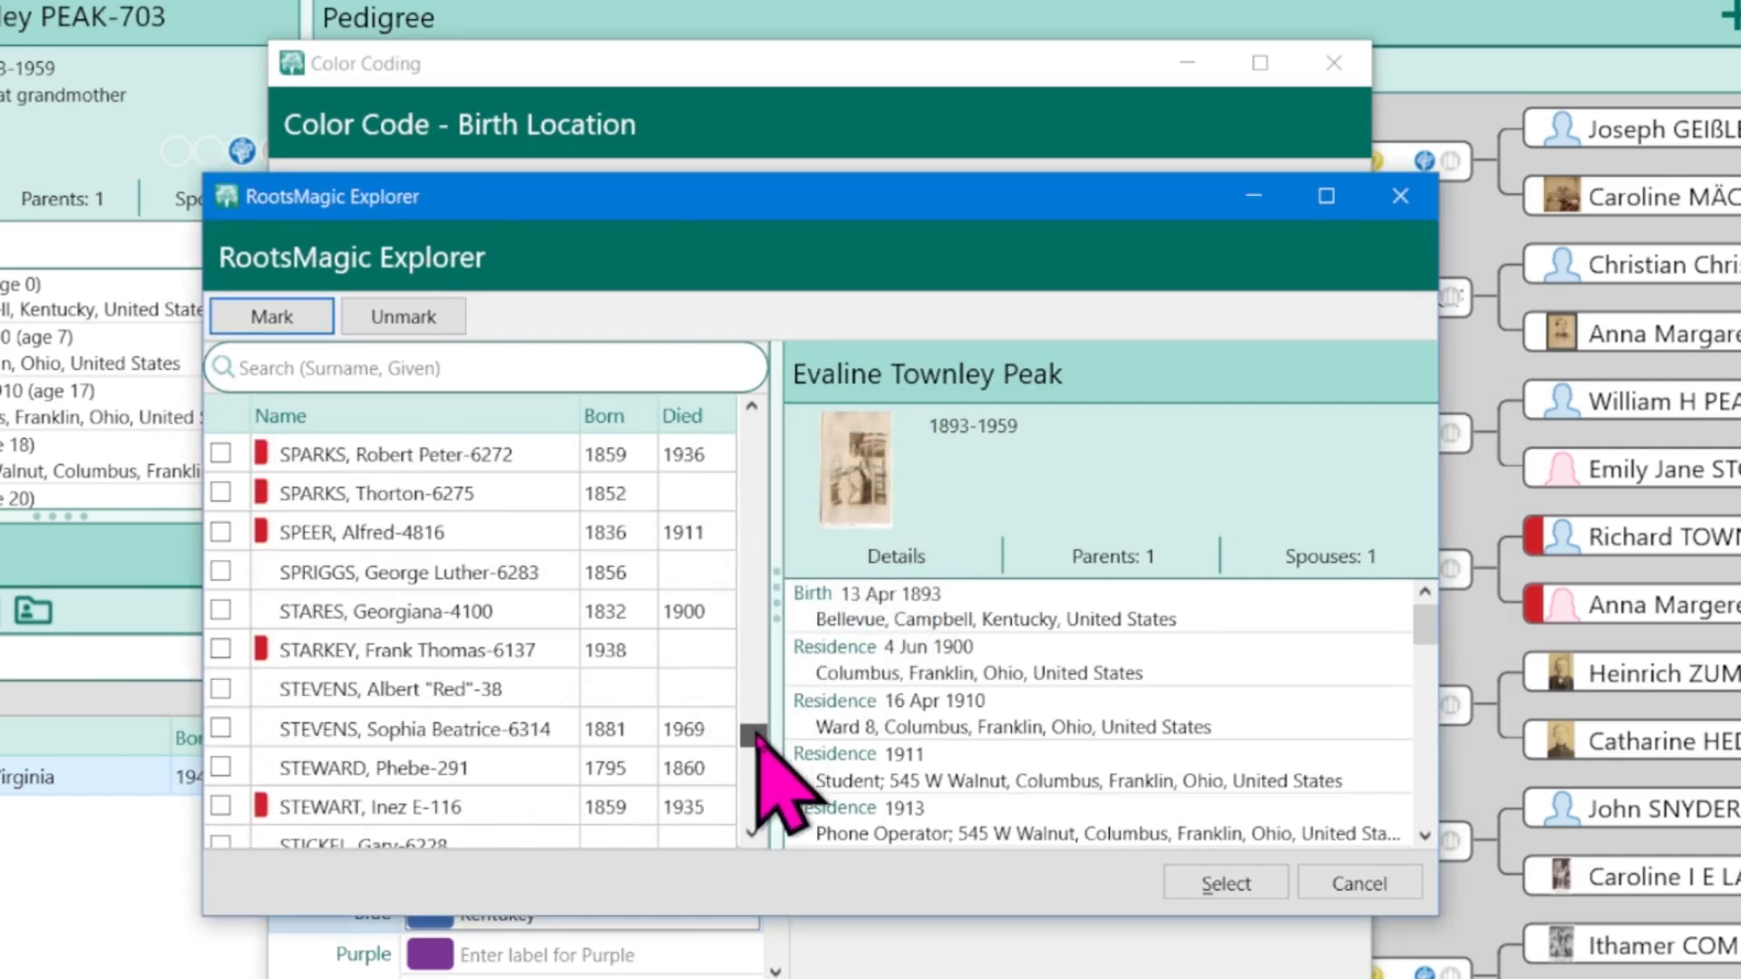
pyautogui.scroll(3)
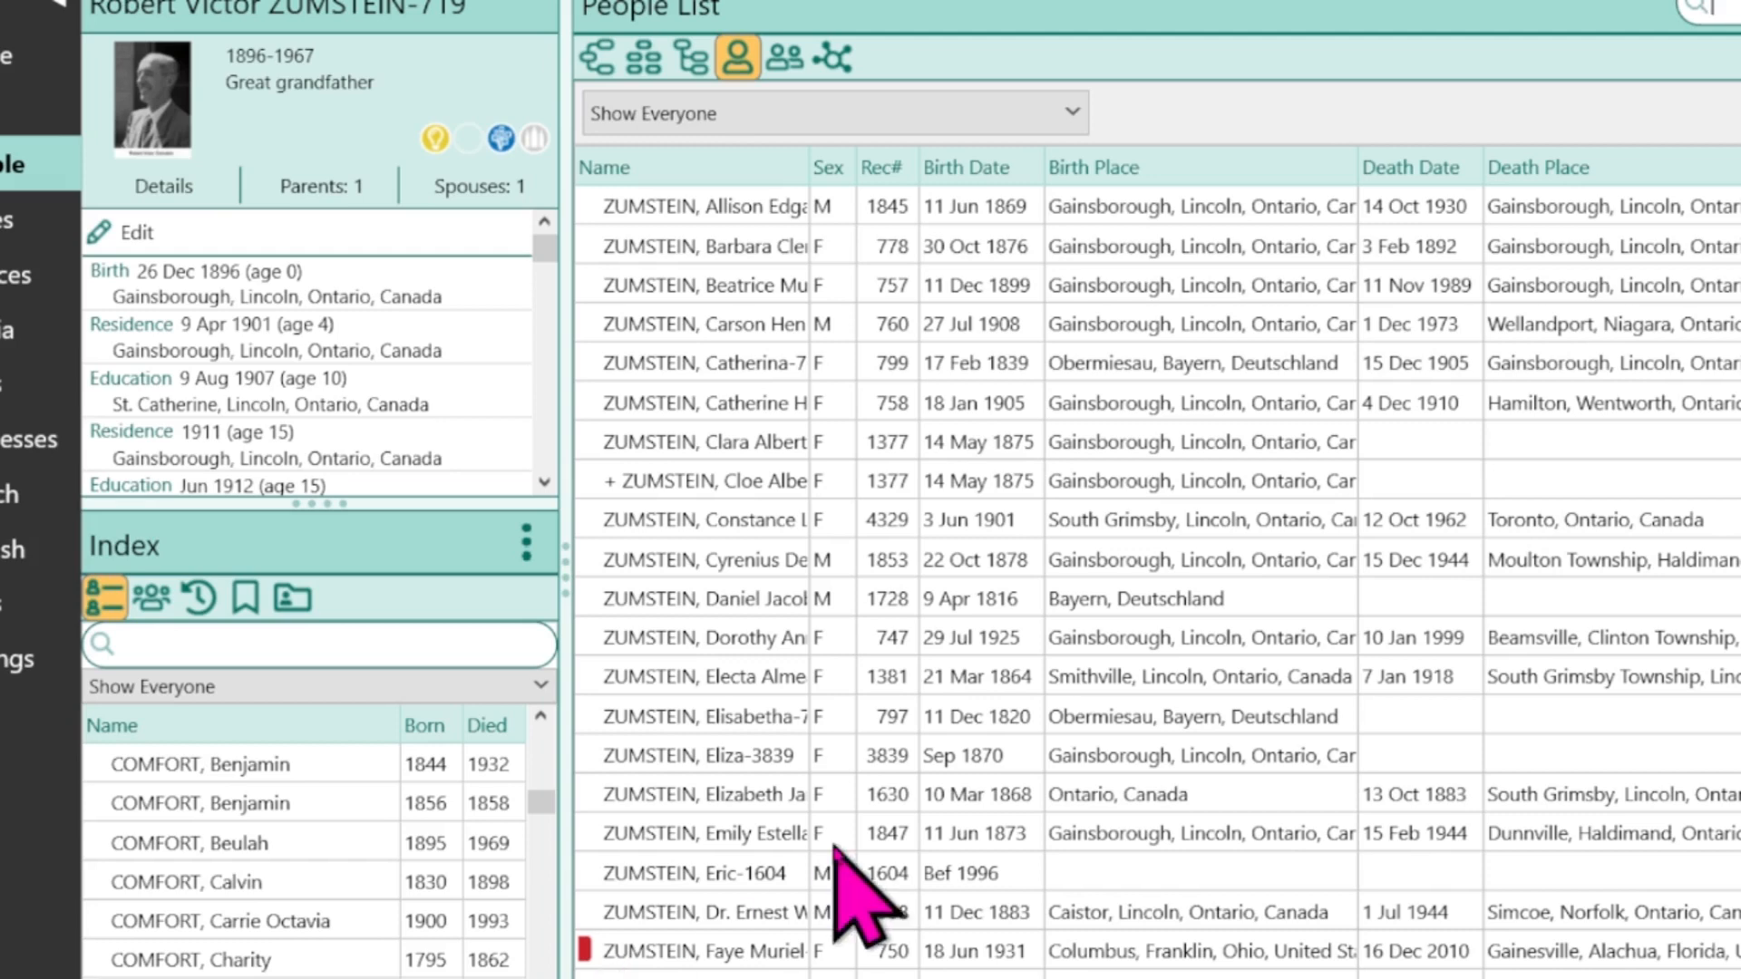
pyautogui.scroll(3)
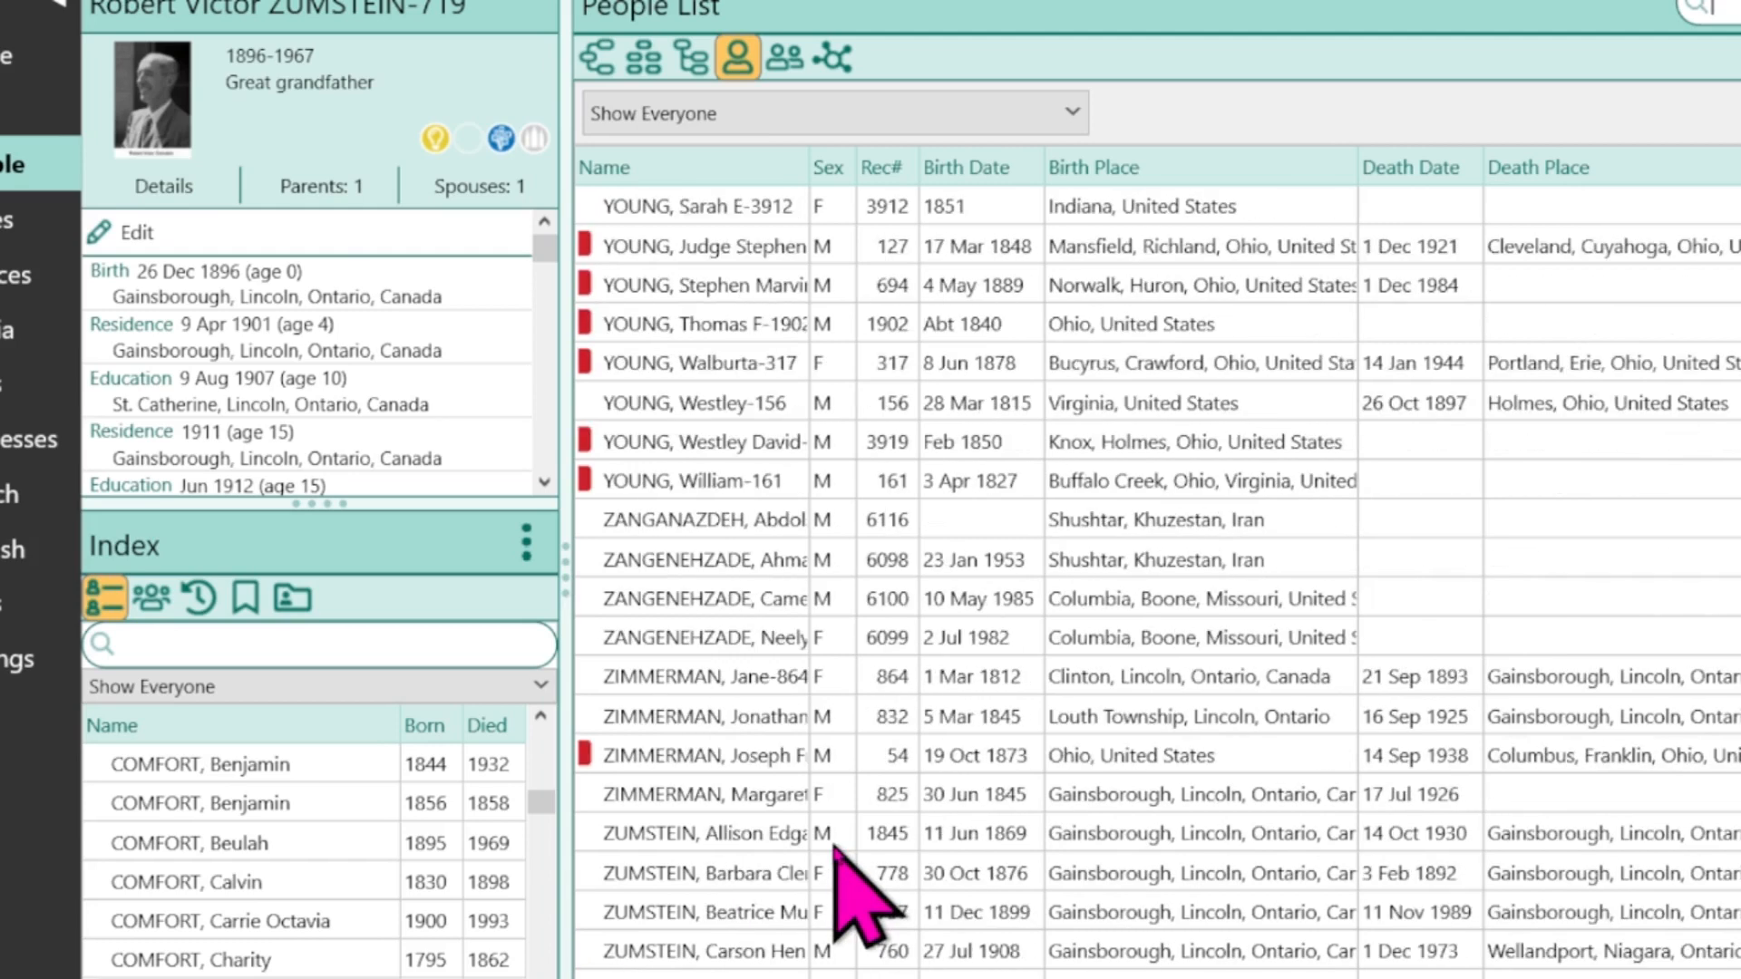
pyautogui.scroll(3)
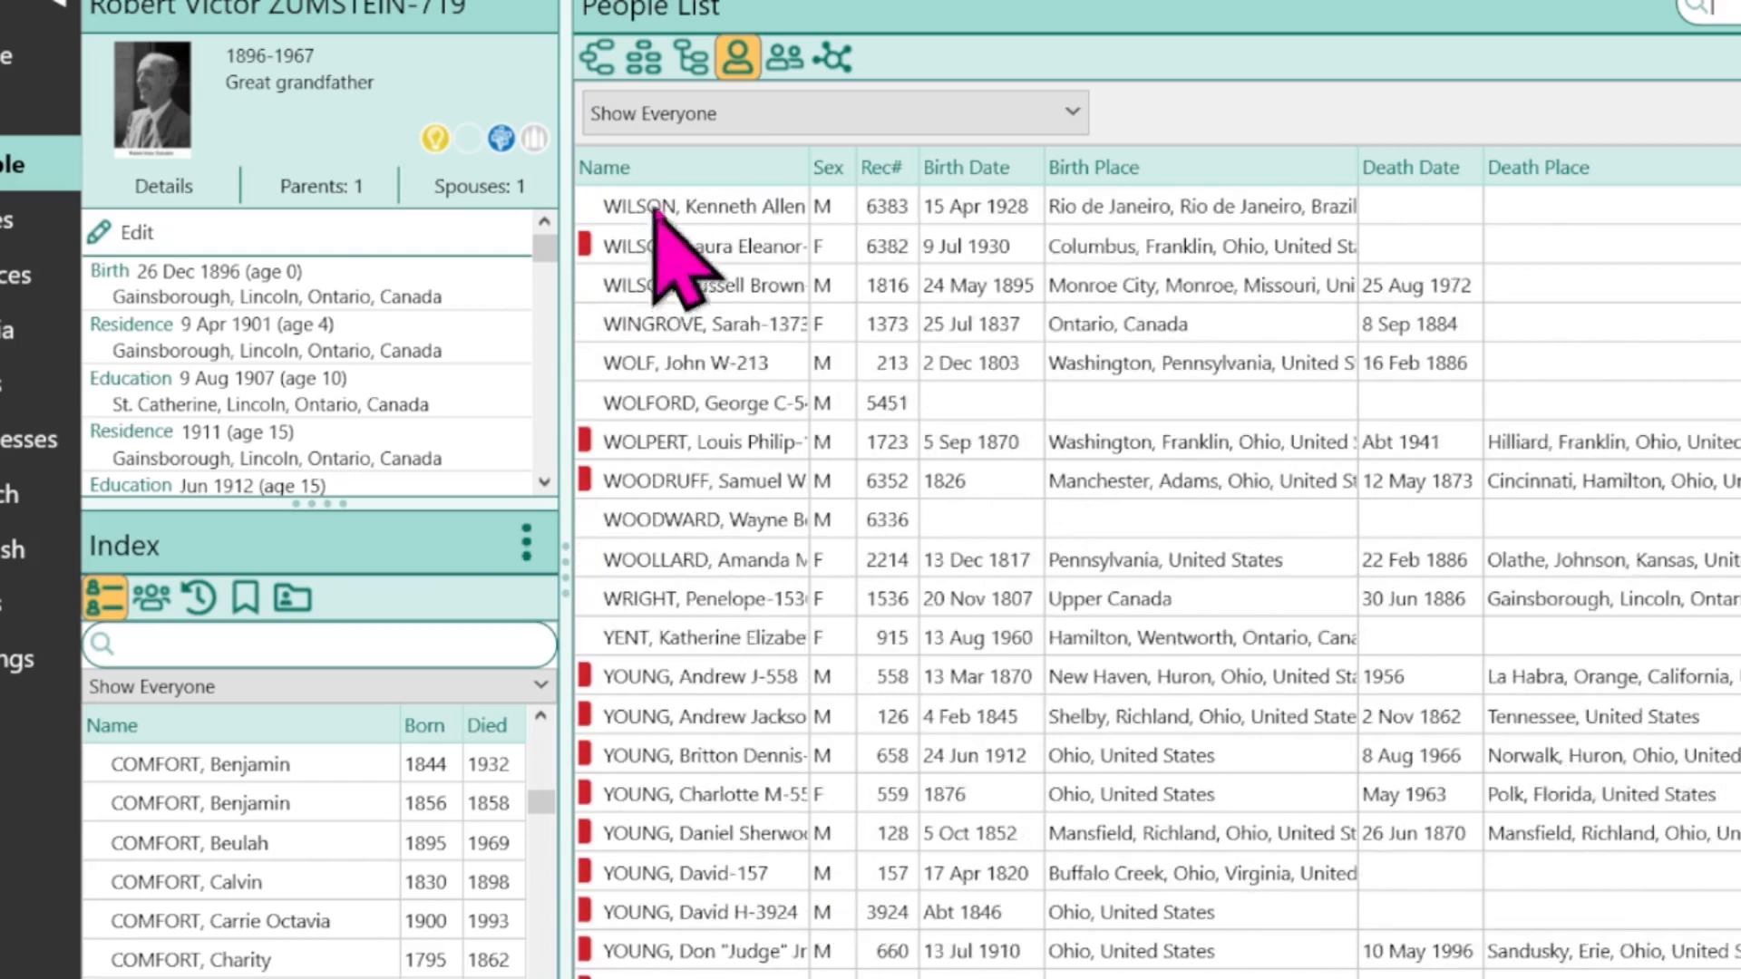
pyautogui.click(689, 57)
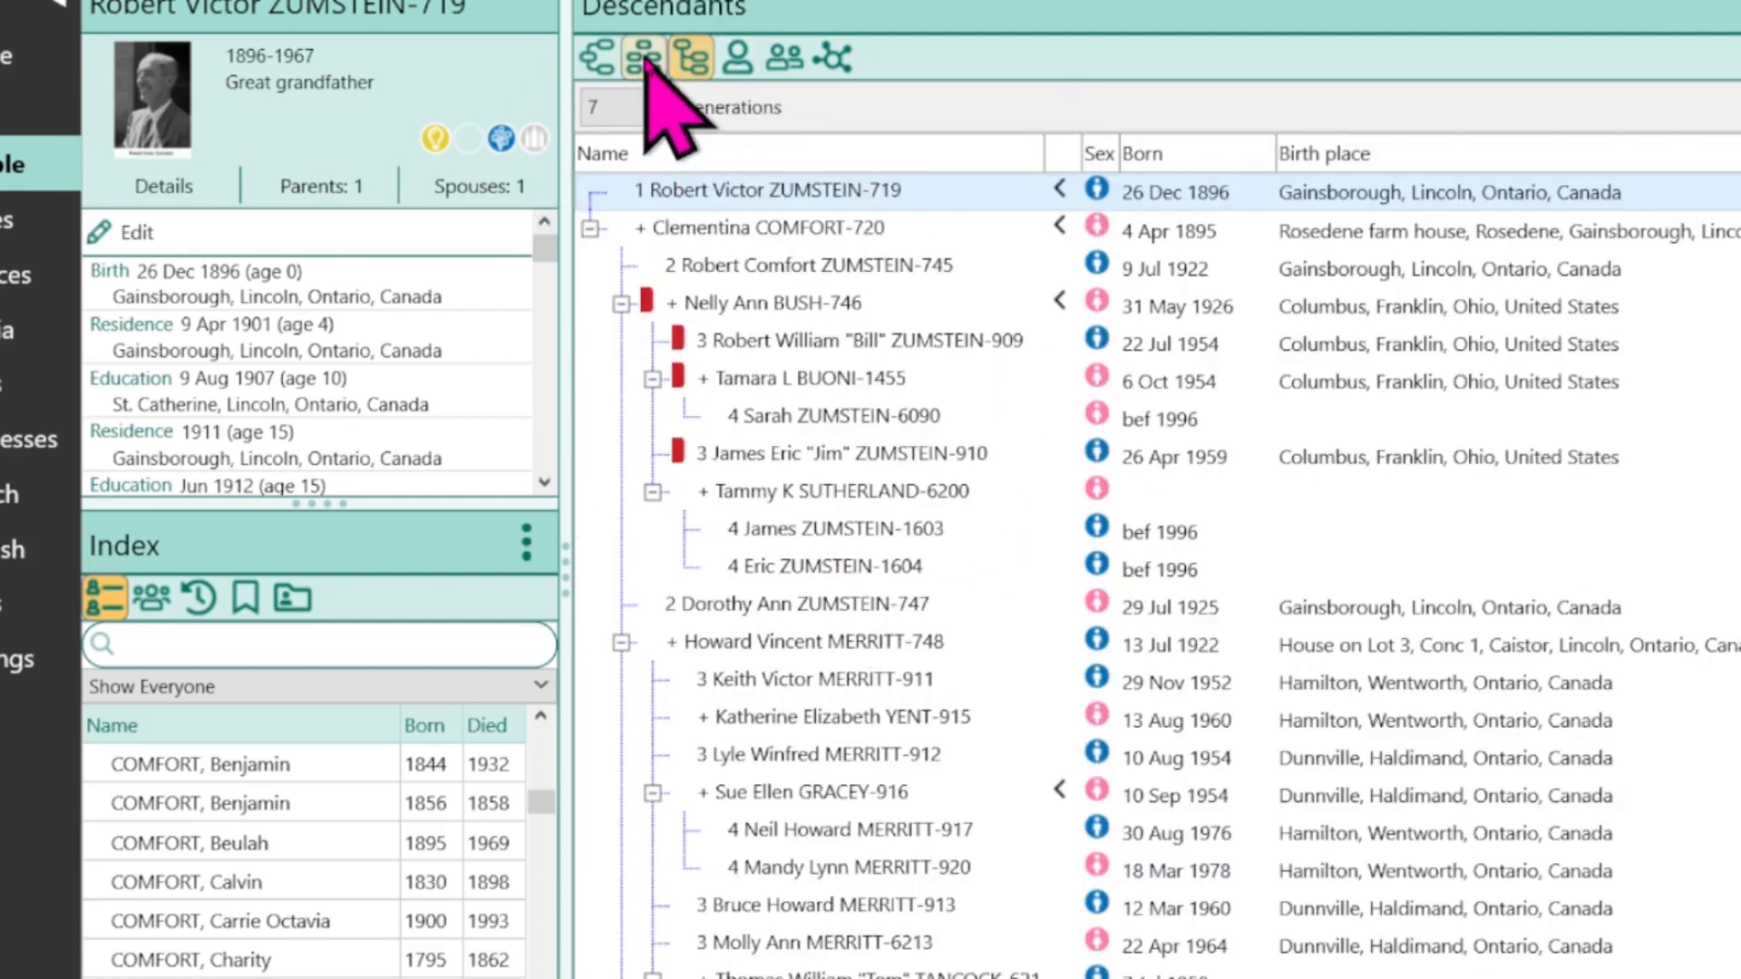
pyautogui.click(642, 58)
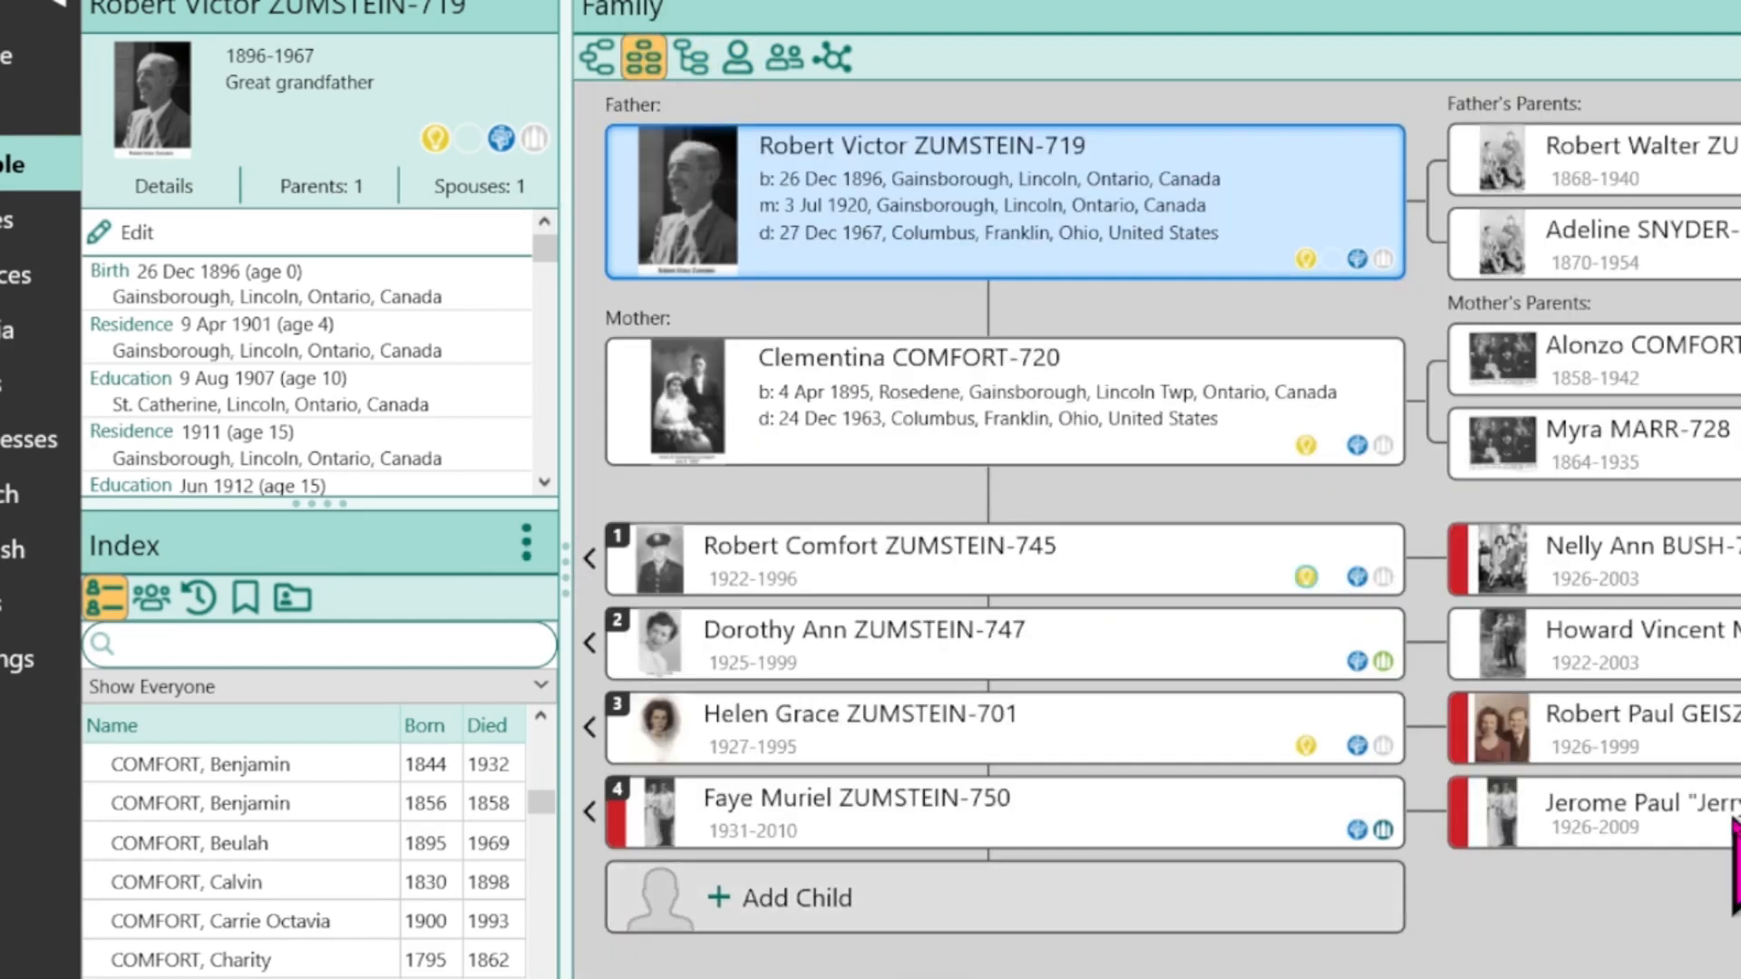
pyautogui.moveTo(598, 56)
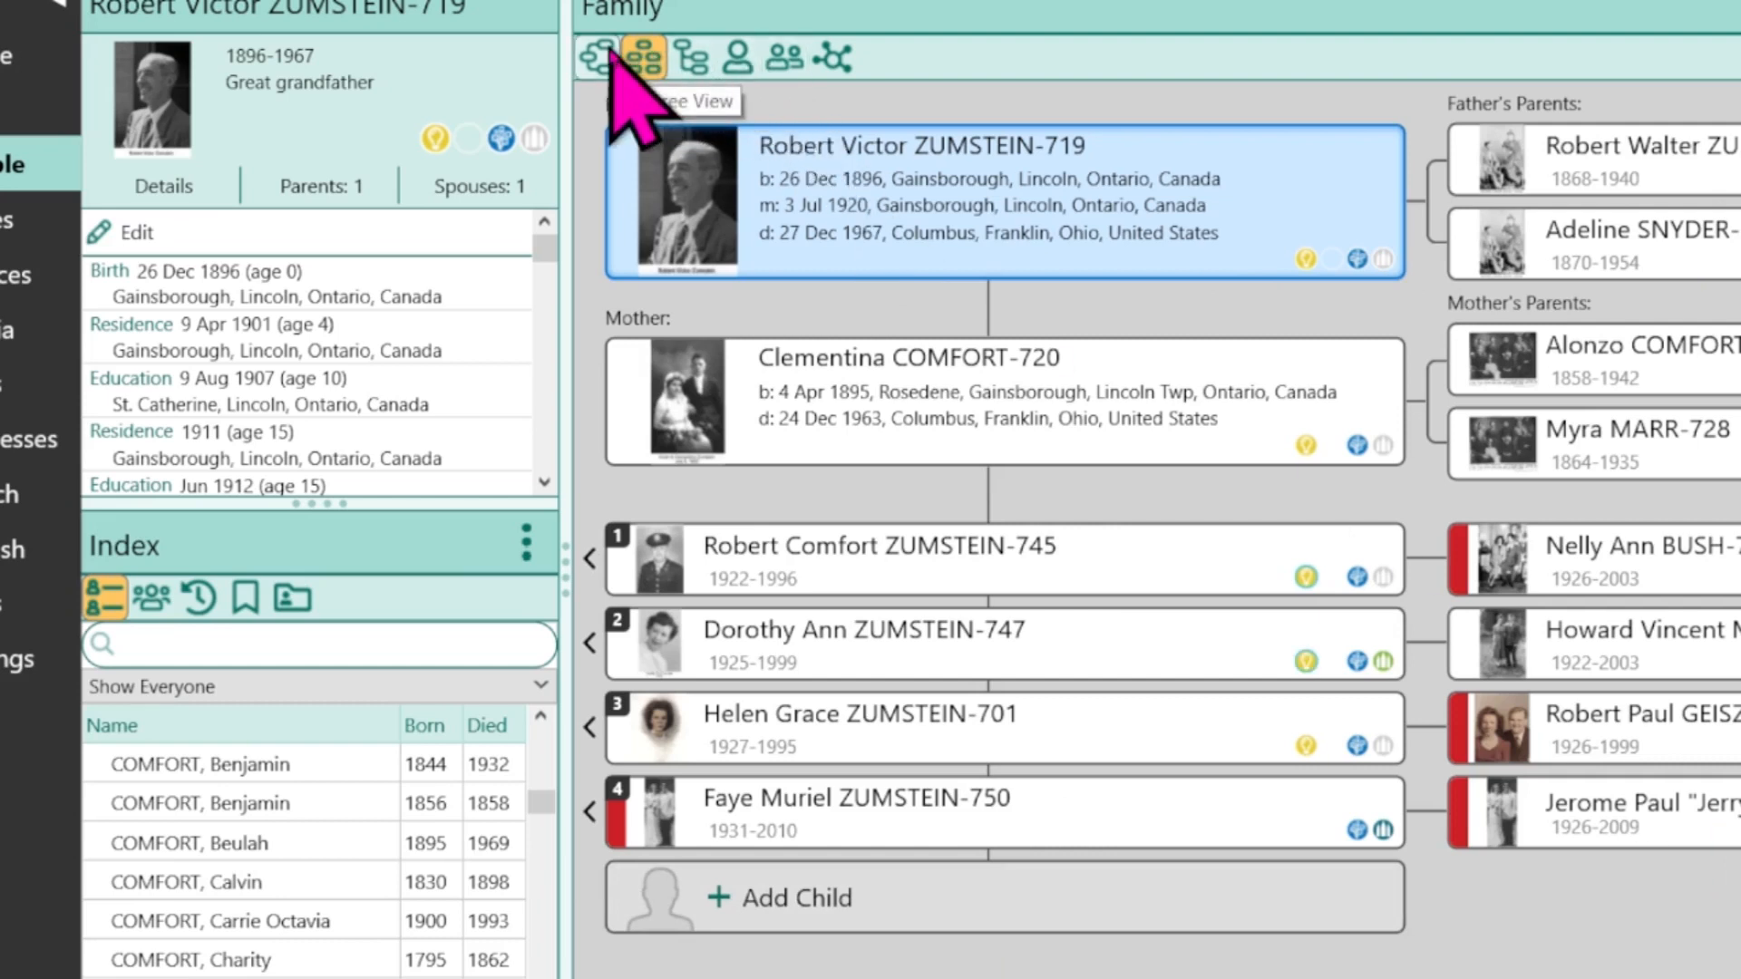
pyautogui.moveTo(722, 234)
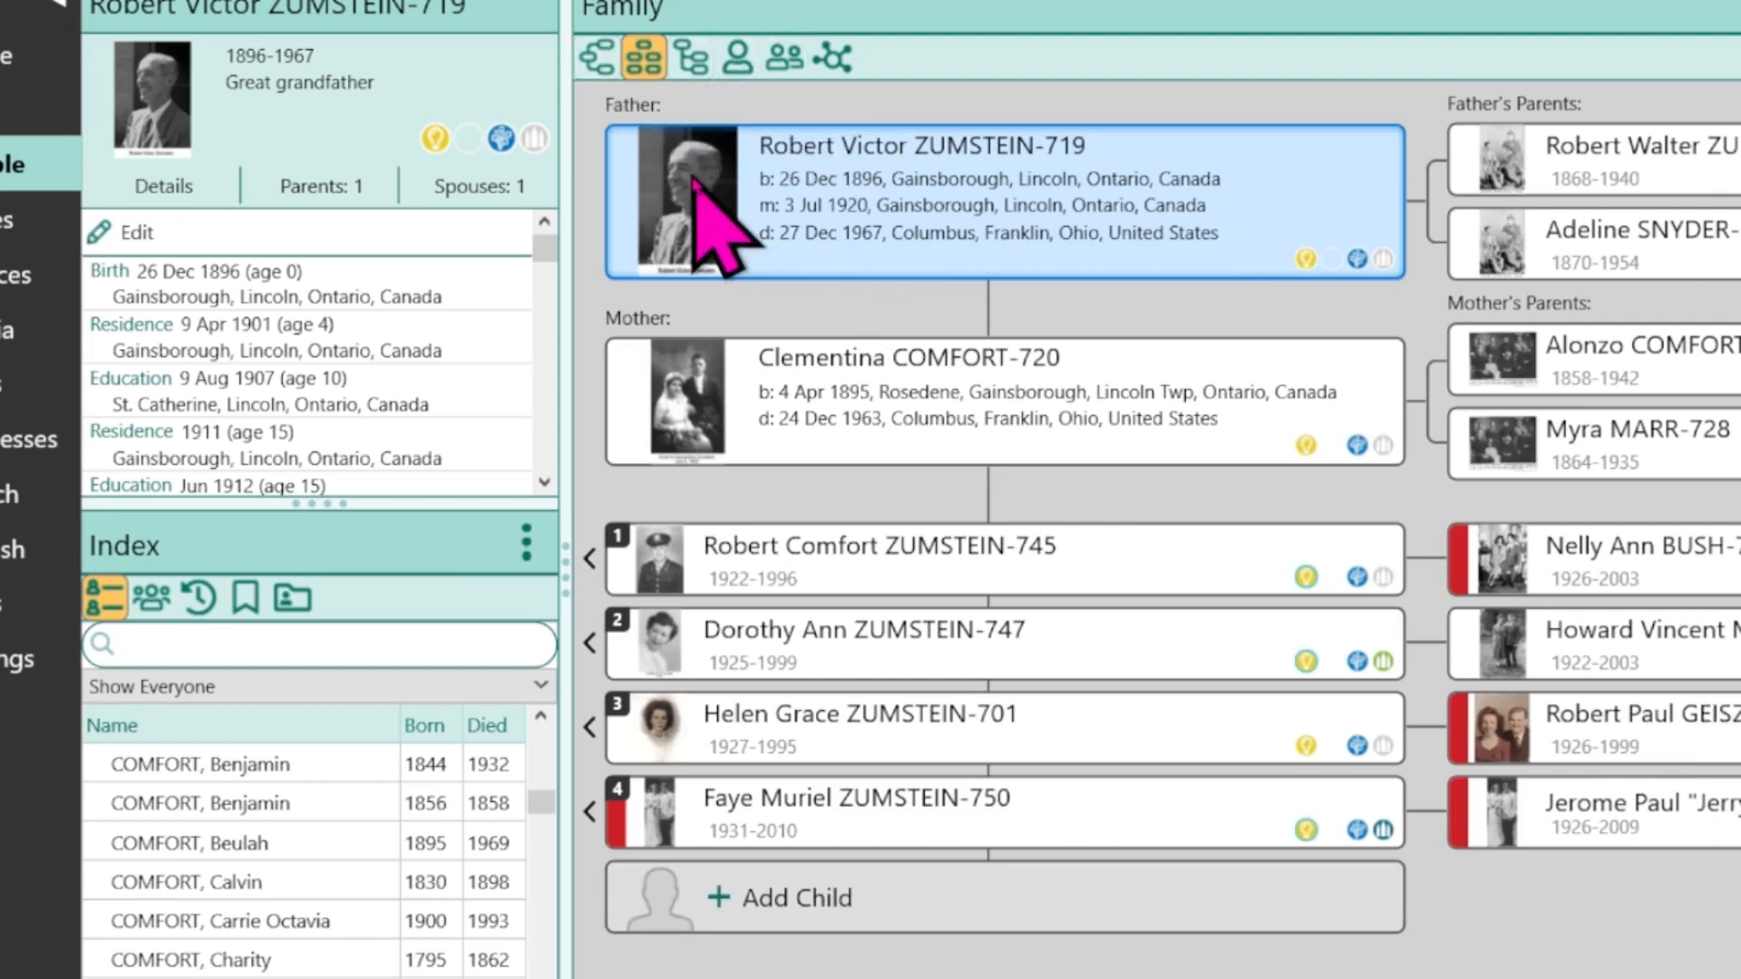
pyautogui.moveTo(993, 283)
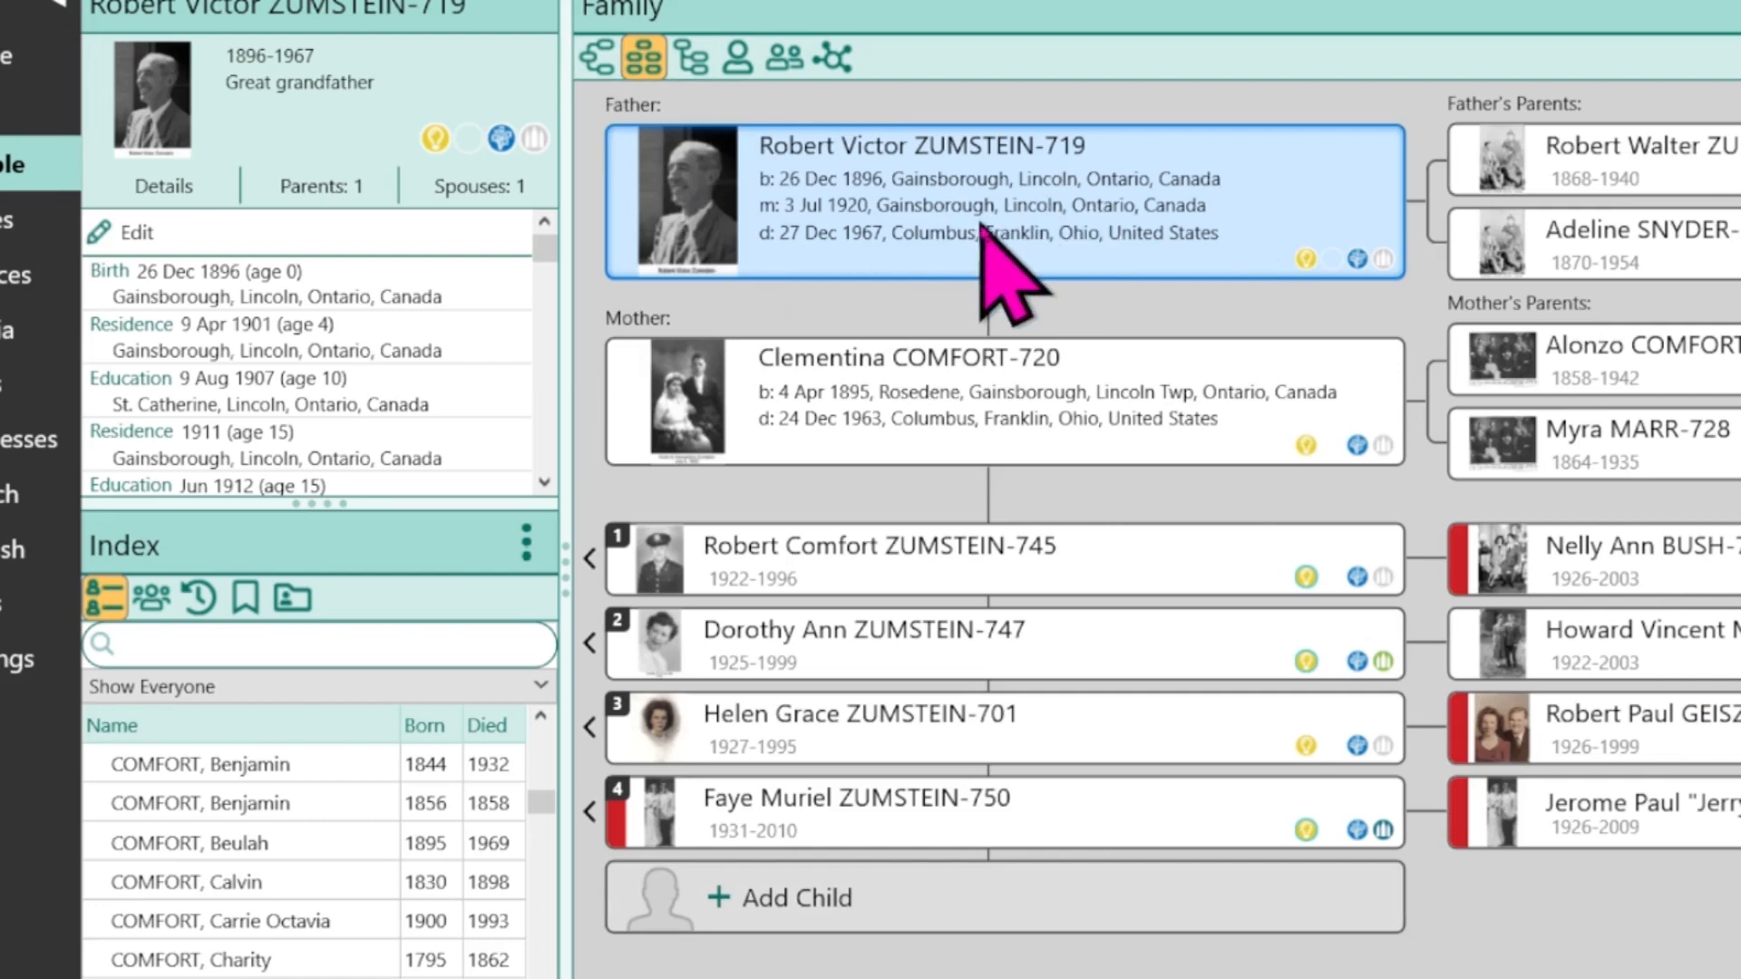
pyautogui.moveTo(765, 250)
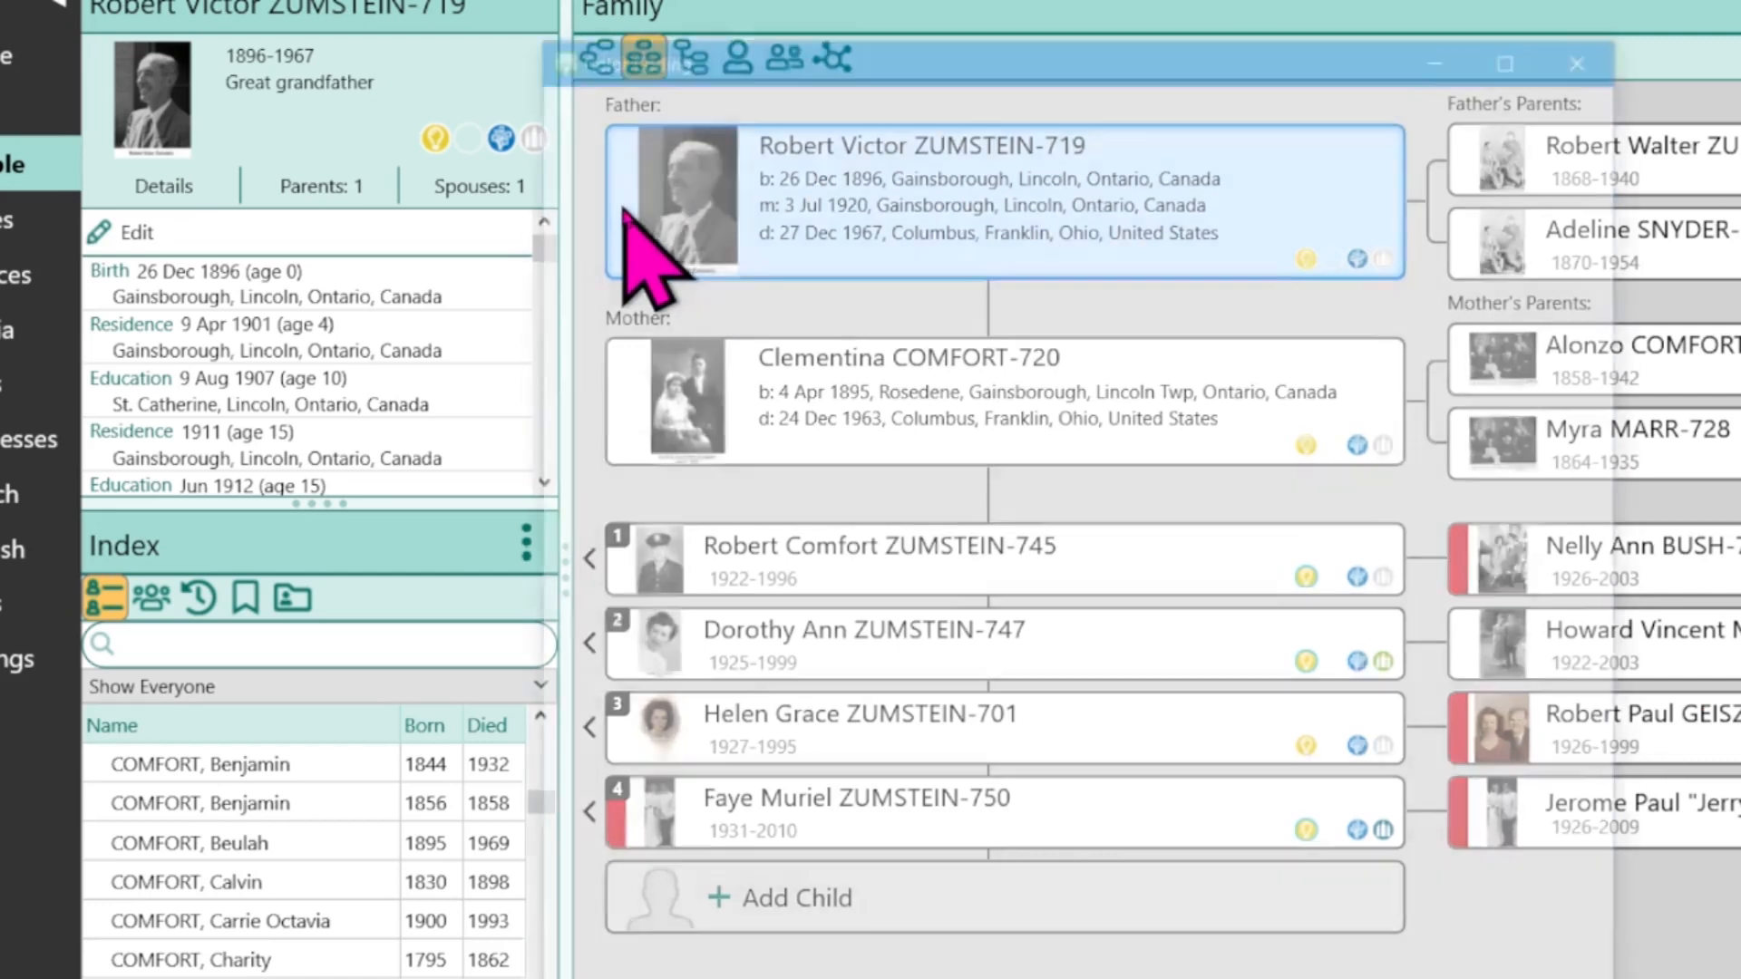
pyautogui.click(637, 56)
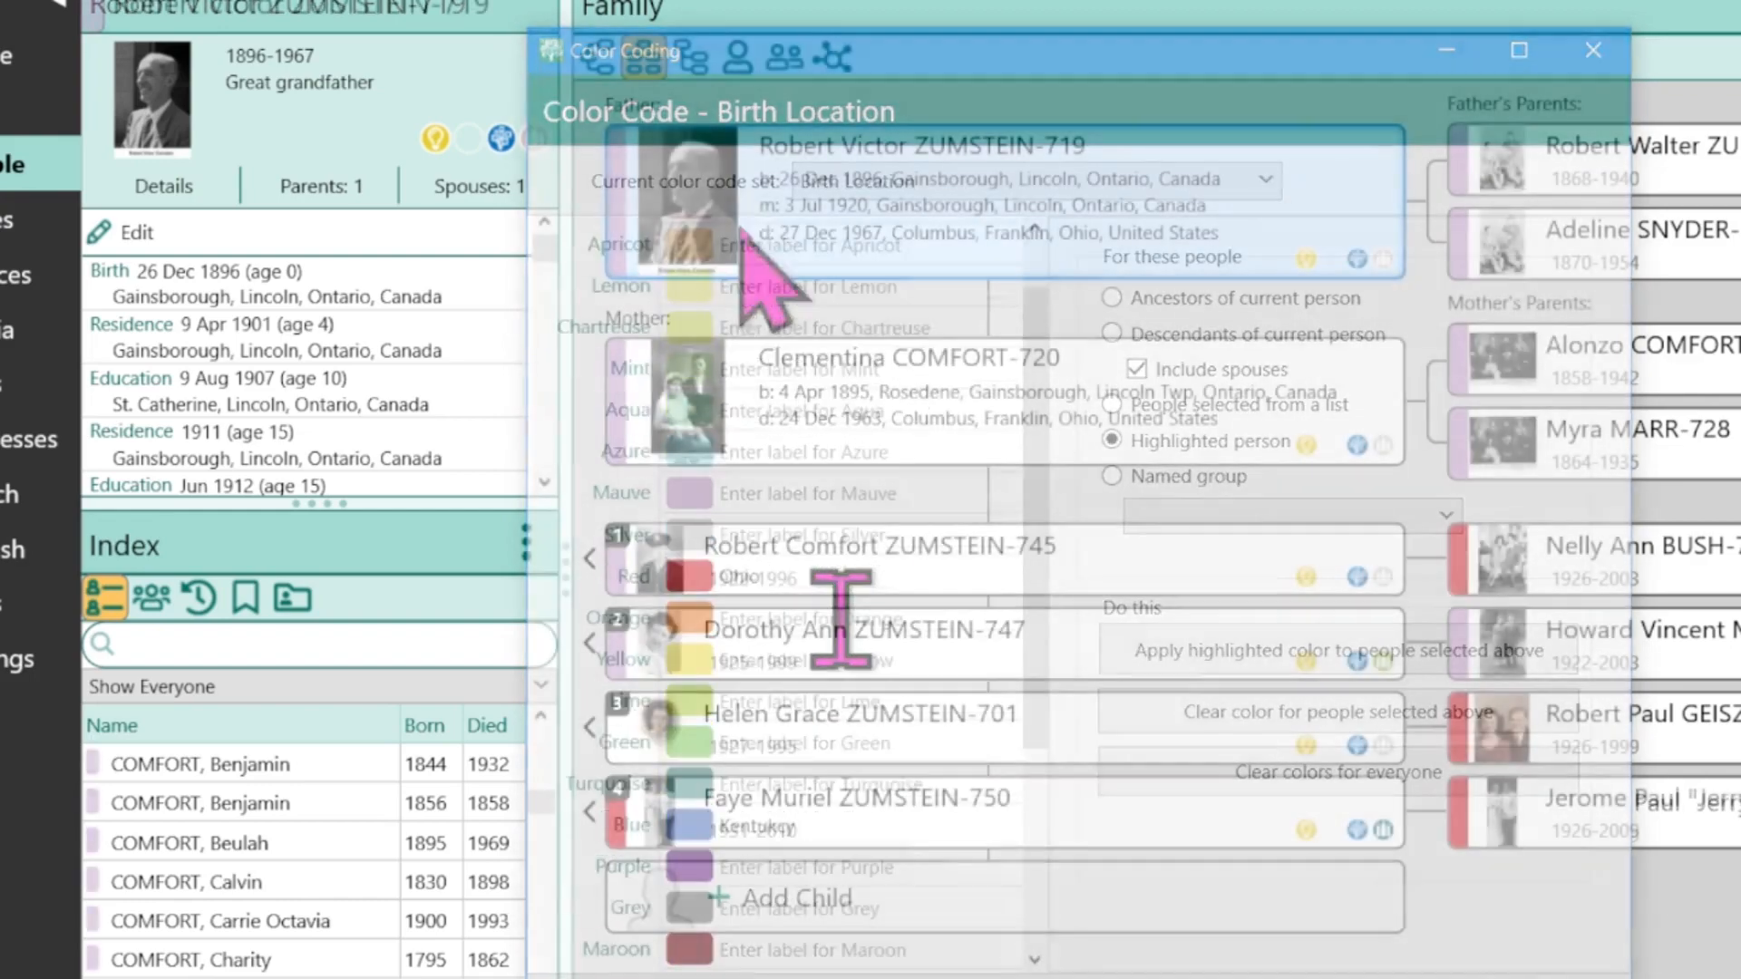
pyautogui.click(1592, 51)
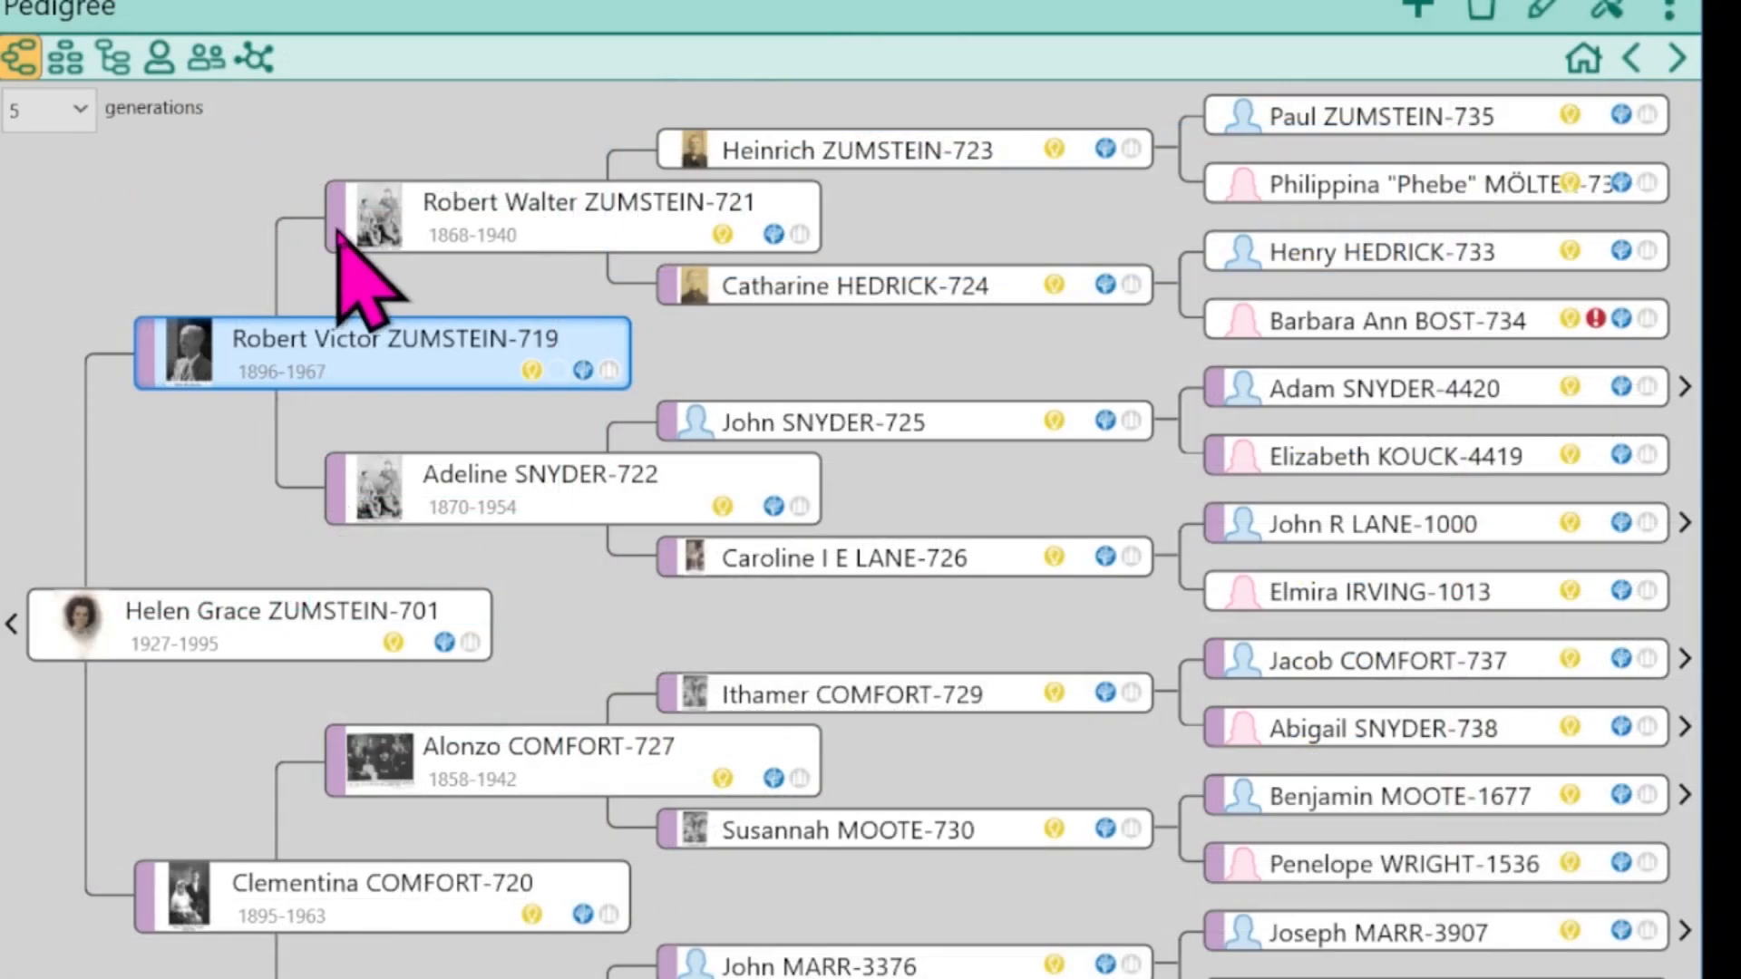
pyautogui.moveTo(361, 239)
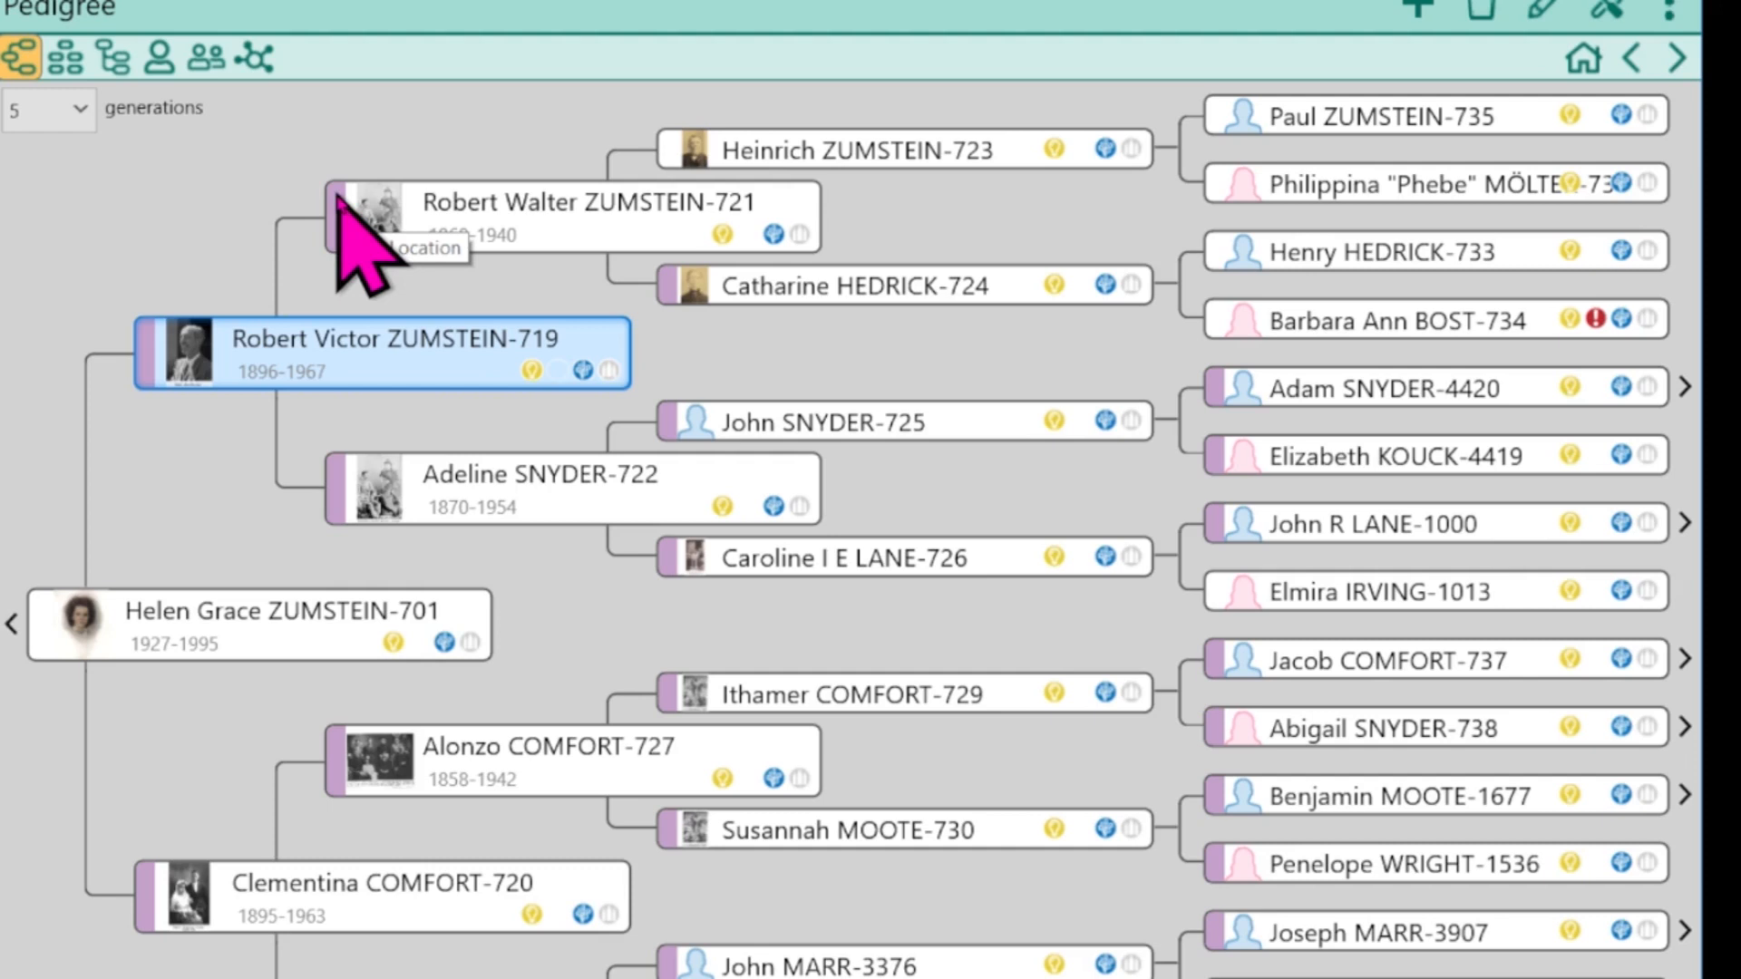
pyautogui.moveTo(361, 256)
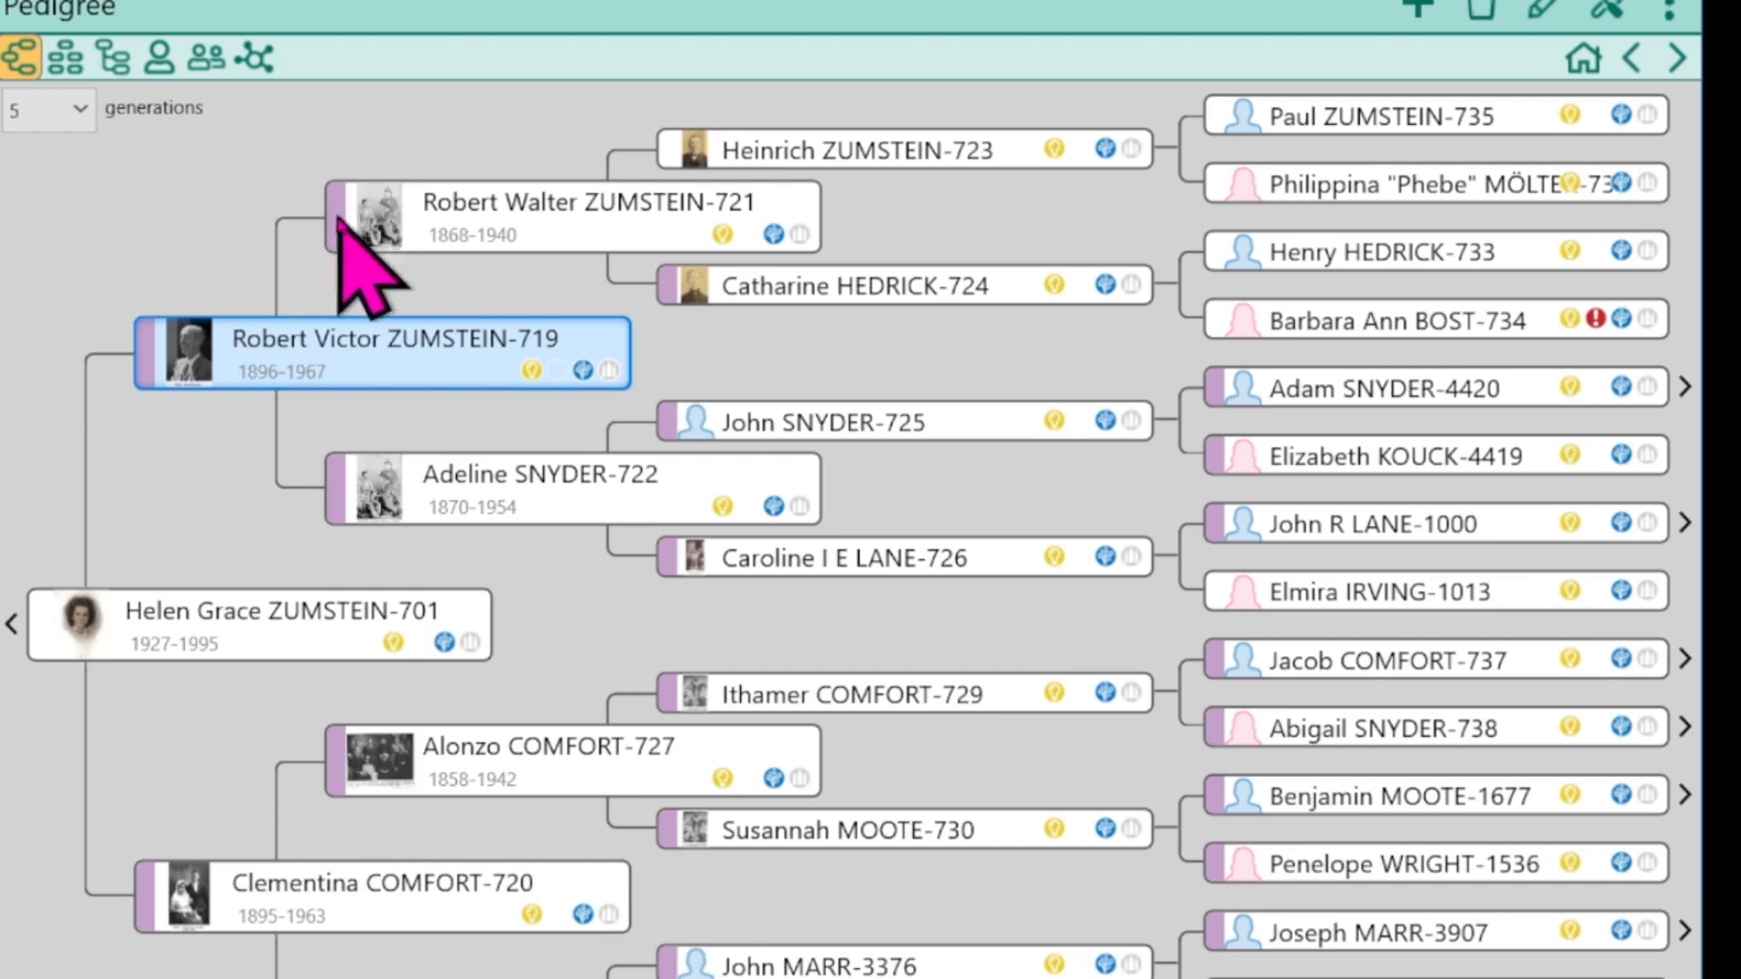
pyautogui.moveTo(339, 272)
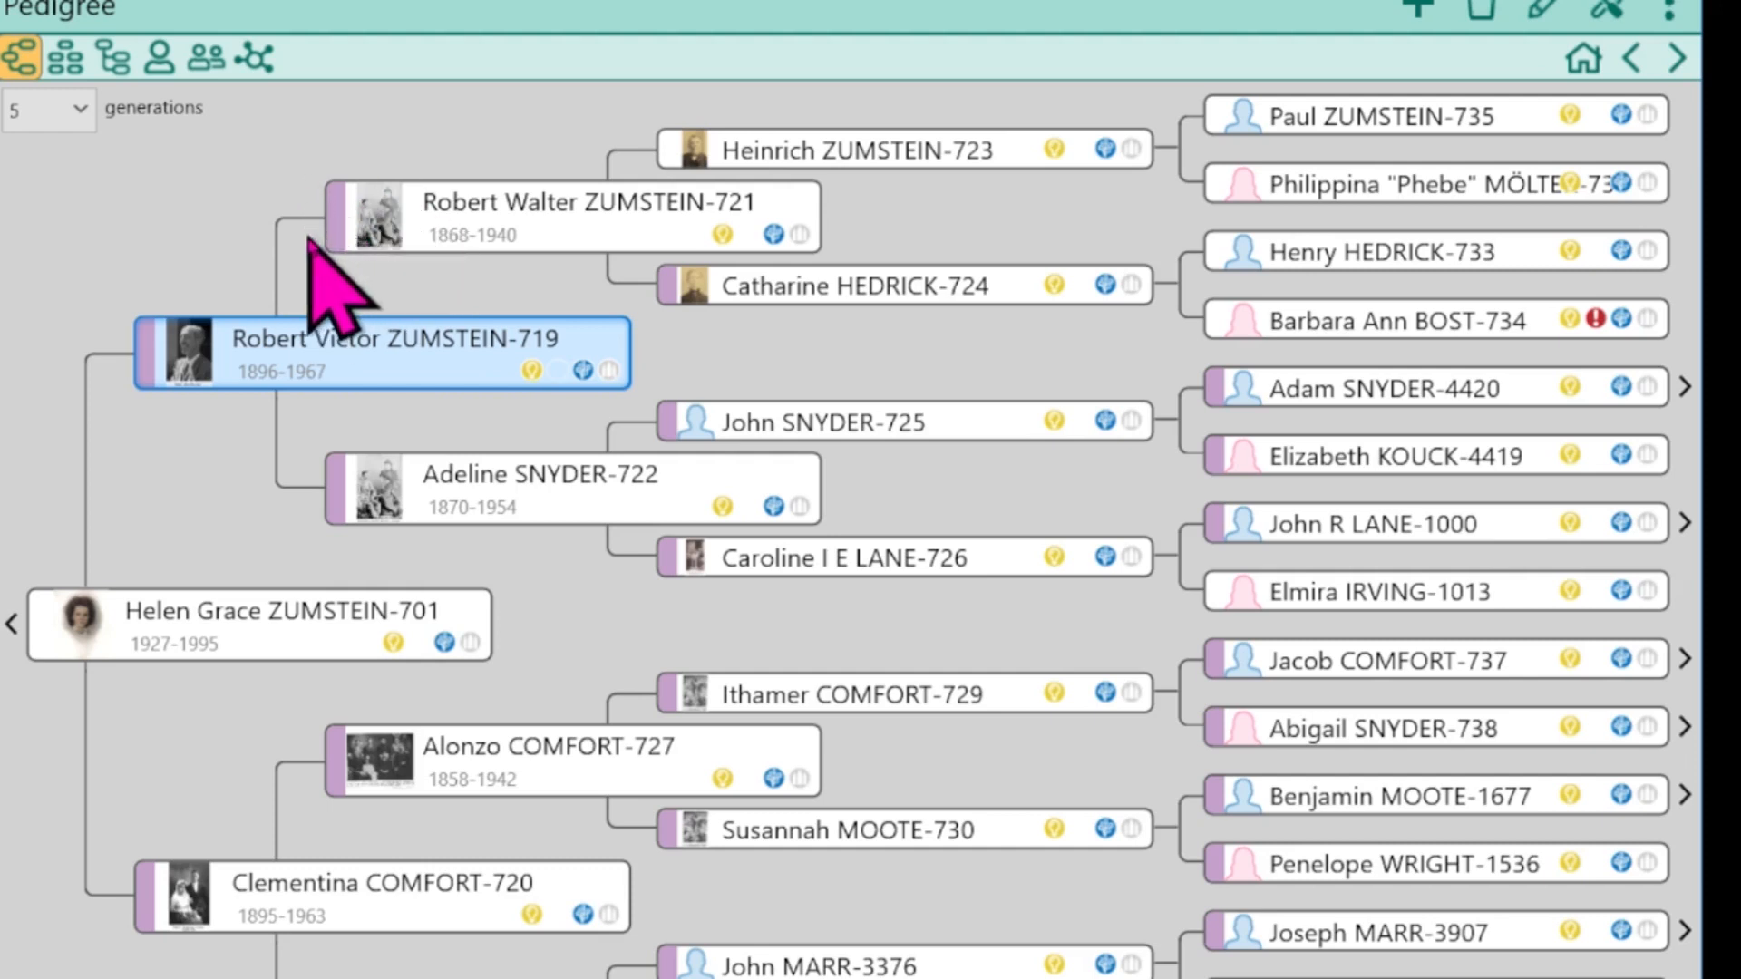
pyautogui.moveTo(350, 294)
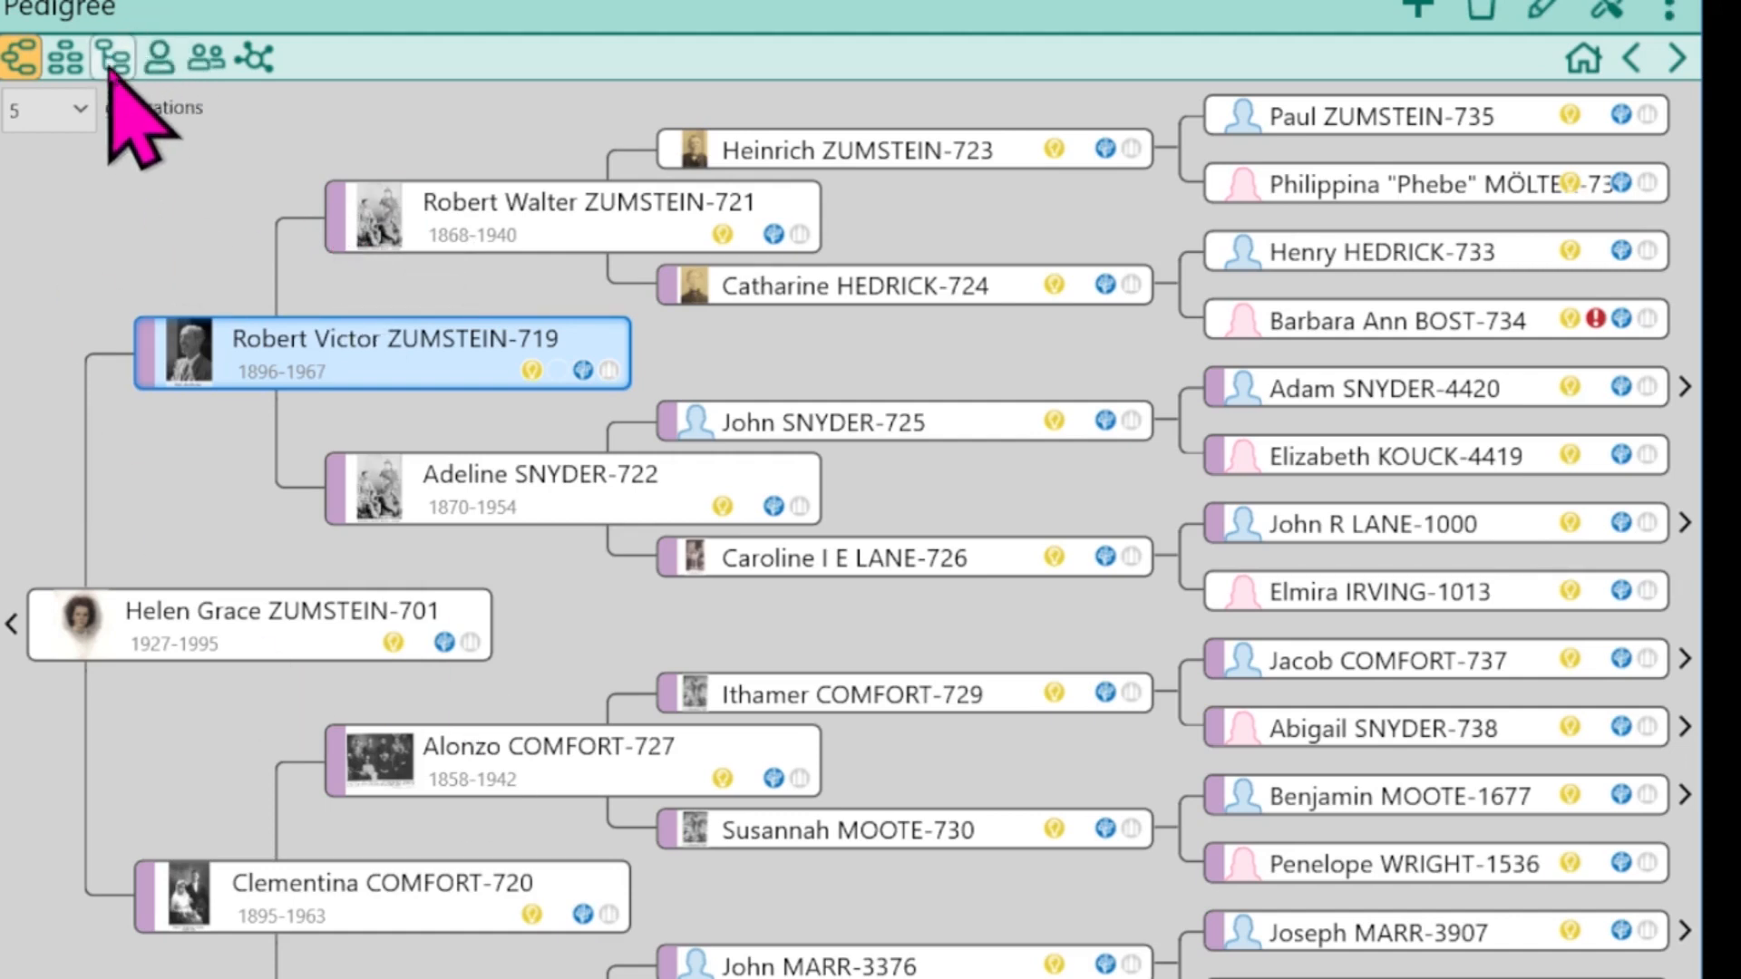
pyautogui.click(111, 56)
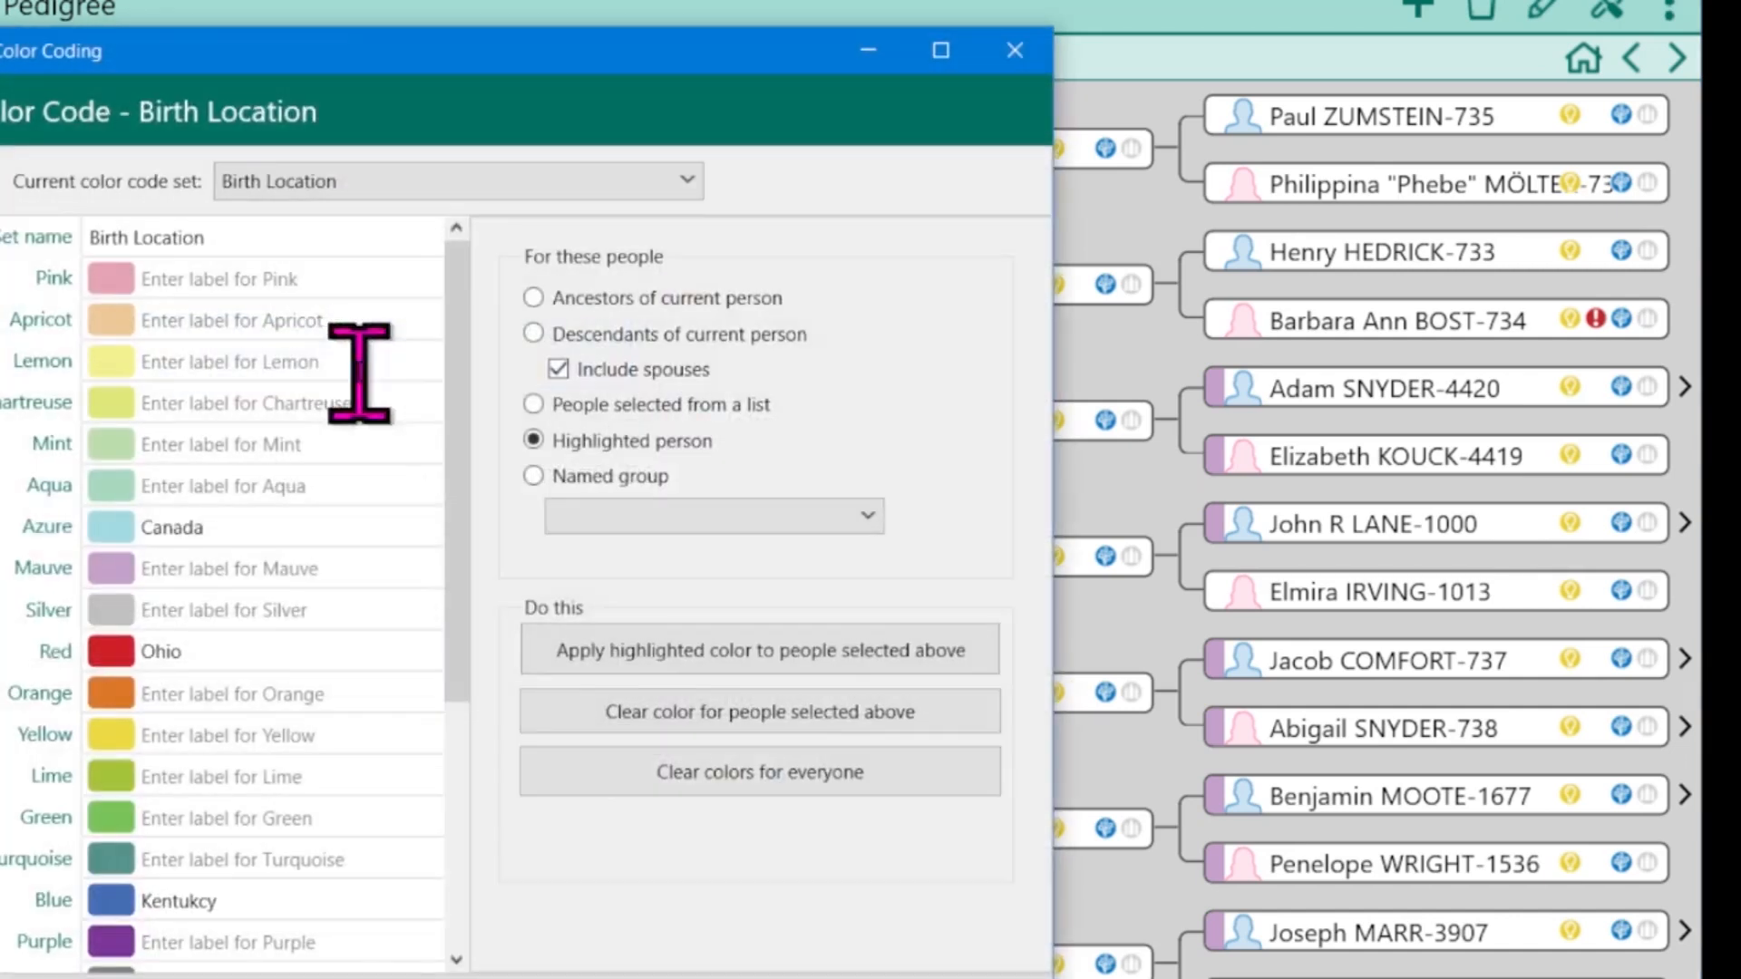
pyautogui.click(685, 180)
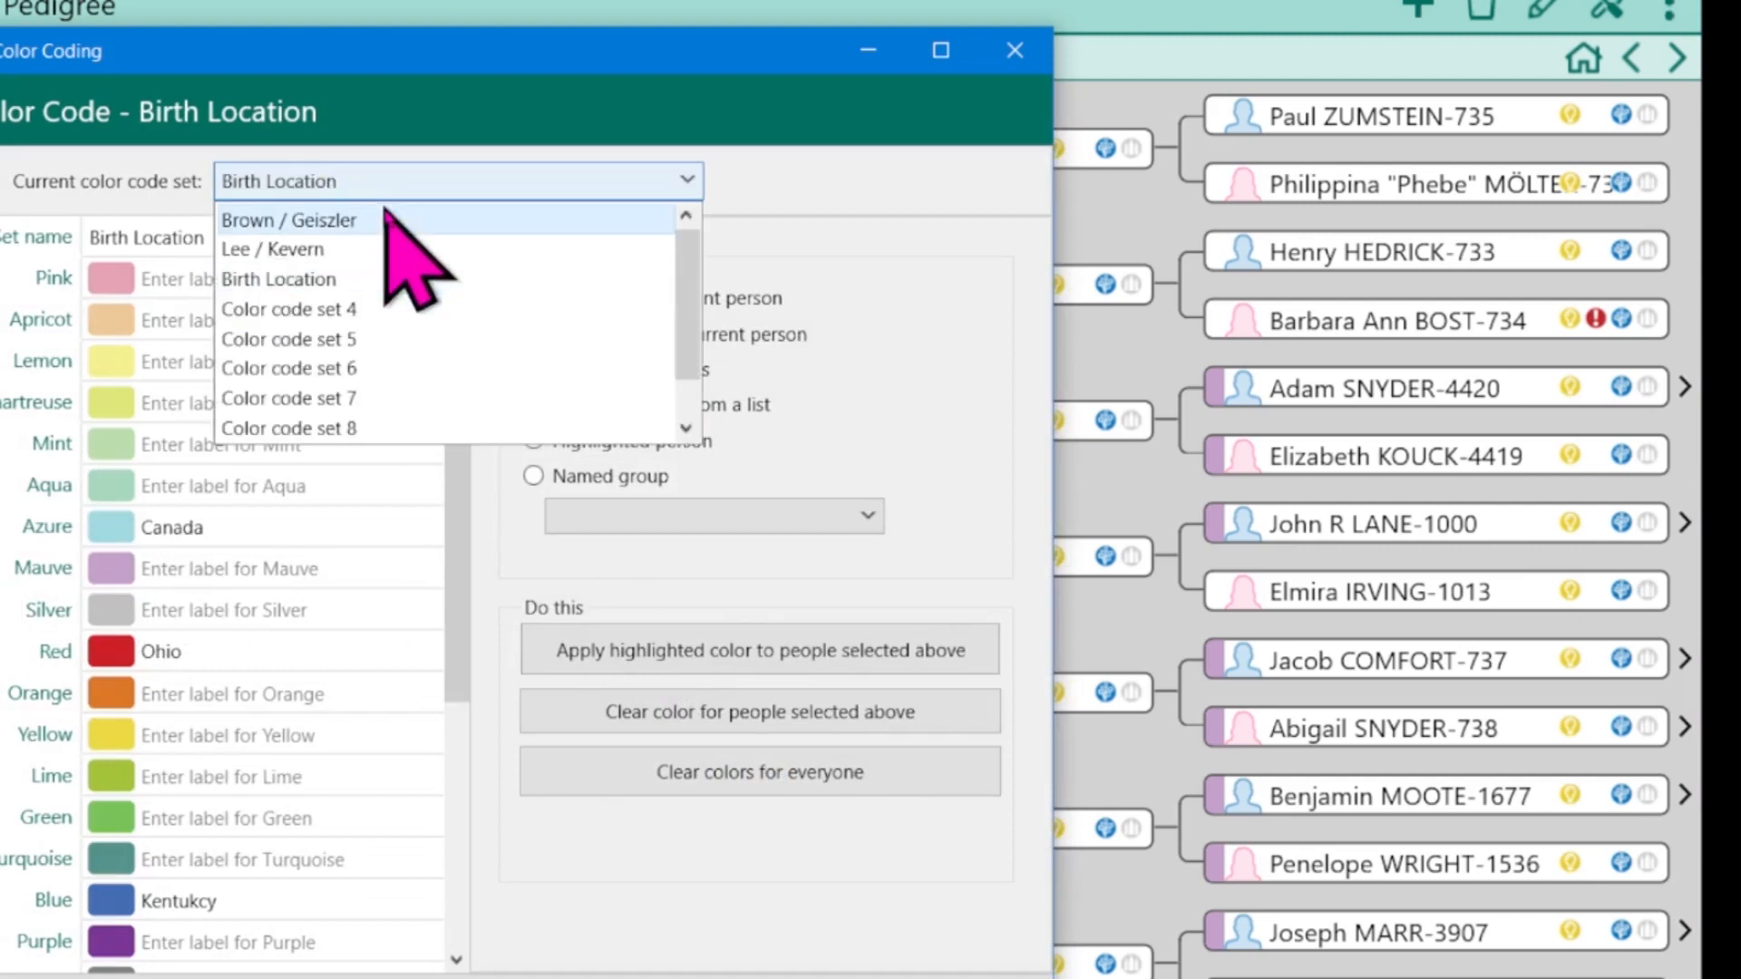
pyautogui.click(289, 219)
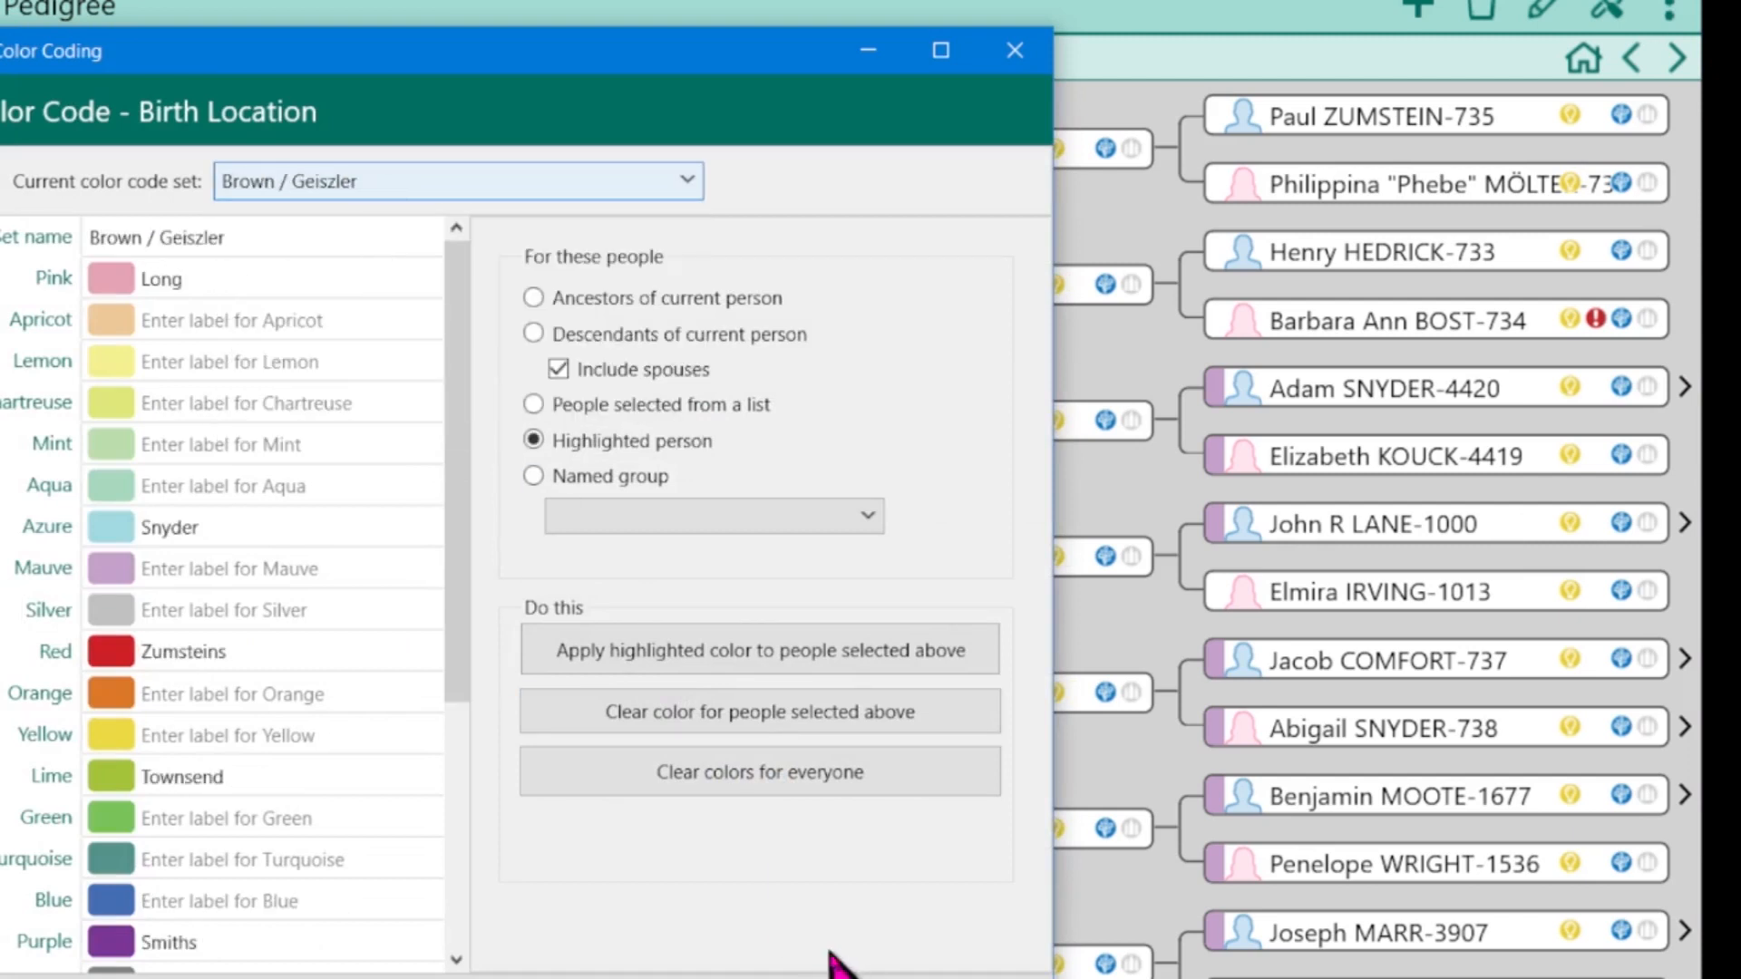
pyautogui.click(1012, 50)
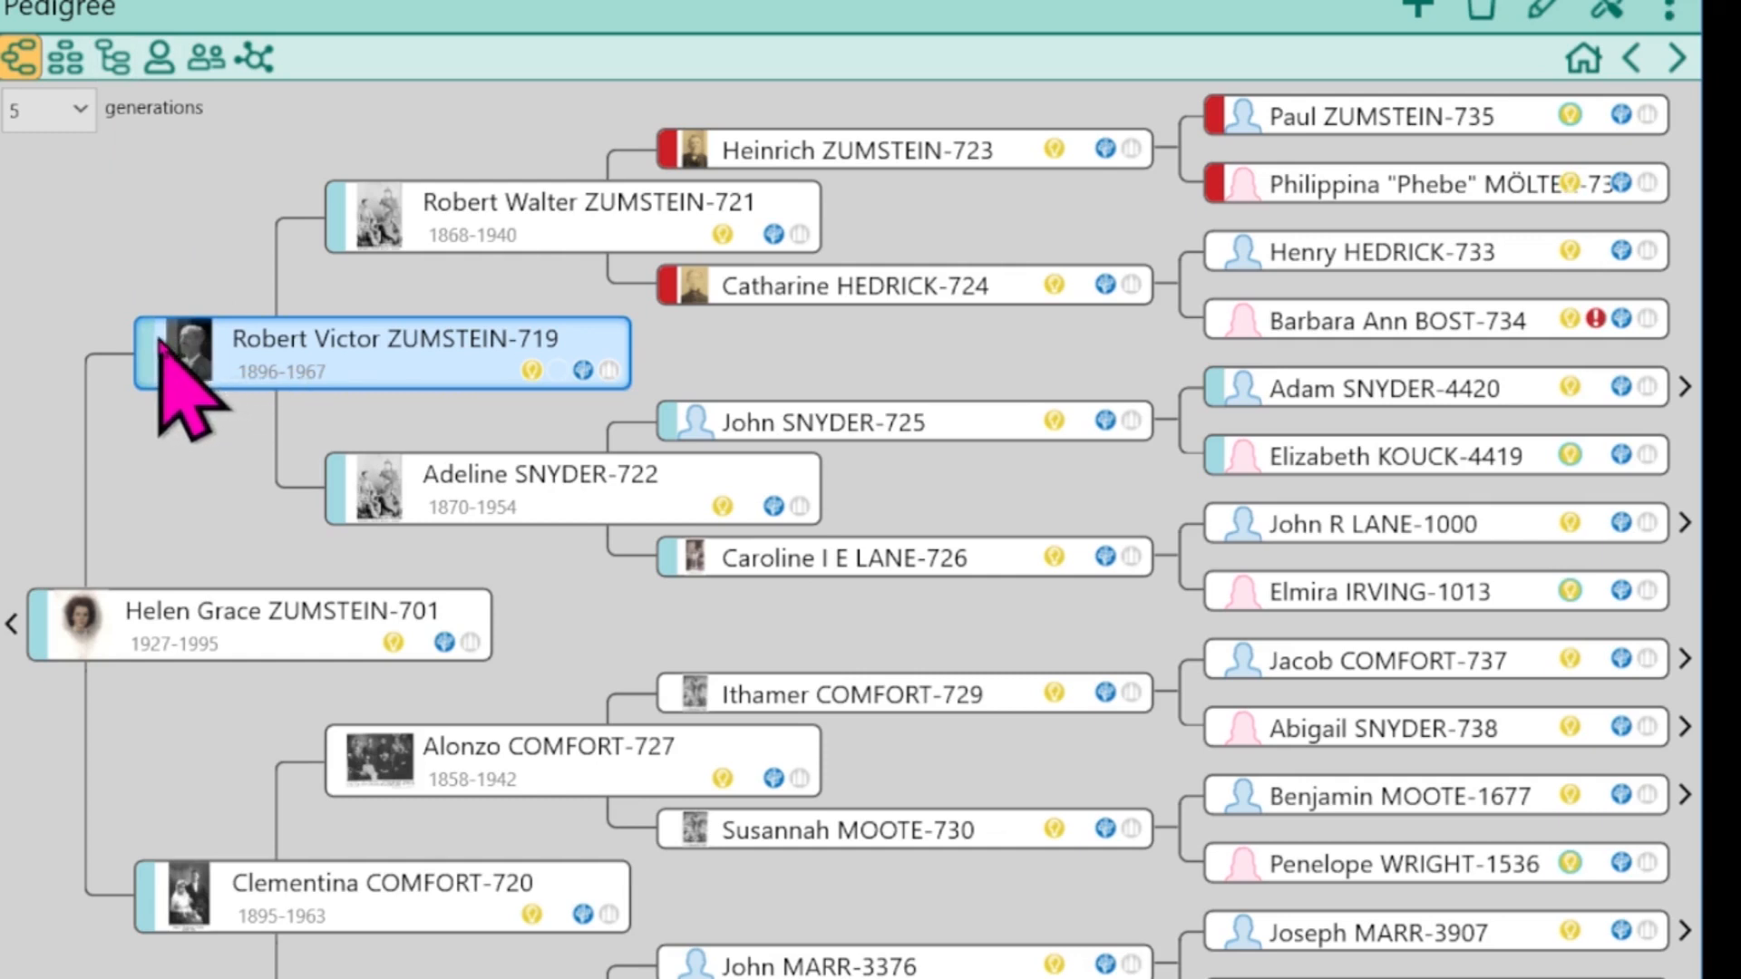
pyautogui.moveTo(551, 256)
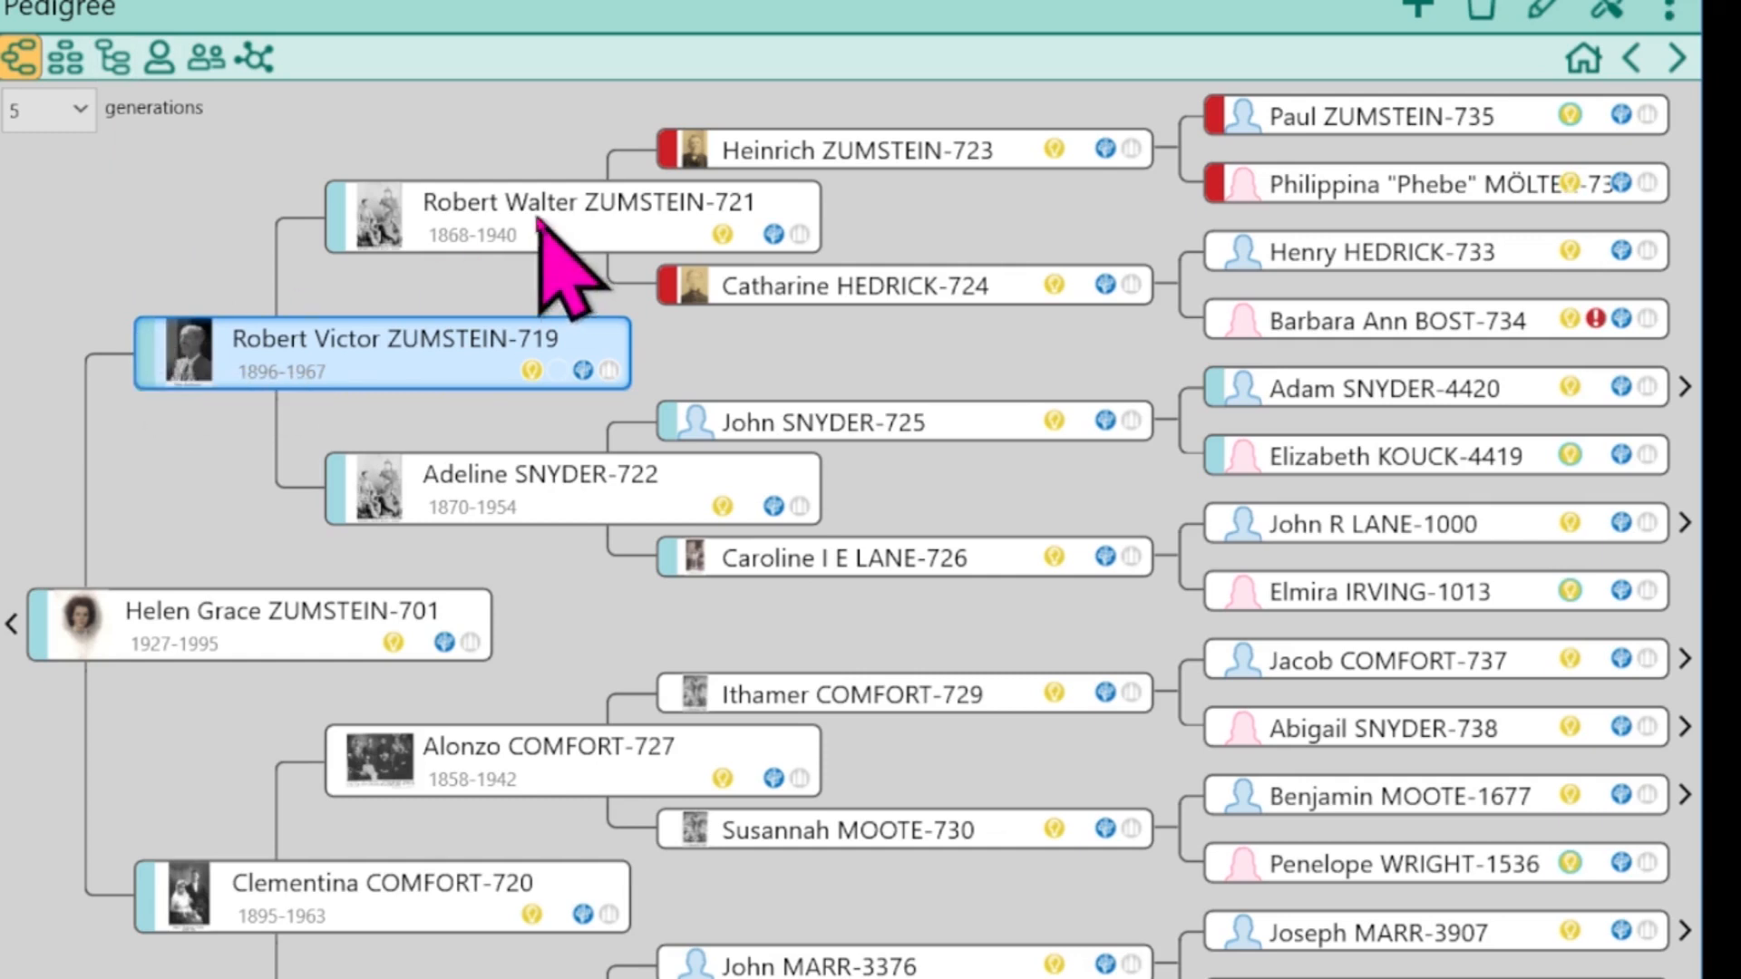
pyautogui.click(899, 149)
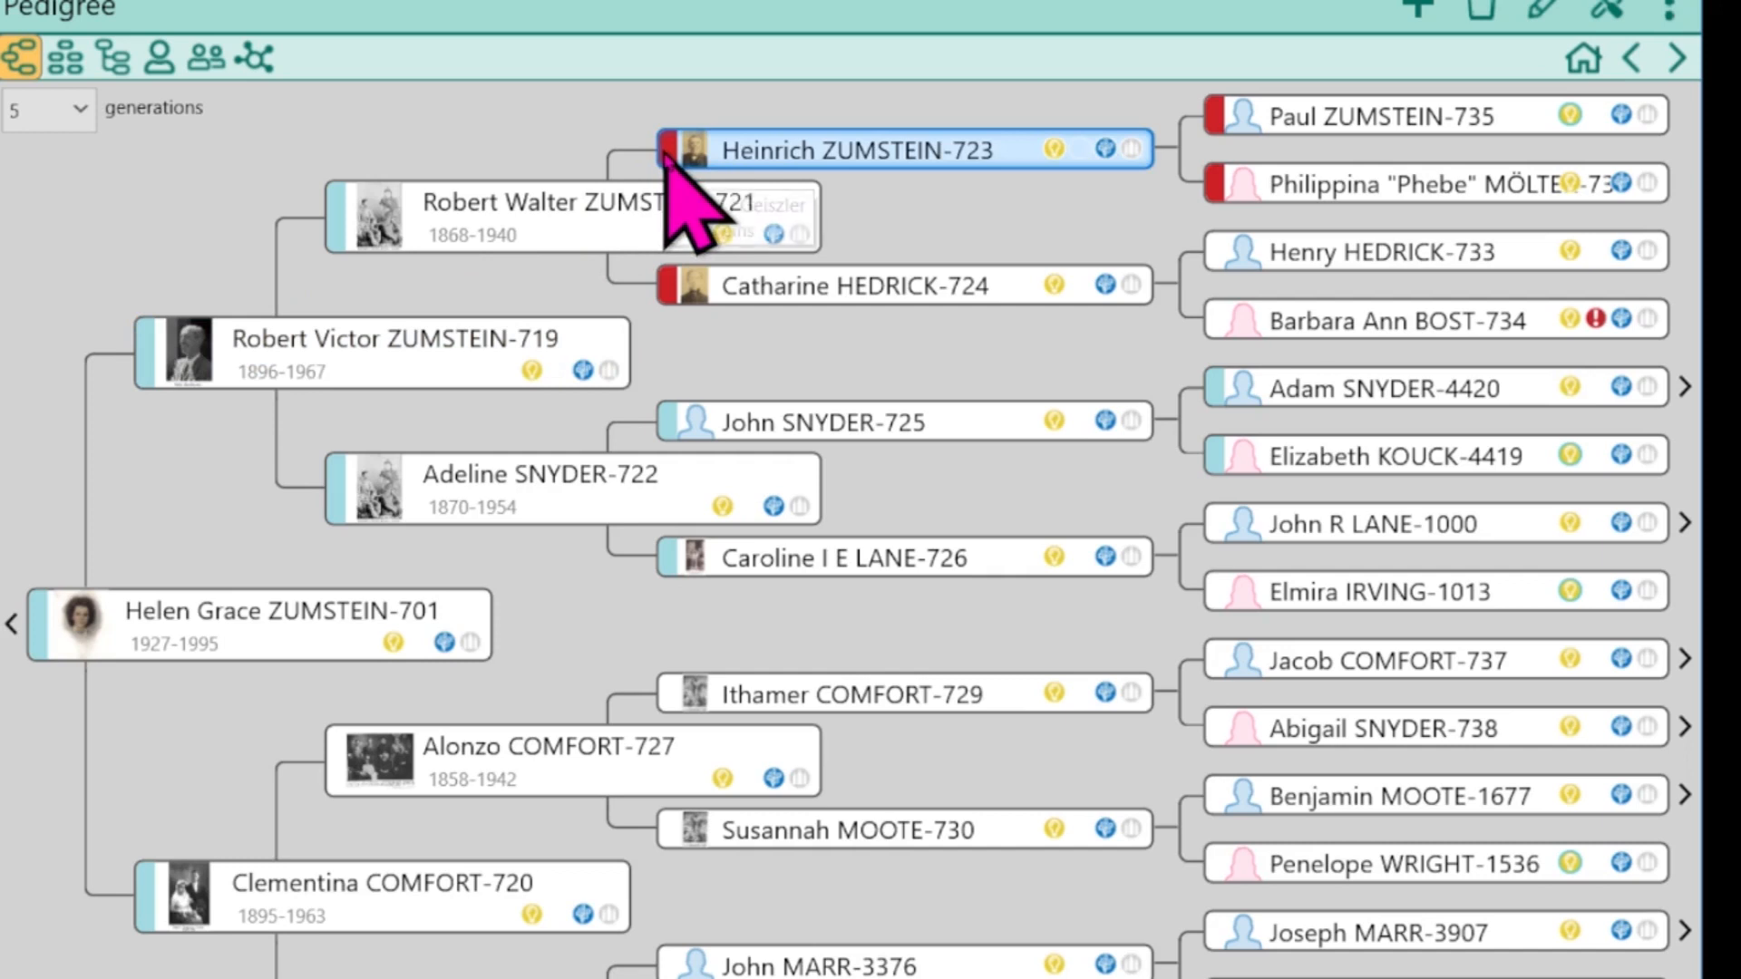
pyautogui.moveTo(649, 178)
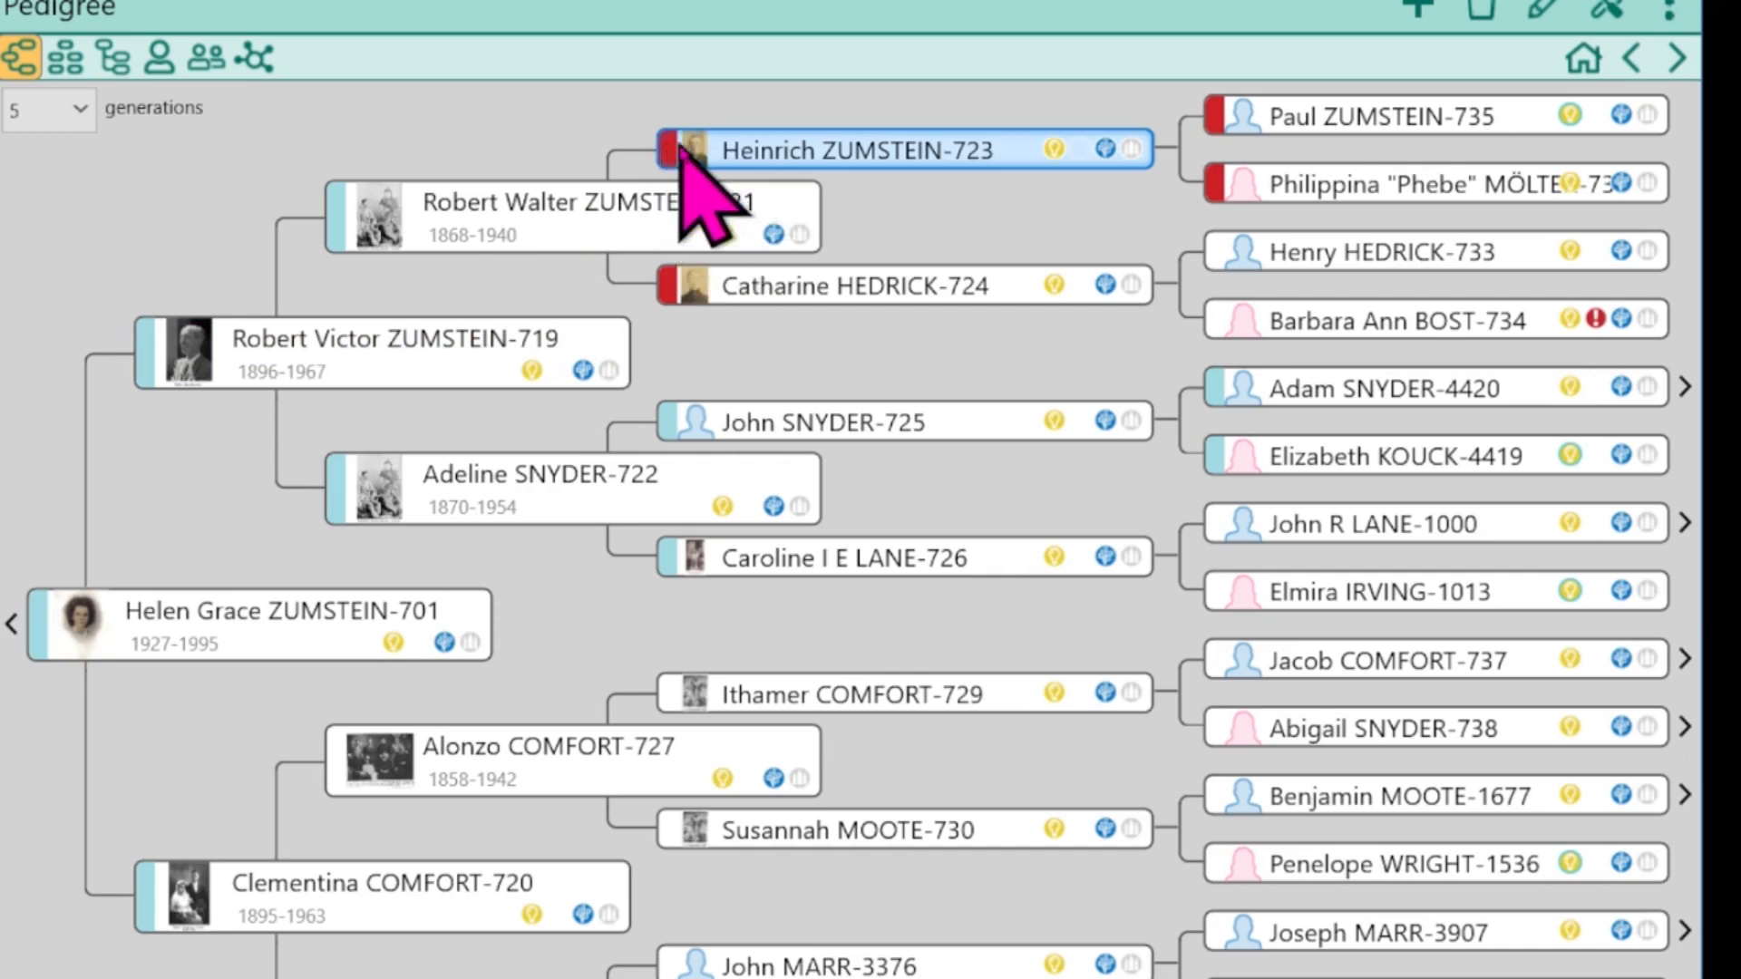
pyautogui.moveTo(749, 261)
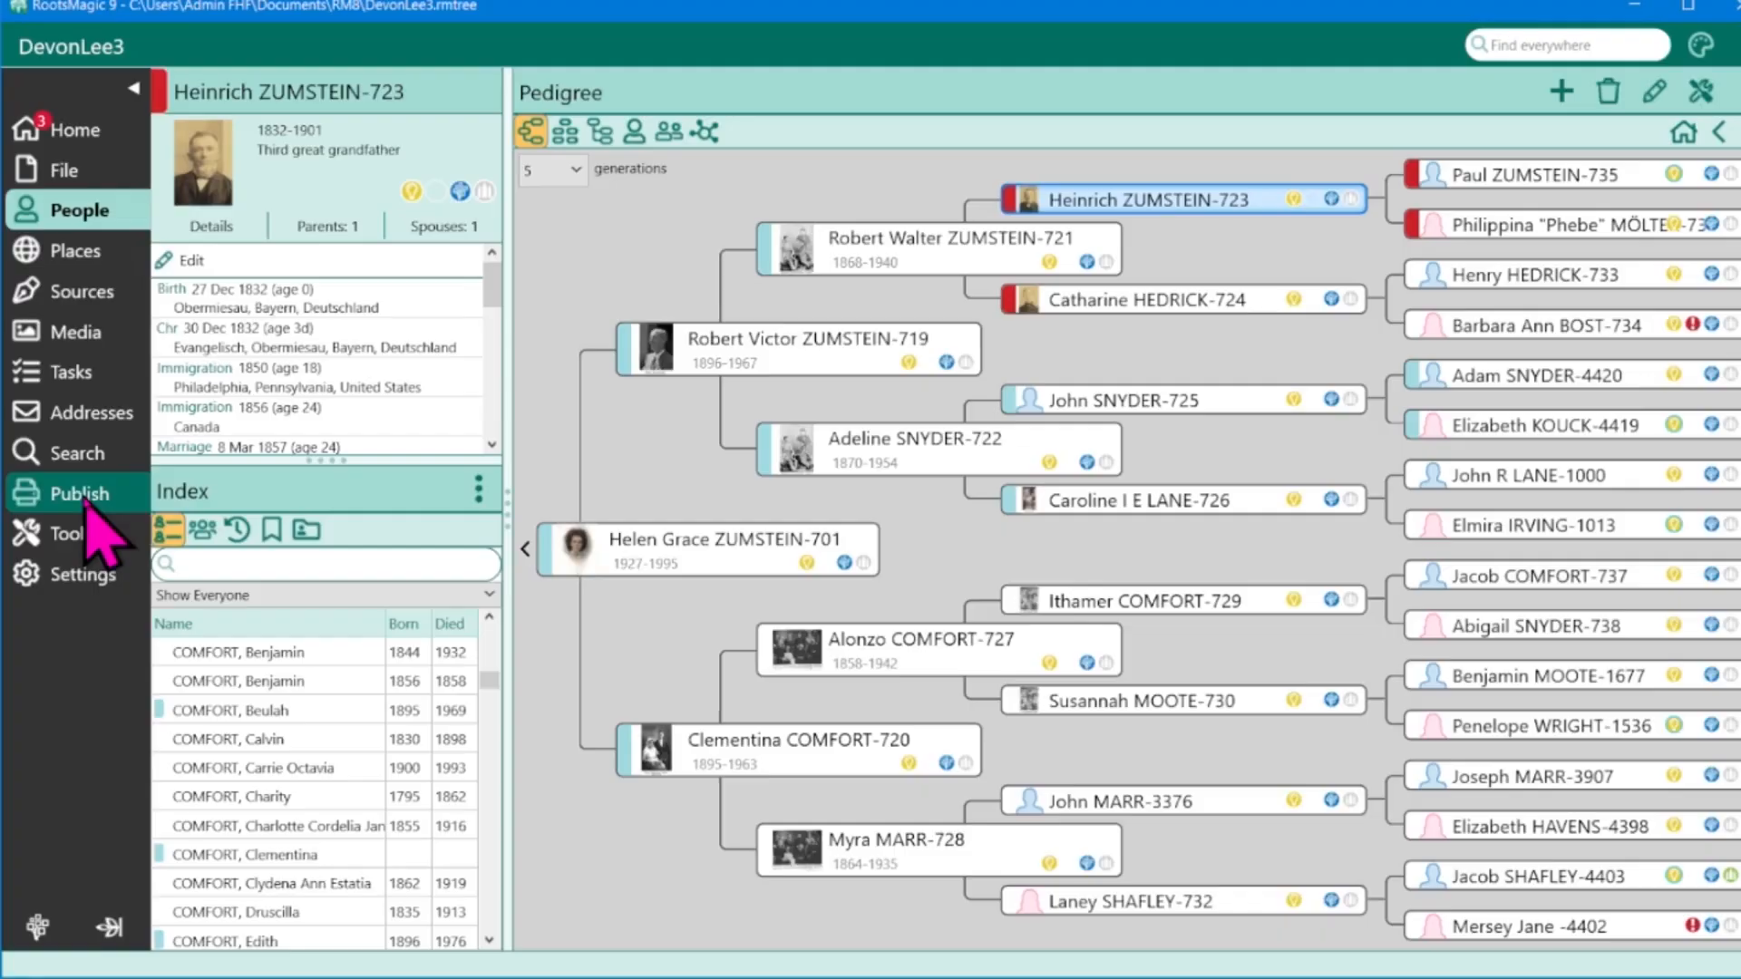
pyautogui.click(80, 493)
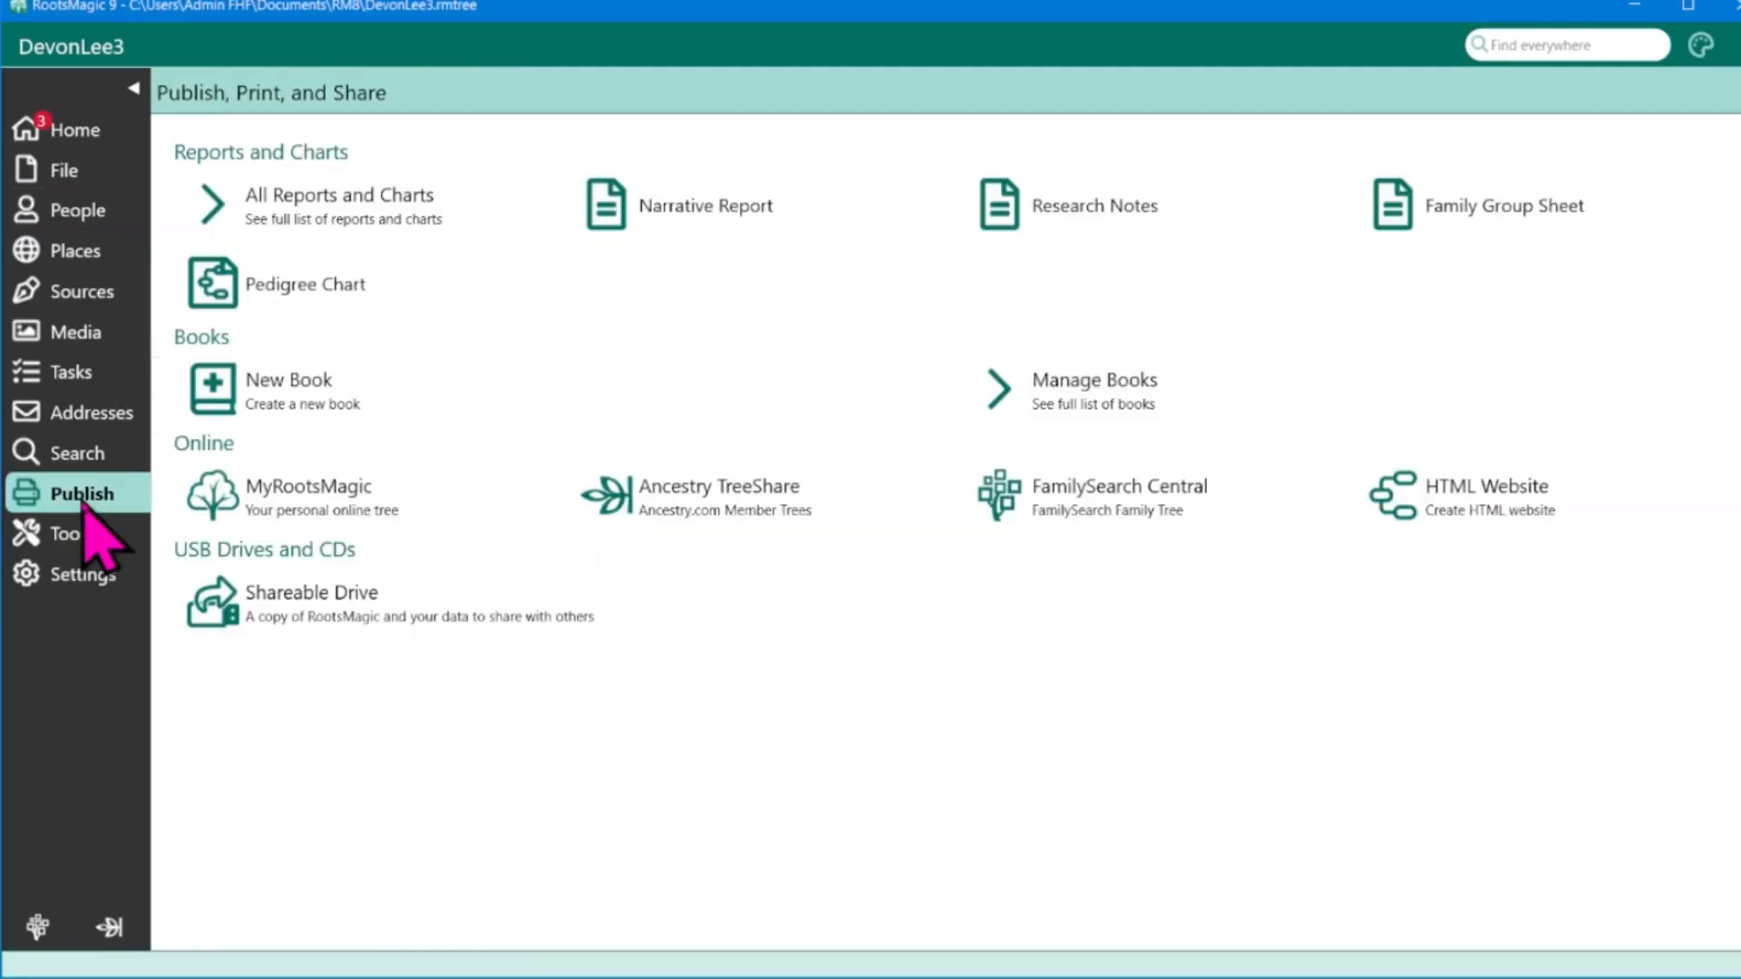
pyautogui.moveTo(732, 299)
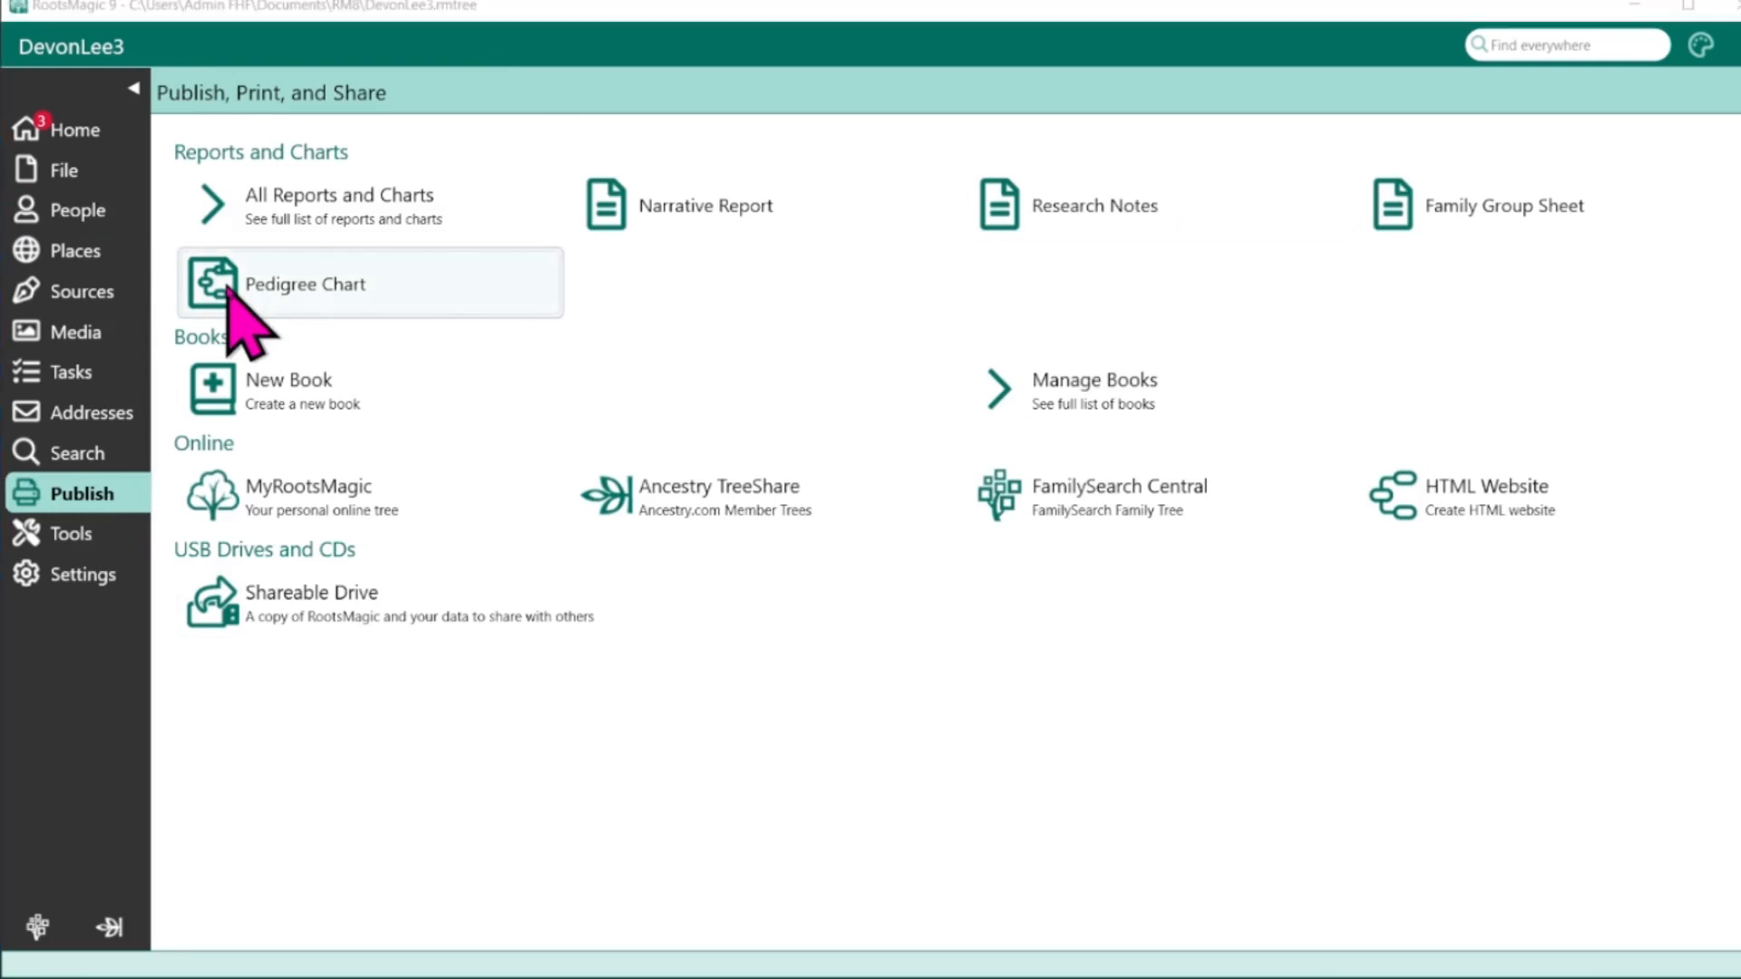
pyautogui.click(304, 283)
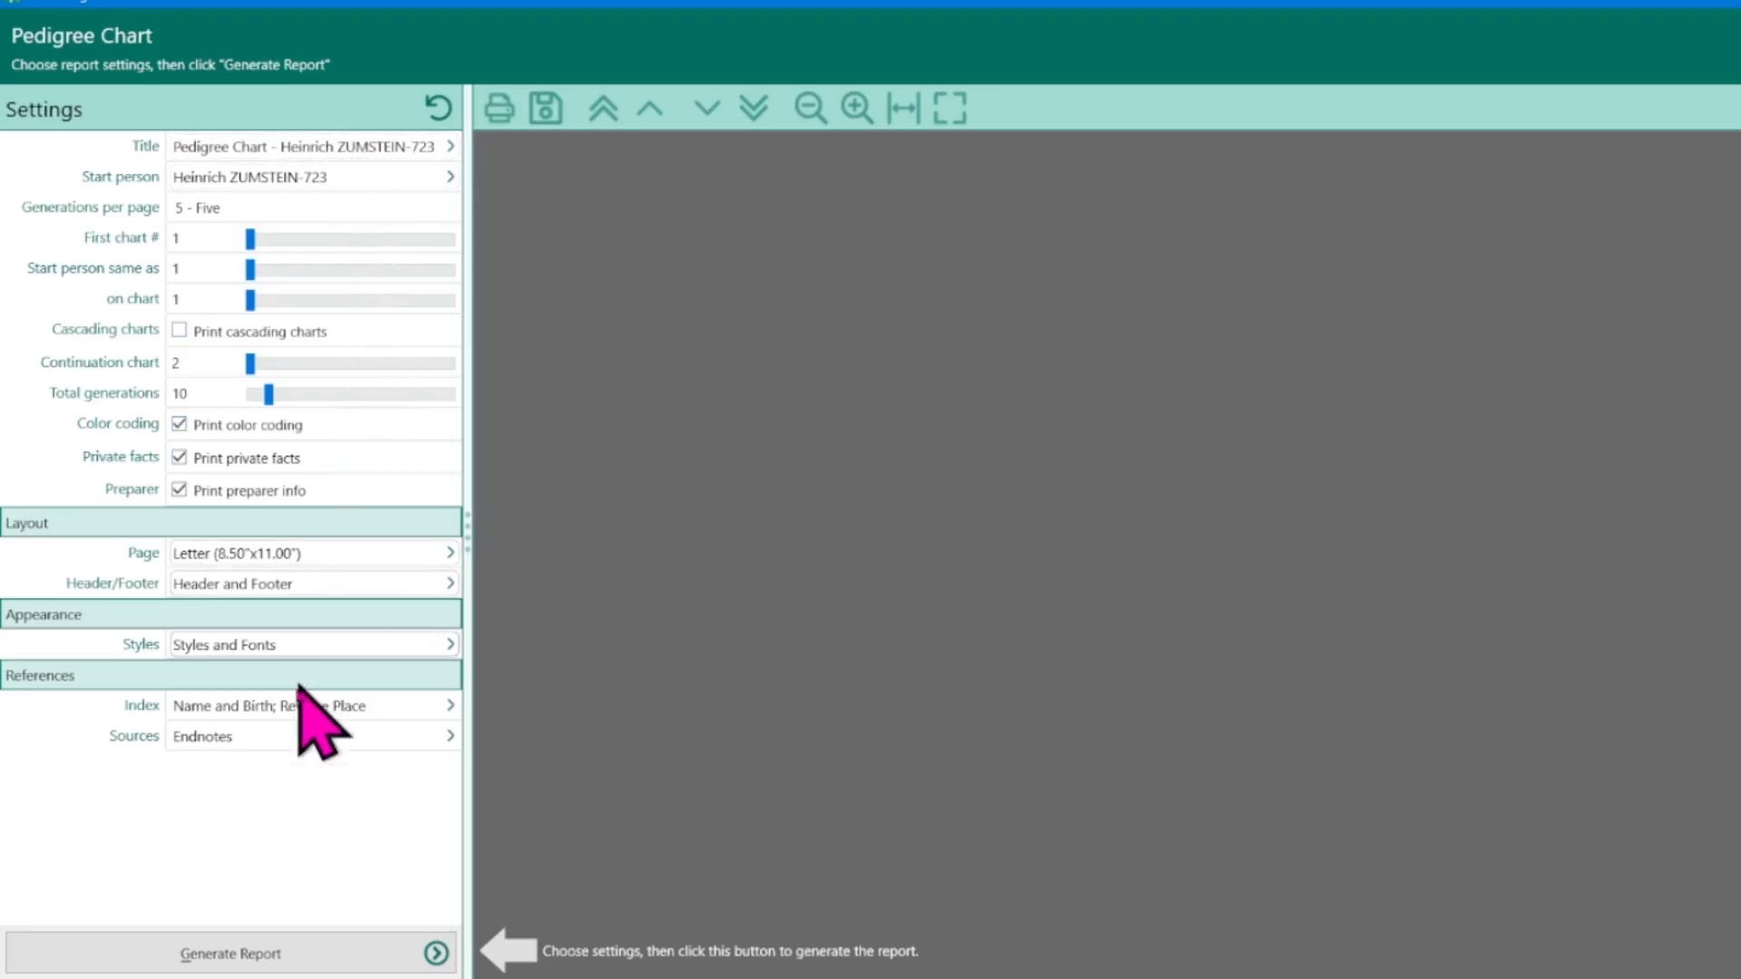
pyautogui.moveTo(255, 955)
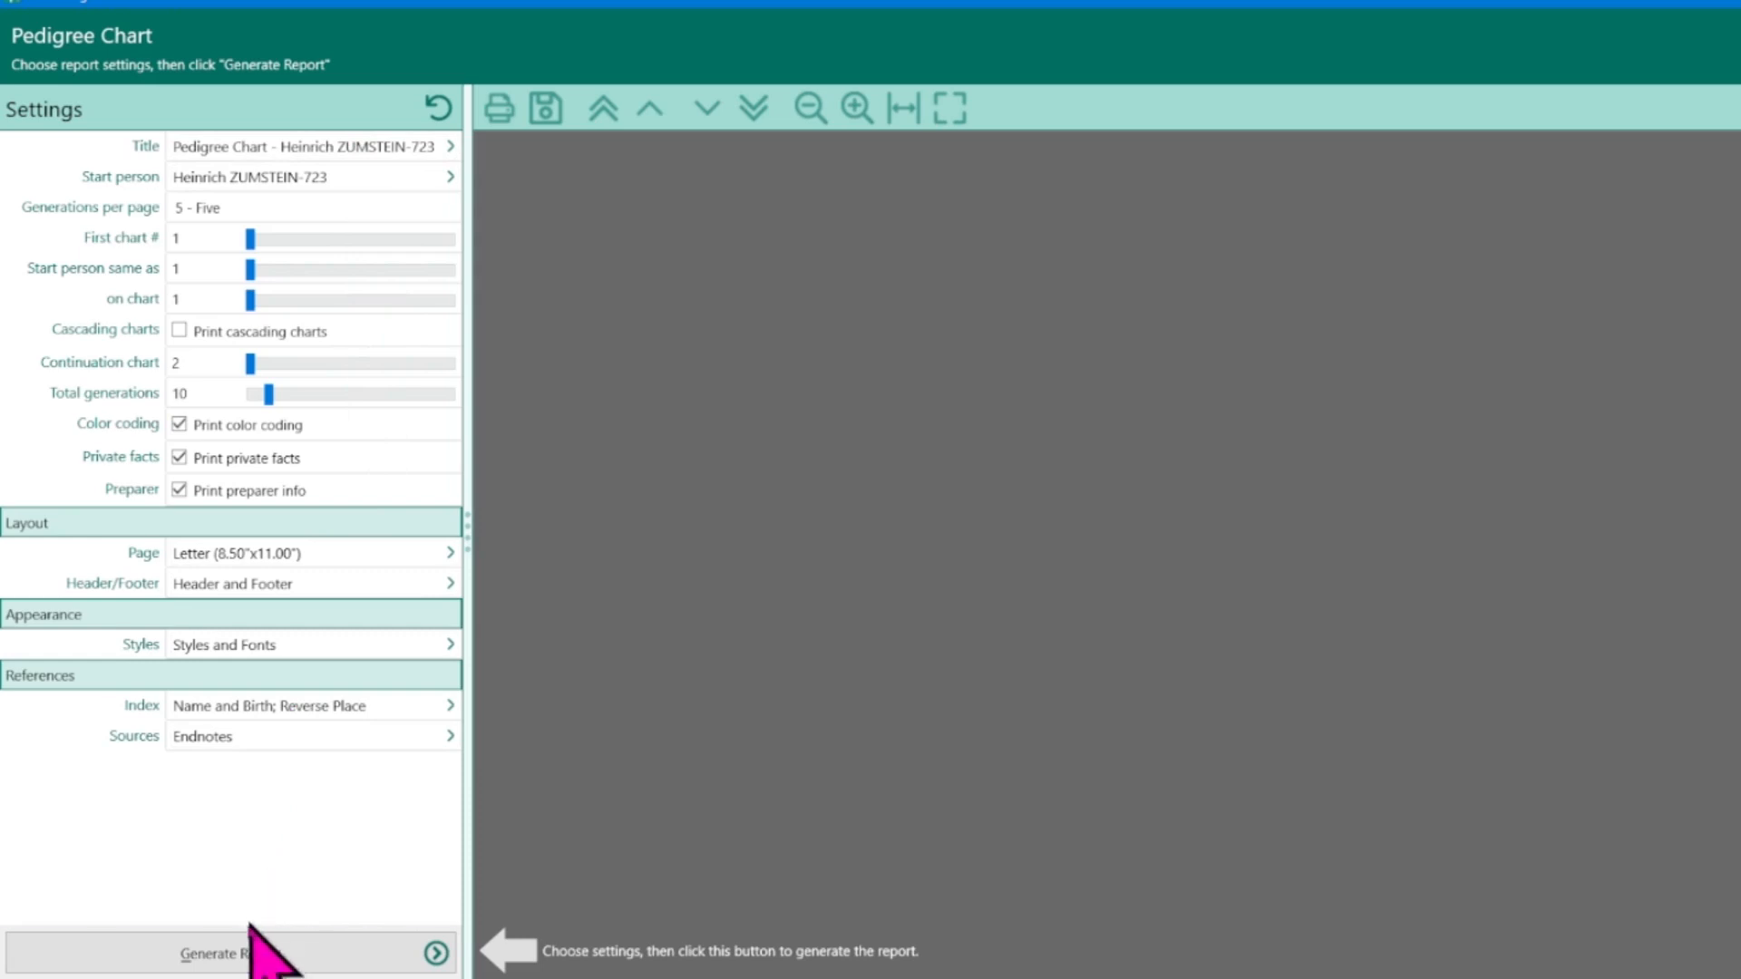
pyautogui.click(230, 952)
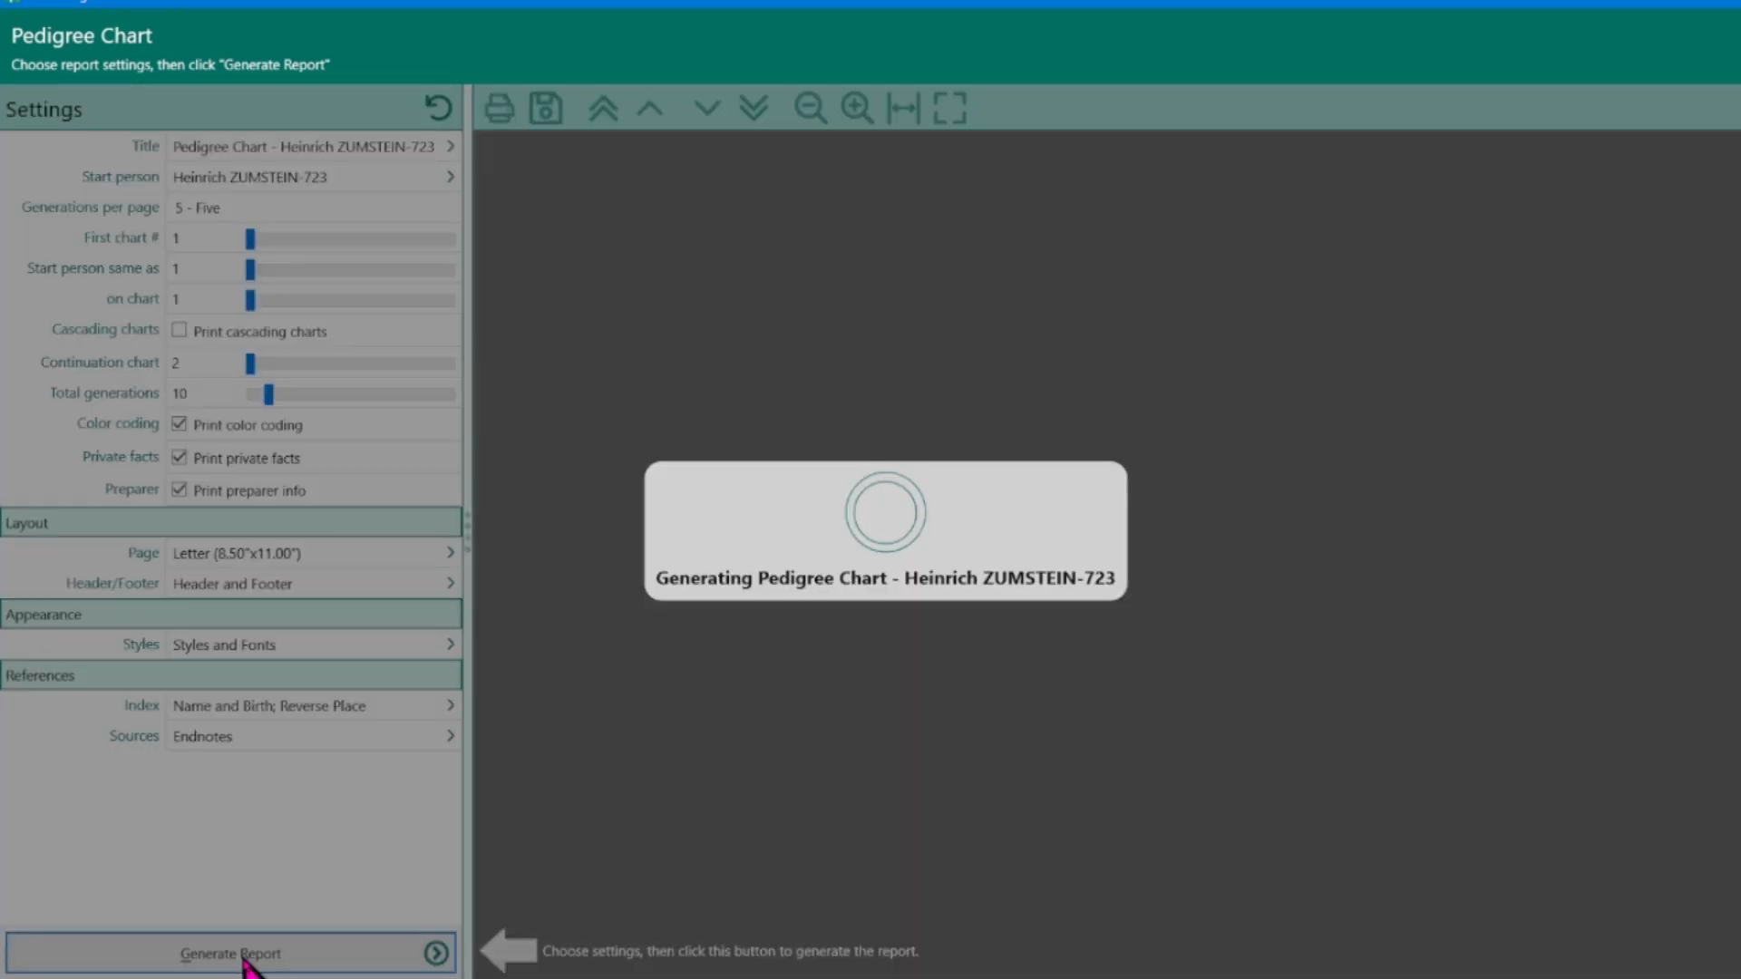
pyautogui.click(231, 951)
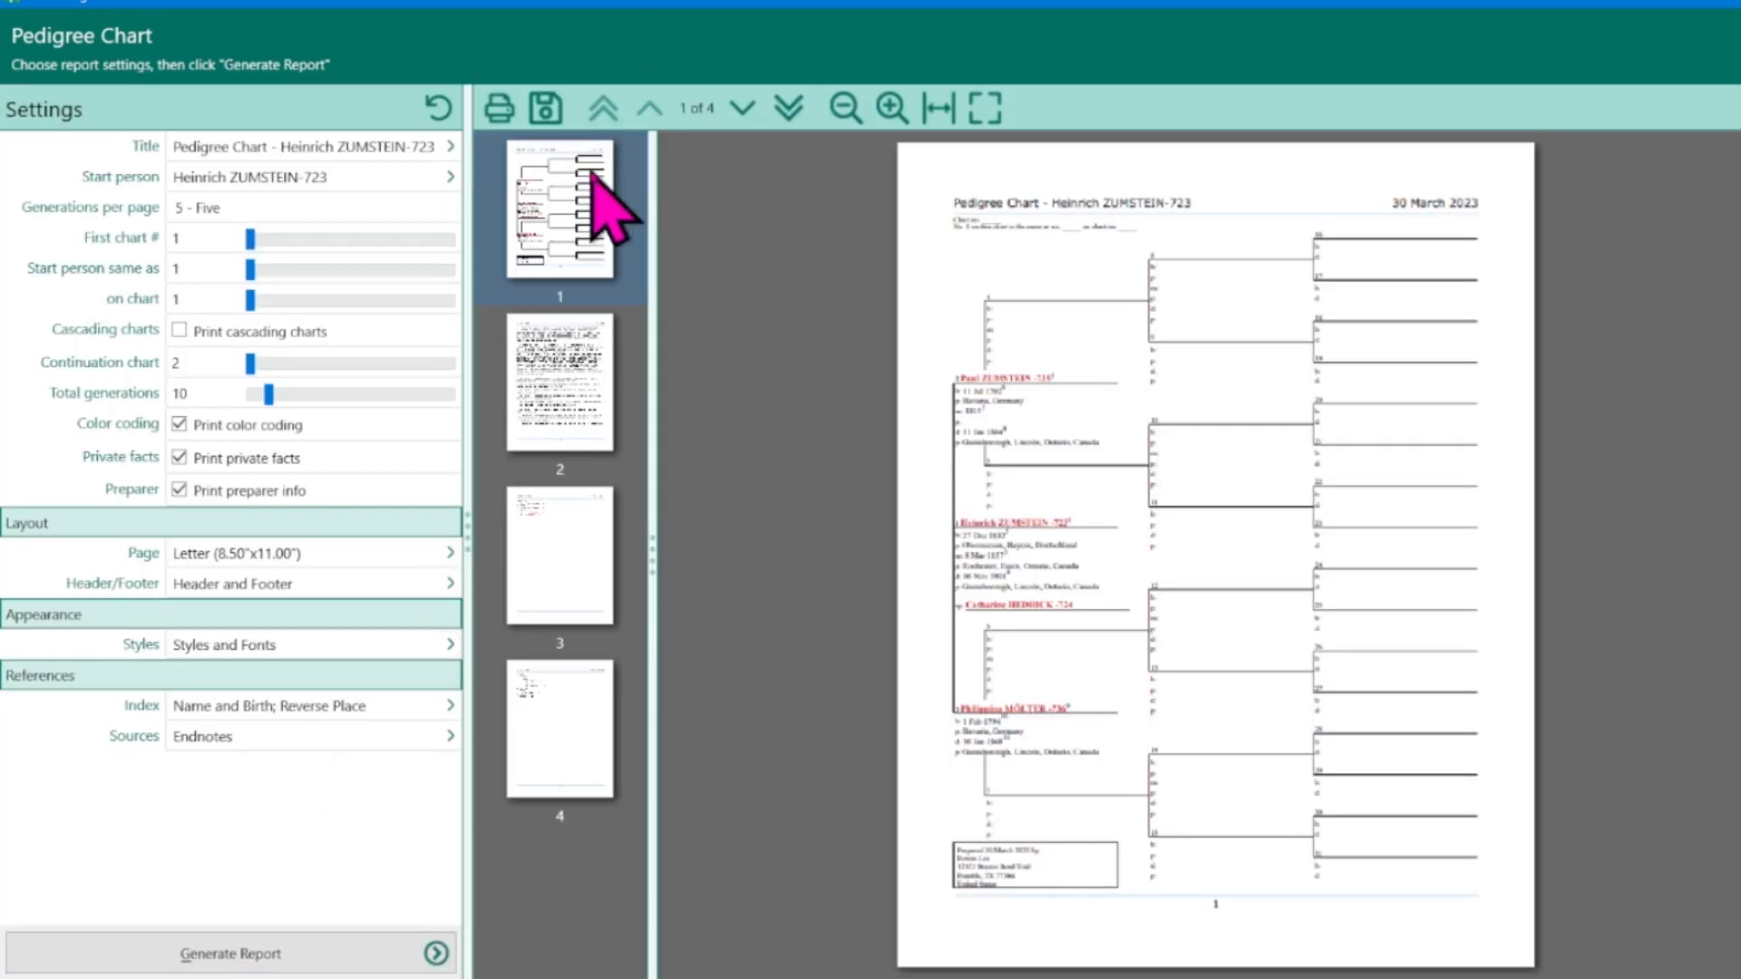
pyautogui.click(888, 107)
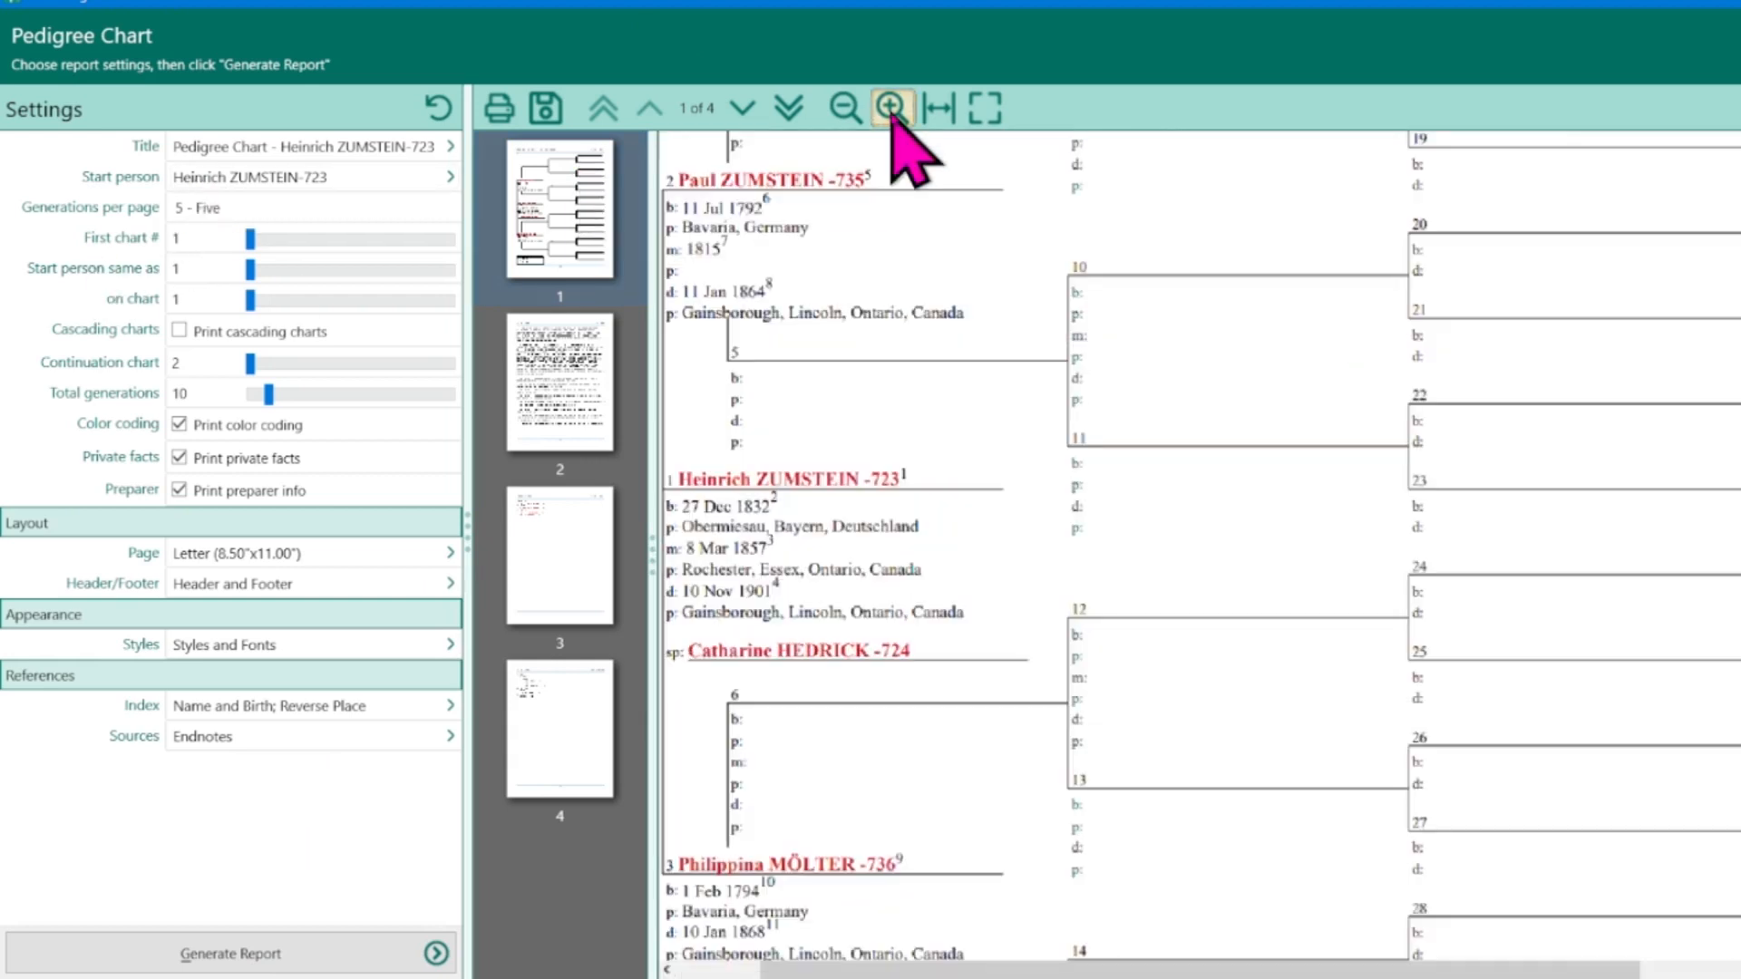
pyautogui.click(889, 107)
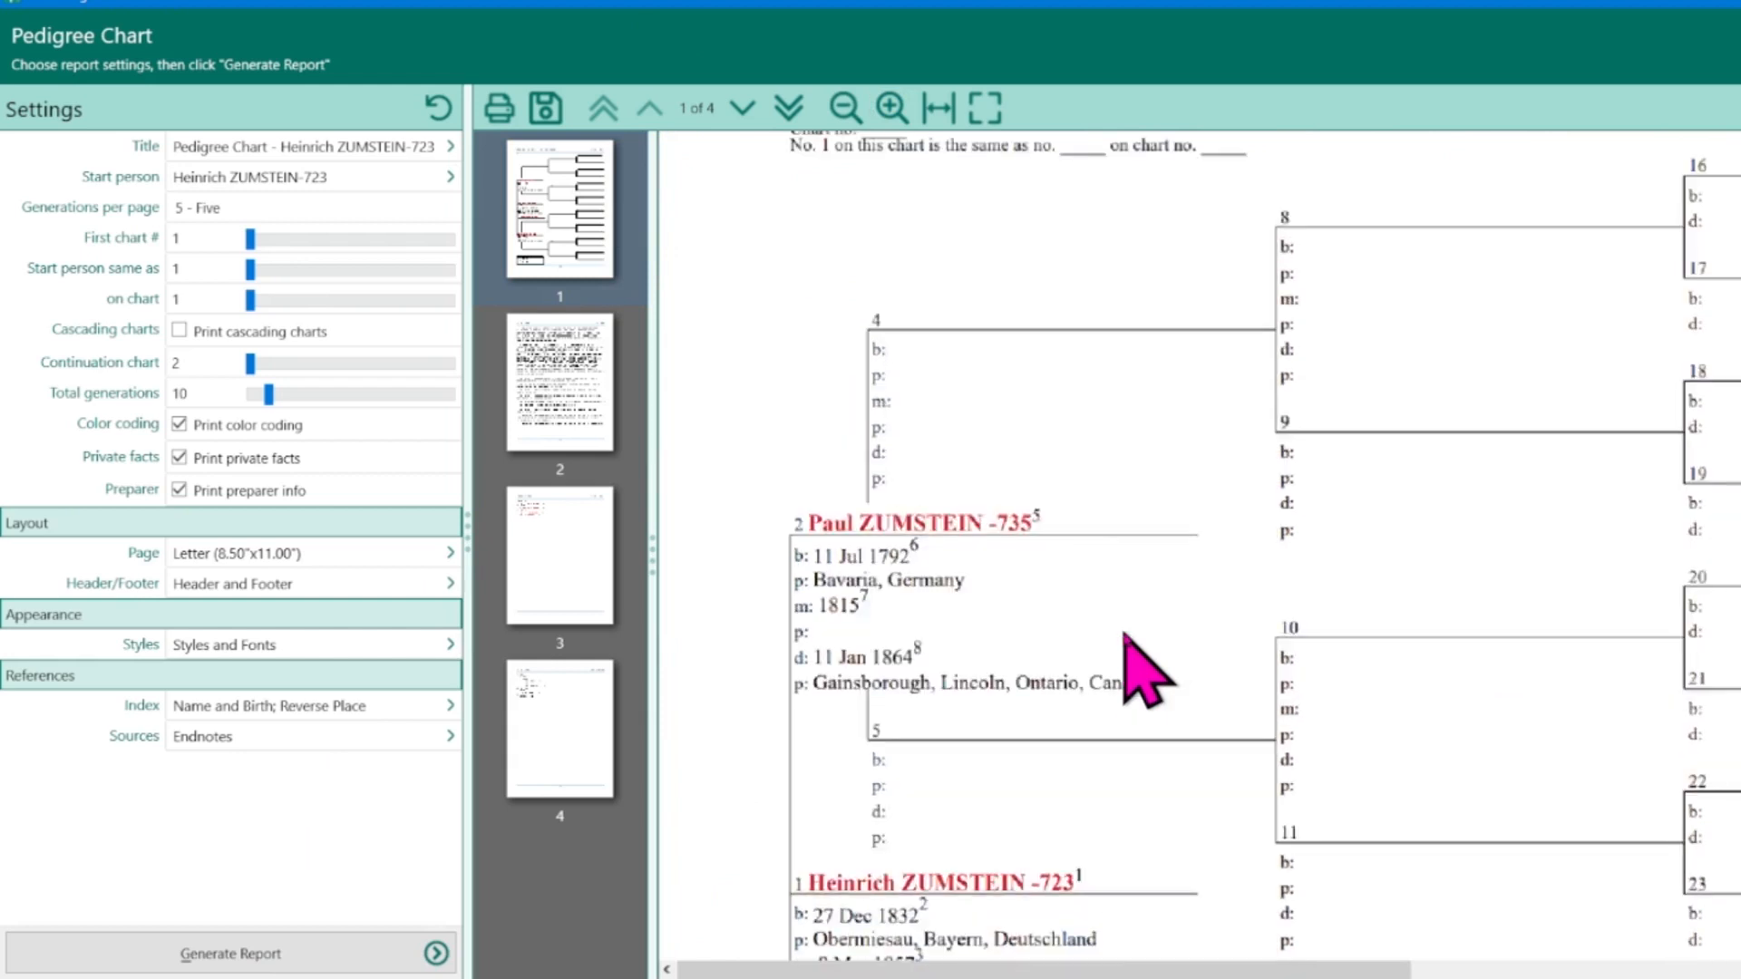
pyautogui.scroll(-3)
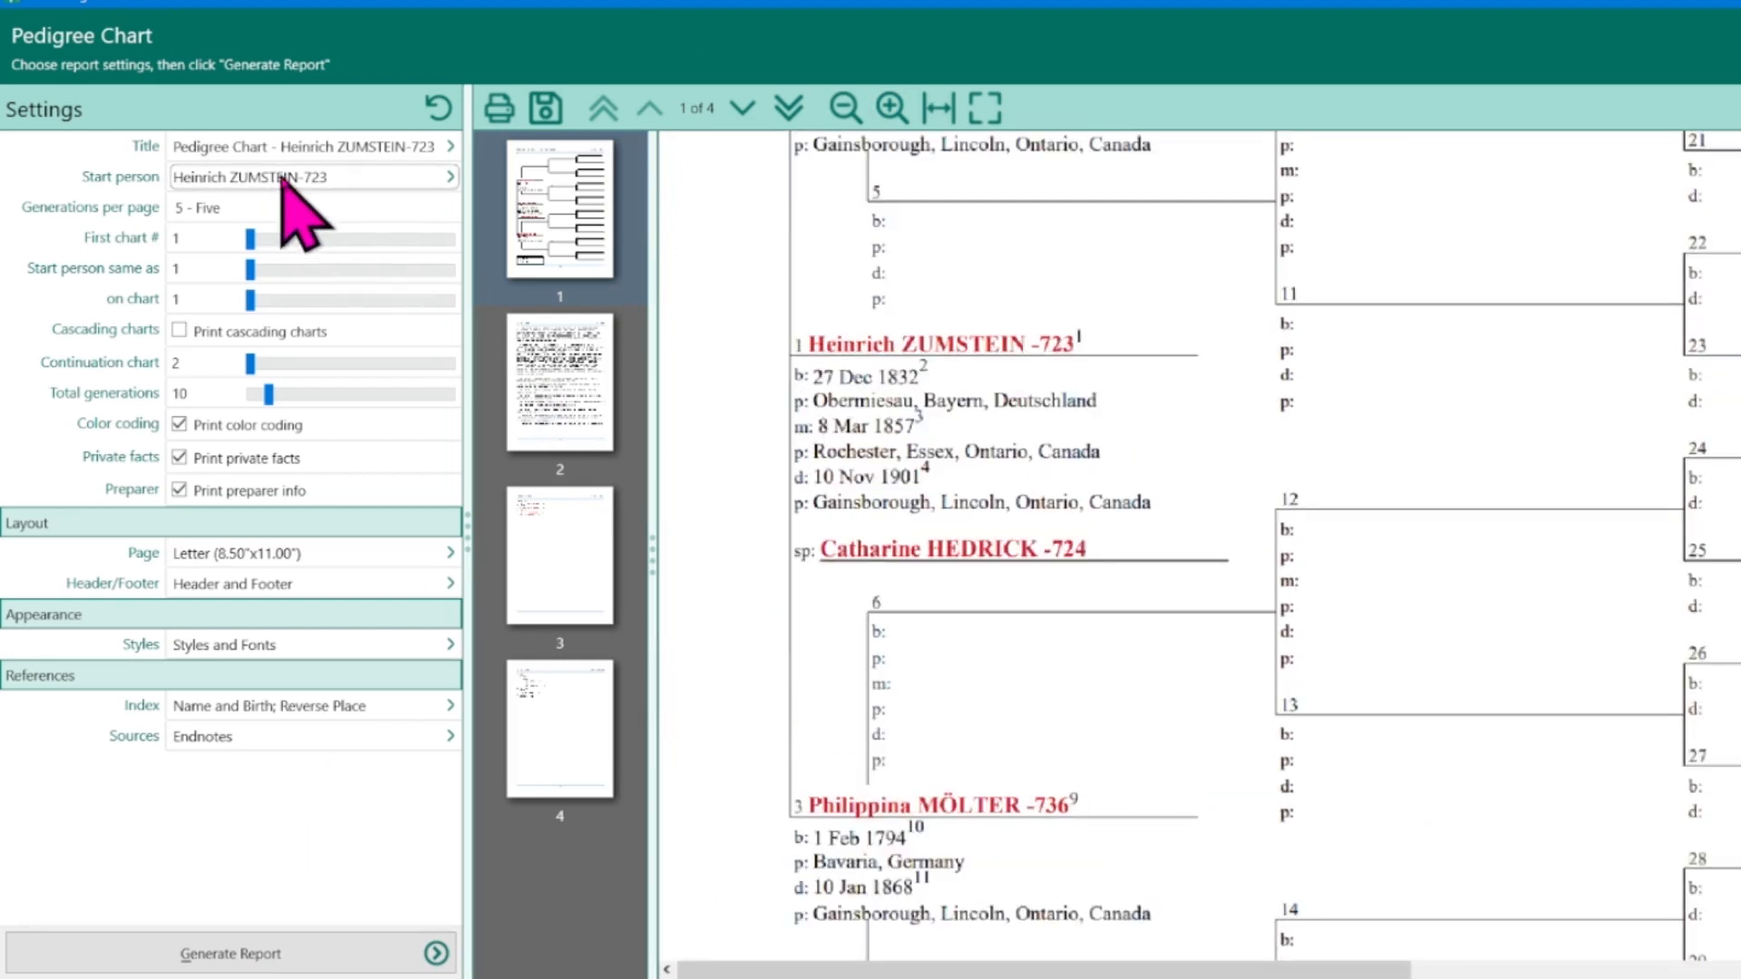
pyautogui.click(450, 176)
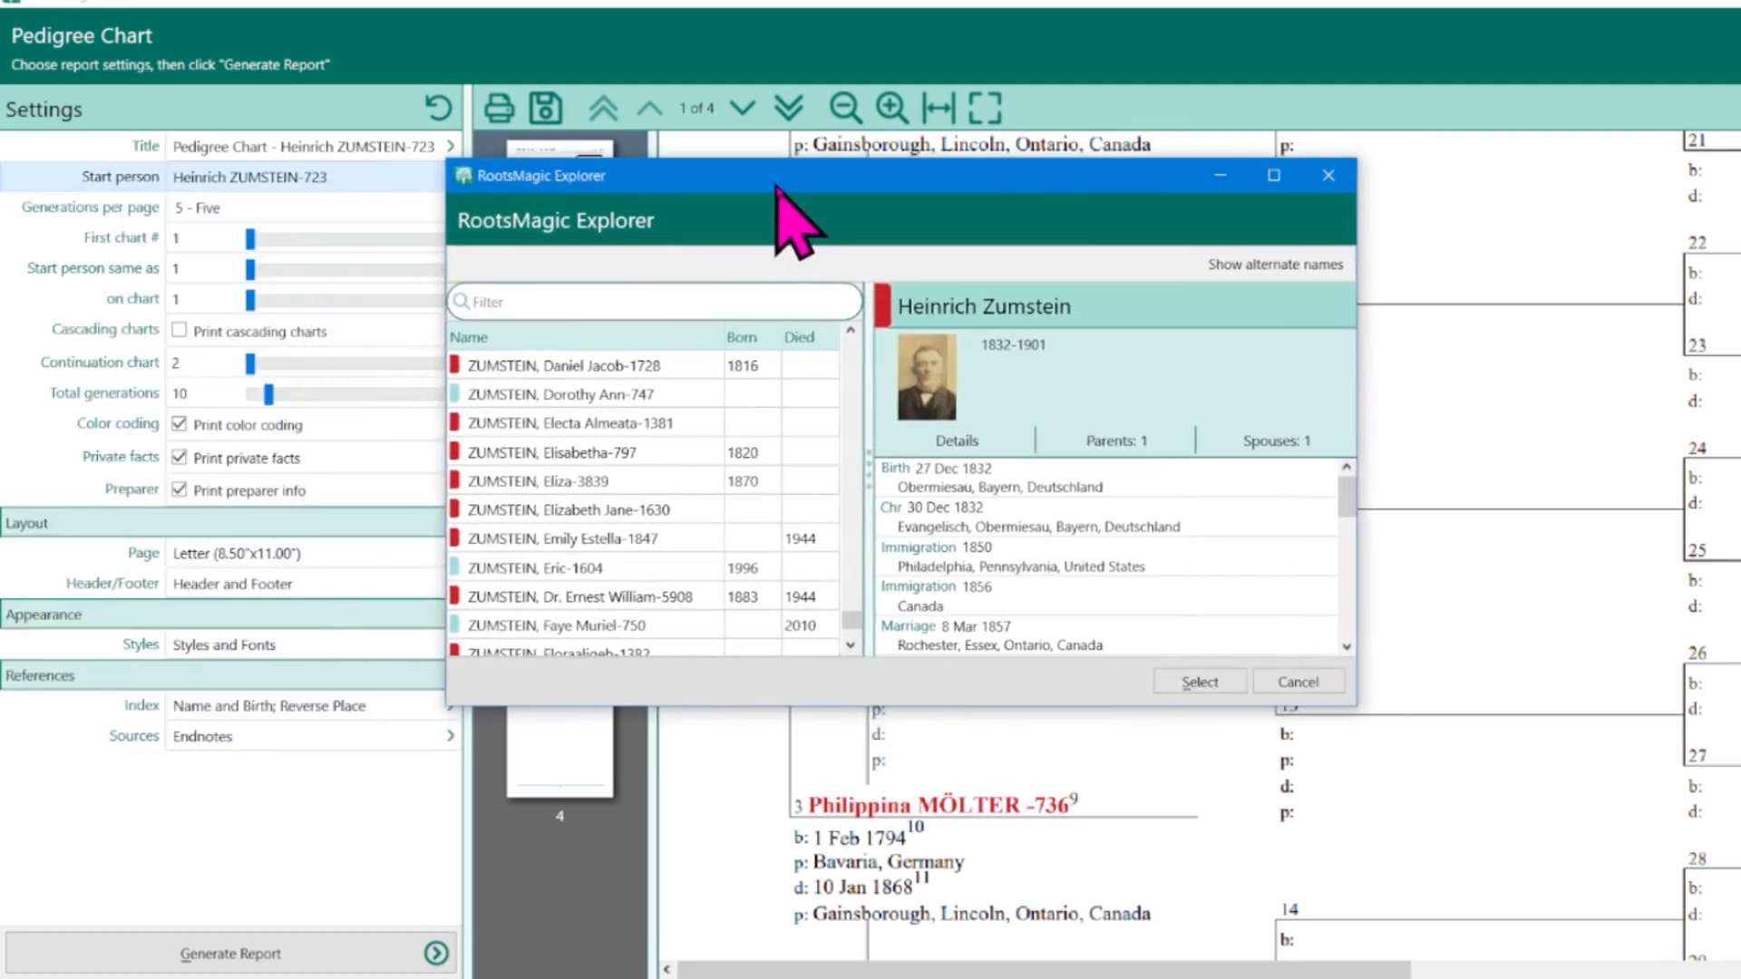
pyautogui.write('zumst')
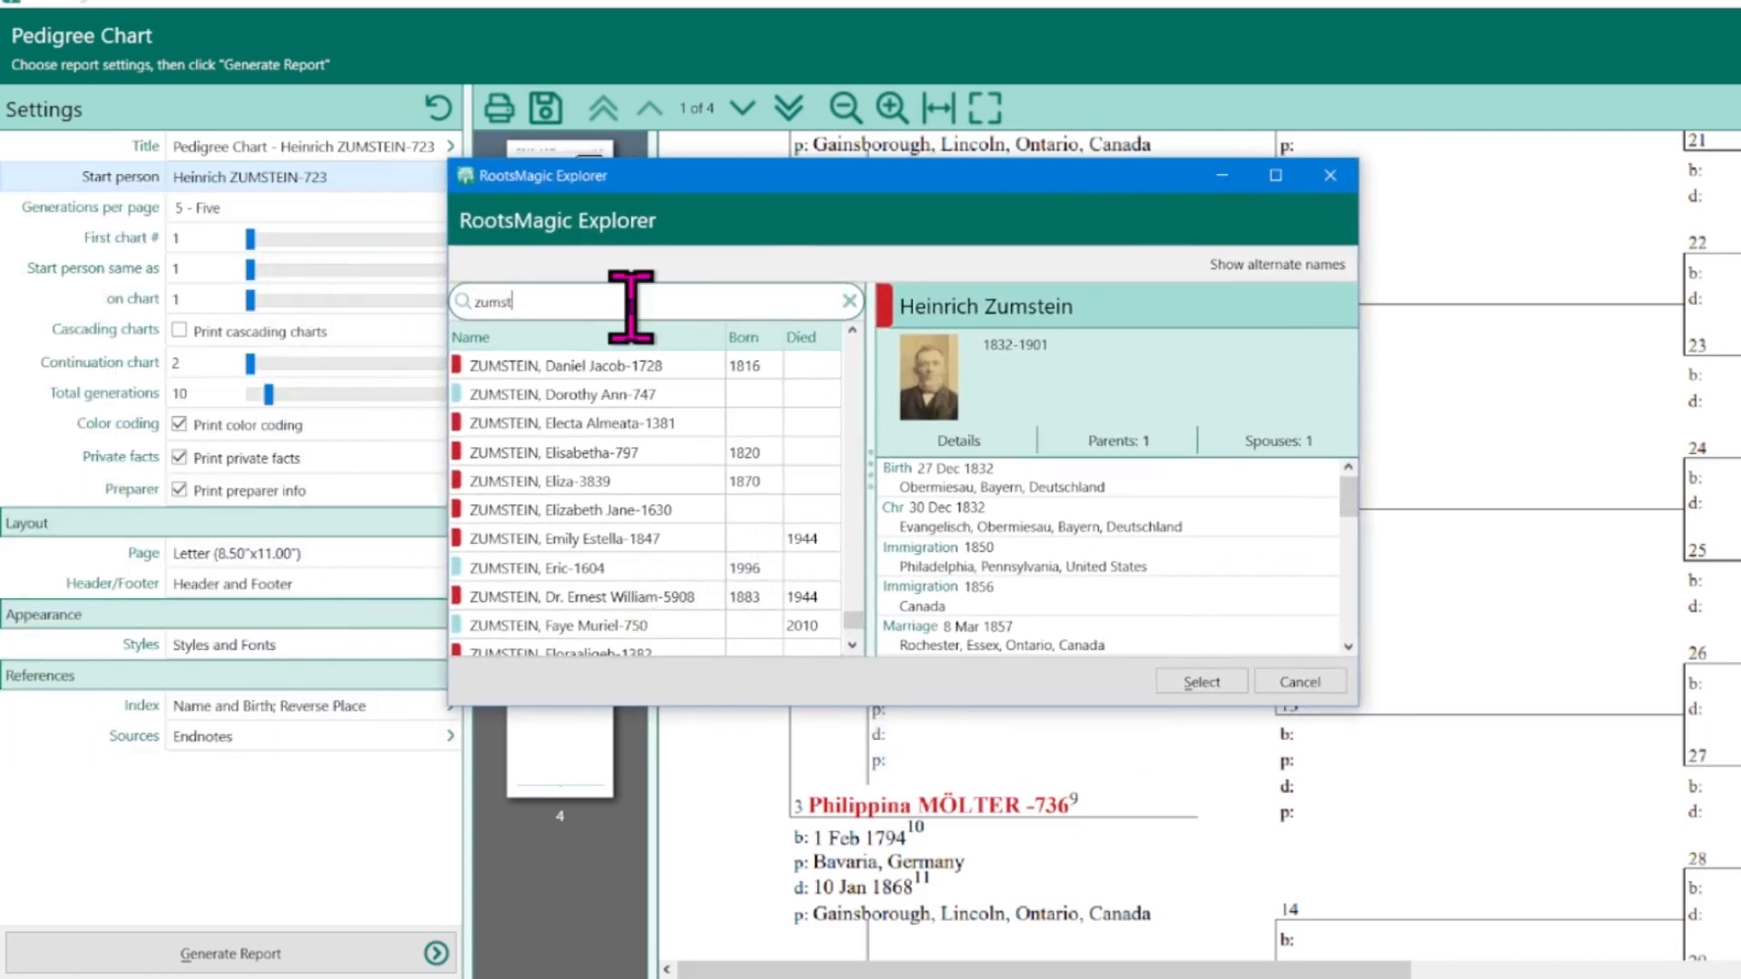
pyautogui.write('ein')
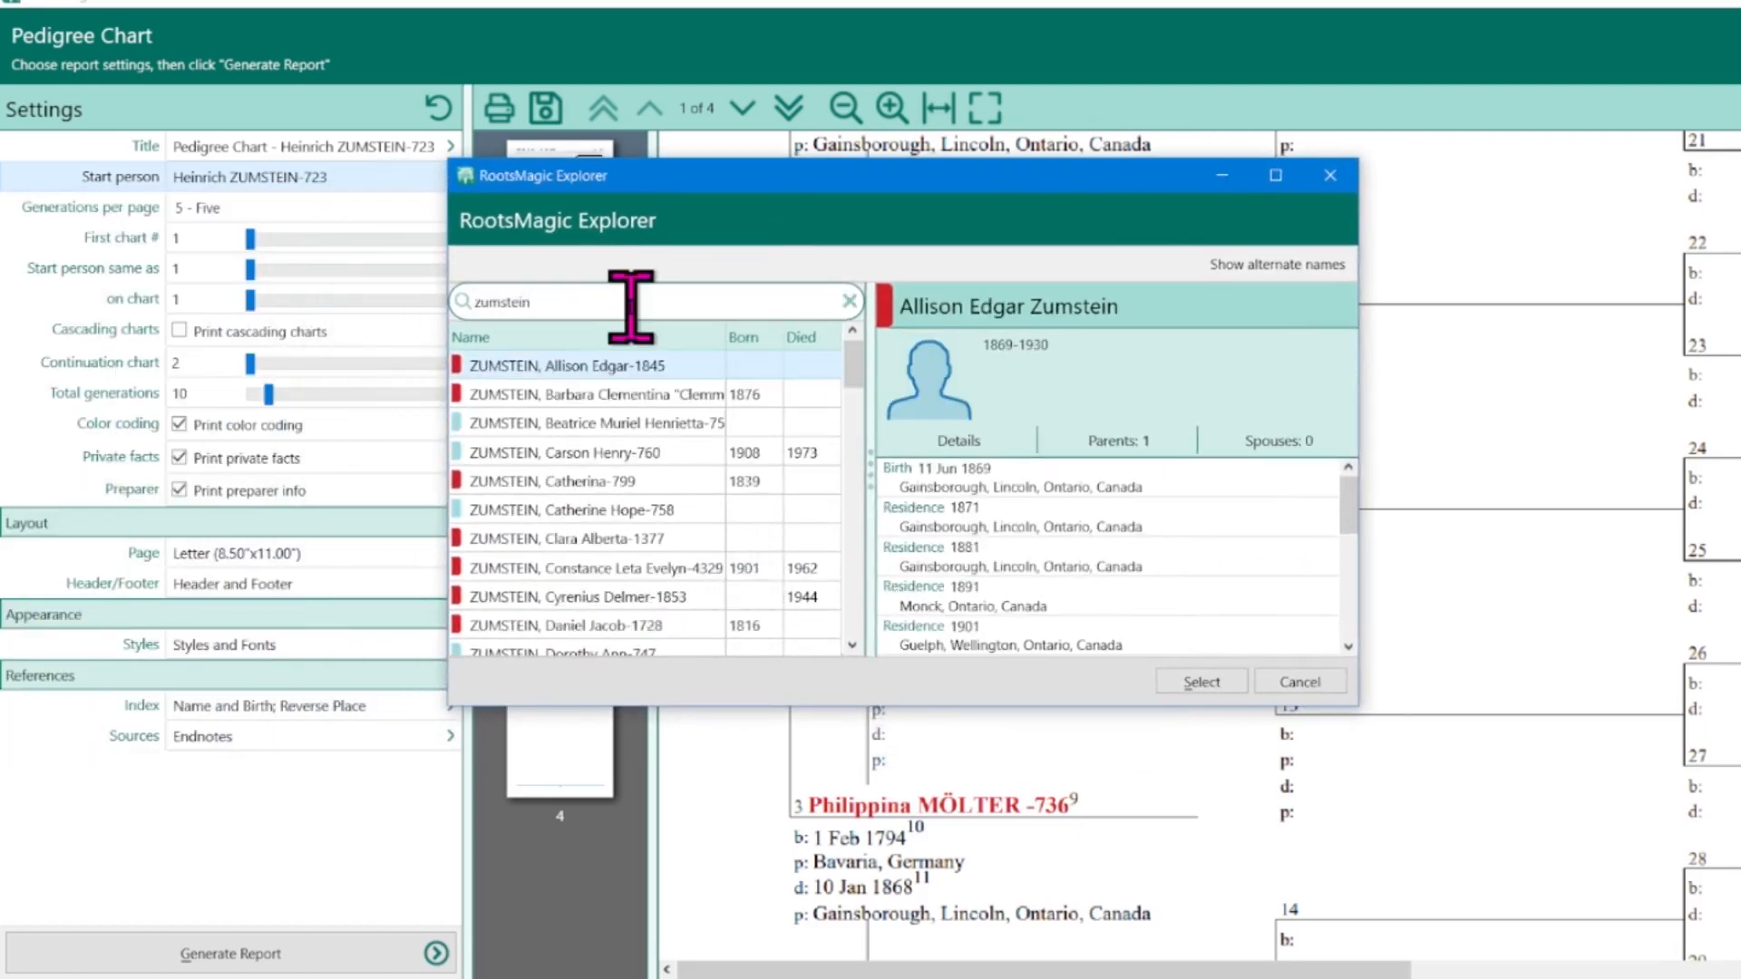
pyautogui.write(', ro')
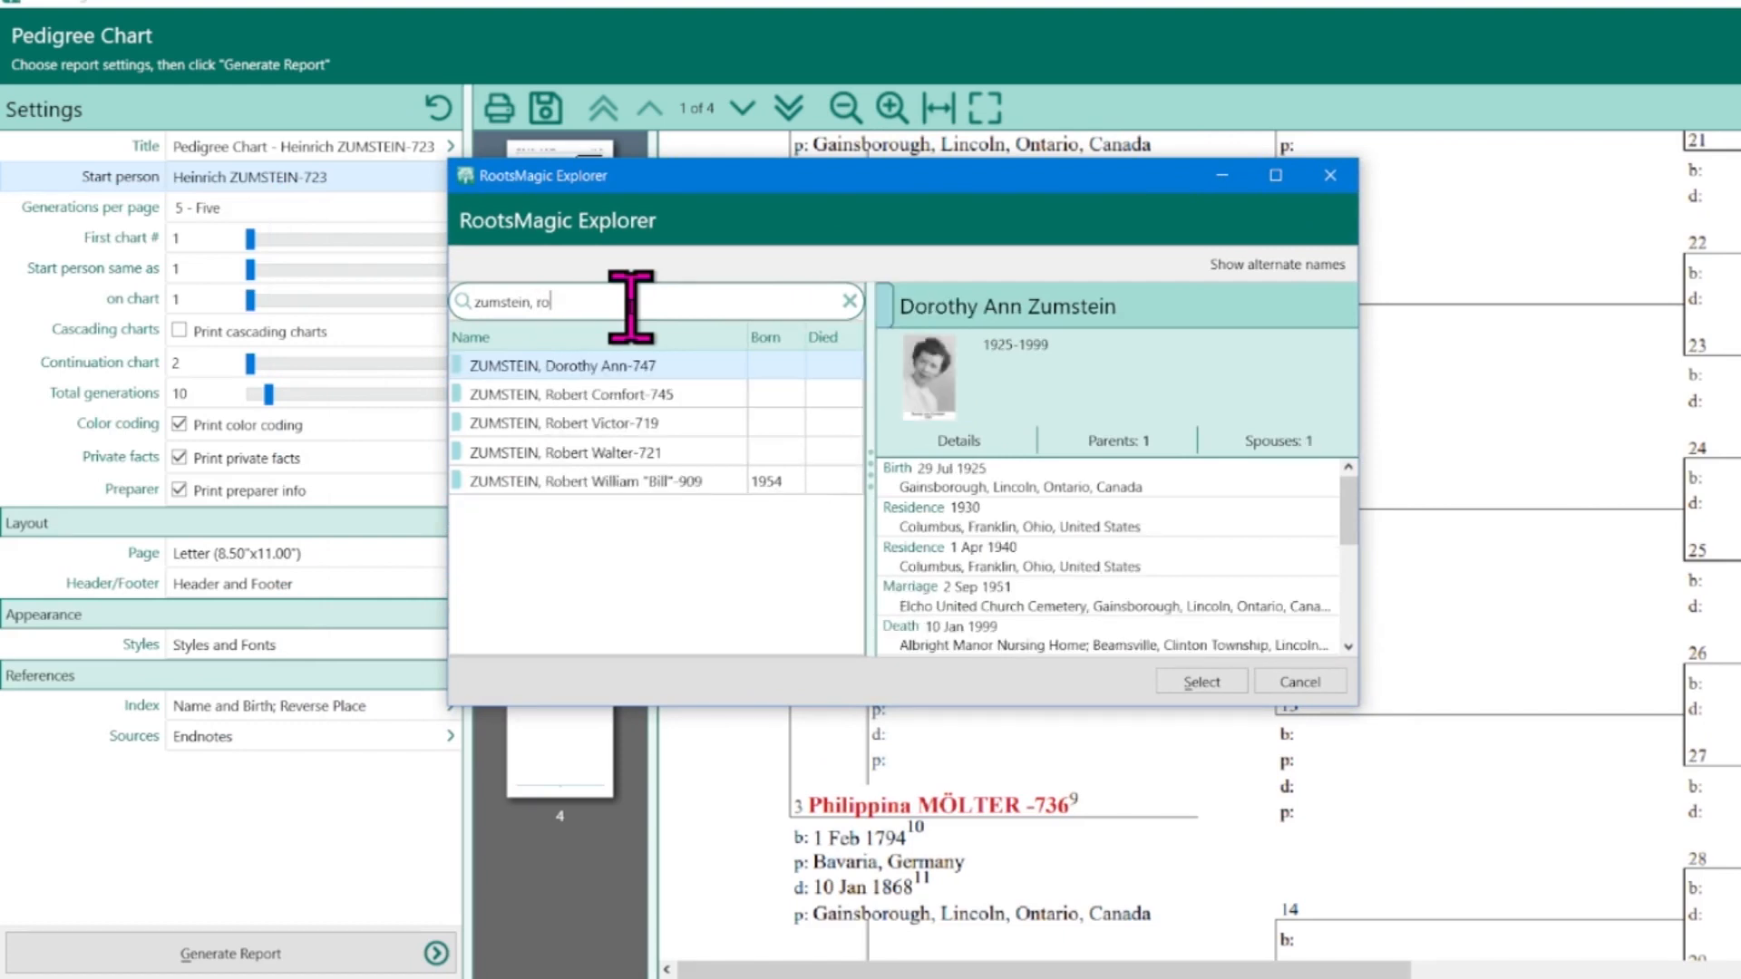
pyautogui.click(587, 423)
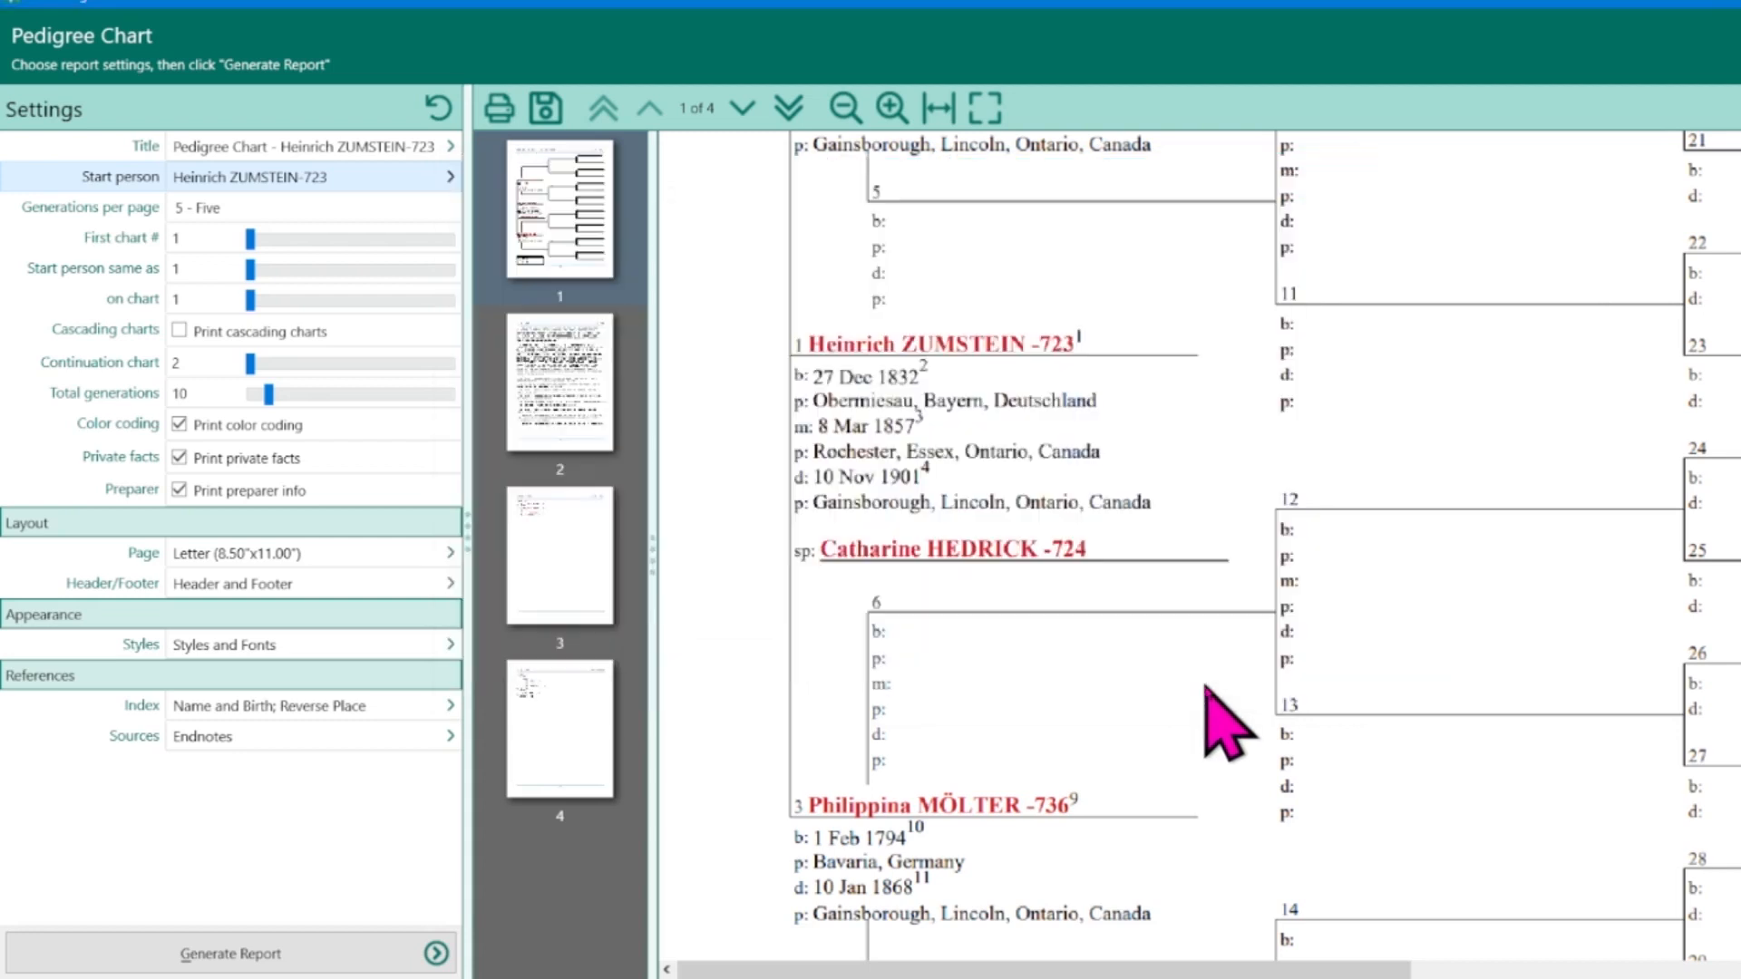
pyautogui.click(230, 953)
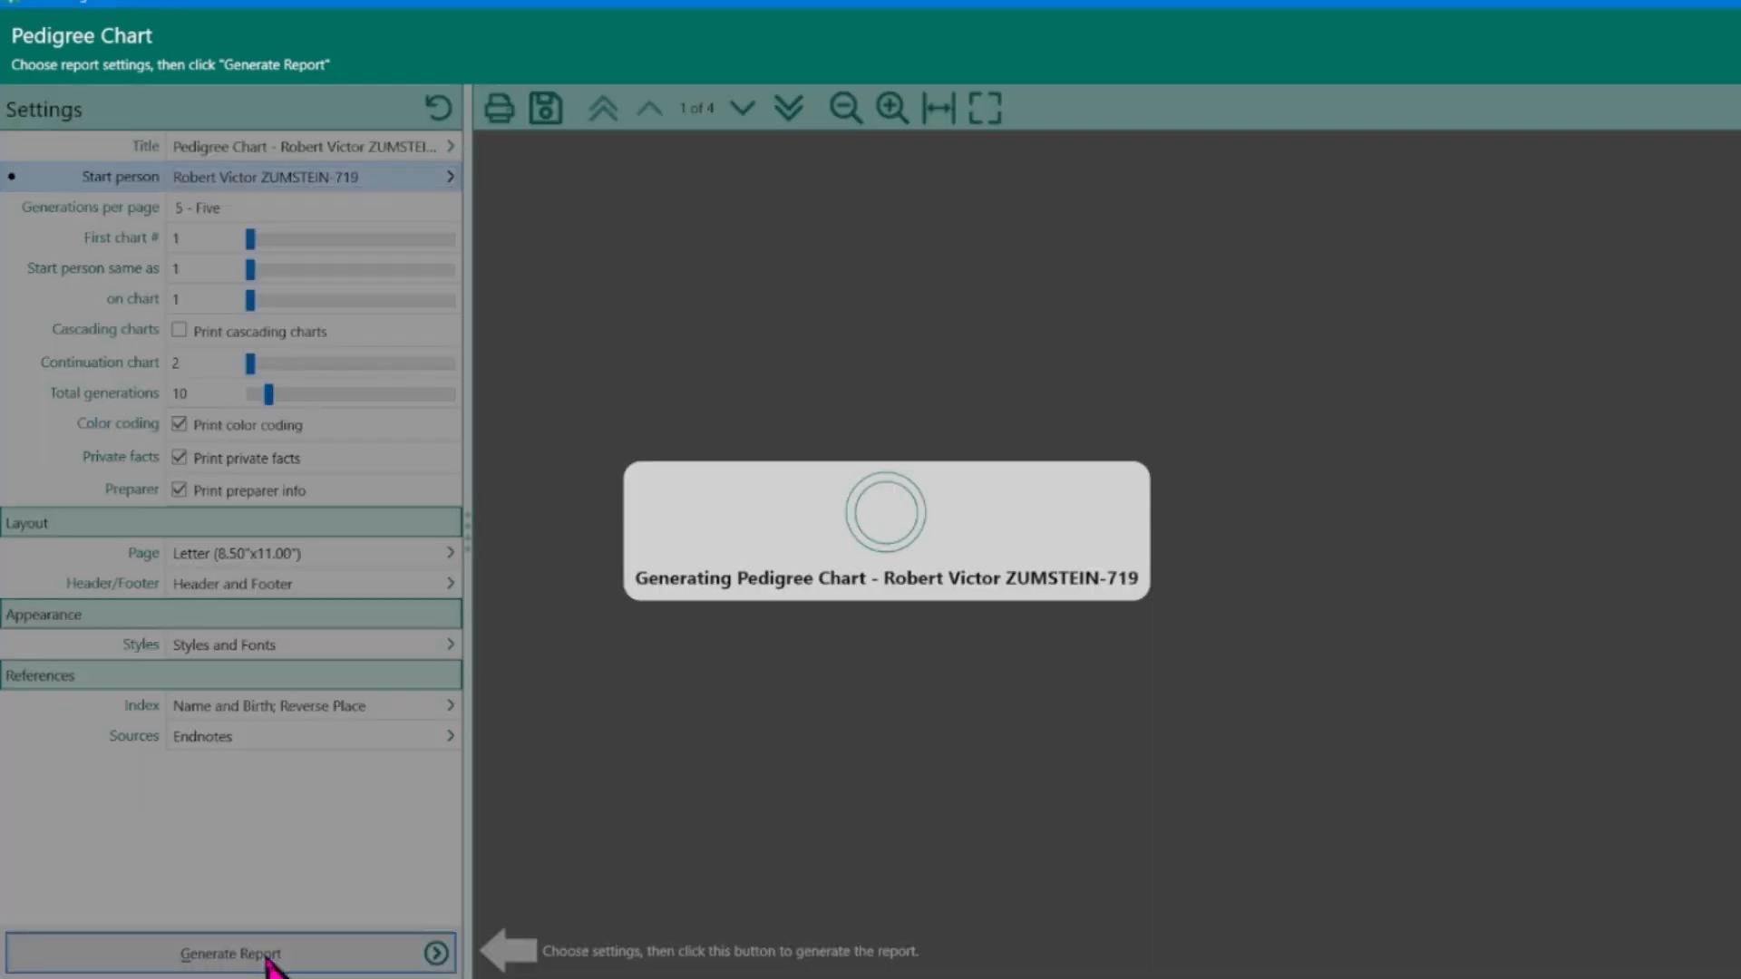
pyautogui.click(230, 952)
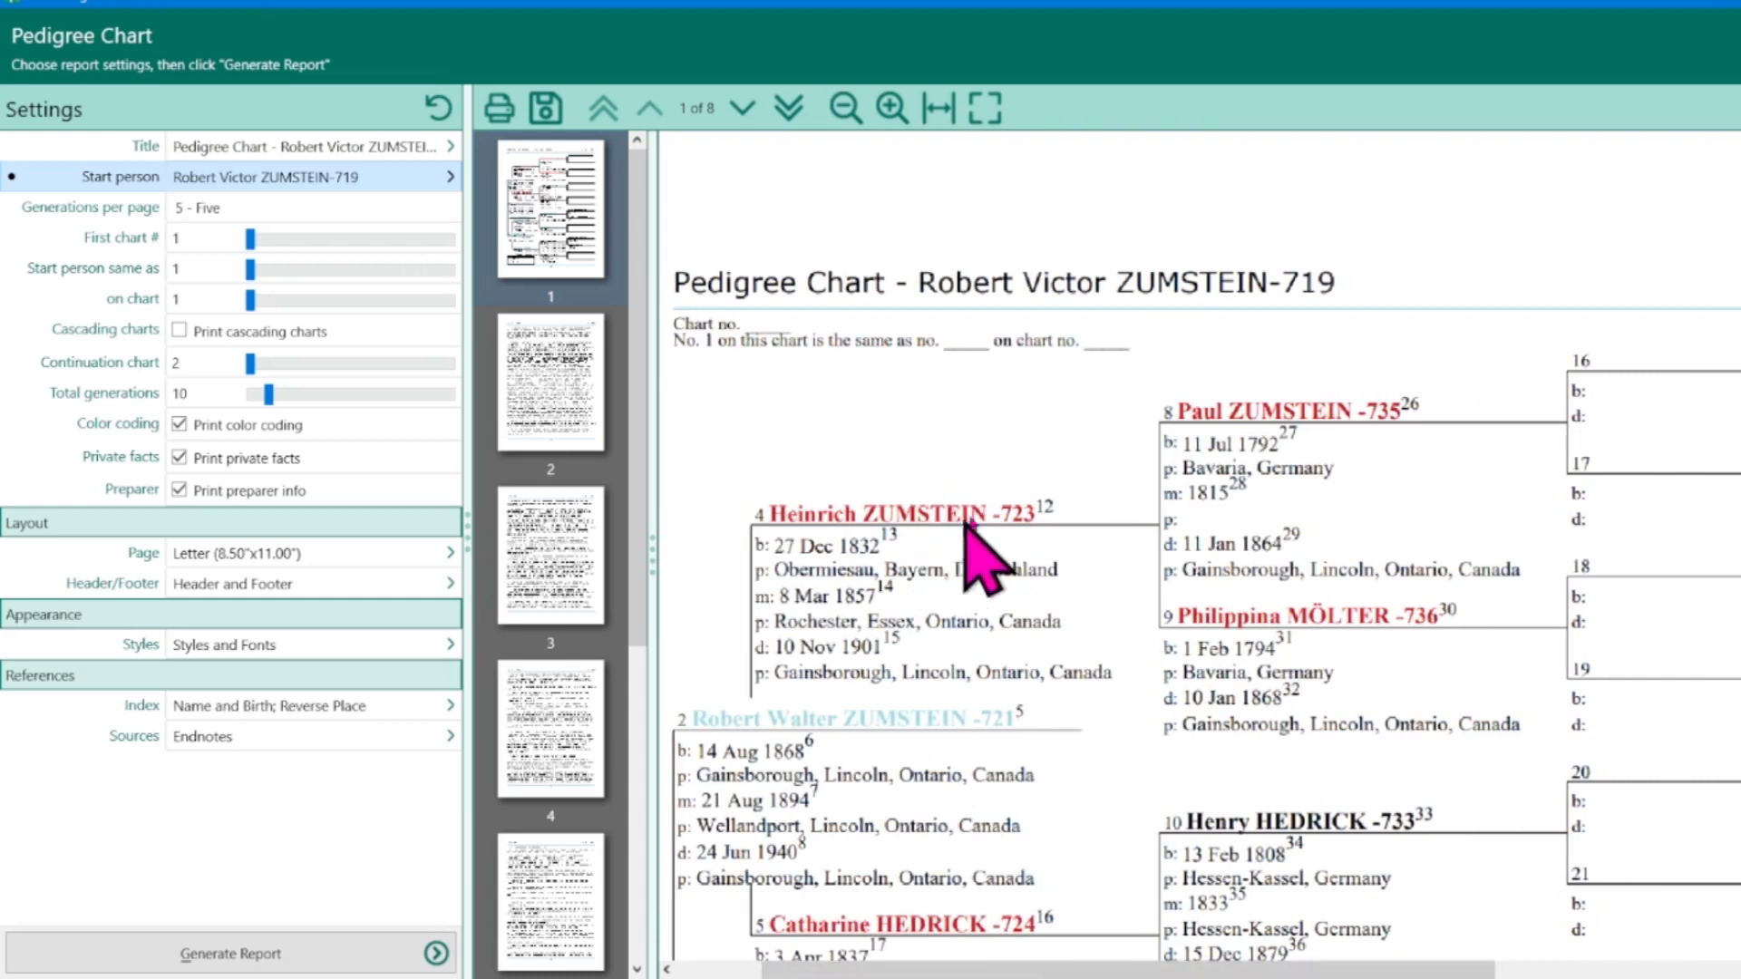
pyautogui.scroll(-3)
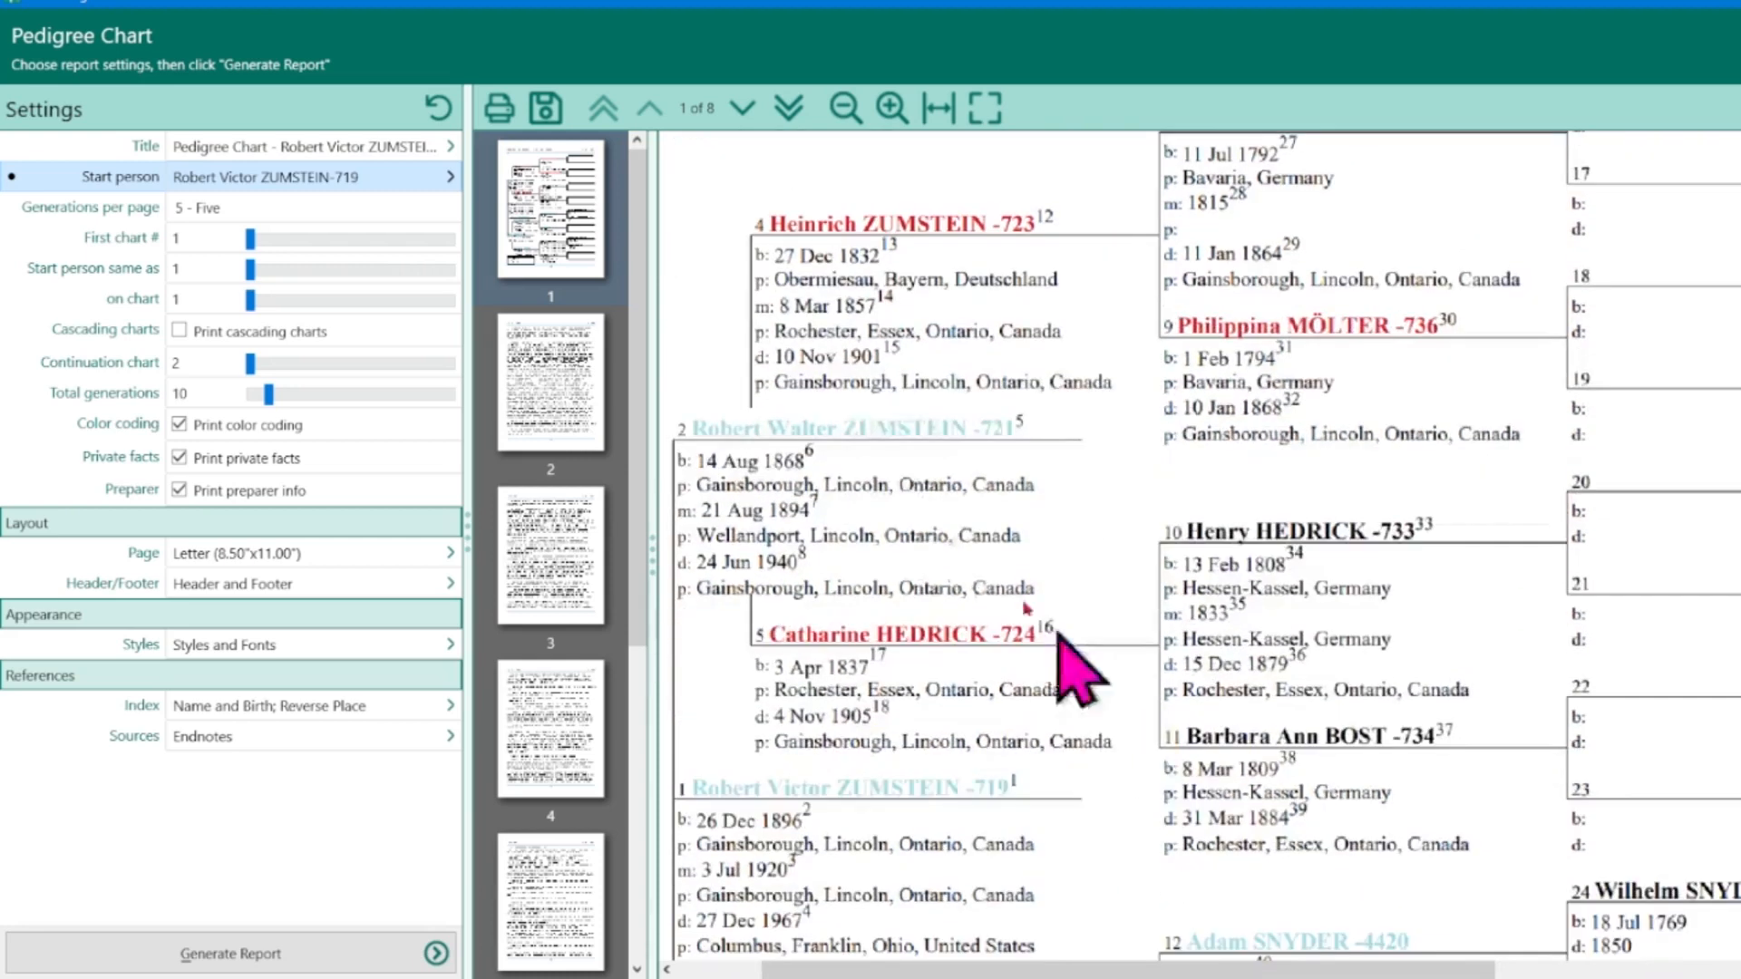
pyautogui.scroll(-3)
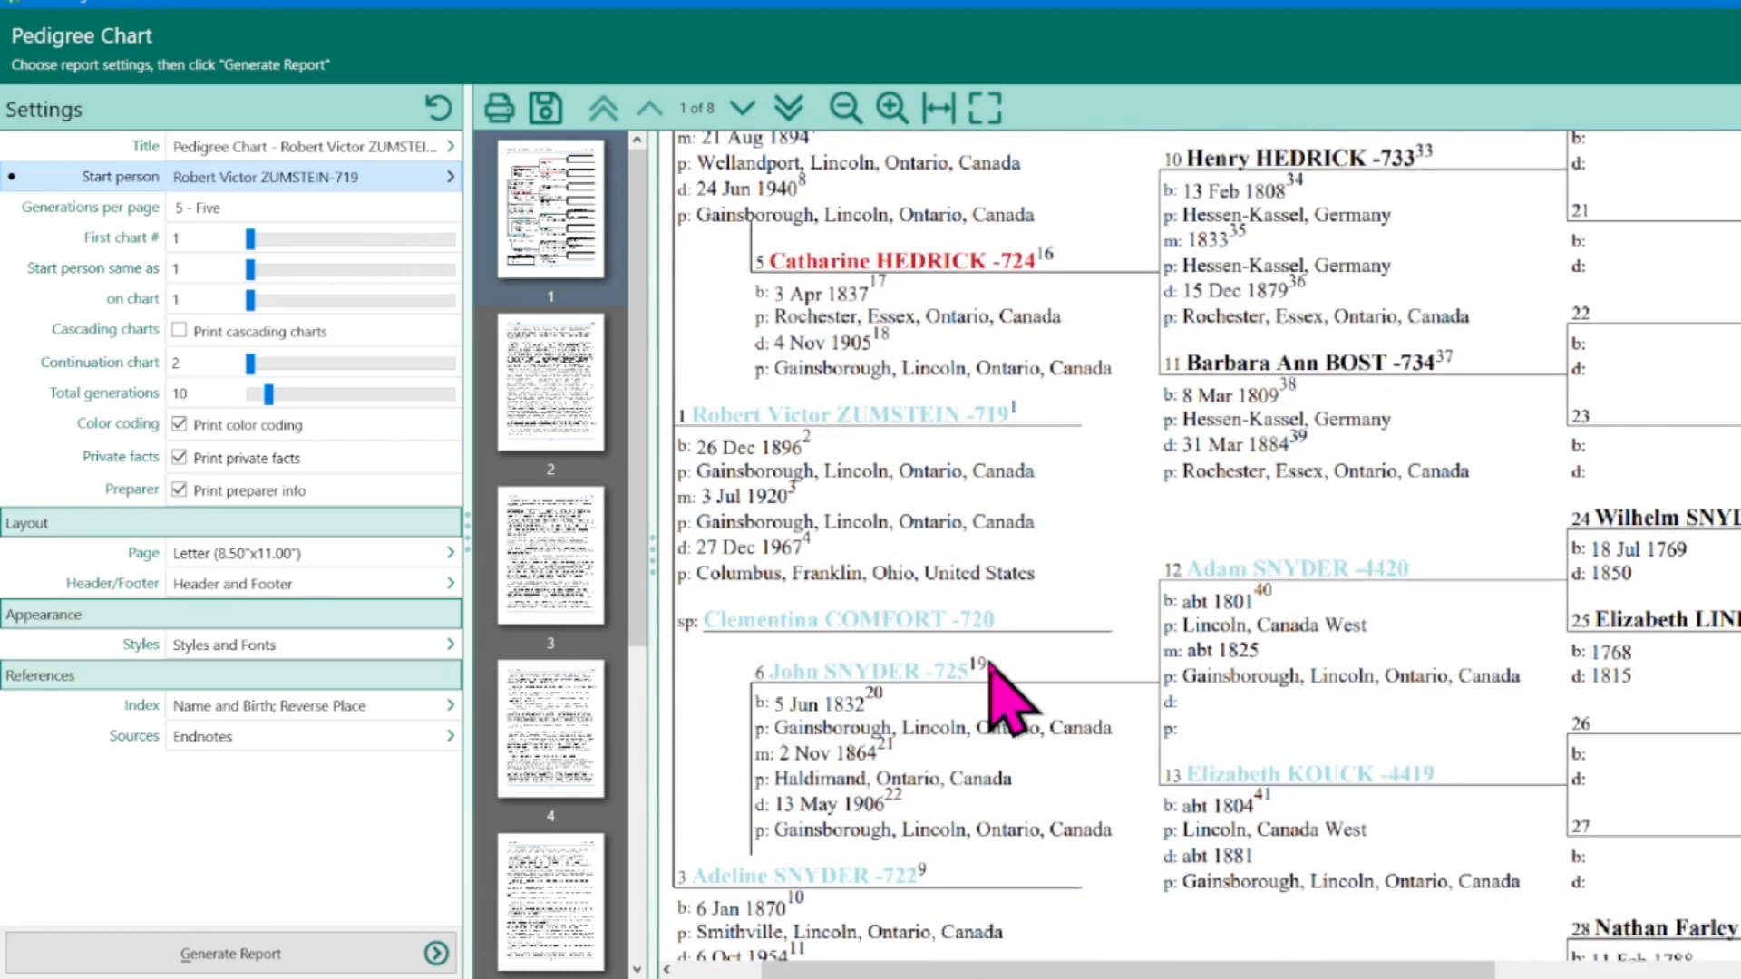
pyautogui.click(450, 177)
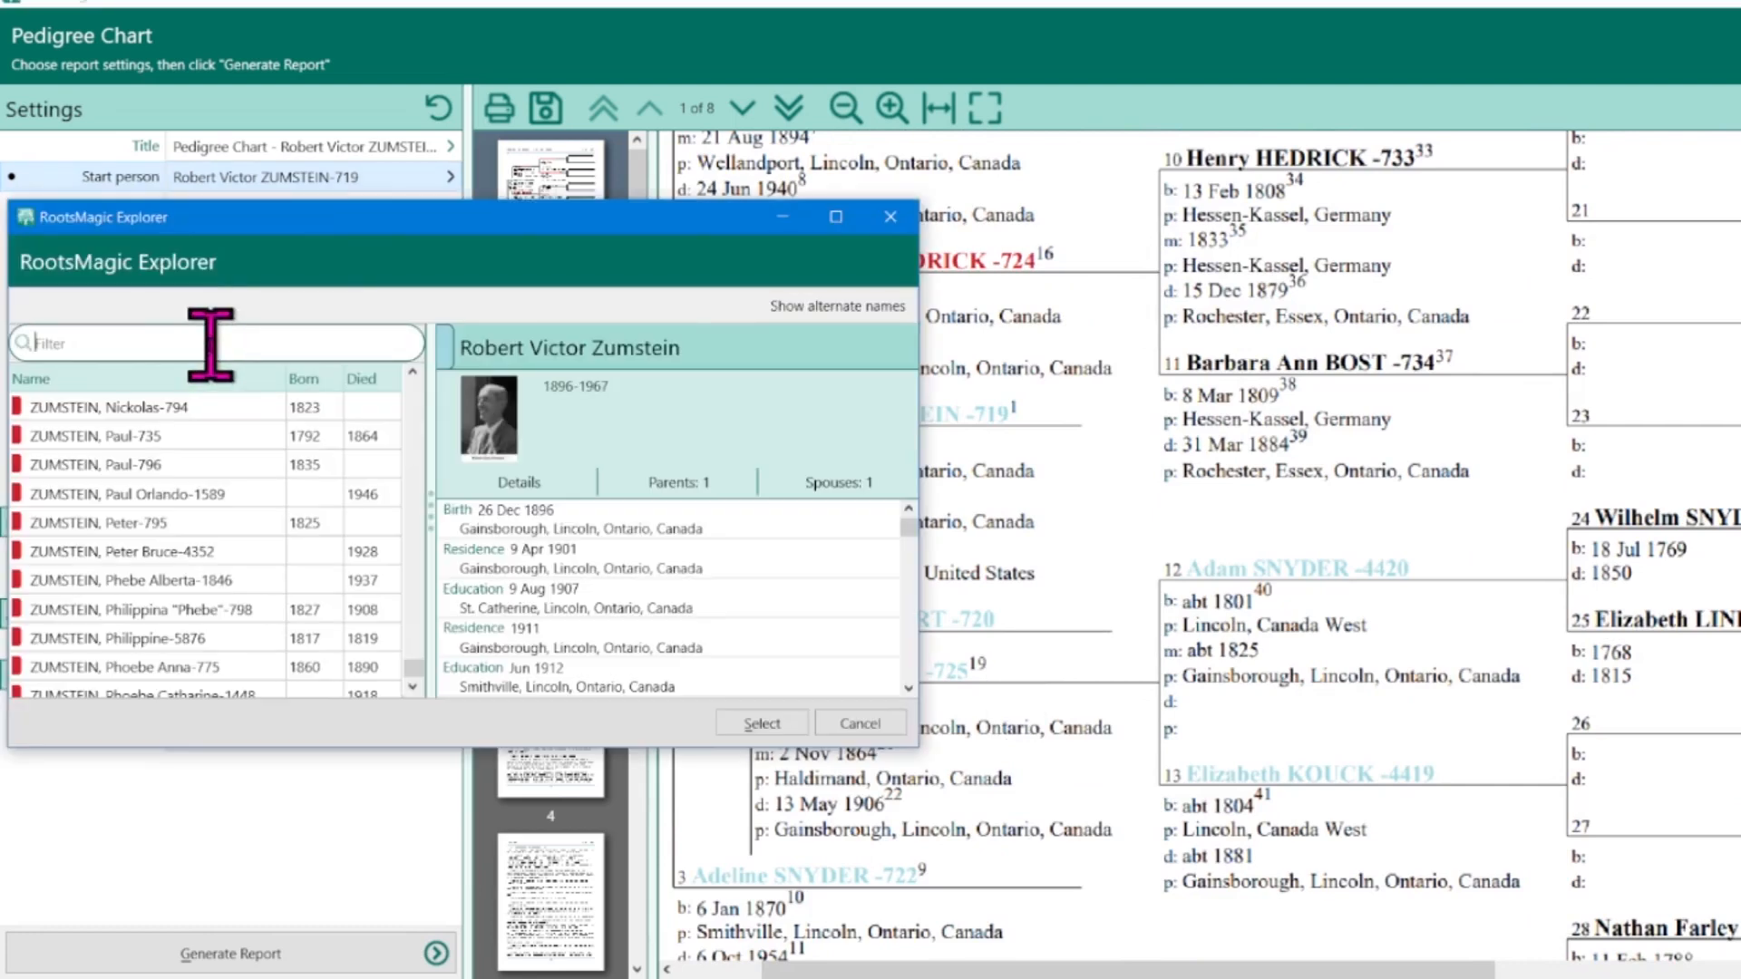
pyautogui.click(759, 723)
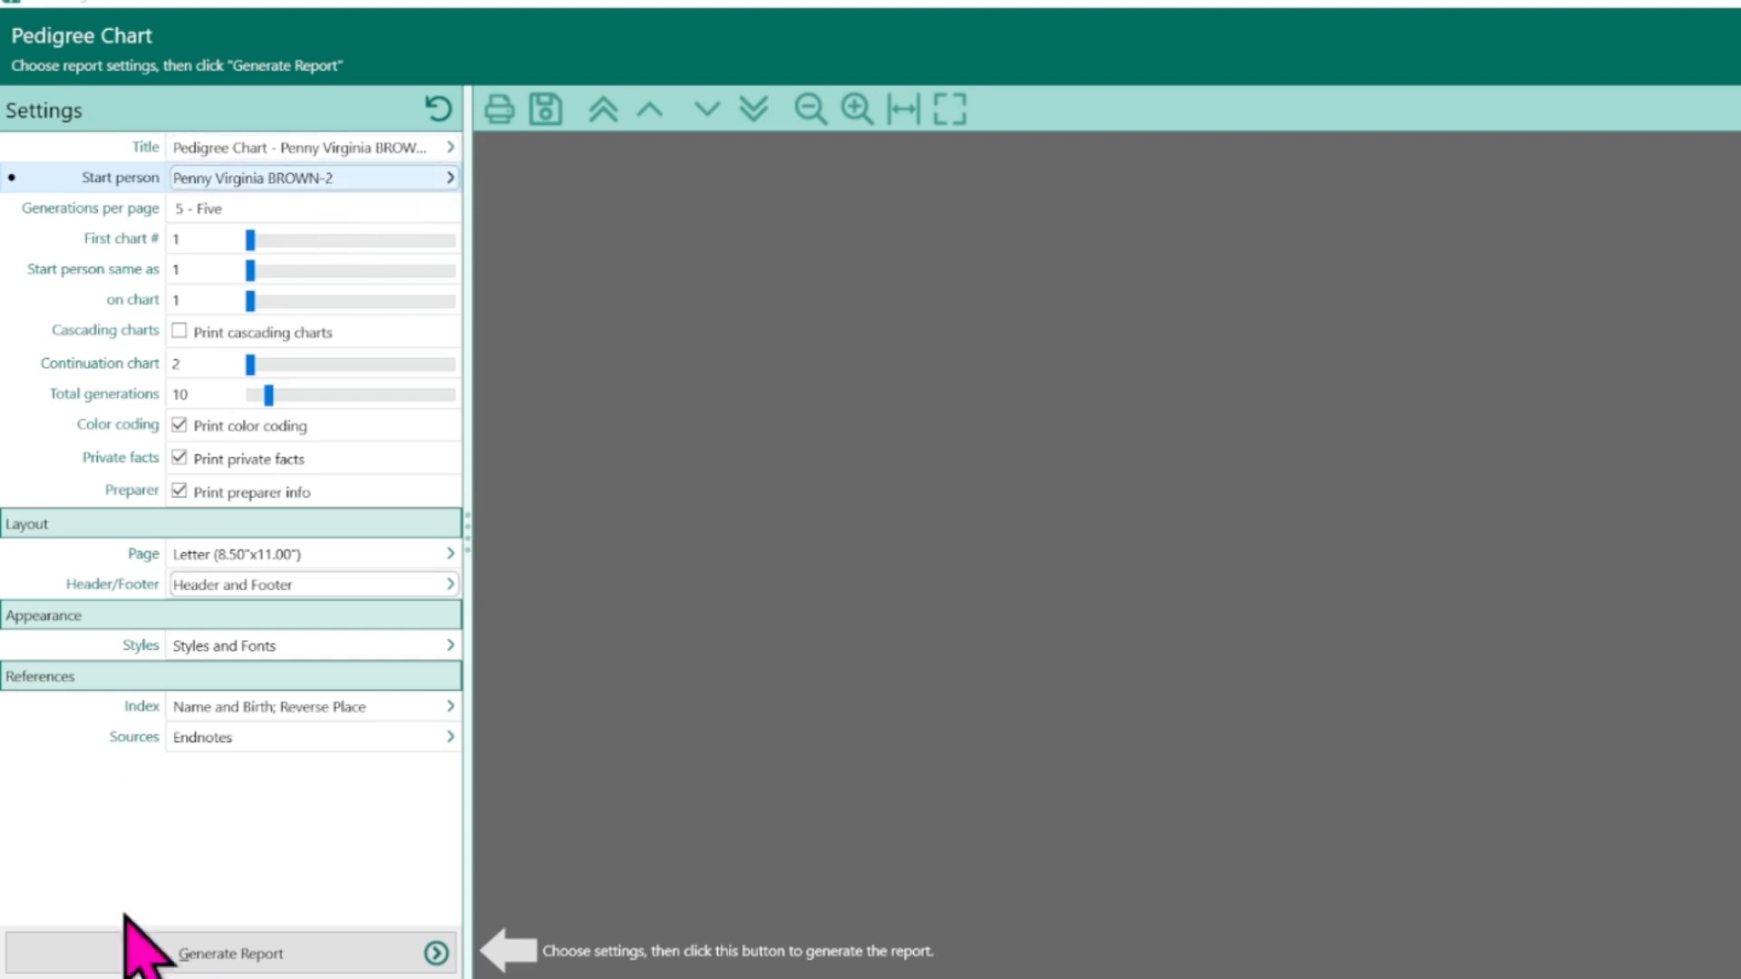
pyautogui.click(231, 952)
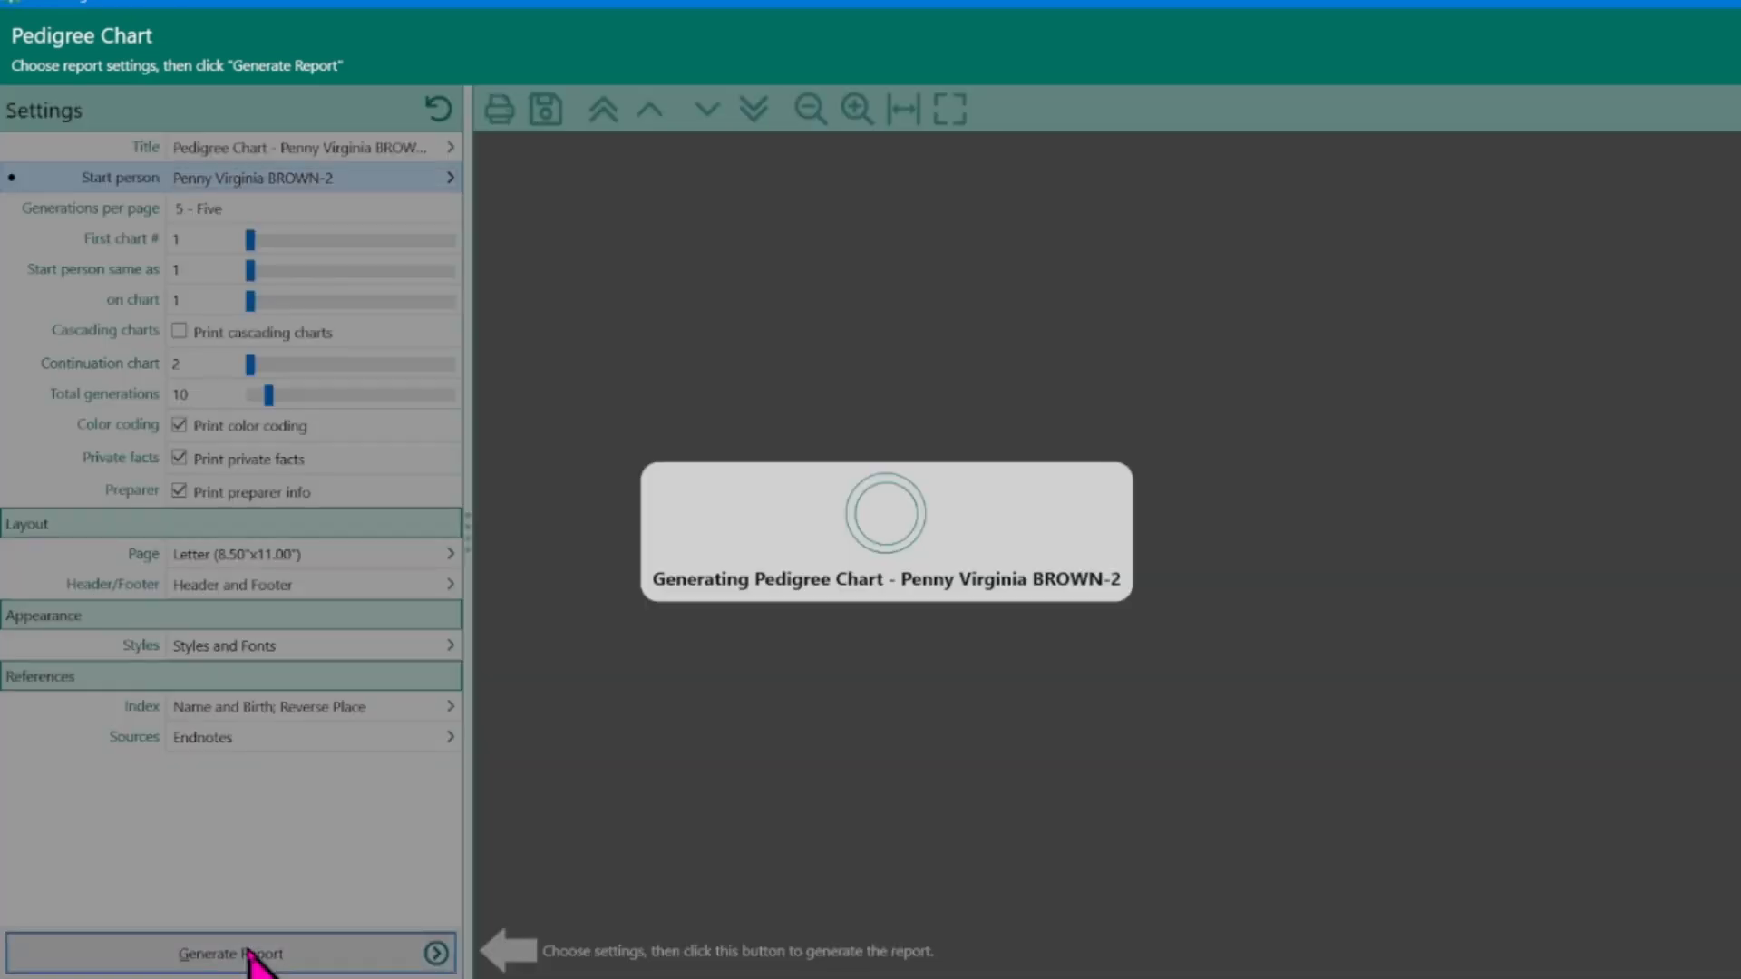
pyautogui.click(230, 954)
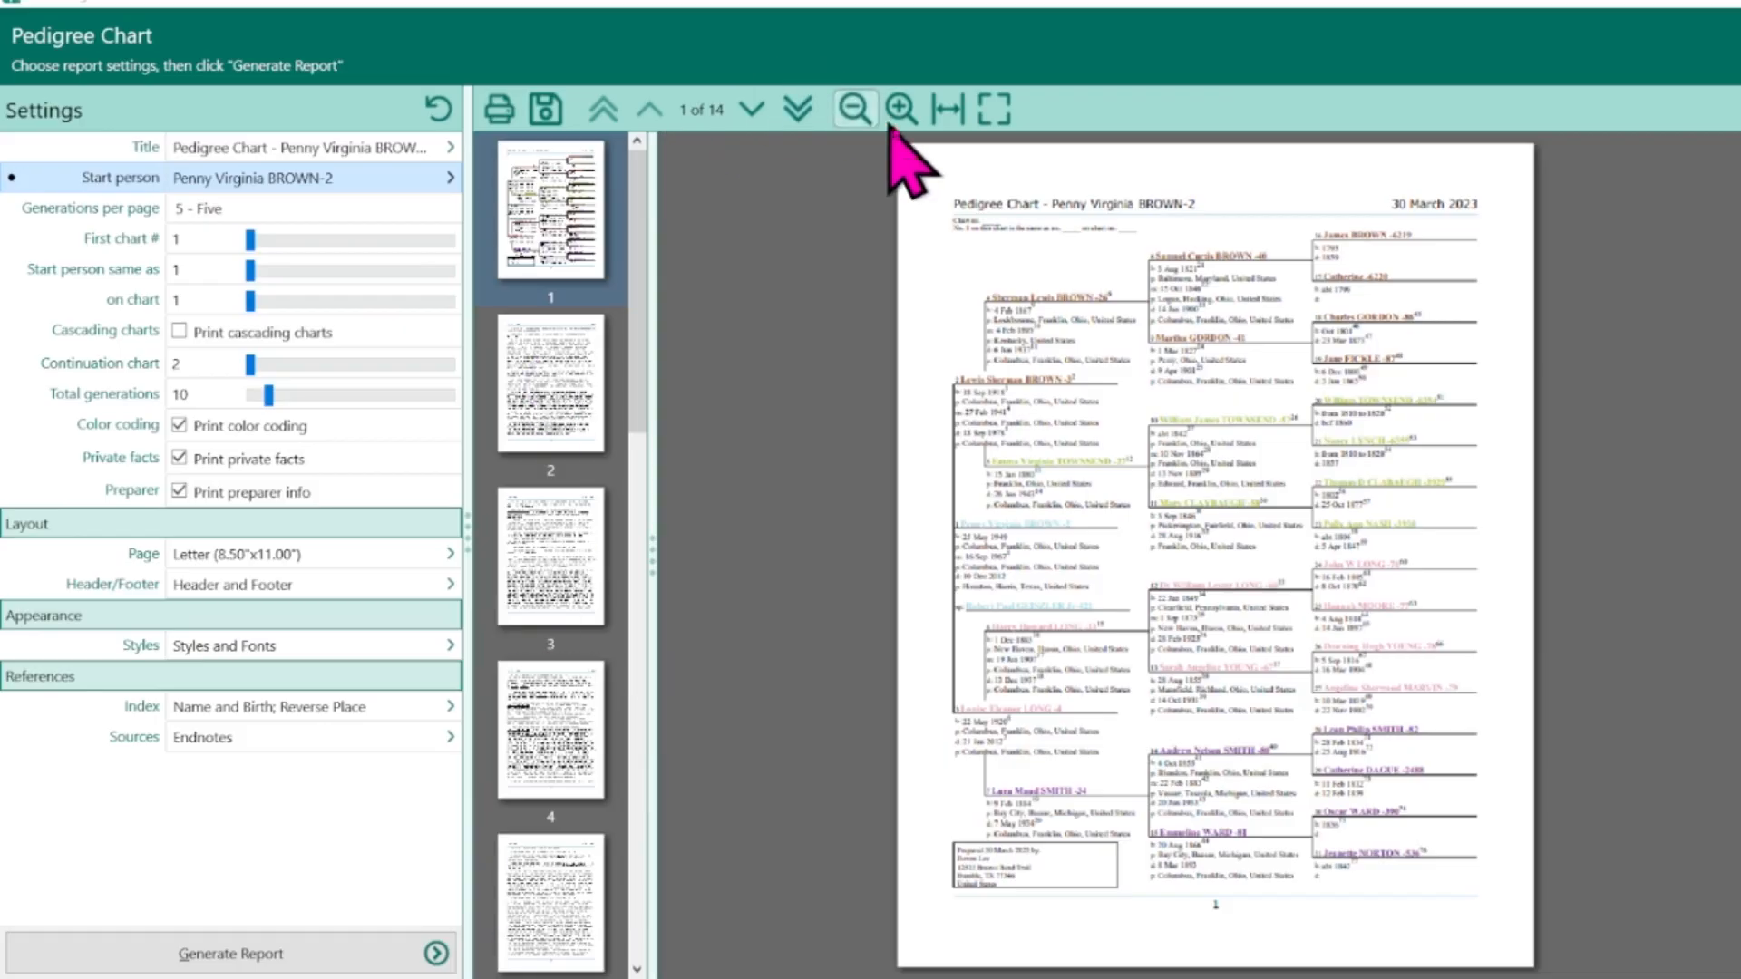
pyautogui.click(900, 107)
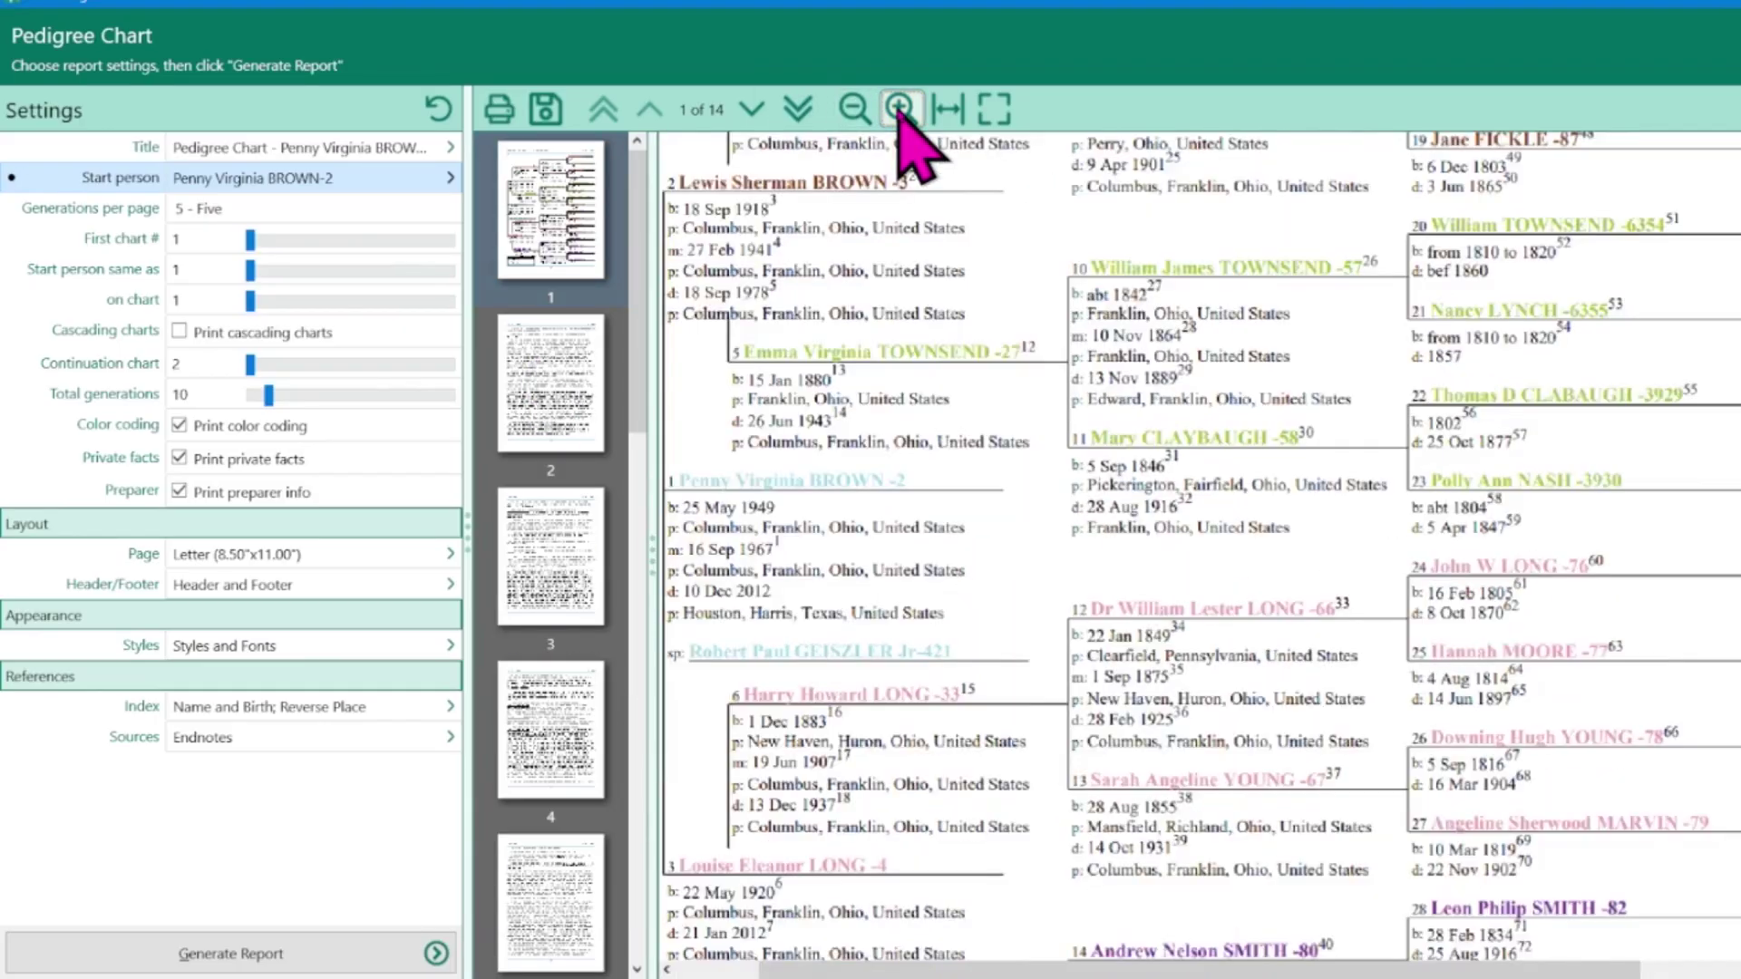
pyautogui.click(899, 109)
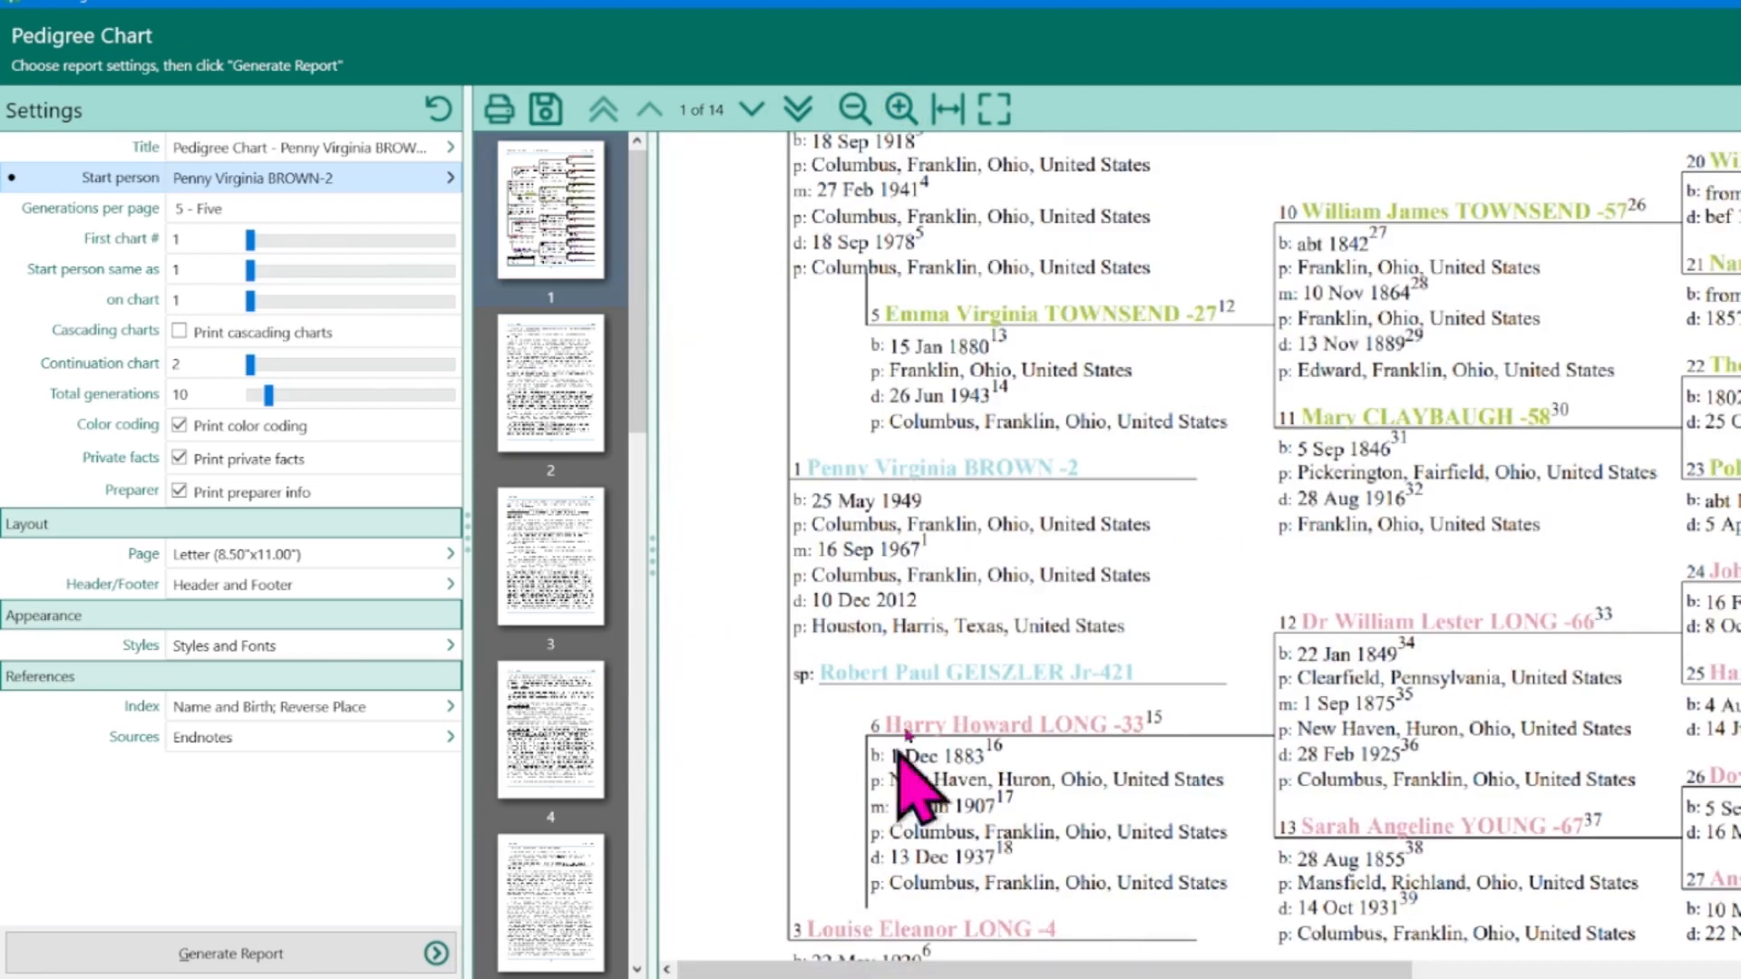
pyautogui.scroll(3)
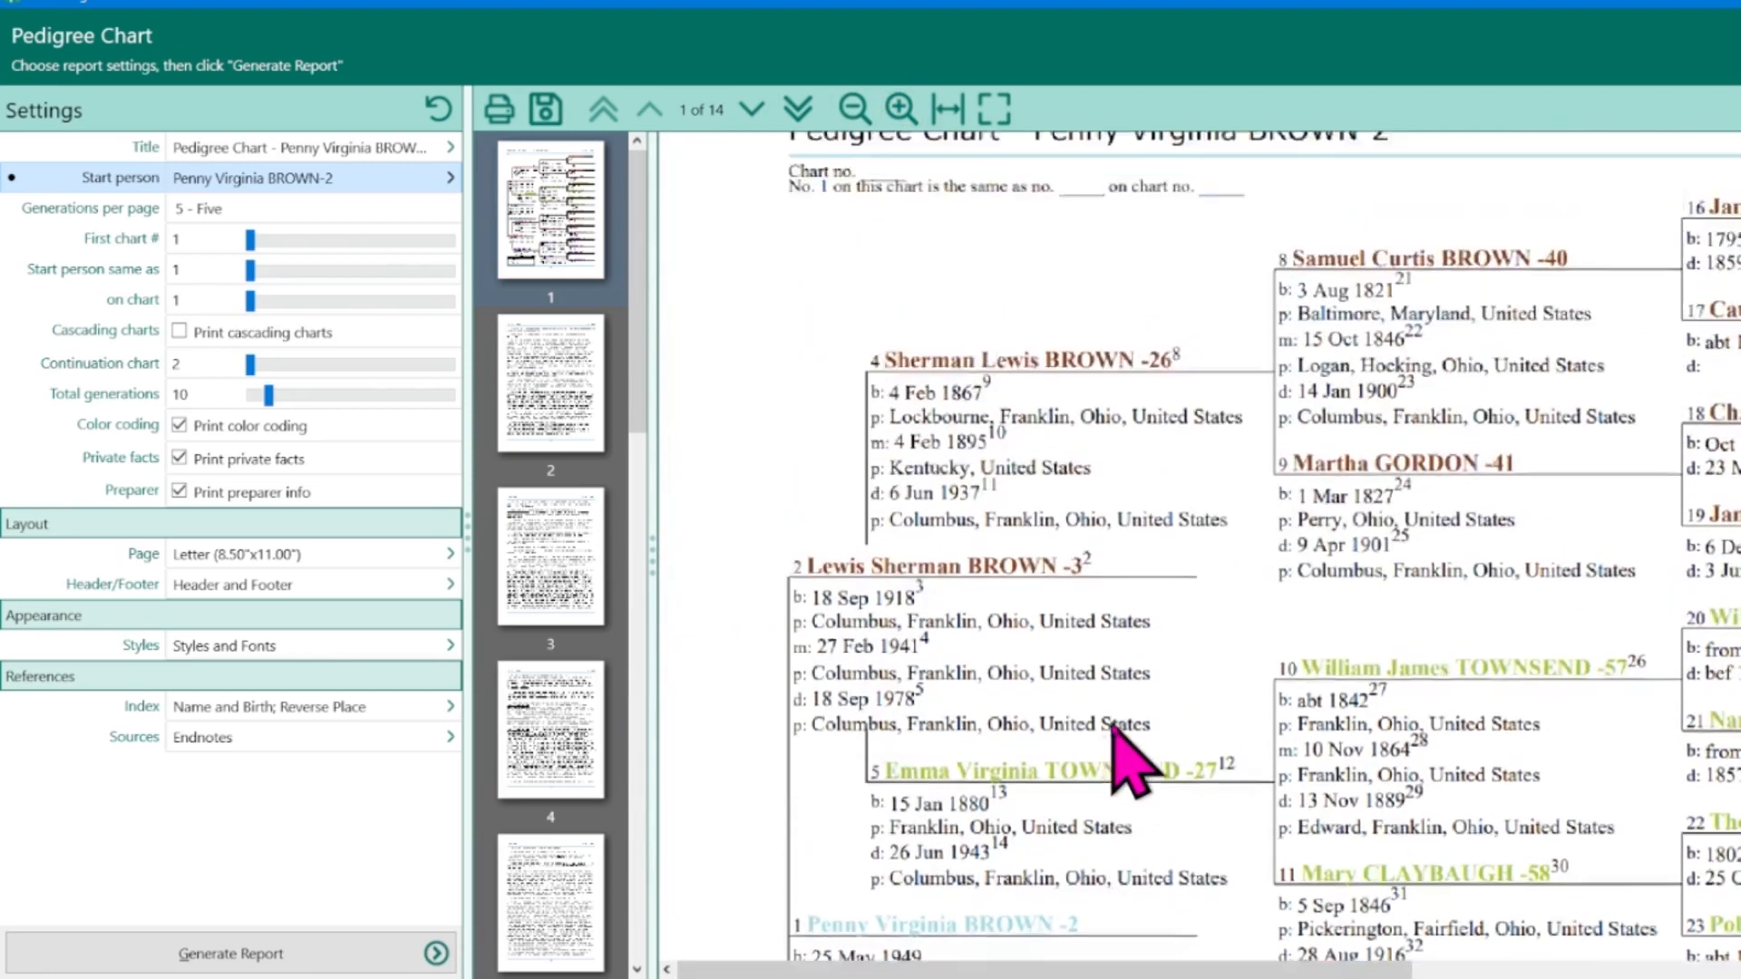
pyautogui.scroll(-3)
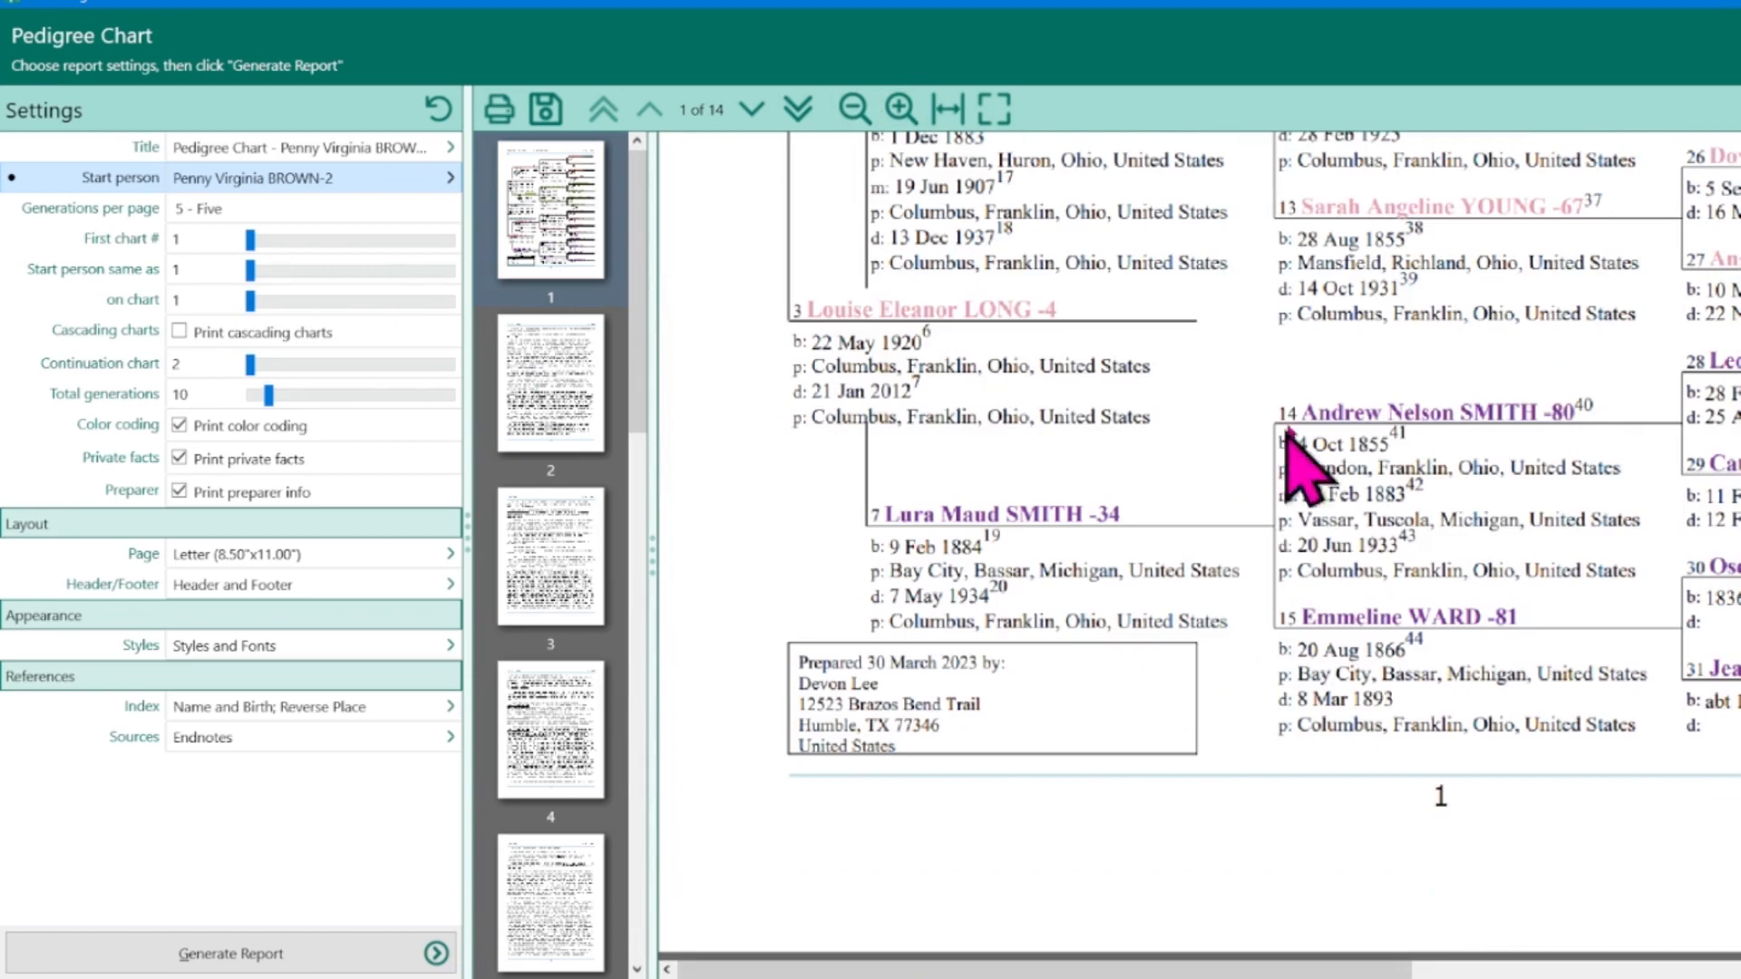
pyautogui.hscroll(3)
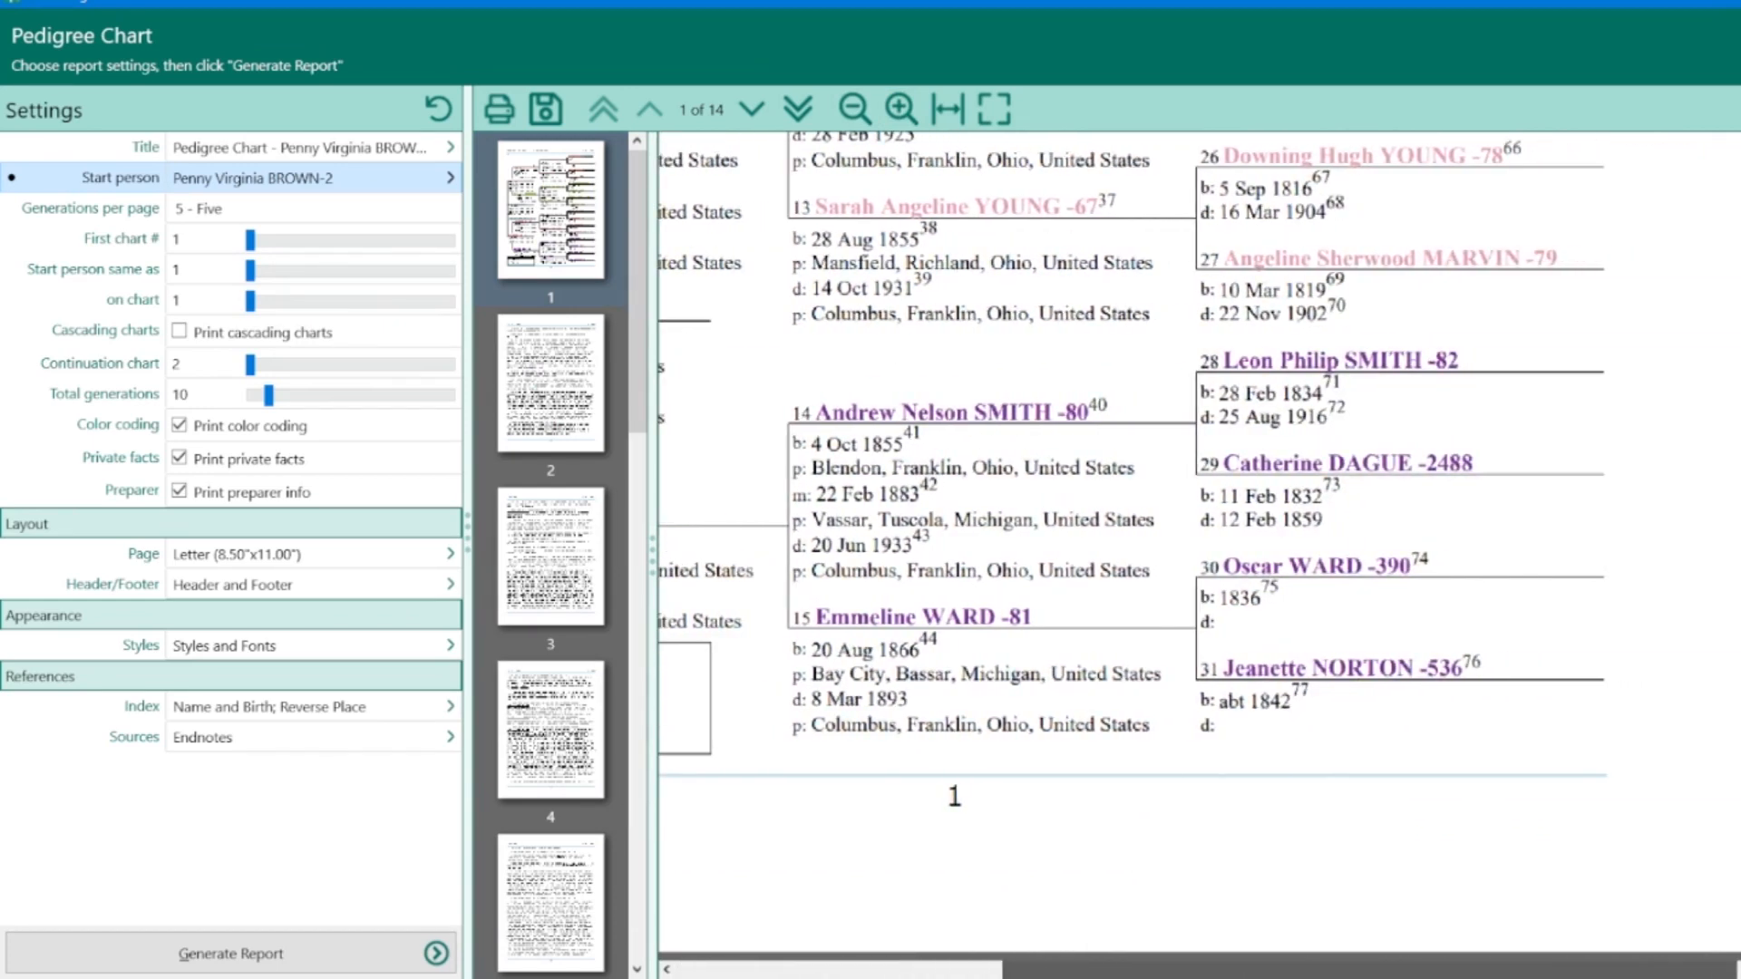
# Page through to the report's endnotes, then return to the first chart page
pyautogui.click(550, 393)
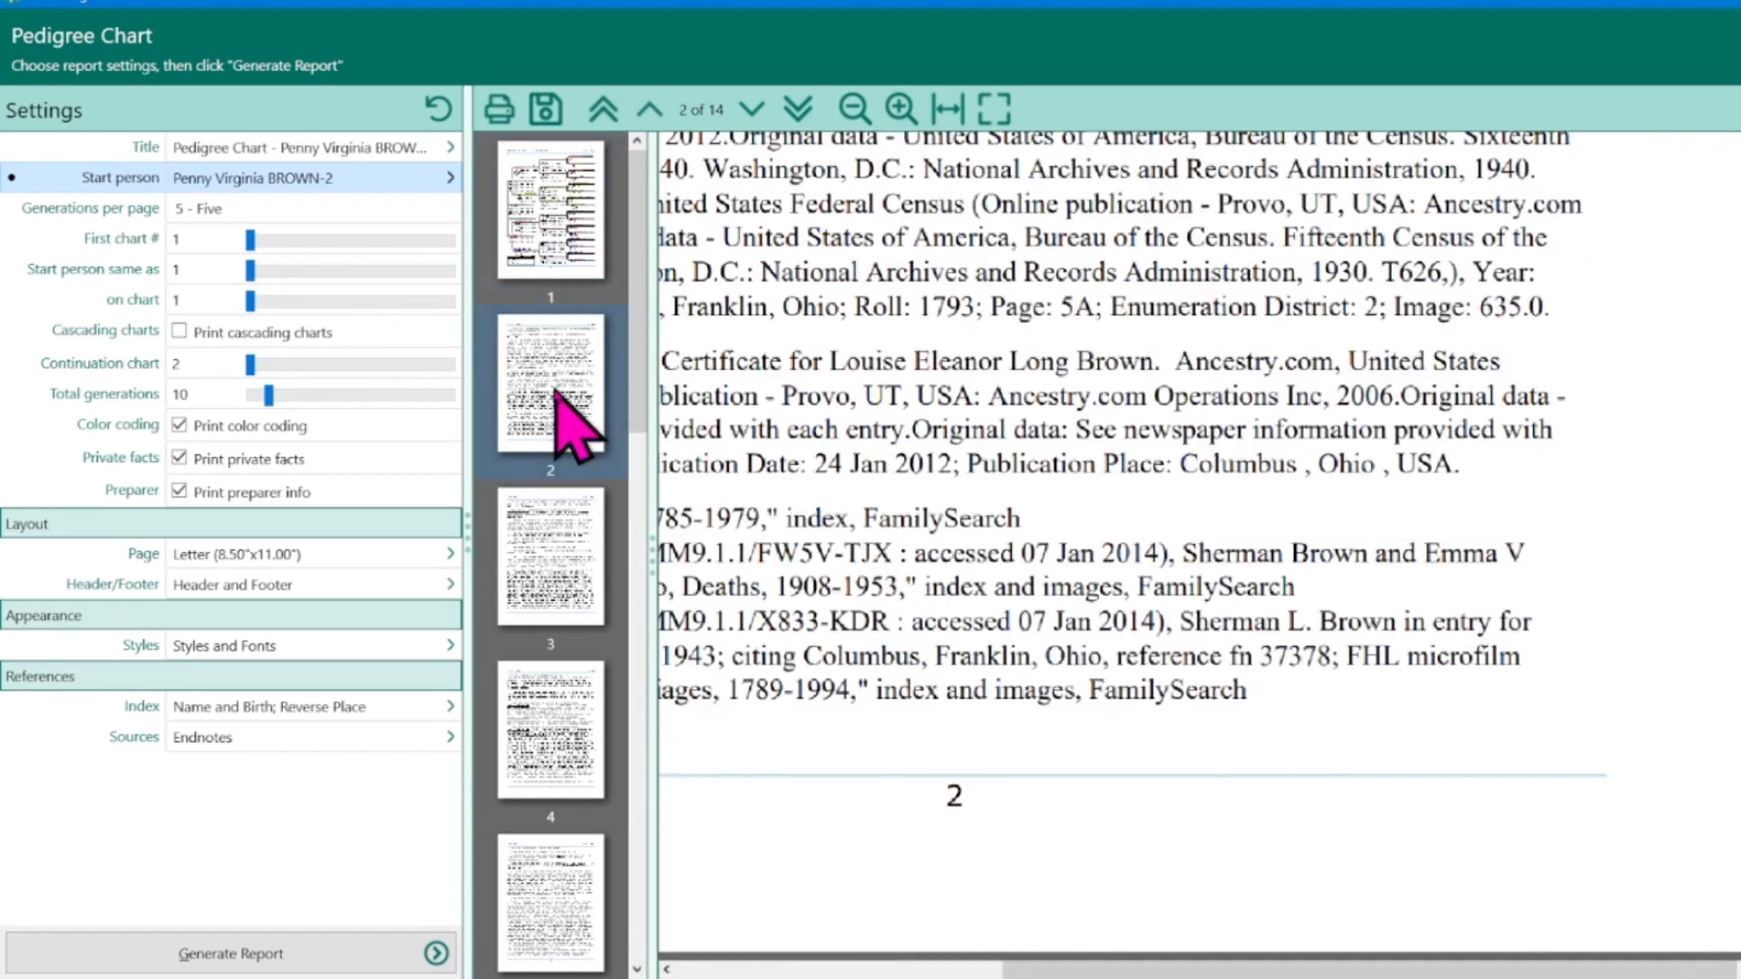
pyautogui.scroll(3)
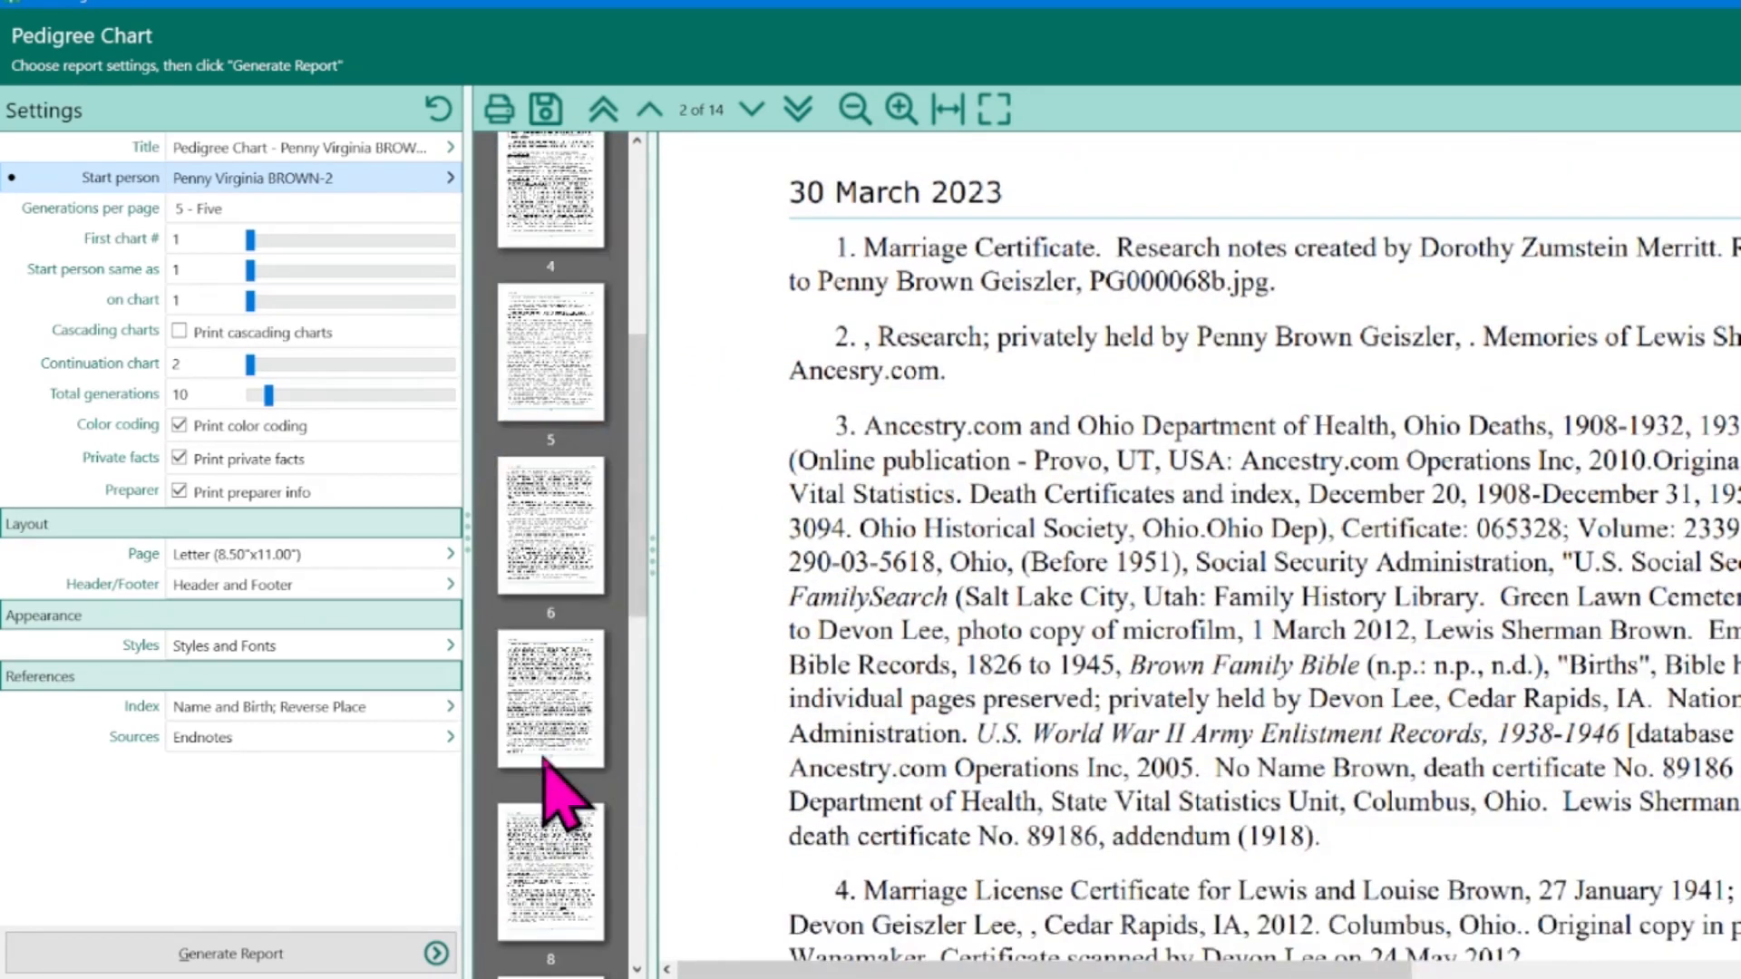
pyautogui.click(805, 109)
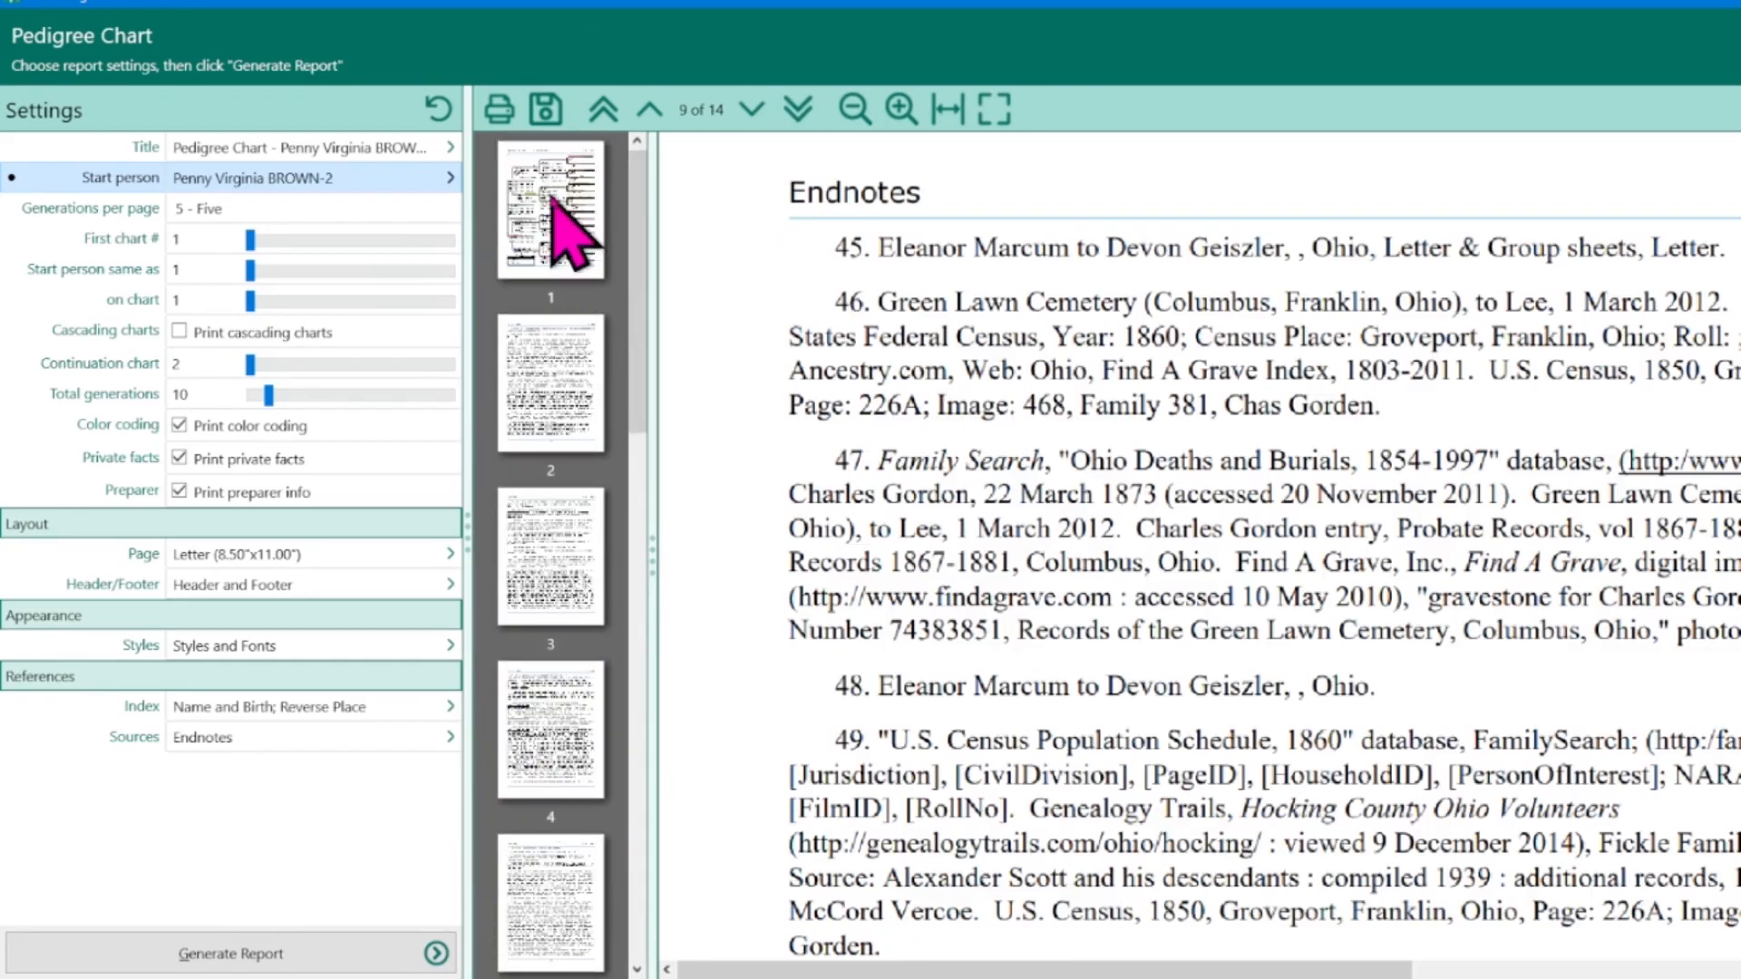
pyautogui.click(603, 108)
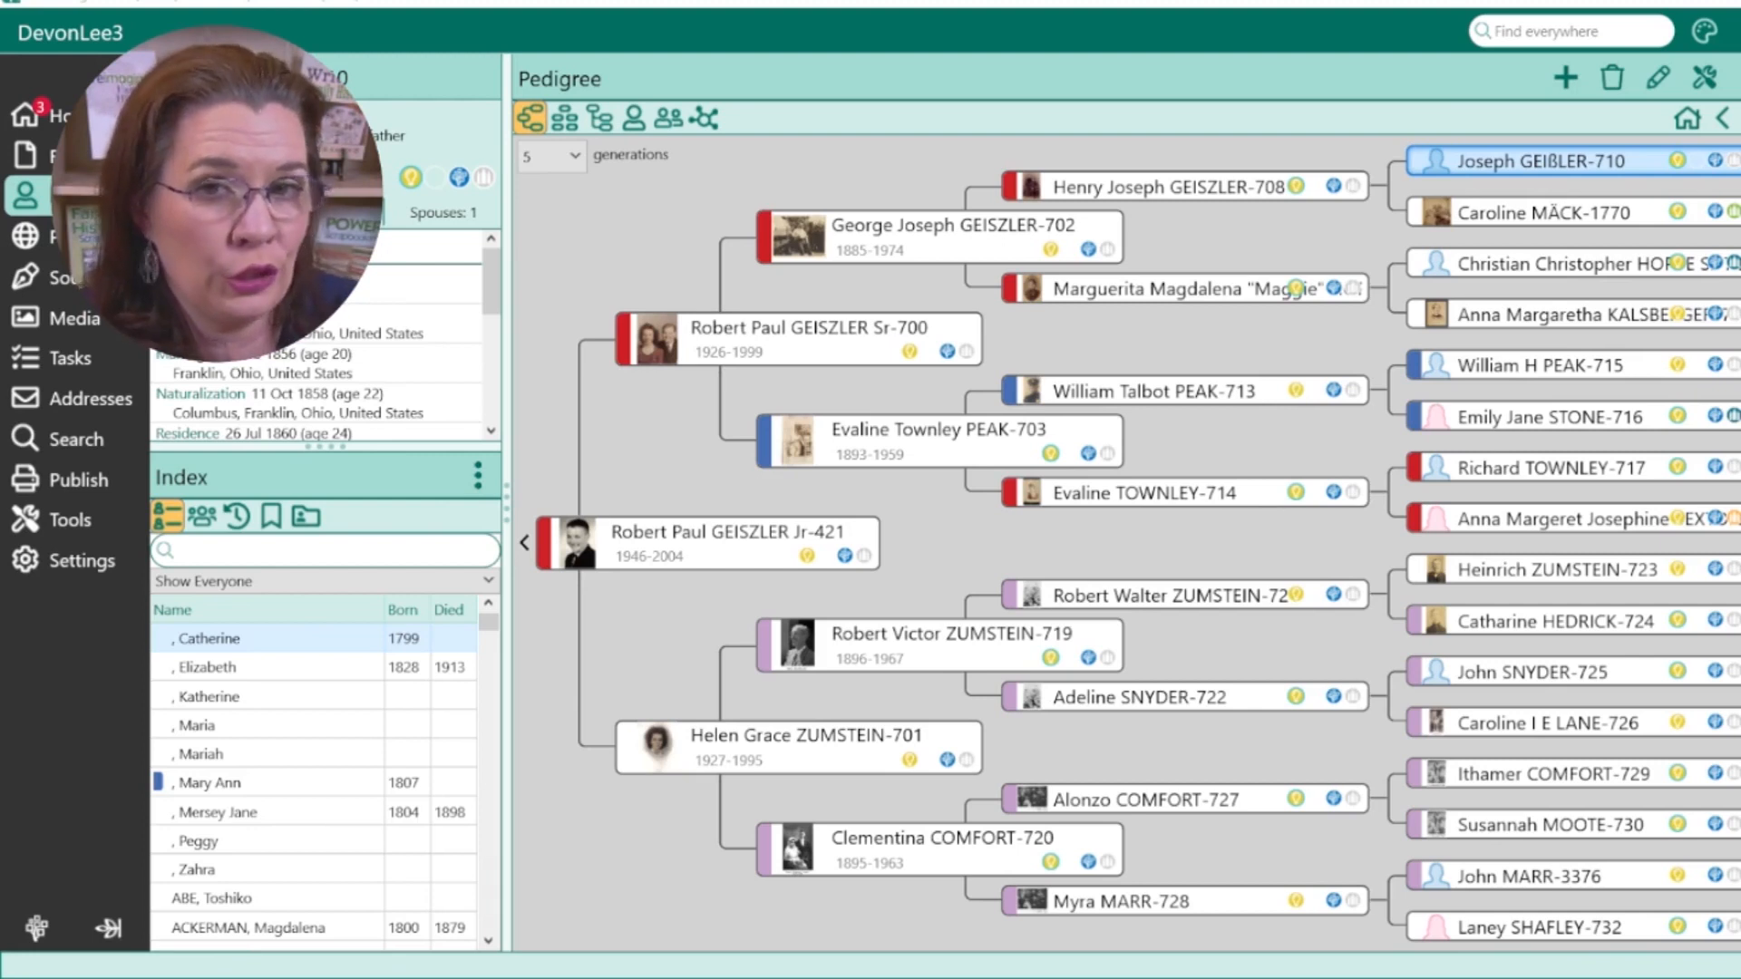
pyautogui.moveTo(1066, 261)
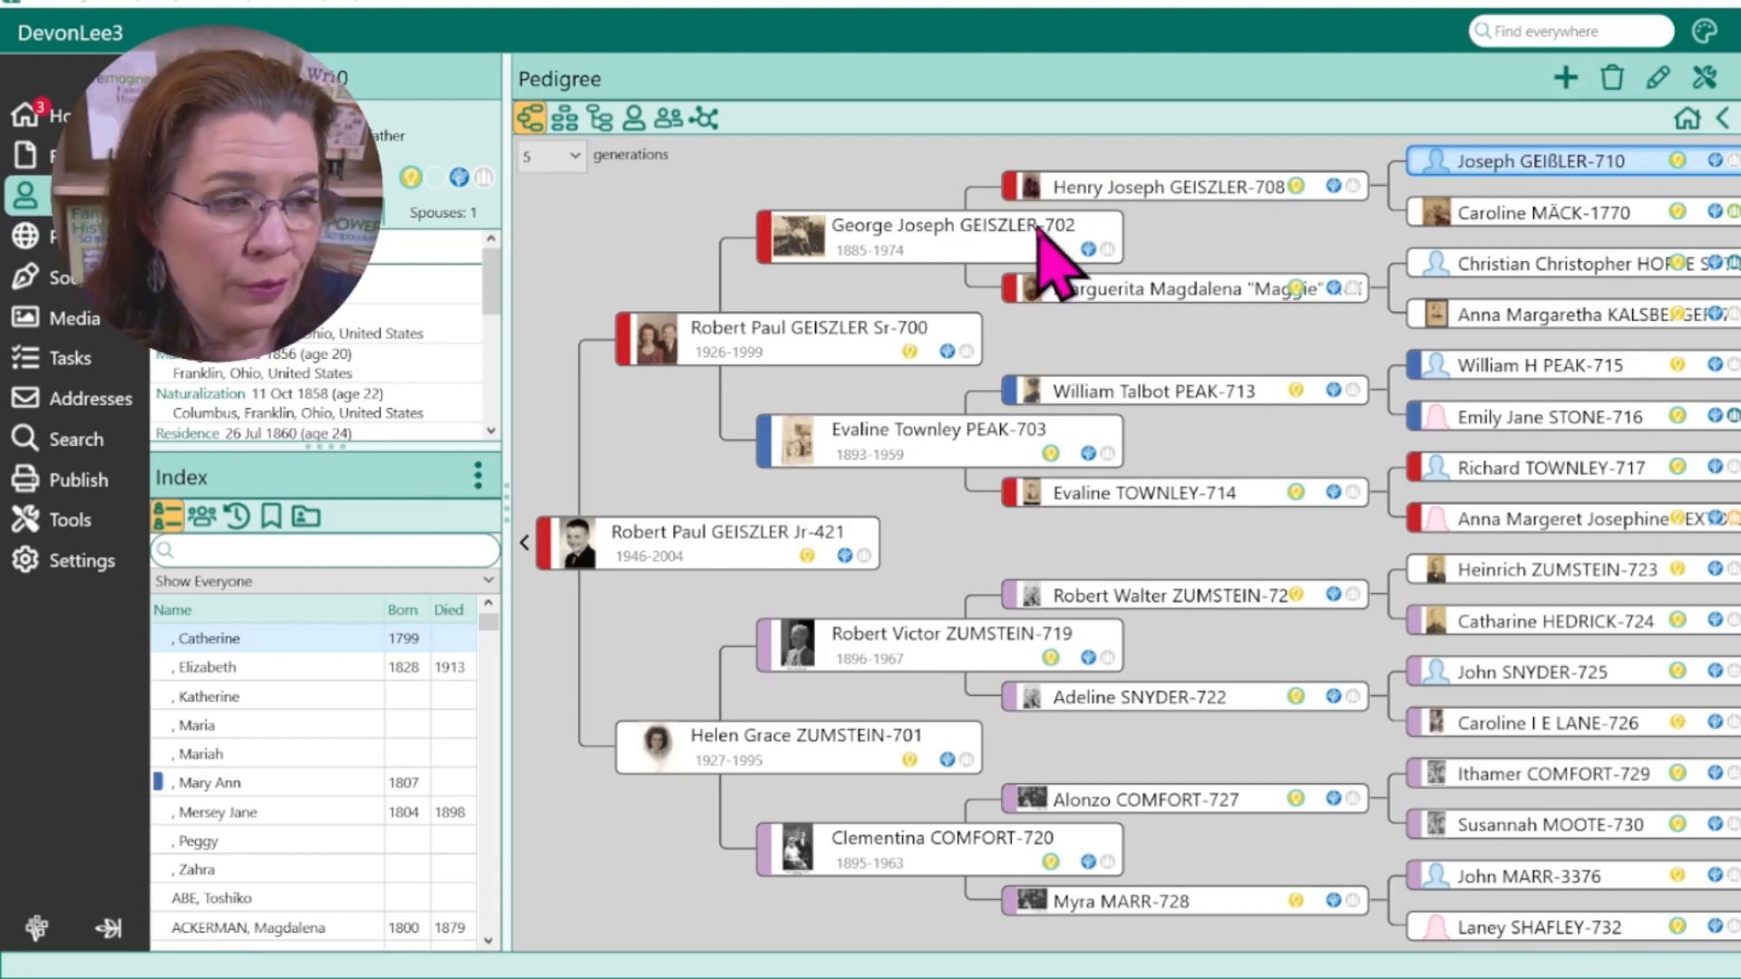
pyautogui.moveTo(1386, 620)
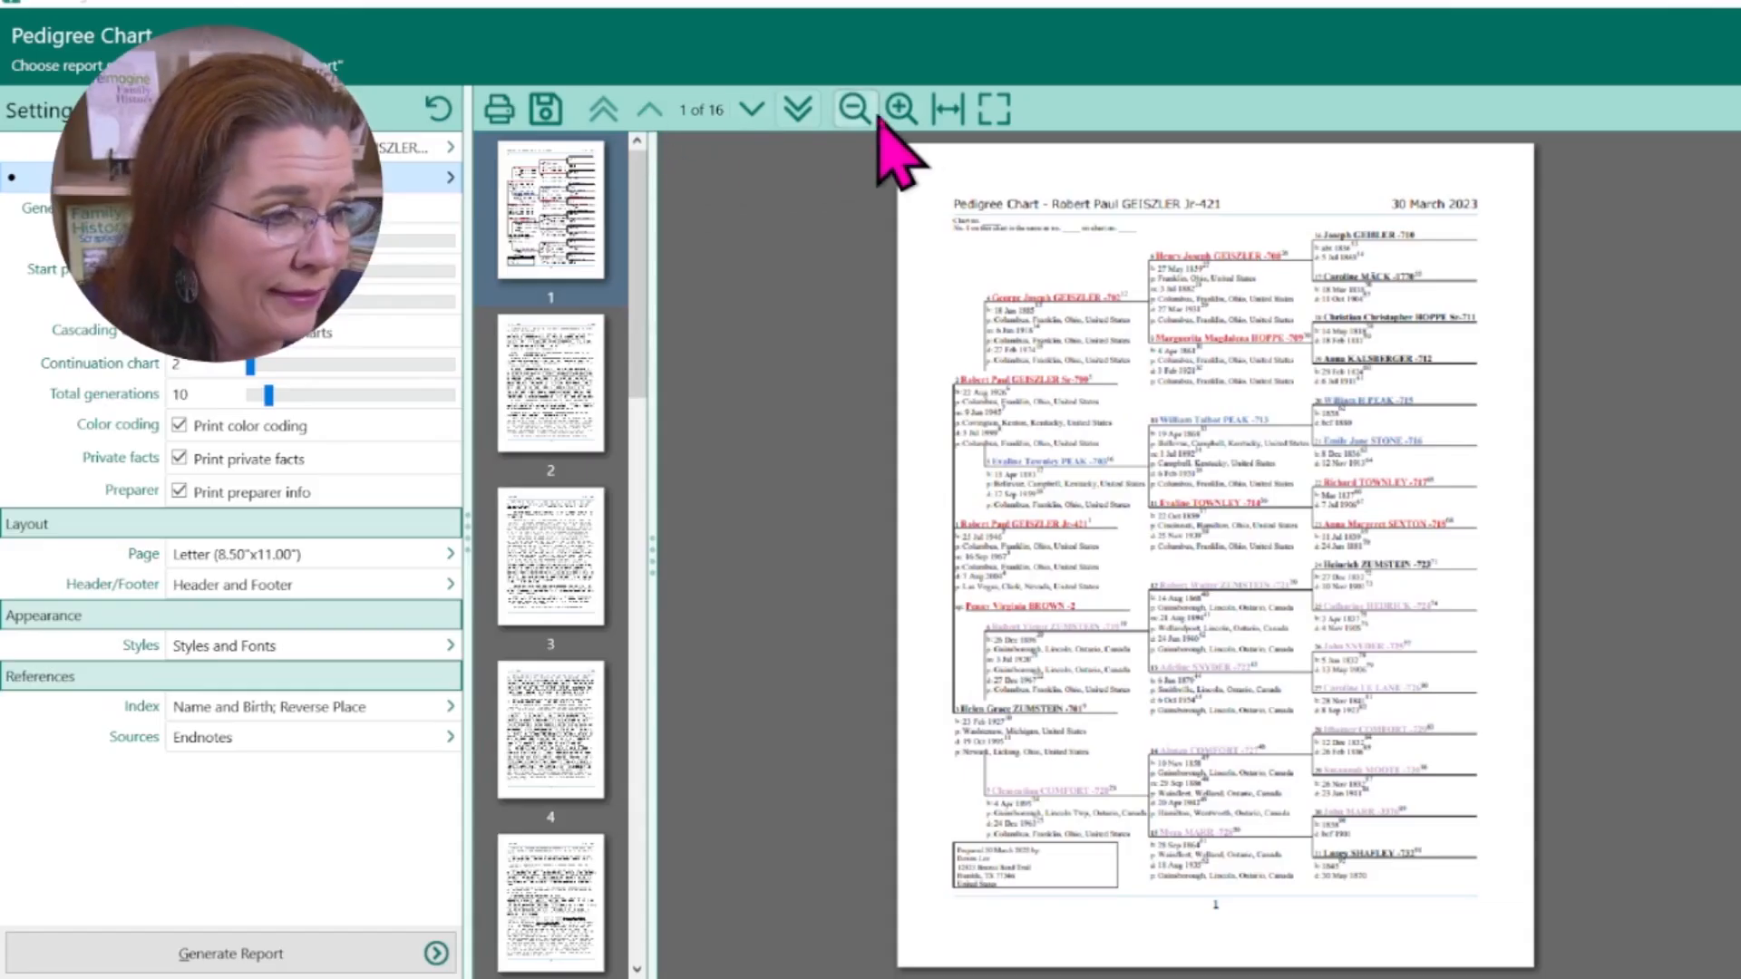
pyautogui.click(899, 109)
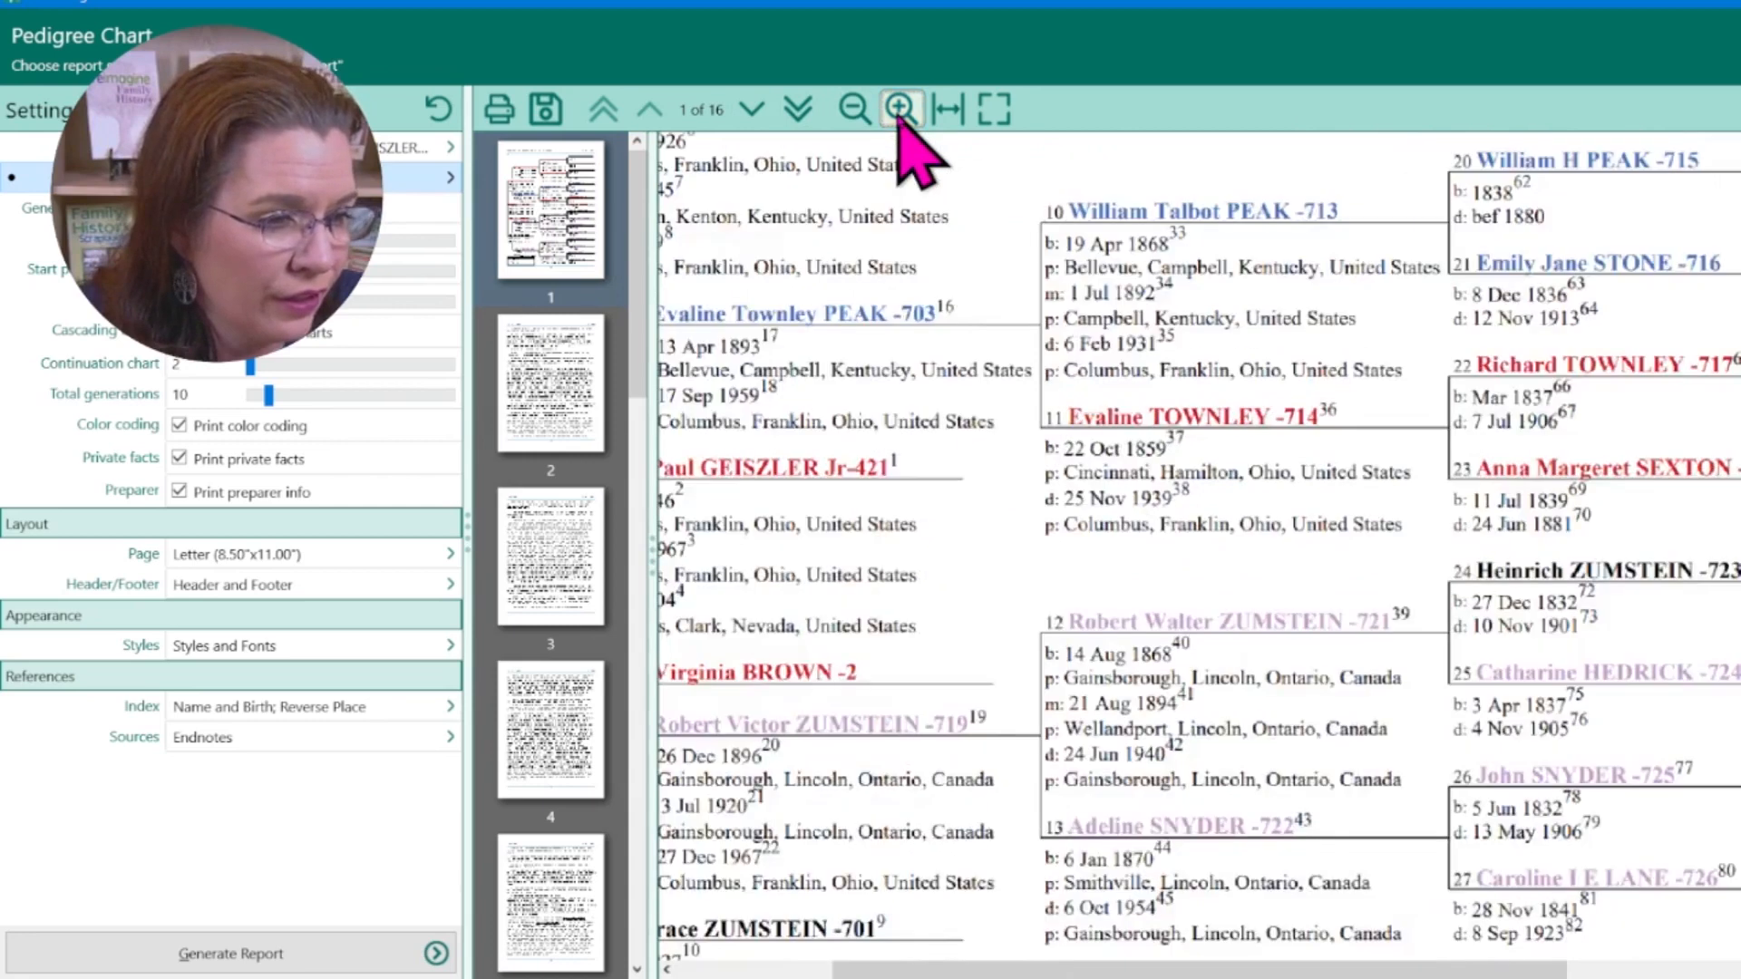
pyautogui.click(901, 107)
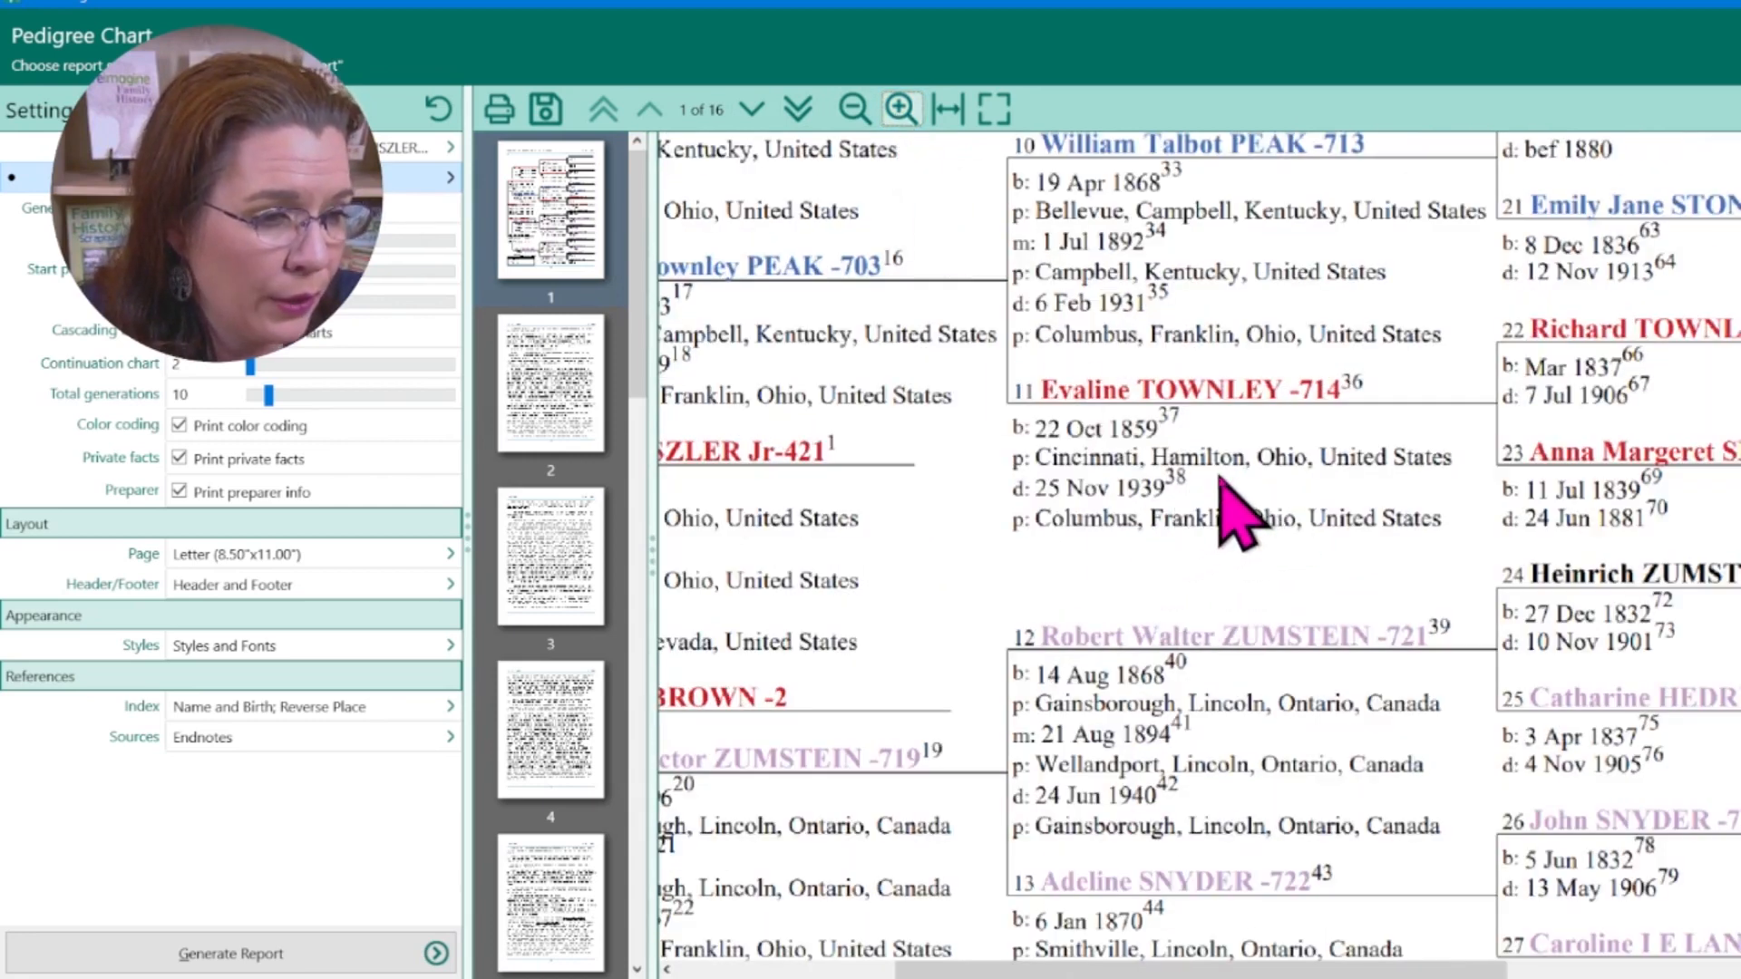
pyautogui.moveTo(1235, 399)
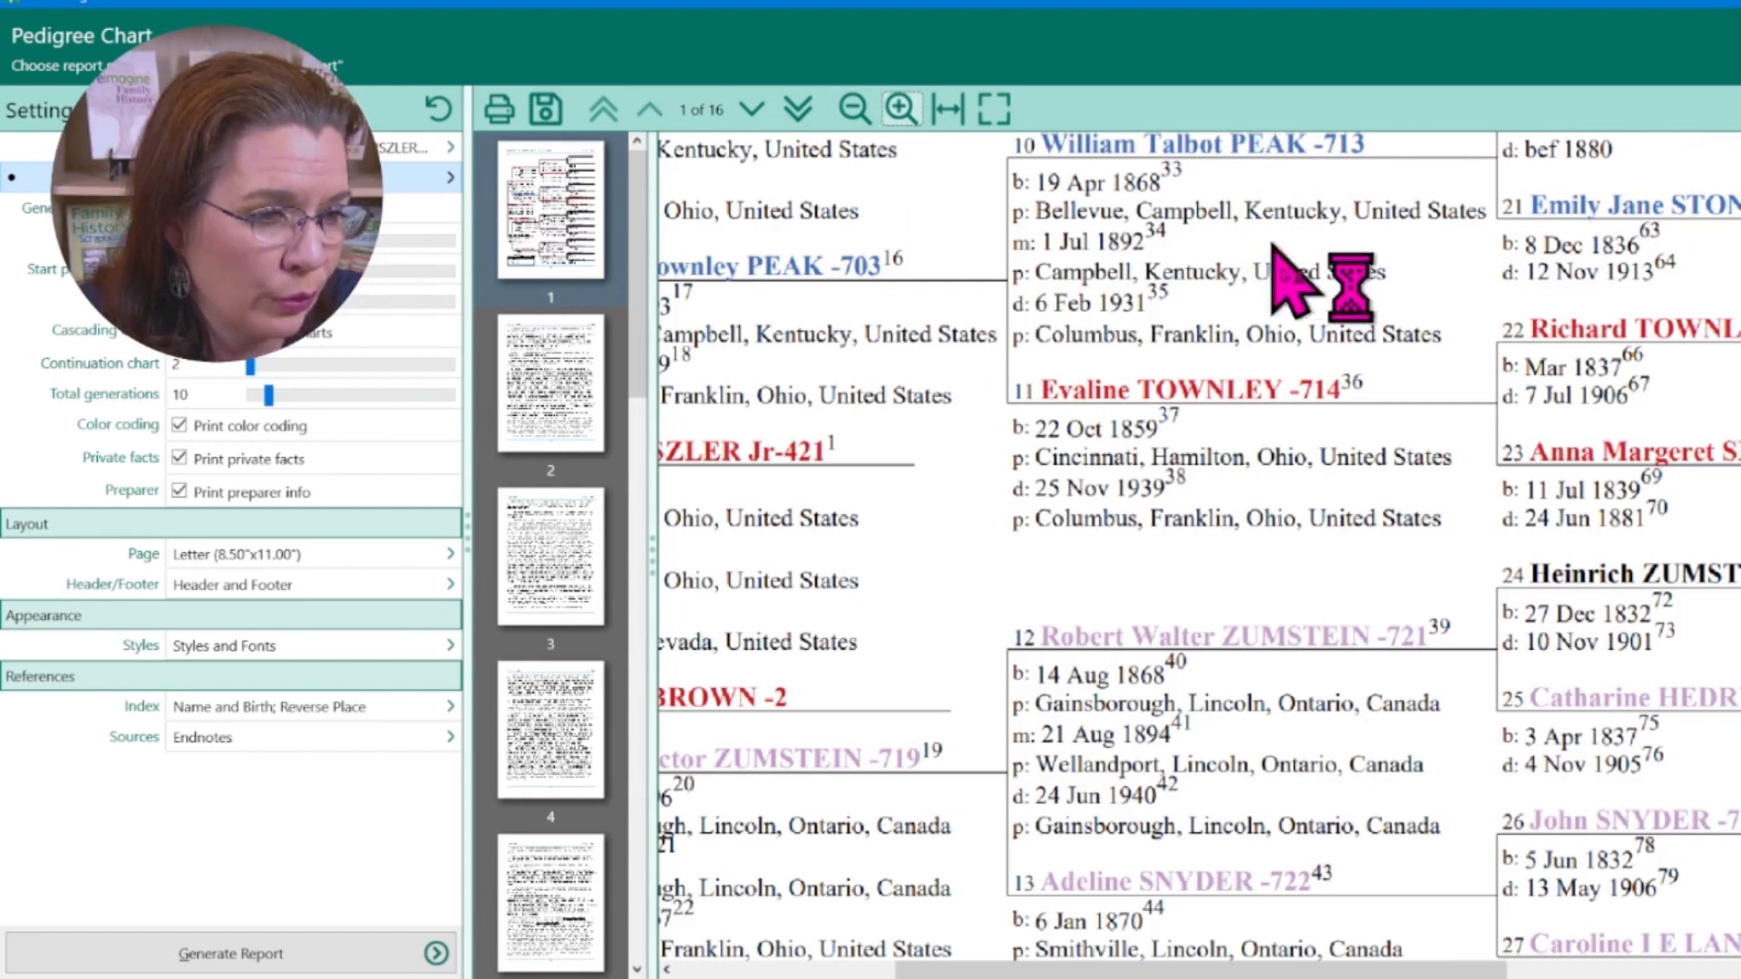
pyautogui.moveTo(1288, 660)
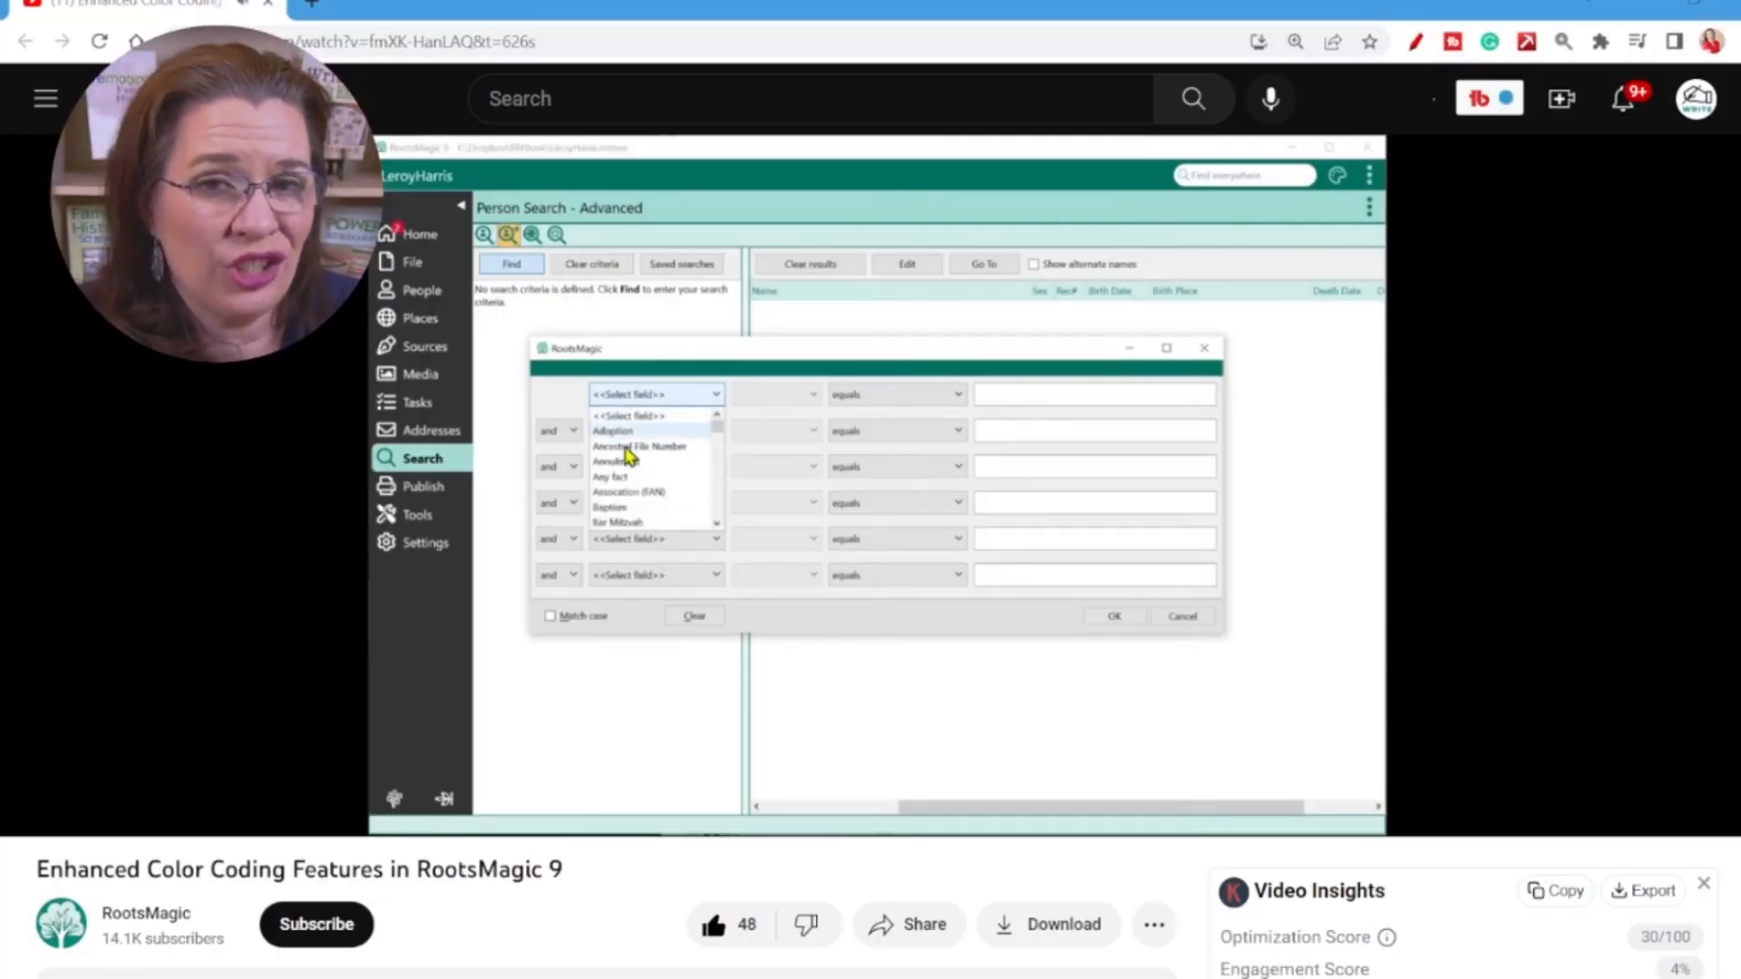
# Play the RootsMagic video's advanced person search for colour code Blue in set 1 (Ancestor lines)
pyautogui.scroll(-3)
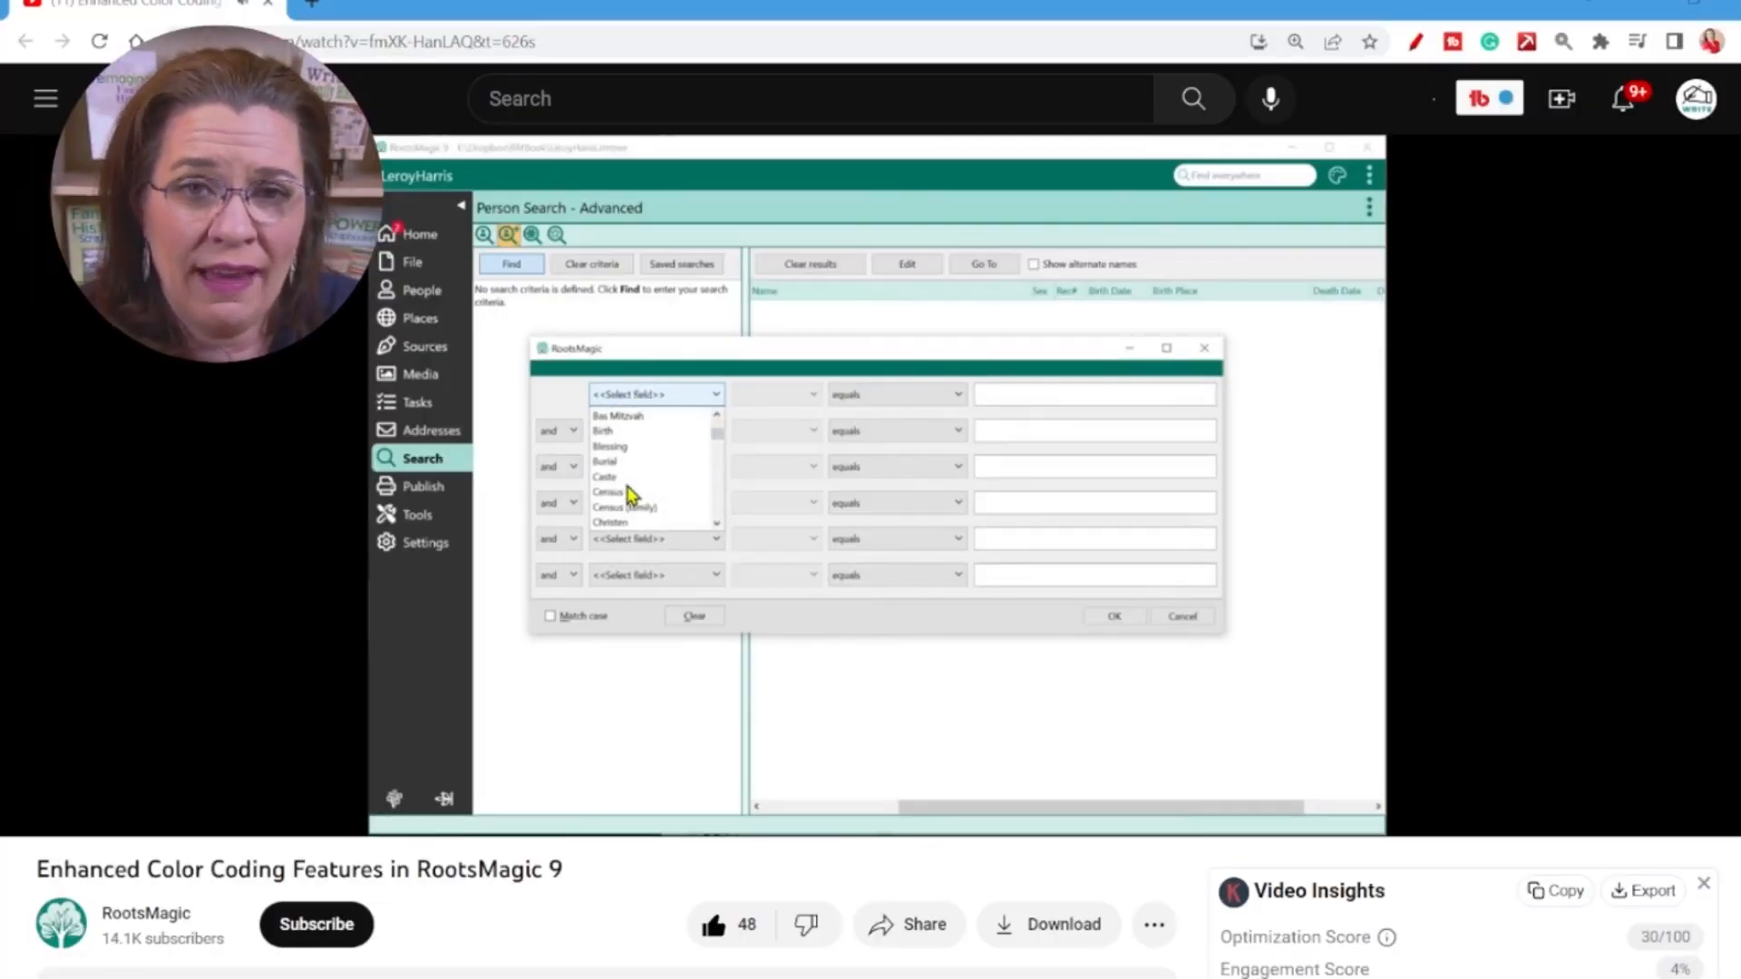
pyautogui.scroll(-3)
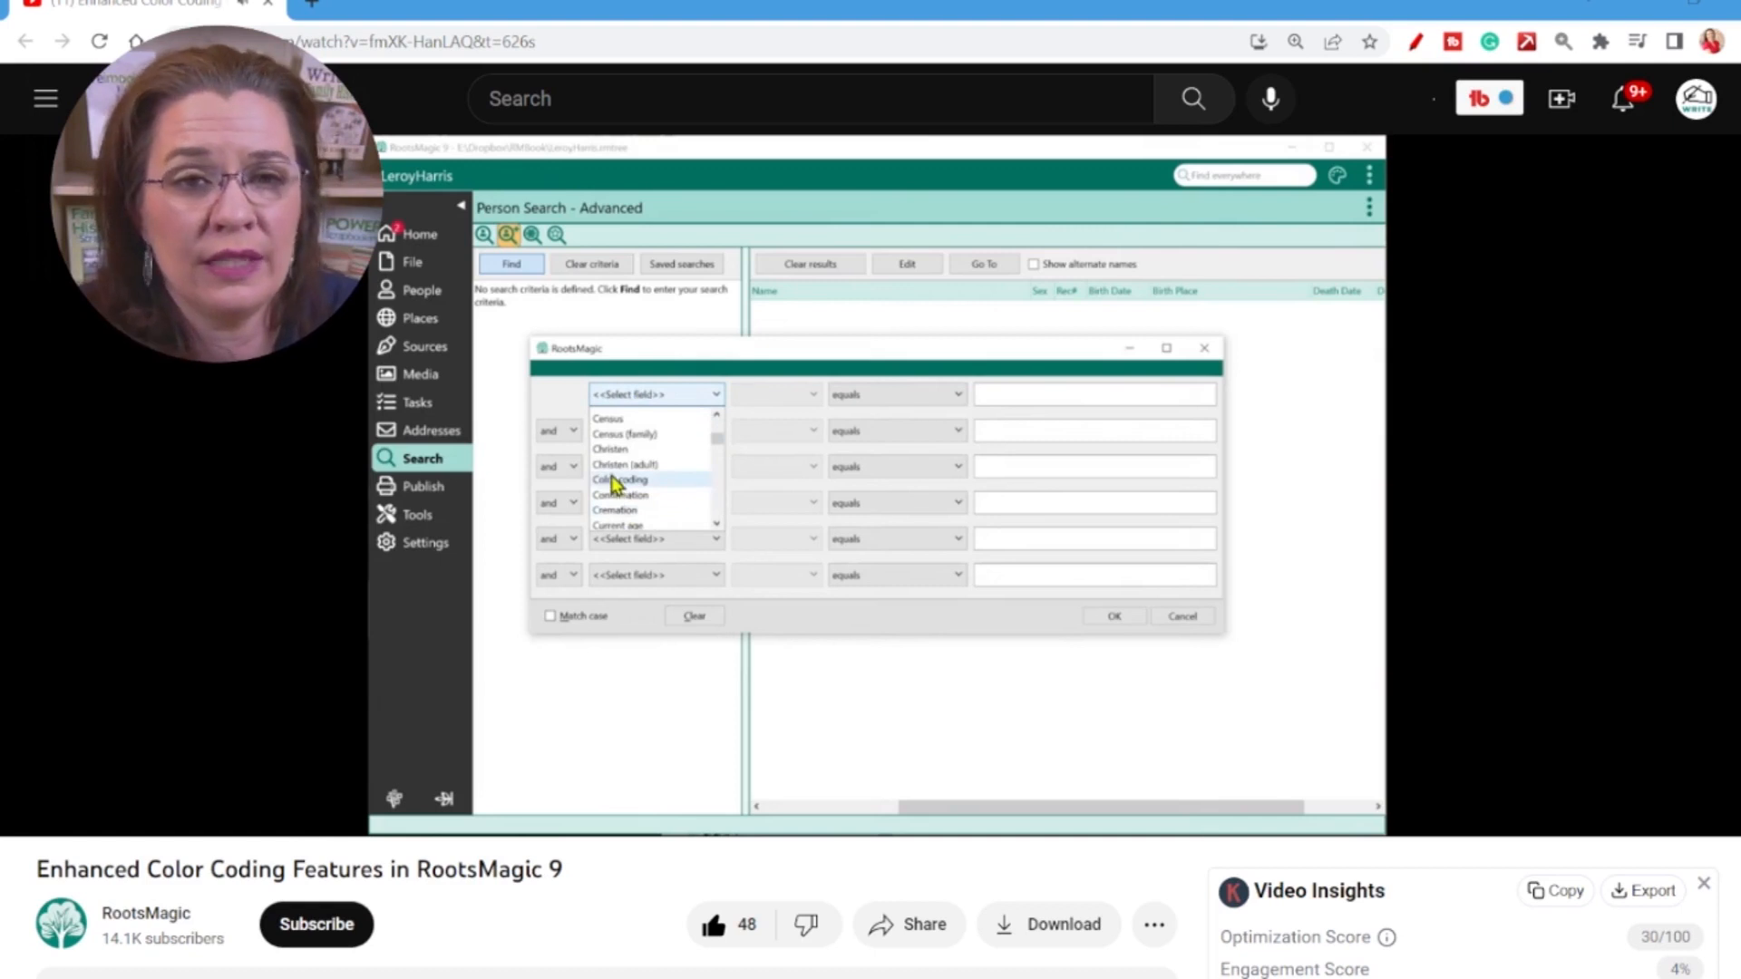
pyautogui.click(620, 479)
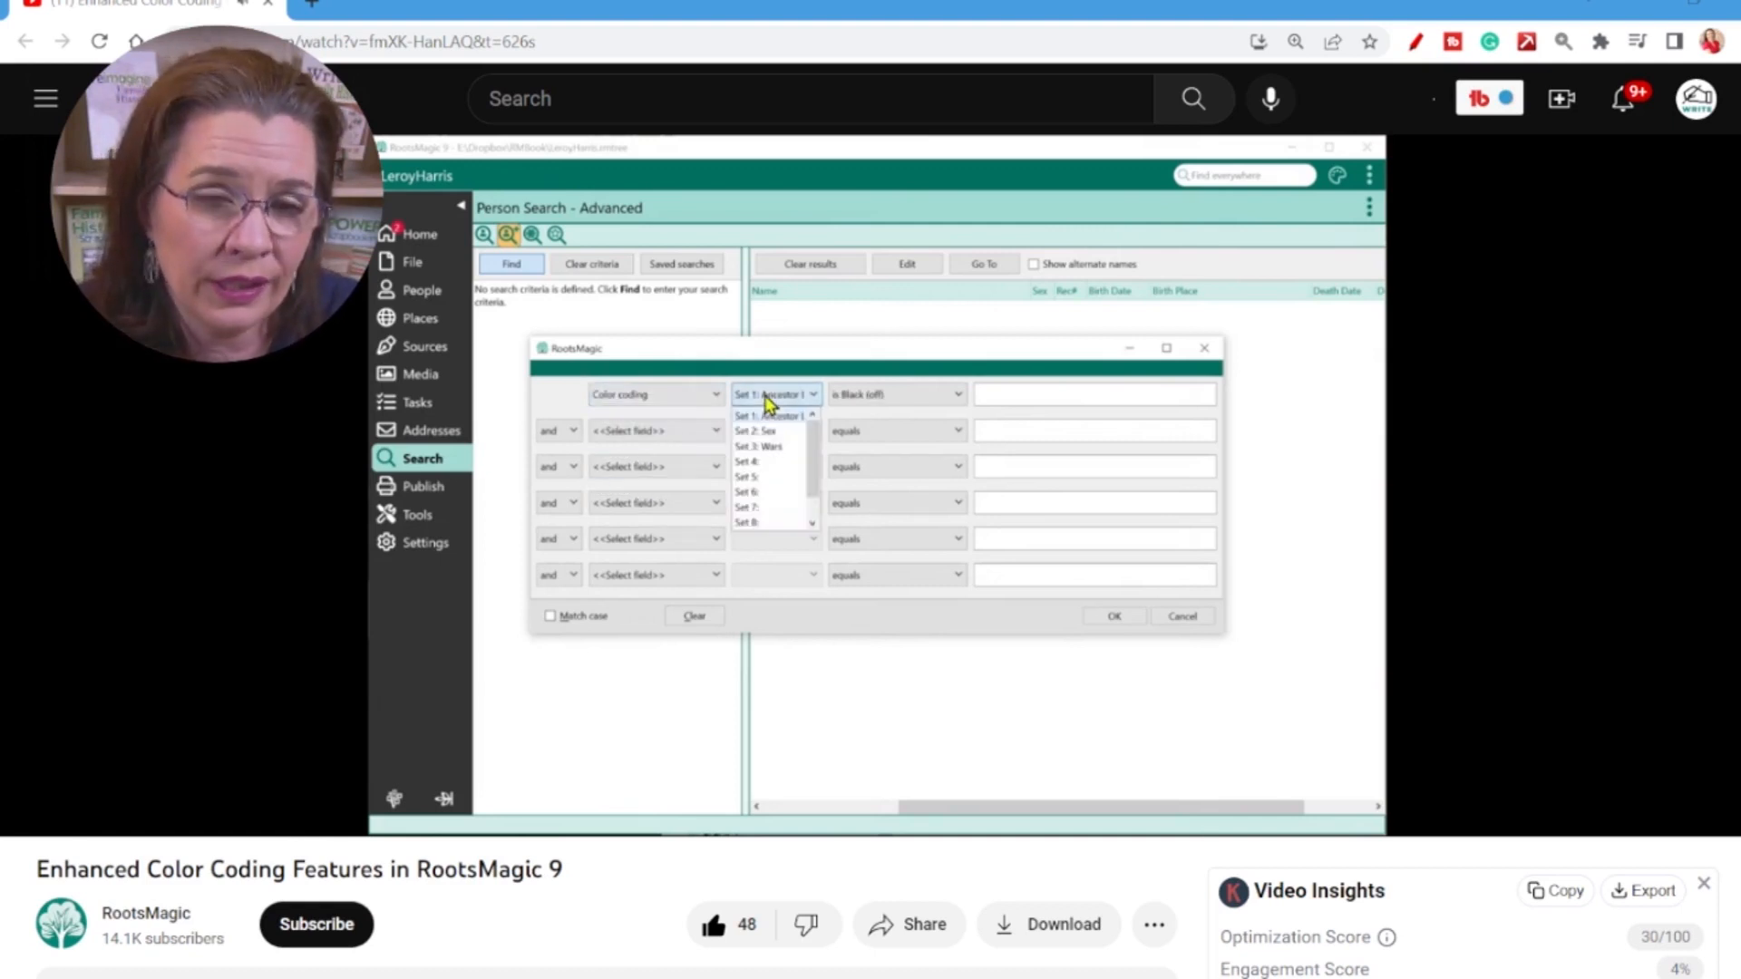
pyautogui.moveTo(763, 419)
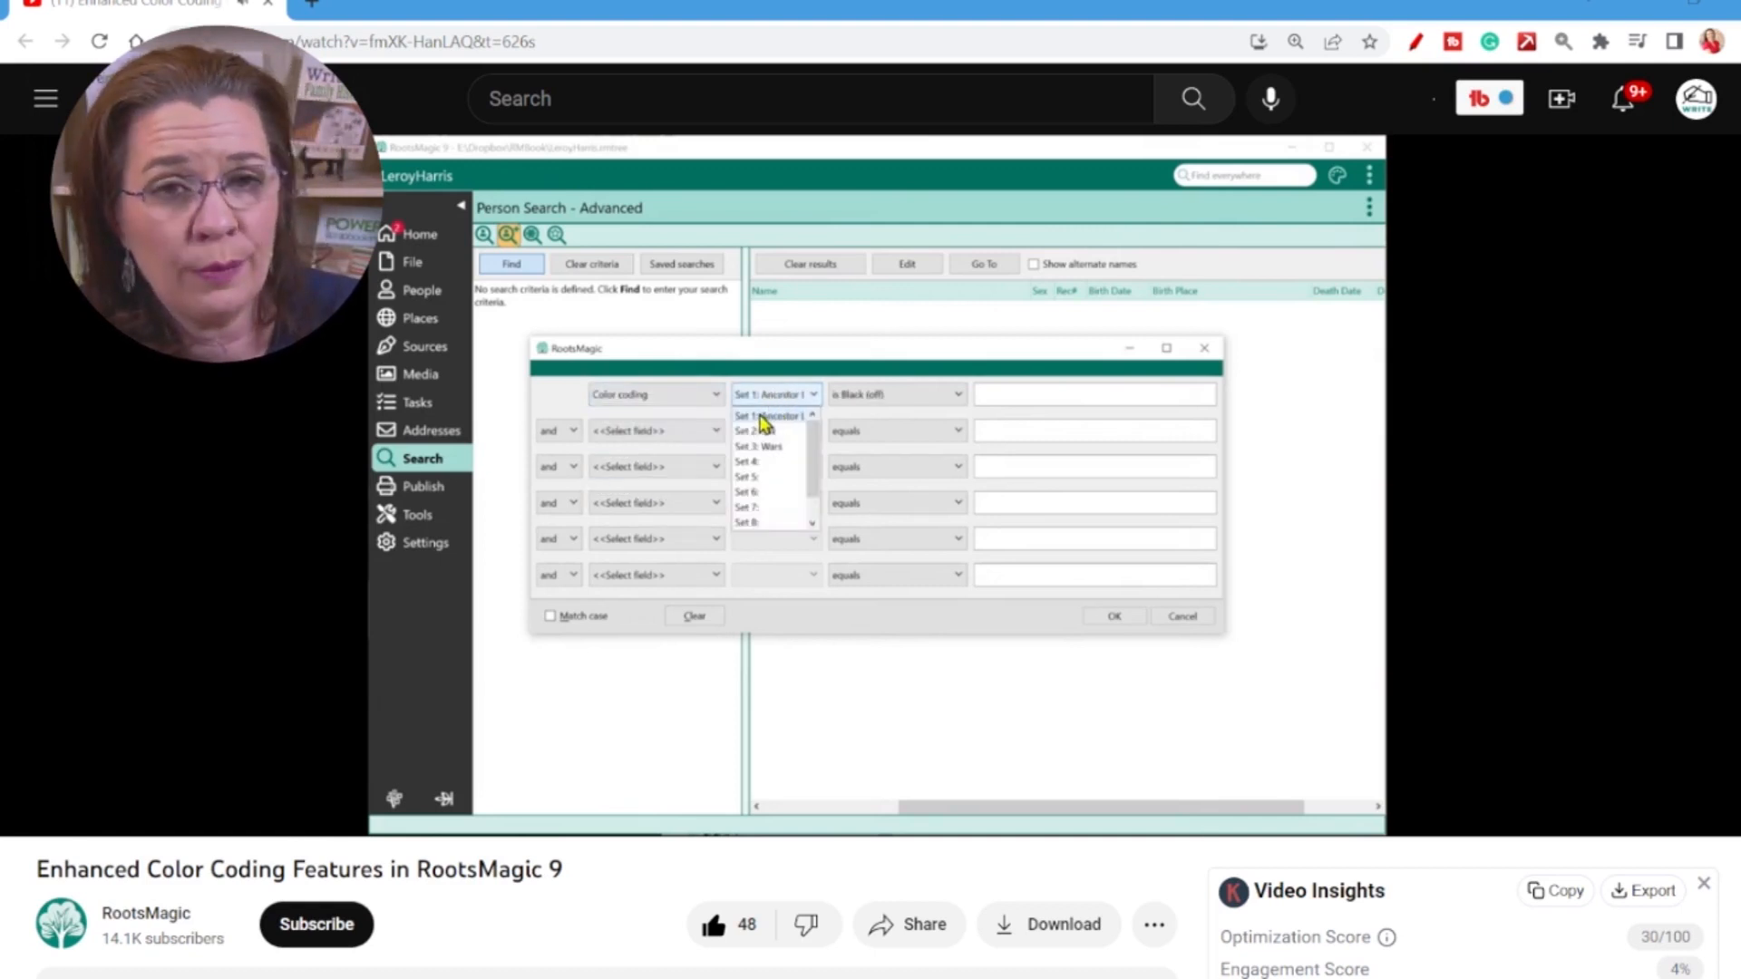
pyautogui.click(772, 413)
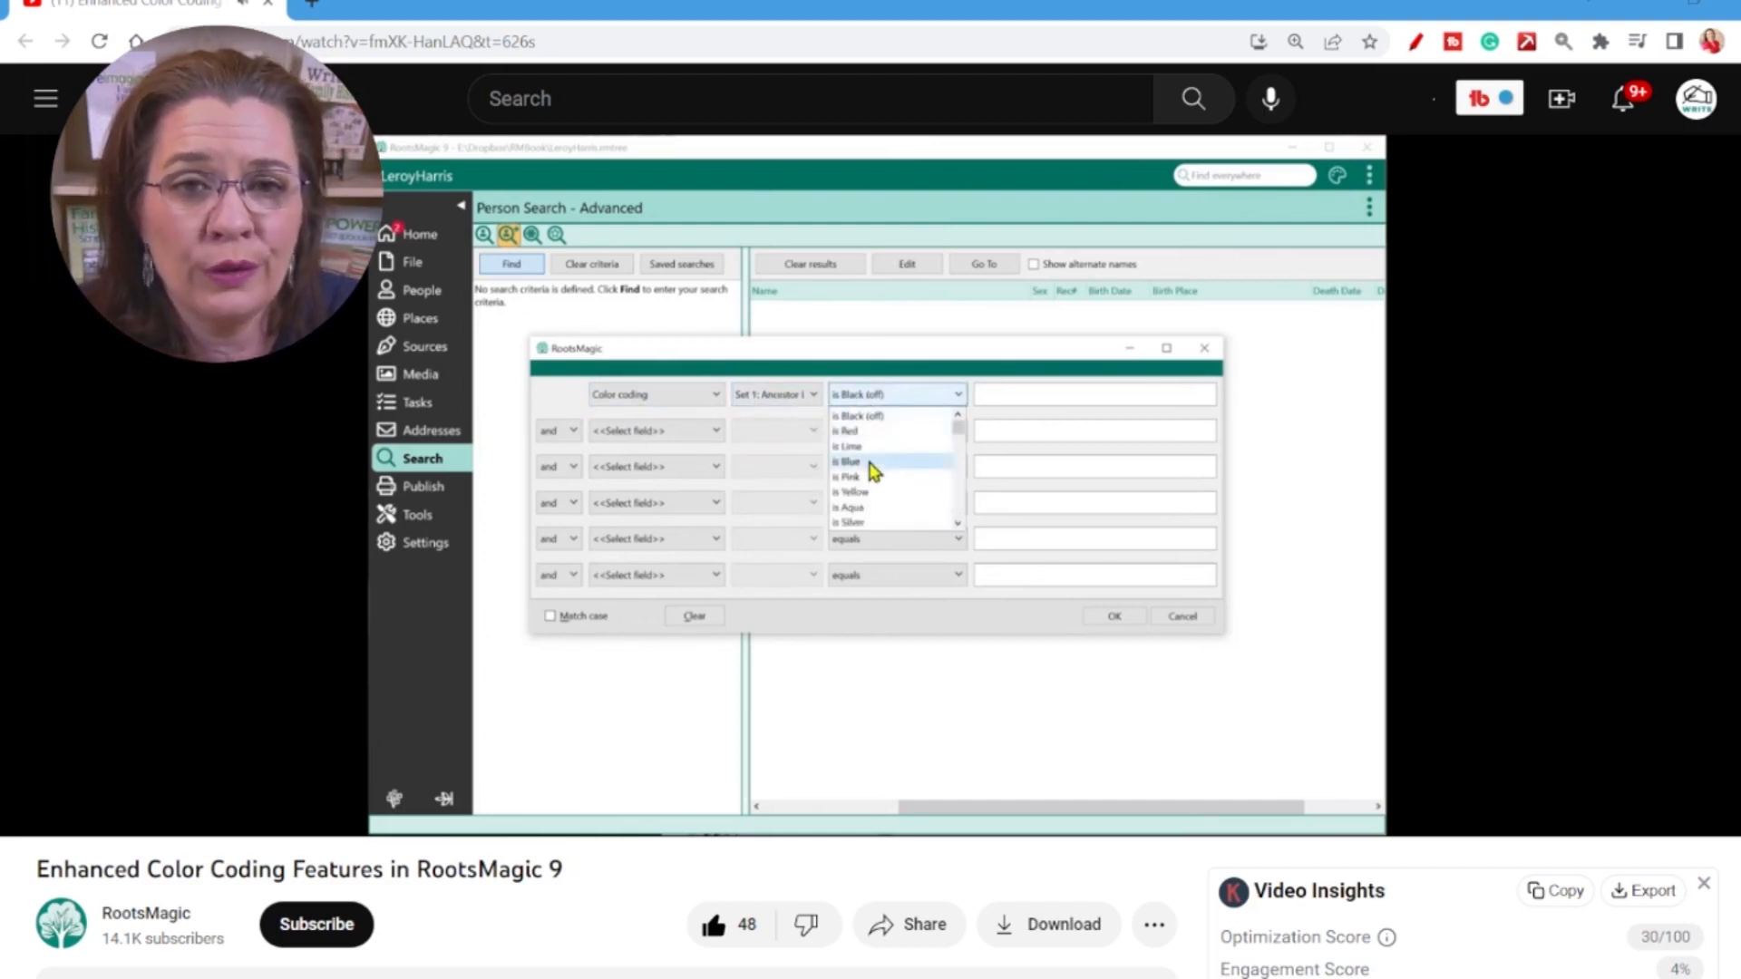
pyautogui.click(847, 461)
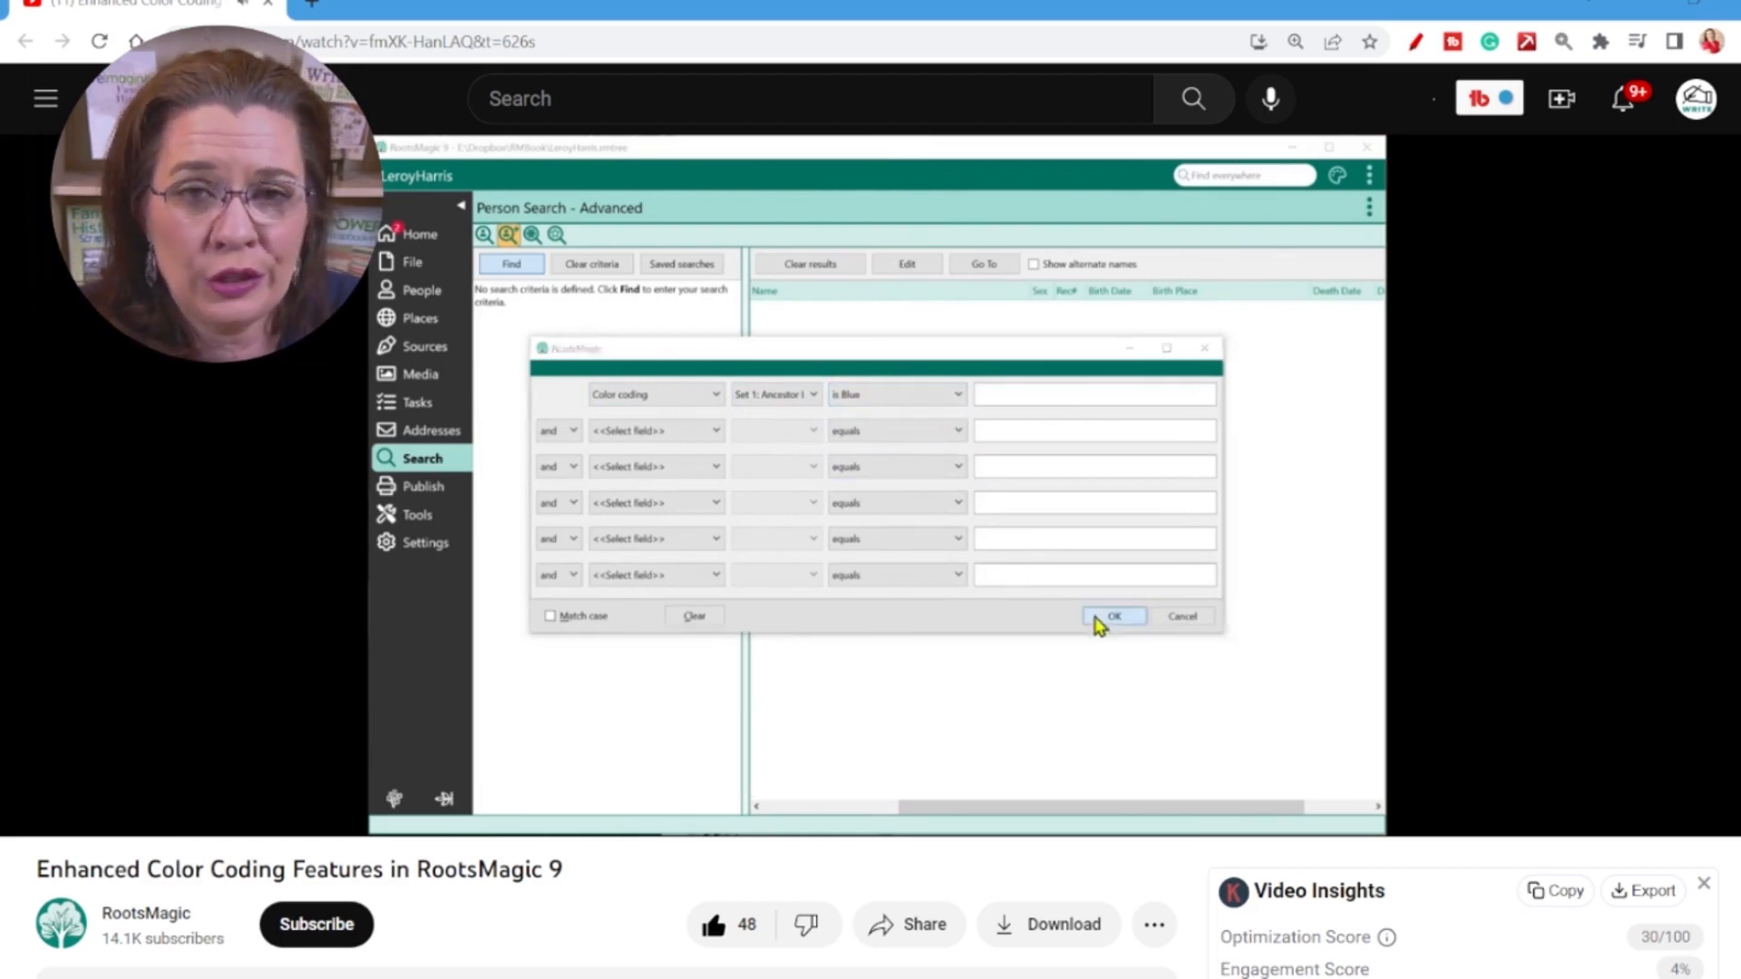
pyautogui.click(1113, 616)
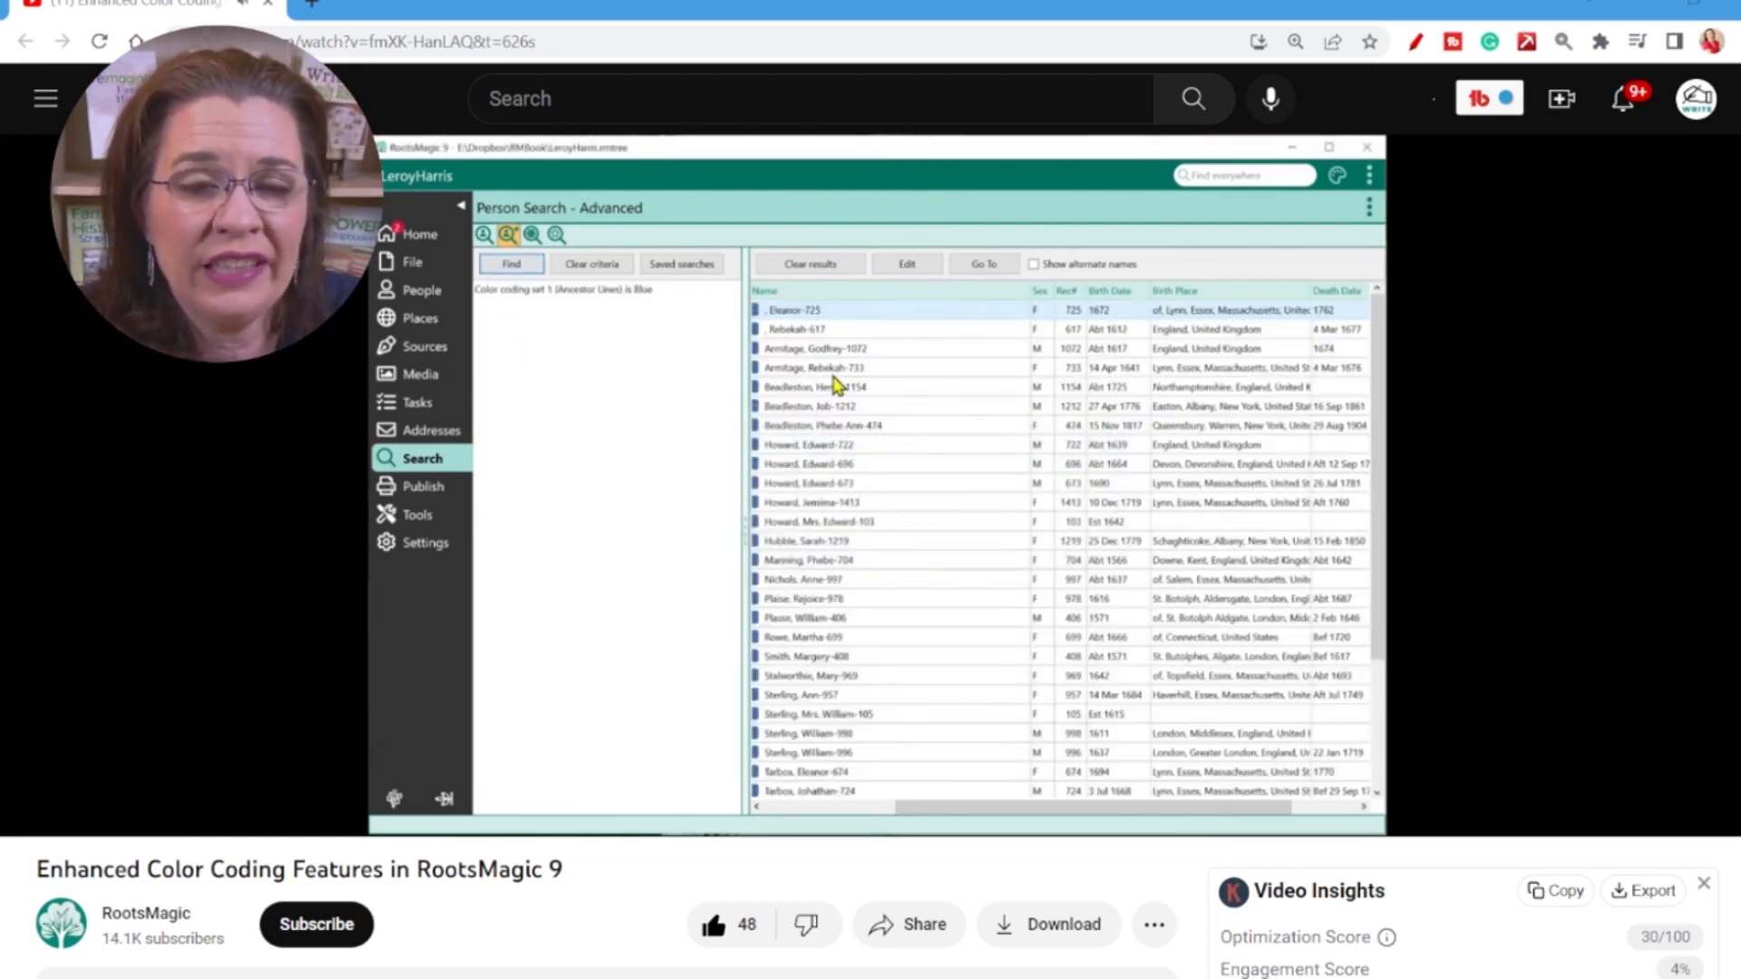